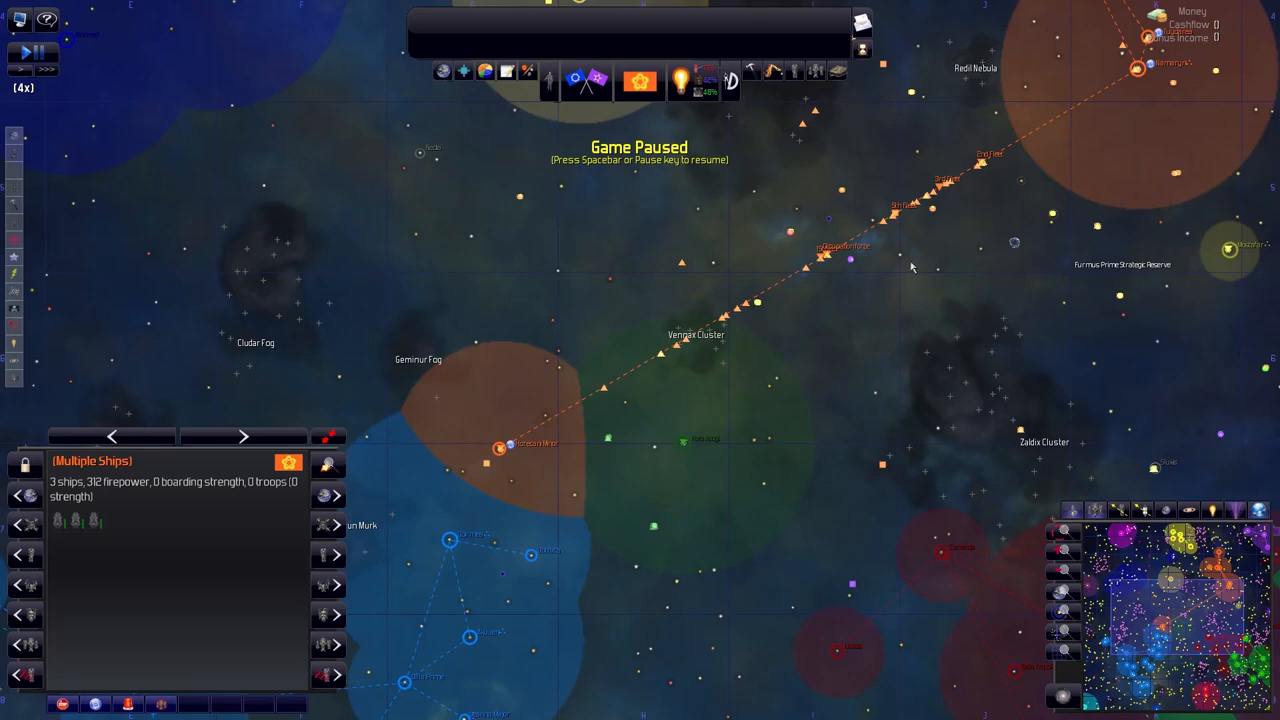
pyautogui.moveTo(900, 256)
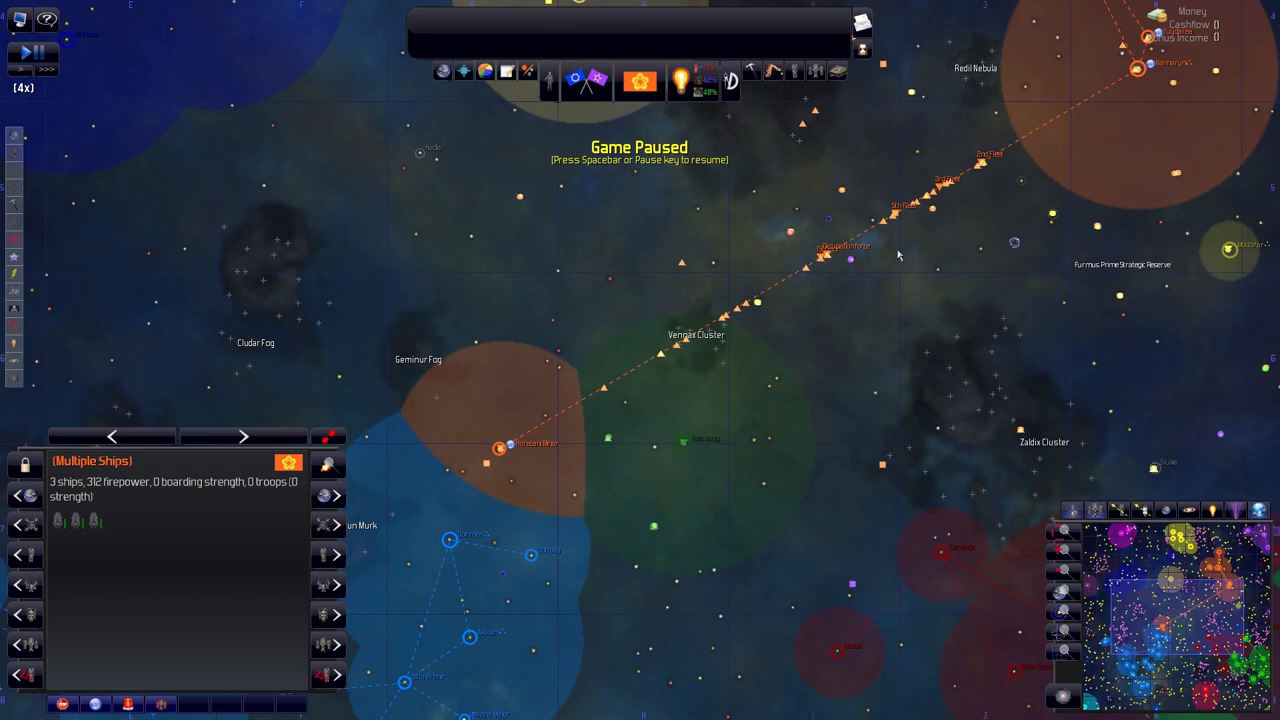
pyautogui.moveTo(898, 255)
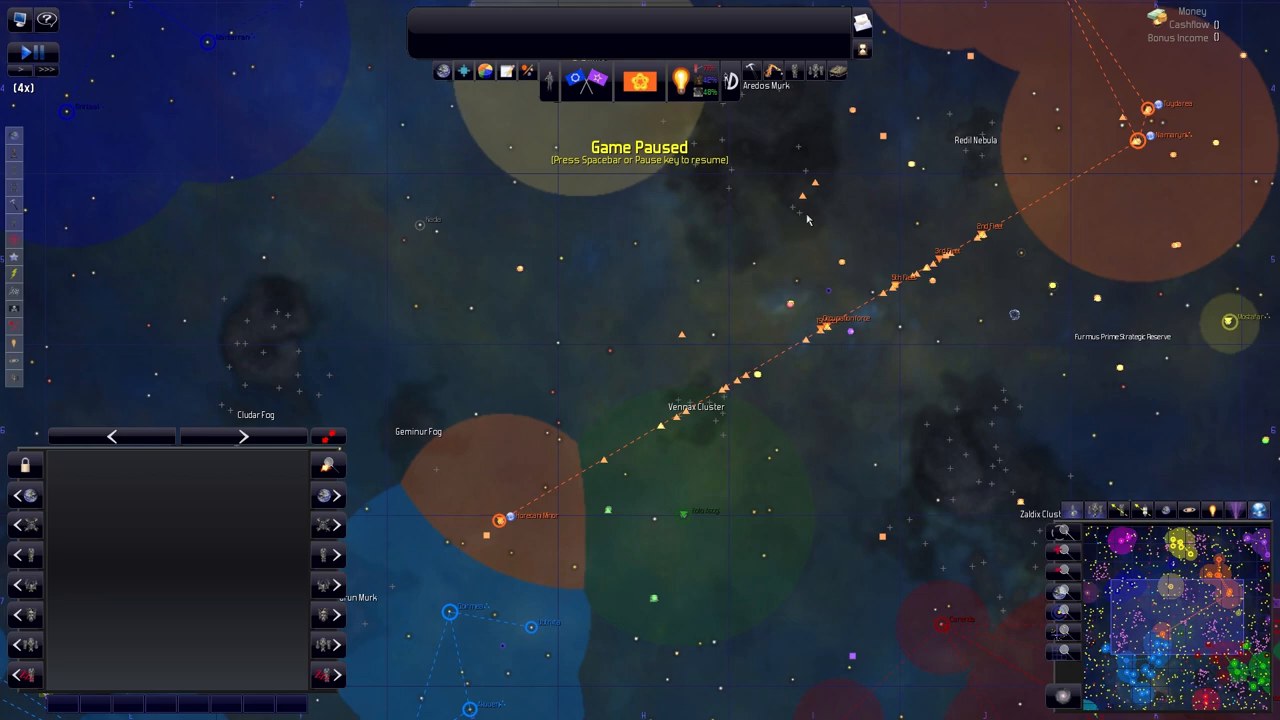
pyautogui.moveTo(718, 110)
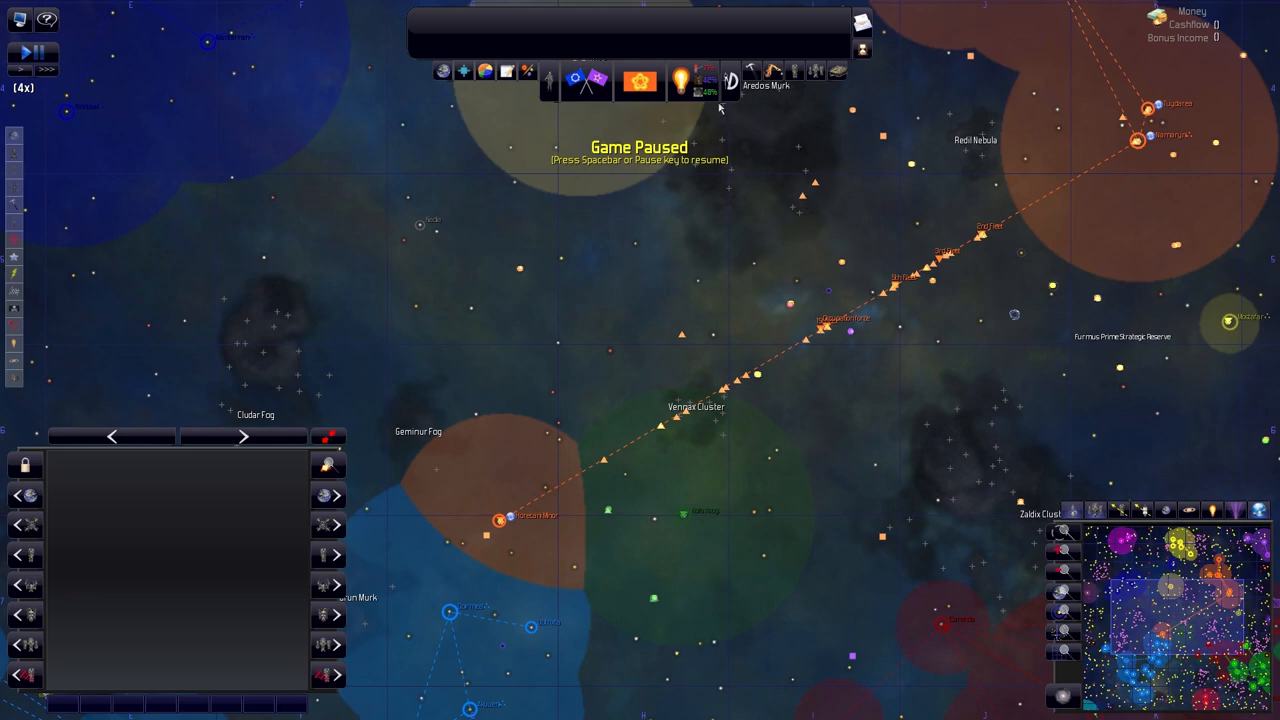
pyautogui.moveTo(731, 78)
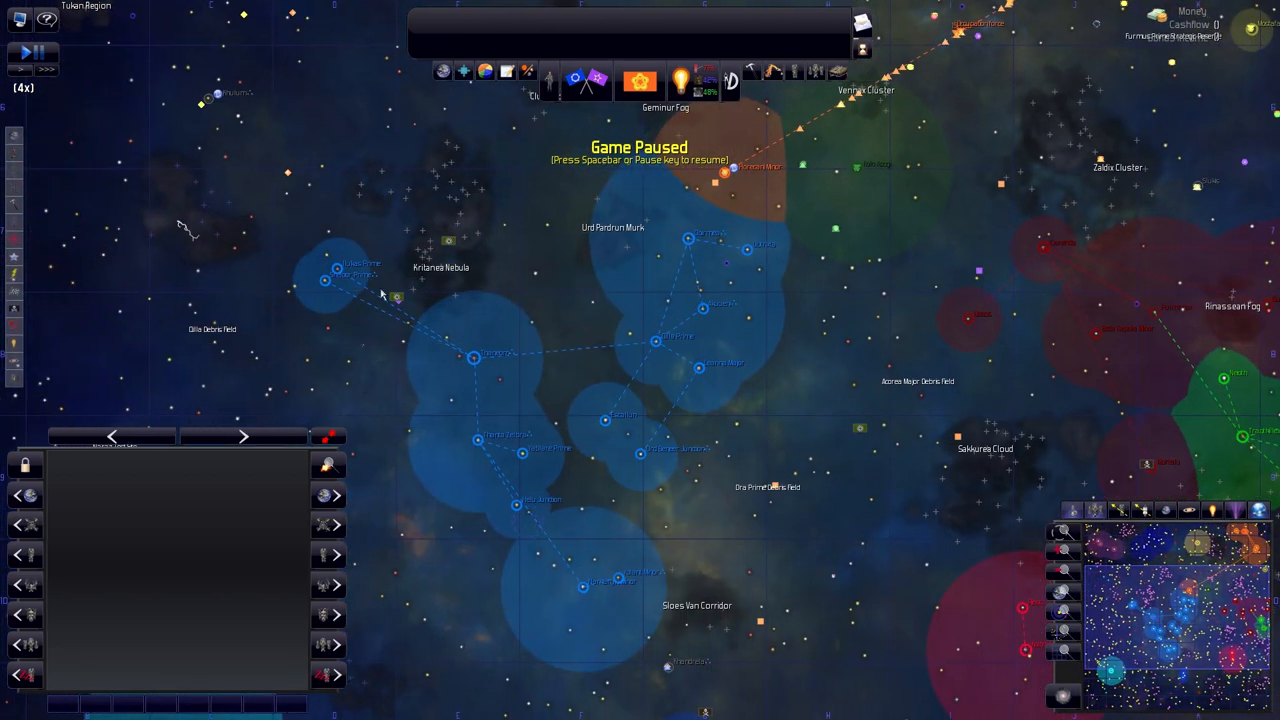
pyautogui.moveTo(647, 310)
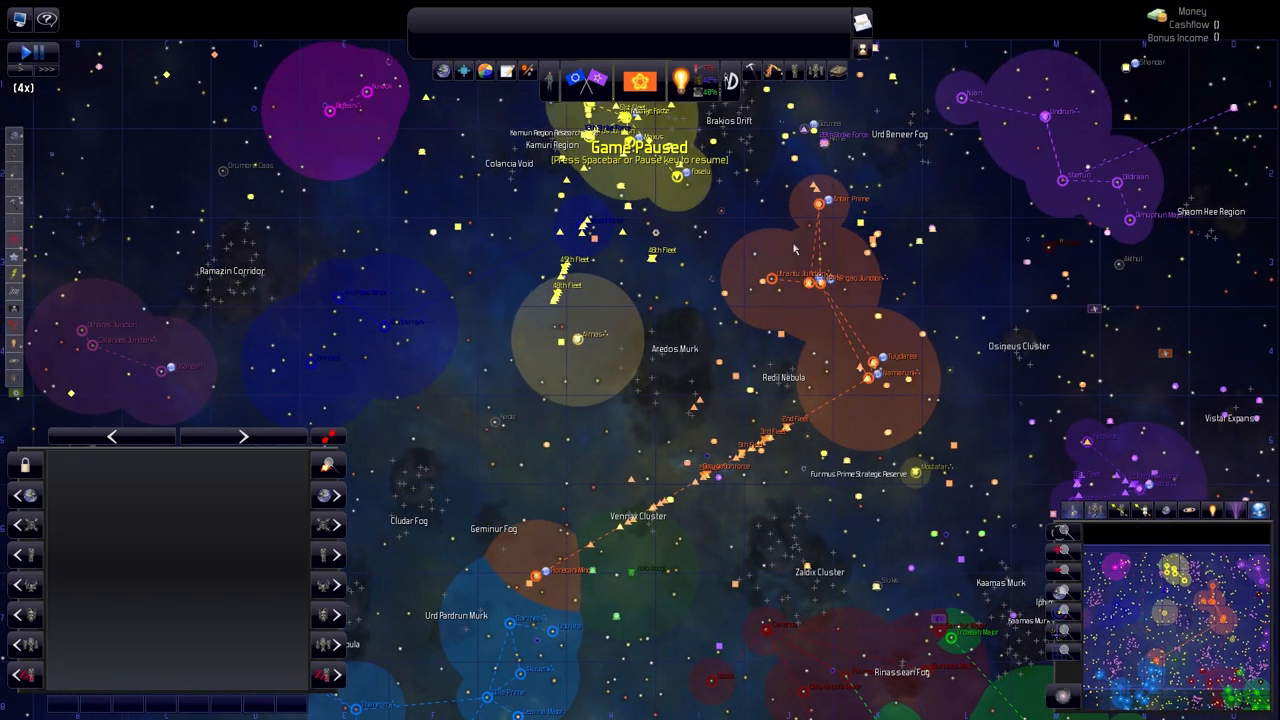
pyautogui.moveTo(800, 240)
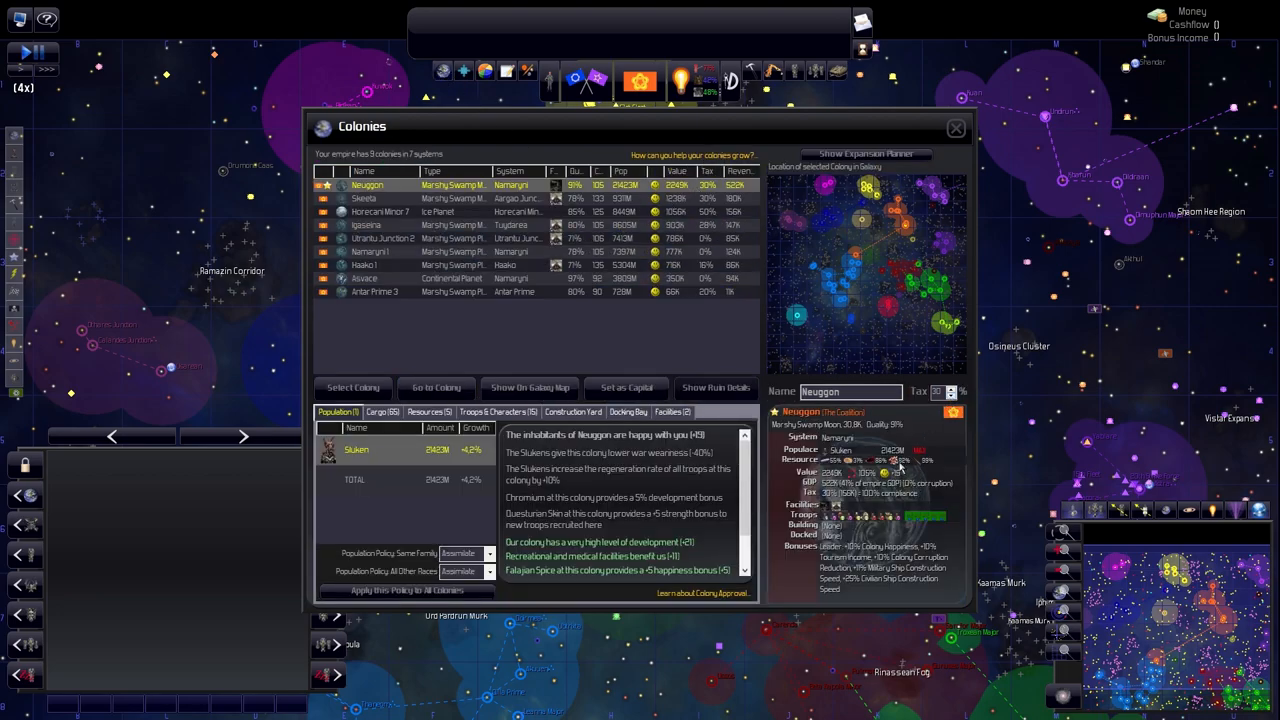
pyautogui.moveTo(905, 472)
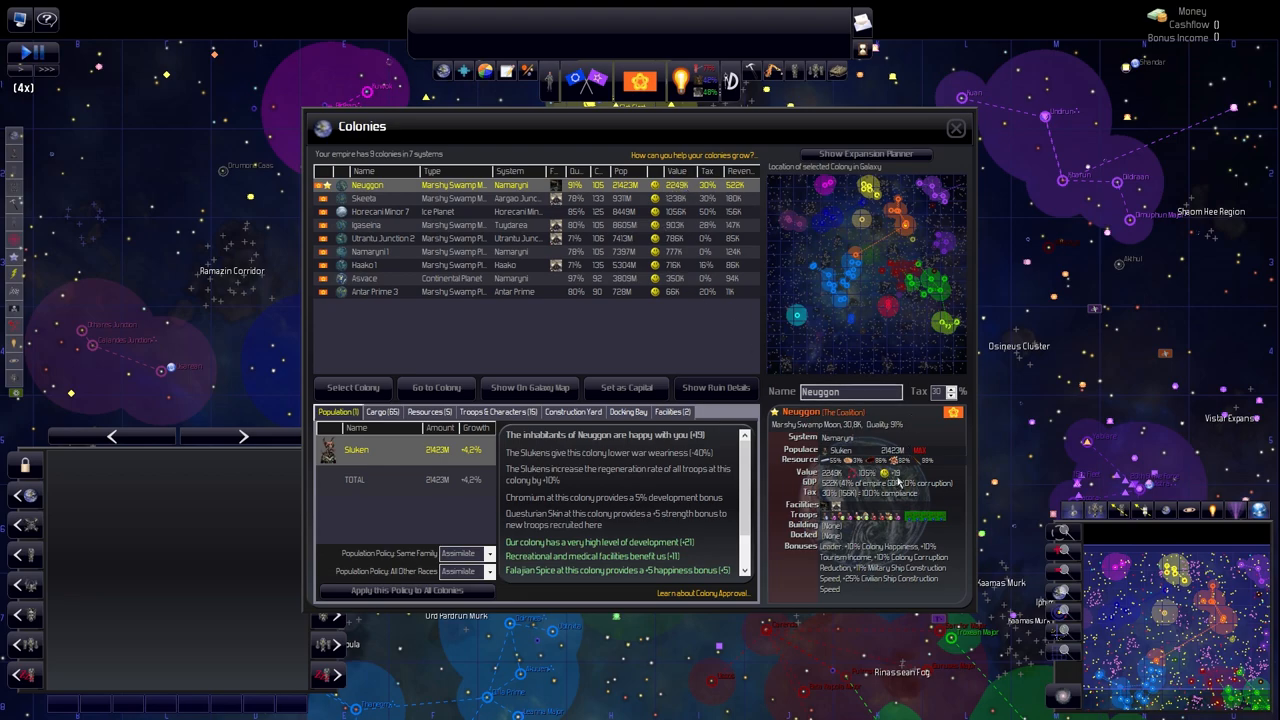
# Select Skeeta, resume the game, then review Horecani Minor 7 and Utrantu Junction 2
pyautogui.click(364, 198)
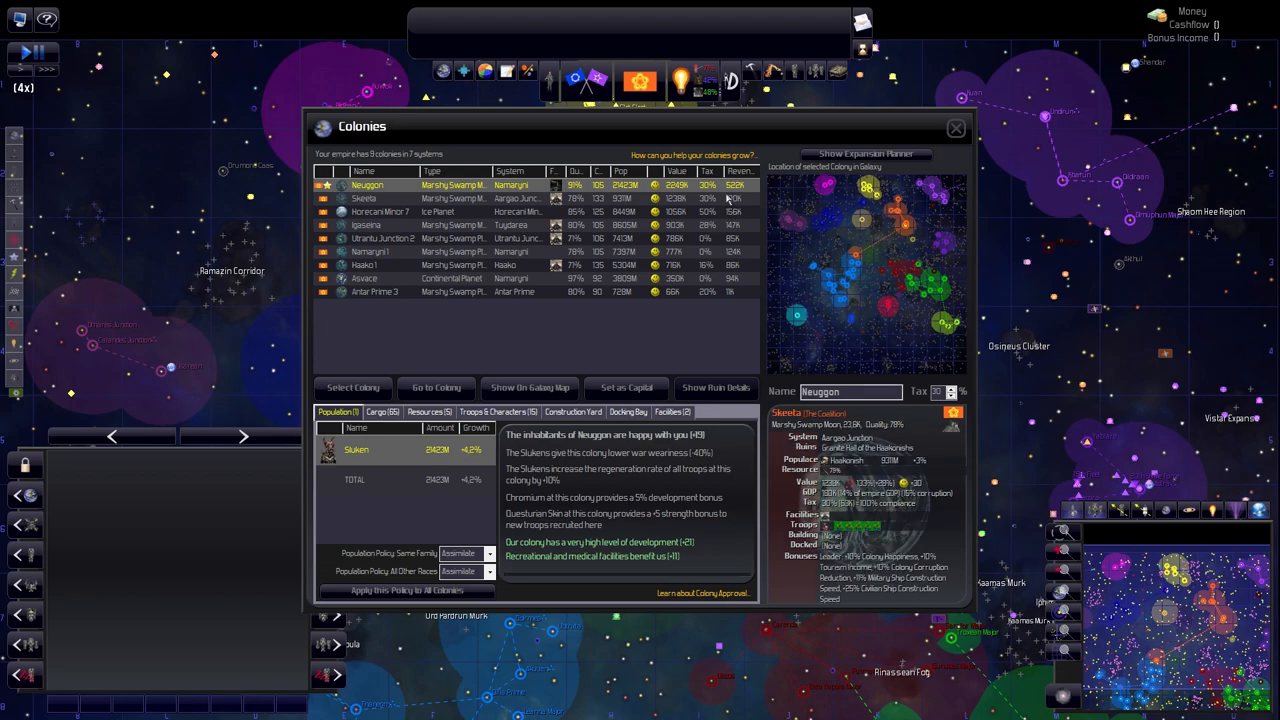
pyautogui.click(365, 198)
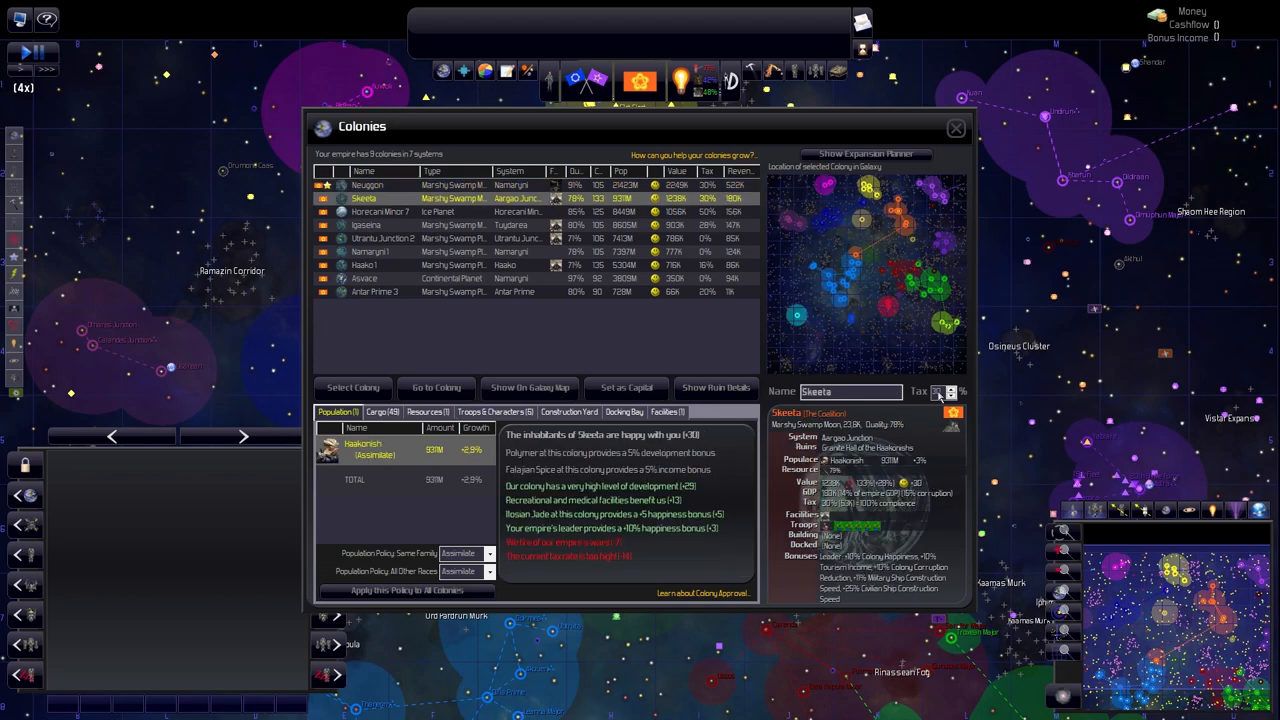
pyautogui.moveTo(958, 344)
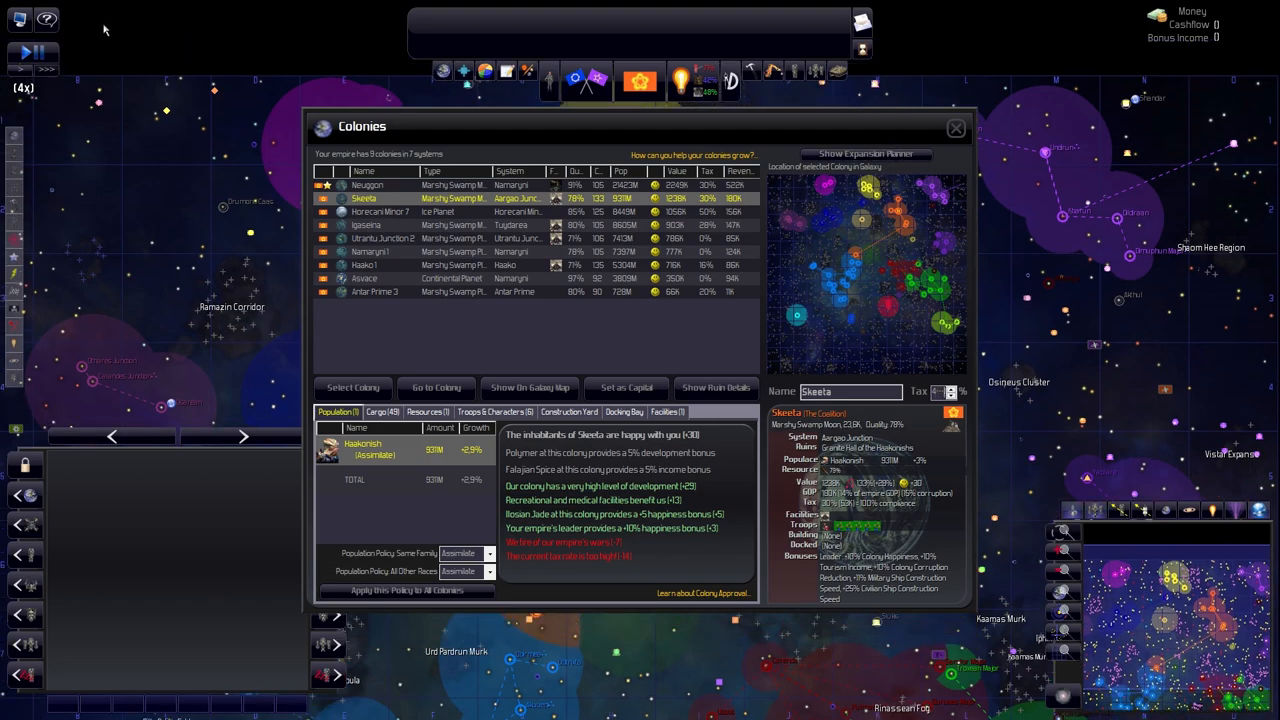
pyautogui.click(18, 52)
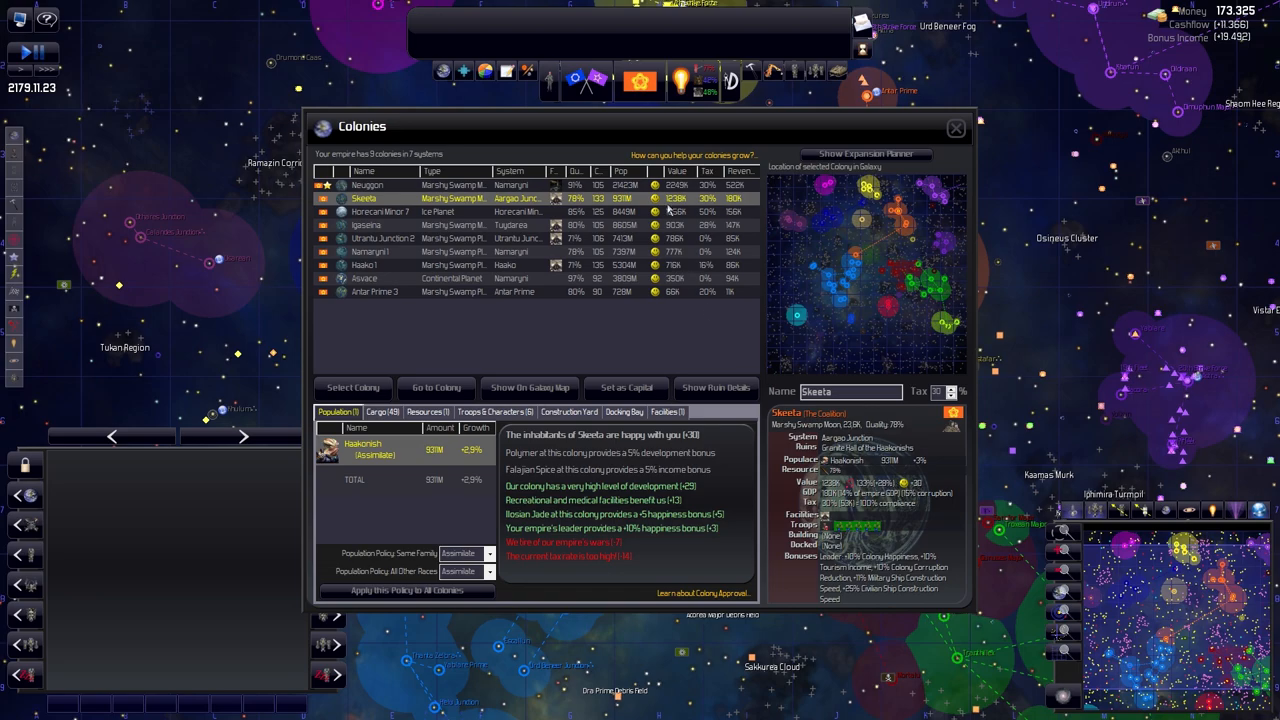
pyautogui.click(380, 211)
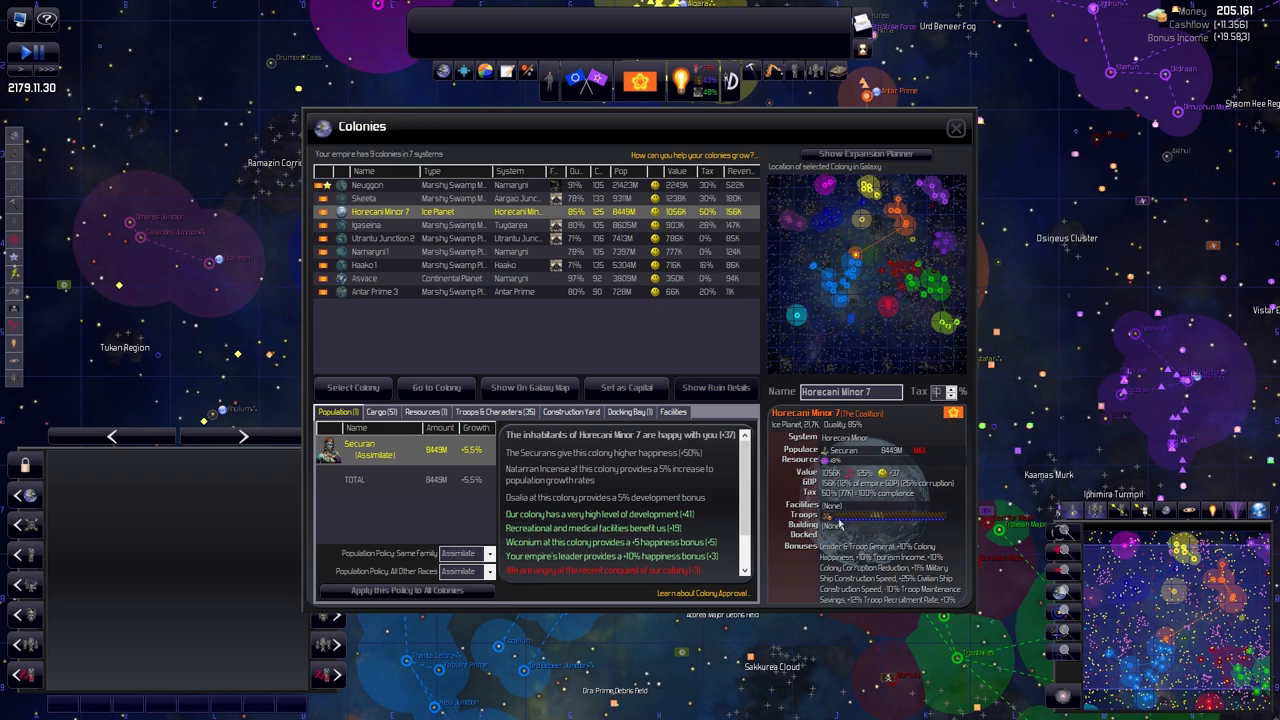
pyautogui.click(366, 225)
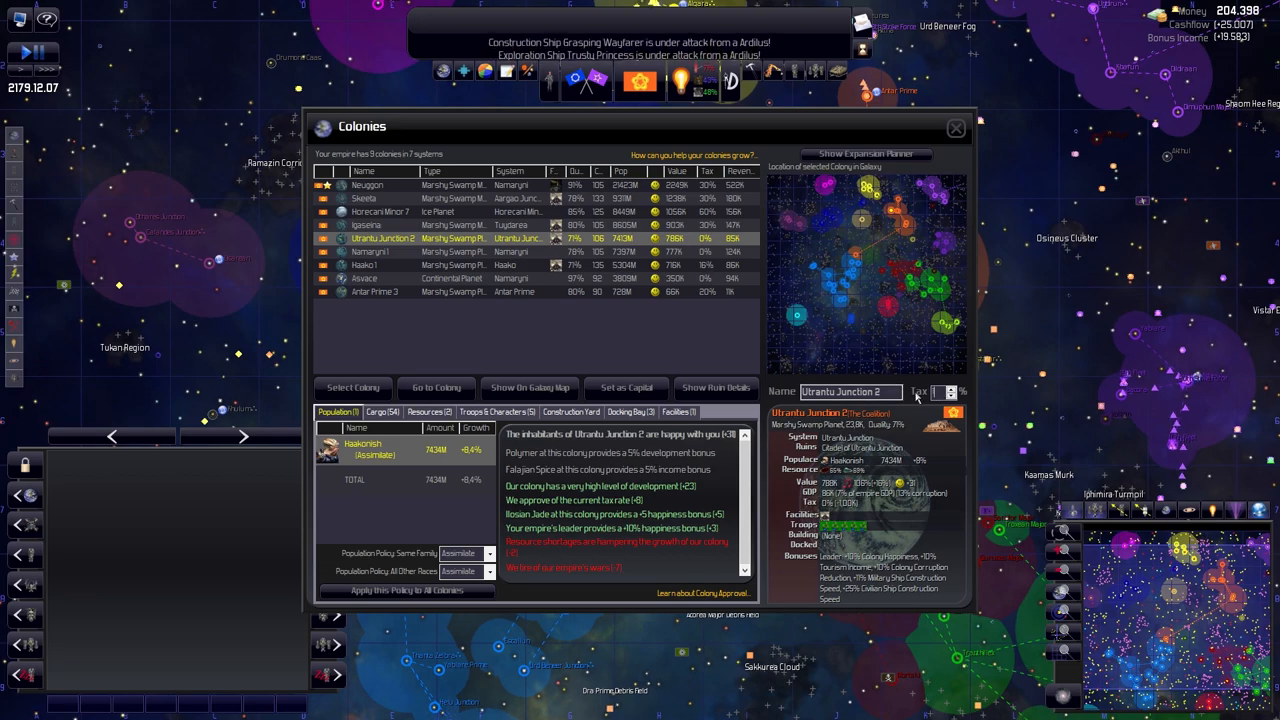
pyautogui.moveTo(735, 205)
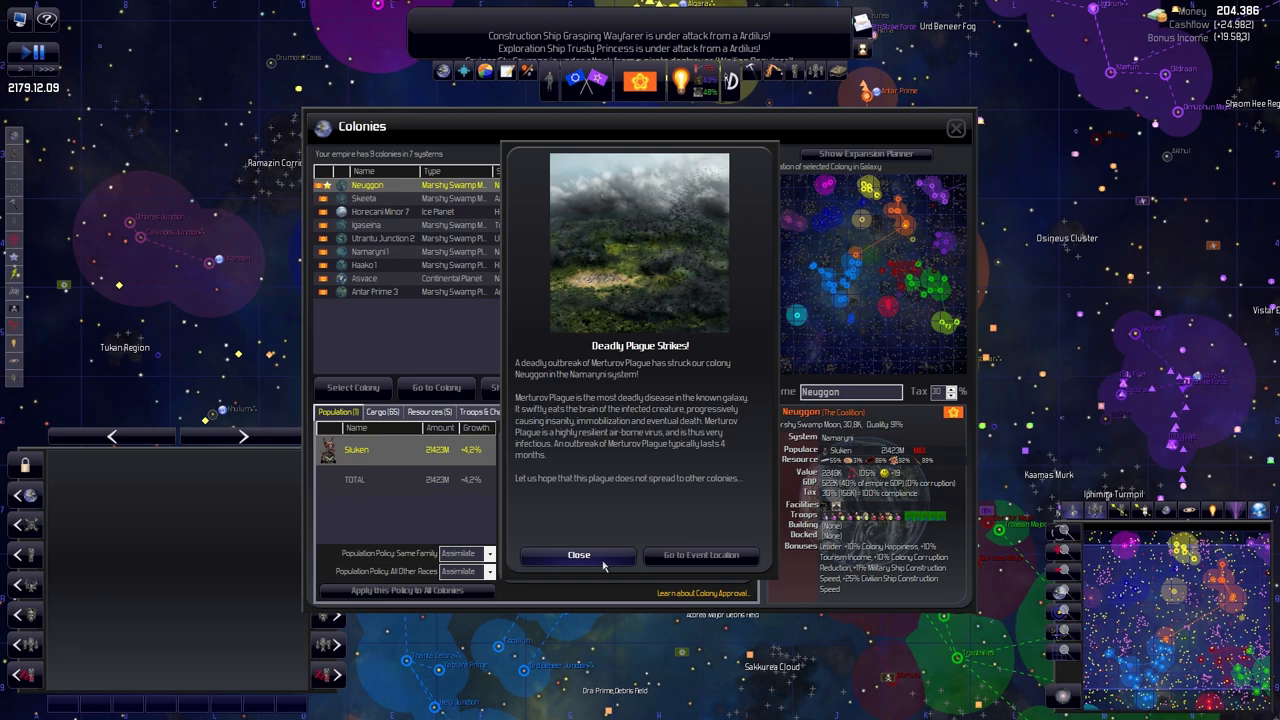
# Close the plague notice, review Skeeta and Igaseina, and answer the Ancient Ruins prompt
pyautogui.click(578, 555)
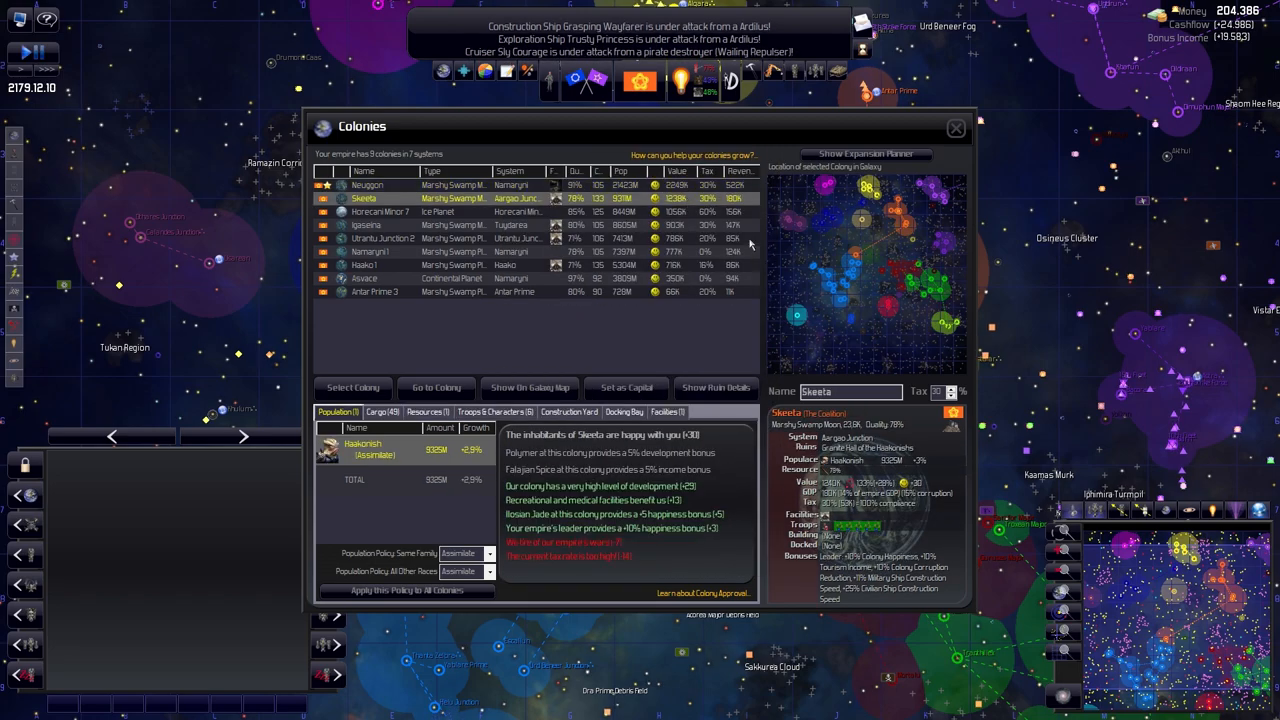
pyautogui.click(380, 211)
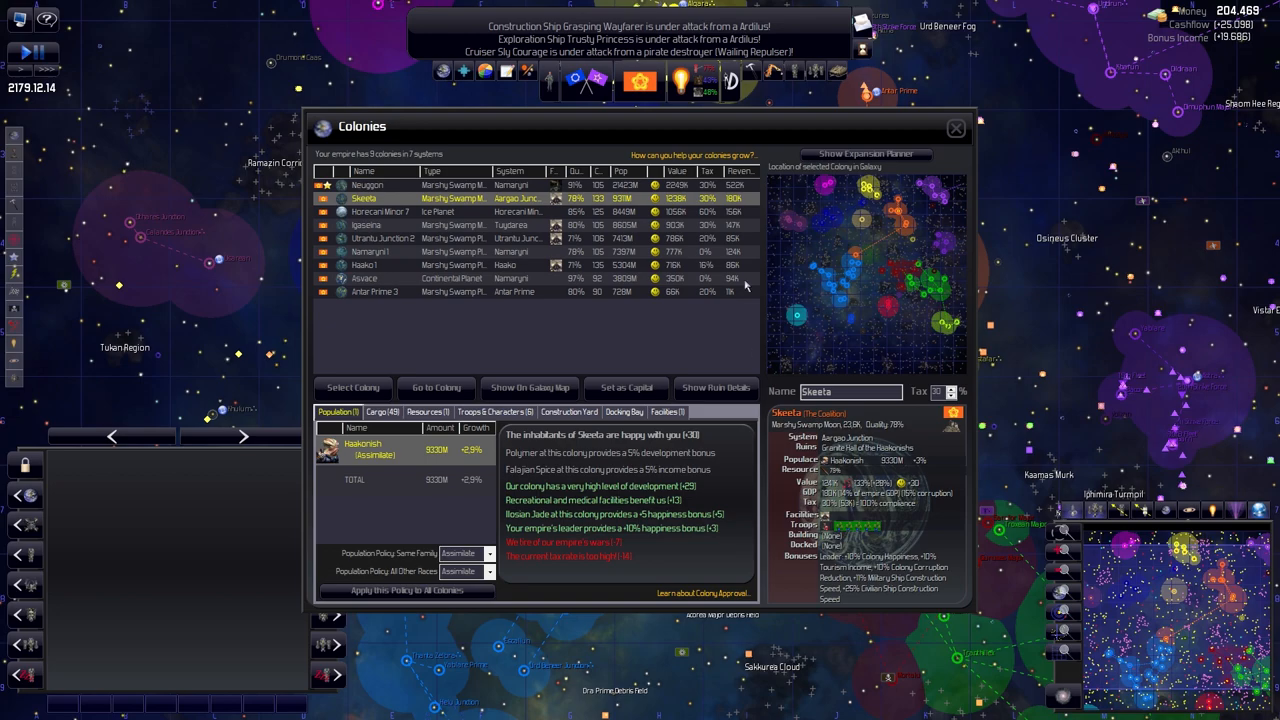
pyautogui.moveTo(495, 225)
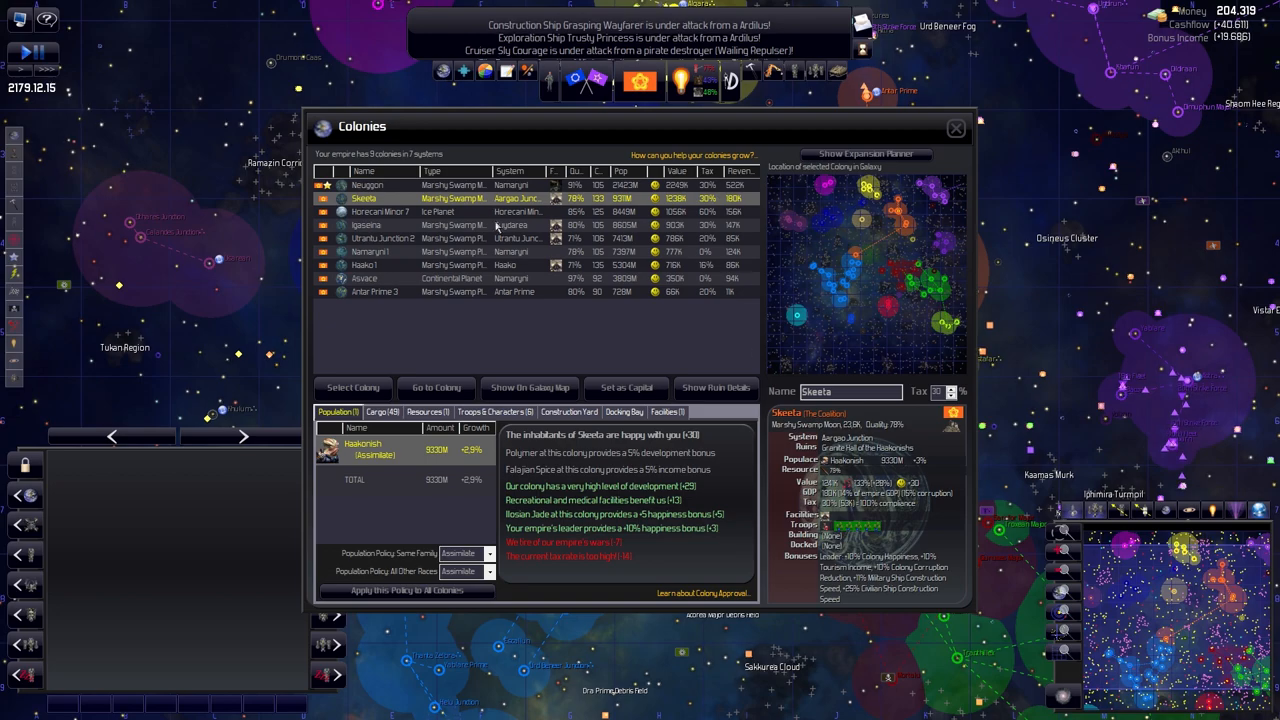
pyautogui.click(393, 224)
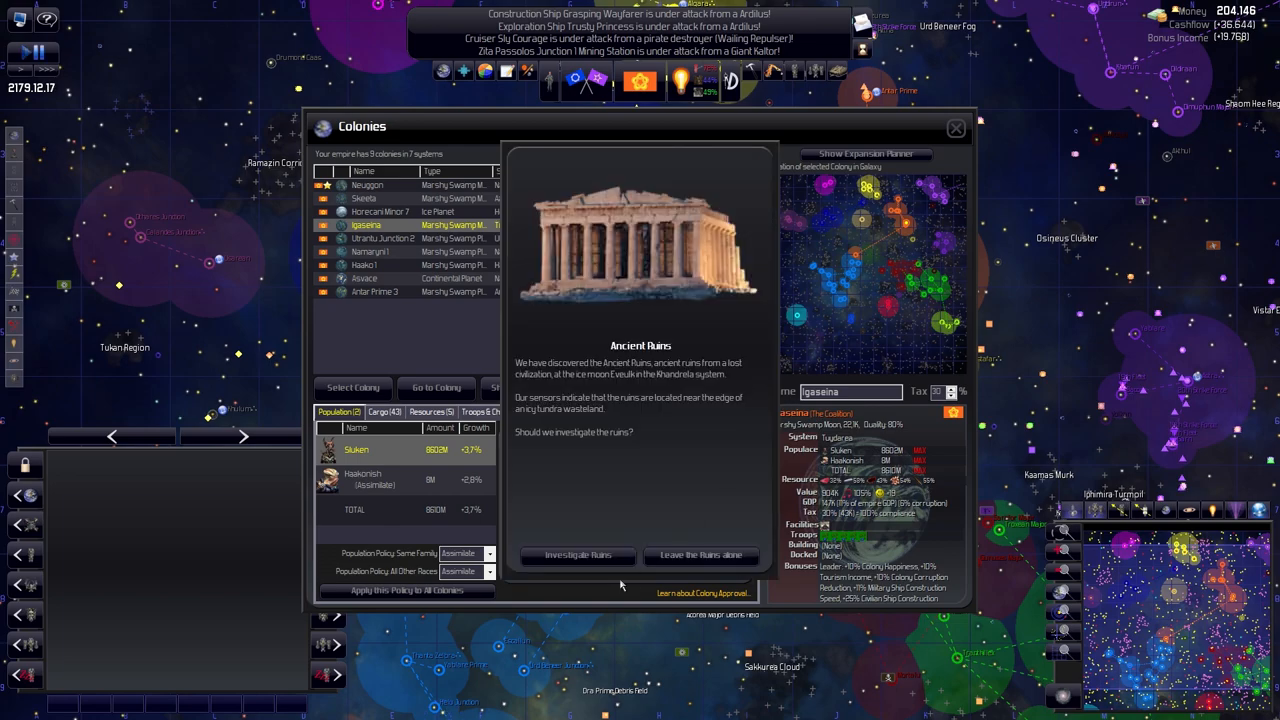
pyautogui.click(701, 555)
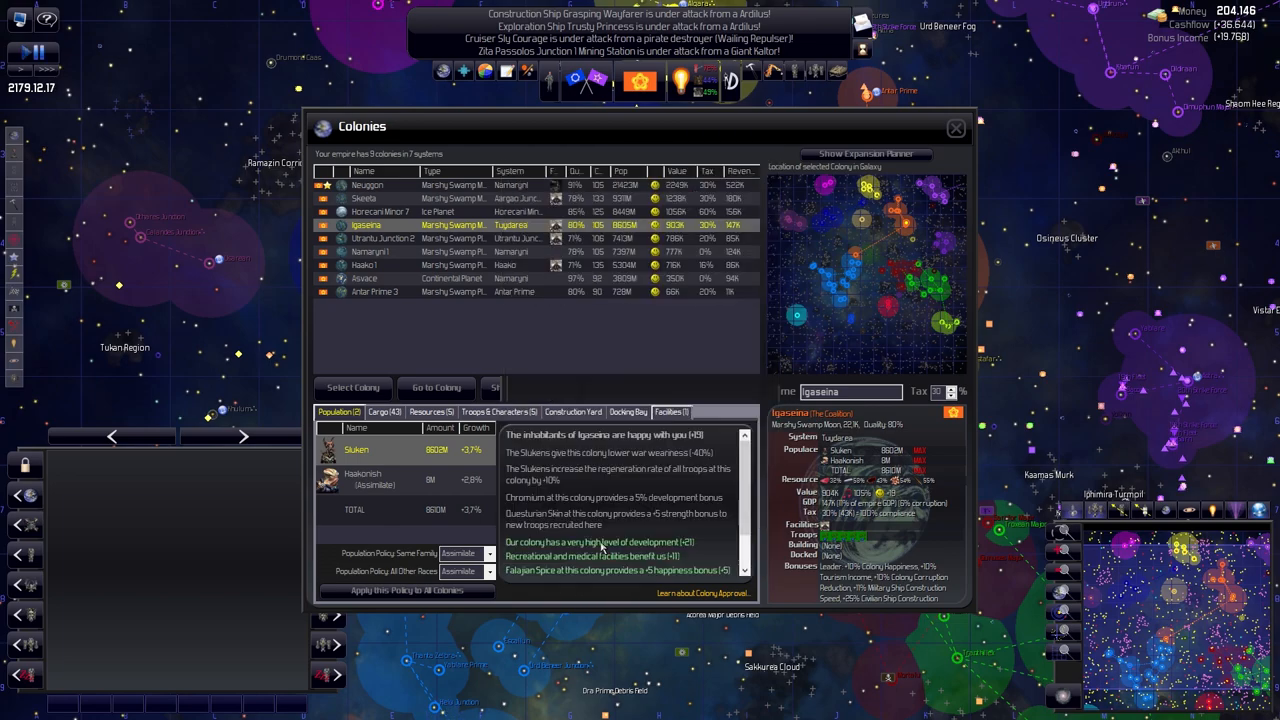
pyautogui.click(383, 238)
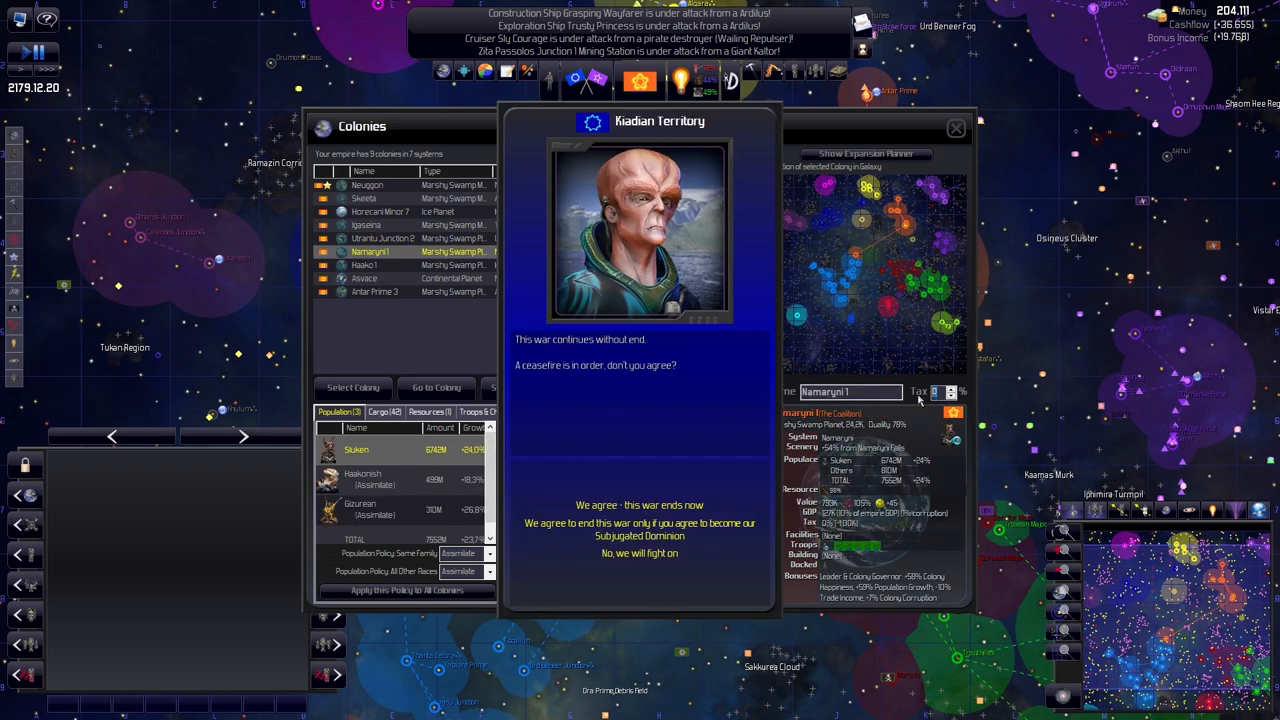
pyautogui.moveTo(639, 505)
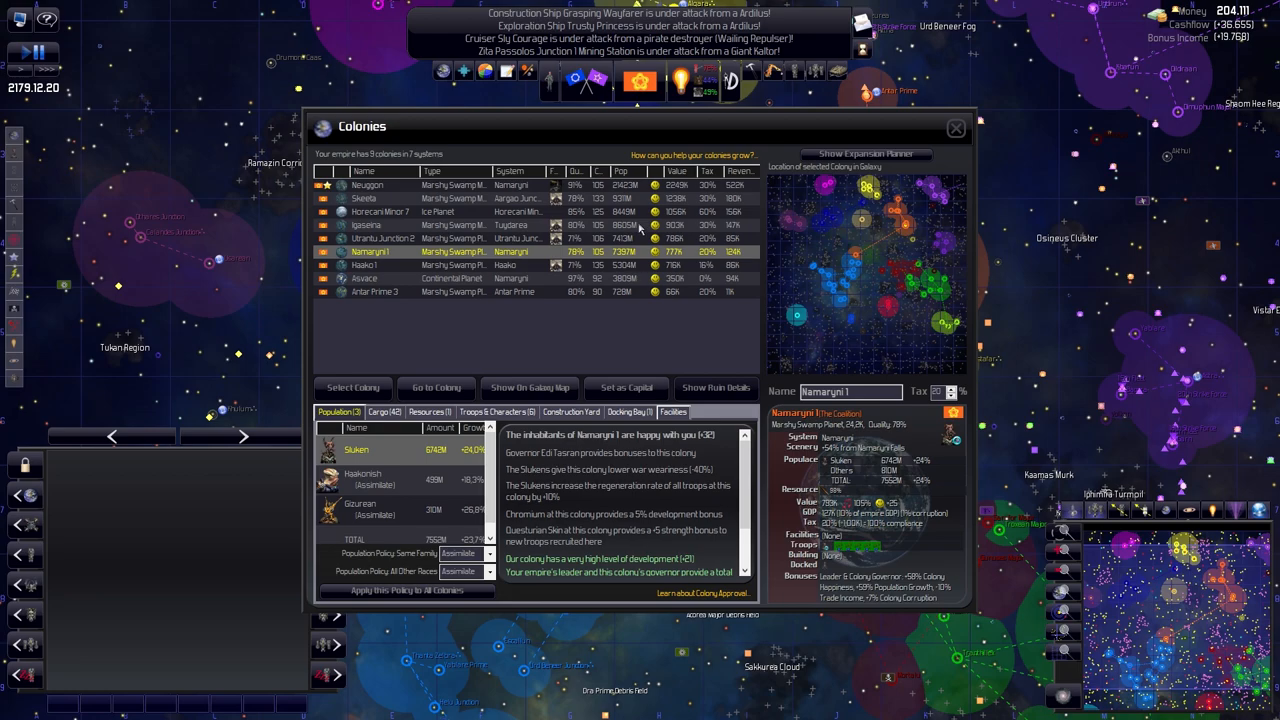
# Review the Haako 1, Asvace and Antar Prime 3 colonies, then return to Neuggon
pyautogui.click(380, 265)
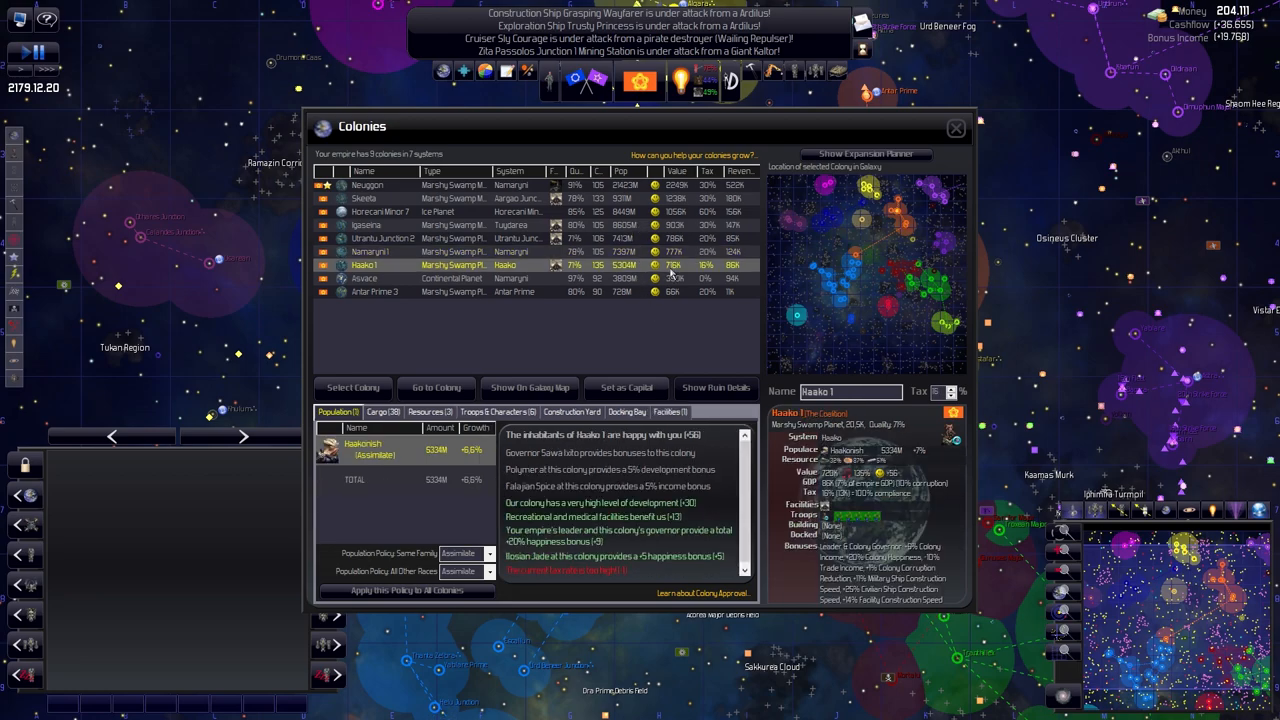
pyautogui.moveTo(697, 277)
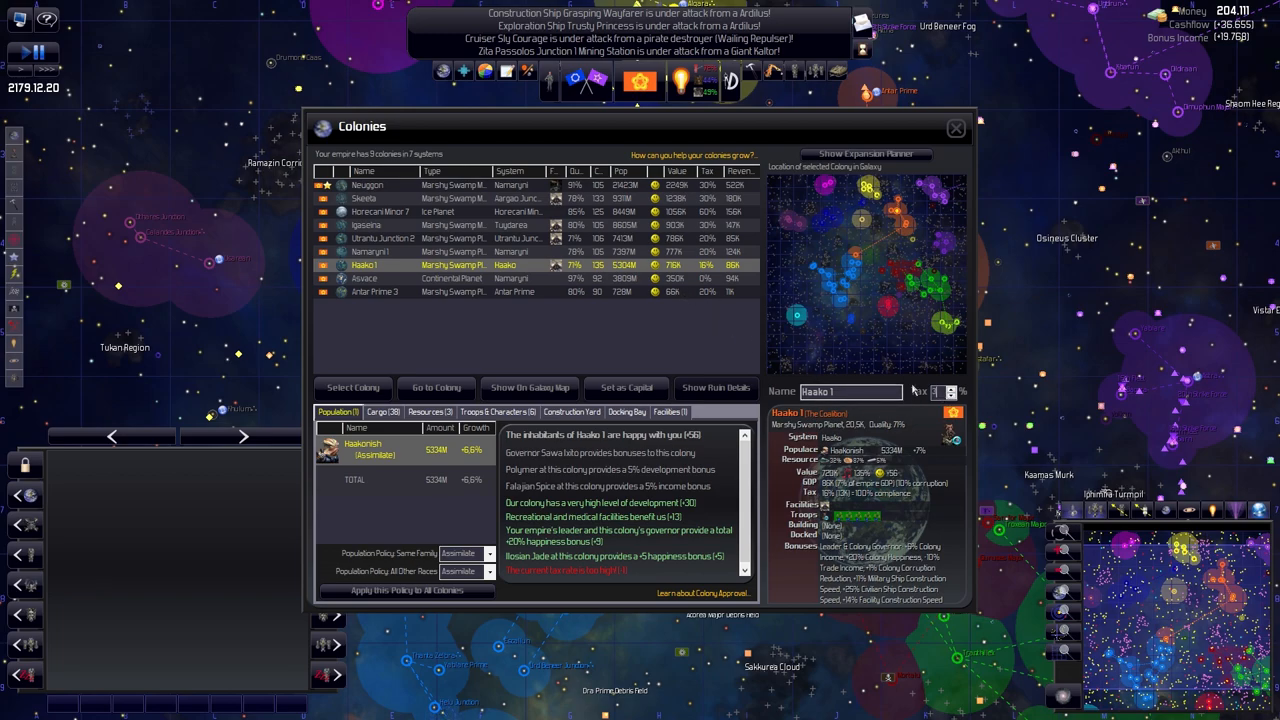
pyautogui.click(365, 278)
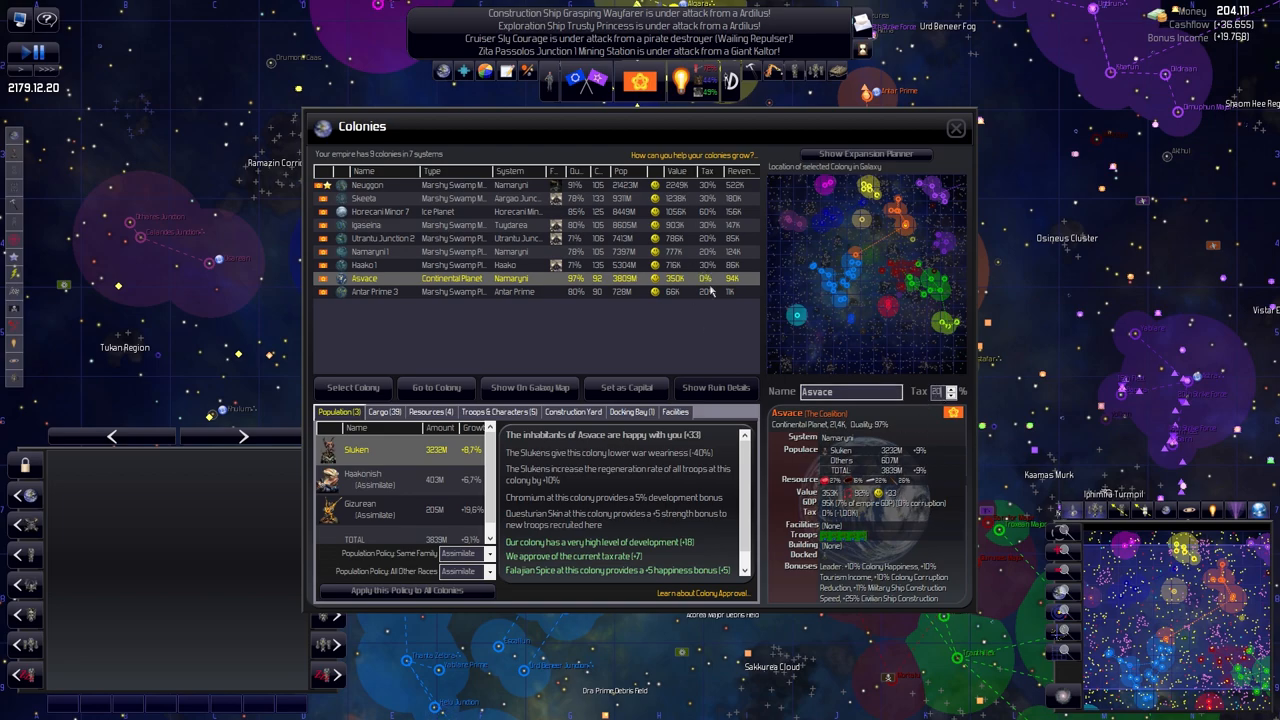
pyautogui.click(374, 291)
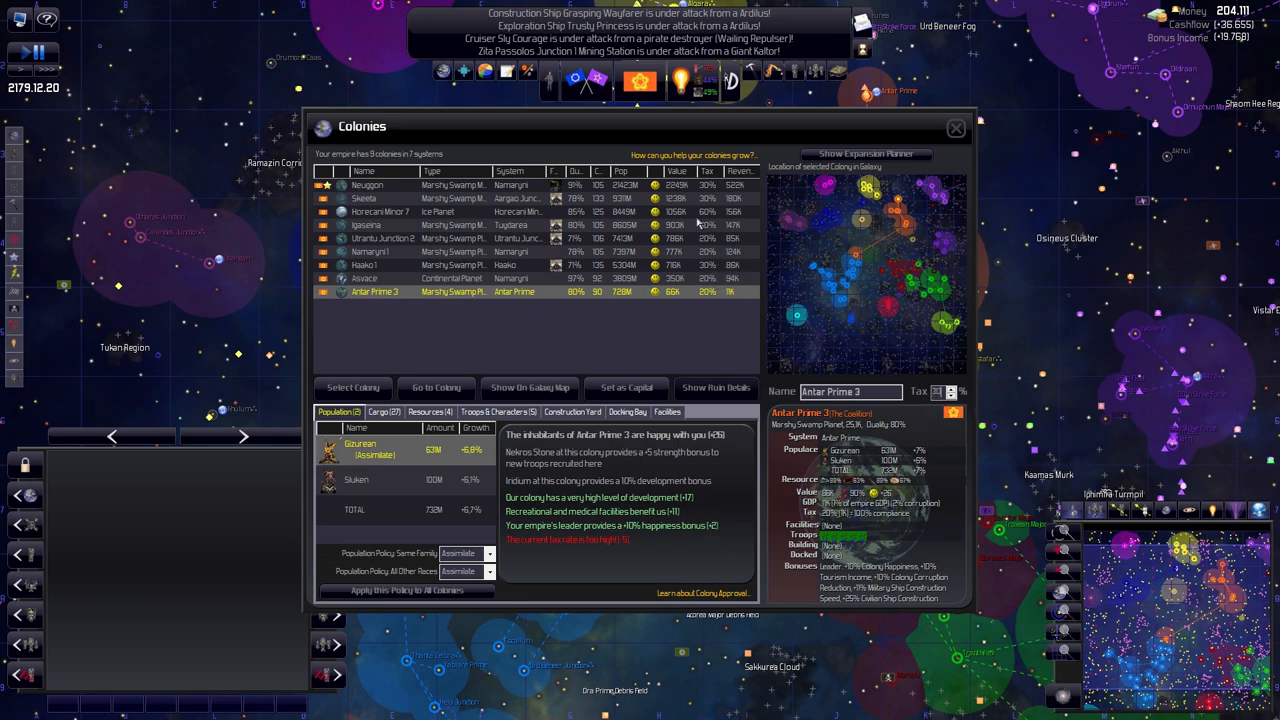
pyautogui.click(367, 185)
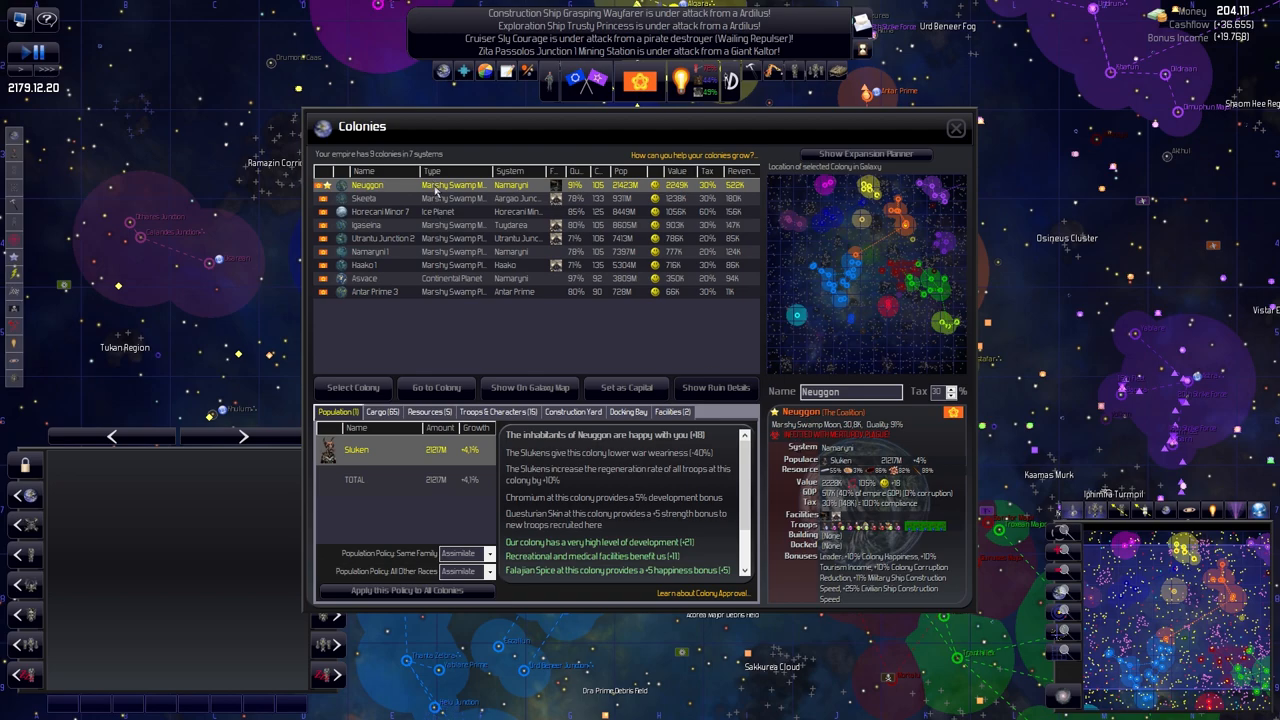
pyautogui.moveTo(956, 128)
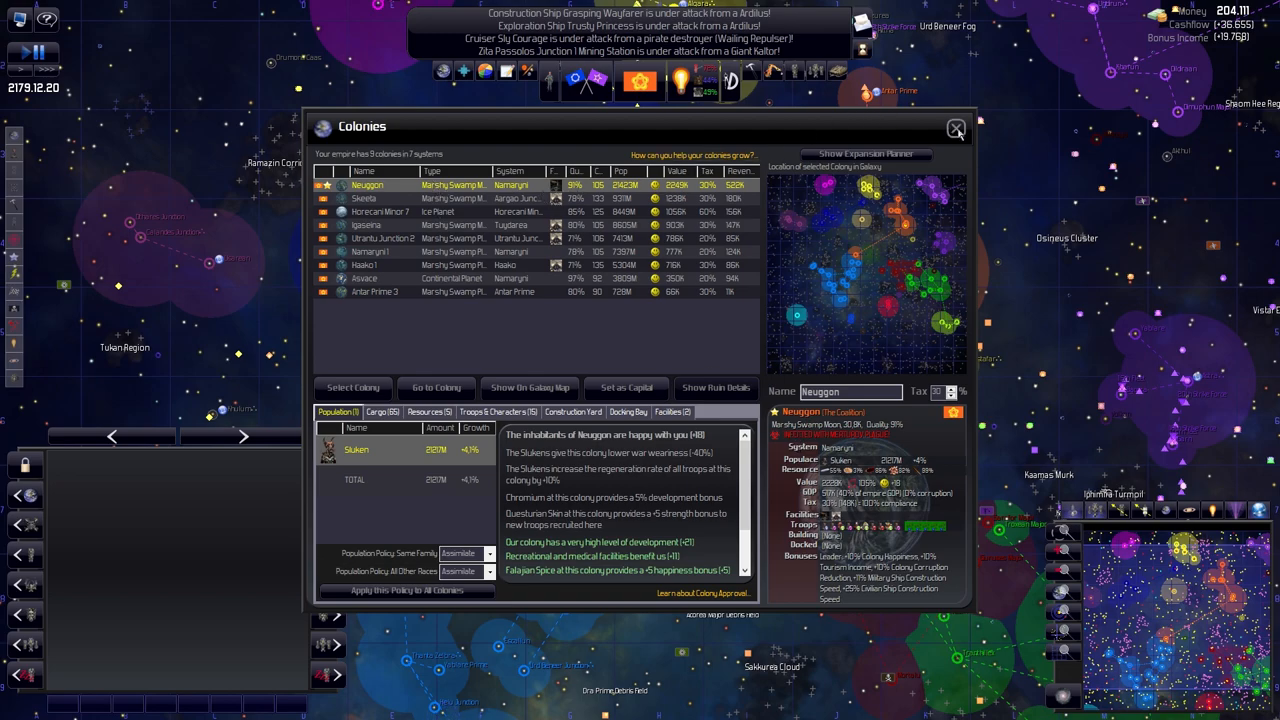
# Close the Colonies overview, pause the game, and reopen Neuggon's colony information
pyautogui.click(955, 129)
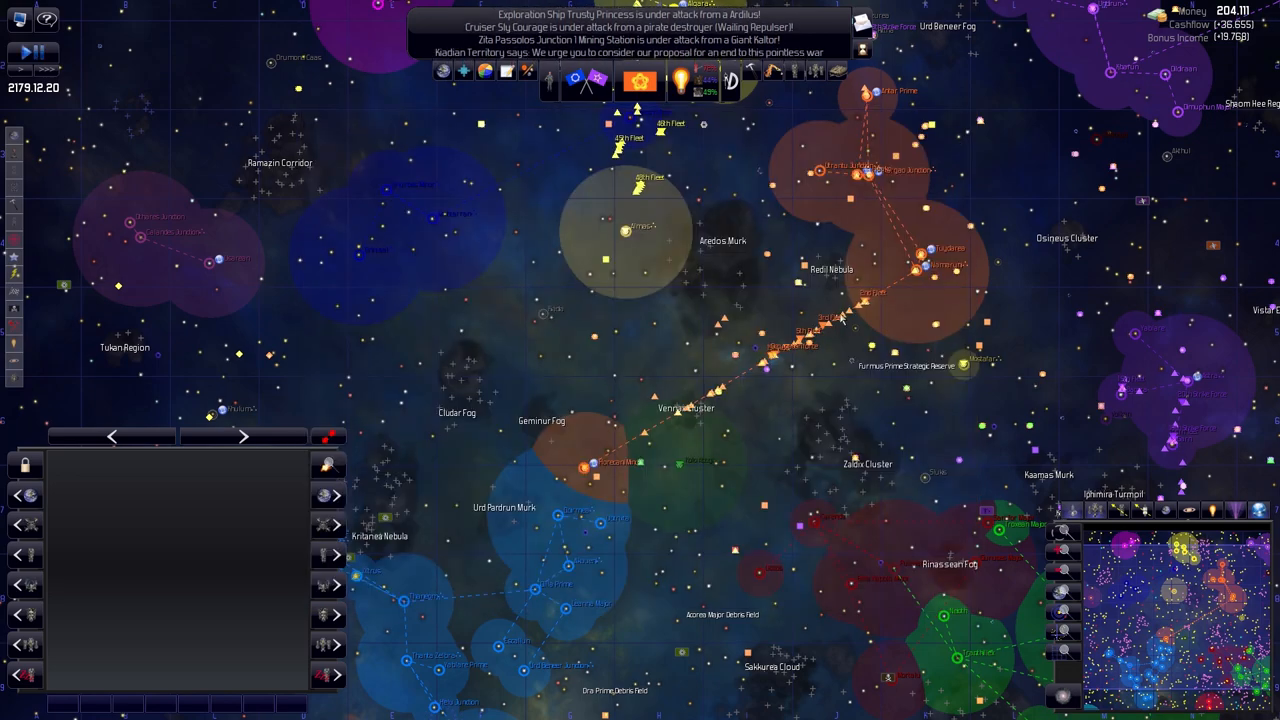
pyautogui.press('space')
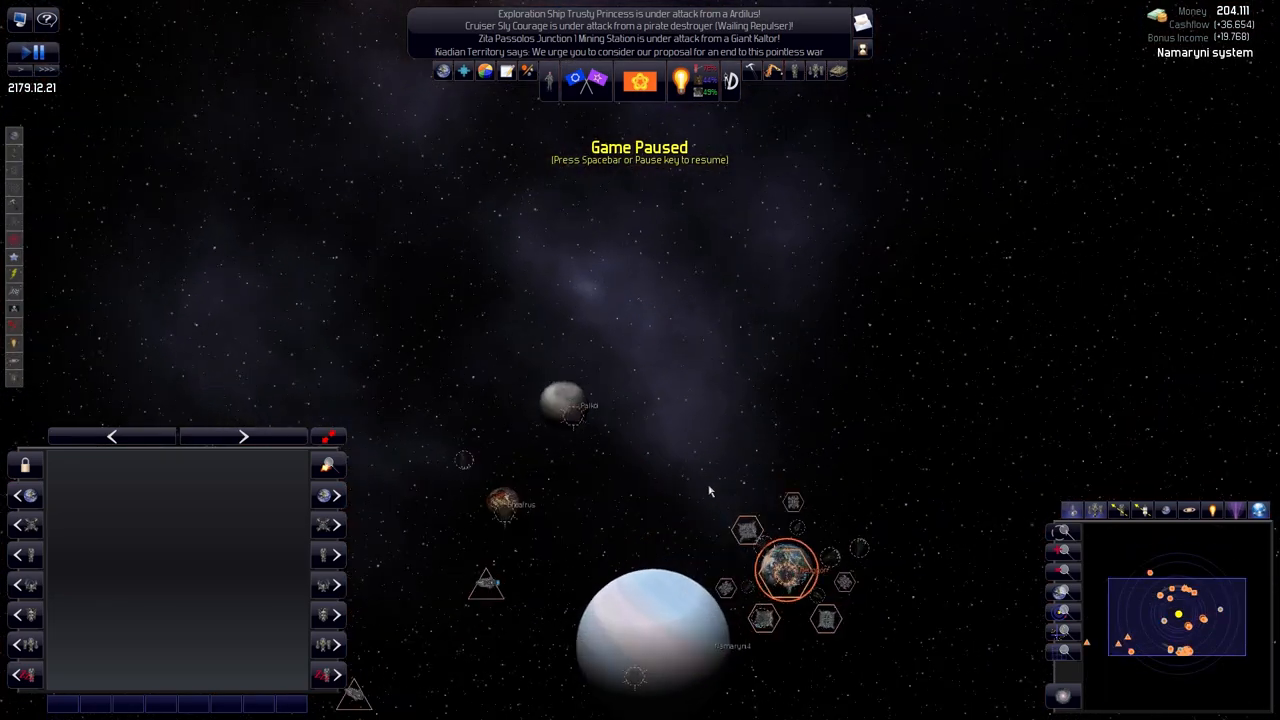
pyautogui.click(787, 568)
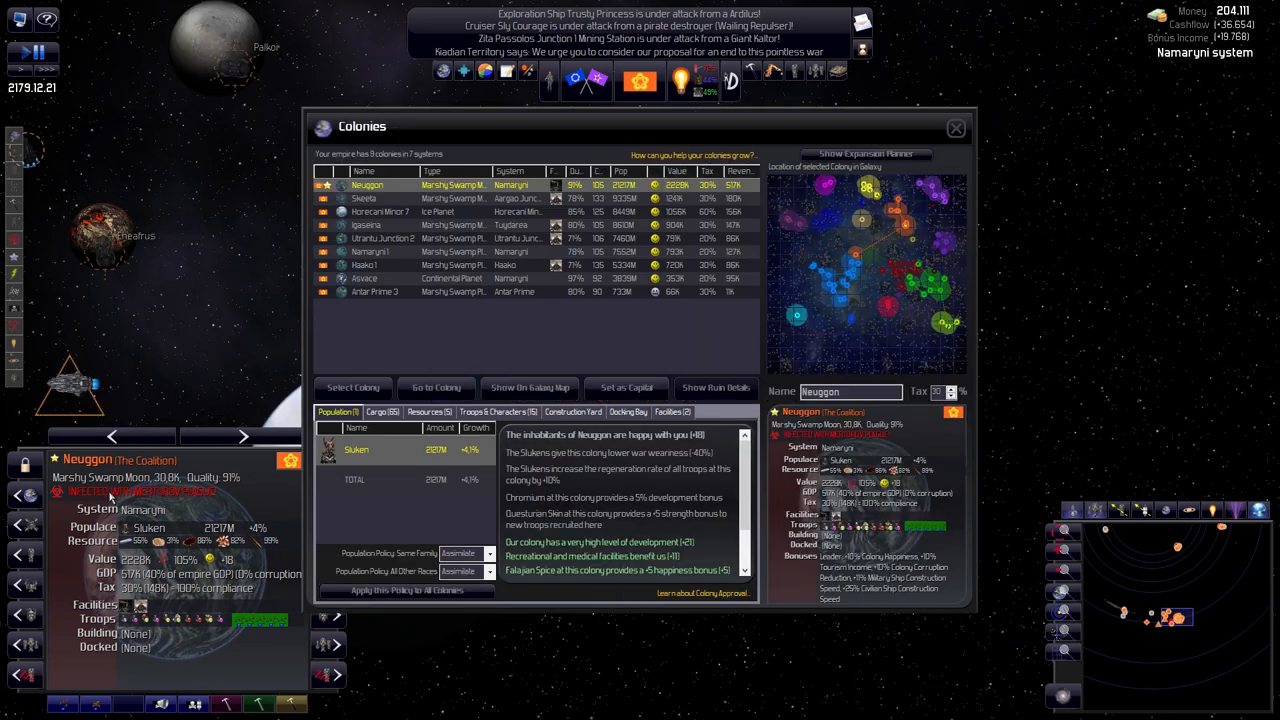
pyautogui.moveTo(975, 149)
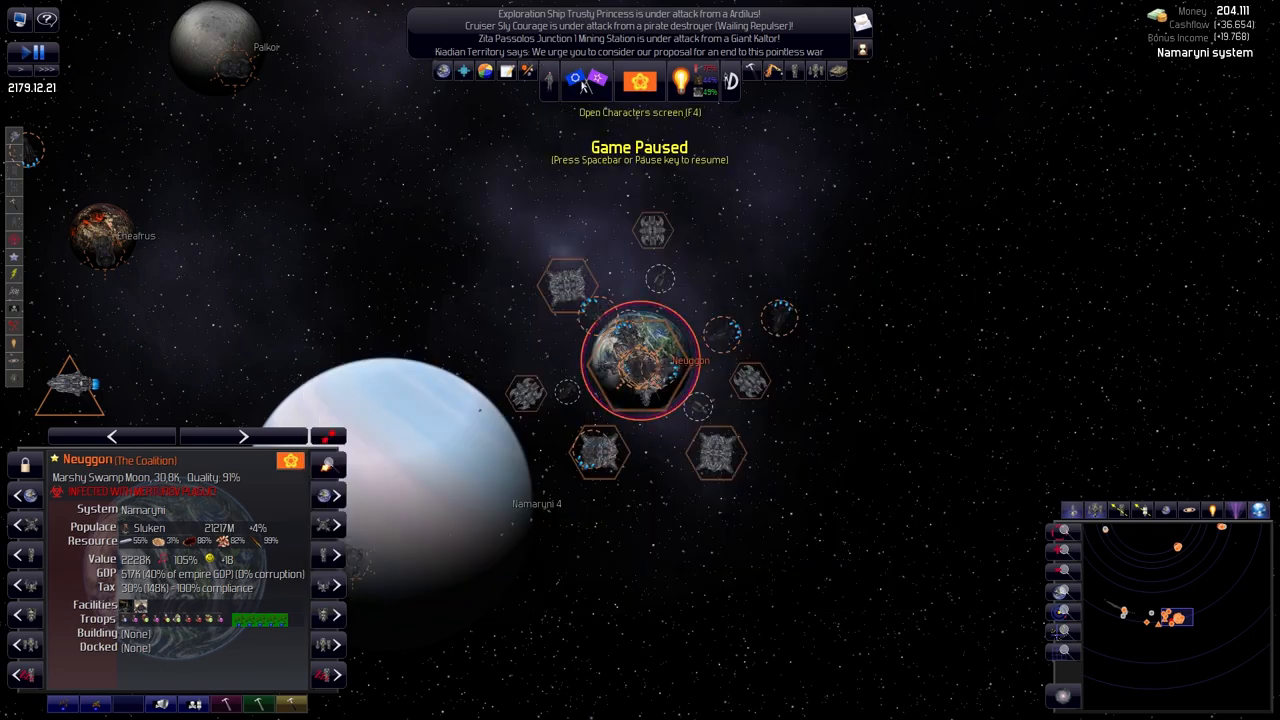
pyautogui.click(681, 80)
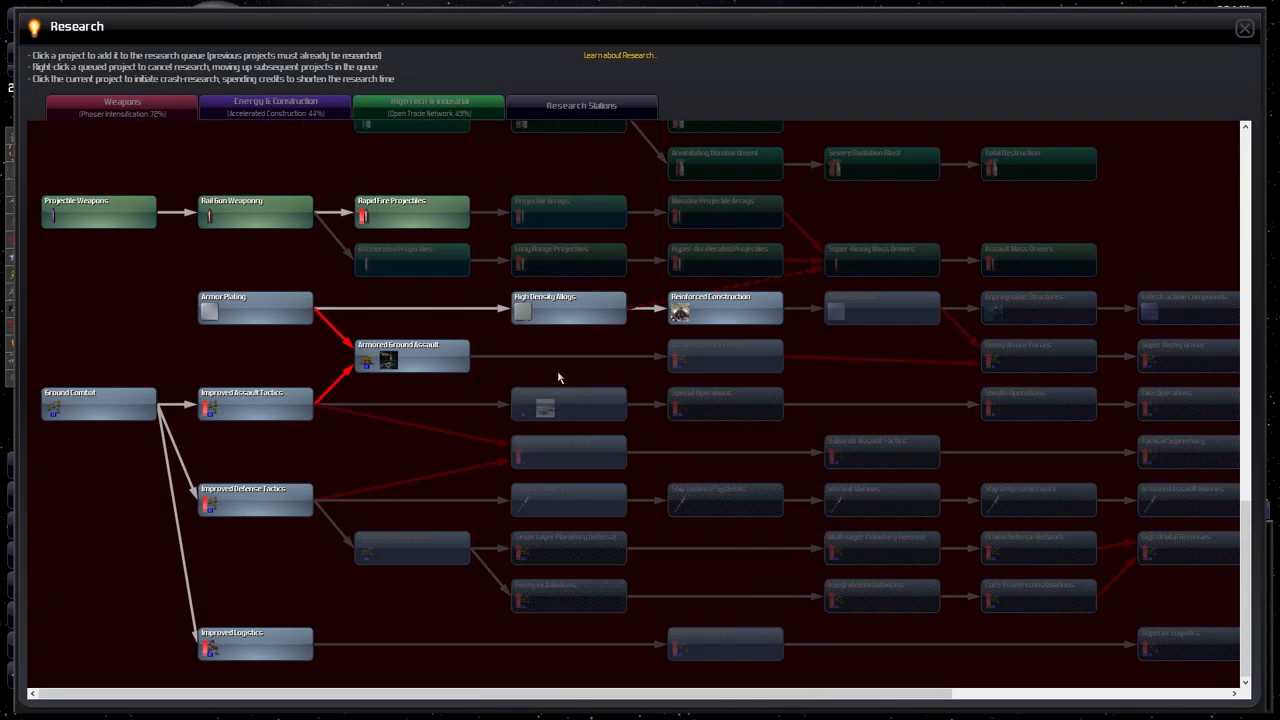
pyautogui.click(275, 105)
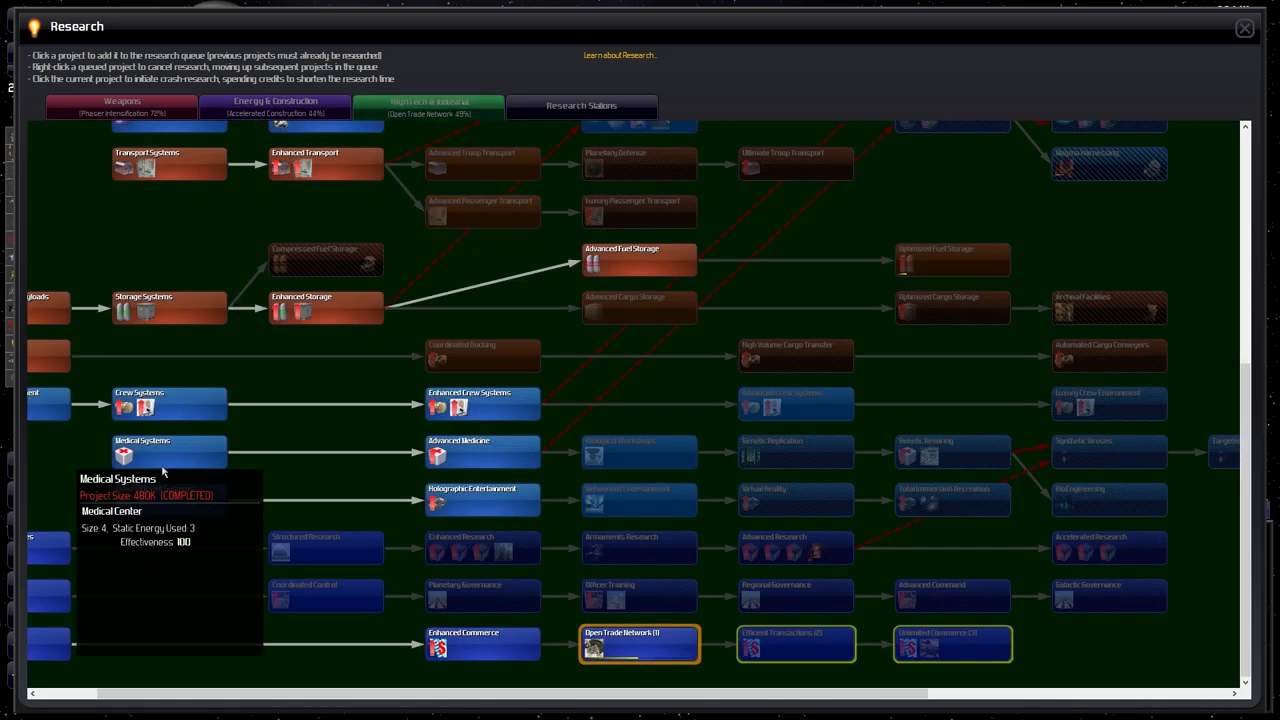
pyautogui.moveTo(640, 451)
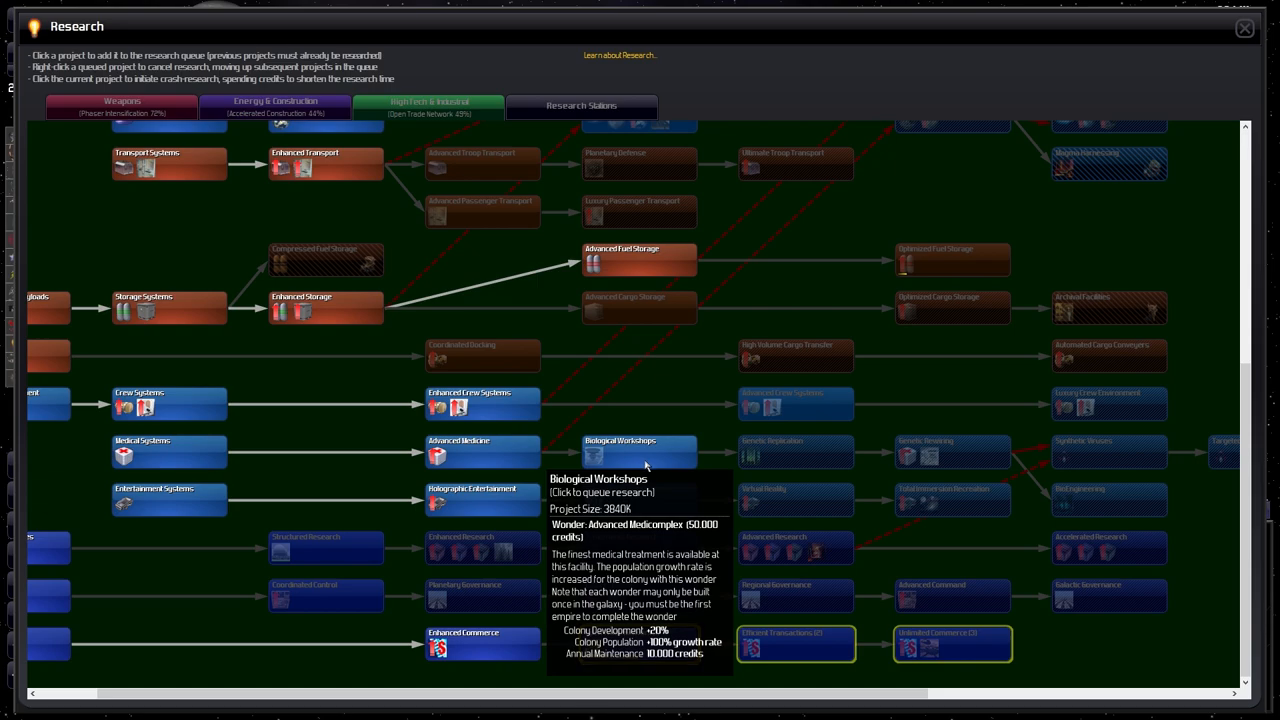
pyautogui.moveTo(644, 465)
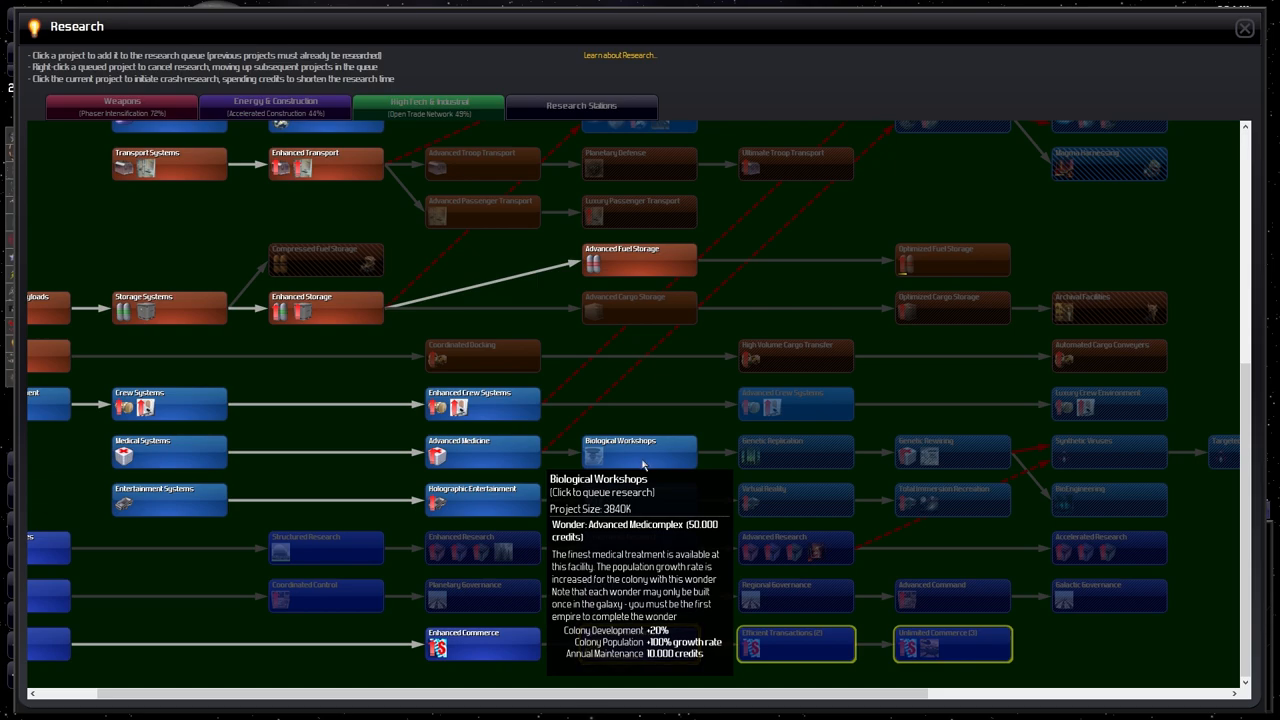
pyautogui.moveTo(795, 451)
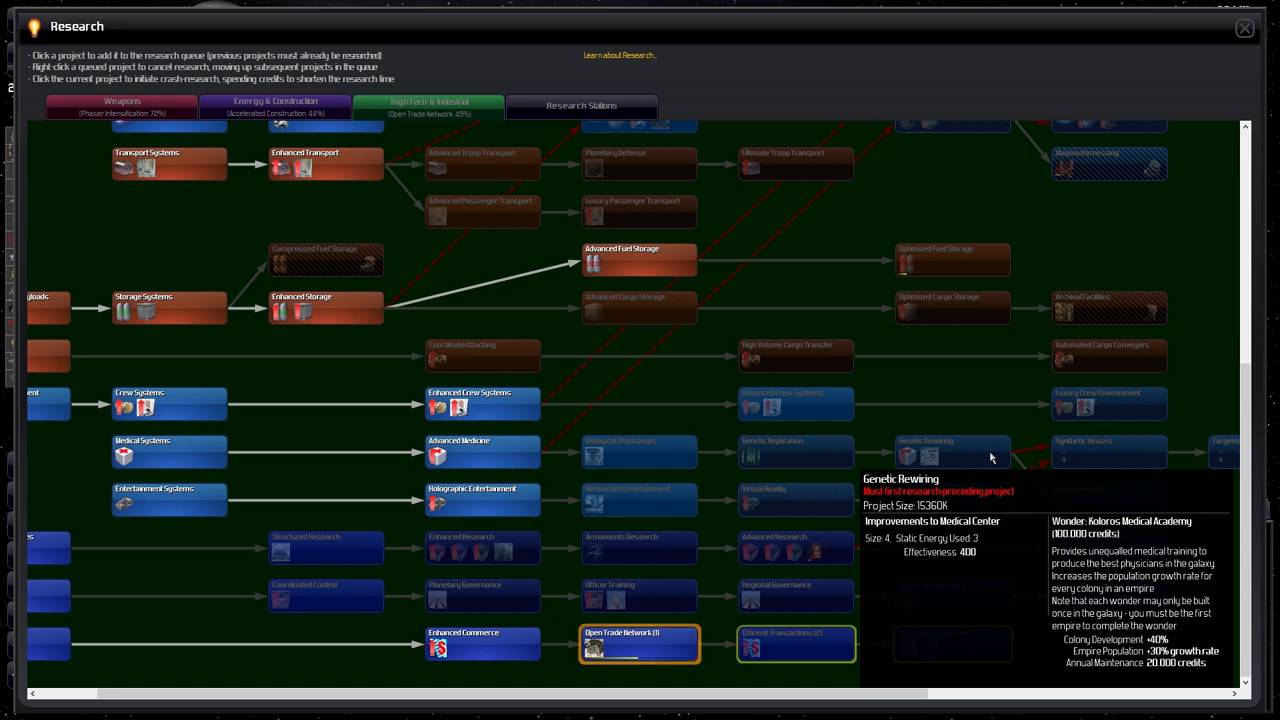
pyautogui.moveTo(1108, 451)
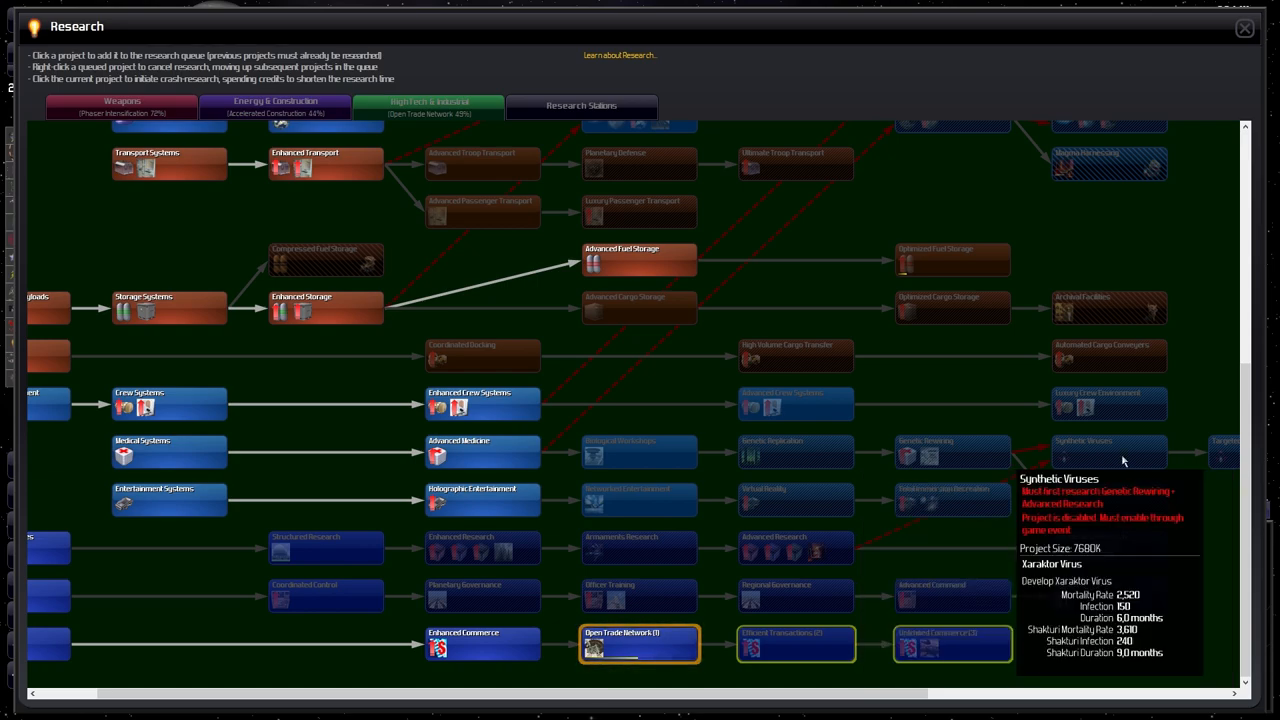
pyautogui.moveTo(650, 453)
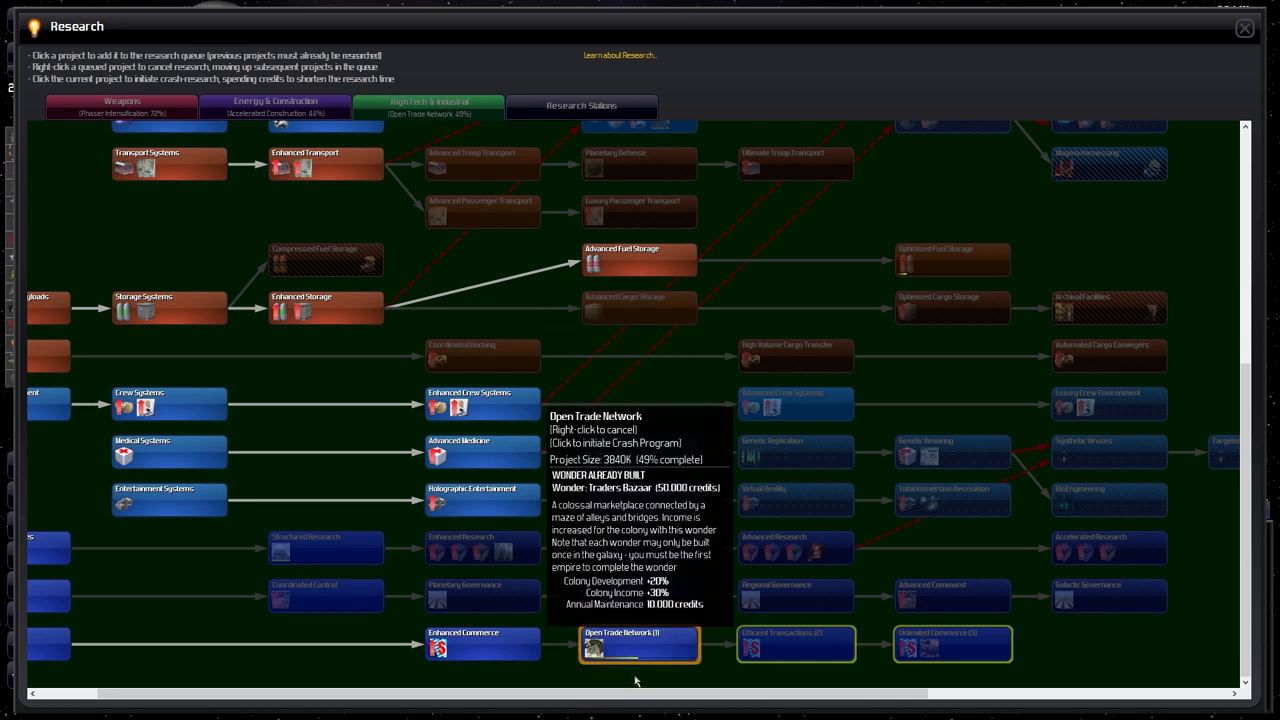
pyautogui.moveTo(613, 658)
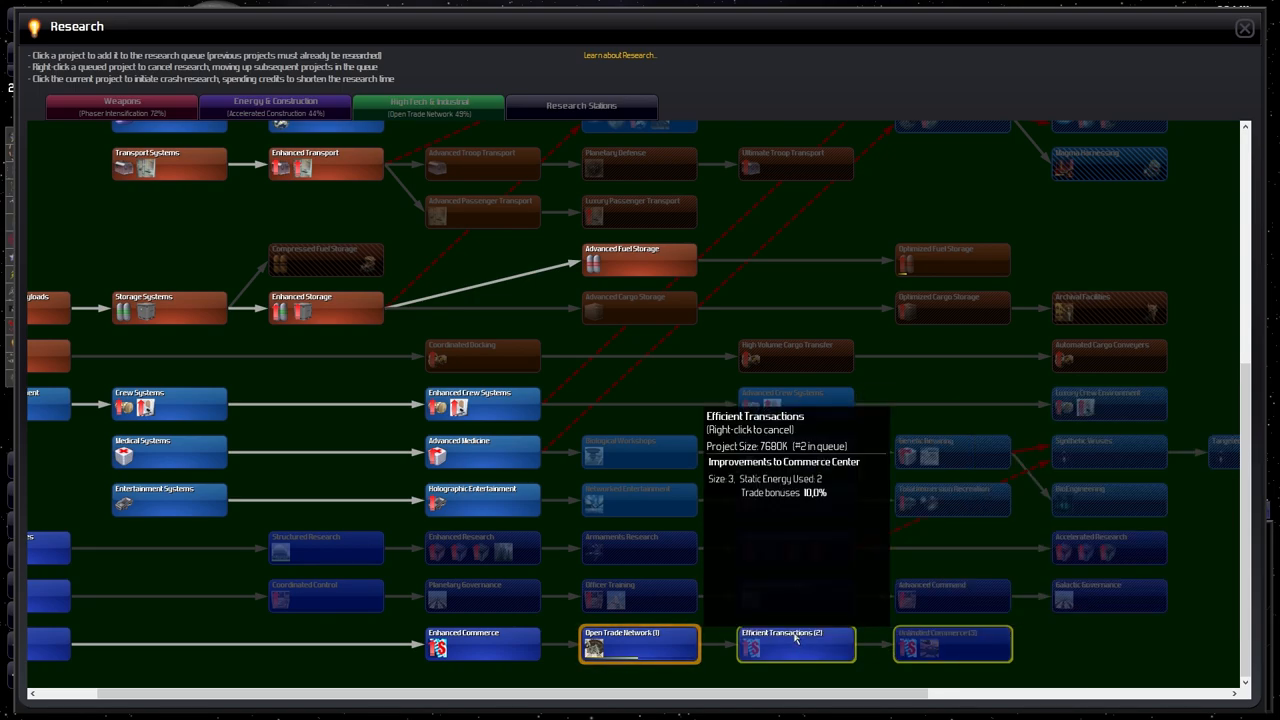
pyautogui.click(950, 643)
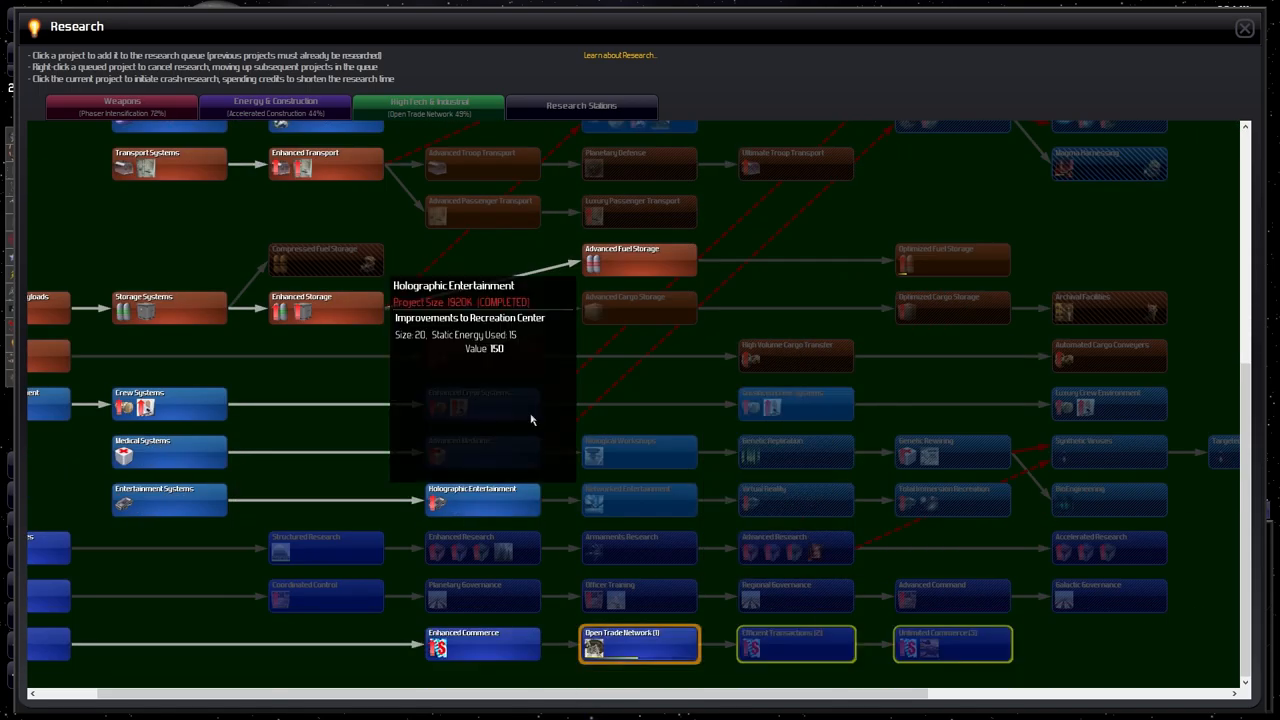
pyautogui.moveTo(685, 100)
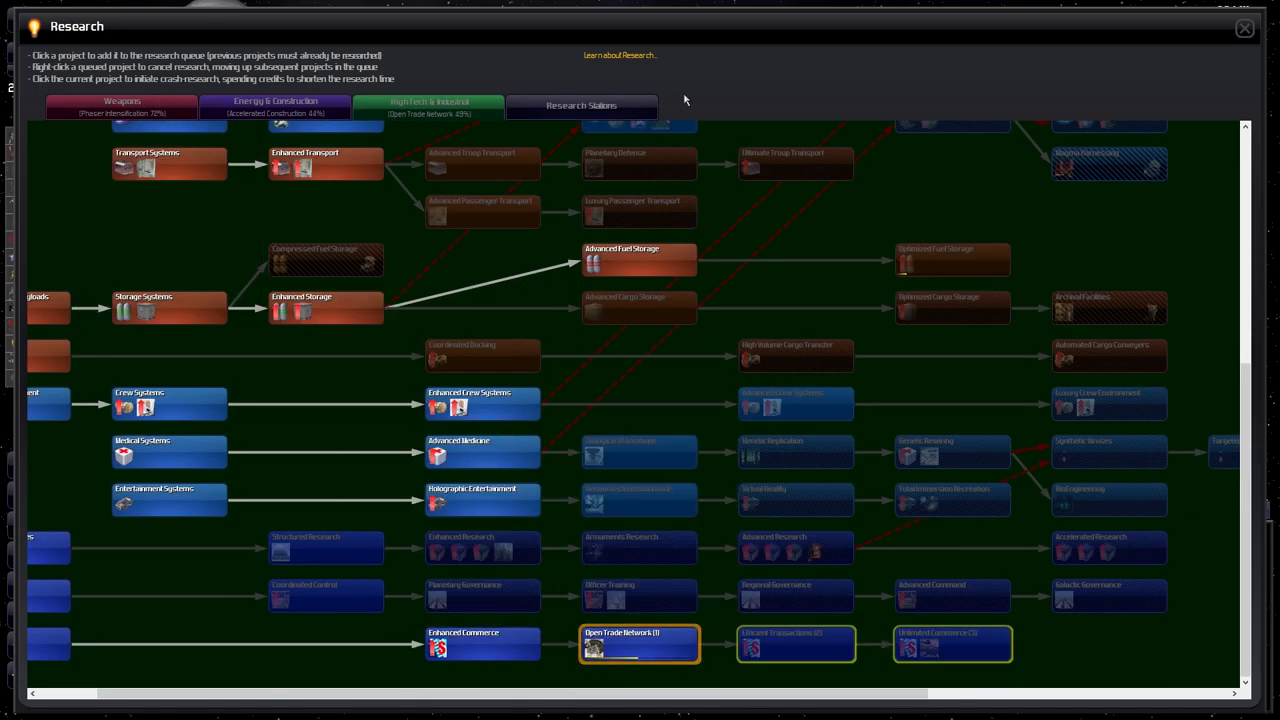
pyautogui.click(581, 106)
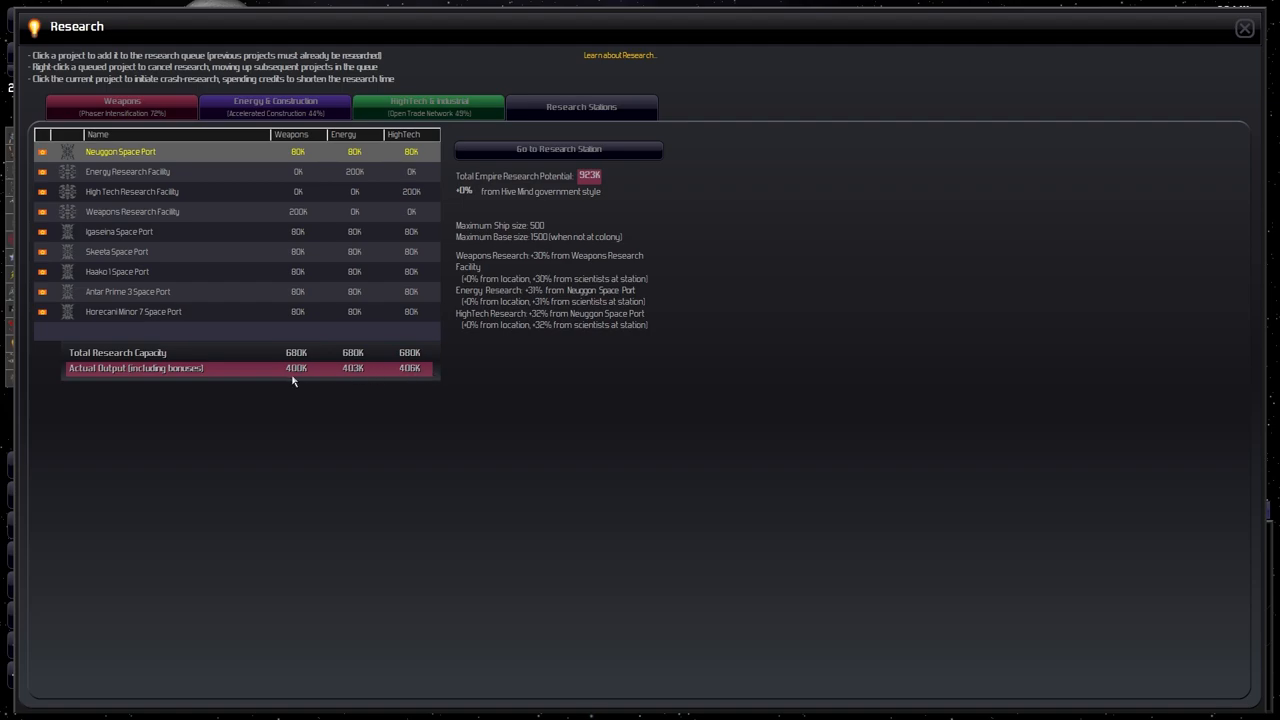
pyautogui.click(1244, 28)
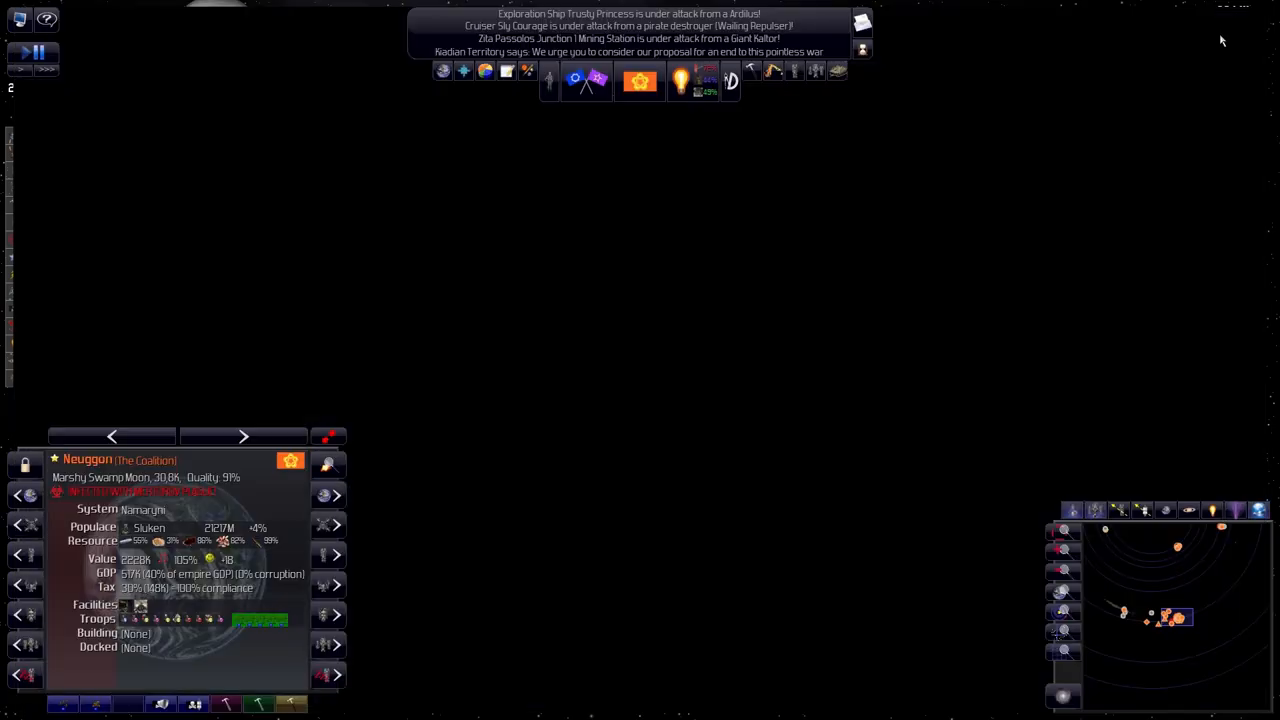
# Open the Designs list filtered to show only state base designs
pyautogui.click(729, 82)
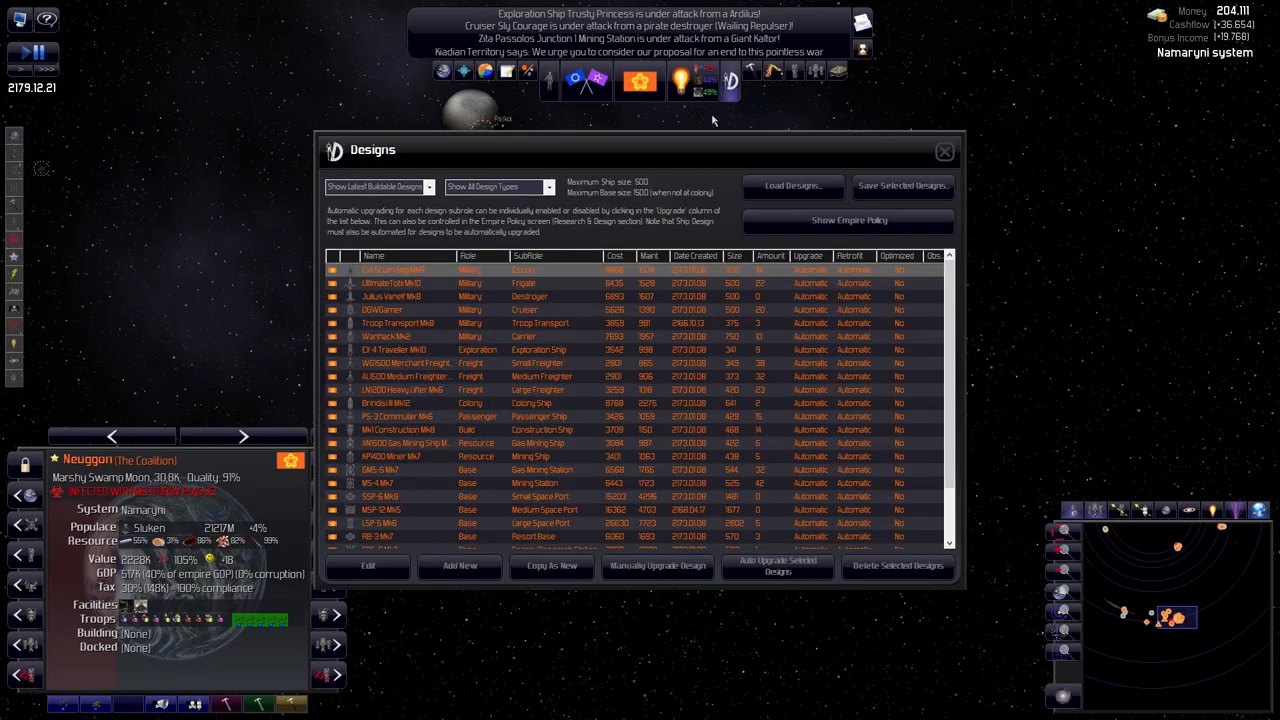
pyautogui.click(497, 187)
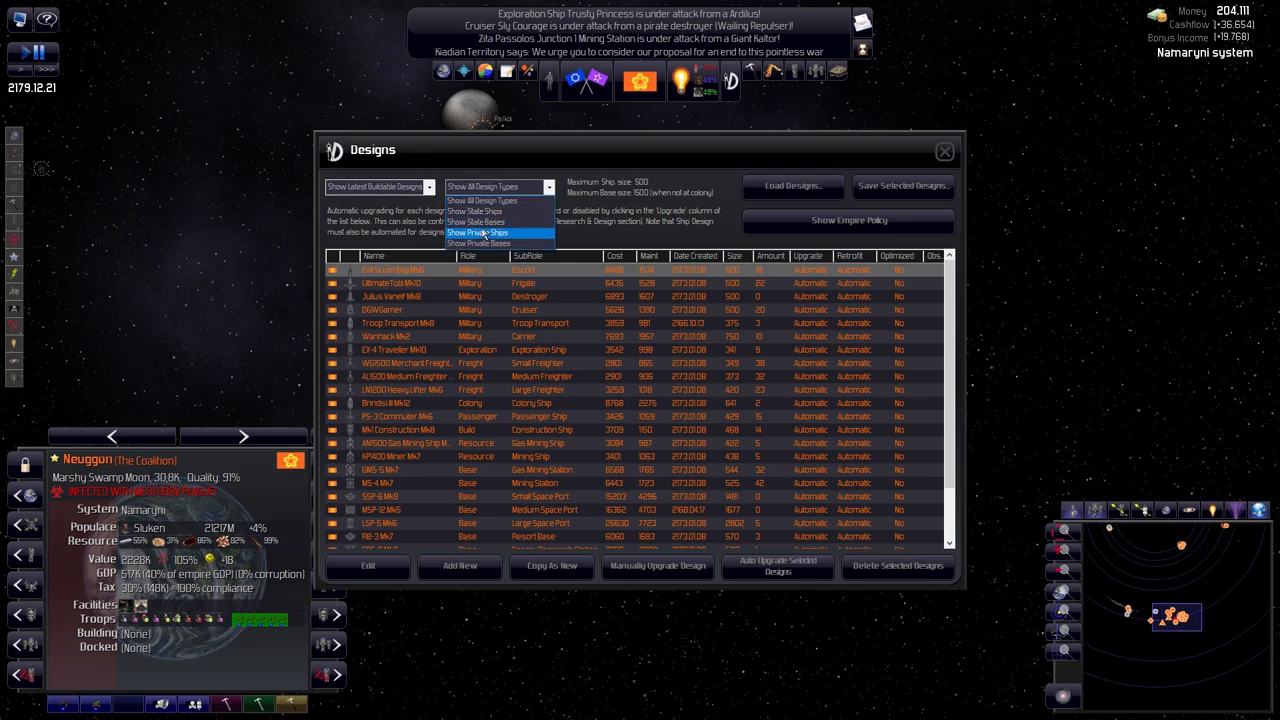
pyautogui.click(474, 221)
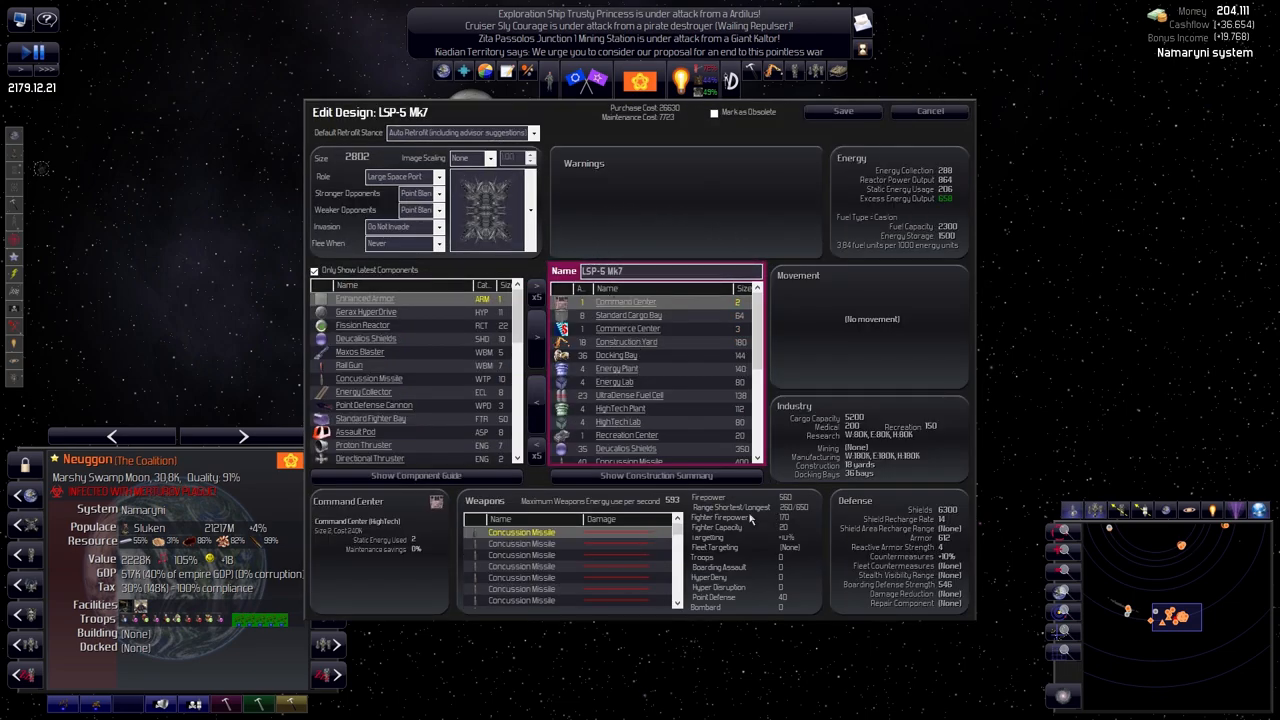
pyautogui.moveTo(805, 535)
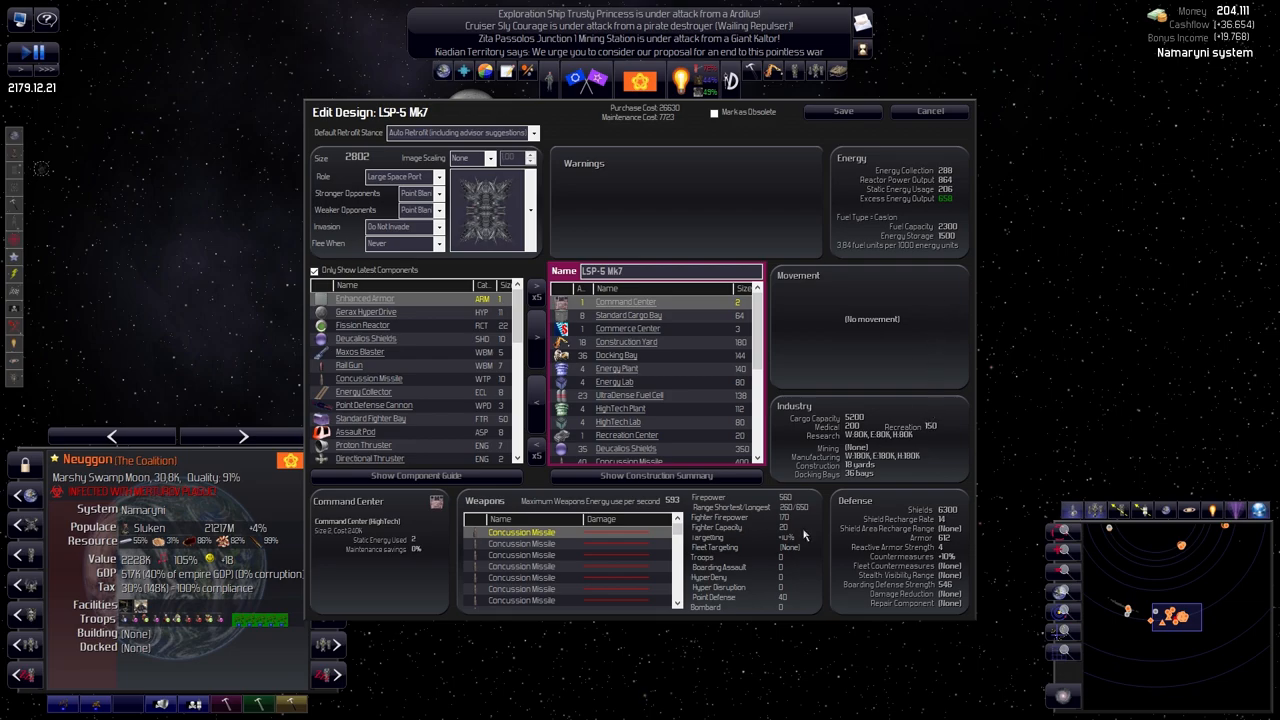
pyautogui.moveTo(957, 268)
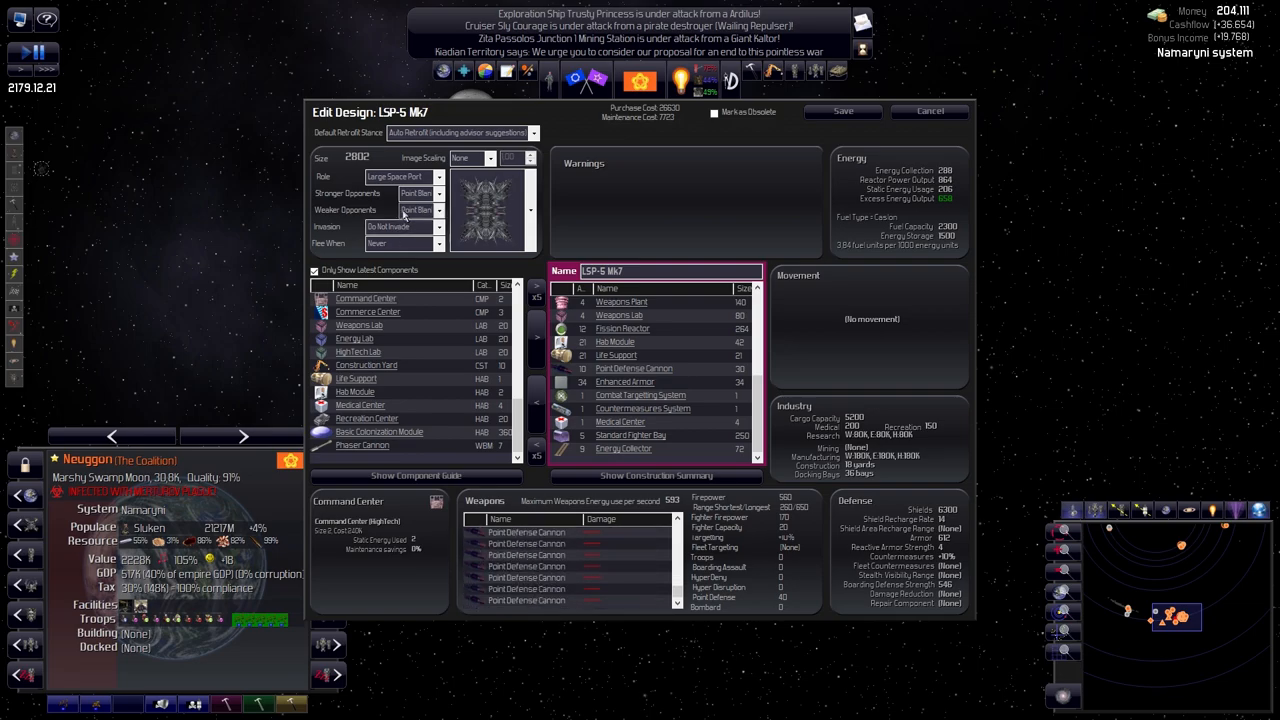
# Set LSP-5 Mk7's weaker-opponent stance to All Weapons and save the design
pyautogui.click(418, 193)
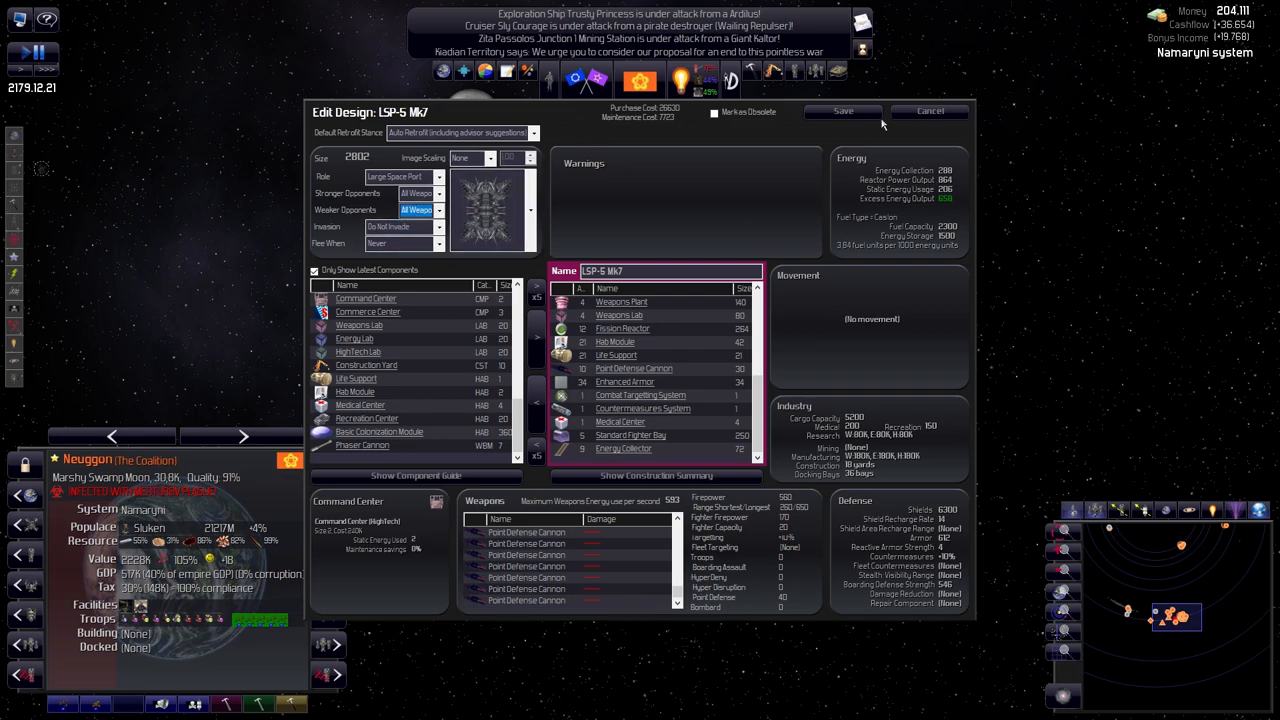
pyautogui.click(929, 111)
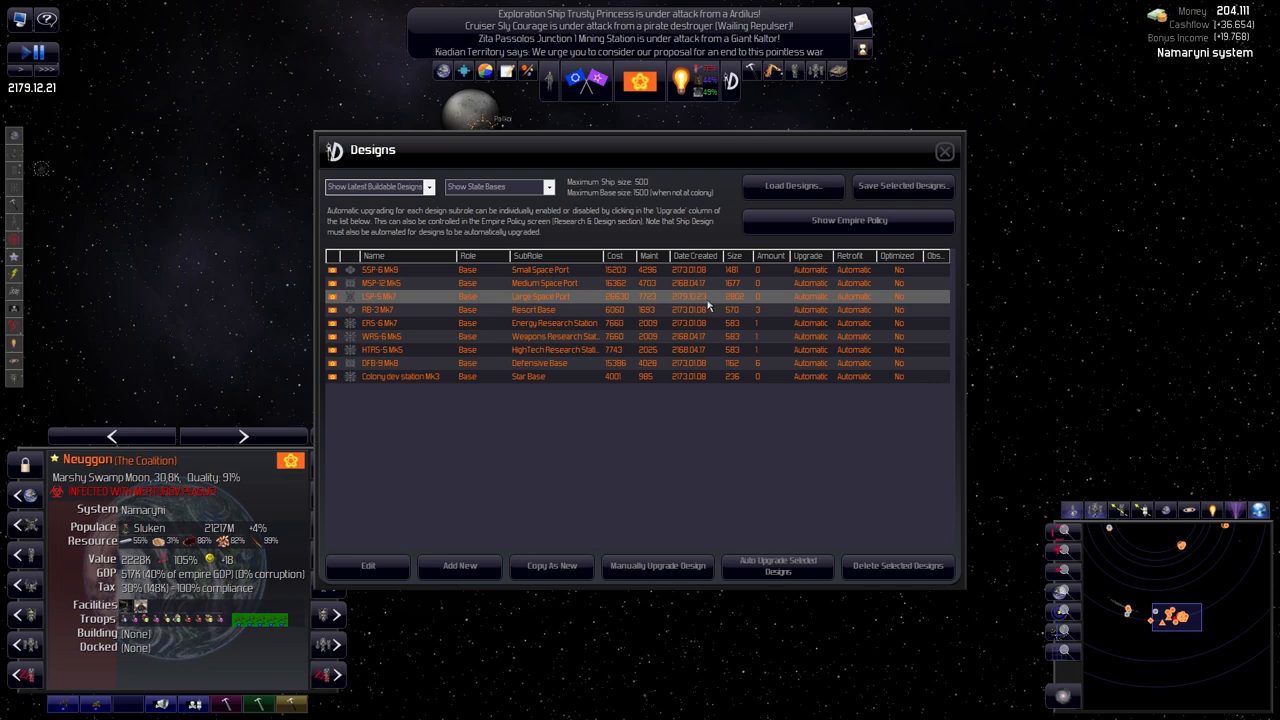
# Reopen LSP-5 Mk7 for editing and browse its components, inspecting the Maxos Blaster
pyautogui.click(367, 565)
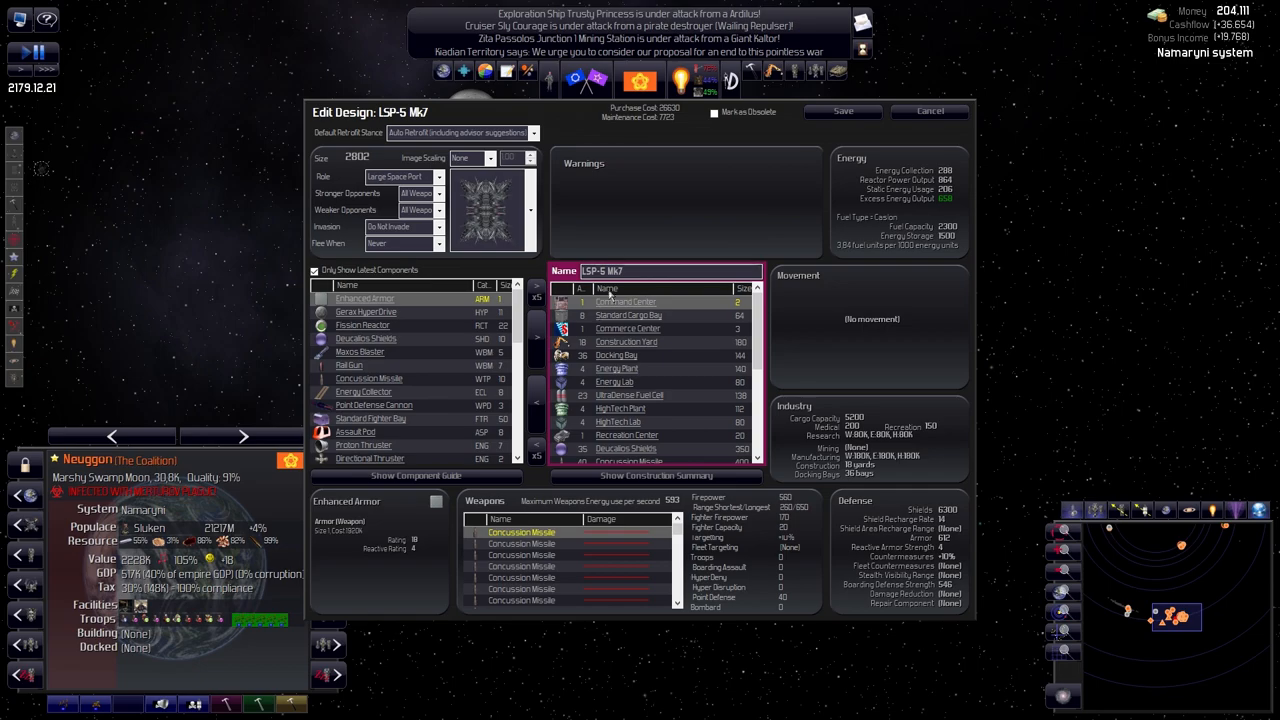
pyautogui.scroll(-3)
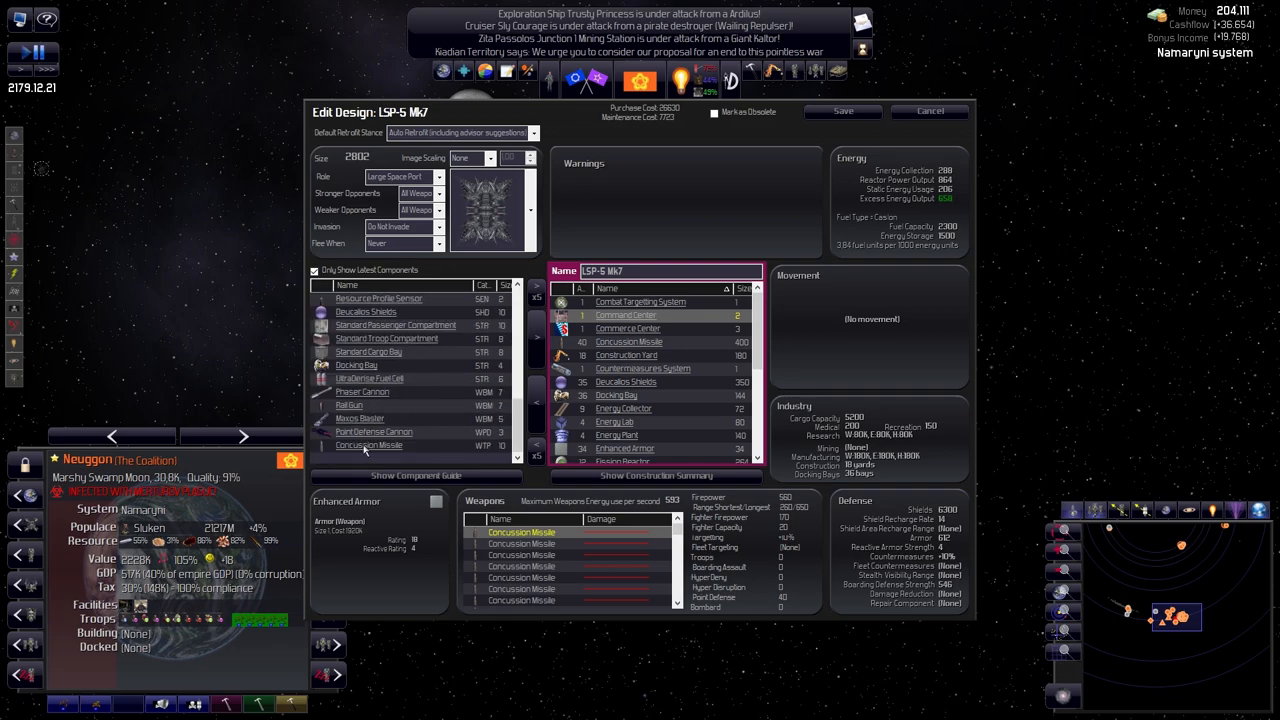
pyautogui.scroll(-3)
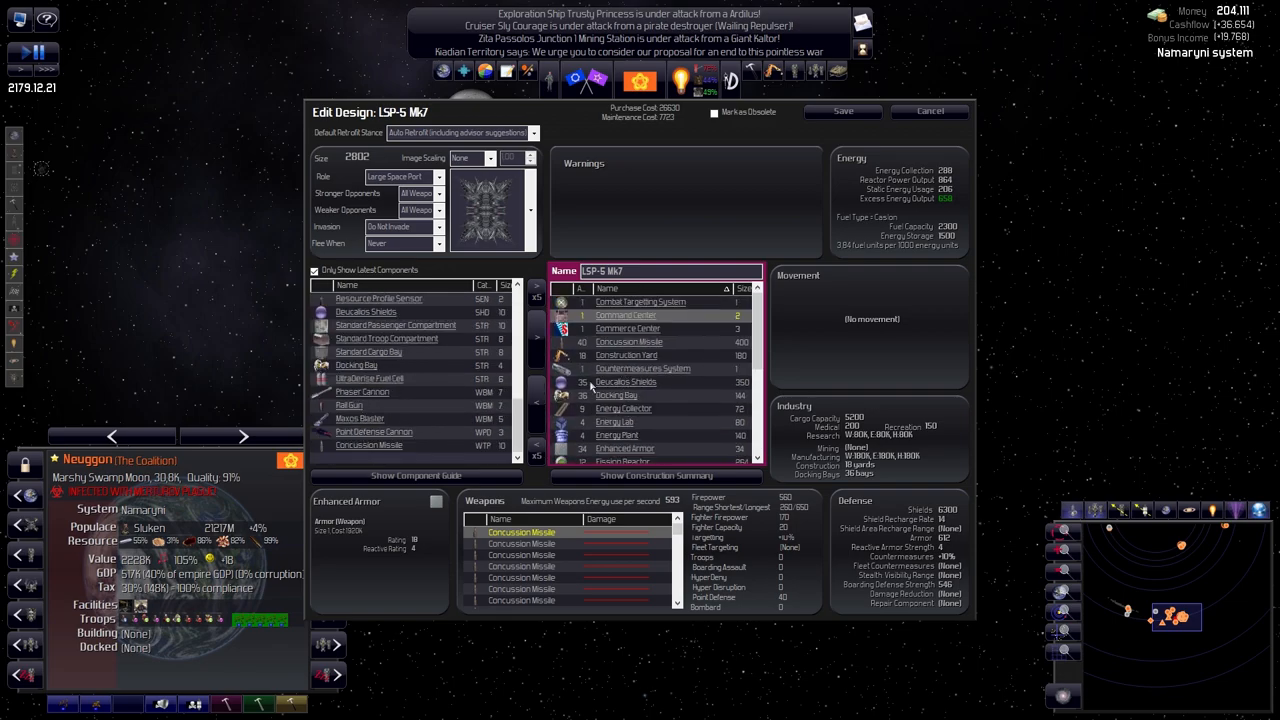
pyautogui.scroll(-3)
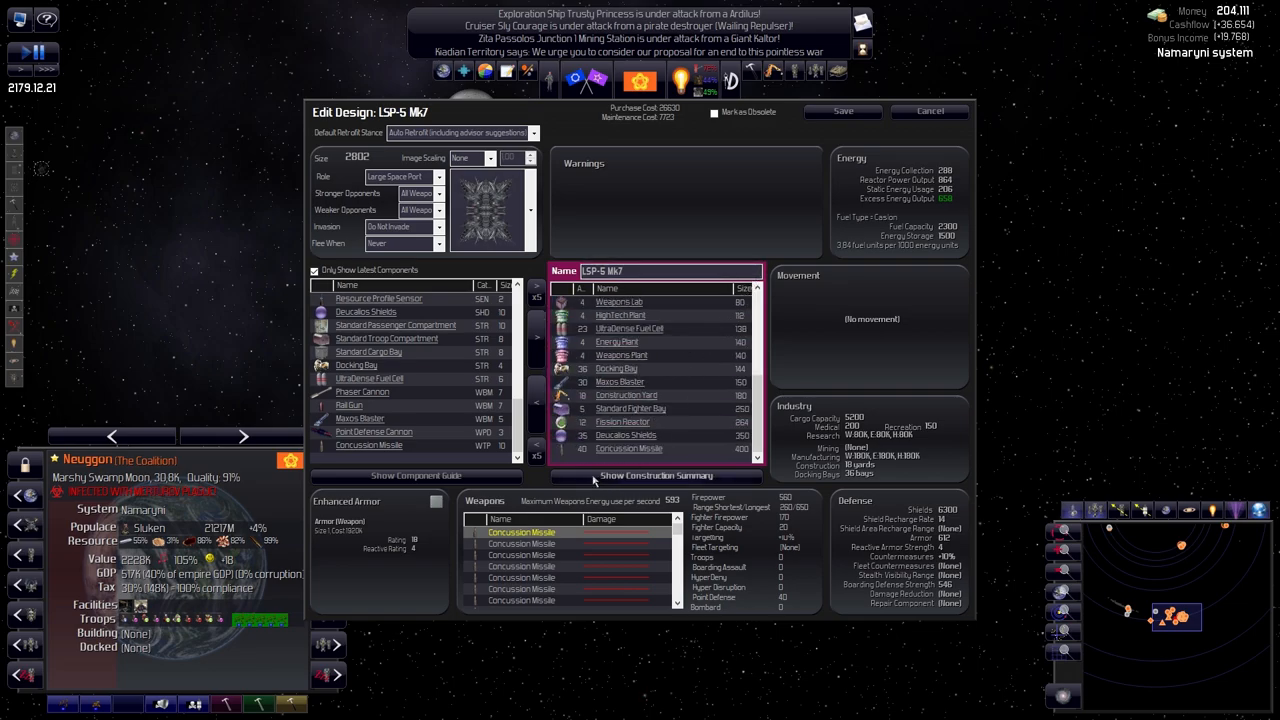
pyautogui.scroll(3)
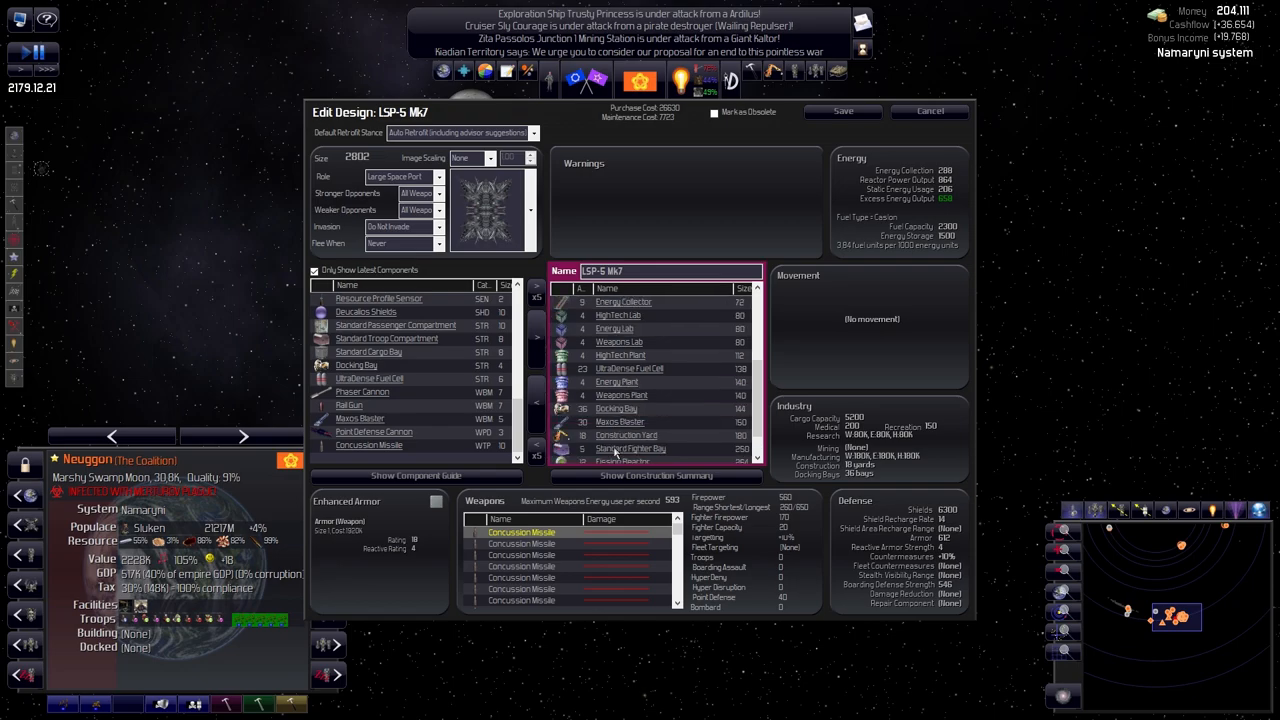
pyautogui.scroll(-3)
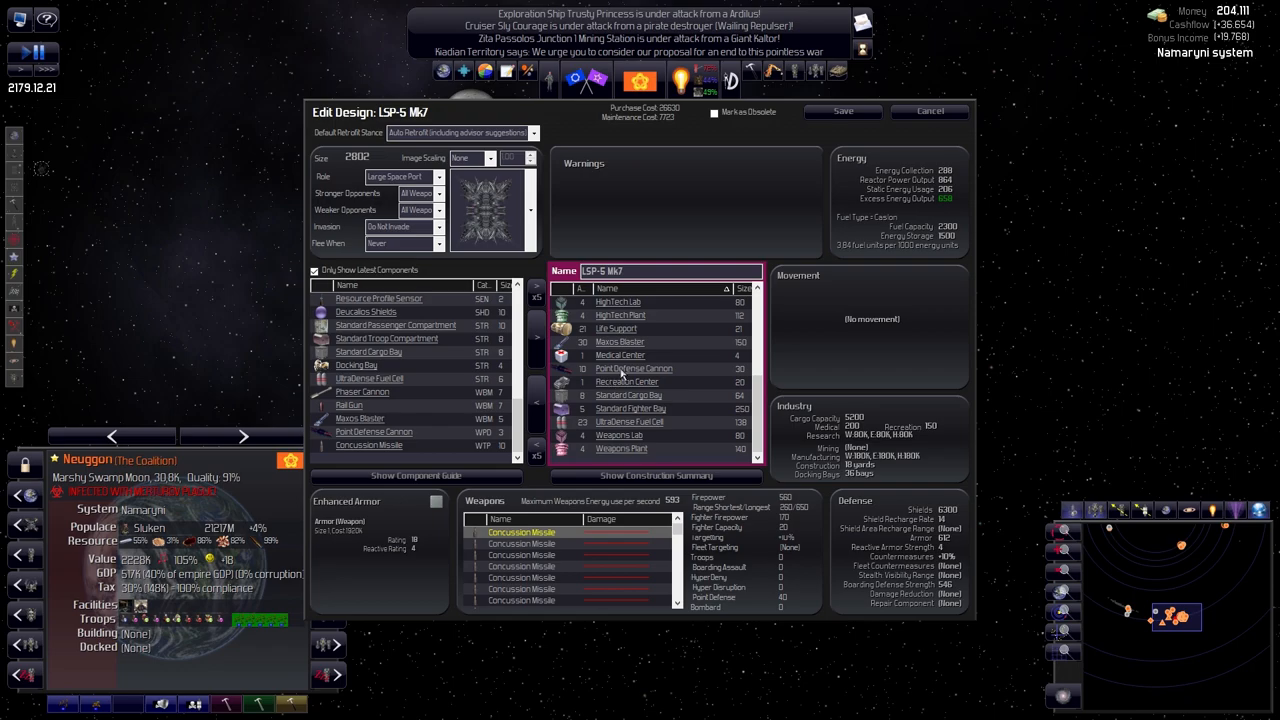
pyautogui.click(634, 368)
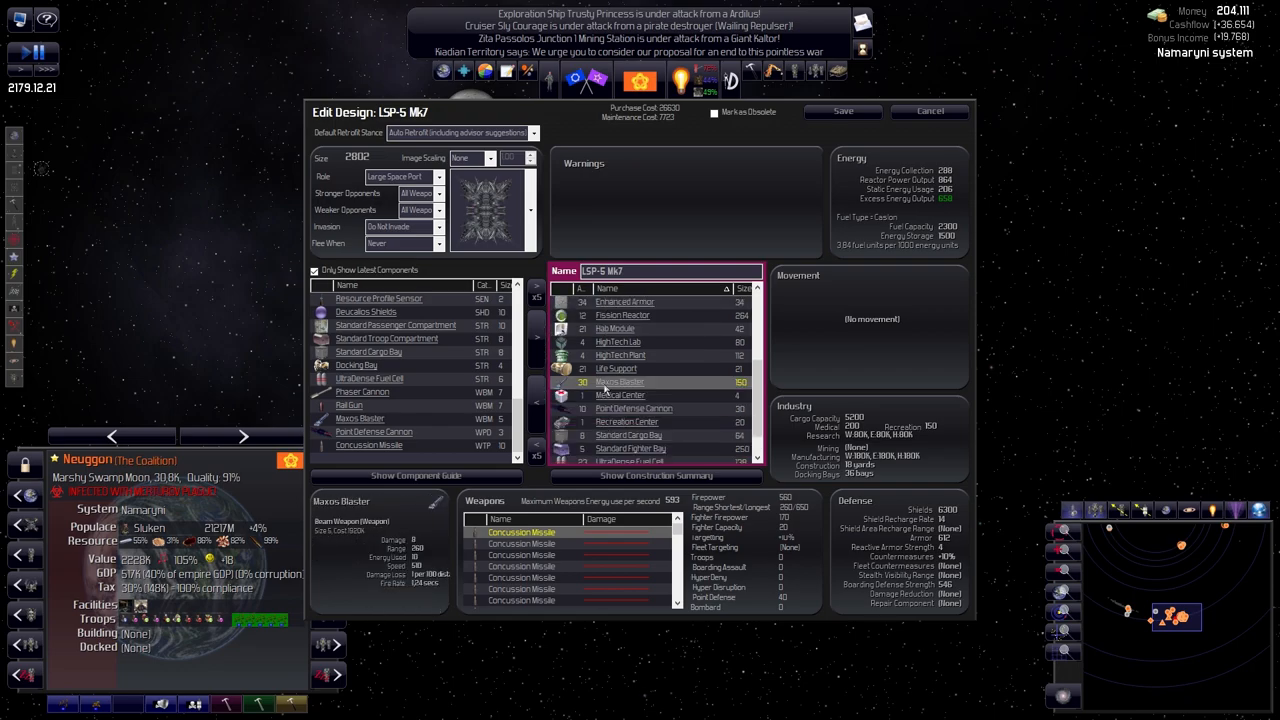
pyautogui.scroll(-3)
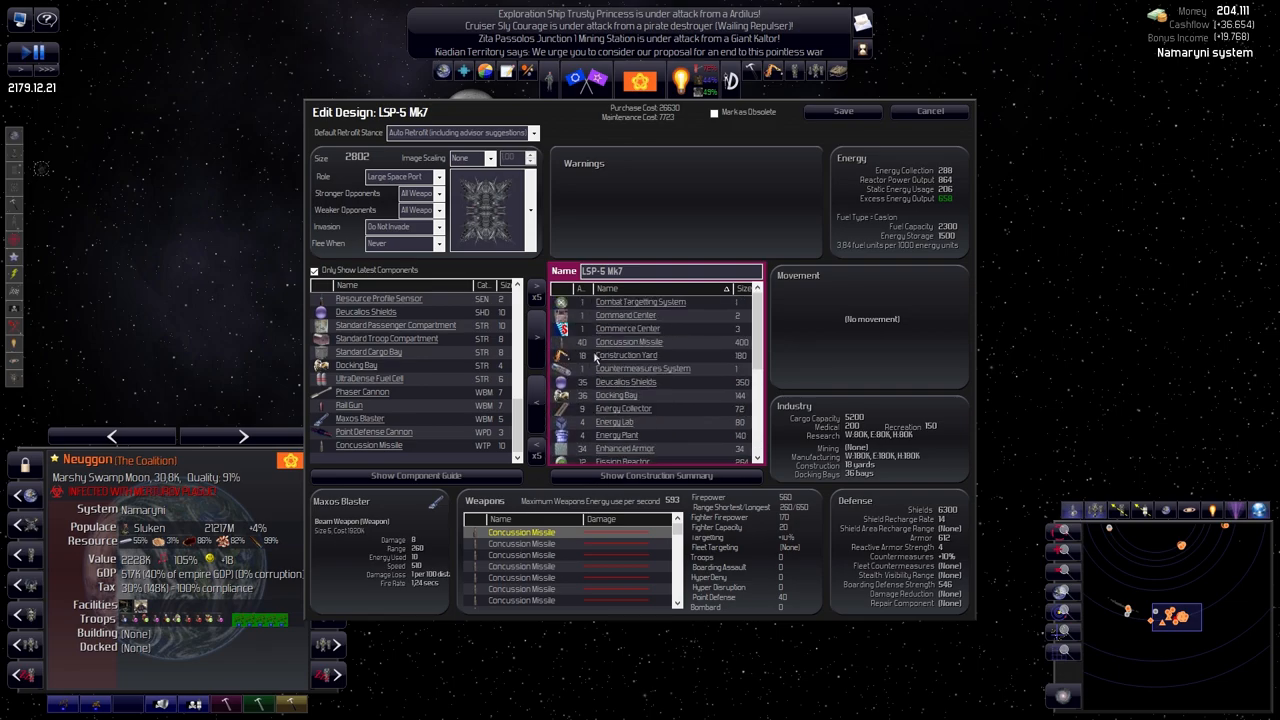
pyautogui.scroll(-3)
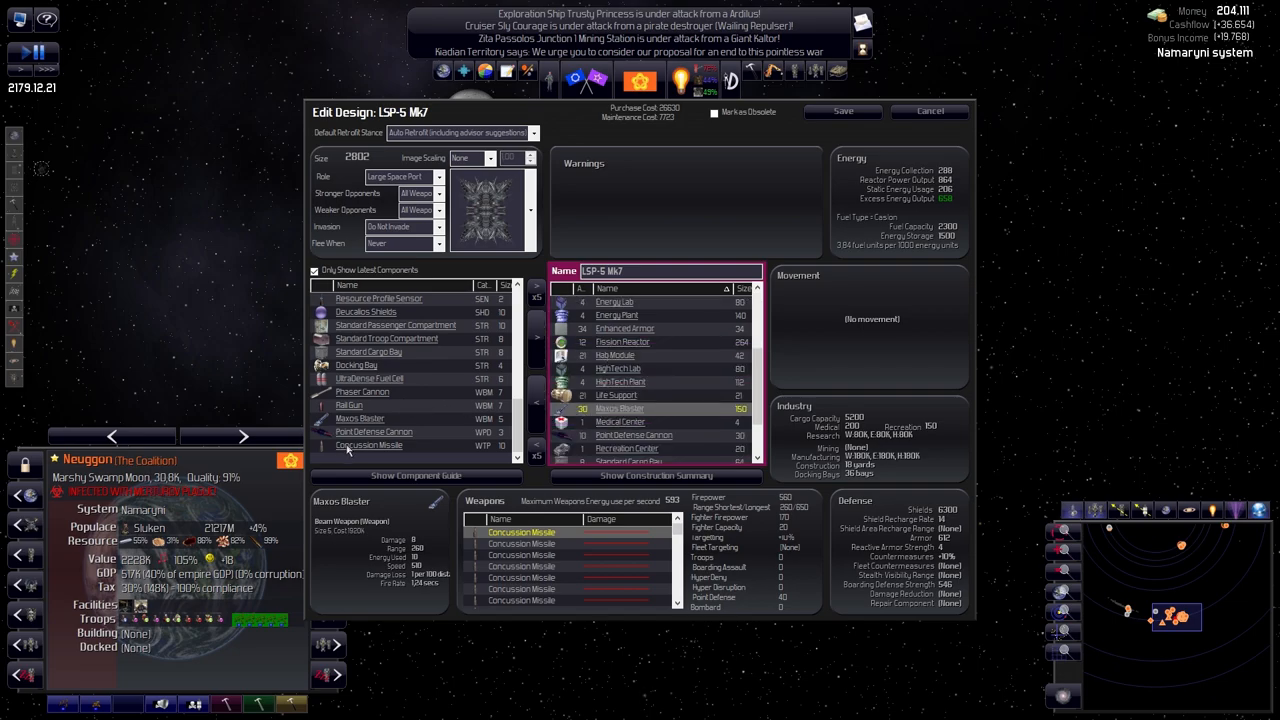
# Browse the component catalogue and add Rail Guns until LSP-5 Mk7 carries 30
pyautogui.click(362, 392)
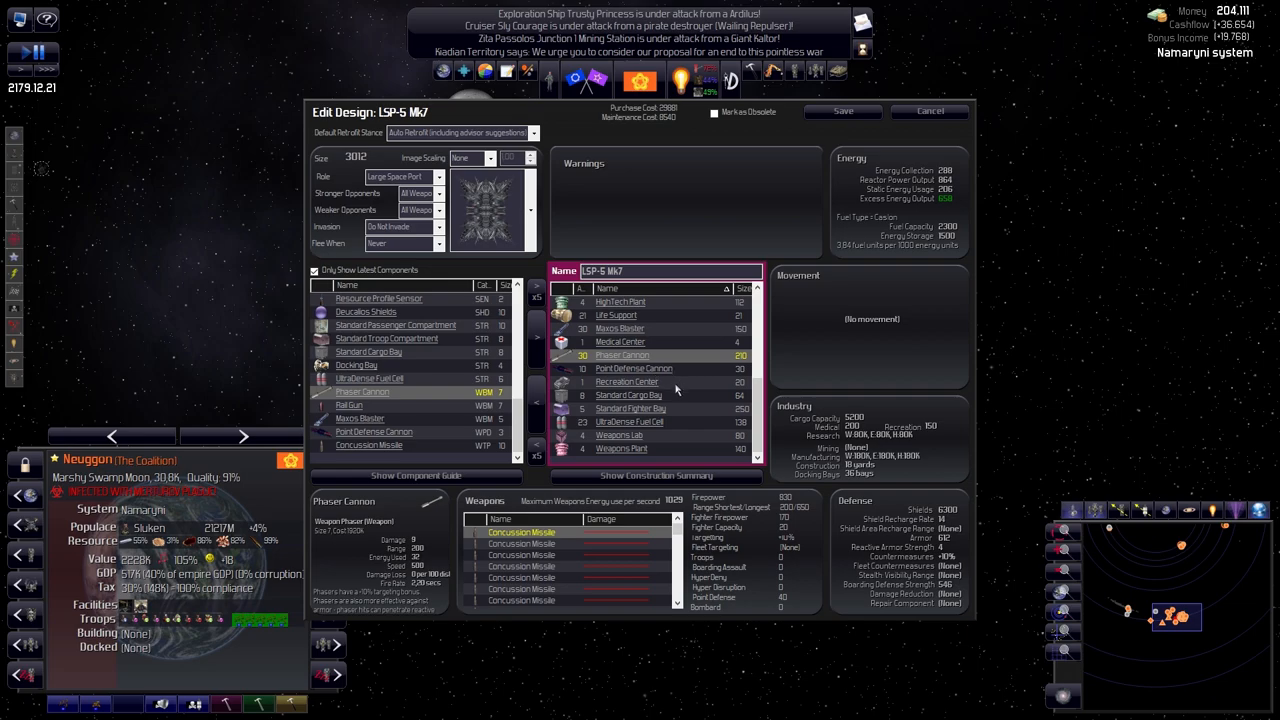
pyautogui.moveTo(603, 430)
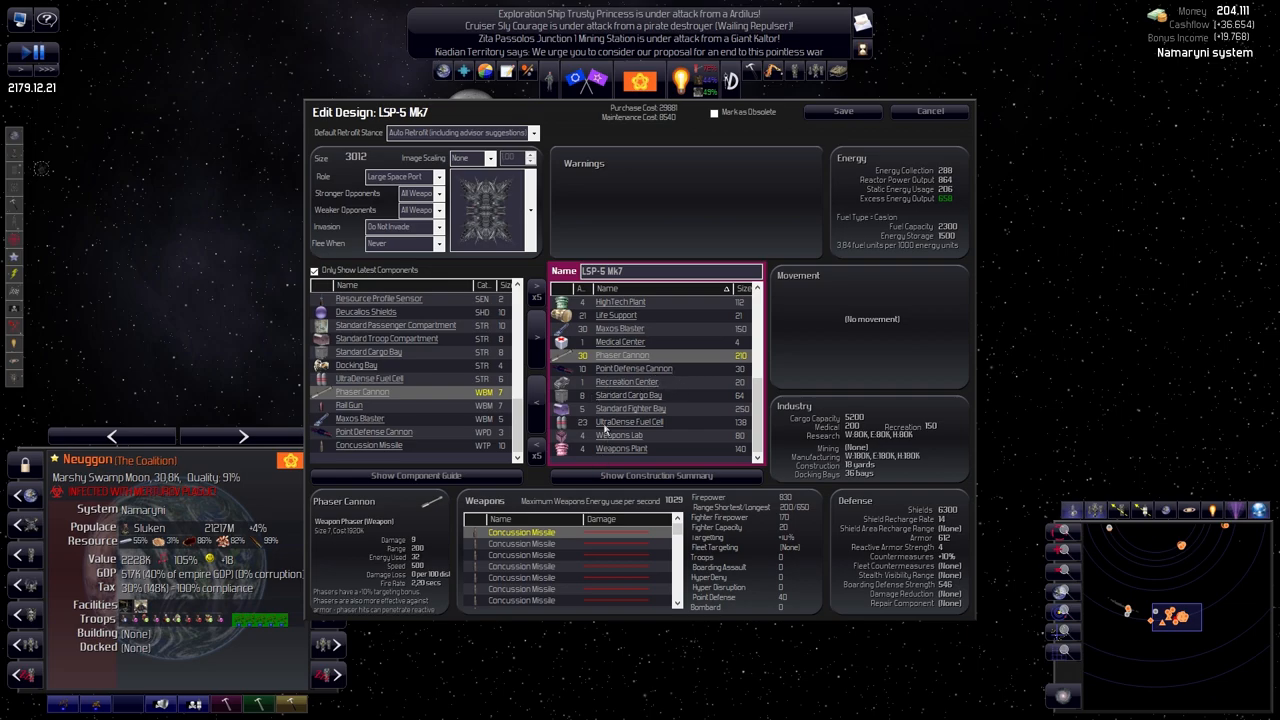
pyautogui.click(373, 431)
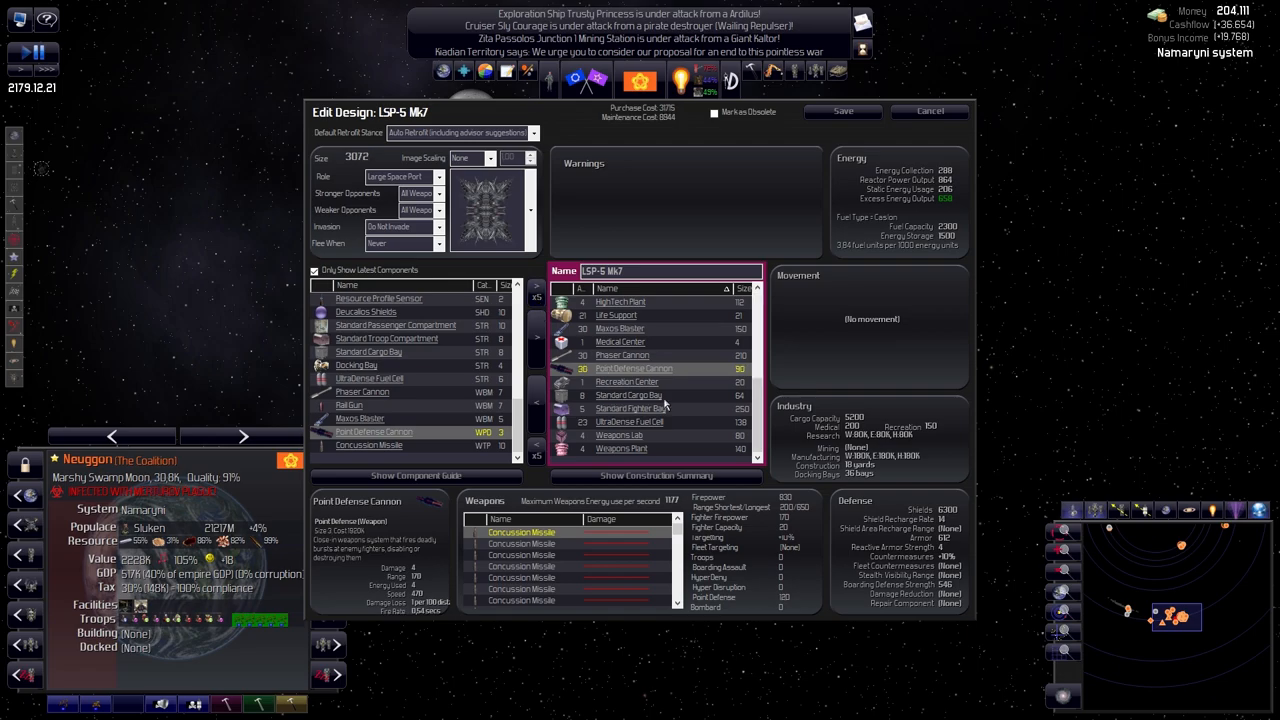
pyautogui.moveTo(597, 415)
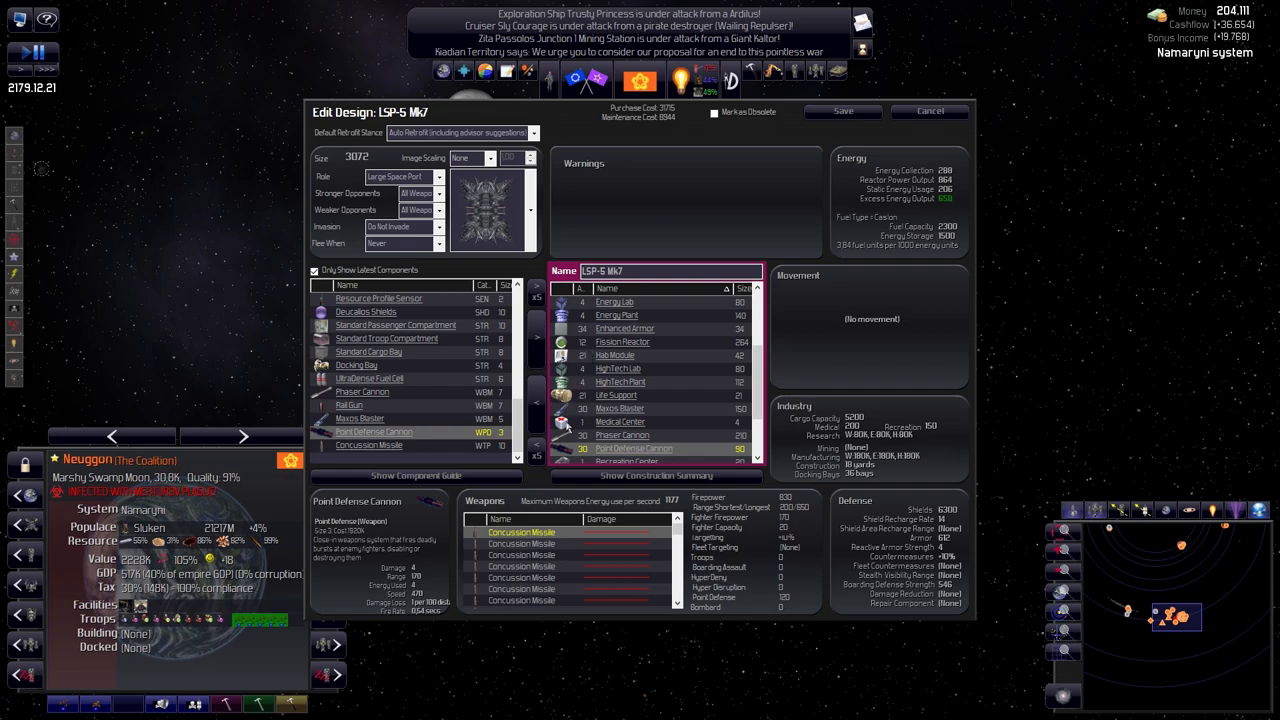
pyautogui.scroll(-3)
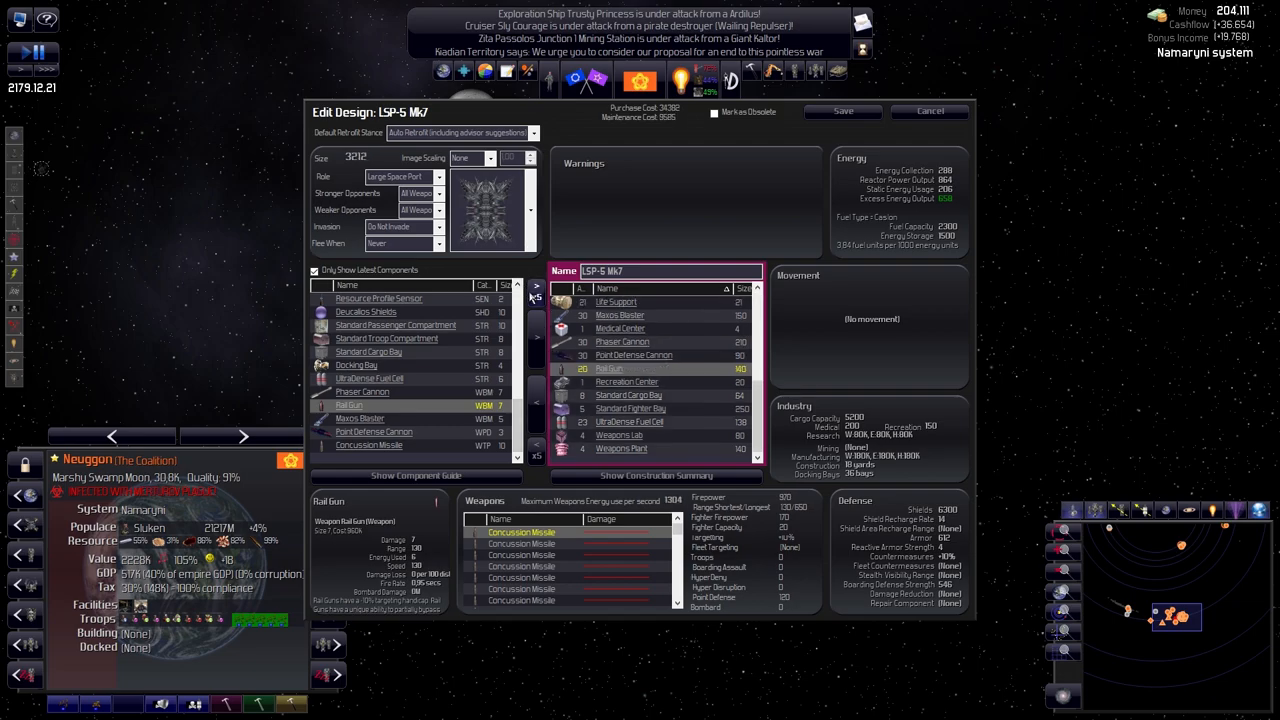
pyautogui.click(536, 296)
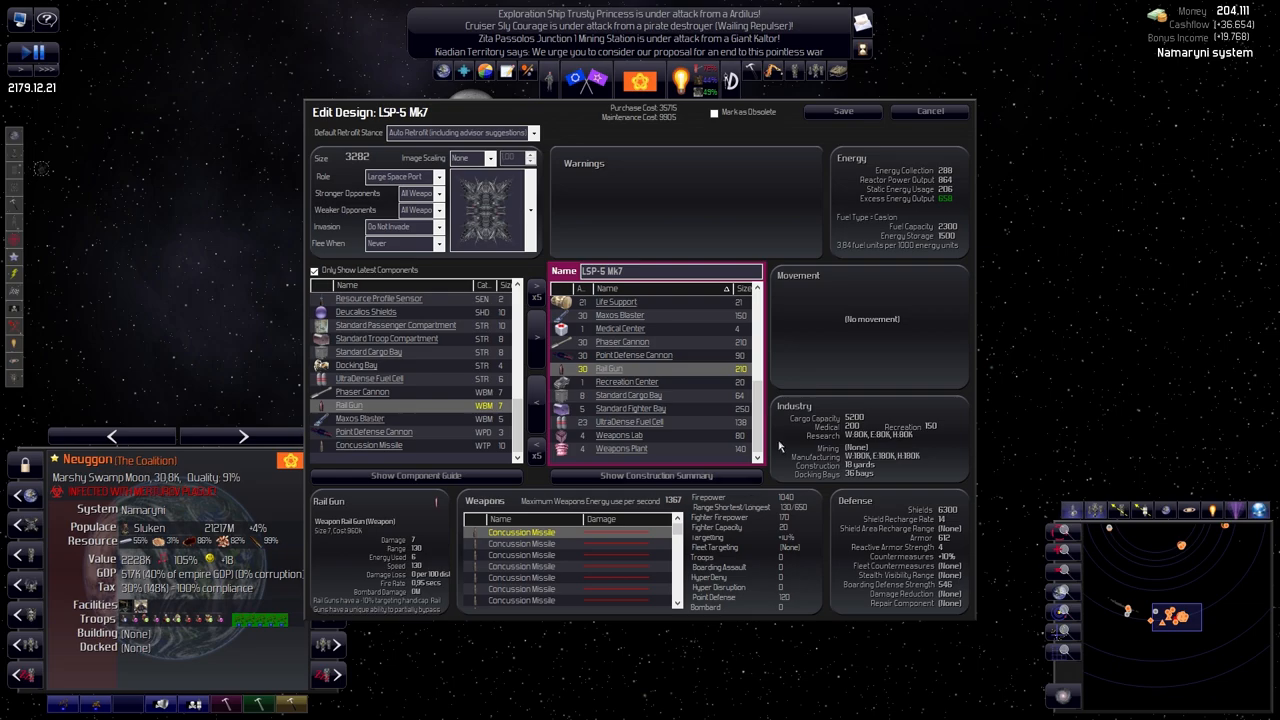
pyautogui.moveTo(778, 444)
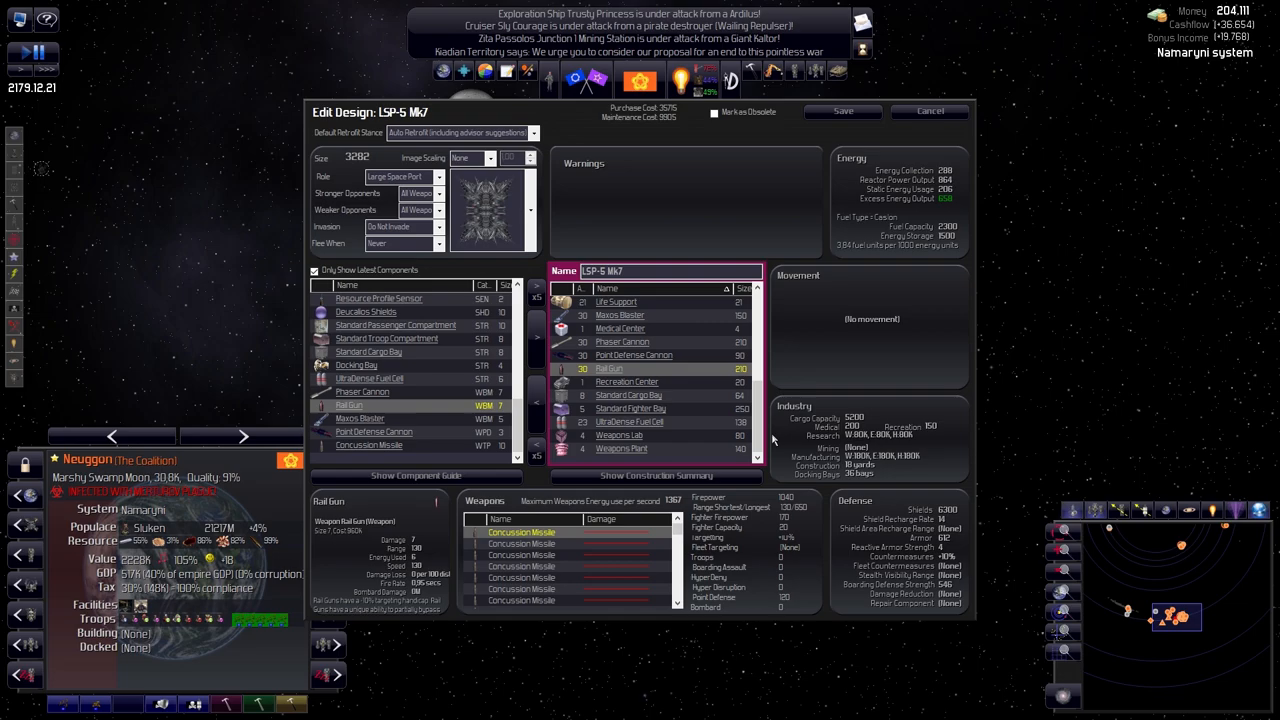
pyautogui.moveTo(770, 437)
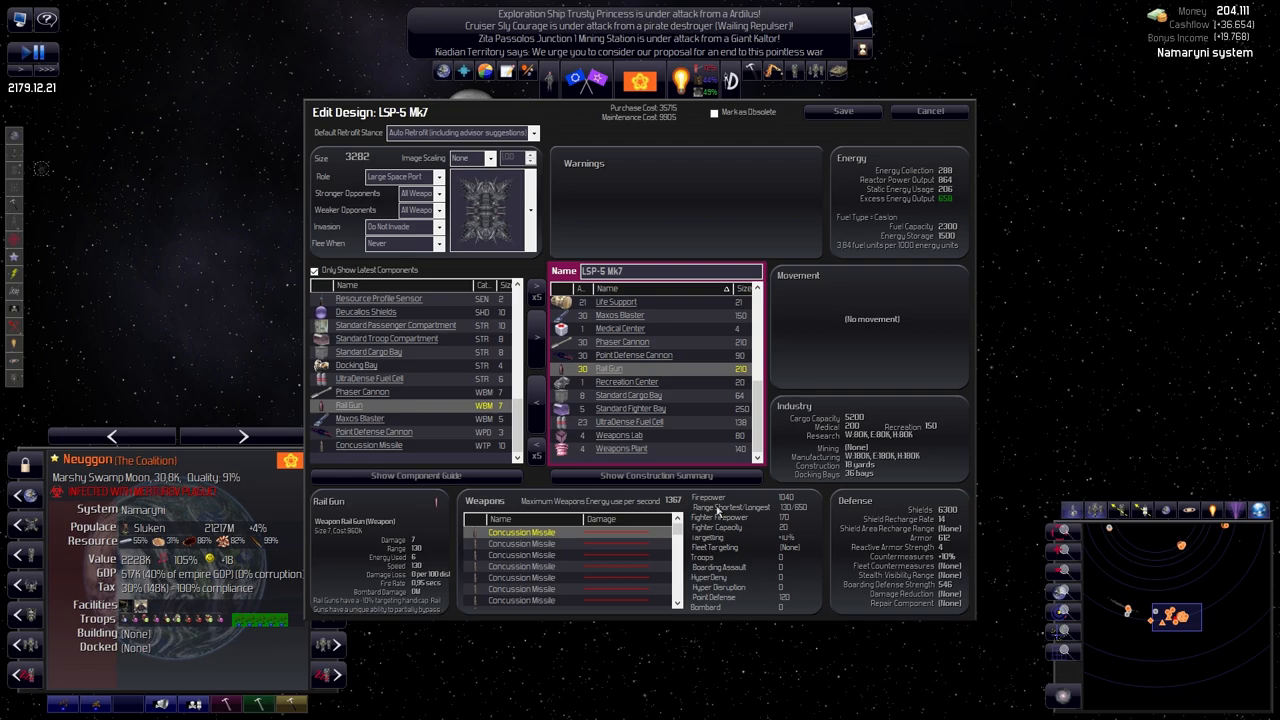
pyautogui.moveTo(757, 508)
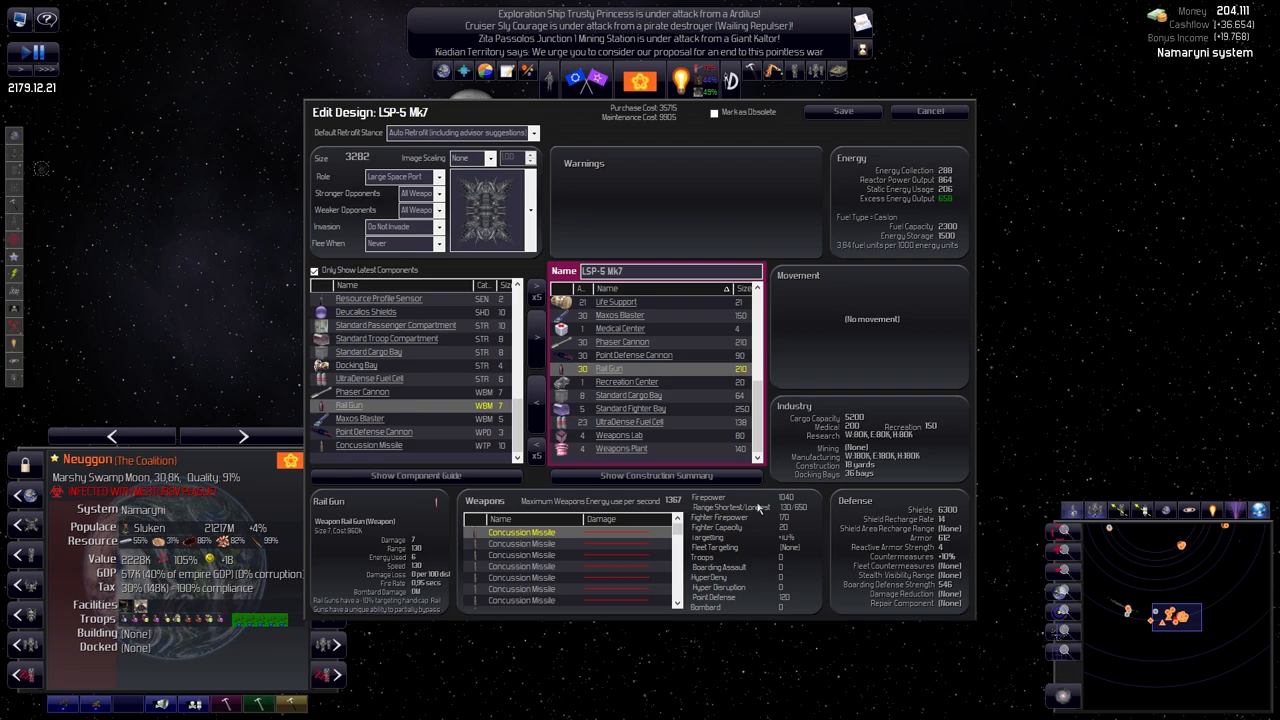
pyautogui.moveTo(958, 273)
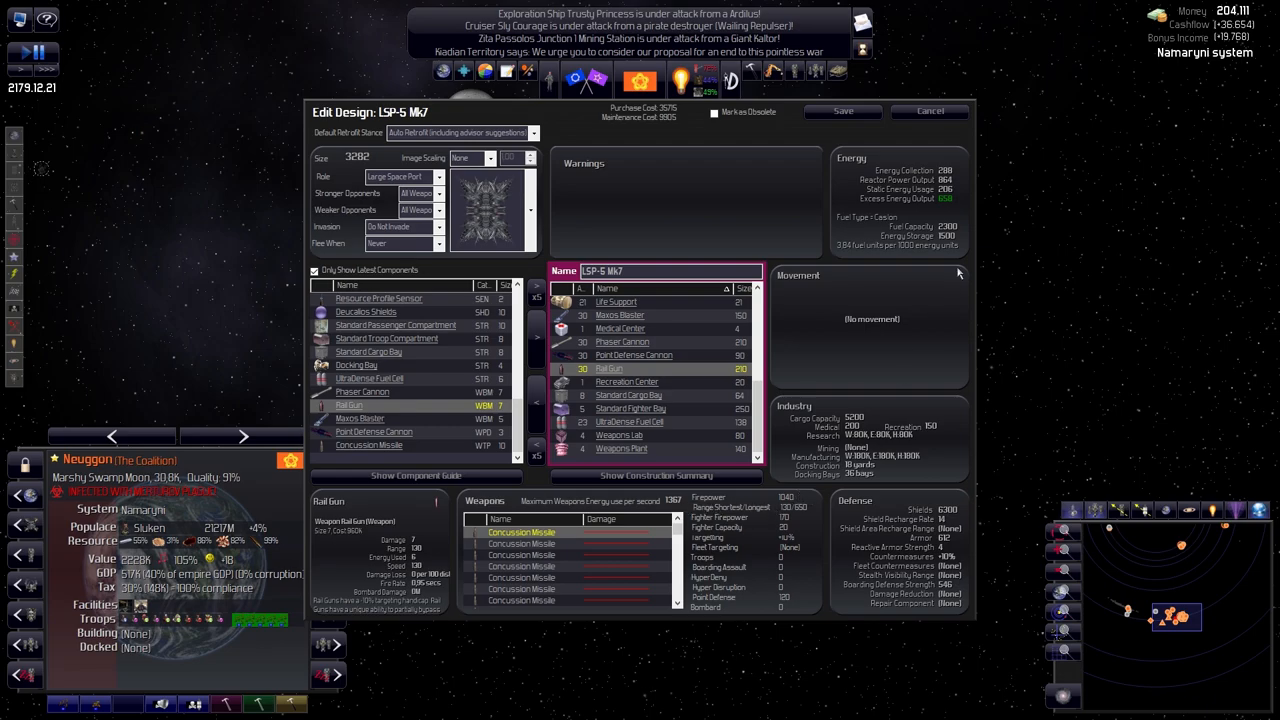
pyautogui.moveTo(948, 210)
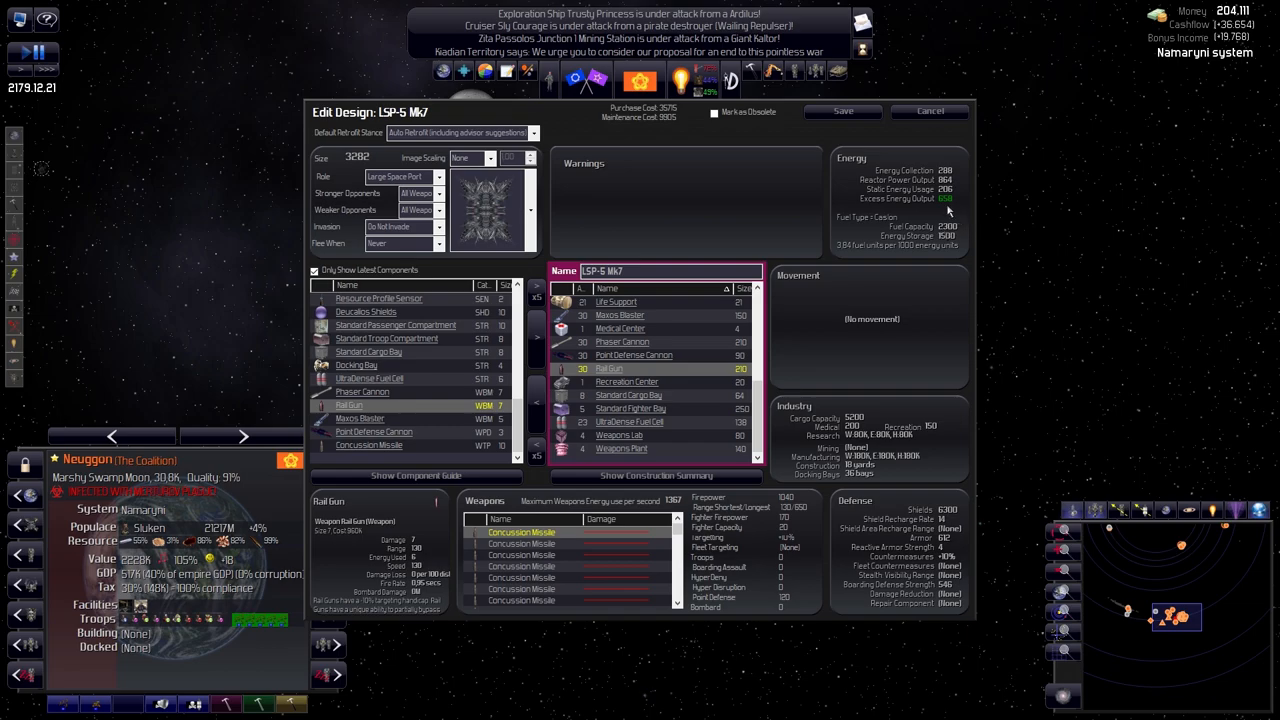
pyautogui.moveTo(943, 240)
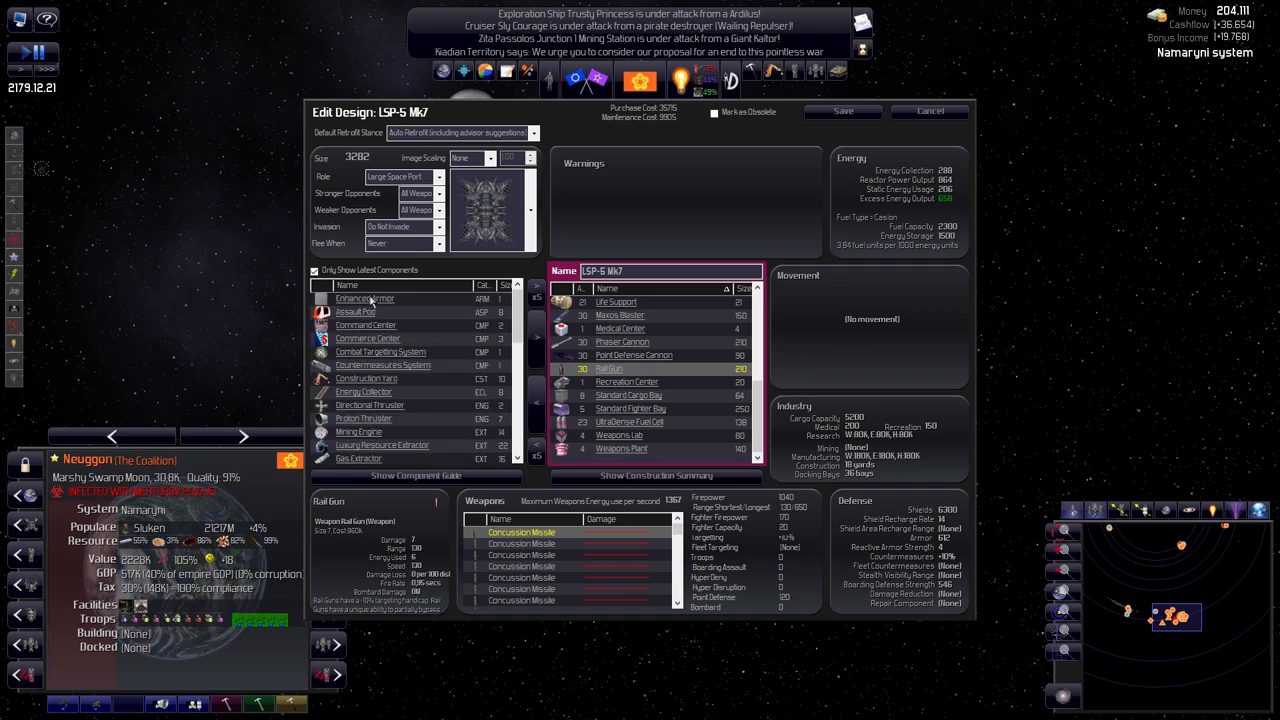
pyautogui.moveTo(392, 410)
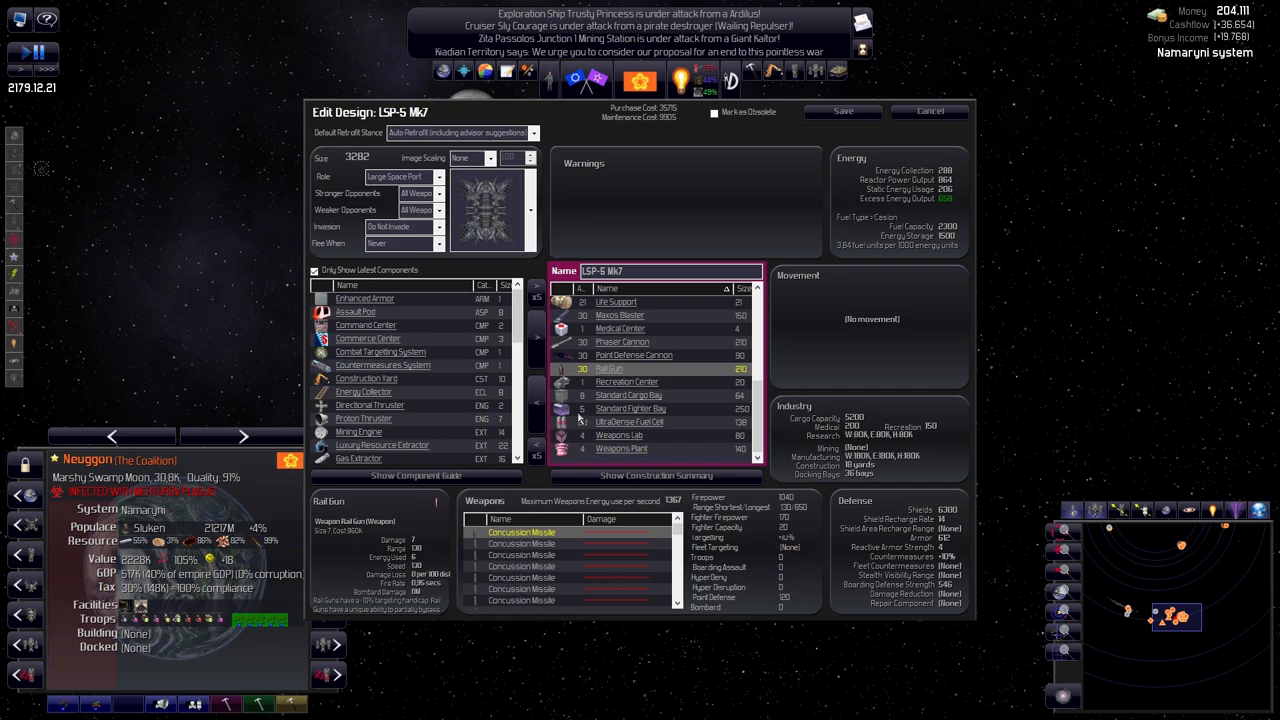
pyautogui.scroll(-3)
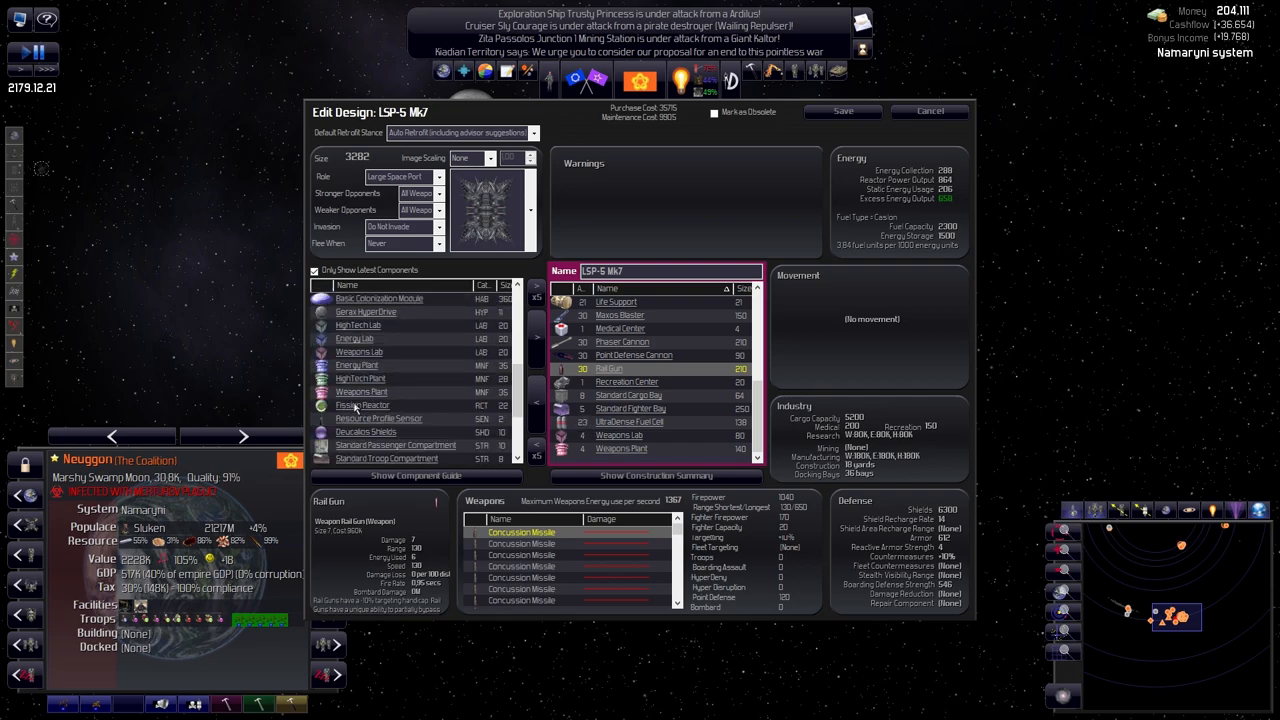
# Select the Fission Reactor component, then discard LSP-5 Mk7's component changes
pyautogui.click(363, 405)
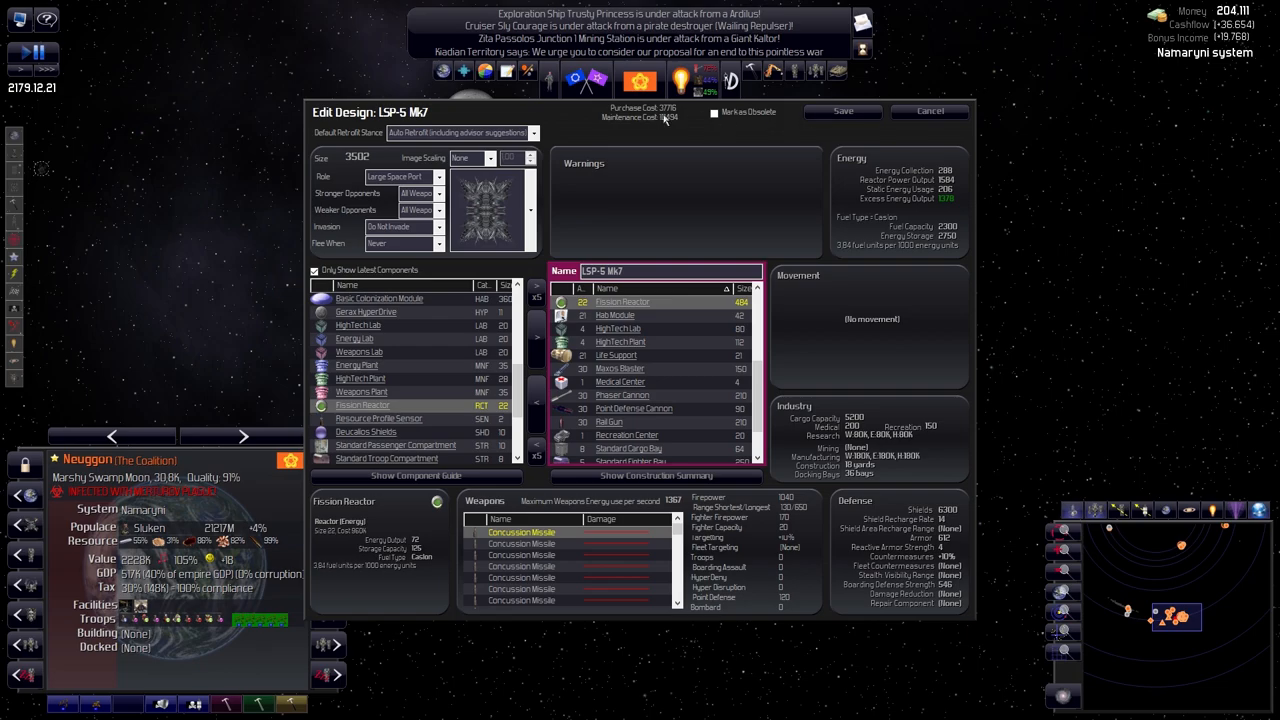
pyautogui.click(929, 111)
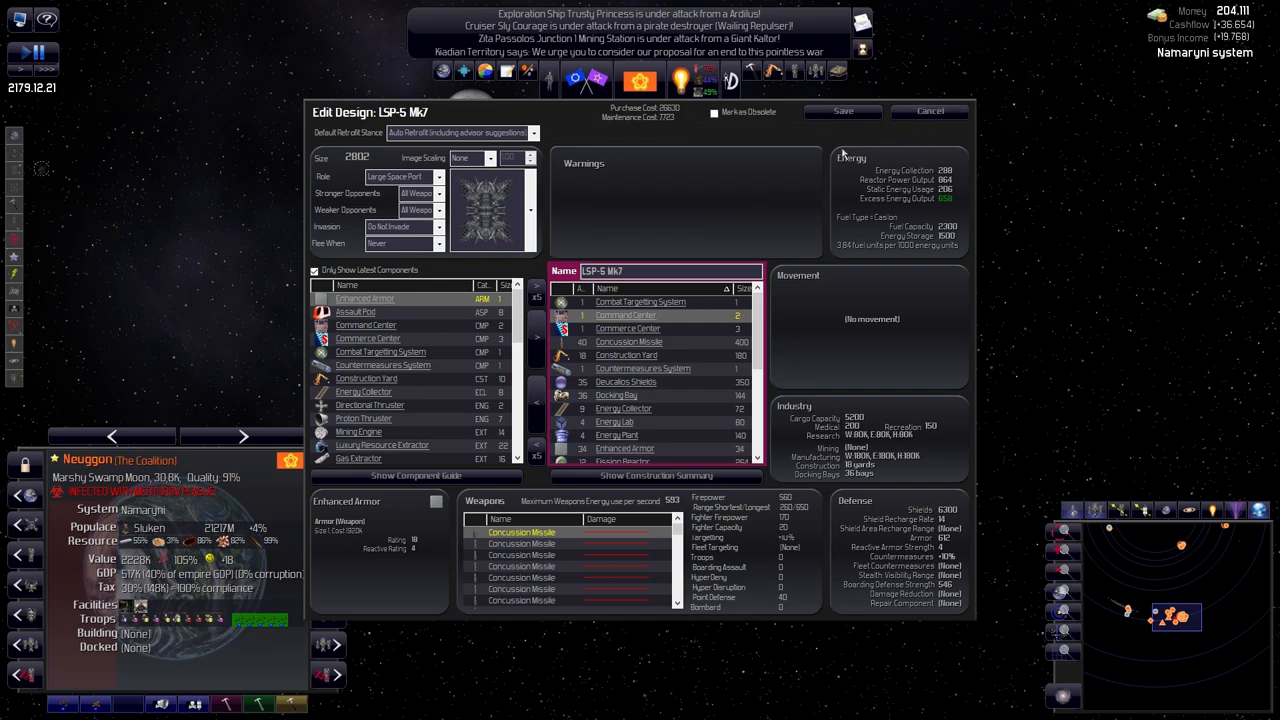
pyautogui.moveTo(421, 403)
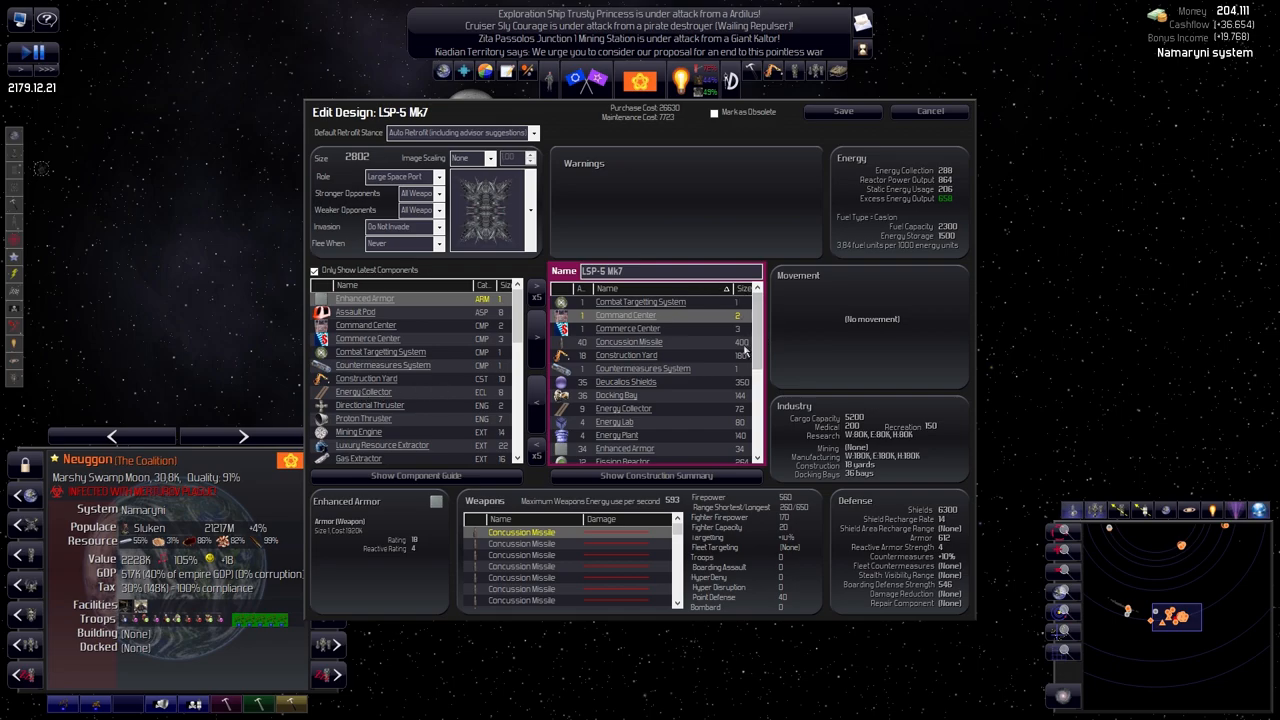
# Remove some Deucalios Shields and add Enhanced Armor up to 50 pieces
pyautogui.scroll(-3)
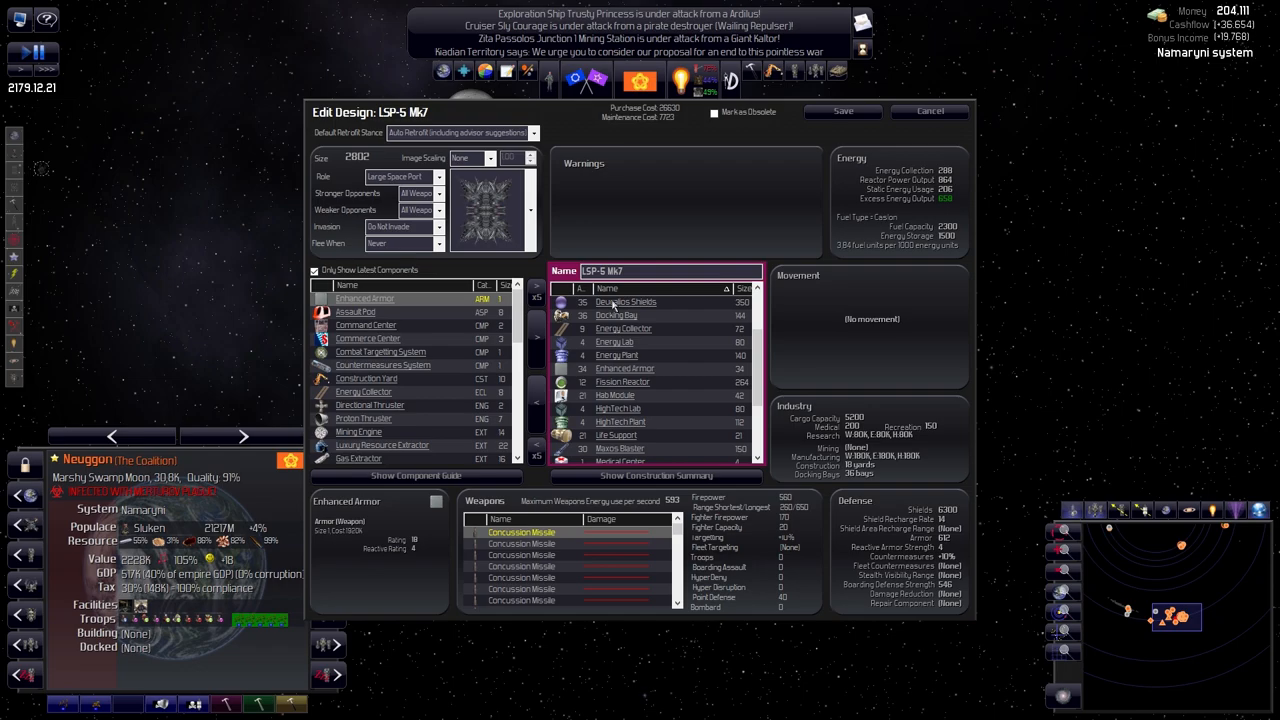
pyautogui.click(625, 302)
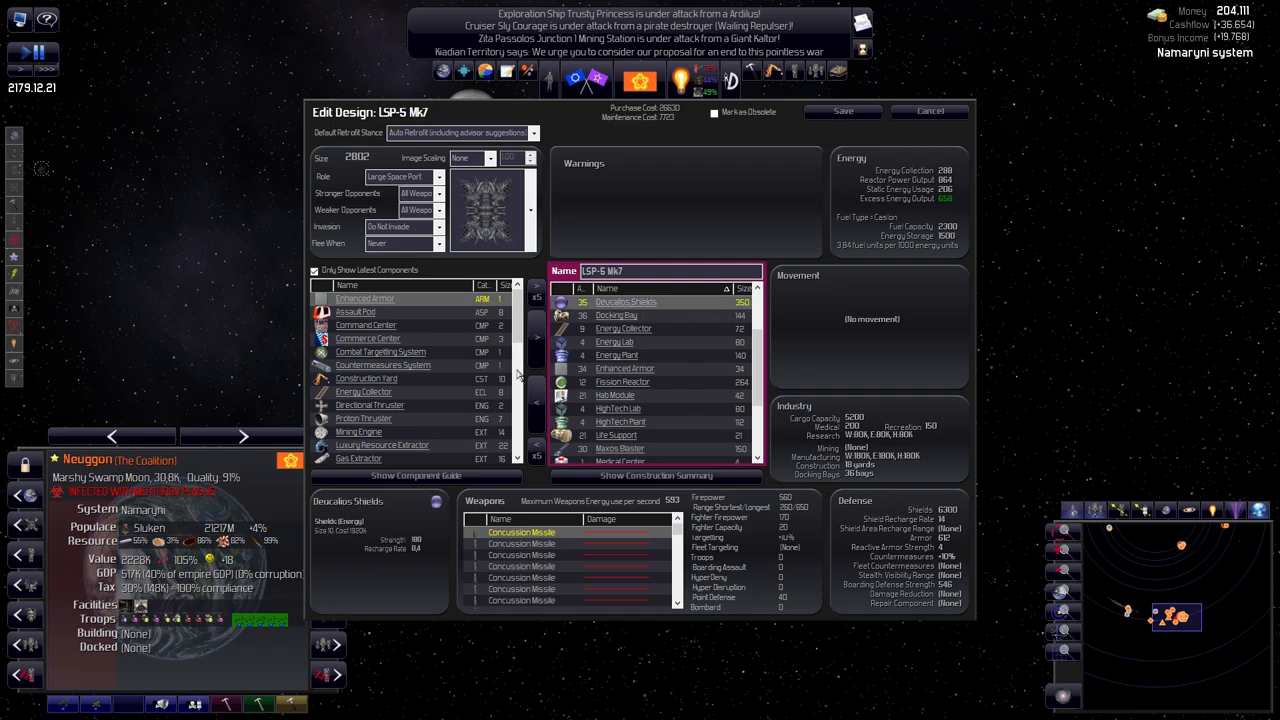
pyautogui.click(537, 402)
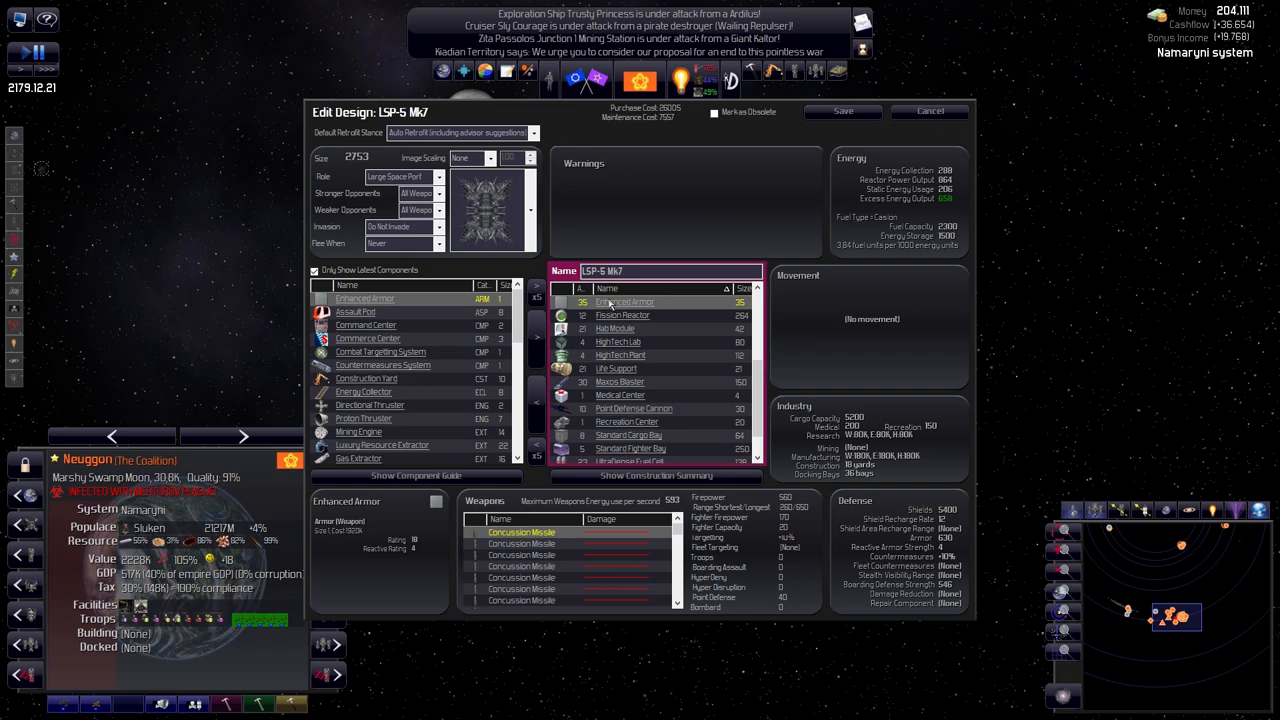
pyautogui.moveTo(945, 545)
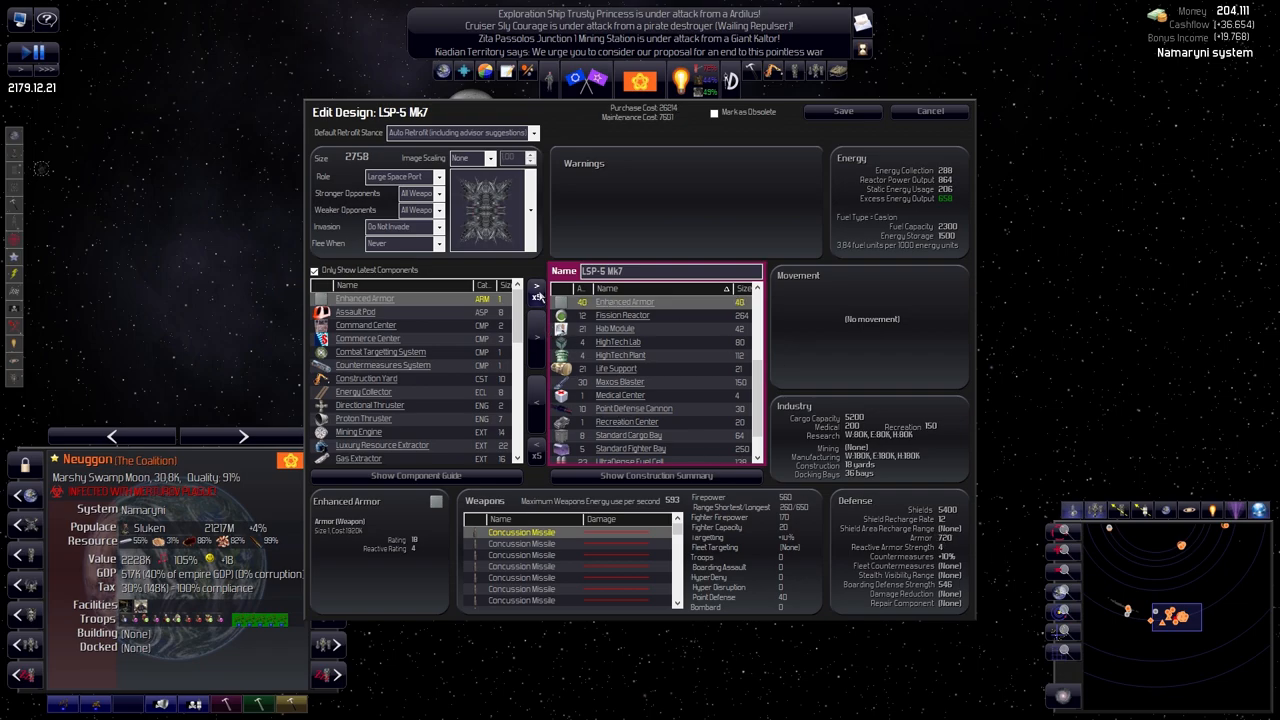
pyautogui.click(537, 287)
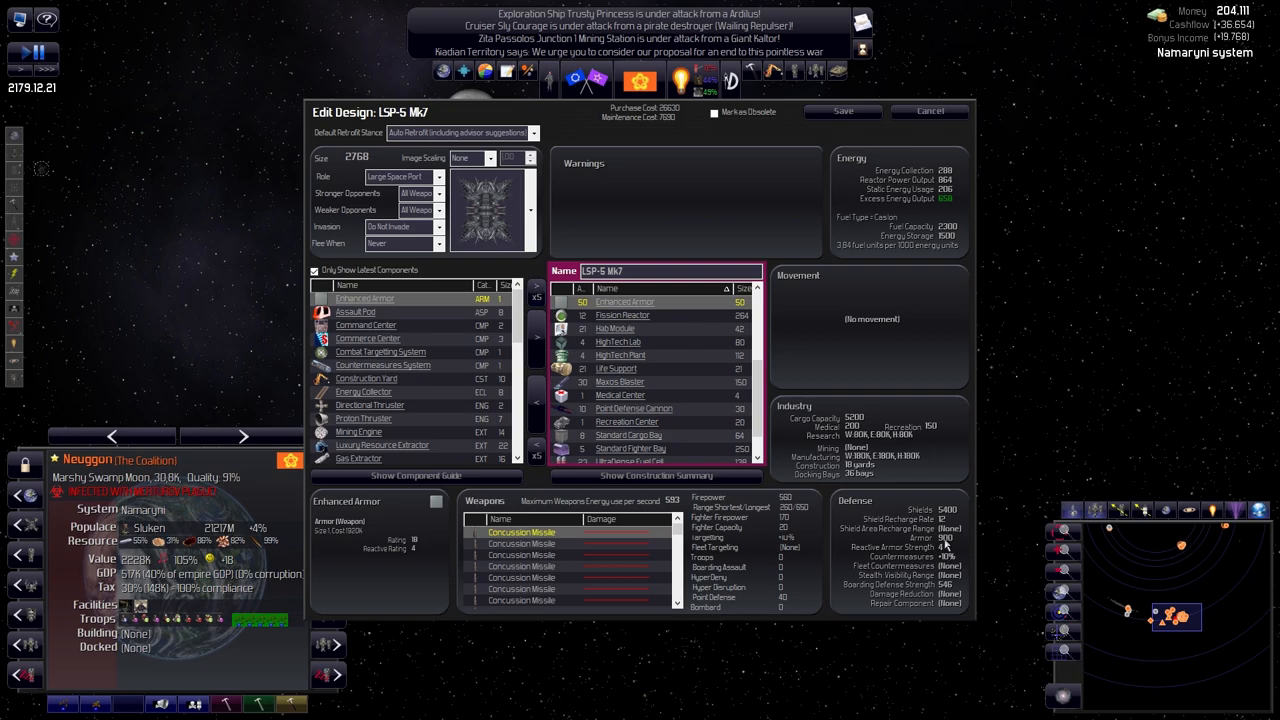
pyautogui.moveTo(677, 381)
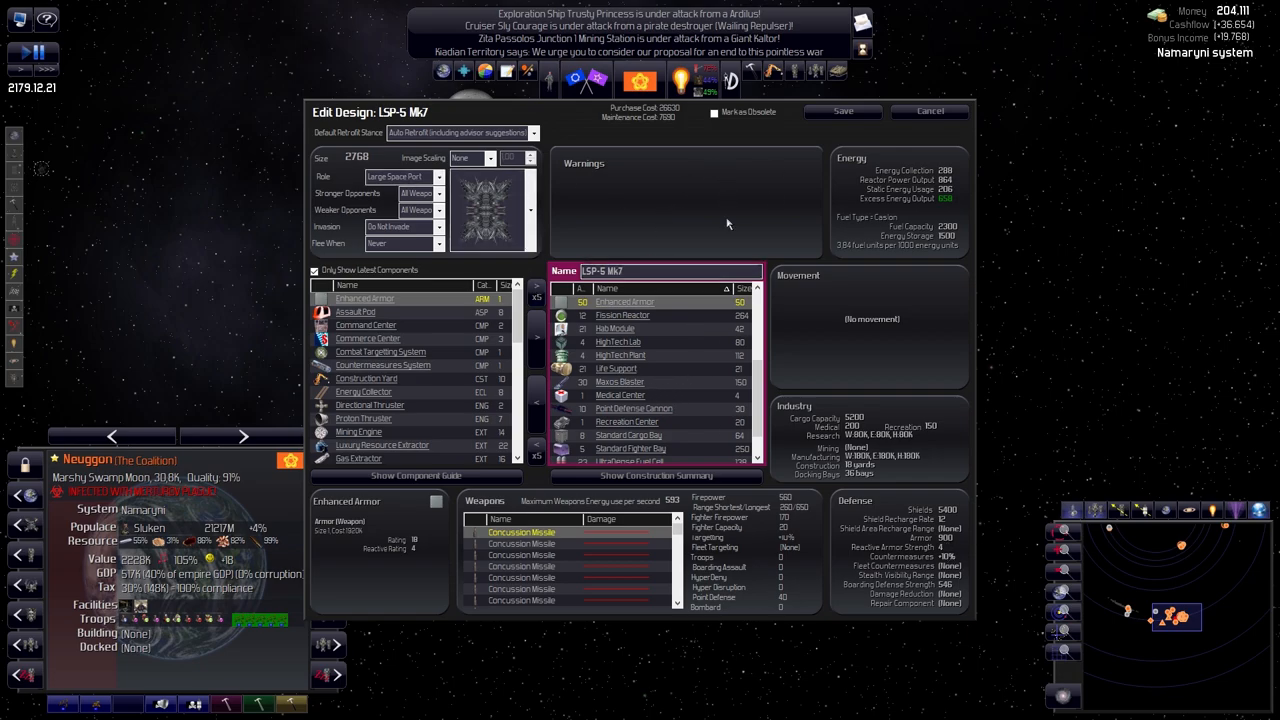
pyautogui.scroll(-3)
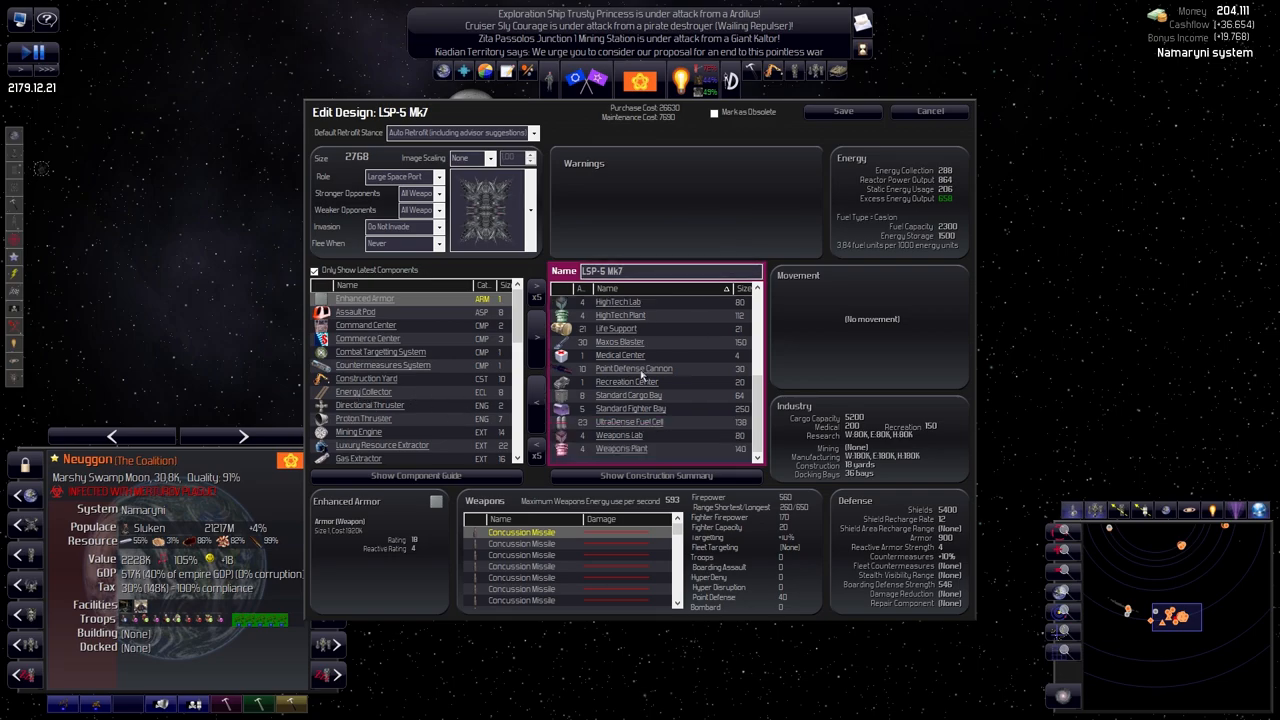
pyautogui.moveTo(363, 318)
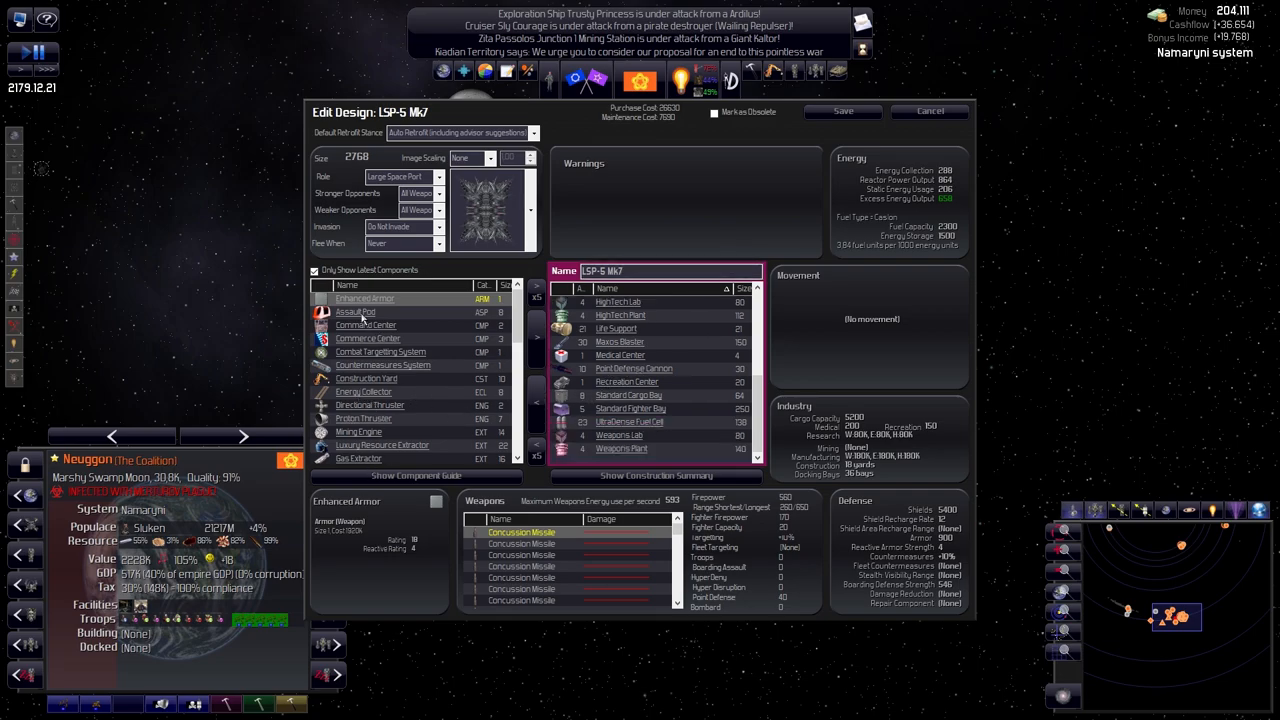
# Scroll the component list and add more Rail Guns to the LSP-5 Mk7 design
pyautogui.scroll(-3)
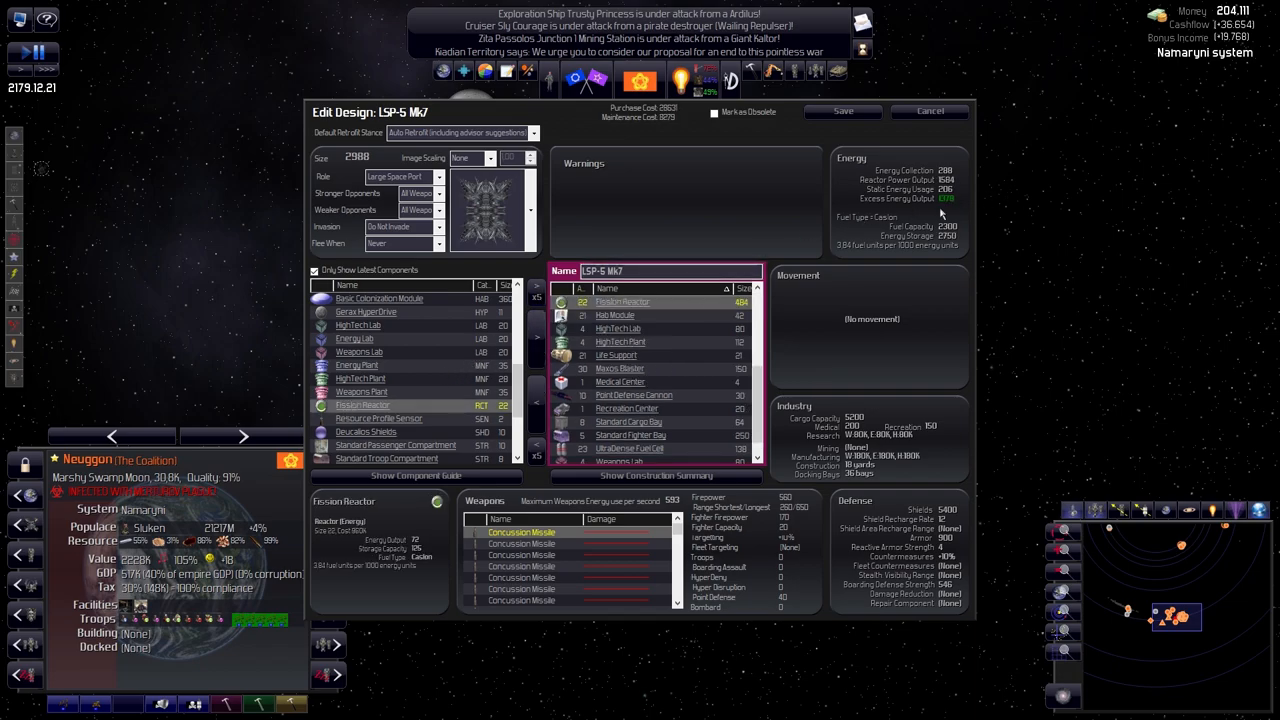
pyautogui.moveTo(344, 430)
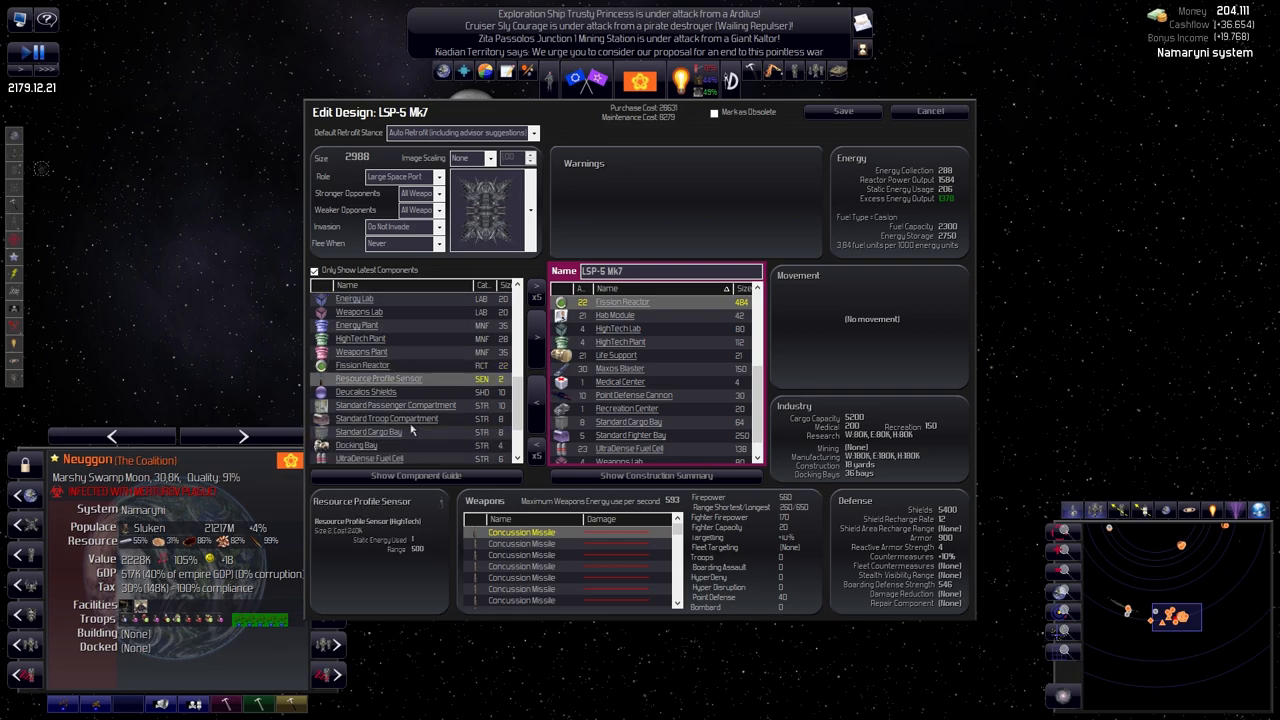
pyautogui.scroll(-3)
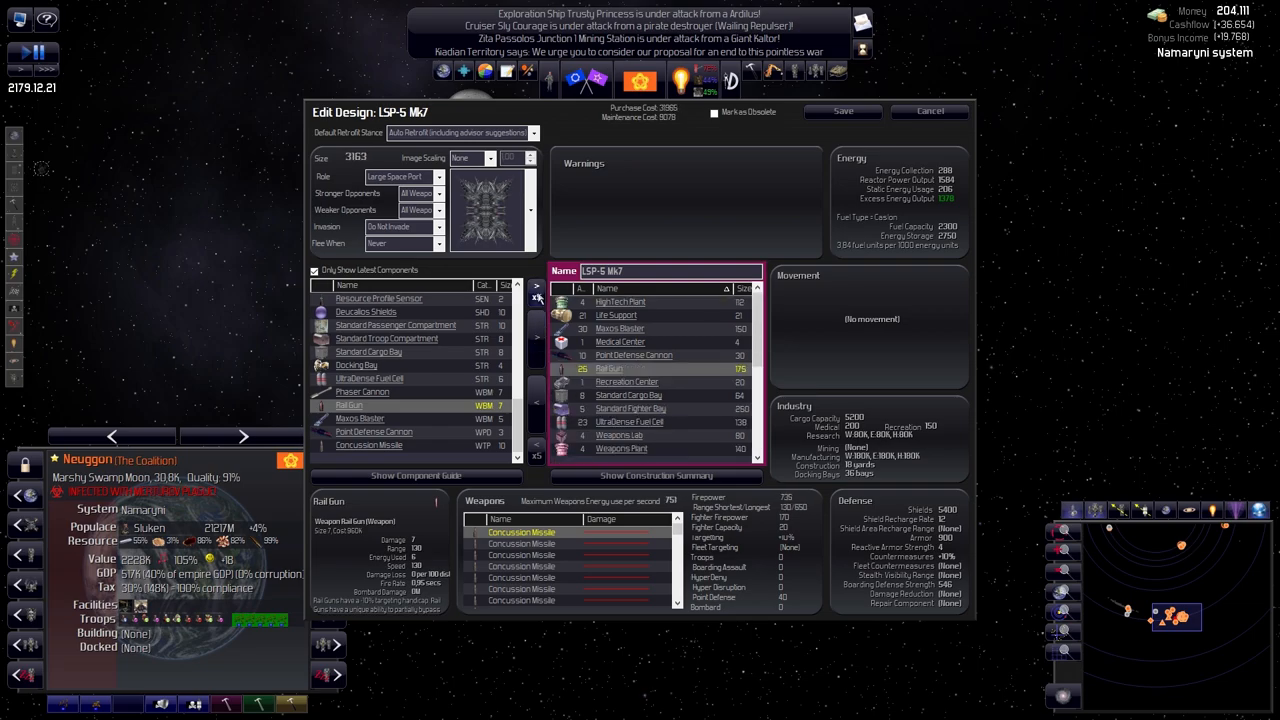
pyautogui.click(360, 418)
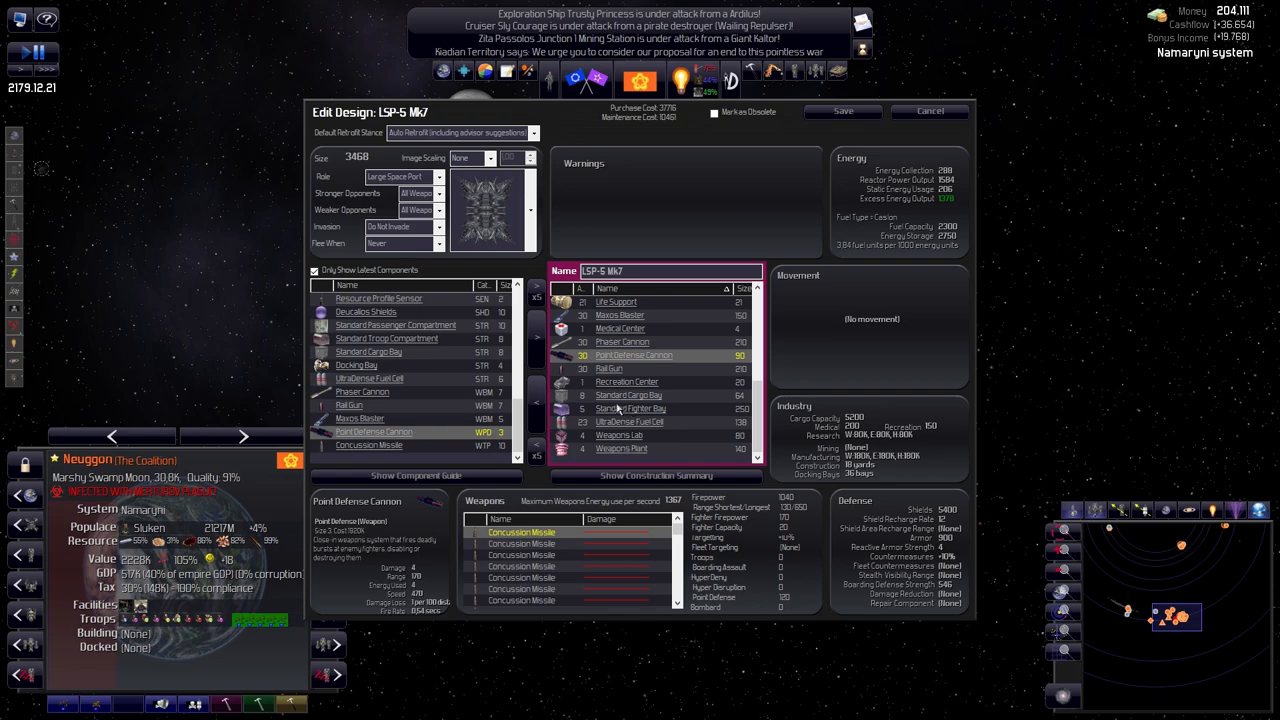
pyautogui.moveTo(655, 455)
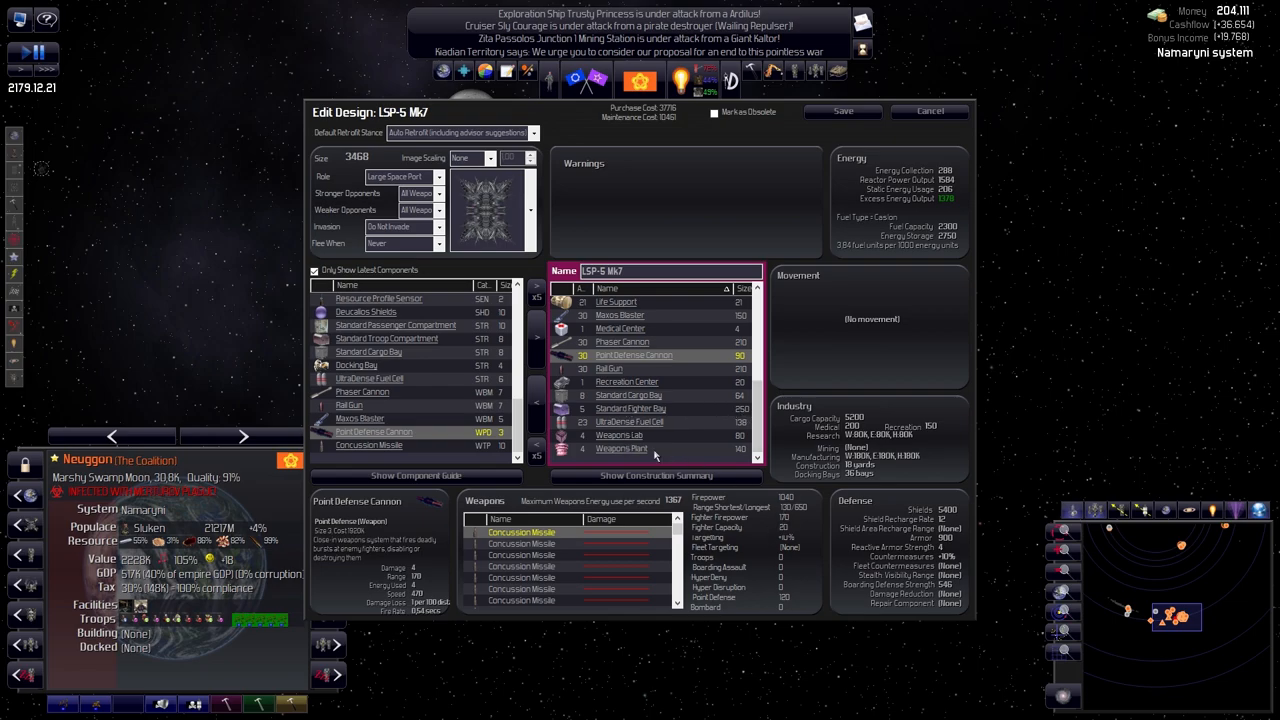
pyautogui.moveTo(790, 541)
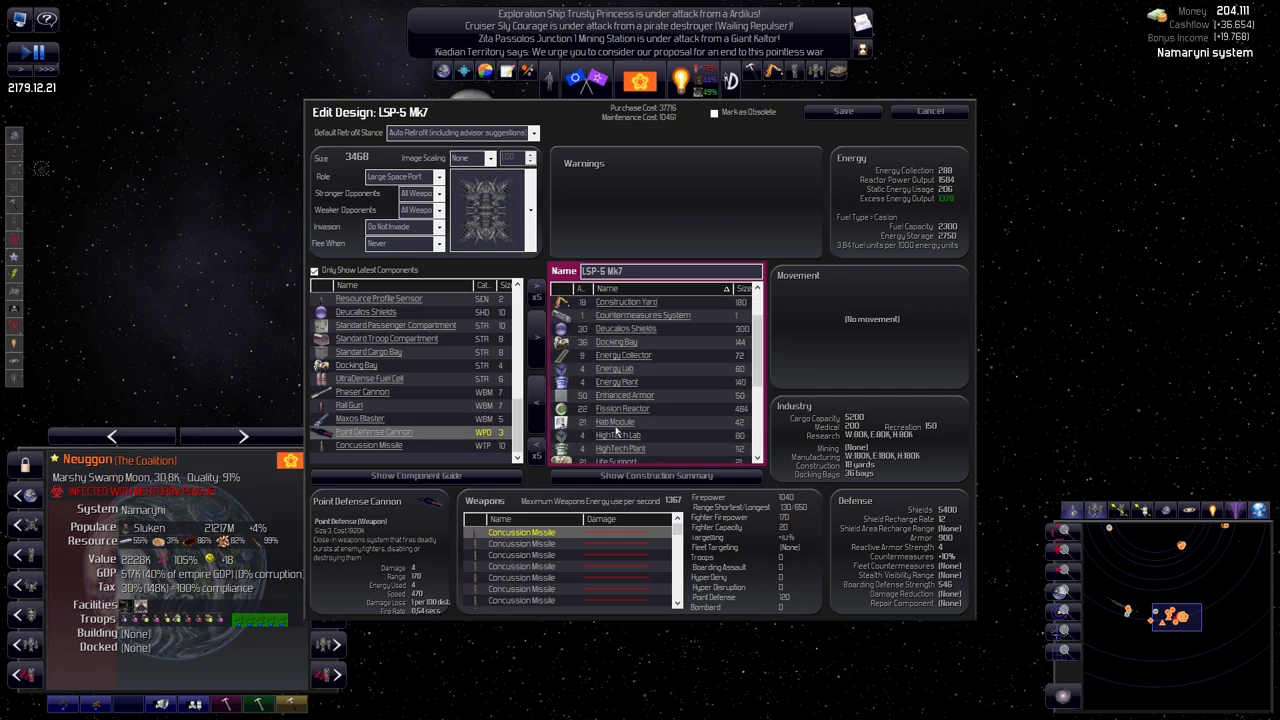
pyautogui.scroll(-3)
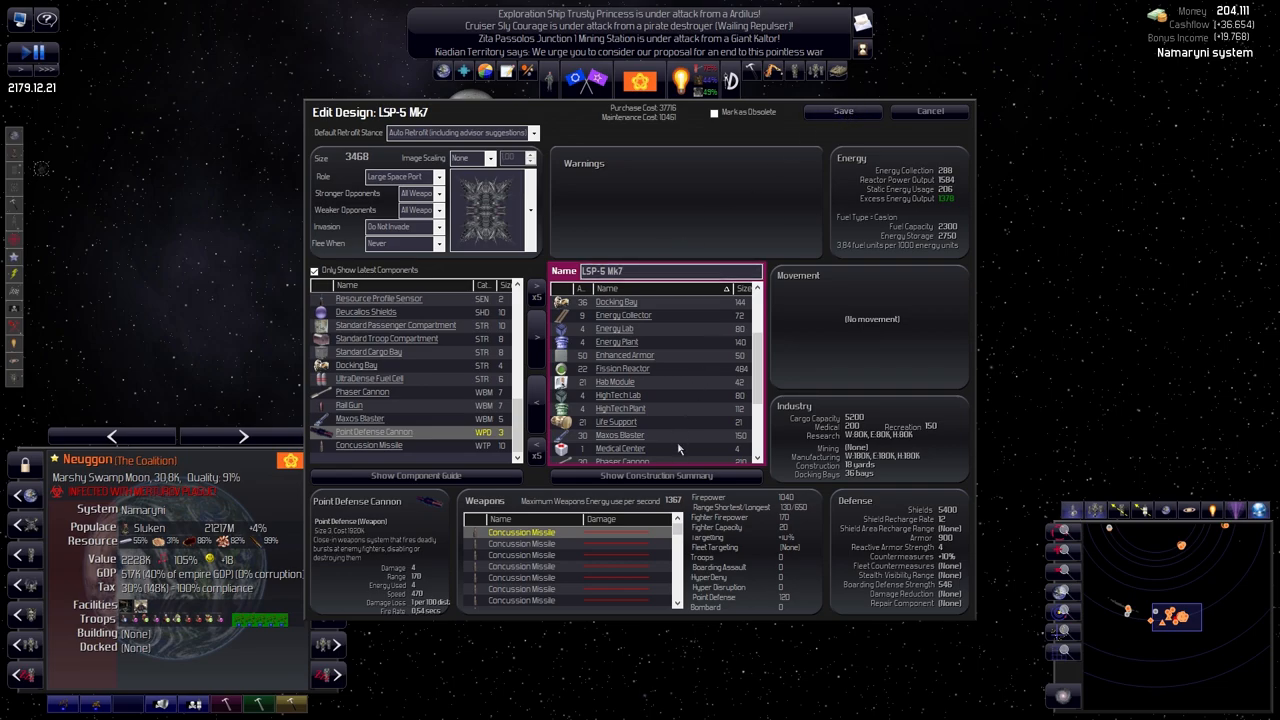
pyautogui.moveTo(930, 225)
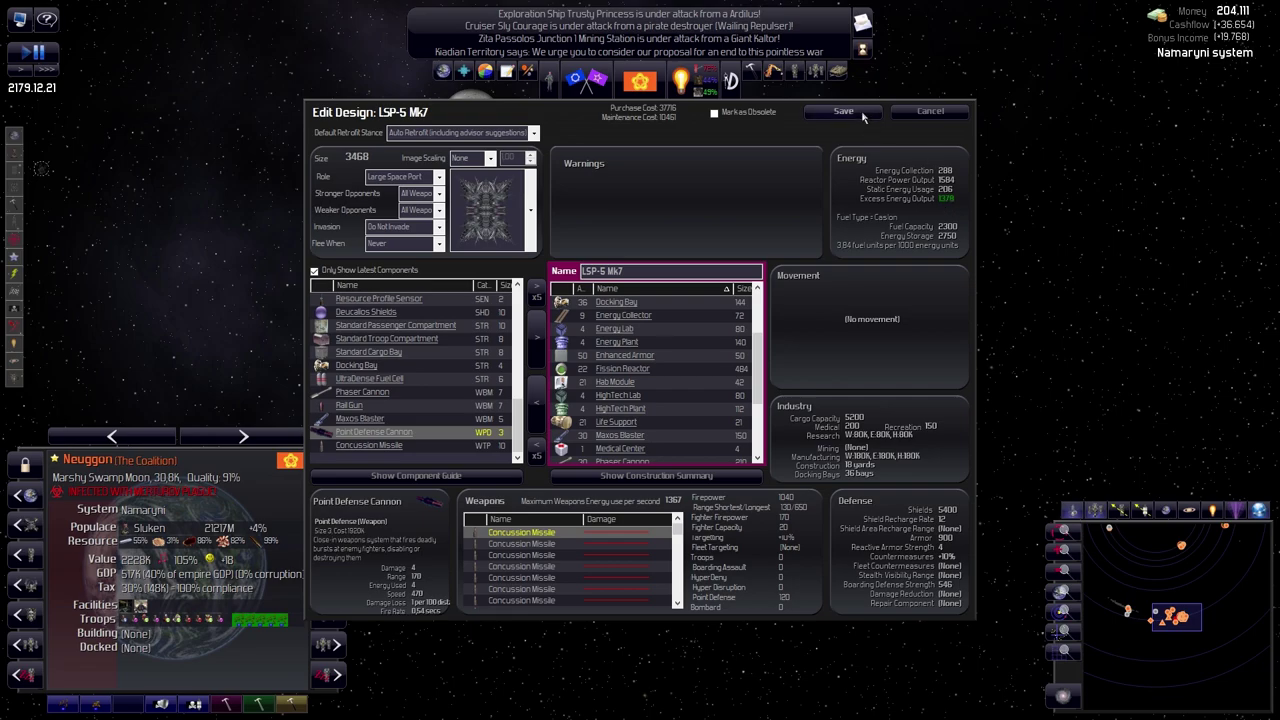
pyautogui.moveTo(950, 194)
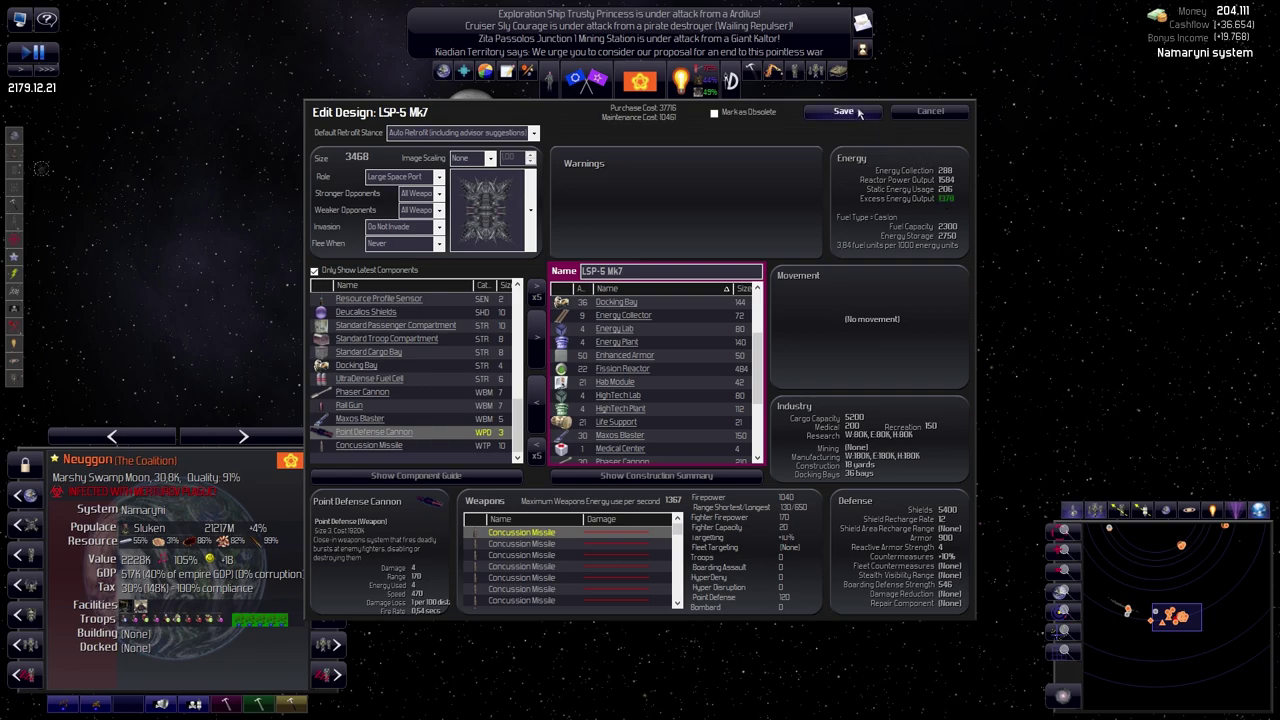
# Save the LSP-5 Mk7 design and select the DFB-9 Mk8 defensive base
pyautogui.click(843, 111)
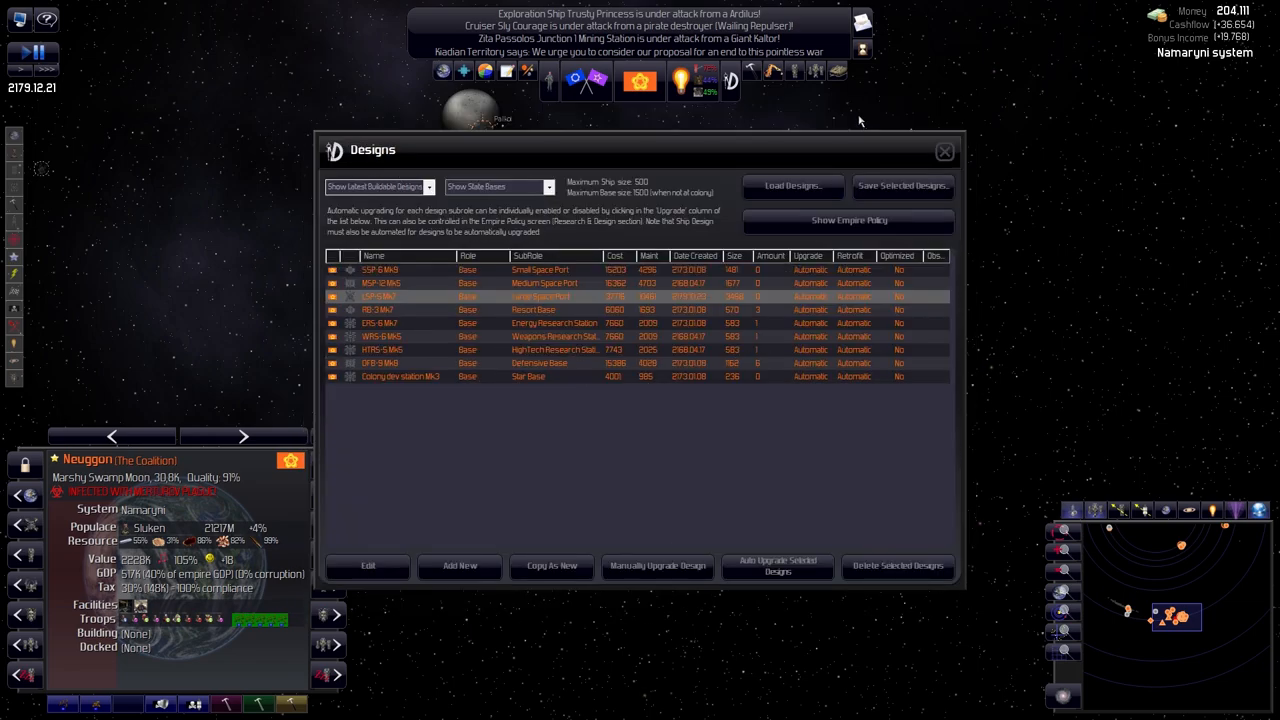
pyautogui.moveTo(780, 296)
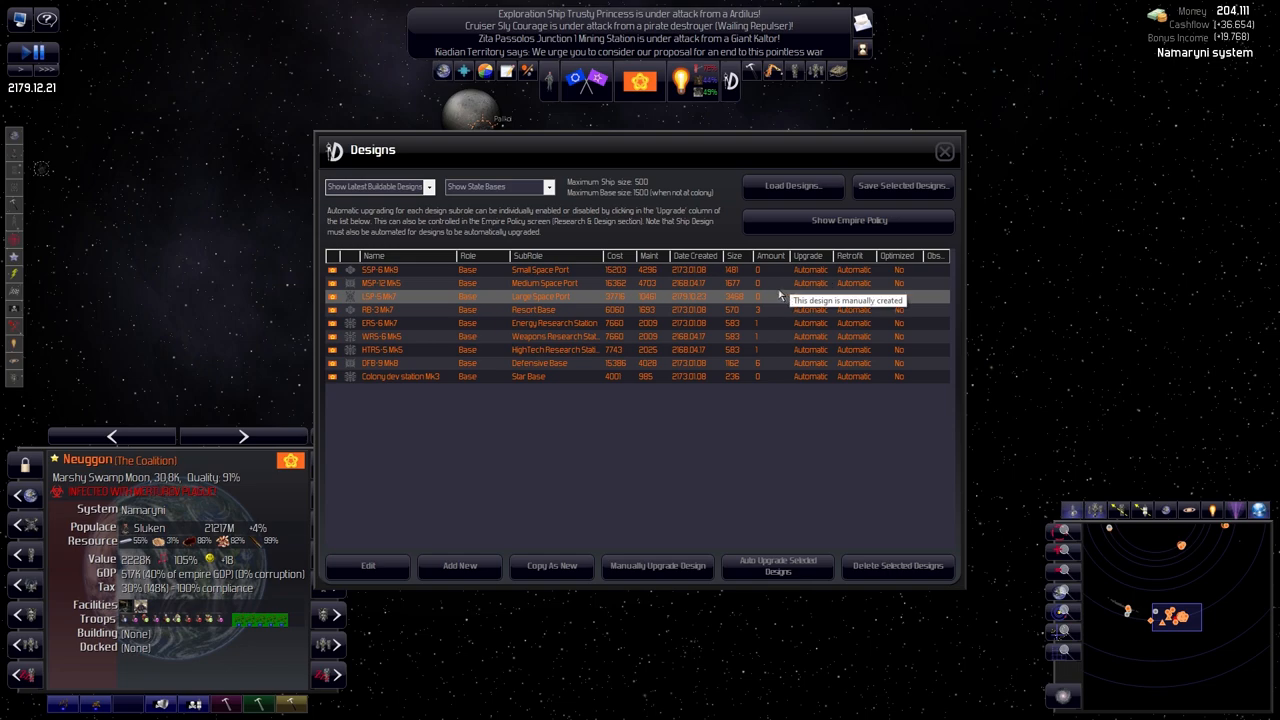
pyautogui.moveTo(610, 313)
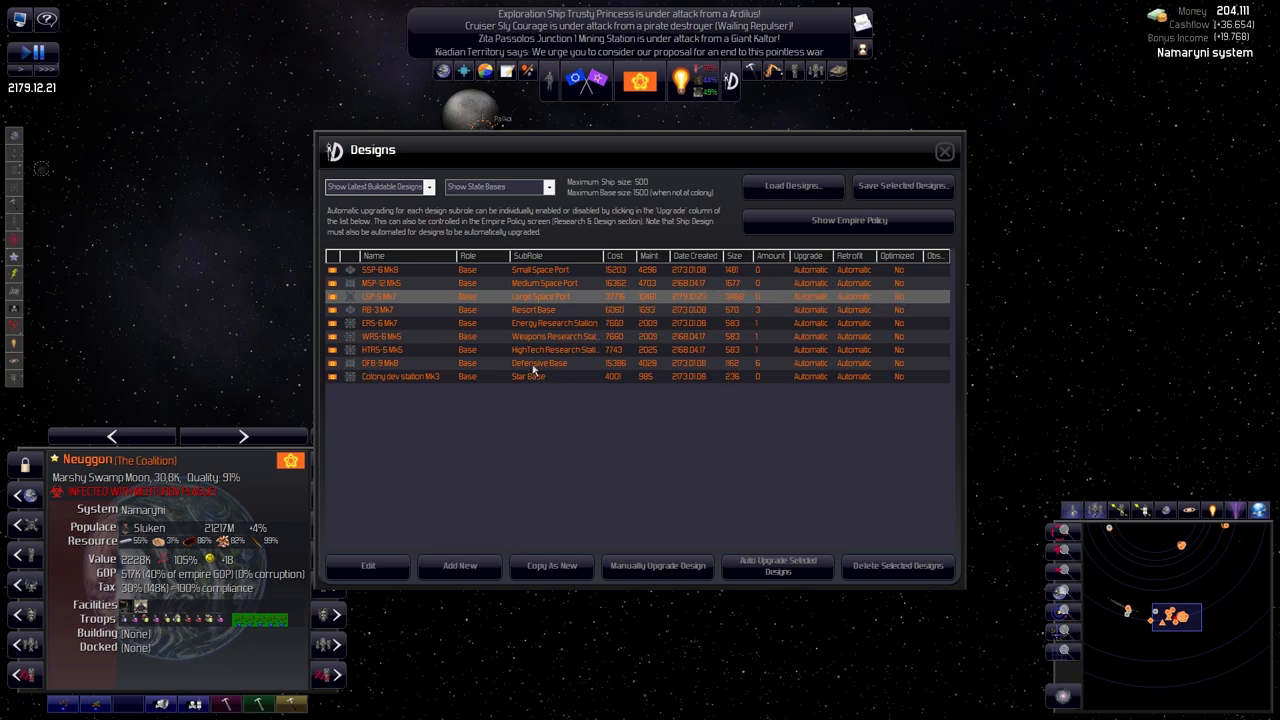
pyautogui.click(540, 363)
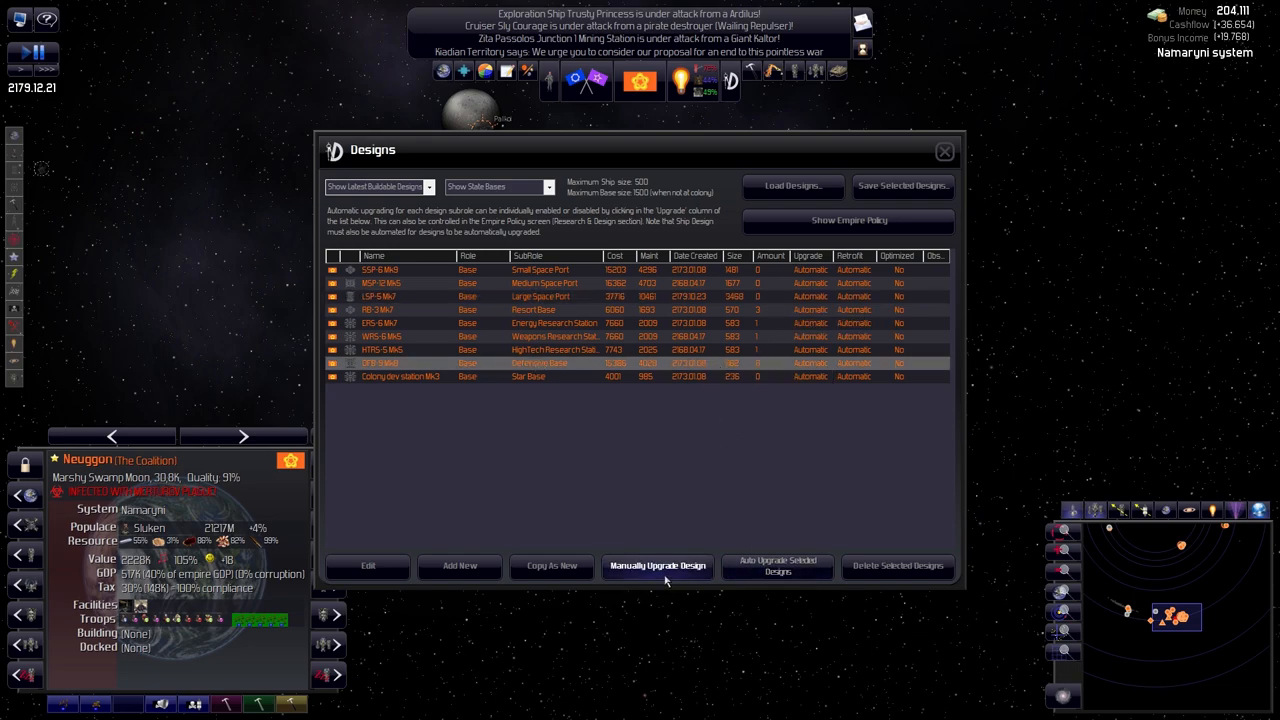
pyautogui.click(367, 566)
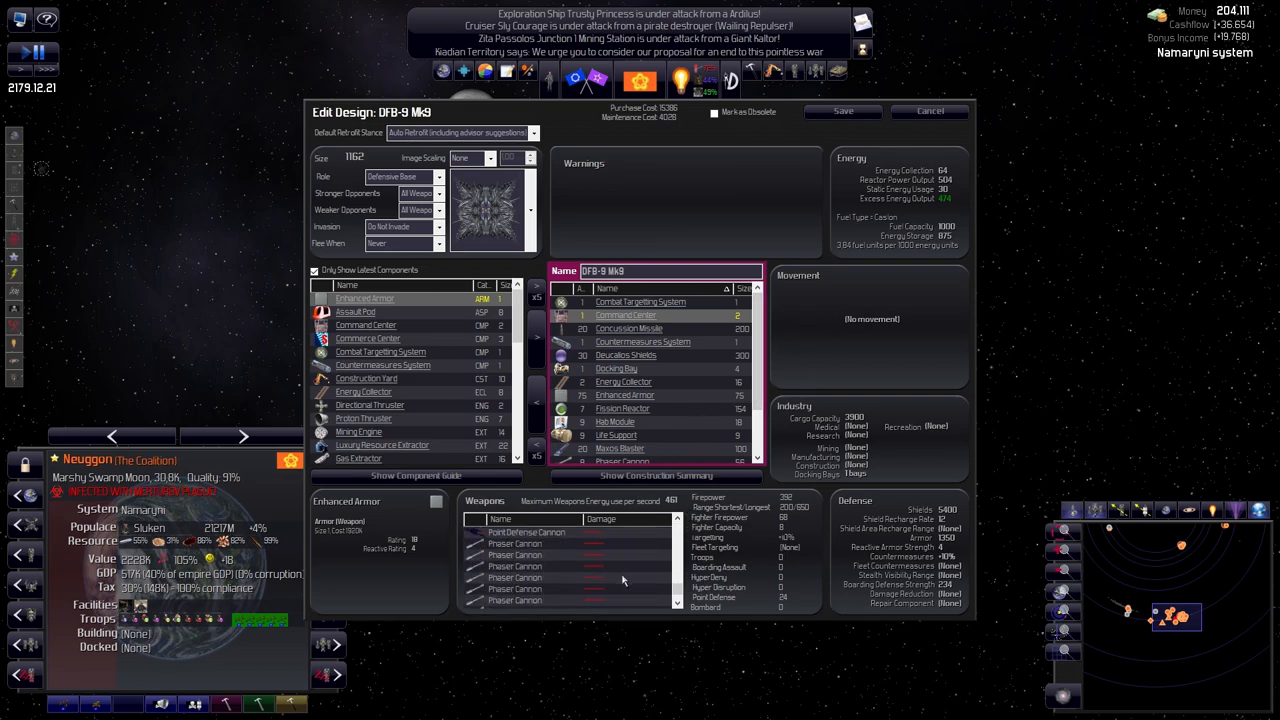
pyautogui.scroll(-3)
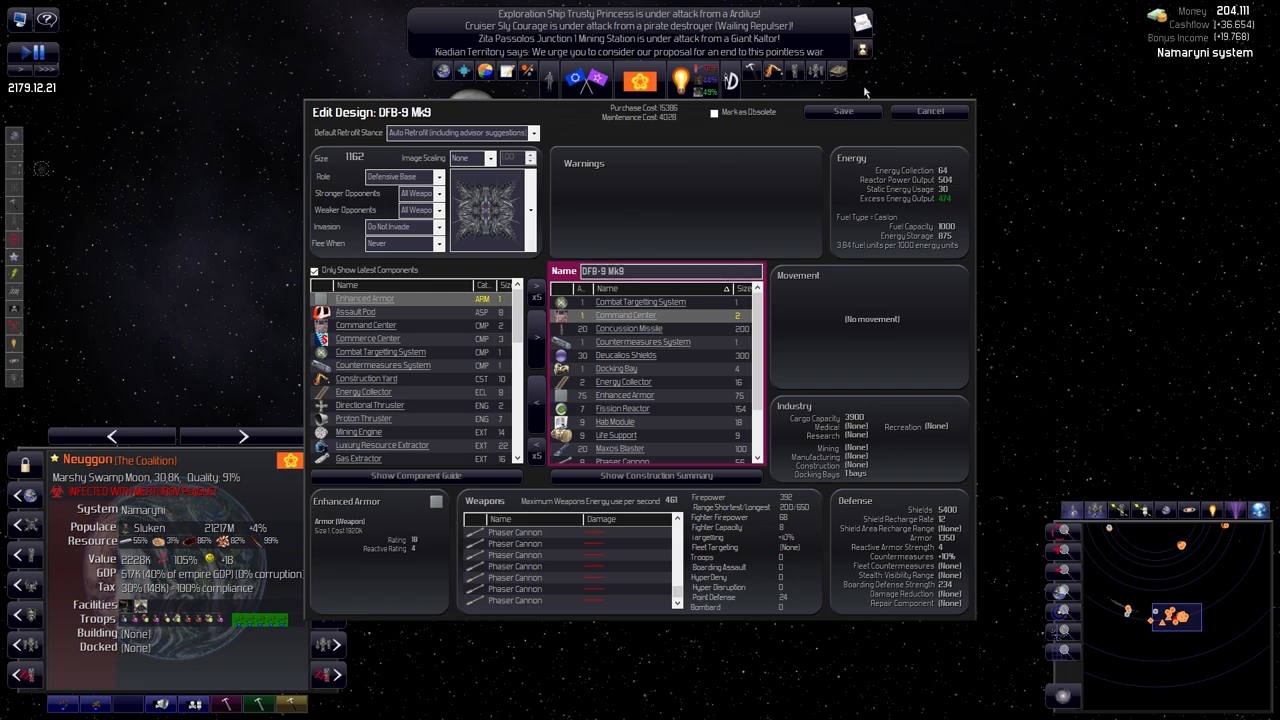
pyautogui.moveTo(886, 118)
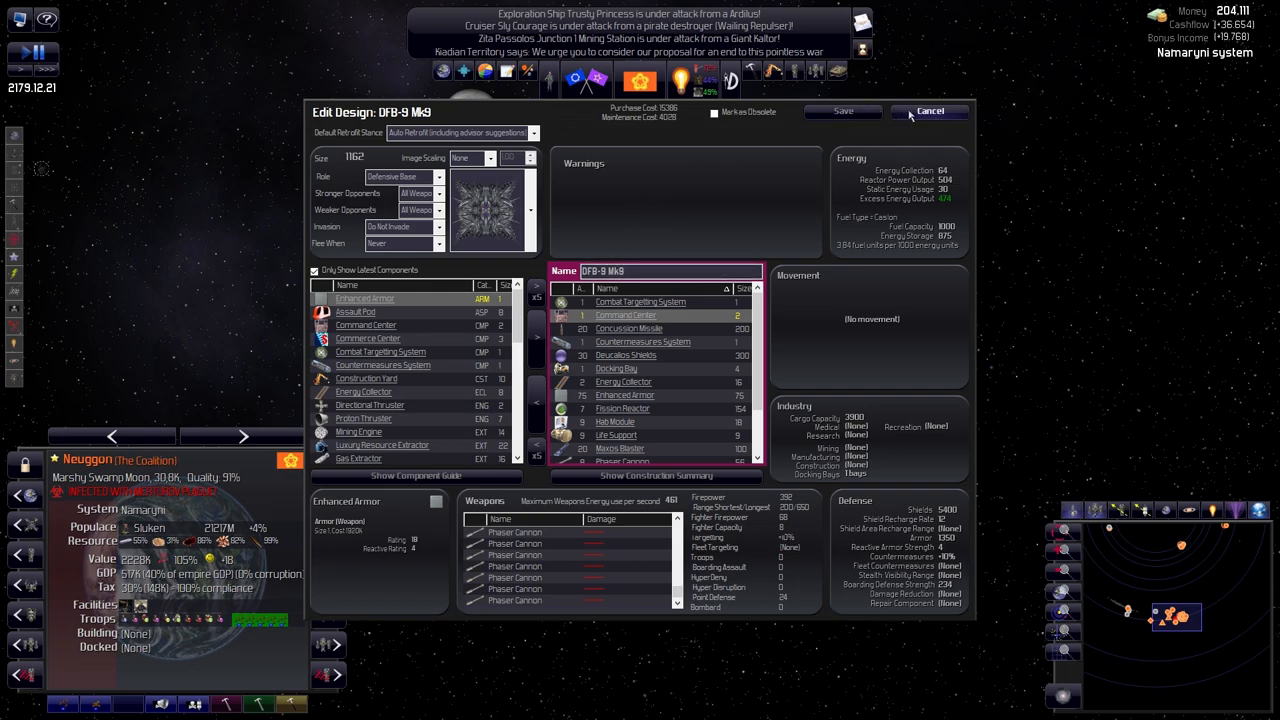
pyautogui.moveTo(613, 423)
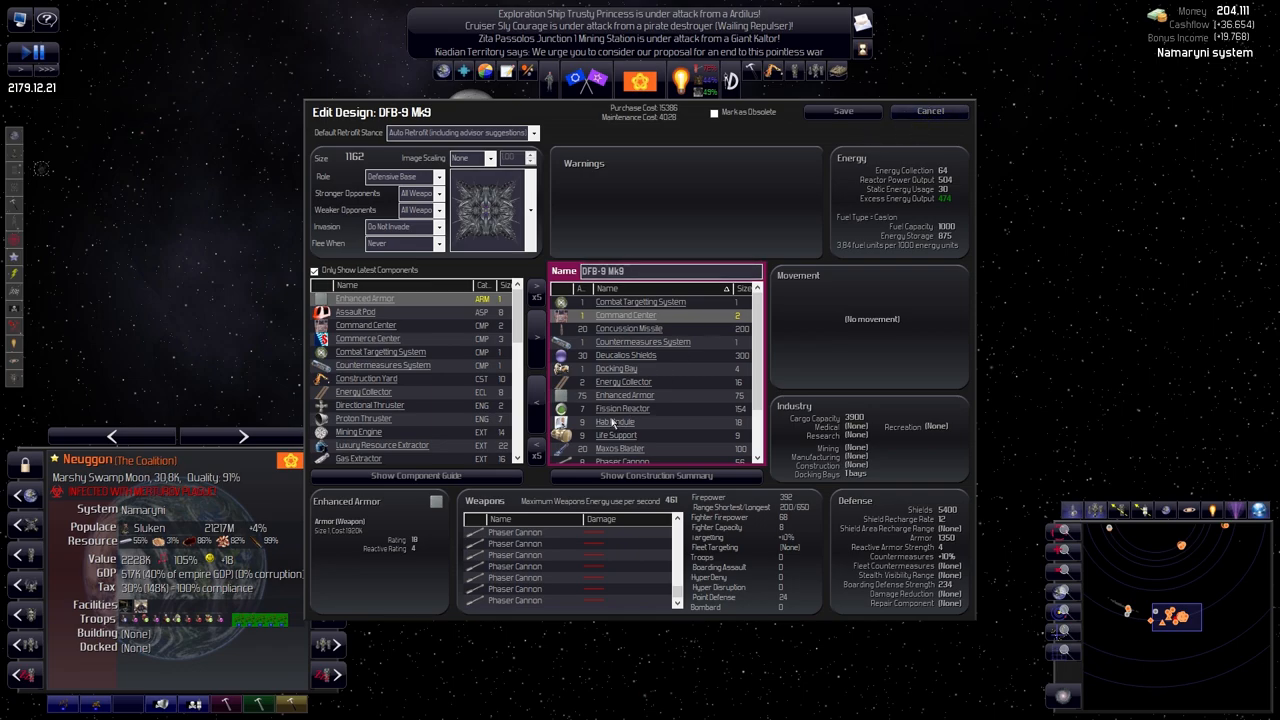
pyautogui.moveTo(665, 128)
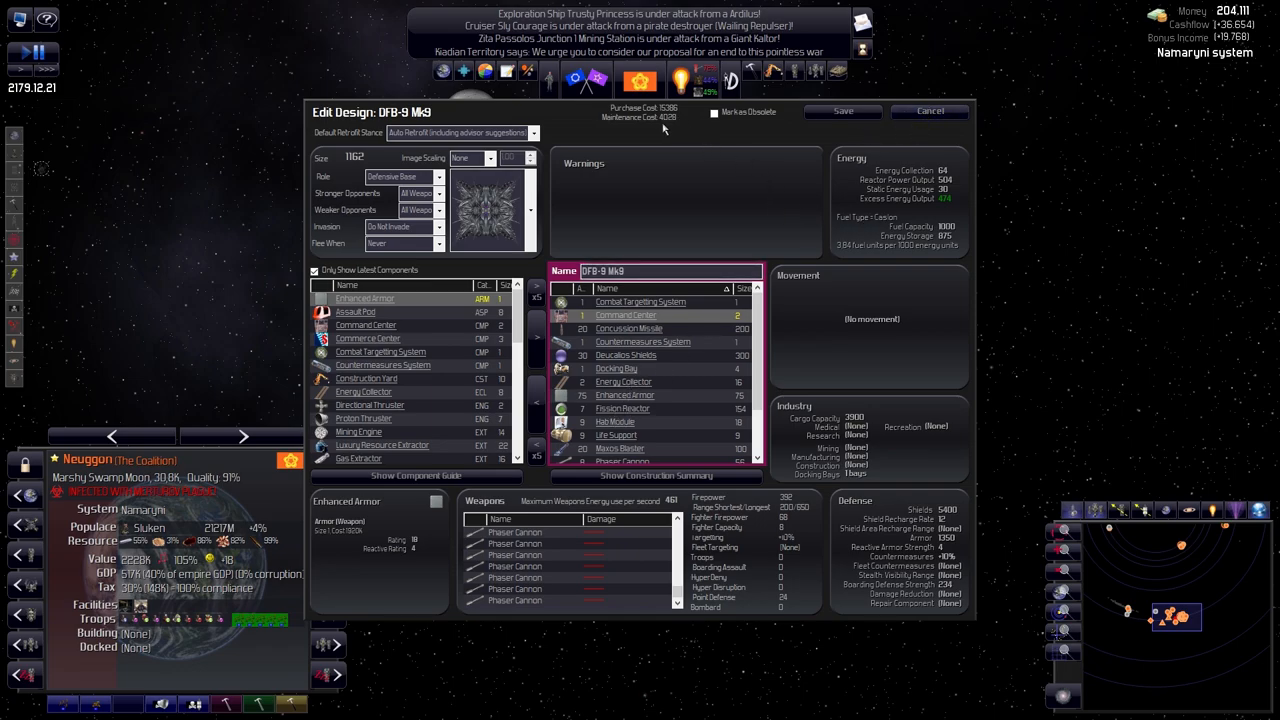
pyautogui.click(929, 111)
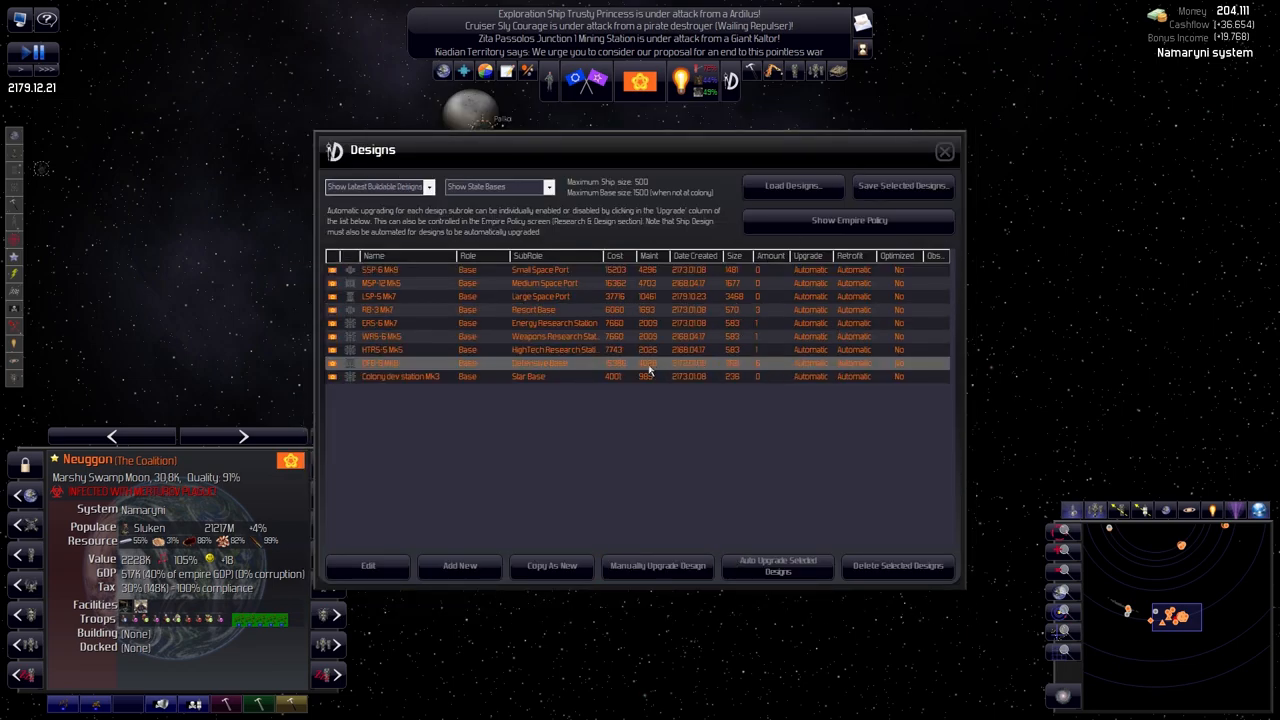
# Filter Ships and Bases to Space Ports and retrofit all six to LSP-5 Mk7
pyautogui.click(943, 151)
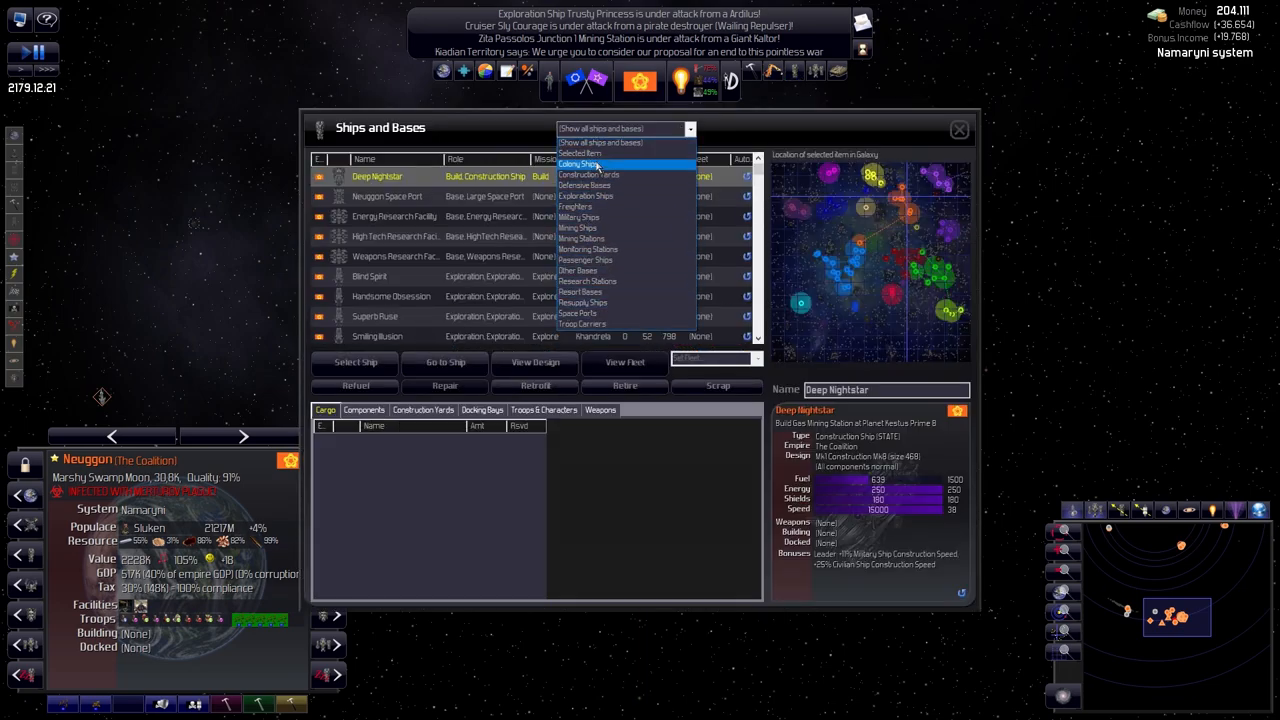
pyautogui.moveTo(600, 249)
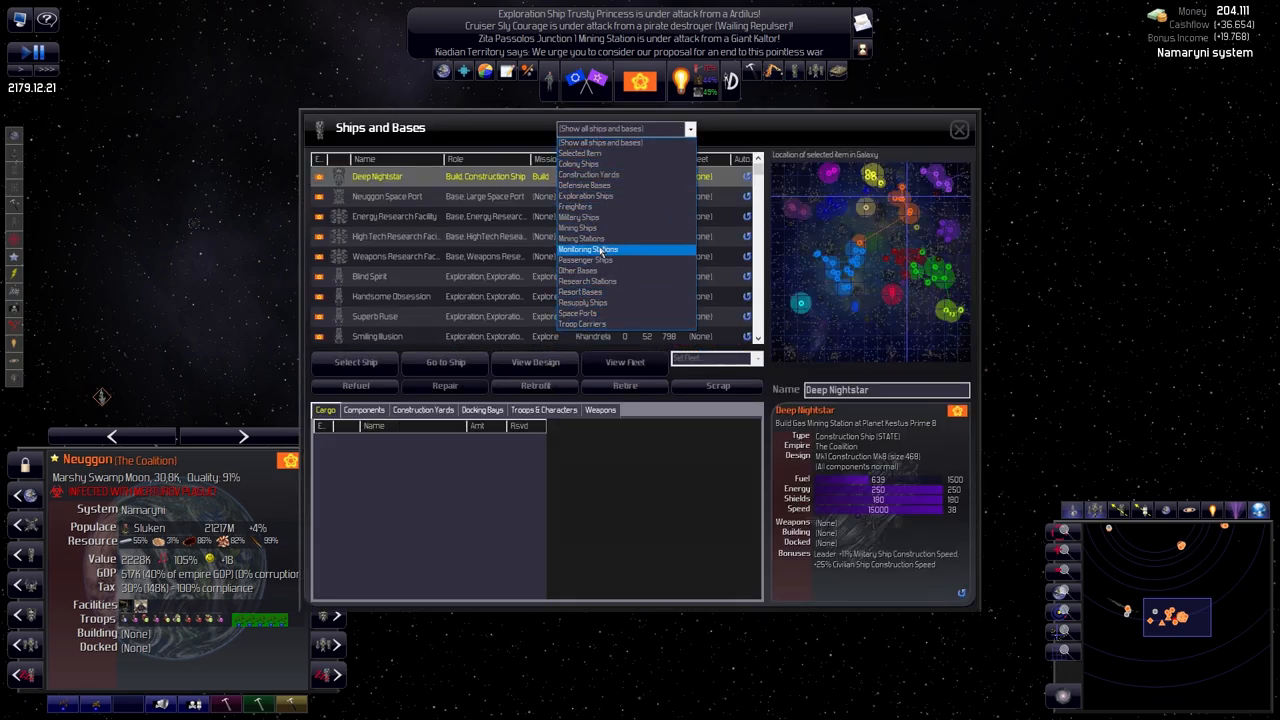
pyautogui.moveTo(588, 174)
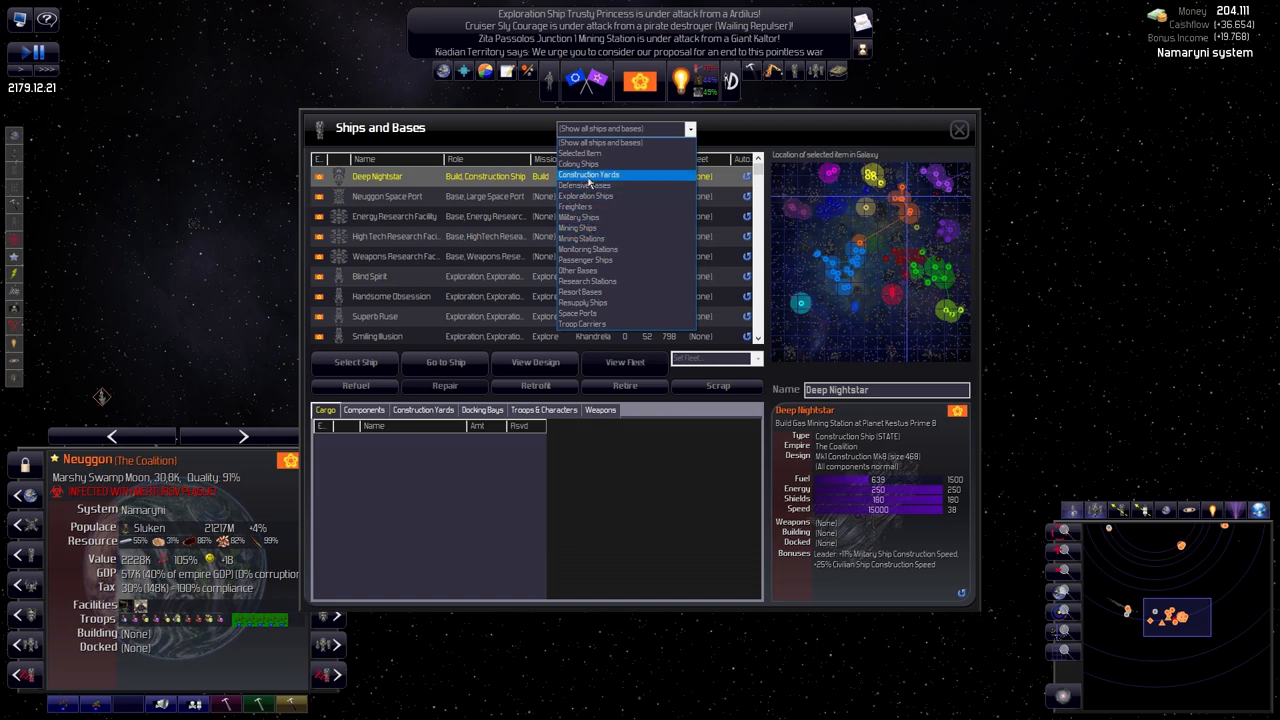
pyautogui.moveTo(580, 163)
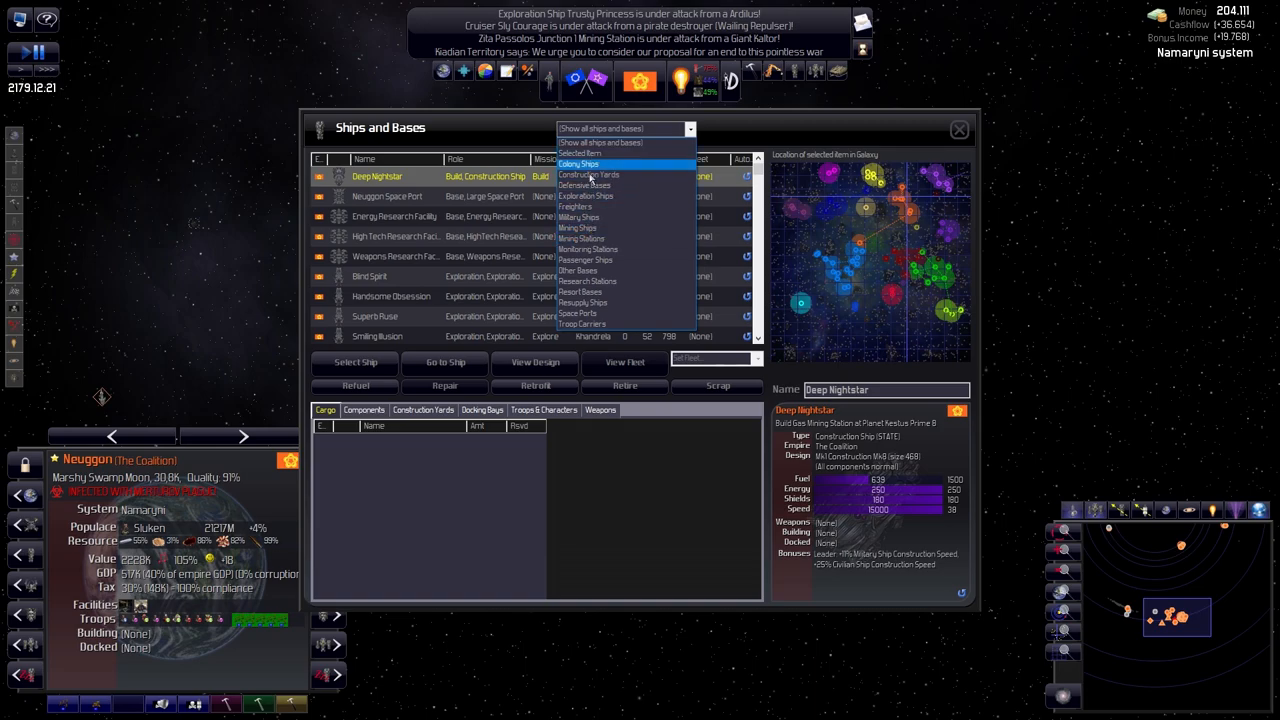
pyautogui.click(577, 313)
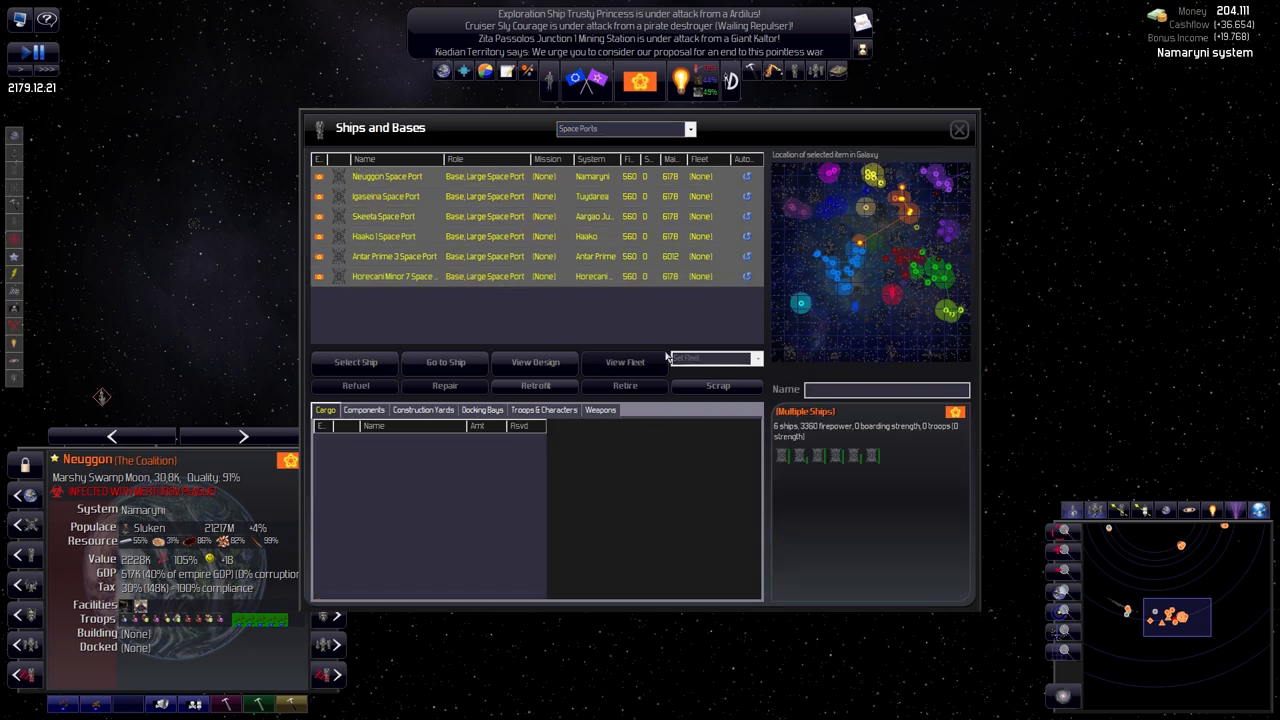
pyautogui.click(534, 385)
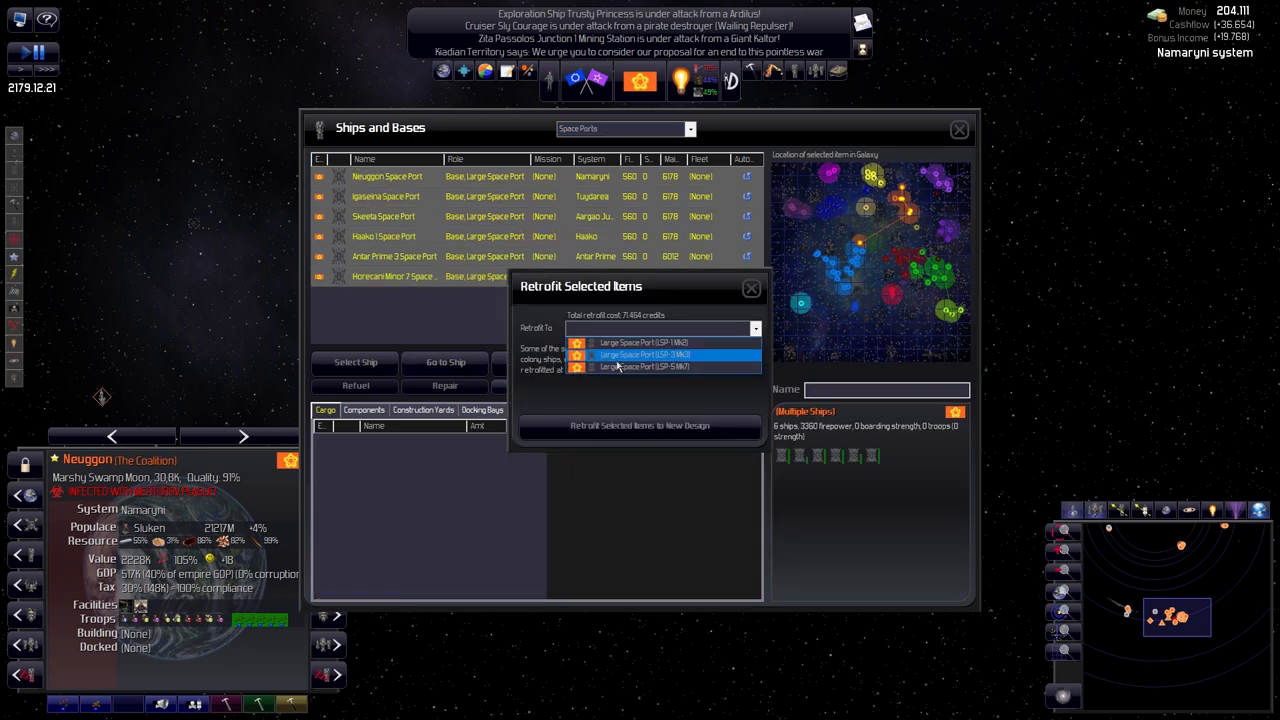
pyautogui.click(645, 366)
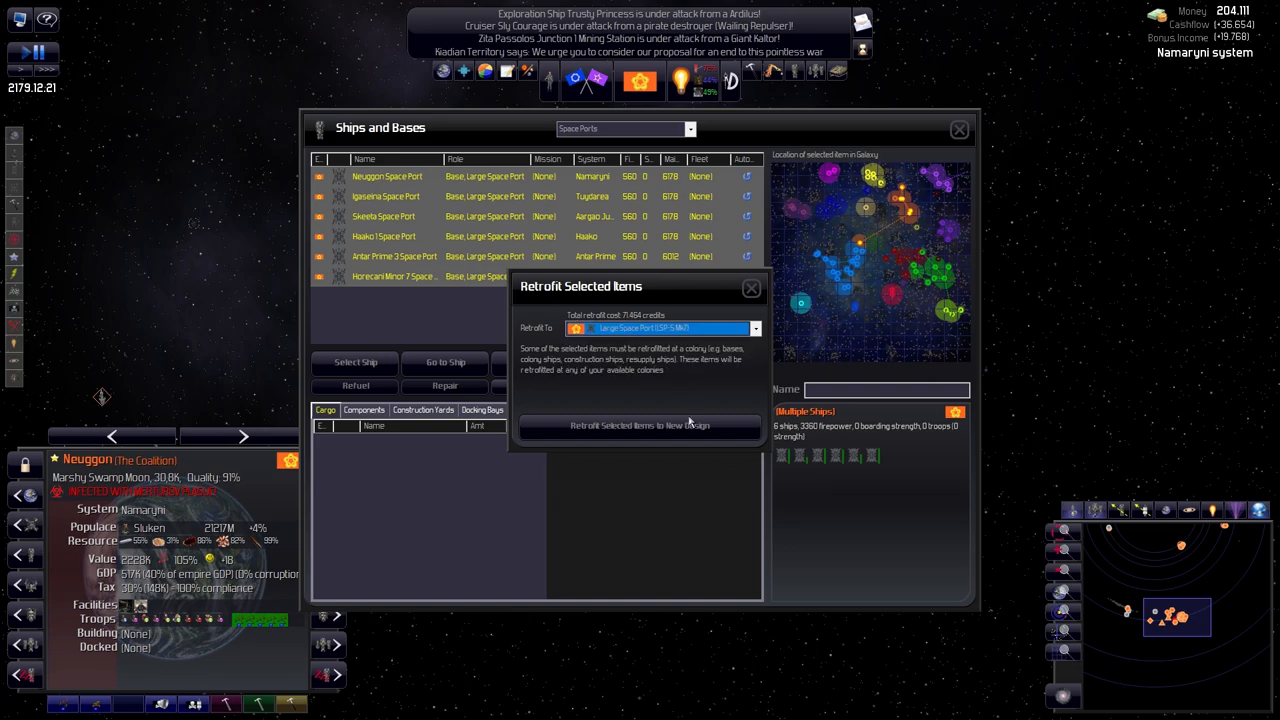
pyautogui.click(751, 288)
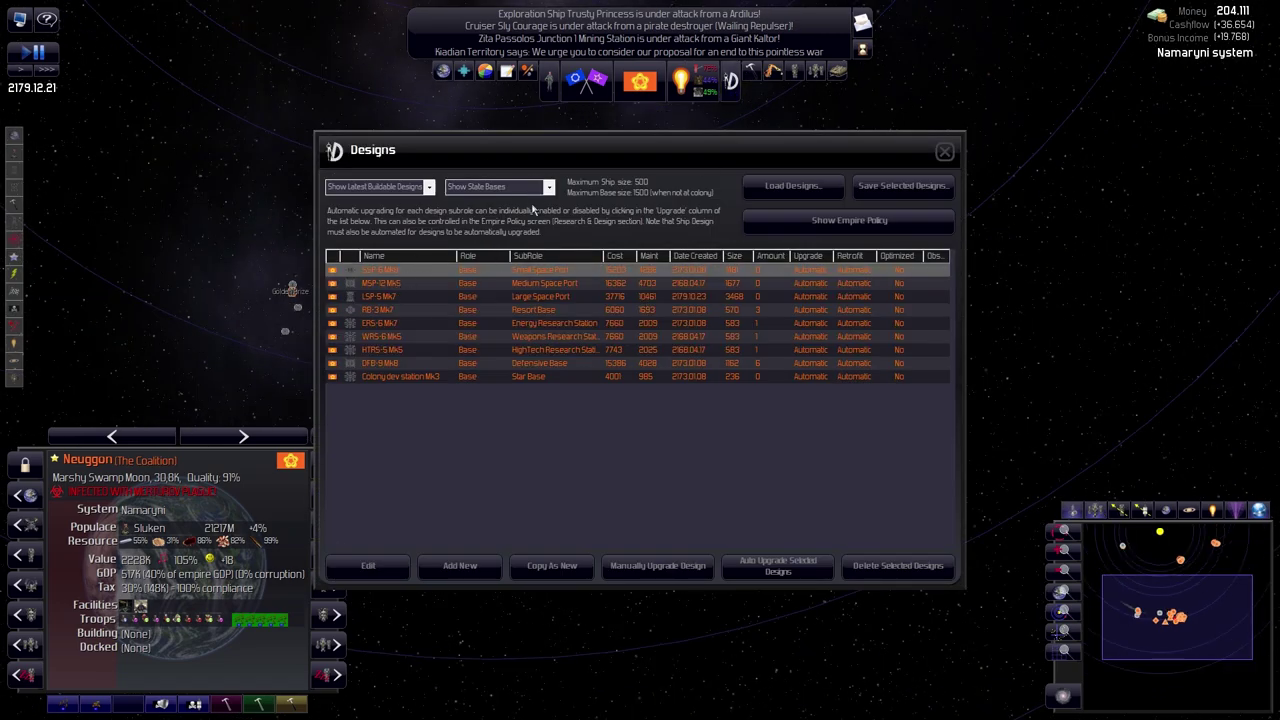
pyautogui.moveTo(540, 372)
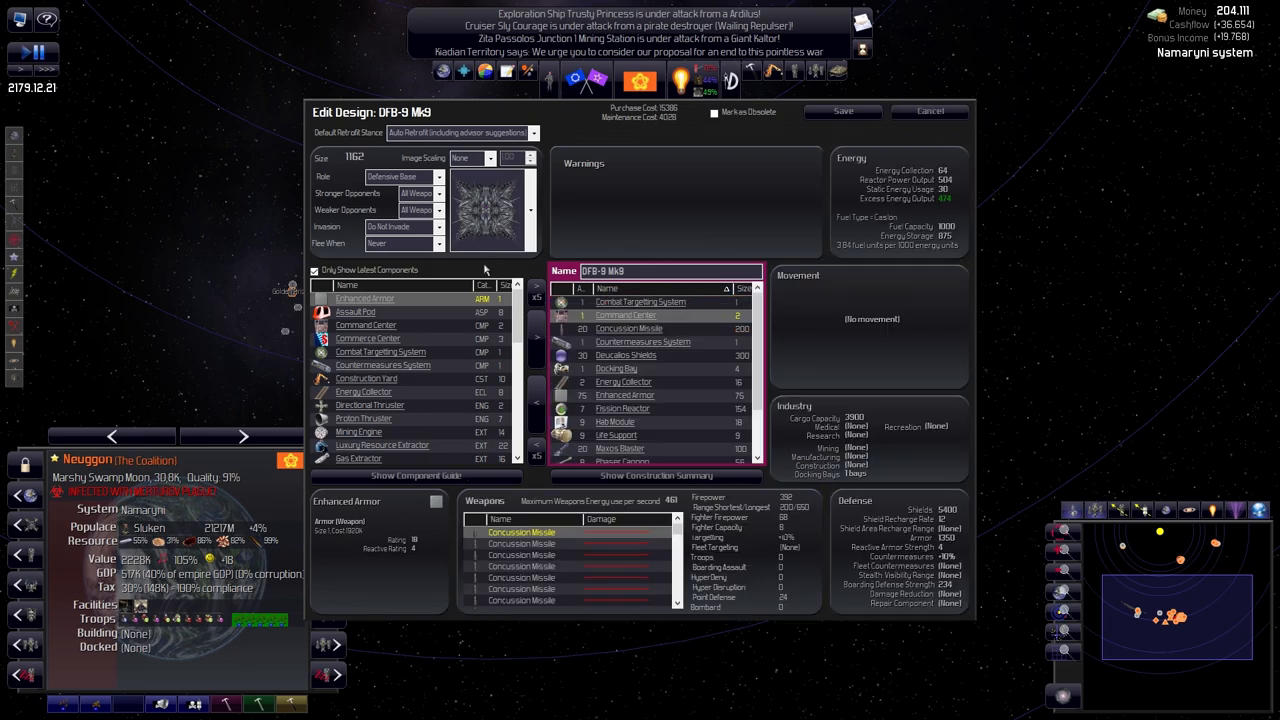
# Set DFB-9 Mk9's role to Monitoring Station and scroll through its component list
pyautogui.click(438, 176)
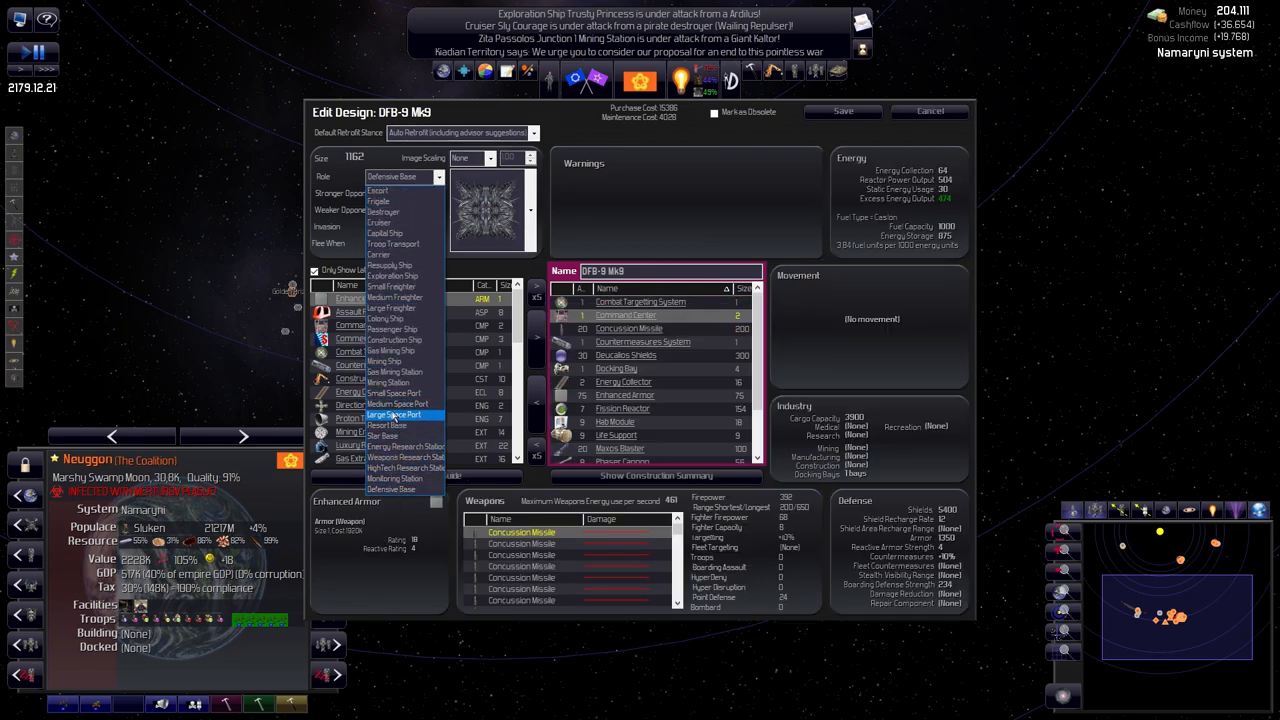
pyautogui.moveTo(390, 361)
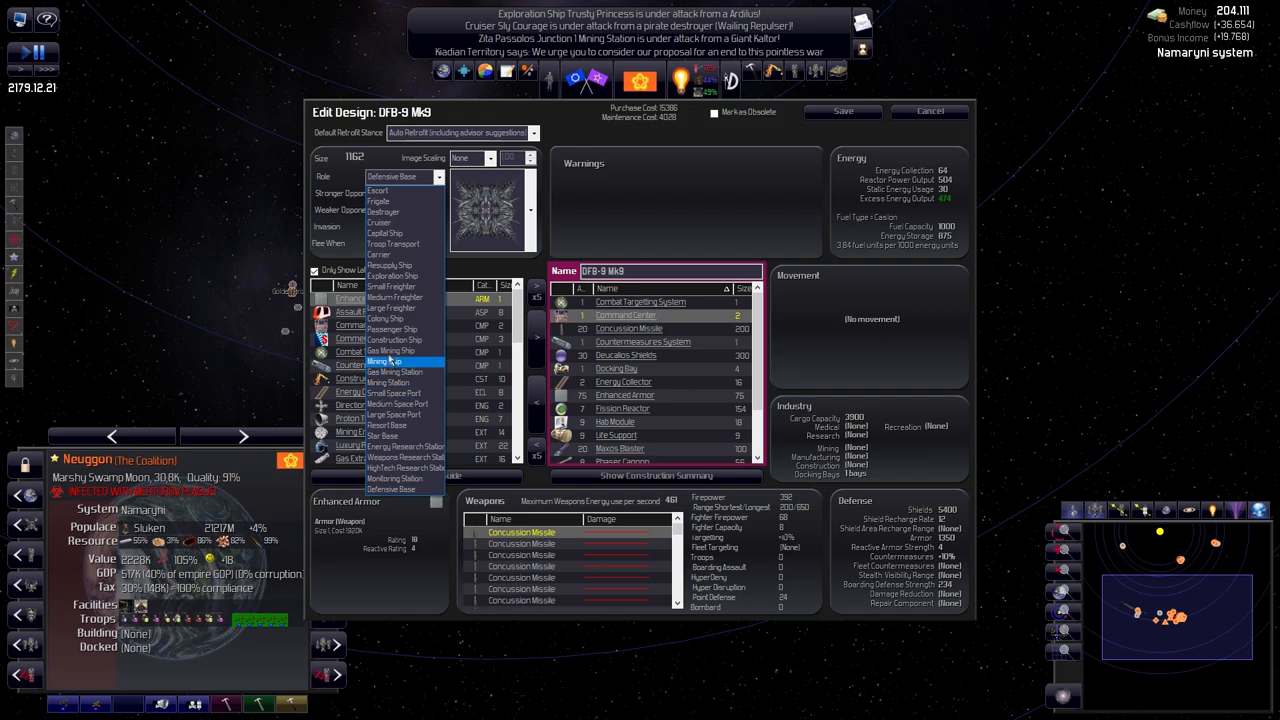
pyautogui.moveTo(390, 287)
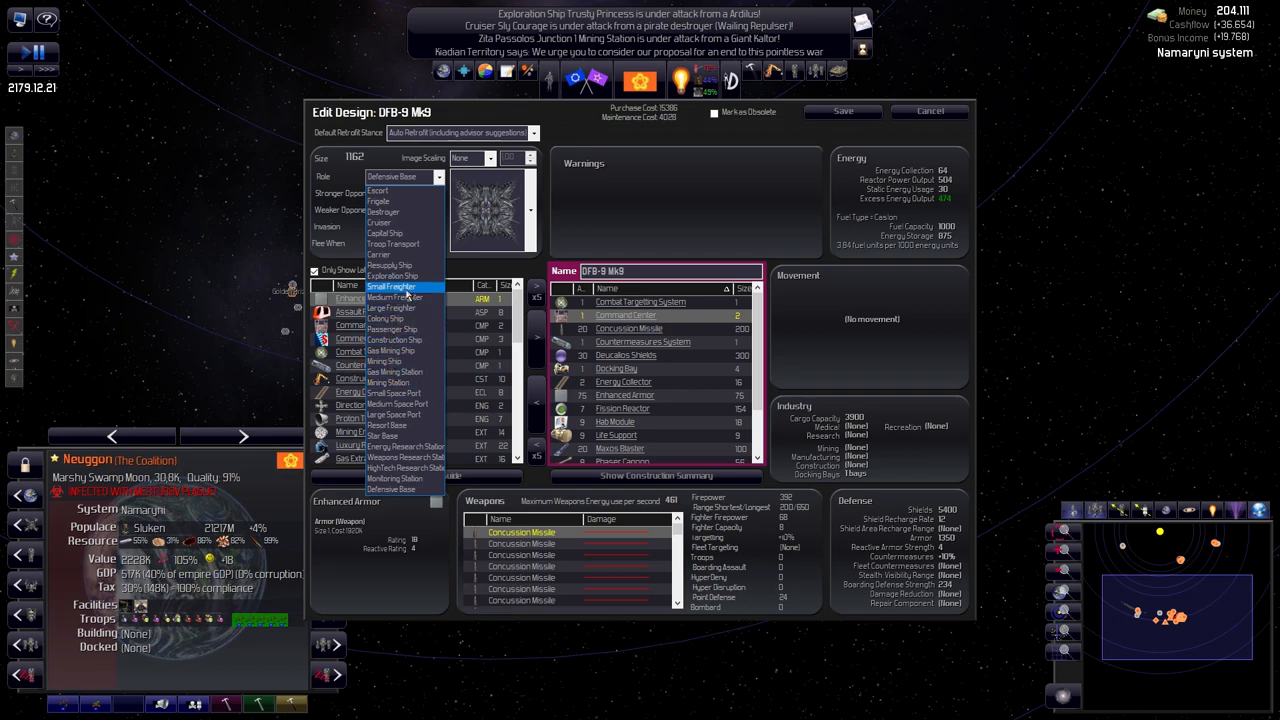
pyautogui.moveTo(393, 478)
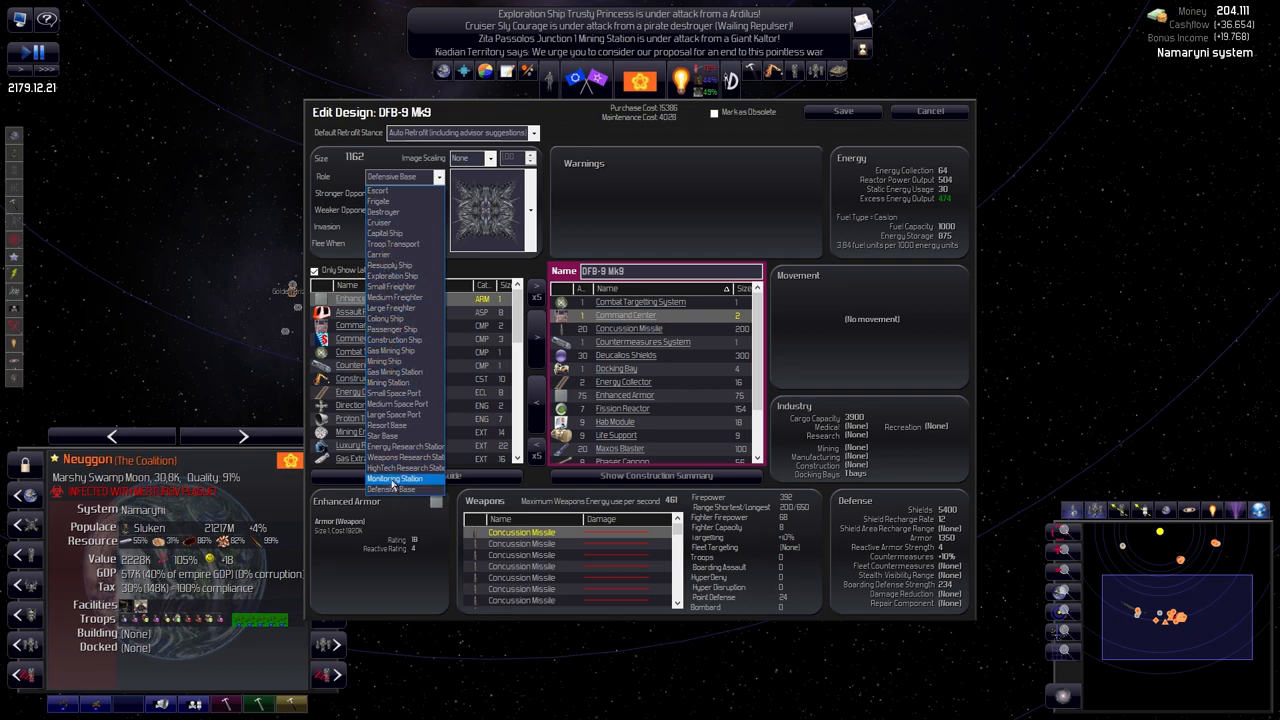
pyautogui.click(404, 478)
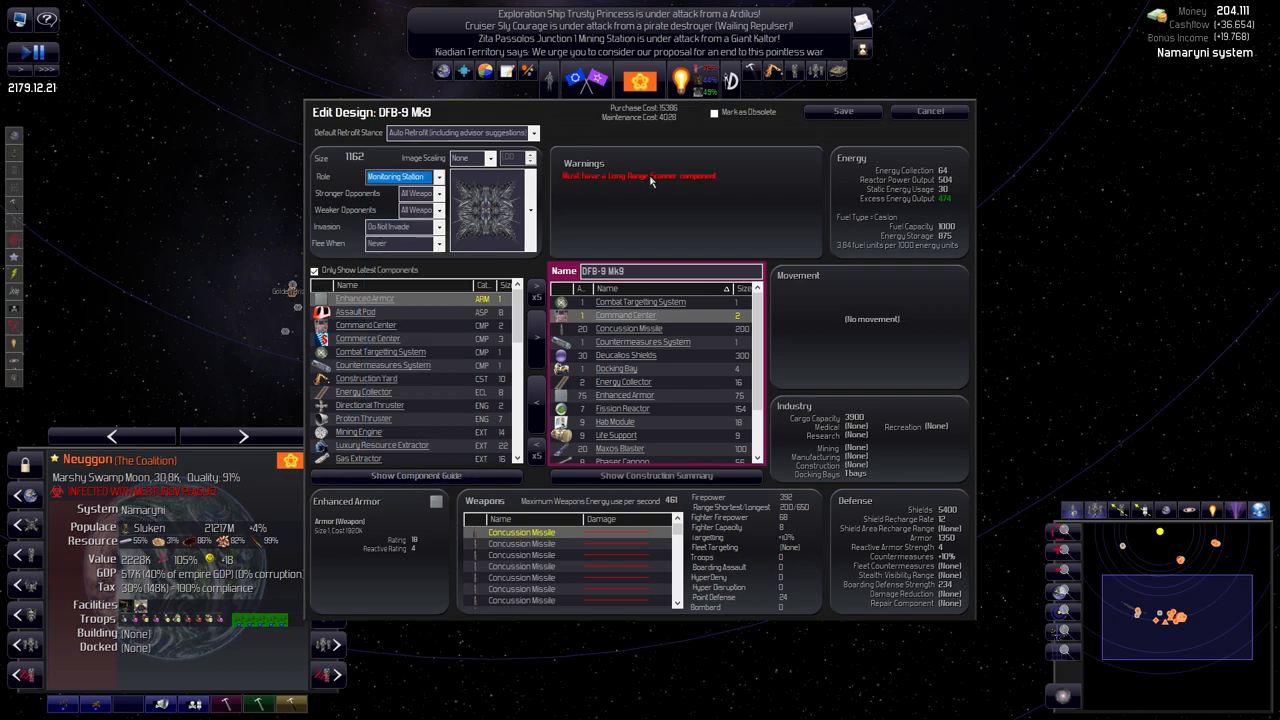
pyautogui.moveTo(389, 429)
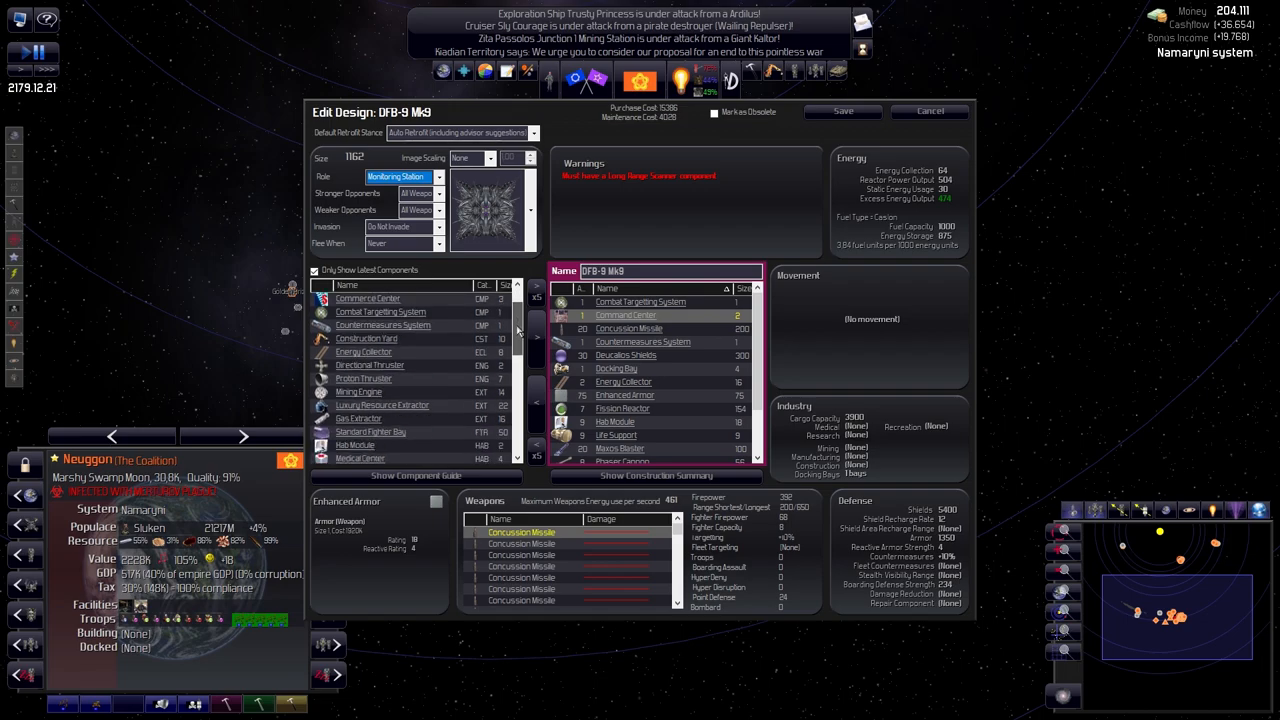
pyautogui.scroll(-3)
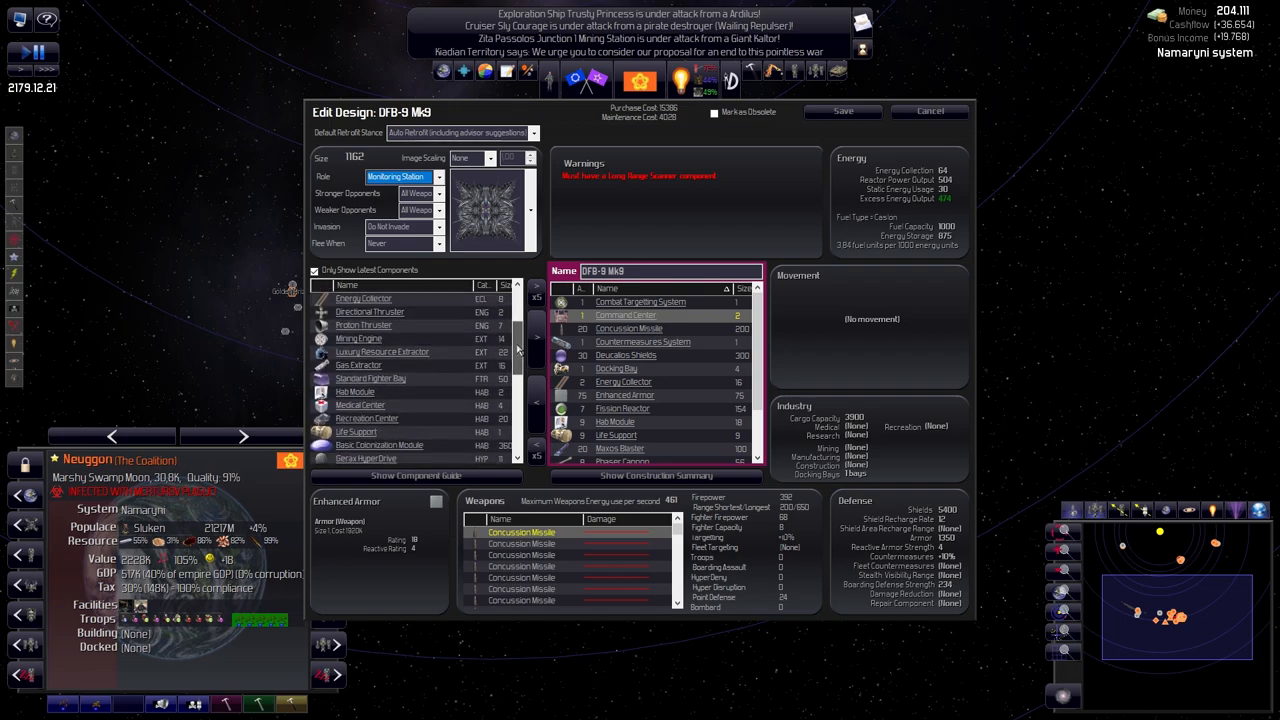
pyautogui.scroll(-3)
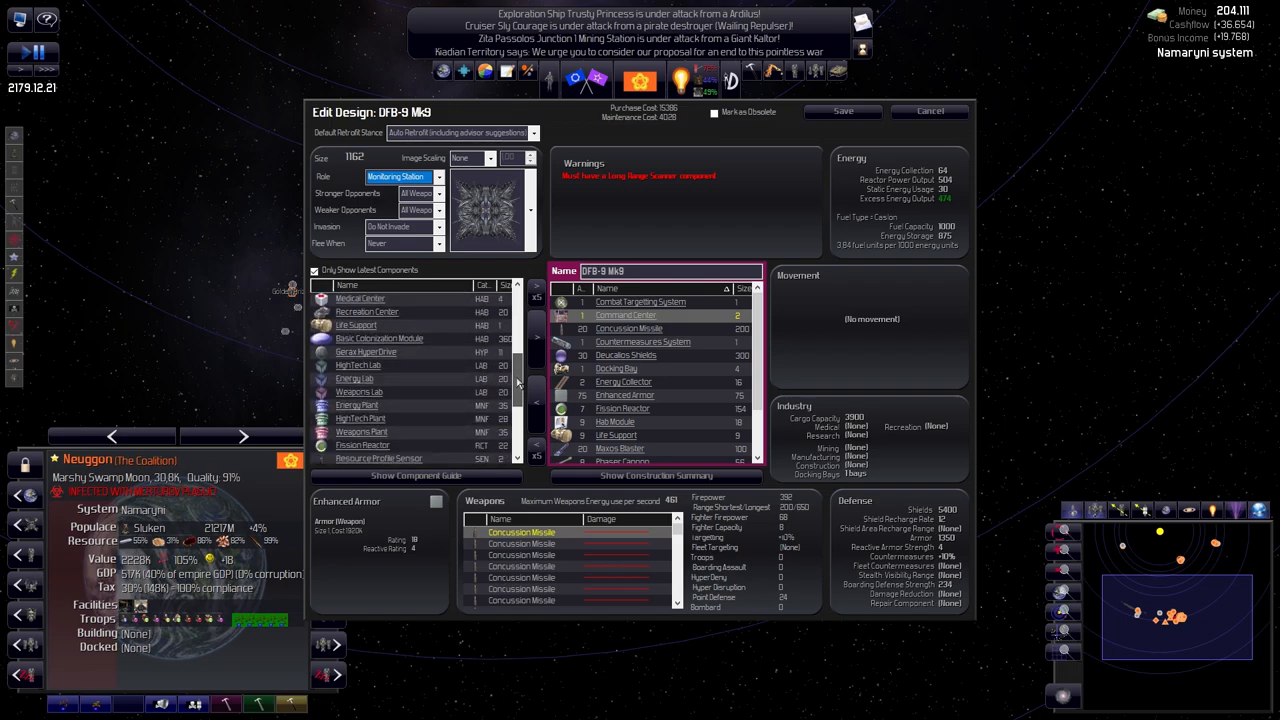
pyautogui.scroll(-3)
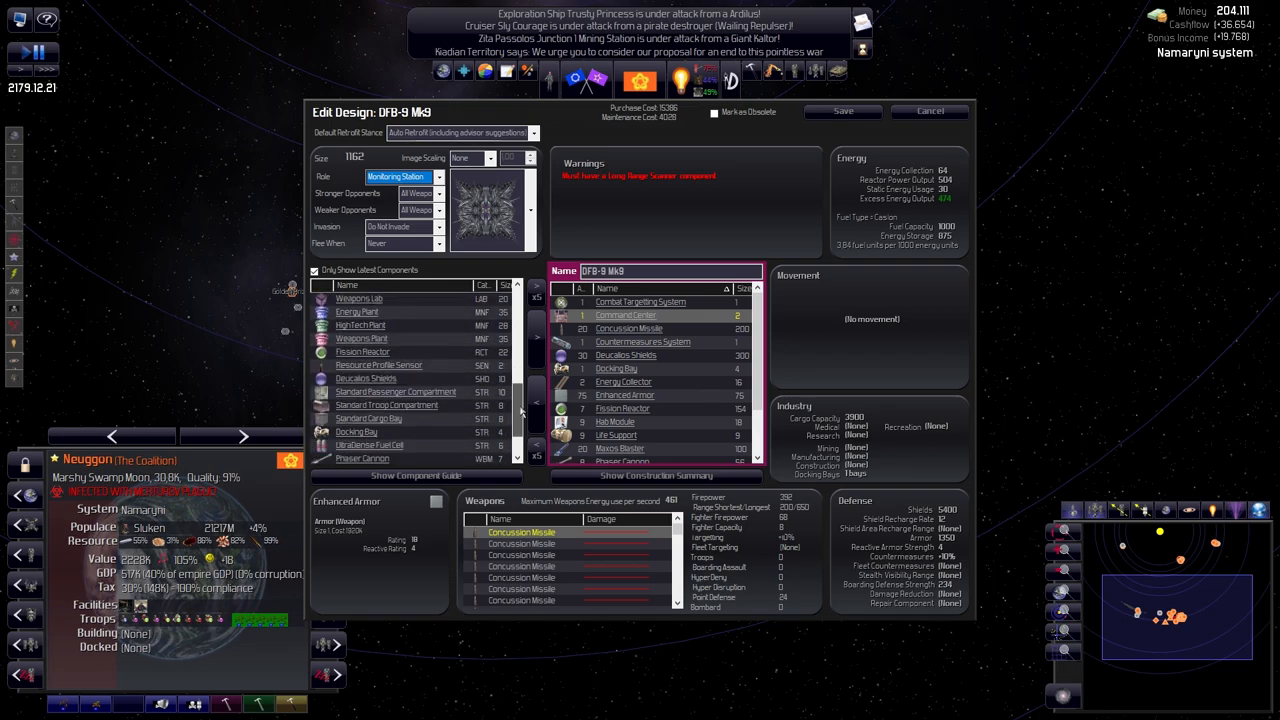
pyautogui.scroll(-3)
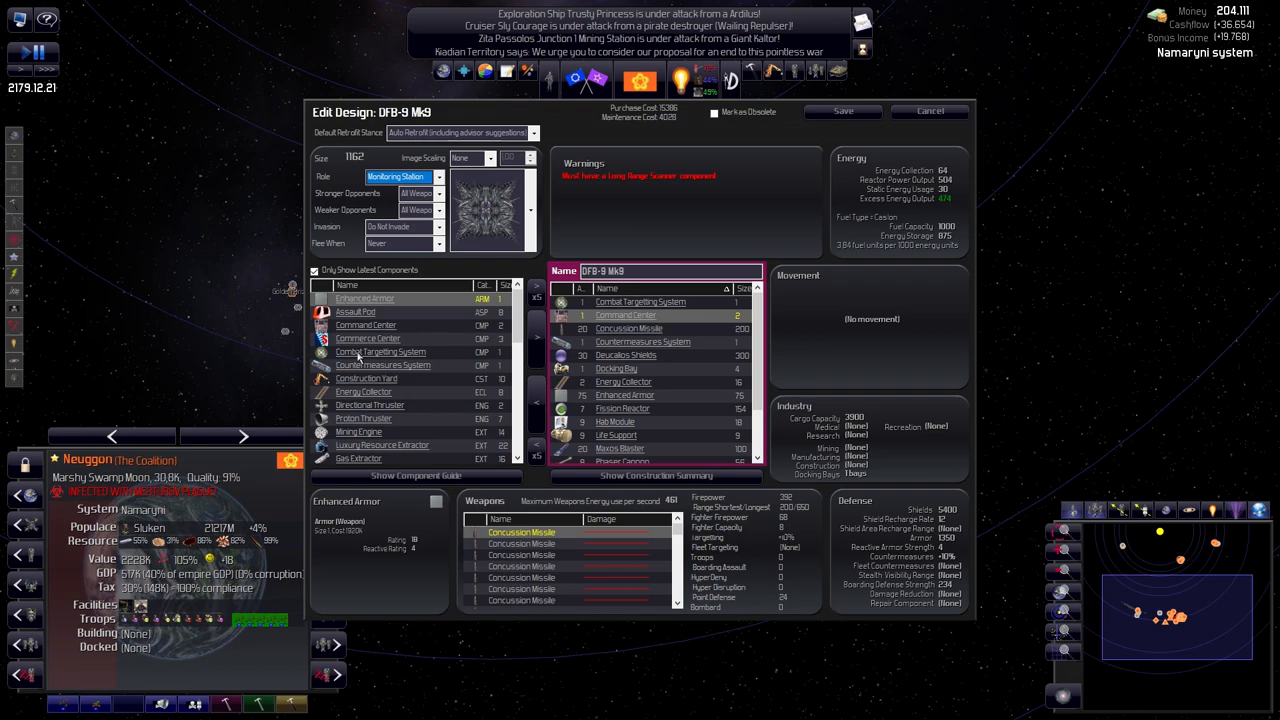
pyautogui.moveTo(360, 368)
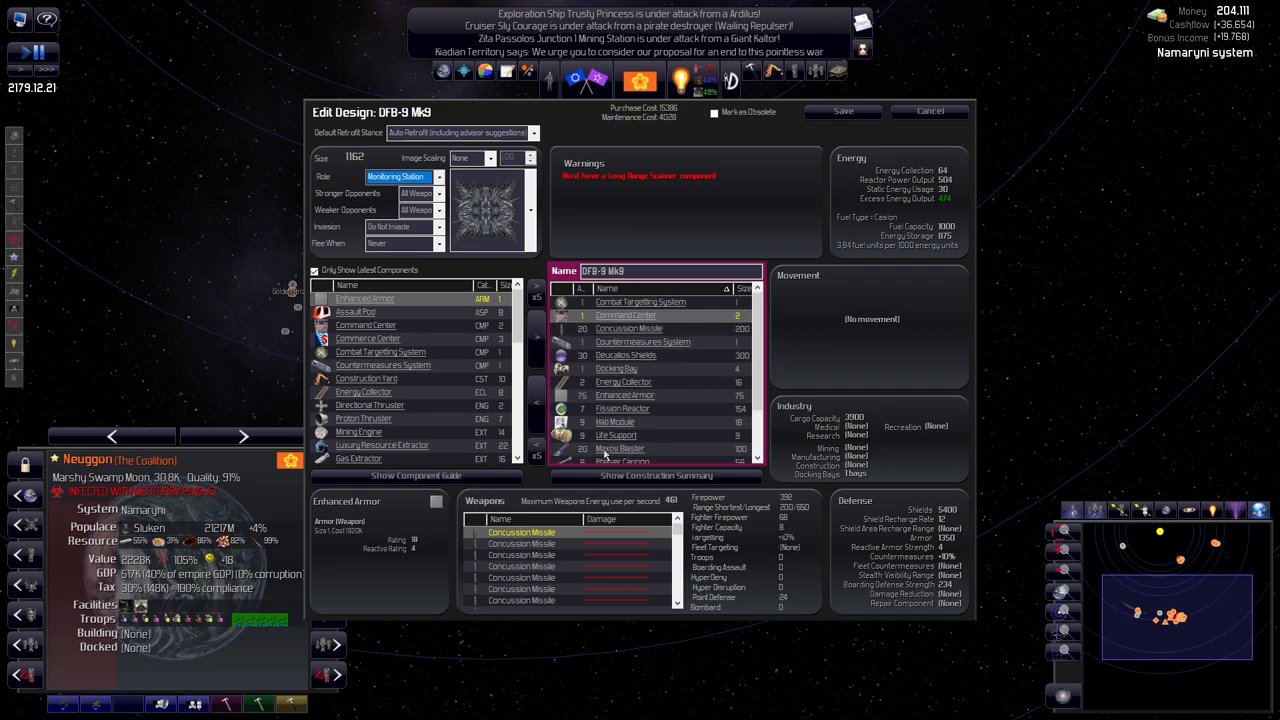
pyautogui.click(383, 365)
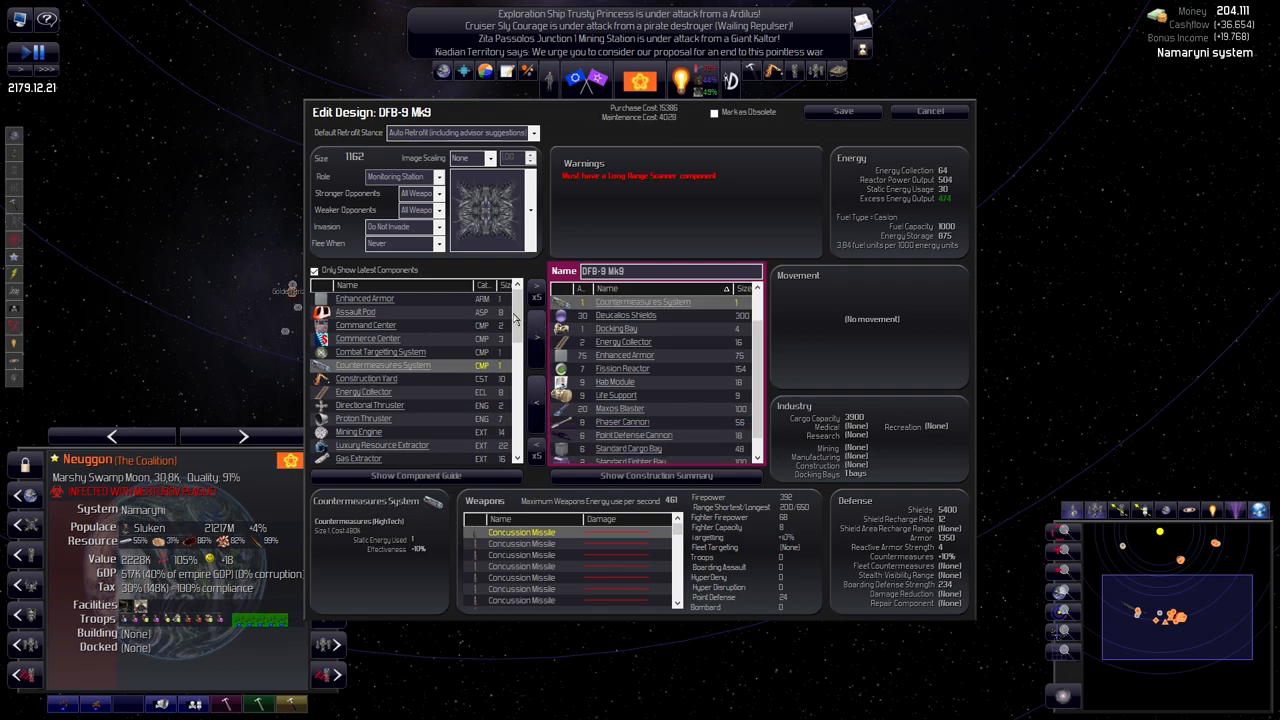
pyautogui.scroll(-3)
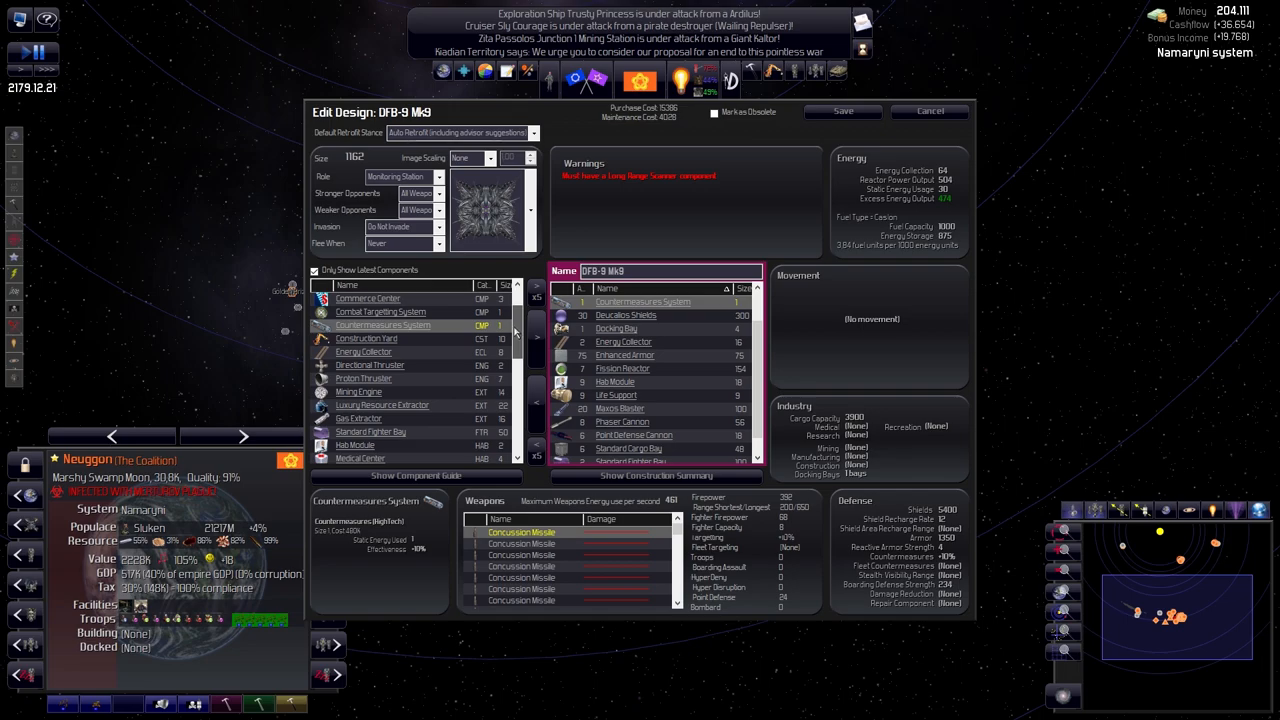
pyautogui.scroll(-3)
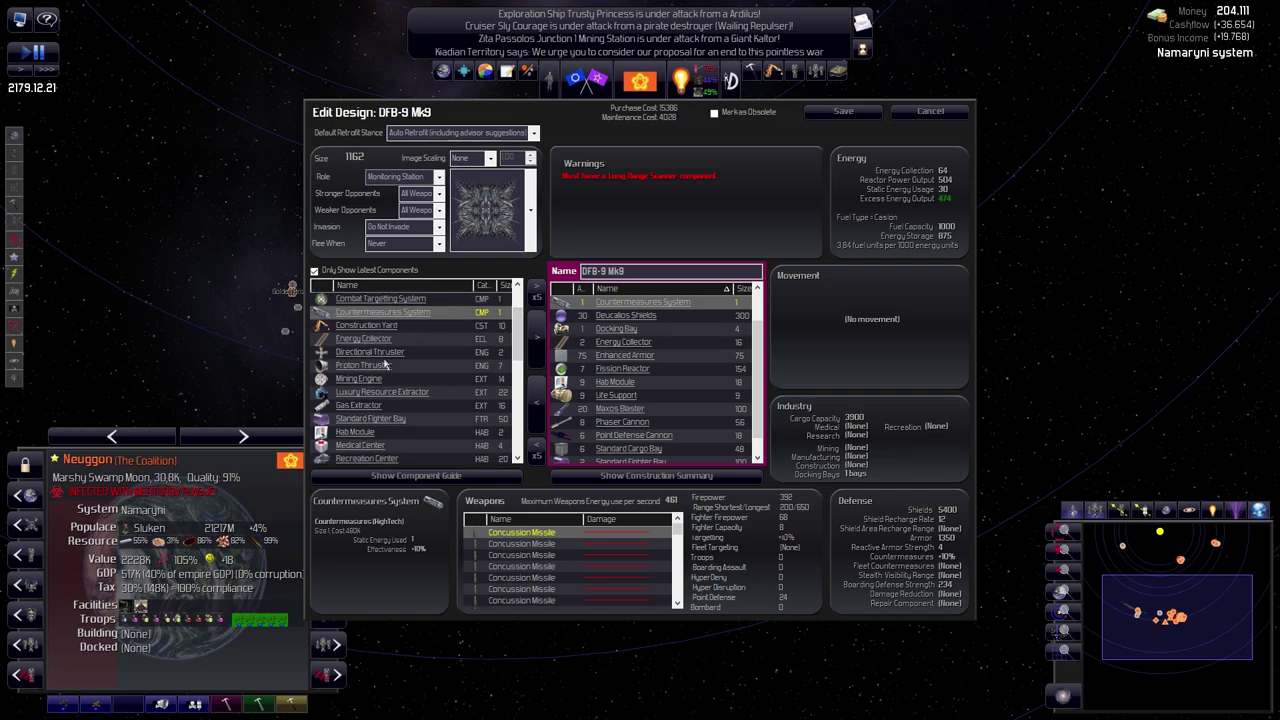
pyautogui.moveTo(378, 388)
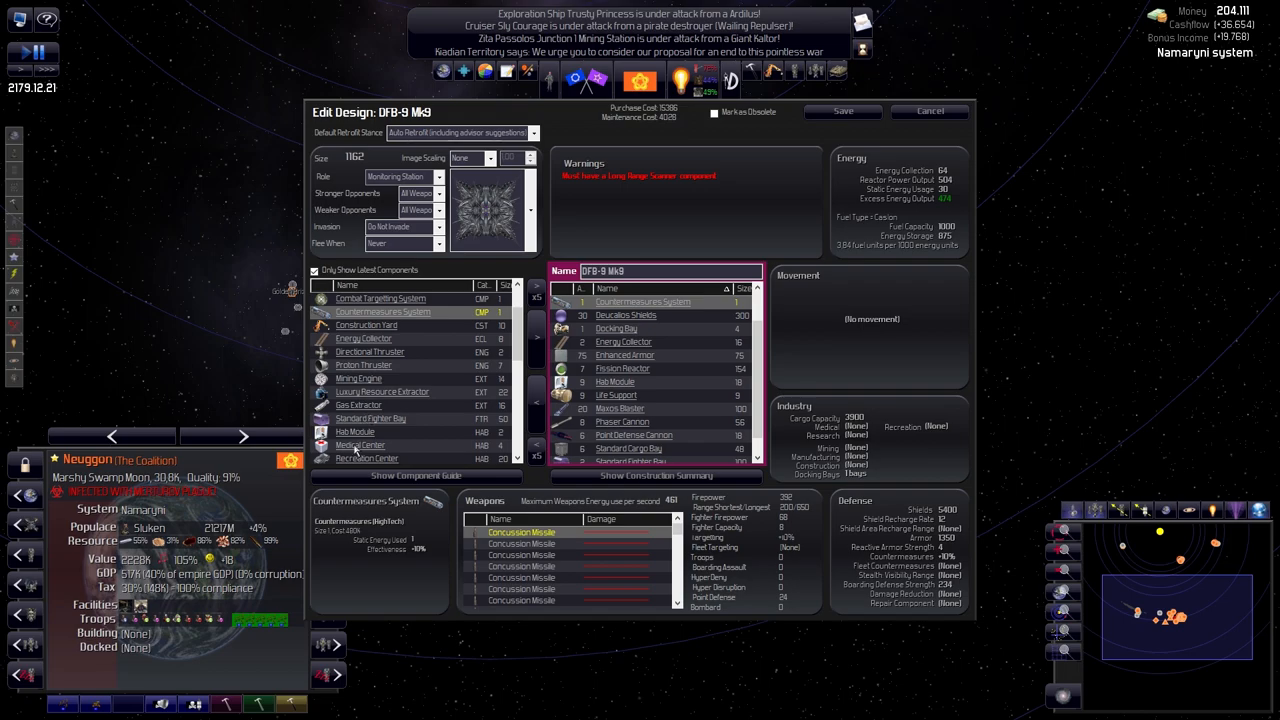
pyautogui.scroll(-3)
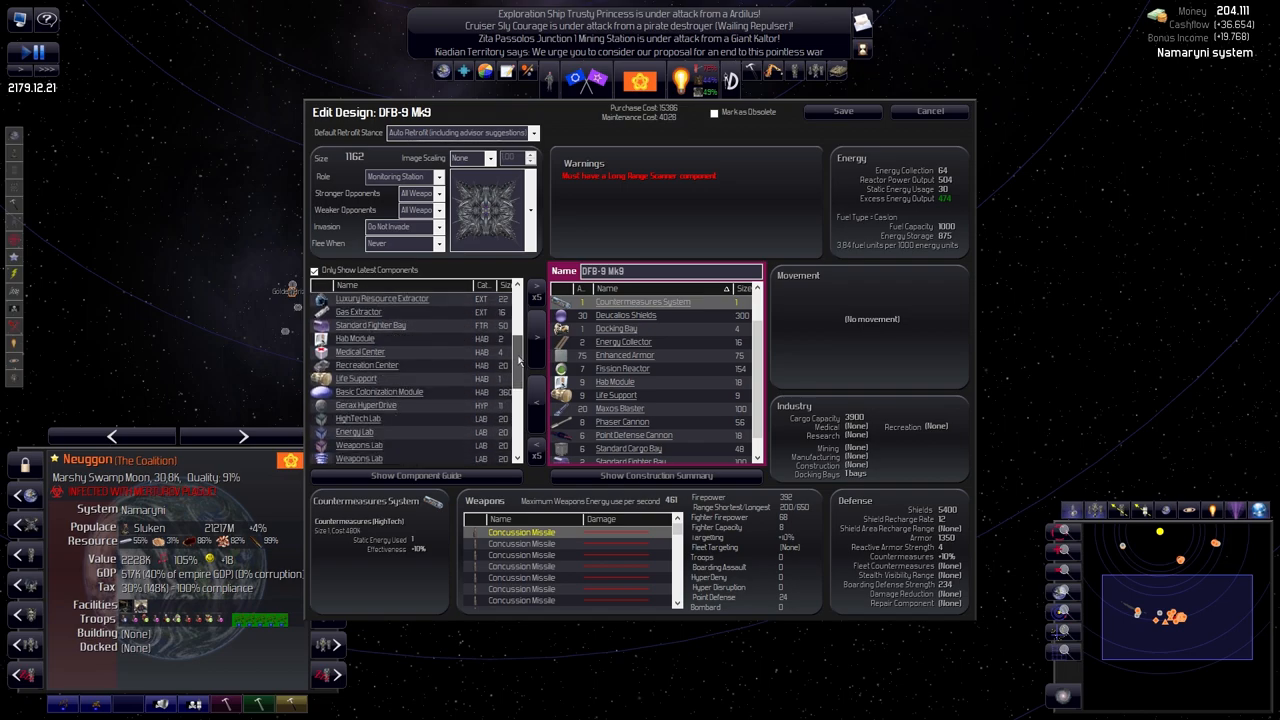
pyautogui.scroll(-3)
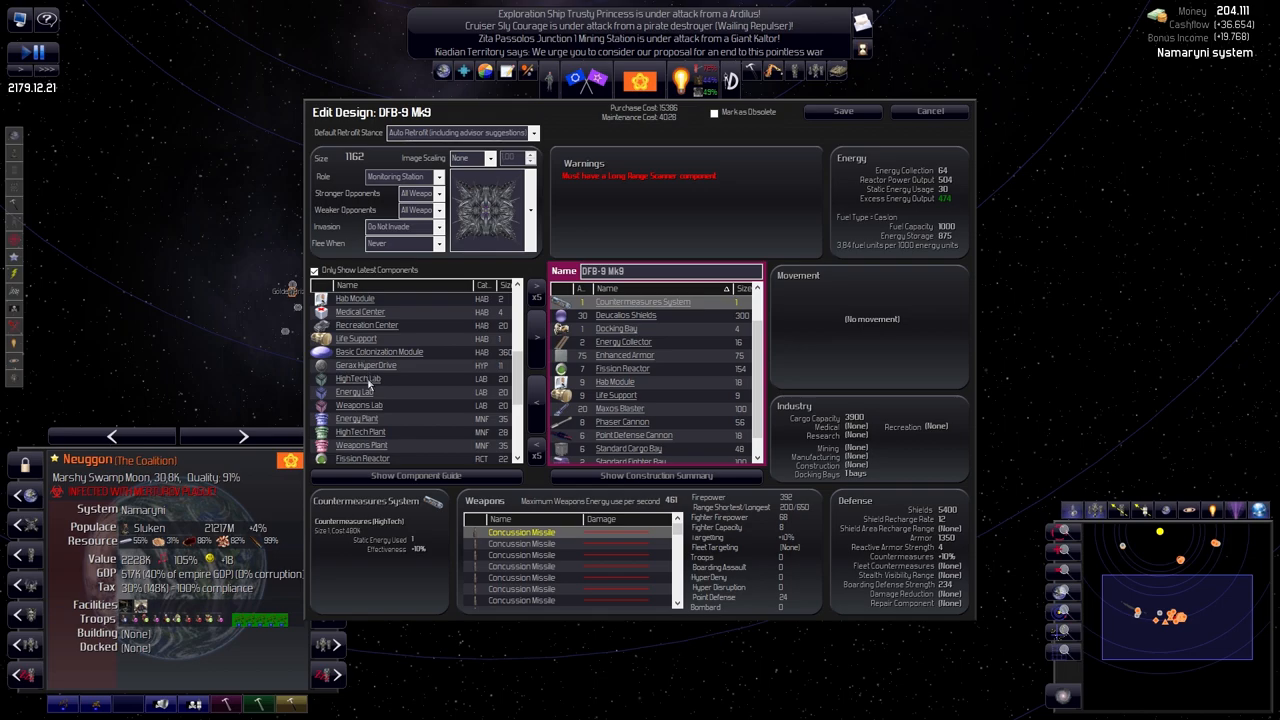
pyautogui.moveTo(525, 375)
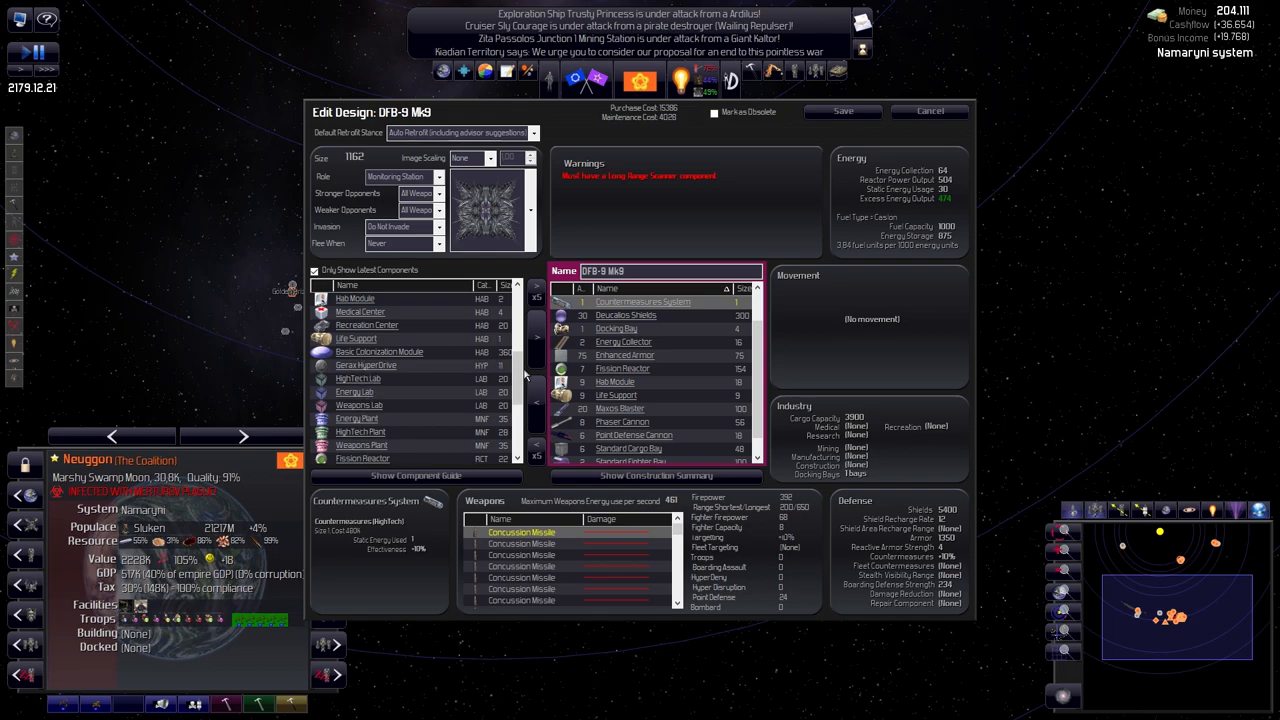
pyautogui.scroll(-3)
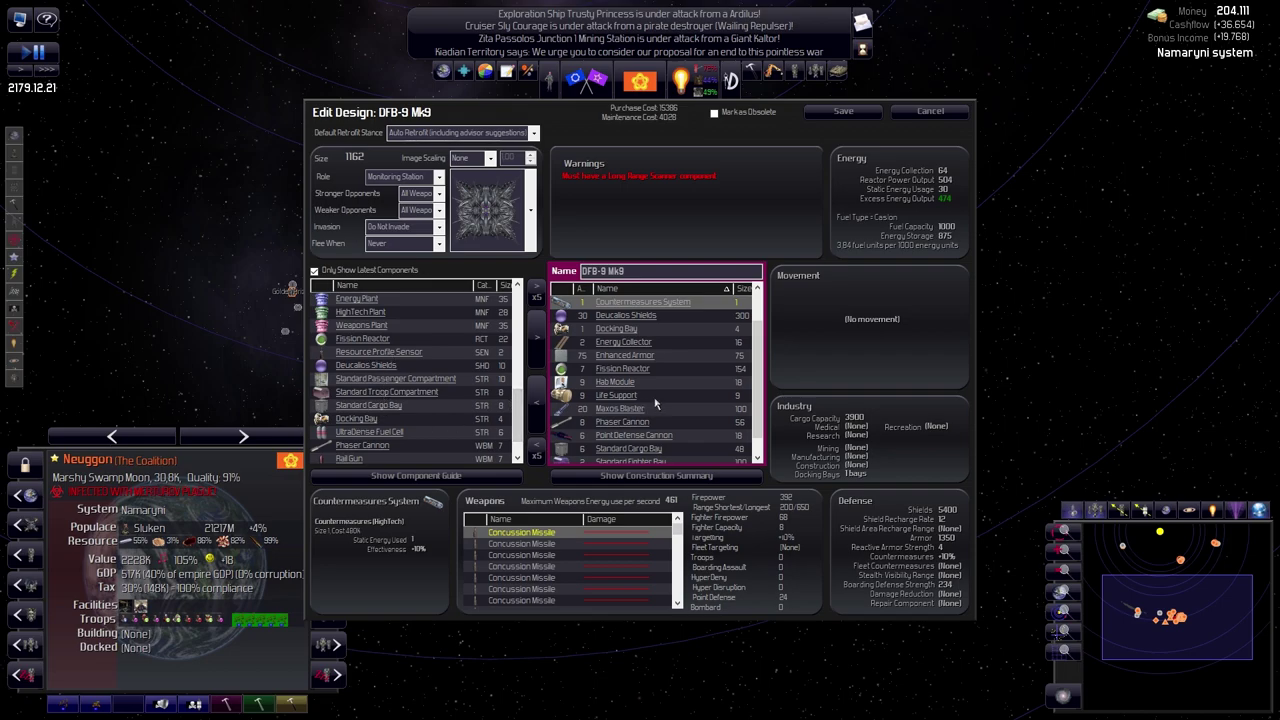
pyautogui.scroll(-3)
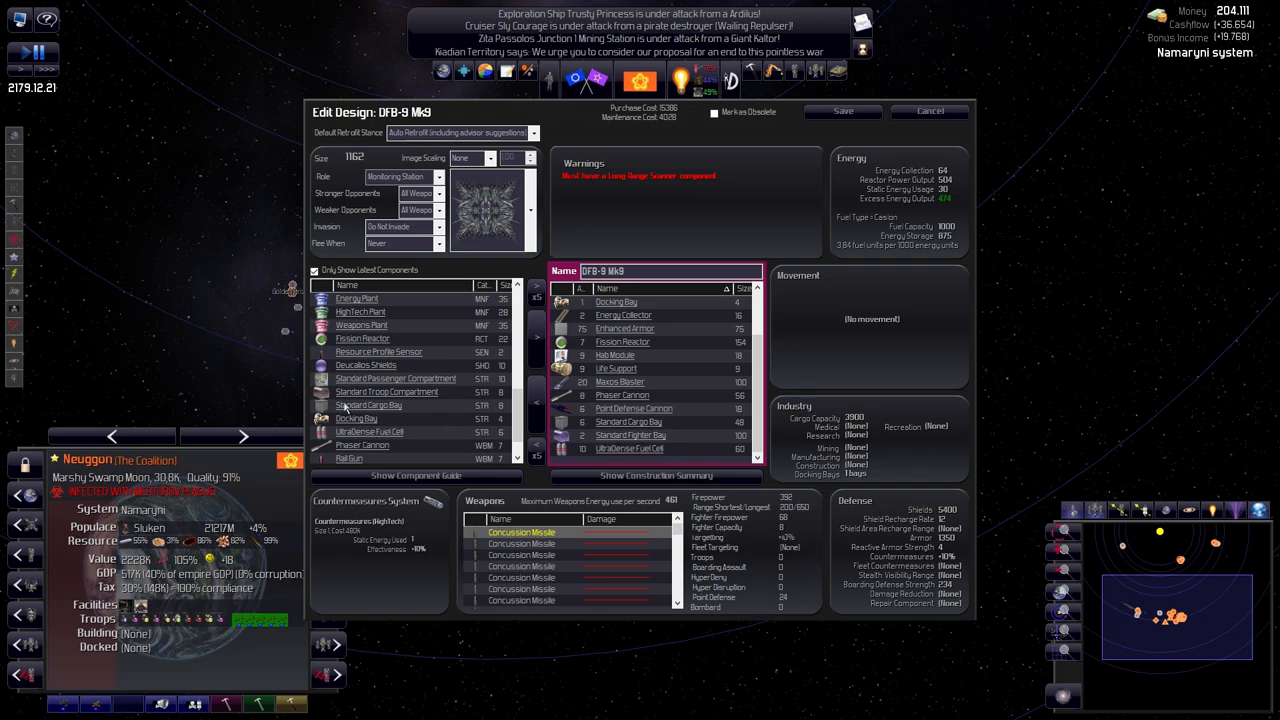
pyautogui.moveTo(355, 415)
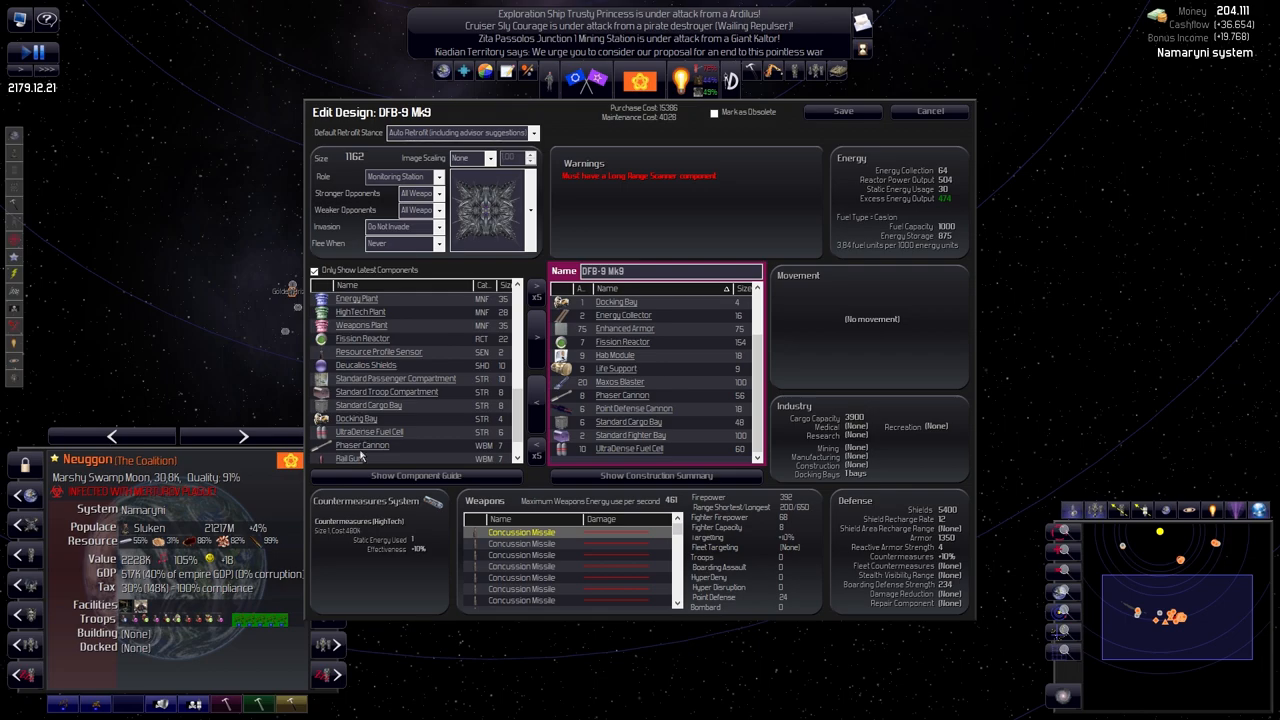
pyautogui.scroll(-3)
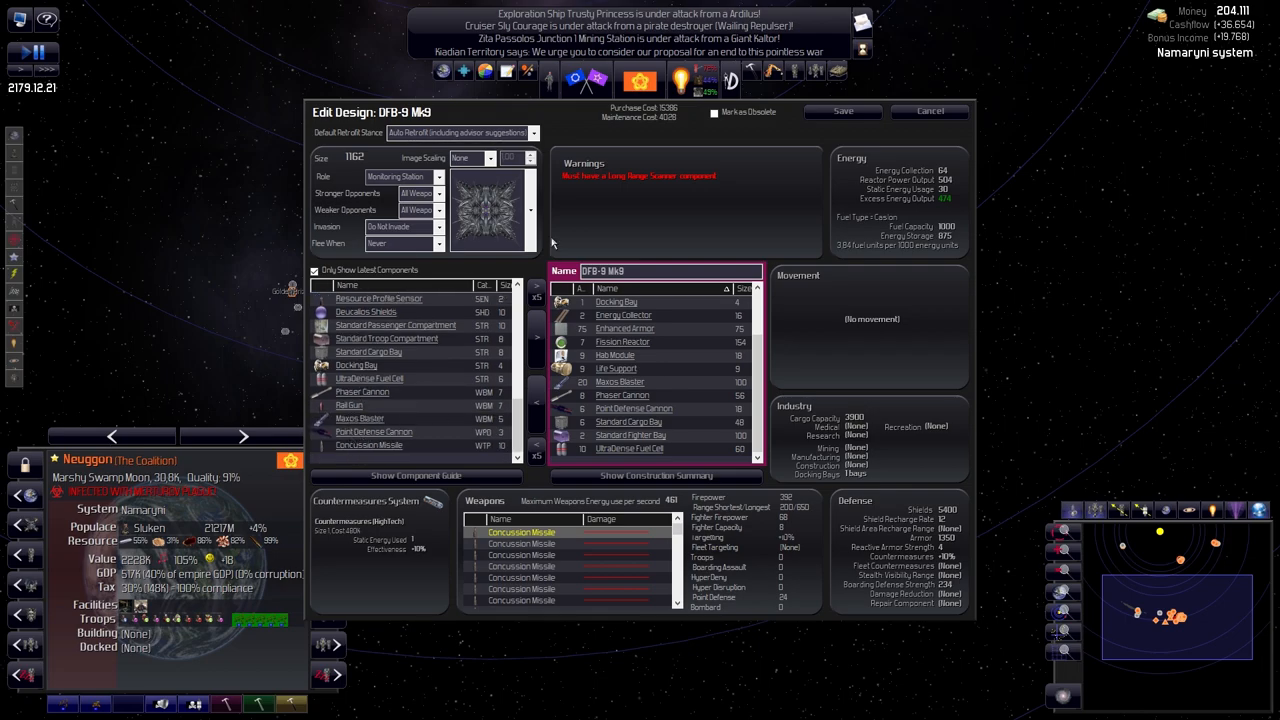
pyautogui.click(928, 111)
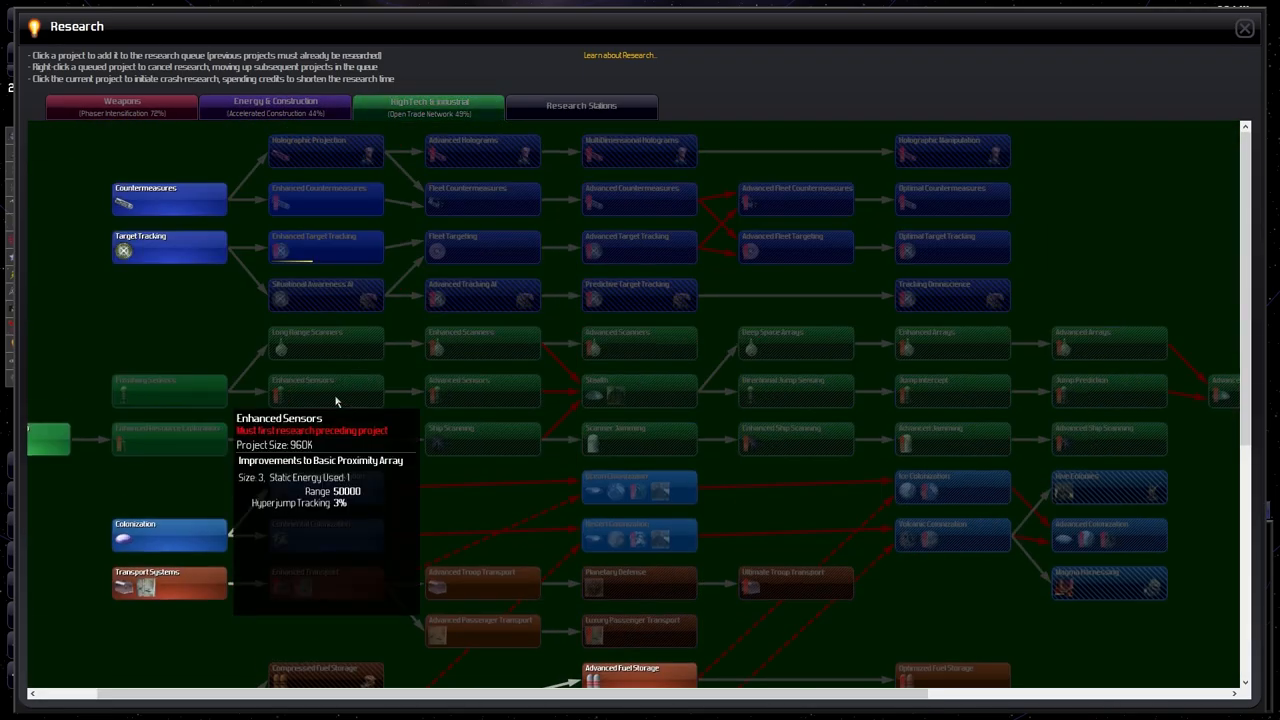
pyautogui.moveTo(293, 256)
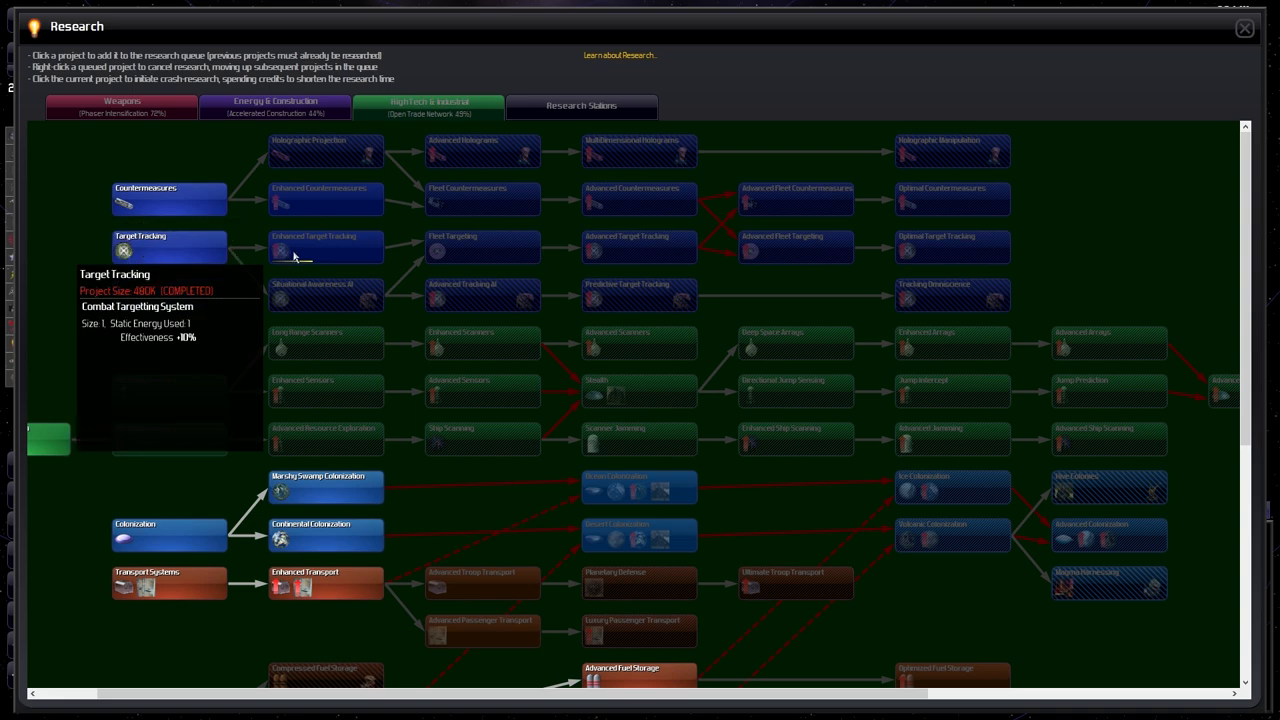
pyautogui.moveTo(717, 260)
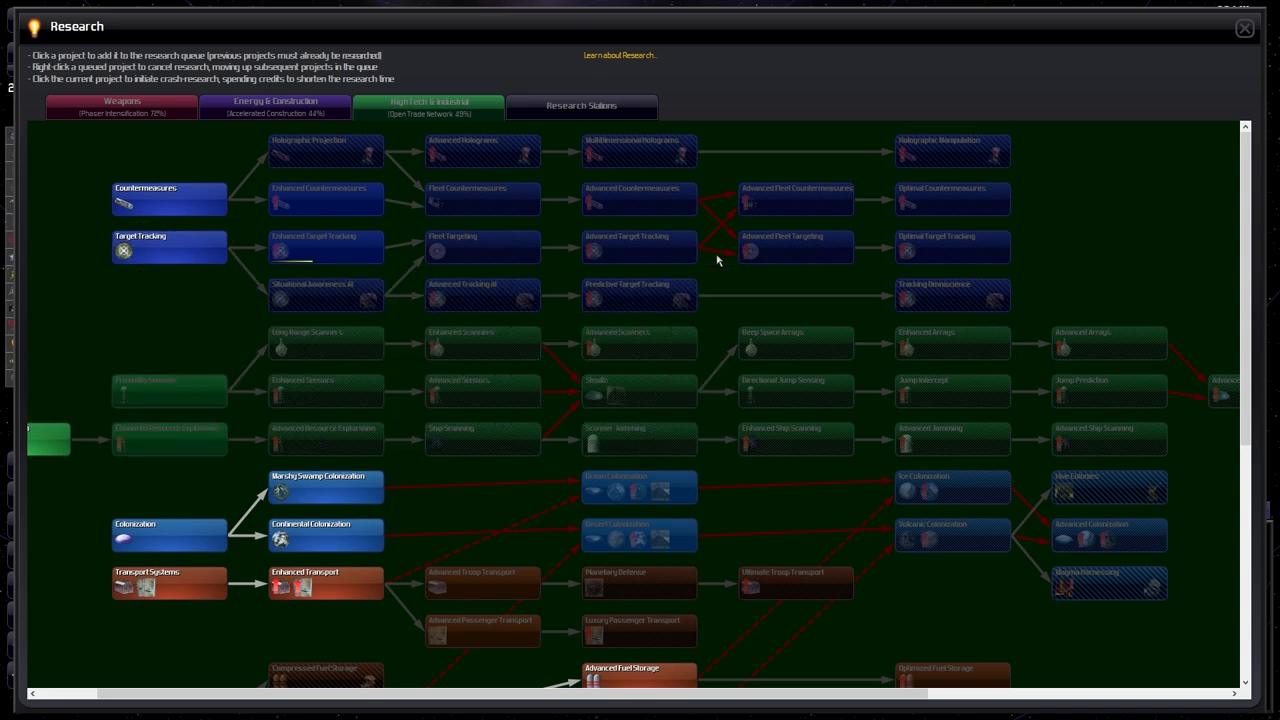
pyautogui.moveTo(545, 282)
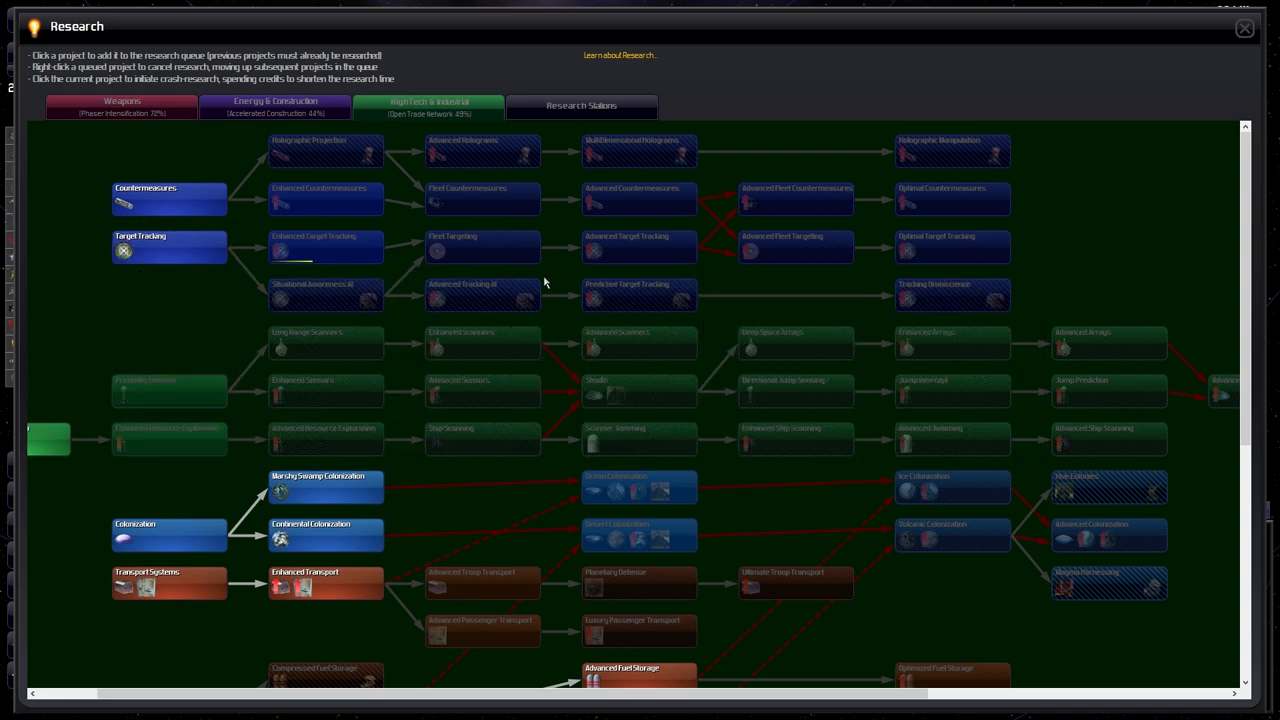
pyautogui.moveTo(325, 295)
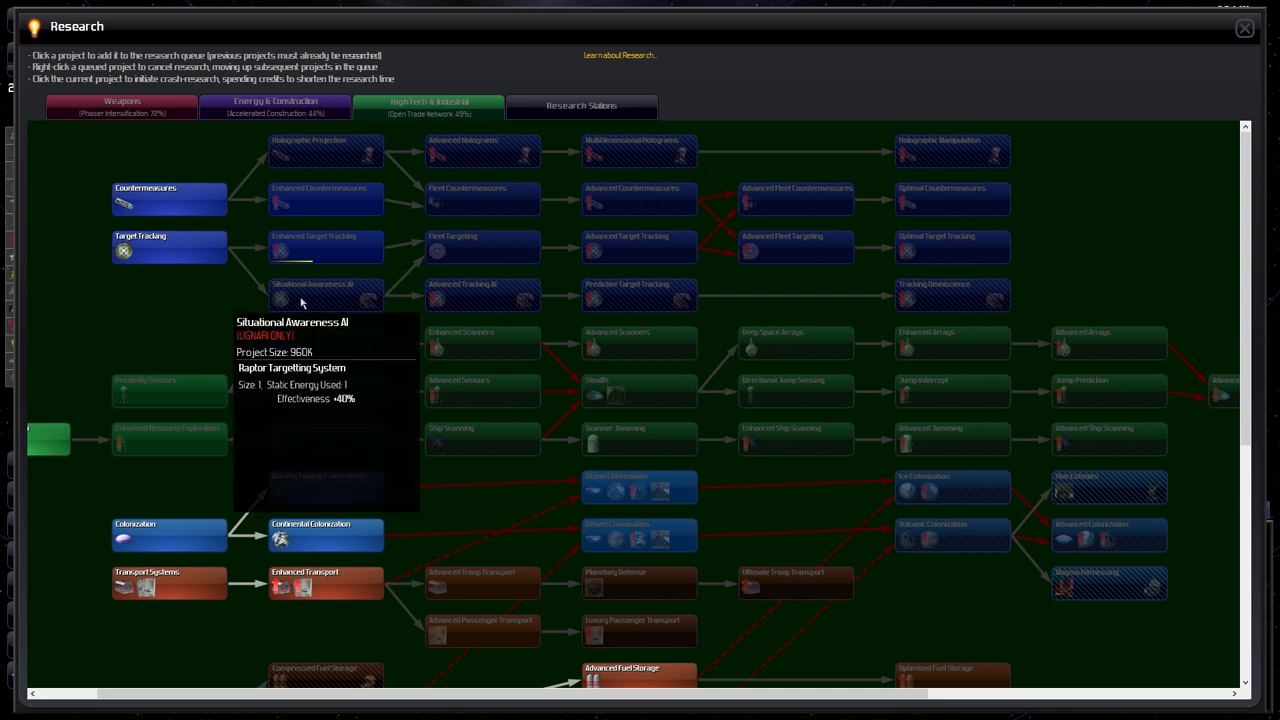
pyautogui.moveTo(519, 289)
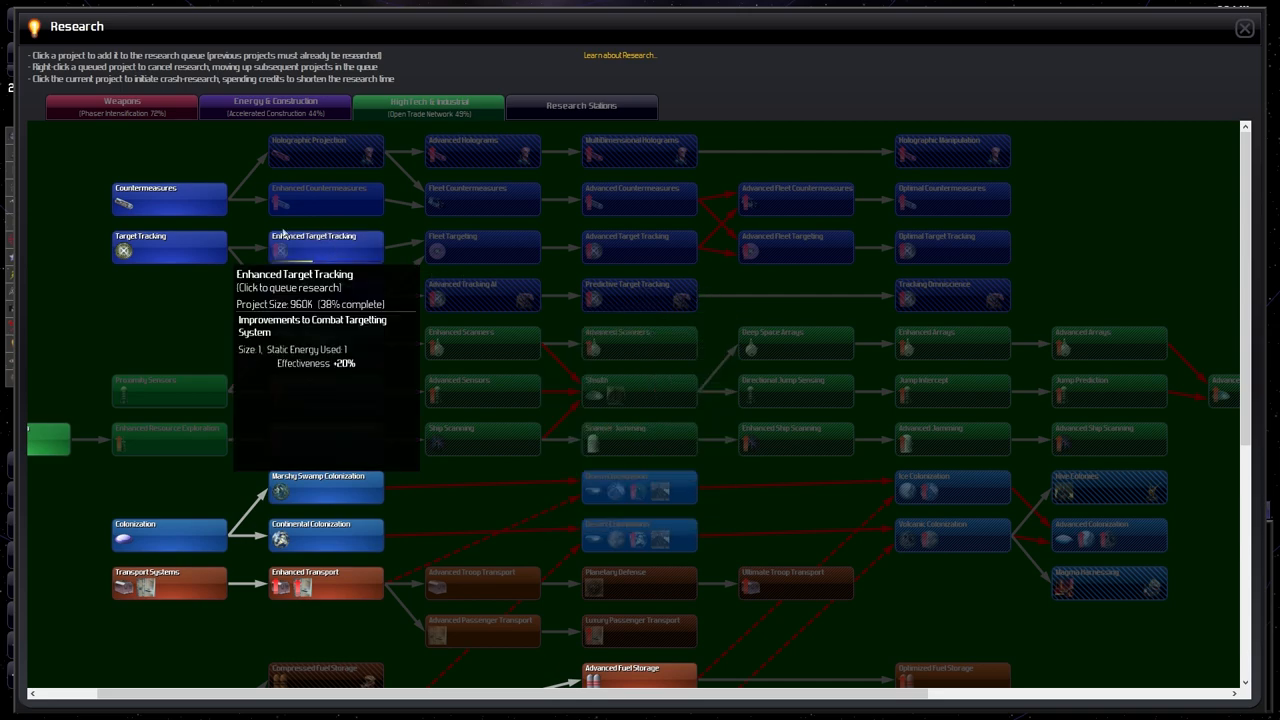
pyautogui.moveTo(638, 151)
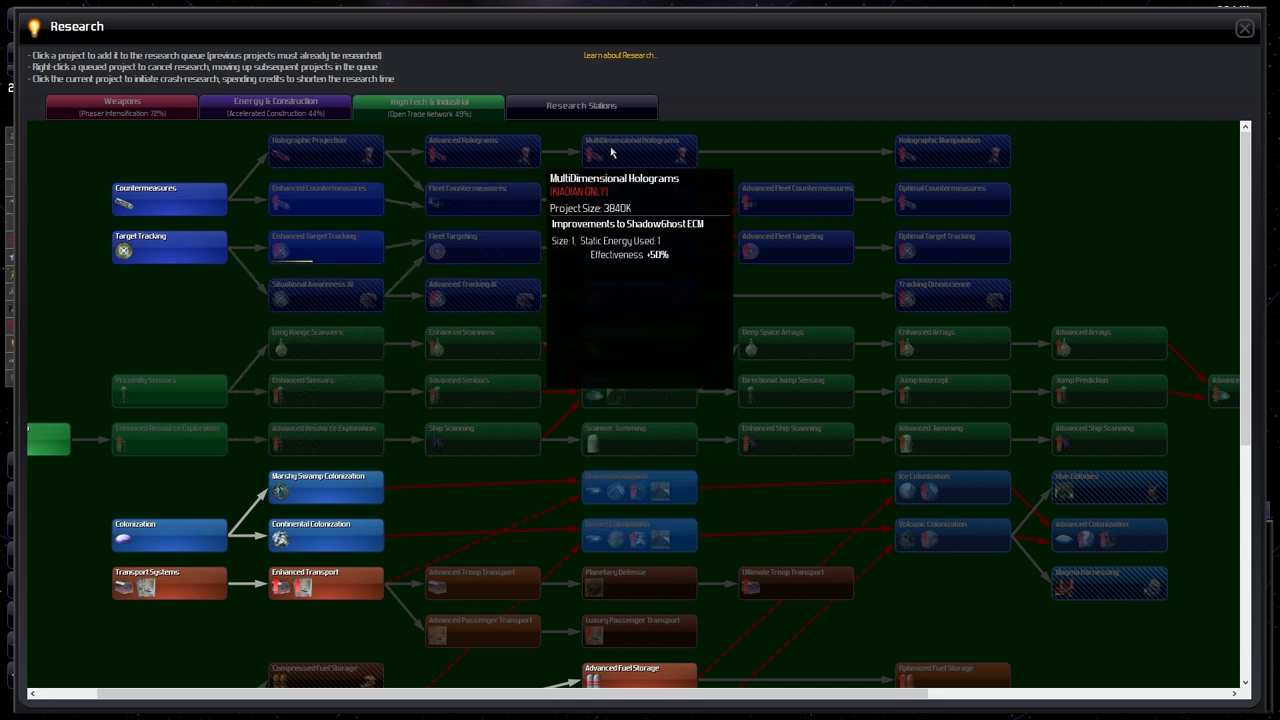
pyautogui.moveTo(126, 409)
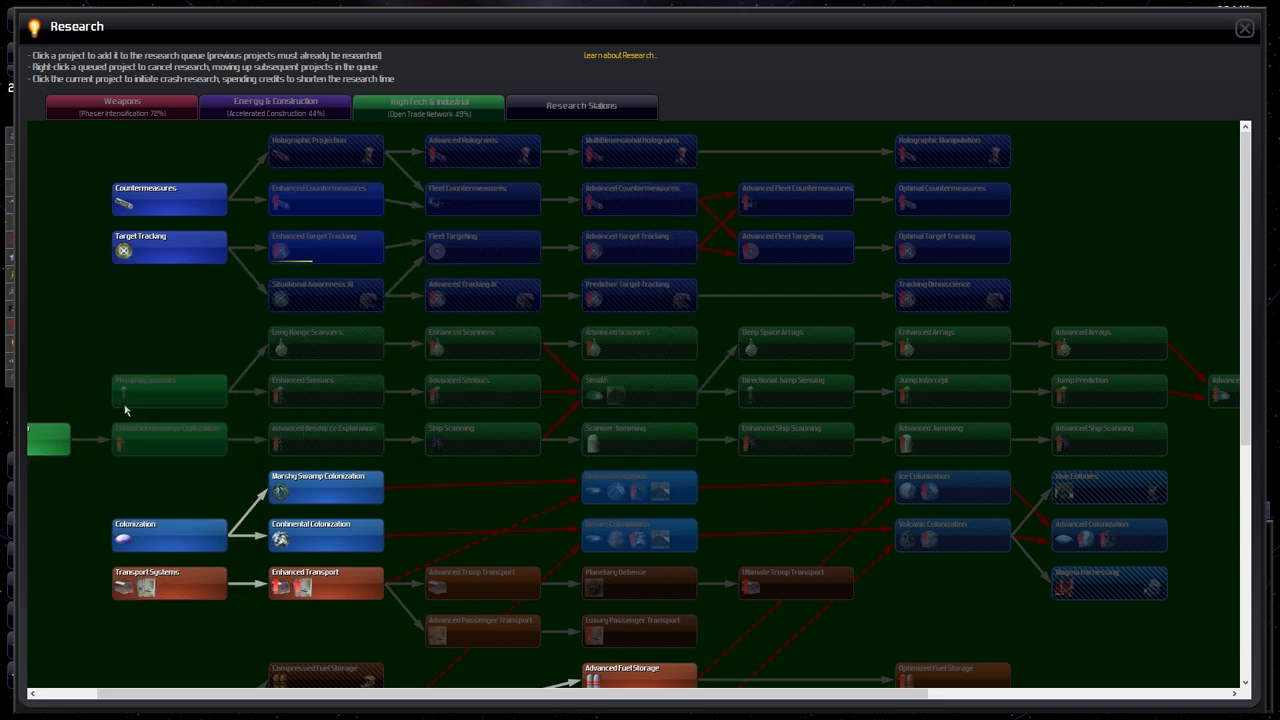
pyautogui.moveTo(313, 348)
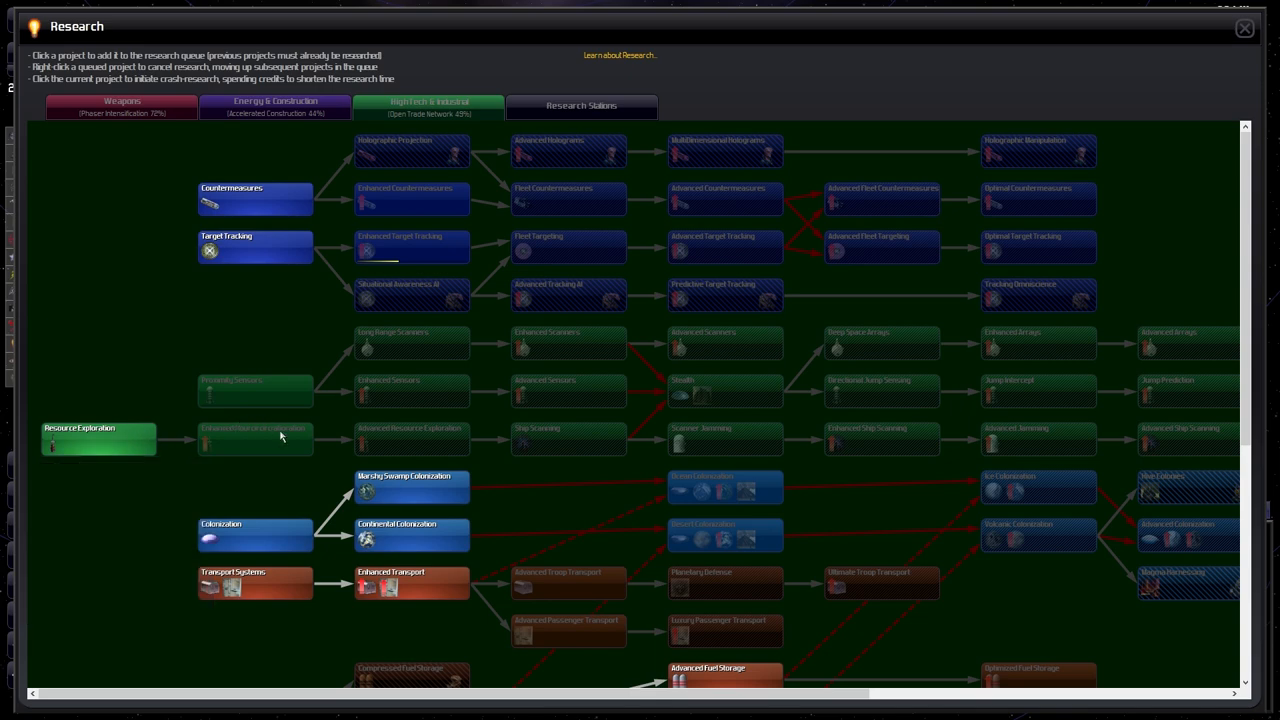
pyautogui.moveTo(255, 390)
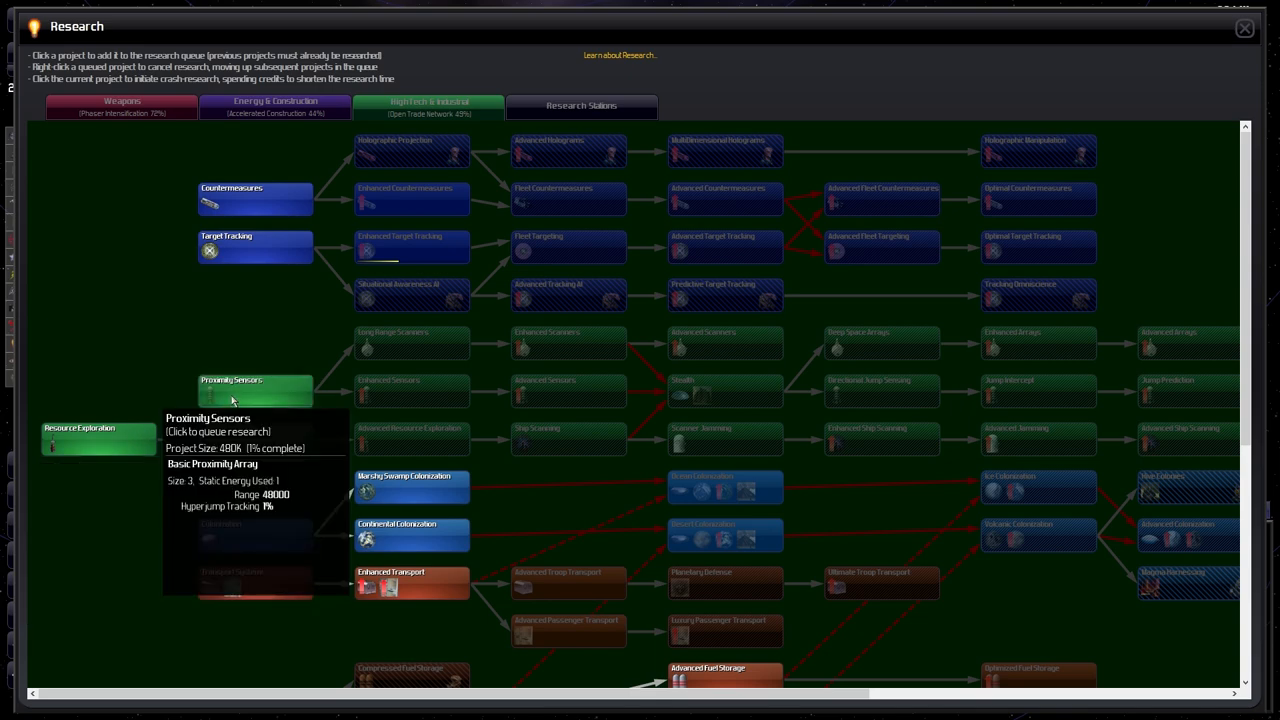
# Scroll the High Tech & Industrial tree to the in-progress Open Trade Network project
pyautogui.scroll(-3)
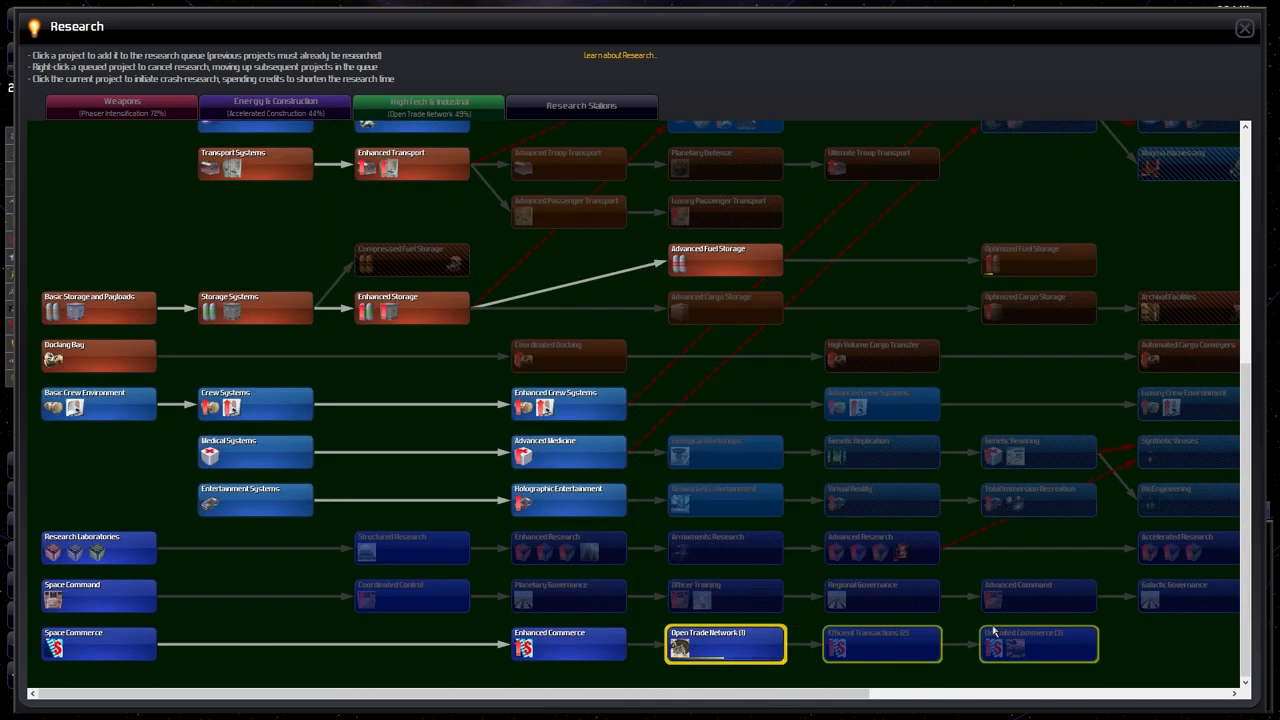
pyautogui.moveTo(725, 650)
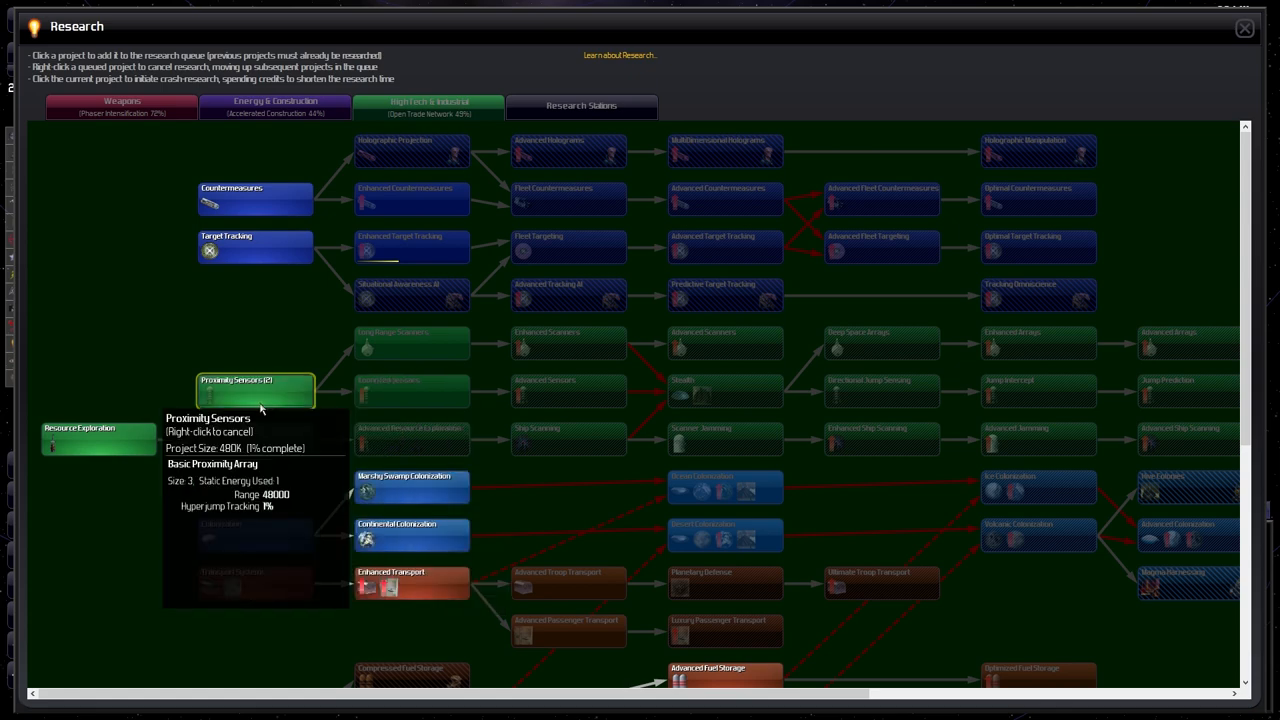
pyautogui.moveTo(406, 343)
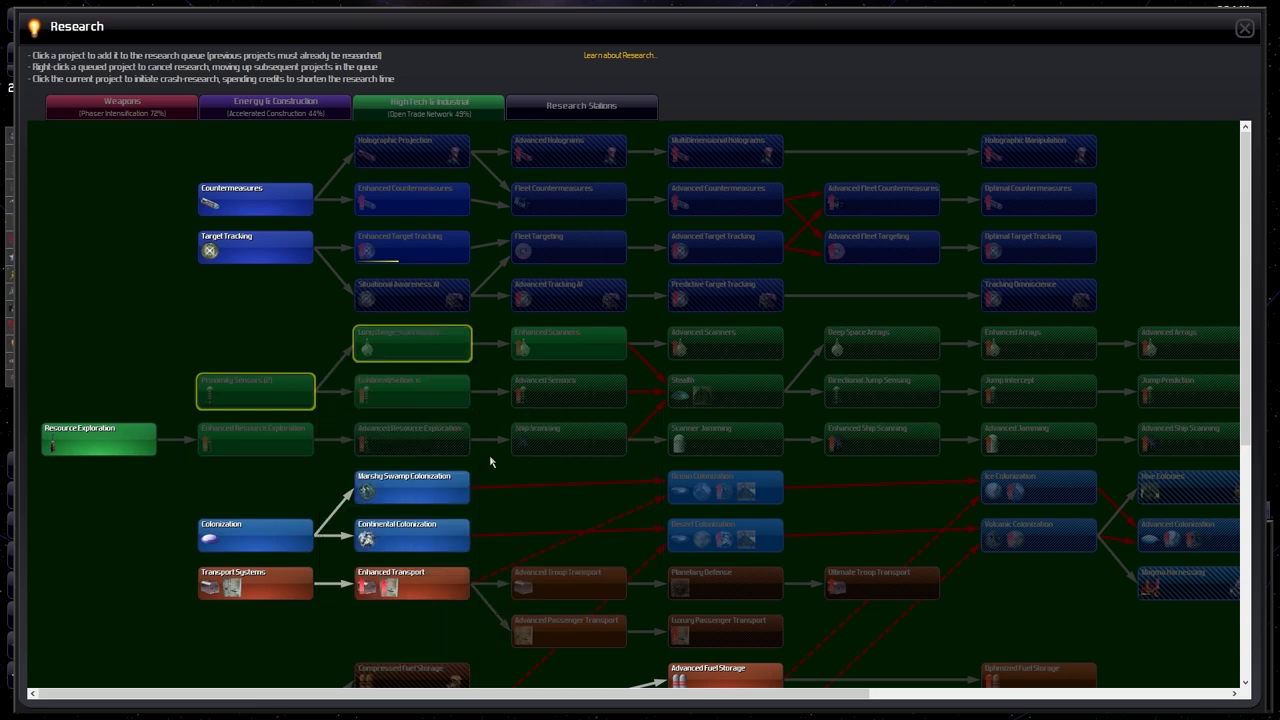
pyautogui.moveTo(254, 438)
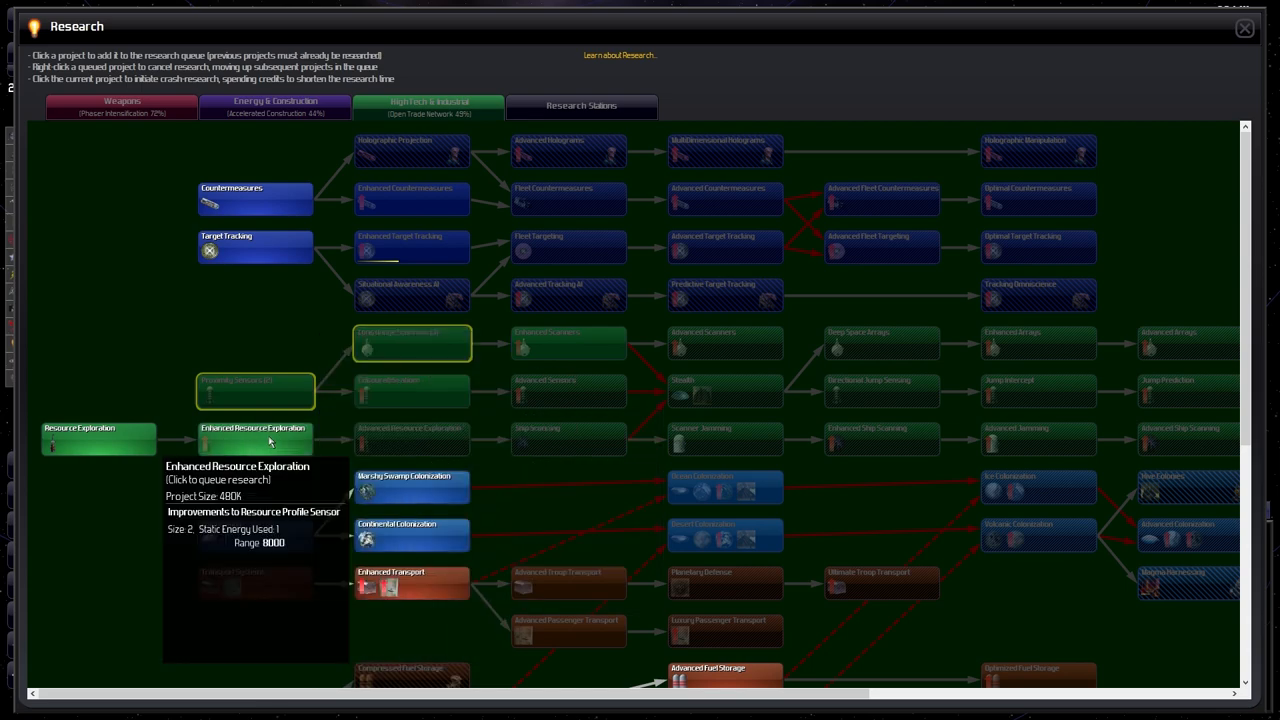
pyautogui.moveTo(427, 446)
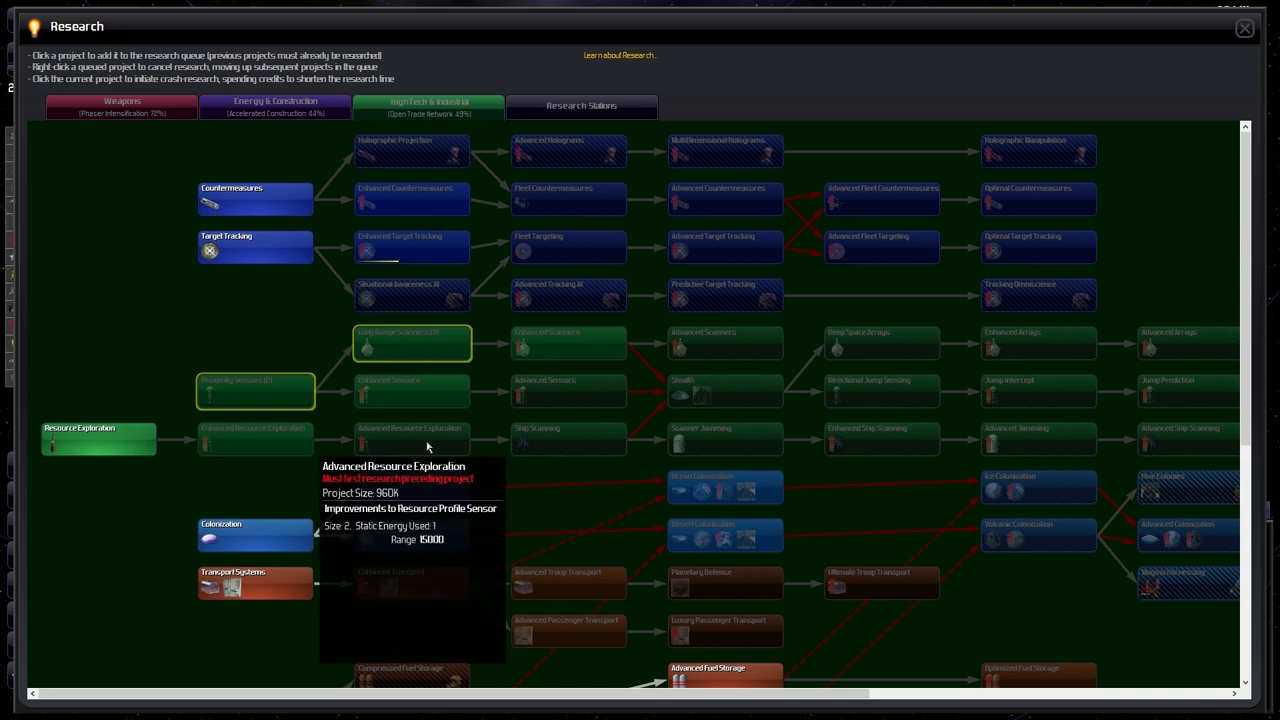
pyautogui.moveTo(723, 476)
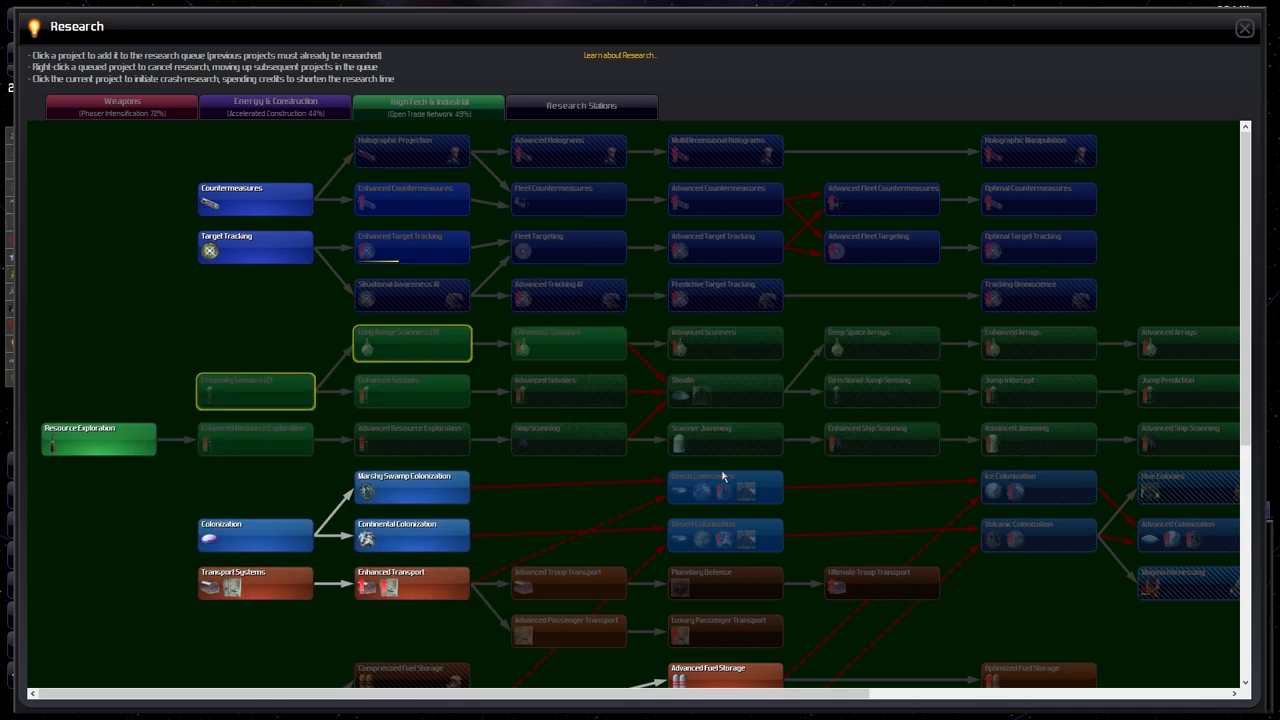
pyautogui.moveTo(724, 489)
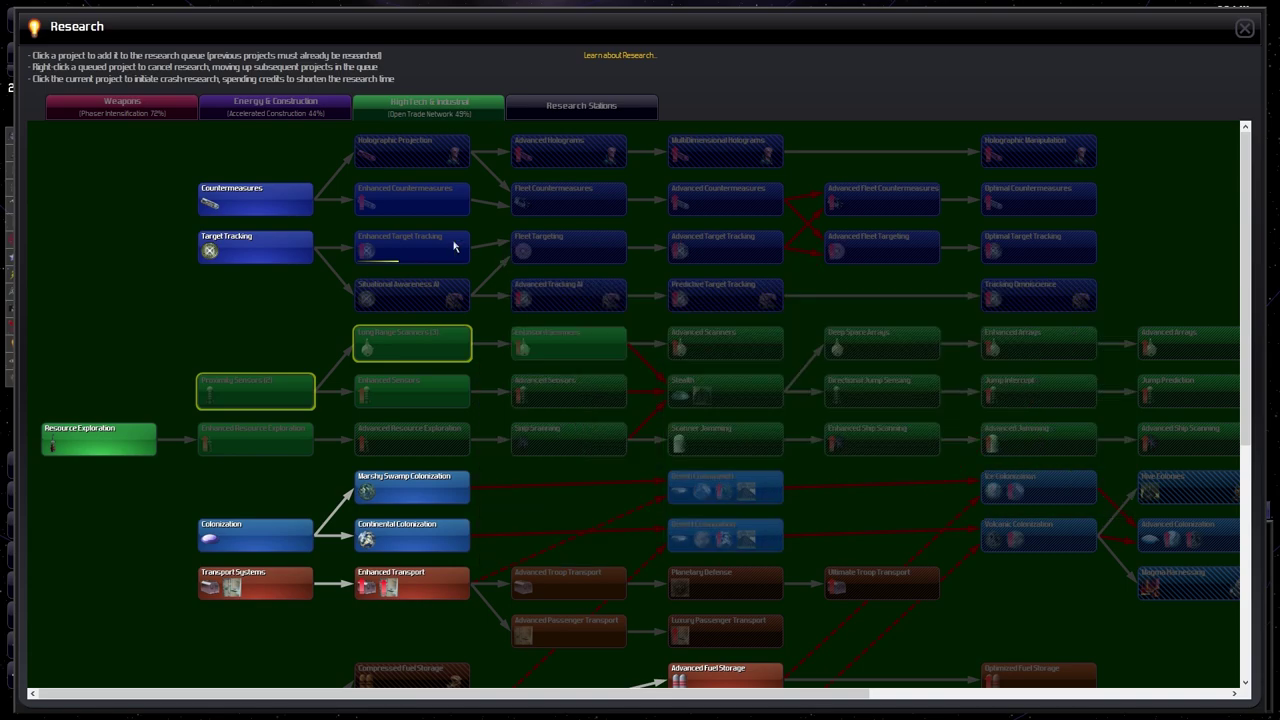
pyautogui.moveTo(725, 487)
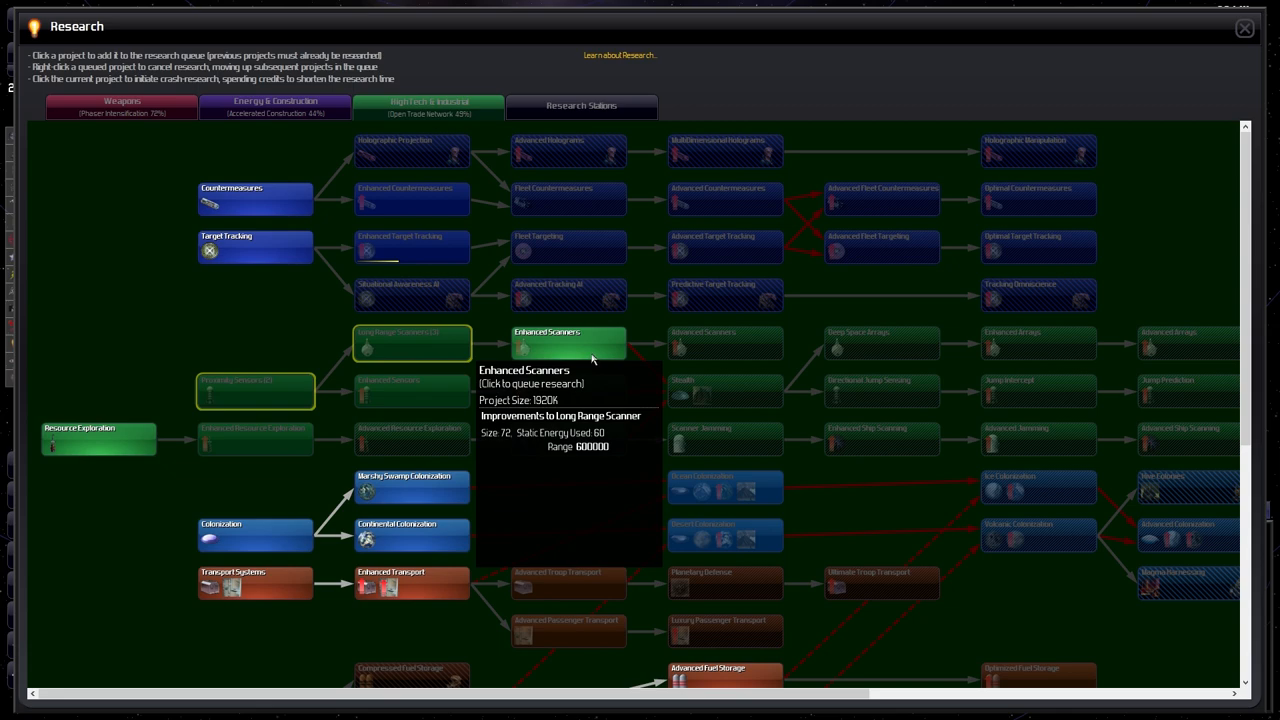
pyautogui.moveTo(882, 342)
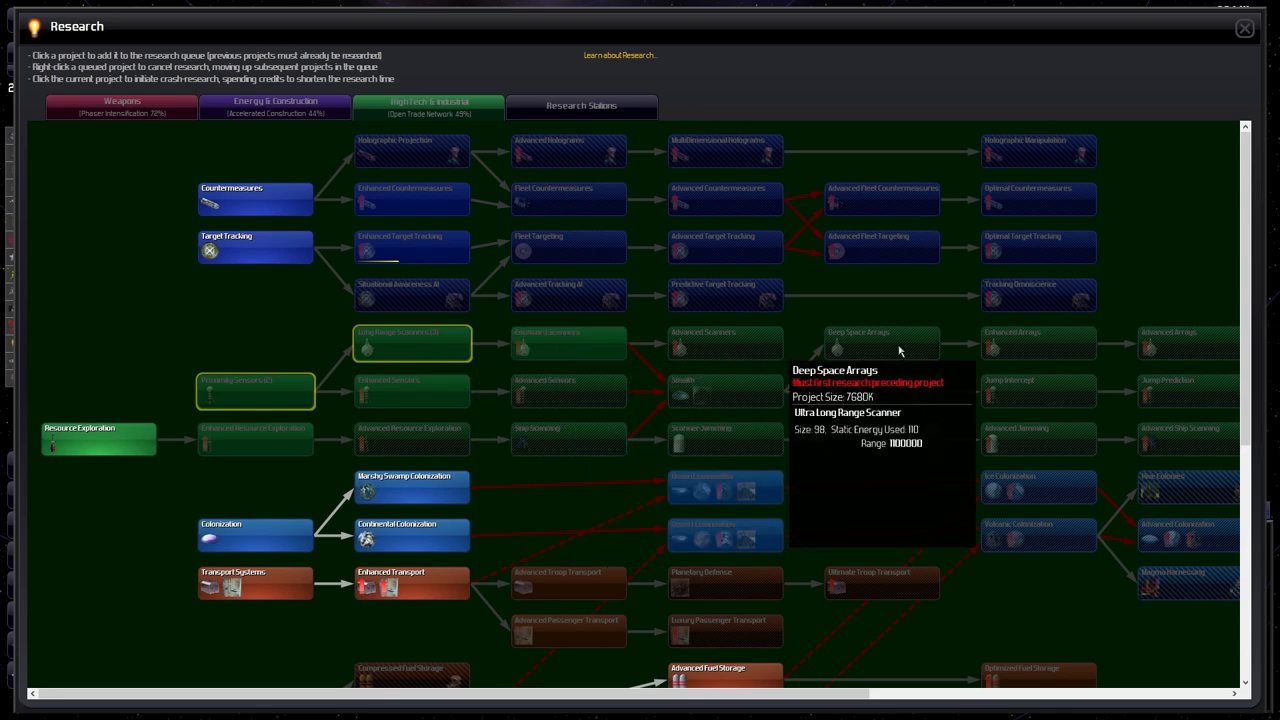
pyautogui.moveTo(410, 200)
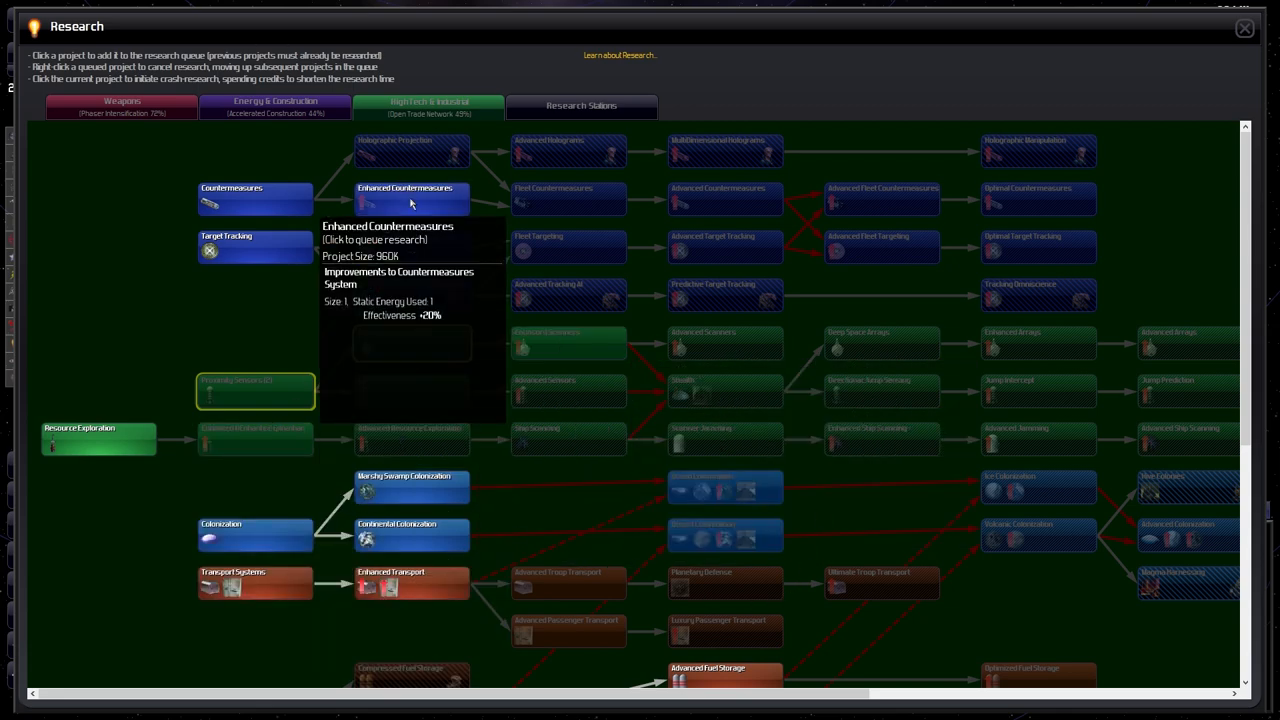
pyautogui.moveTo(398, 273)
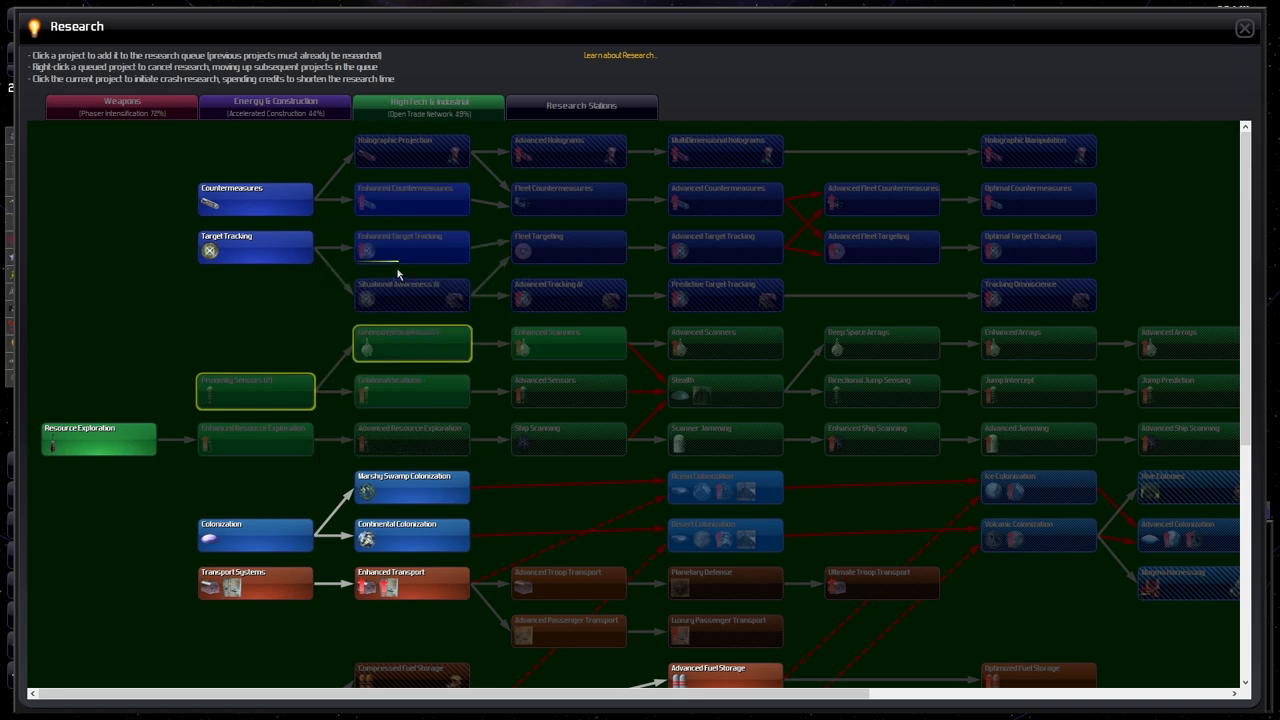
pyautogui.moveTo(320, 342)
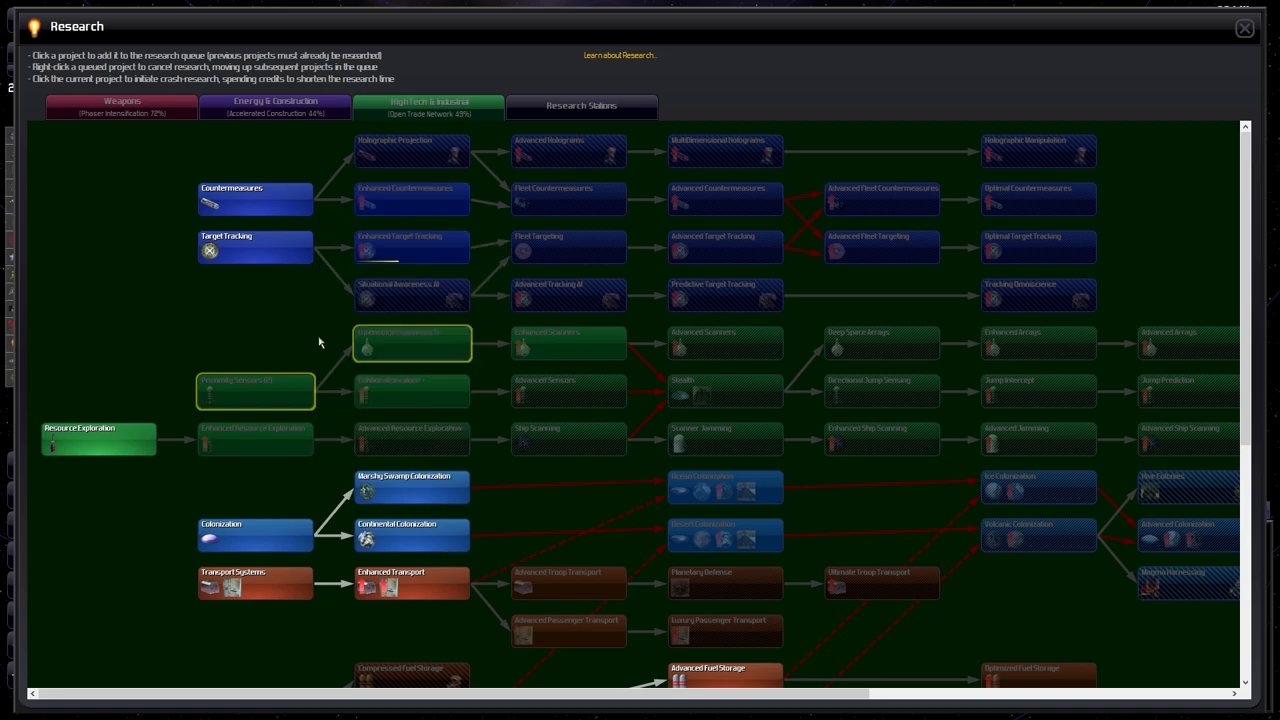
pyautogui.scroll(-3)
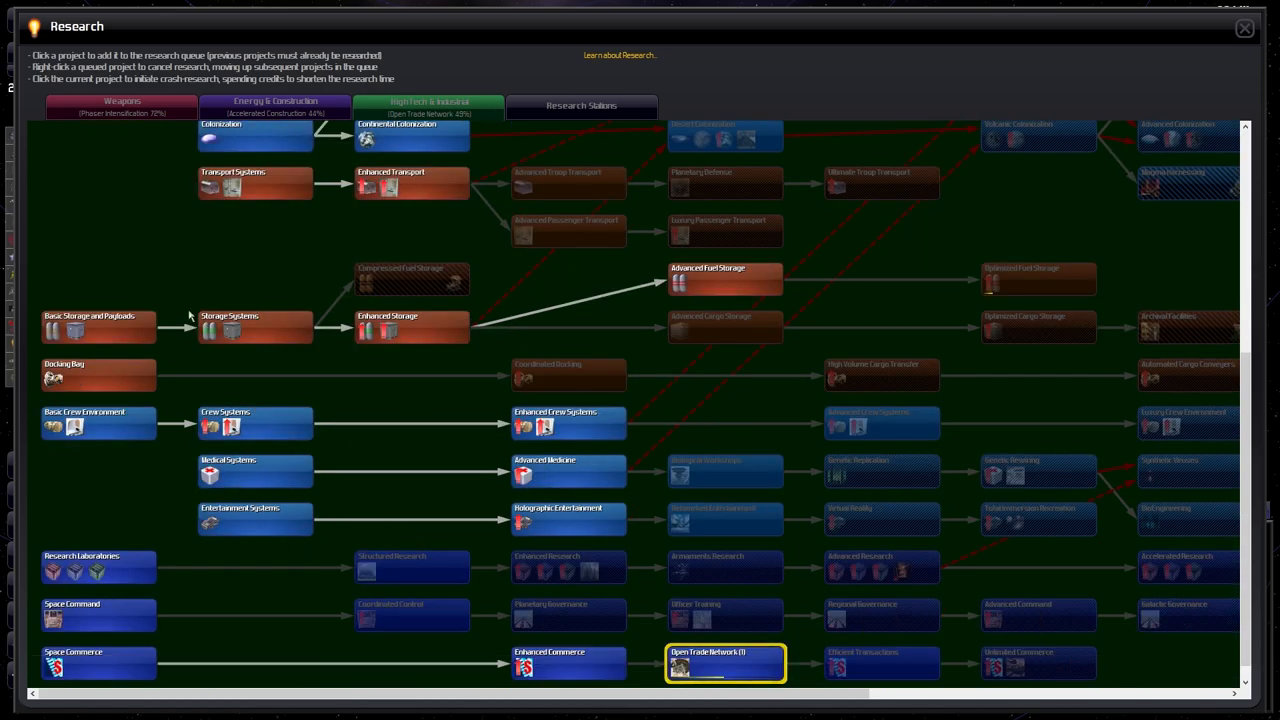
pyautogui.moveTo(412, 278)
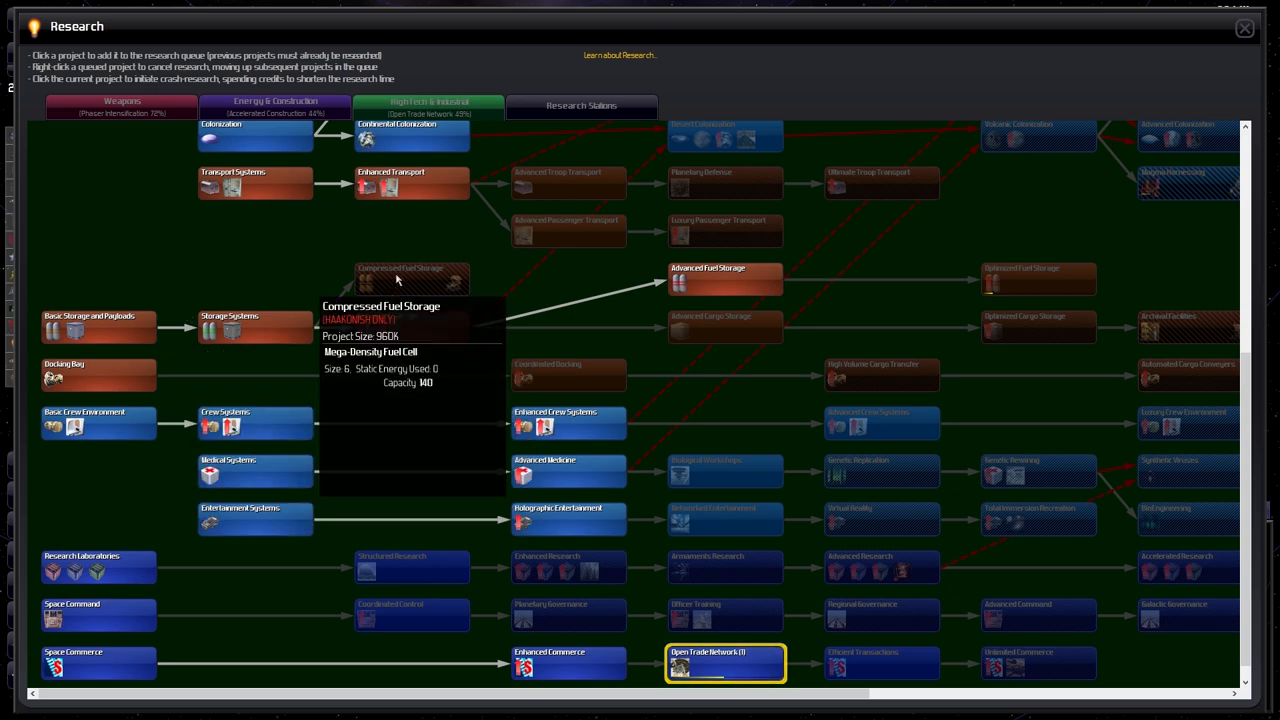
pyautogui.moveTo(716, 330)
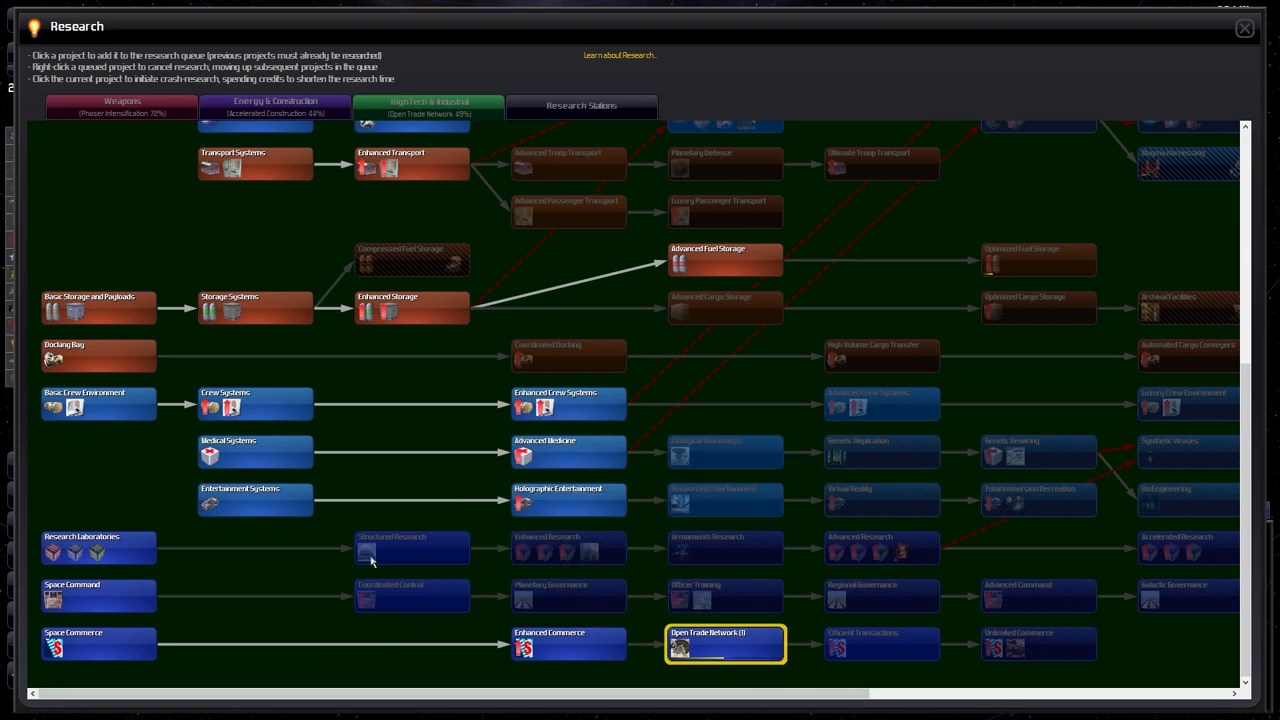
pyautogui.moveTo(568, 596)
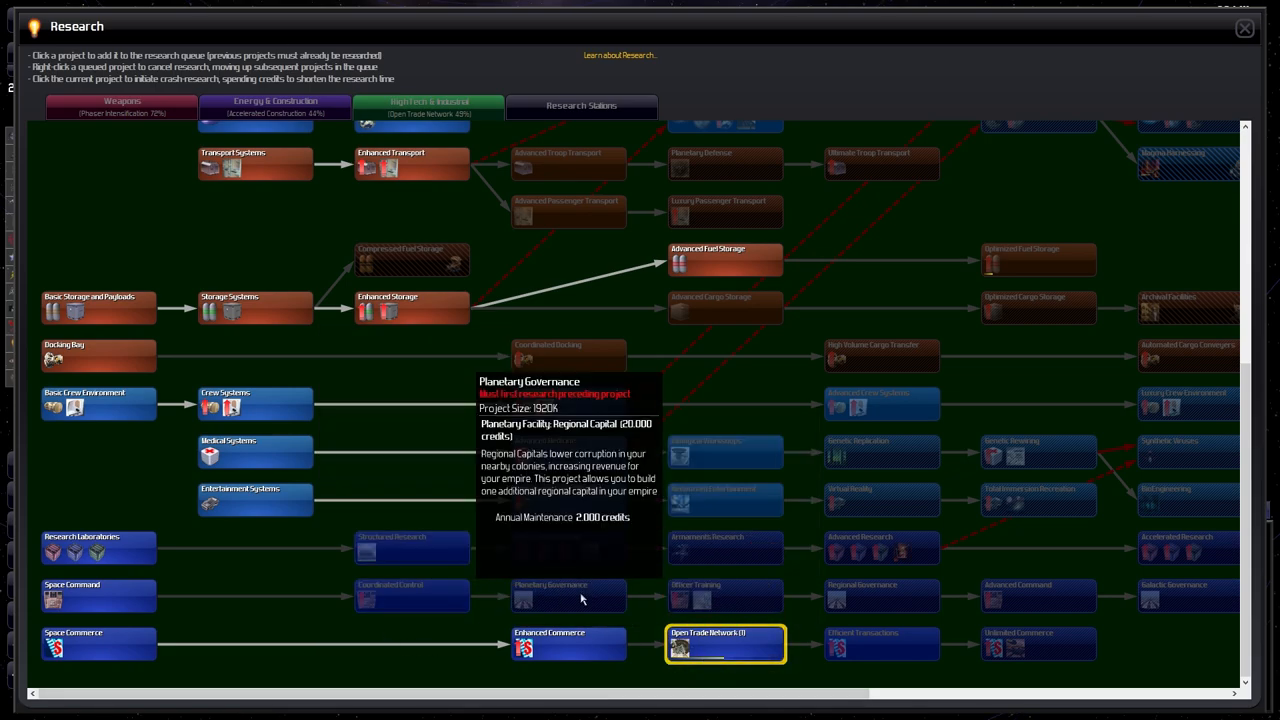
pyautogui.moveTo(410, 559)
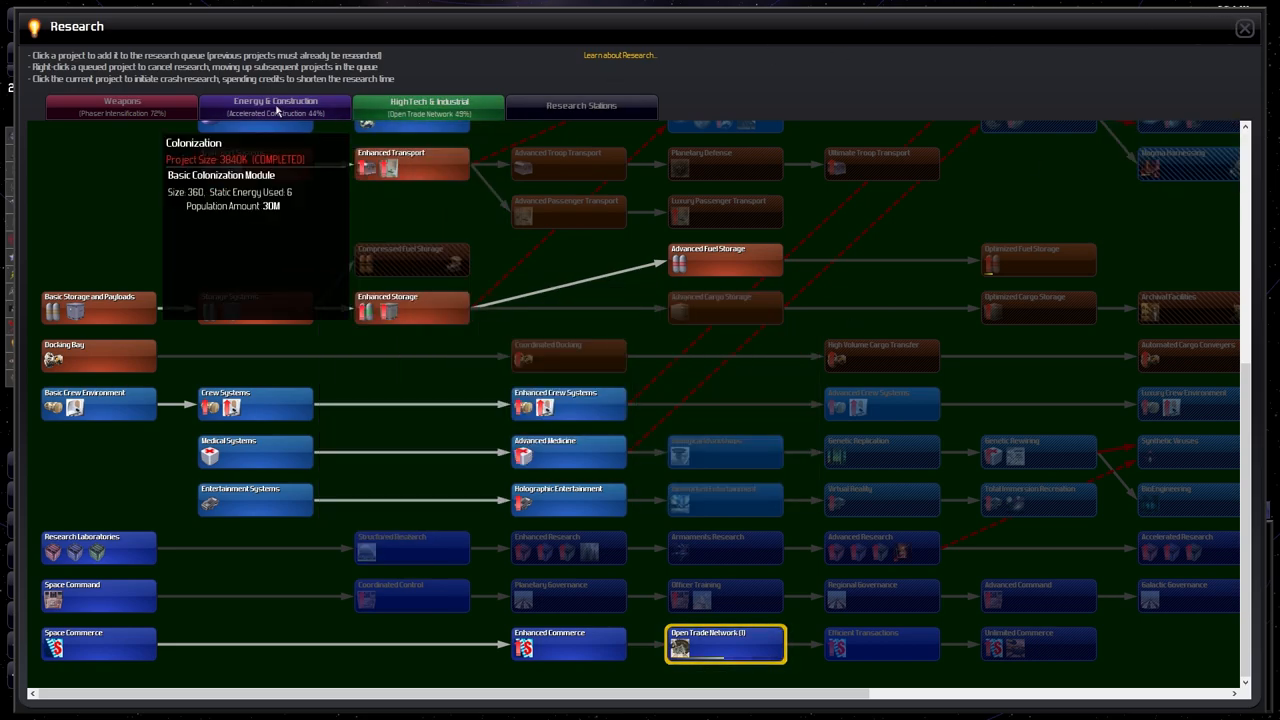
# Close the Research window and zoom out on the galaxy map near Namaryni
pyautogui.click(1244, 27)
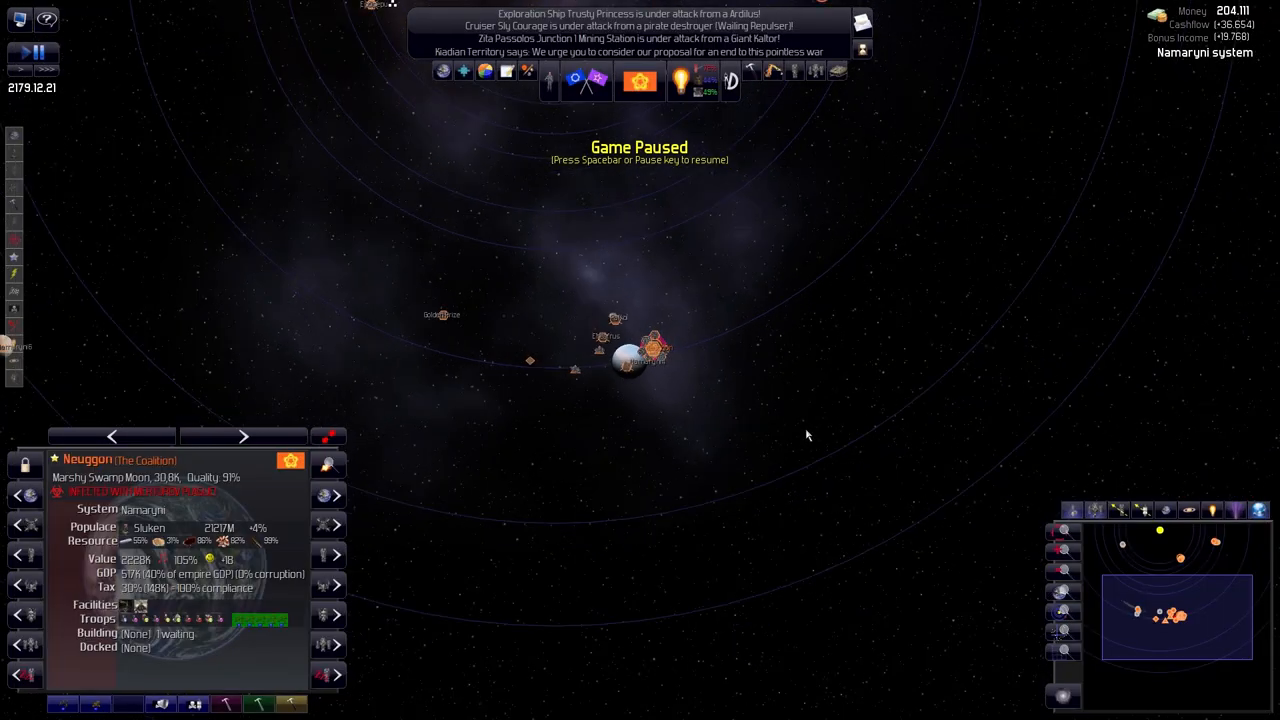
pyautogui.scroll(-3)
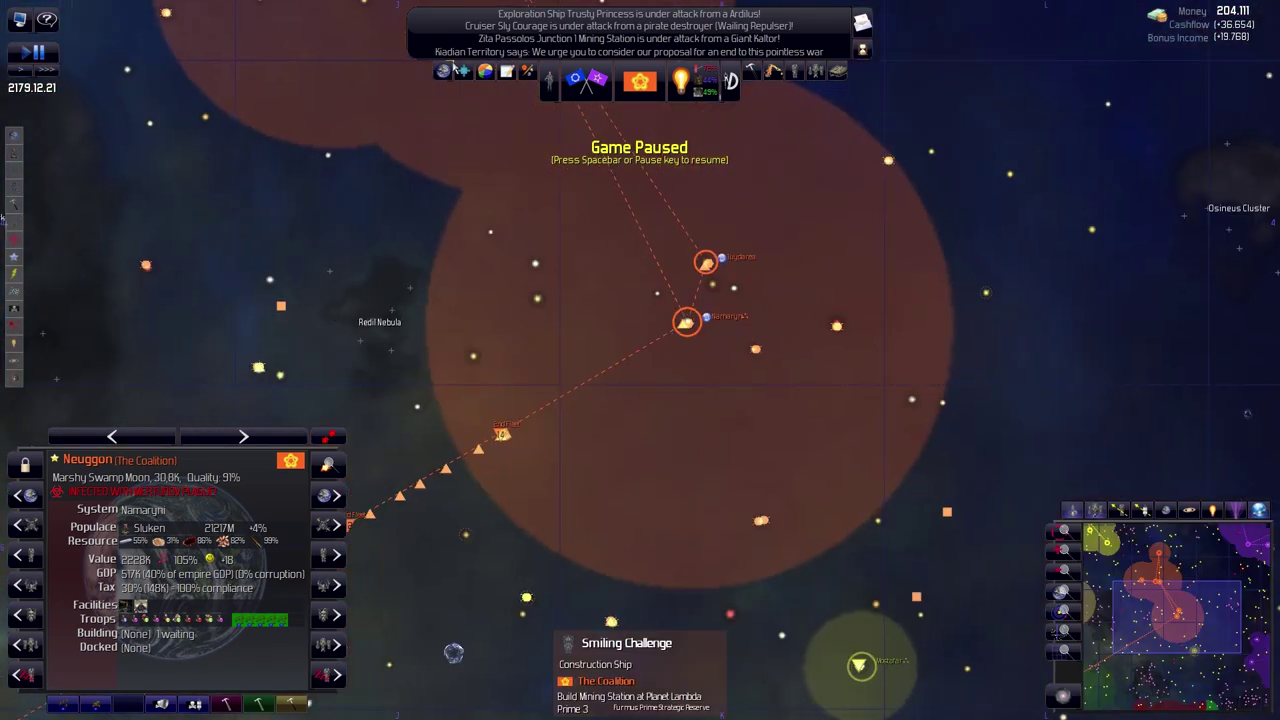
pyautogui.moveTo(450, 100)
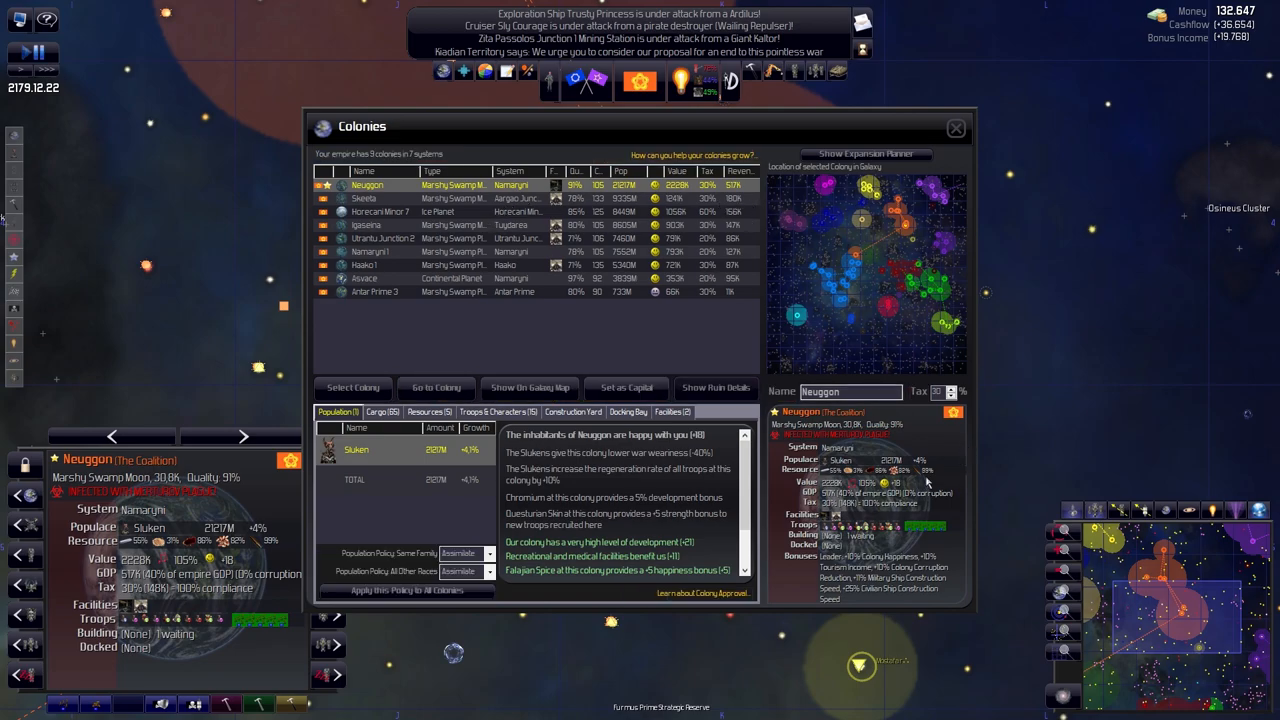
pyautogui.moveTo(783, 218)
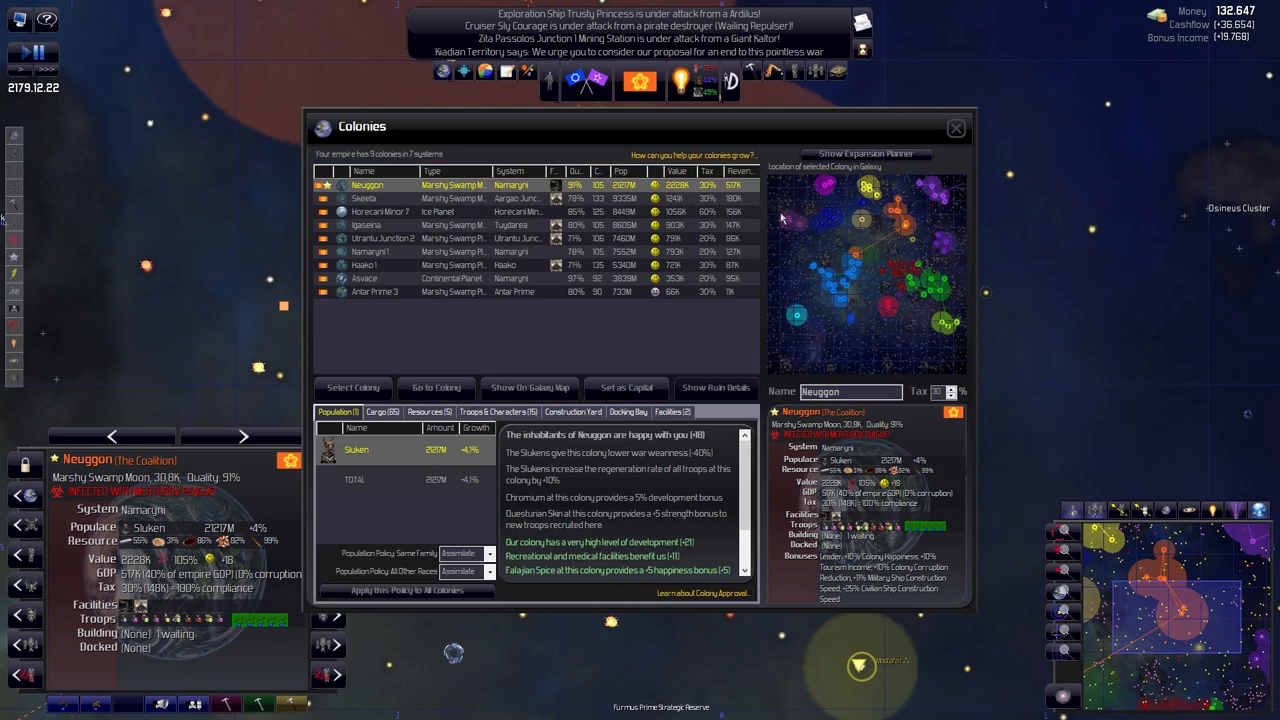
# Raise Horecani Minor 7's tax from 60% to 80%, then select Skeeta
pyautogui.click(380, 211)
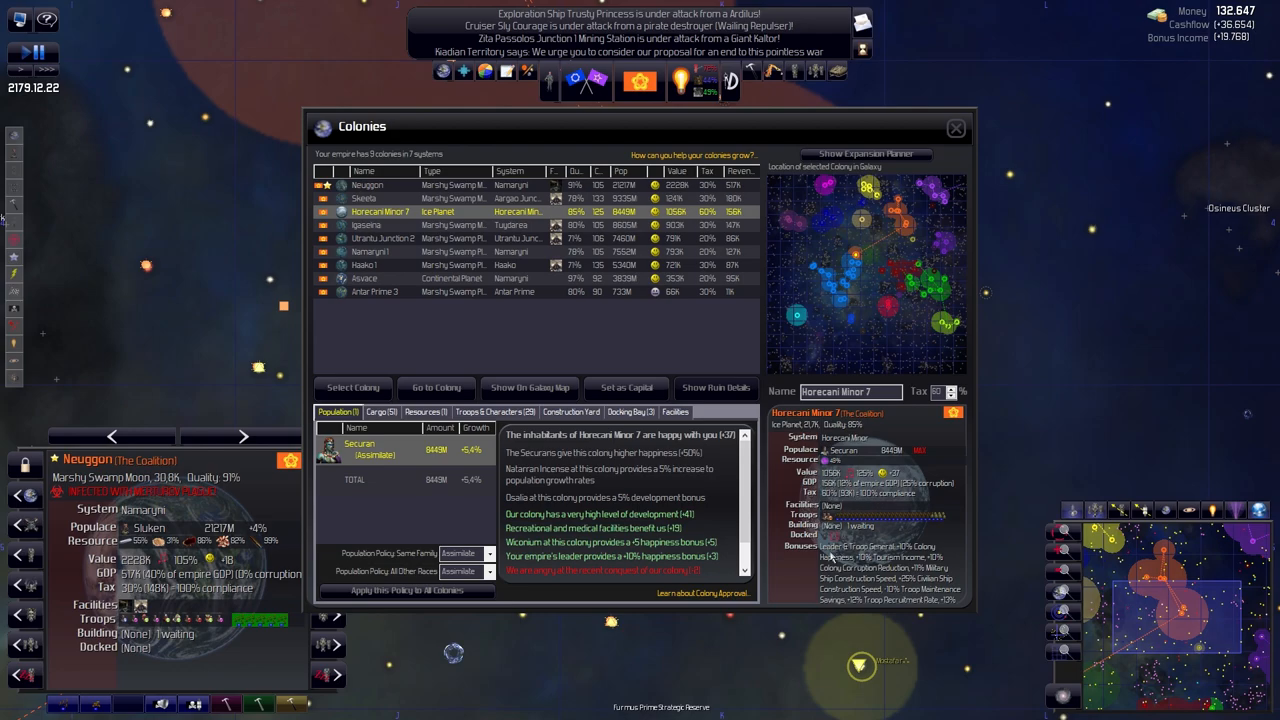
pyautogui.moveTo(888, 575)
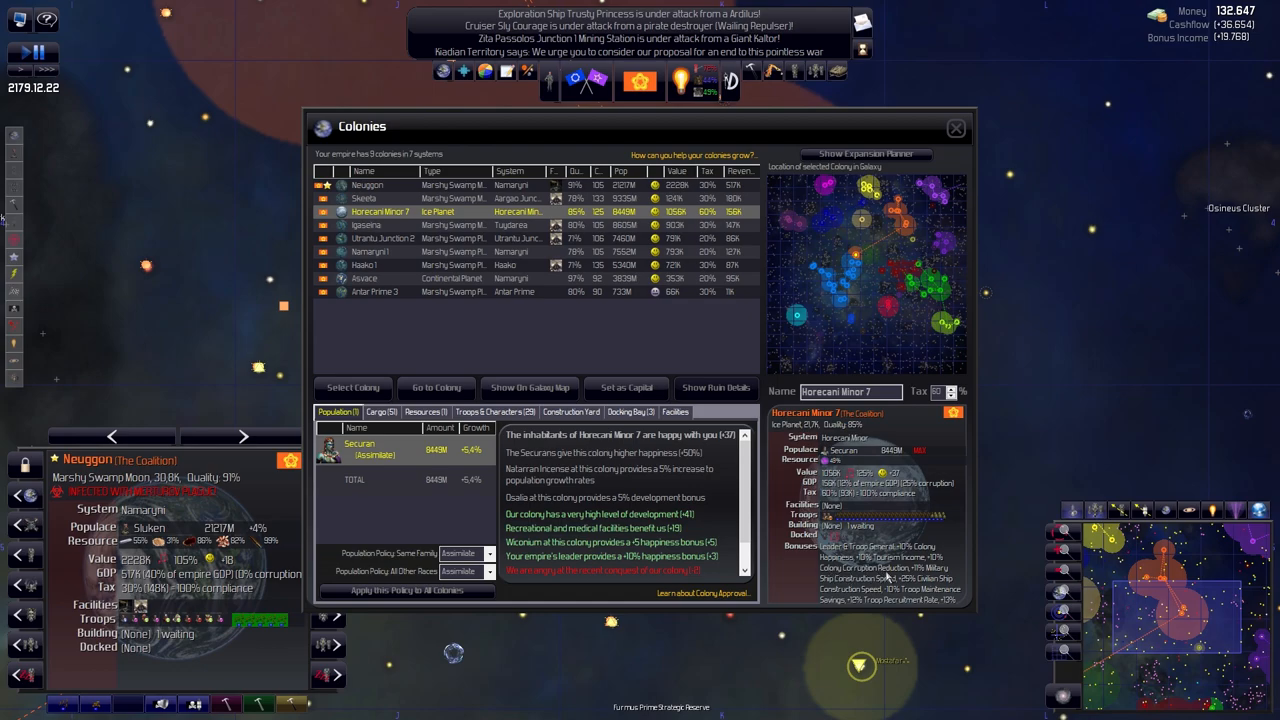
pyautogui.scroll(-3)
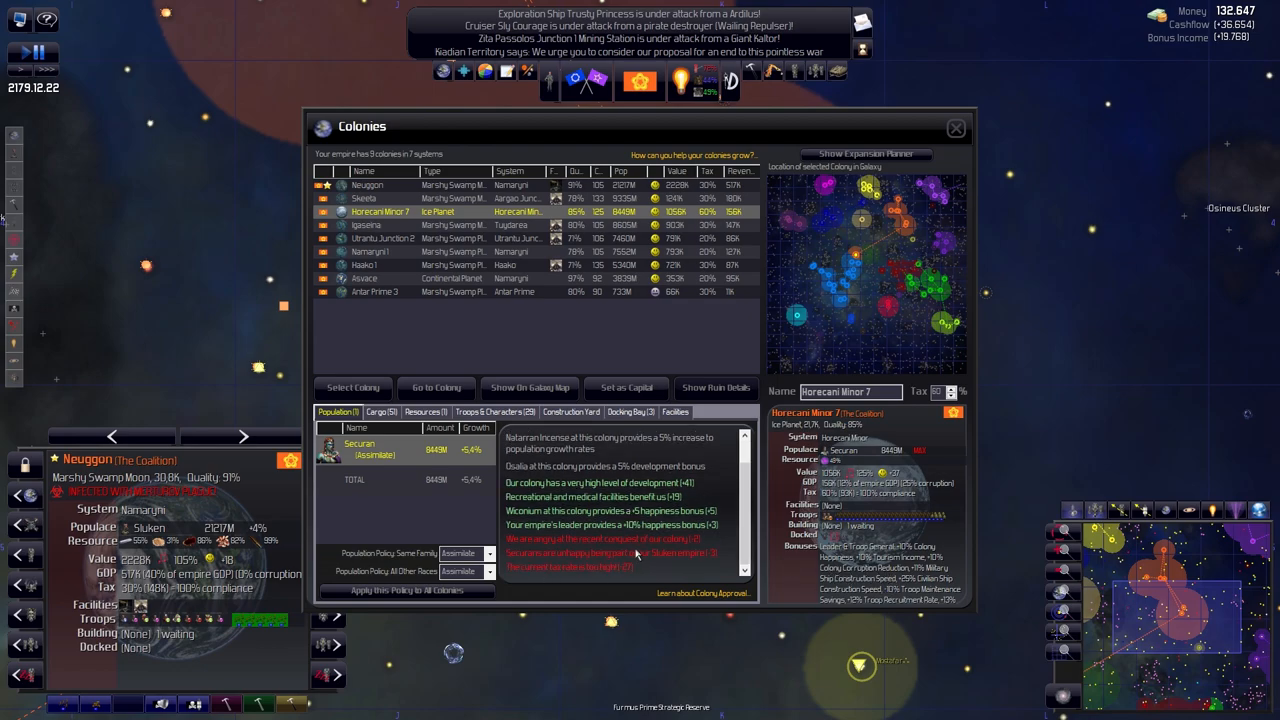
pyautogui.moveTo(590, 520)
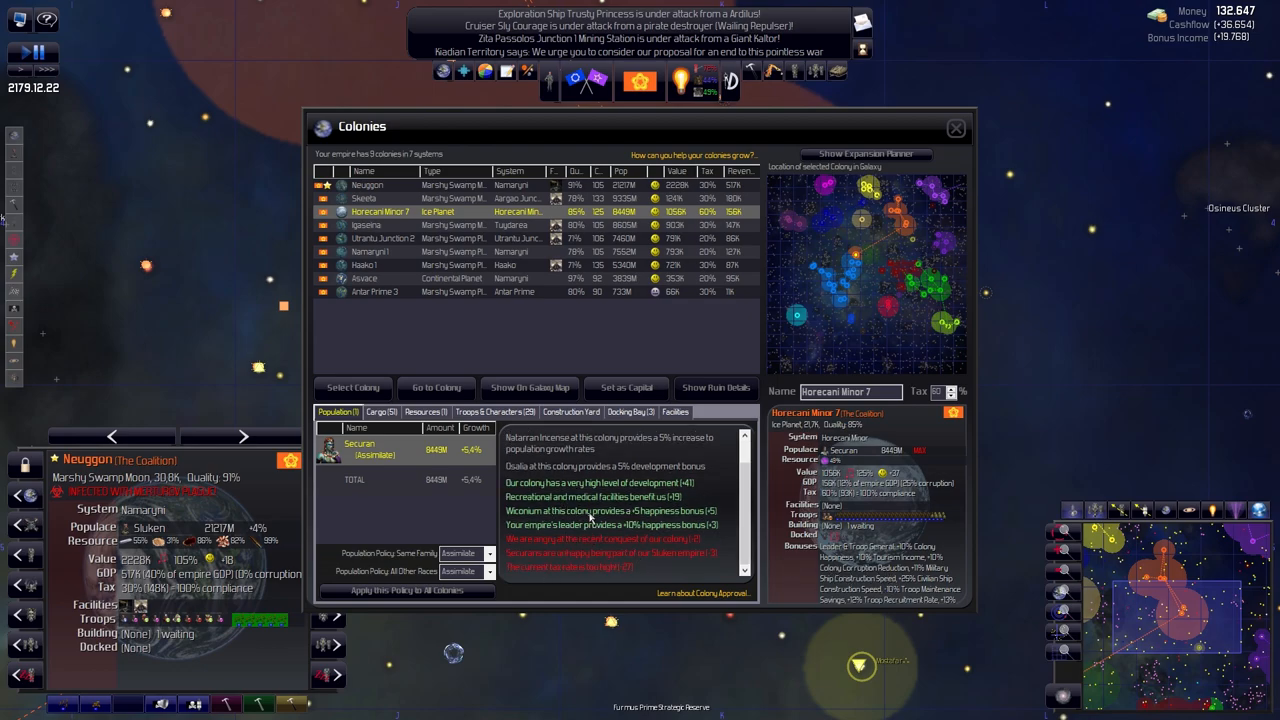
pyautogui.moveTo(535, 490)
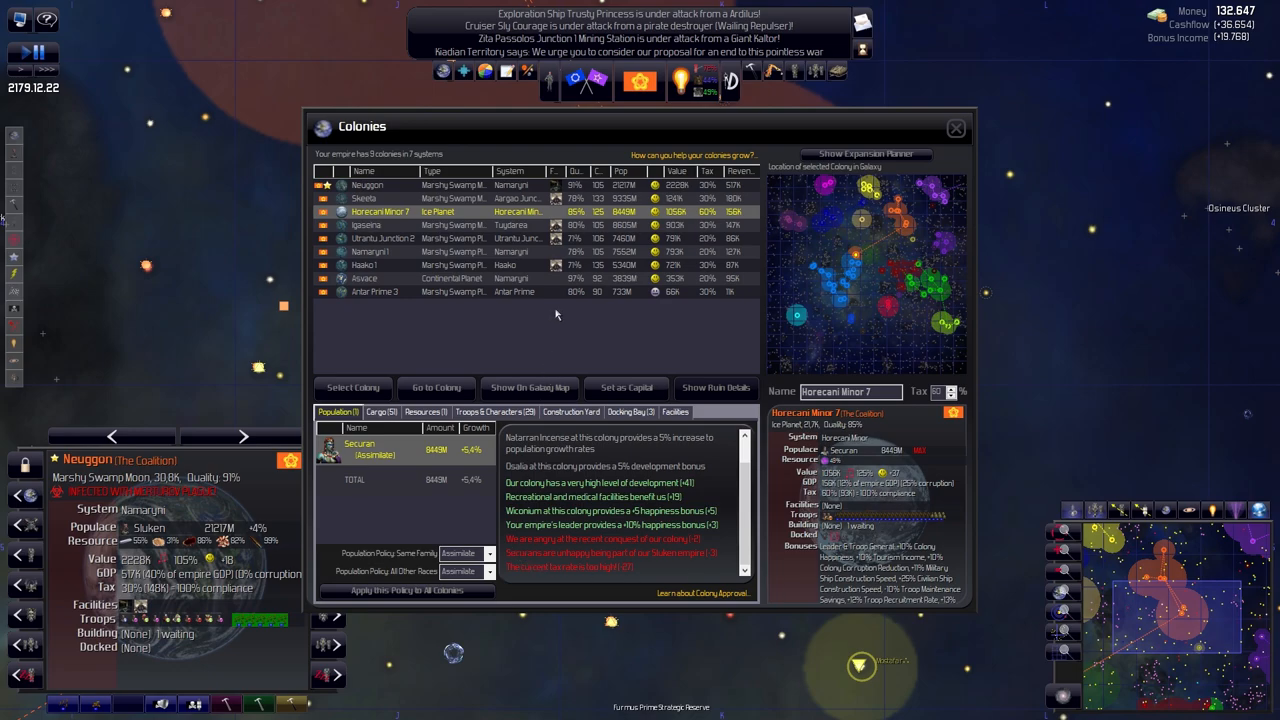
pyautogui.moveTo(568, 240)
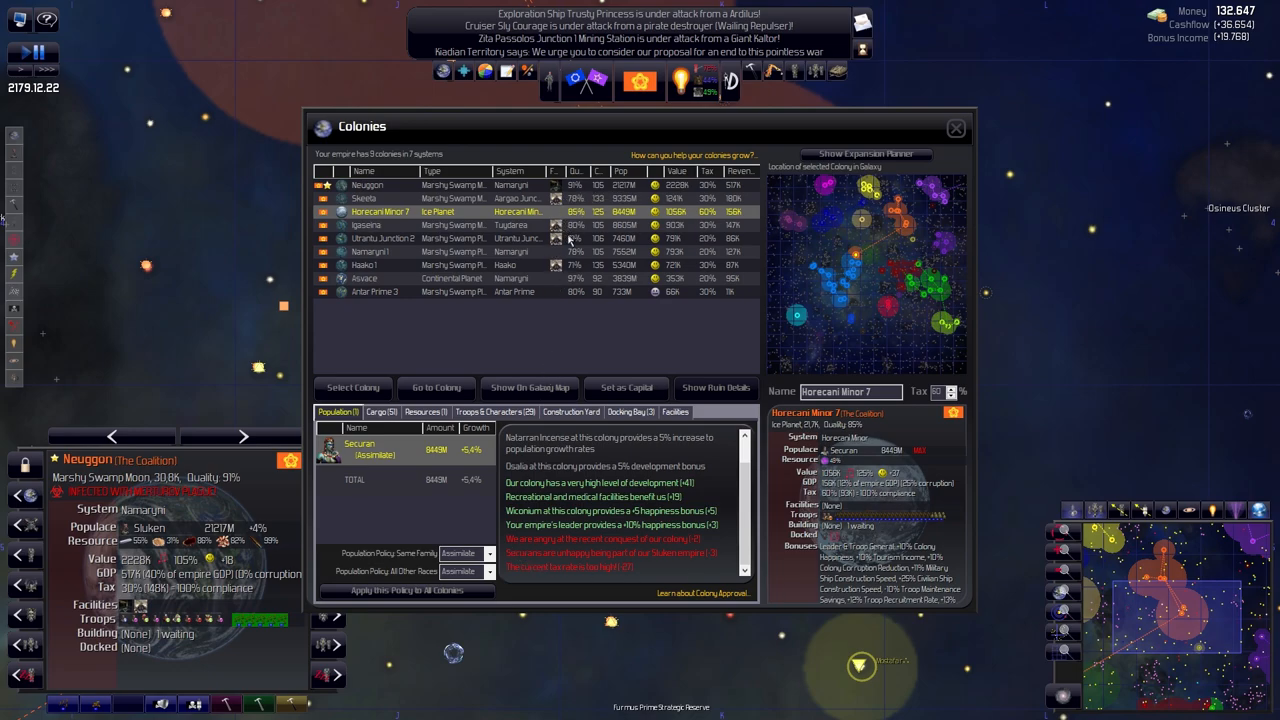
pyautogui.moveTo(900, 478)
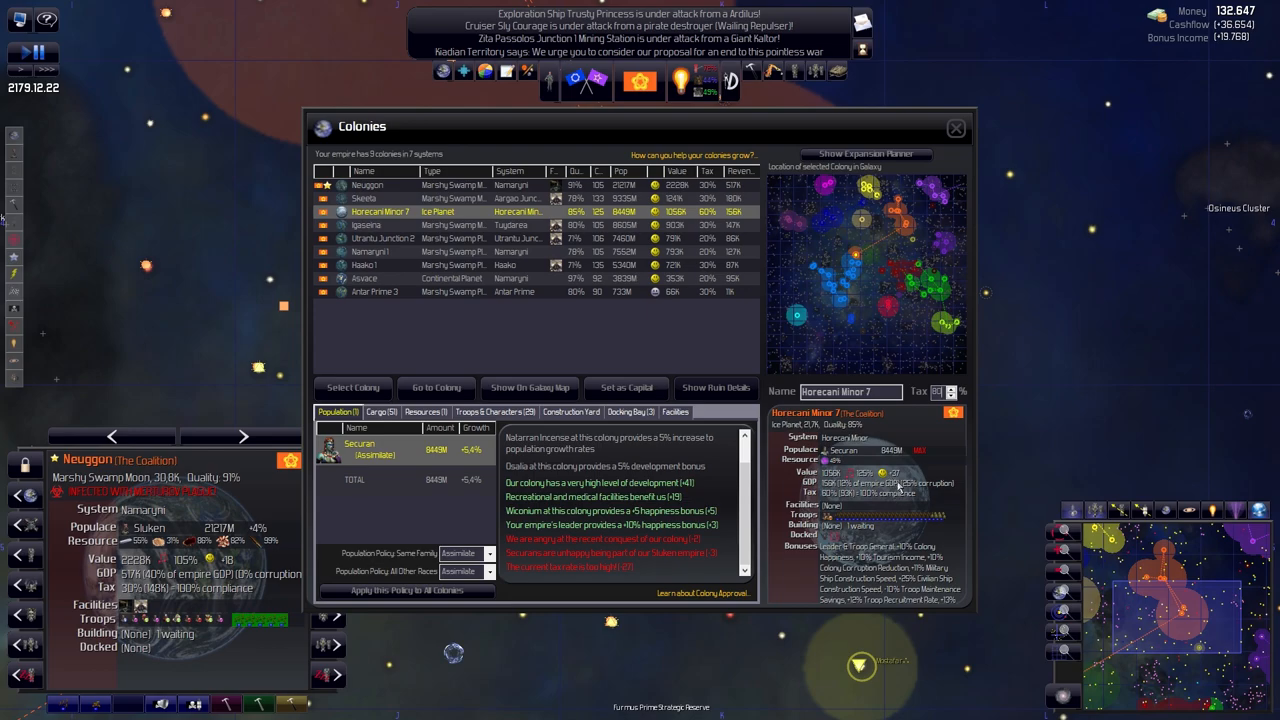
pyautogui.click(46, 70)
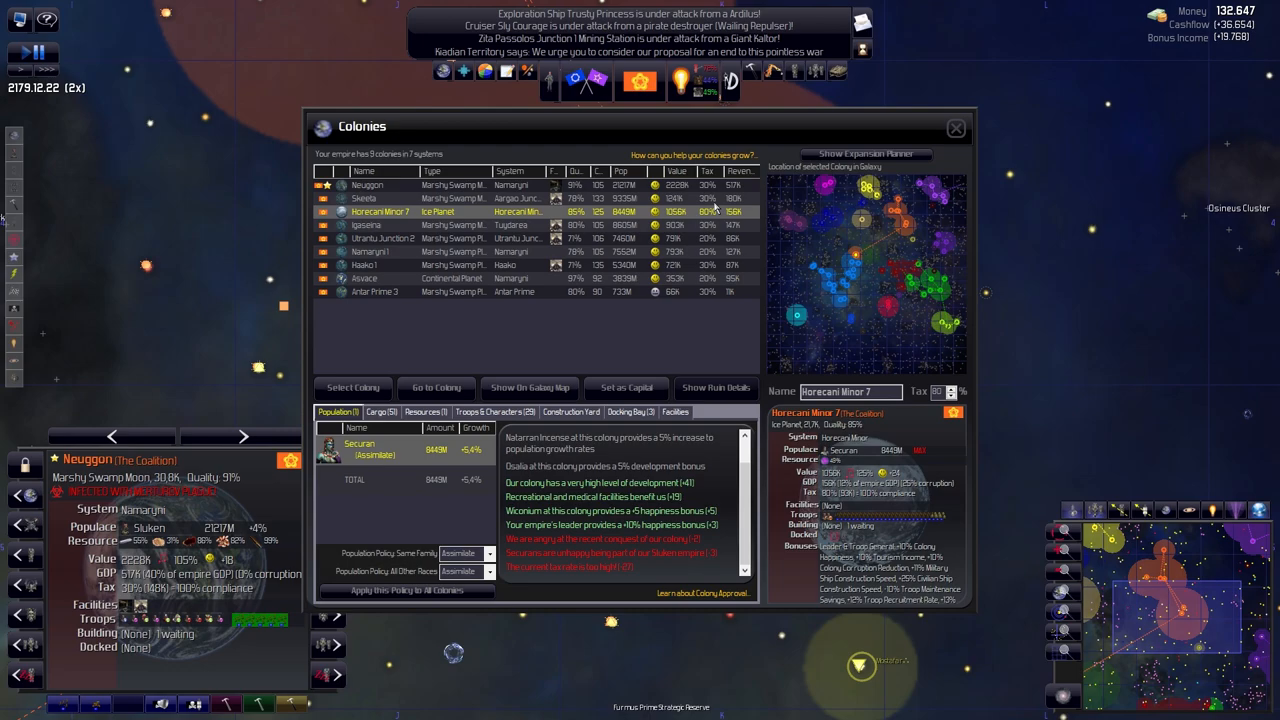
pyautogui.click(365, 198)
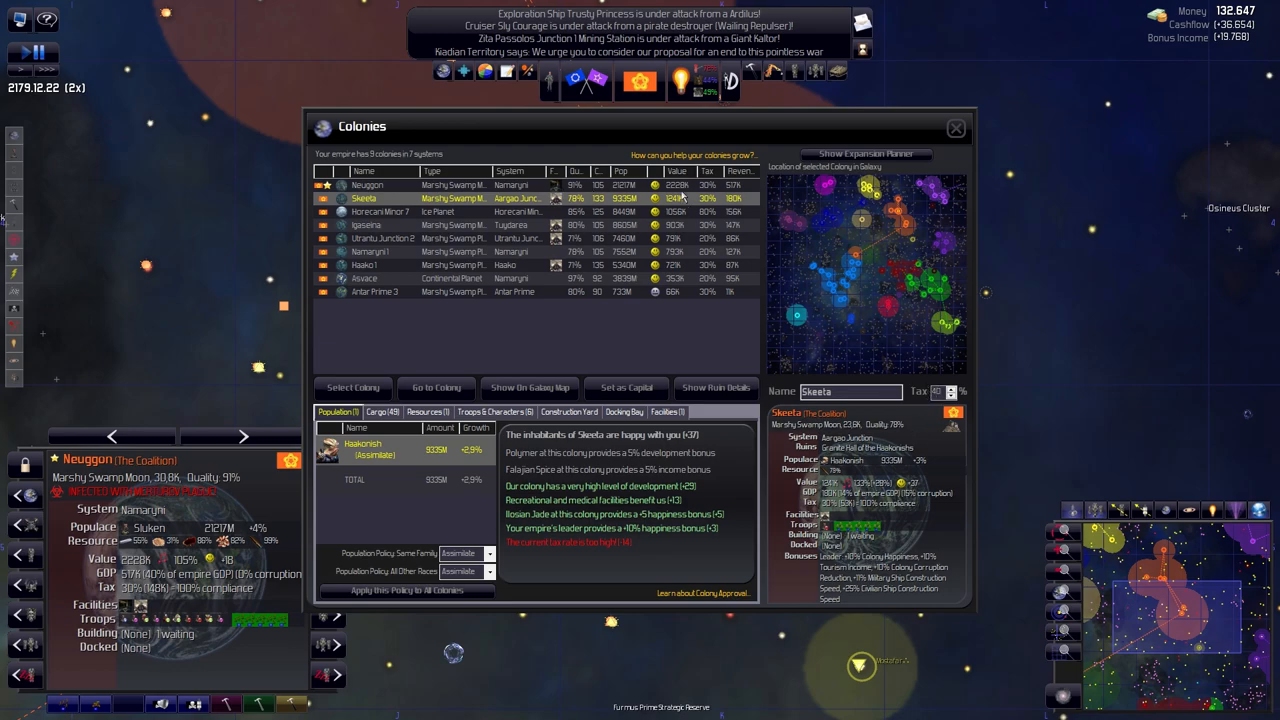
# Raise Skeeta's tax to 40% and inspect the Haako 1 and Asvace colonies
pyautogui.click(366, 224)
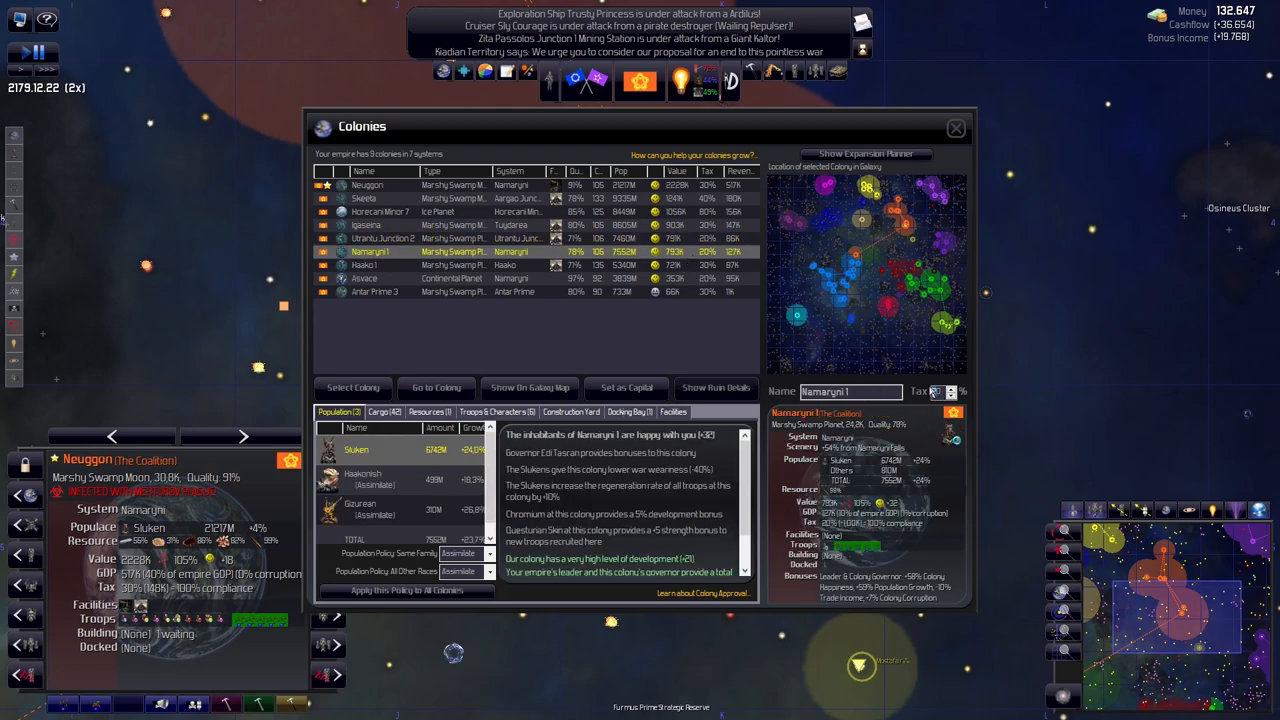
pyautogui.moveTo(805, 367)
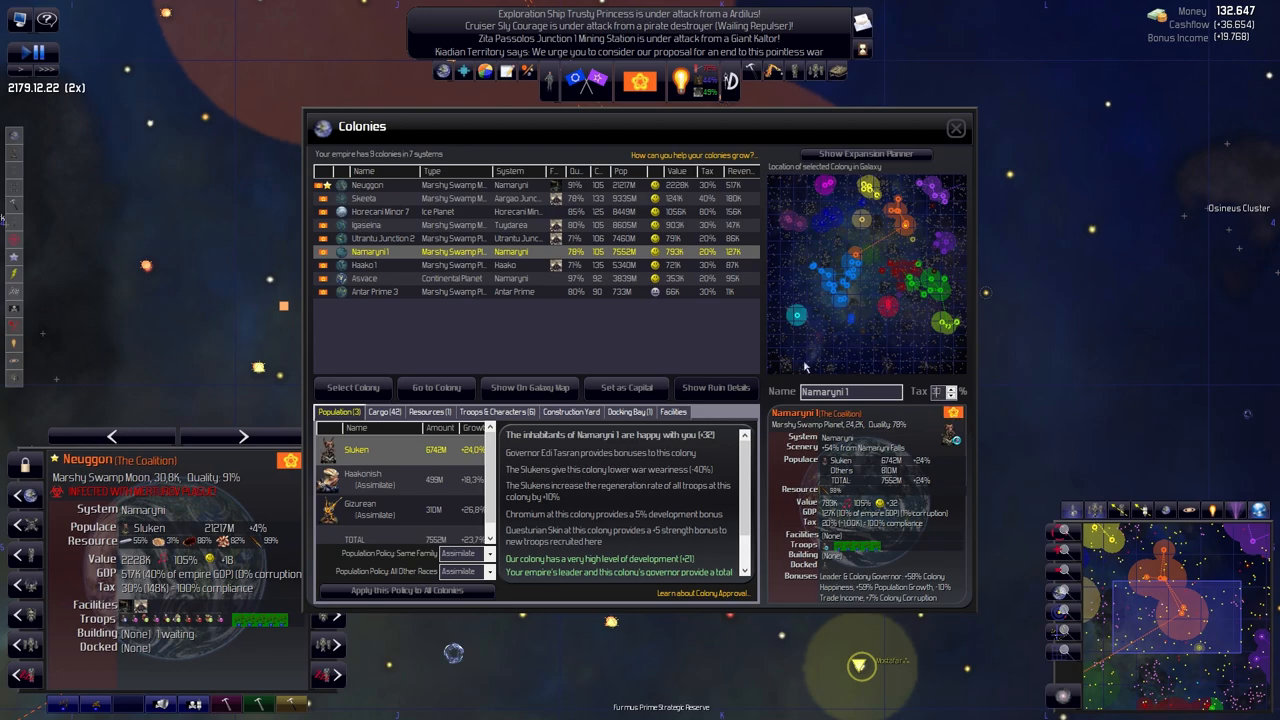
pyautogui.click(365, 265)
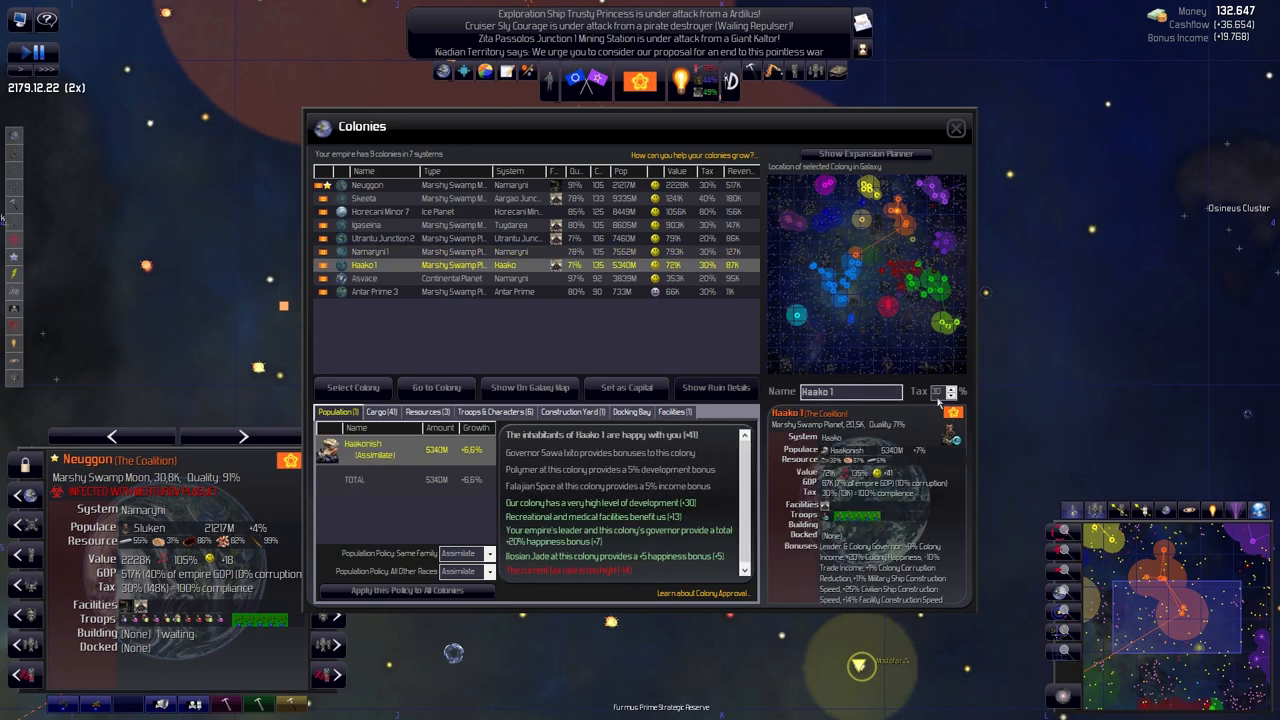
pyautogui.click(400, 278)
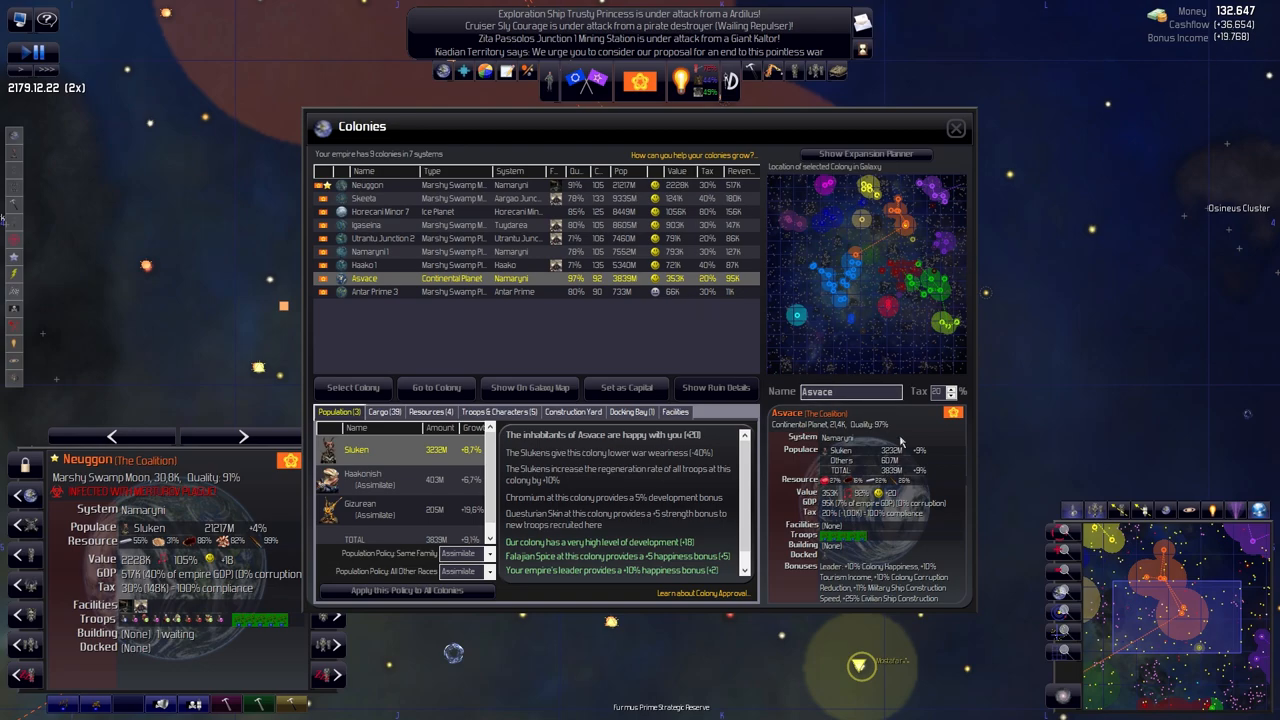
pyautogui.moveTo(678, 306)
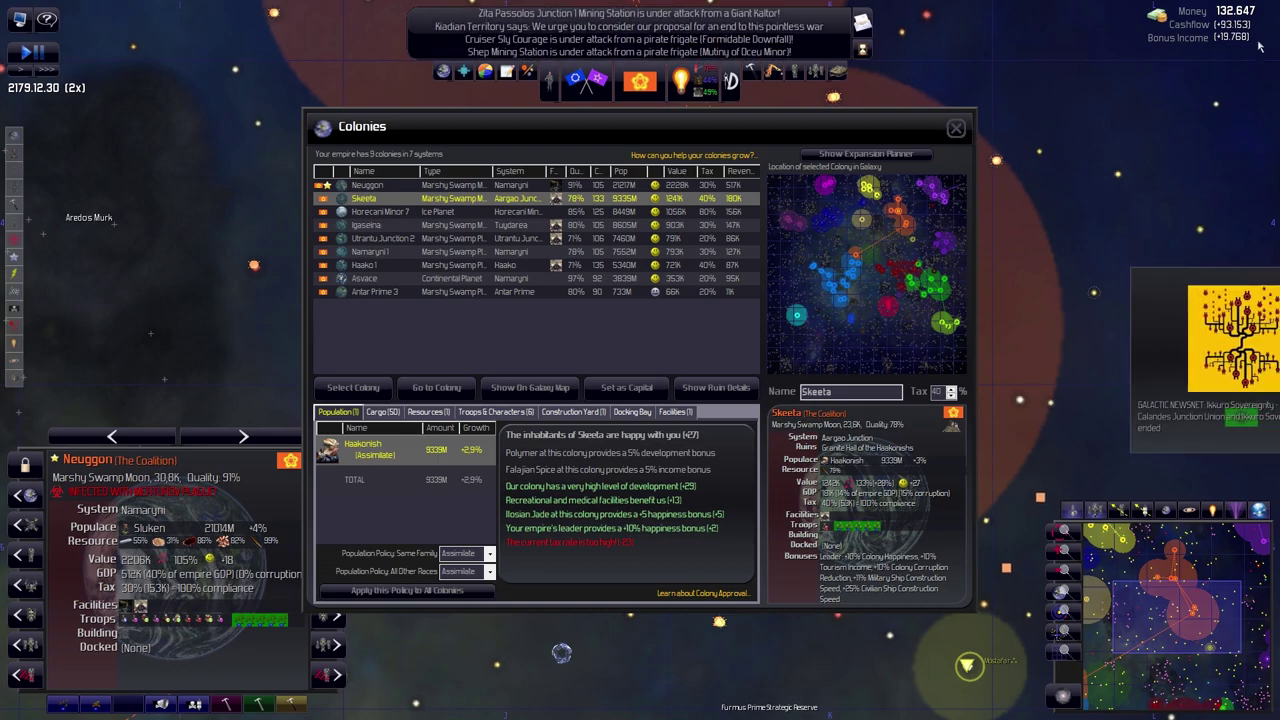
pyautogui.click(954, 128)
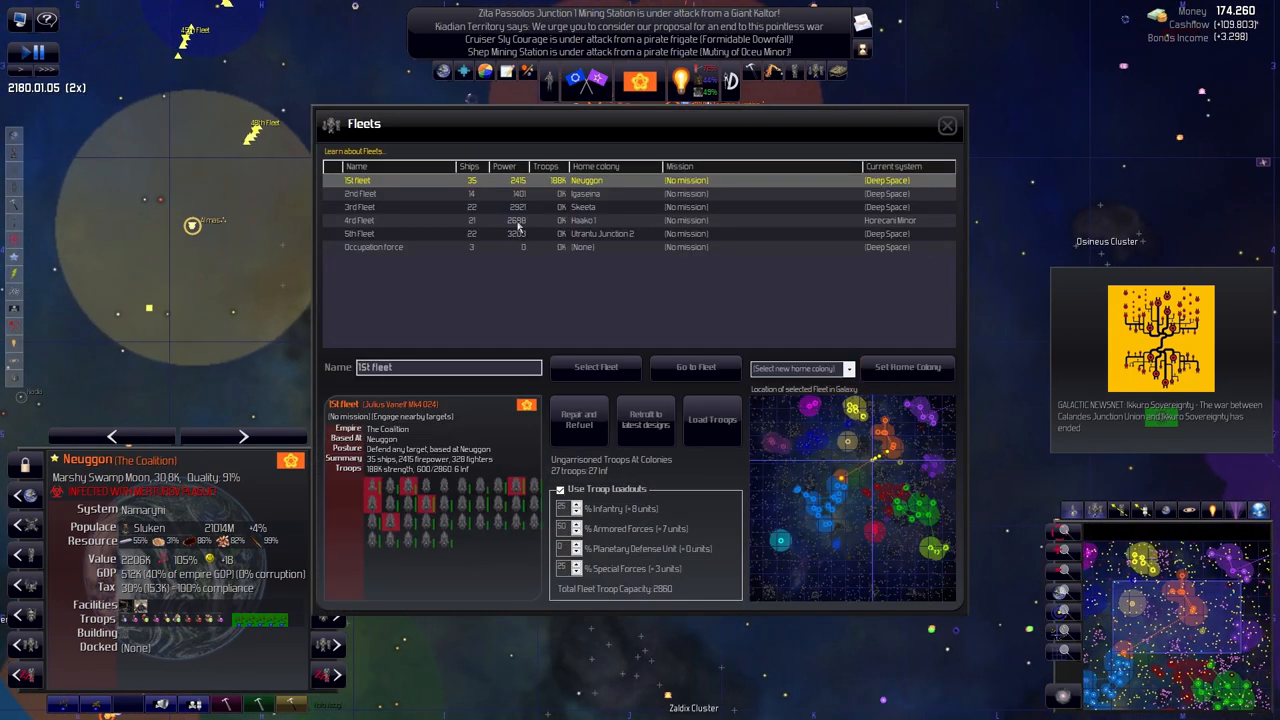
pyautogui.moveTo(495, 198)
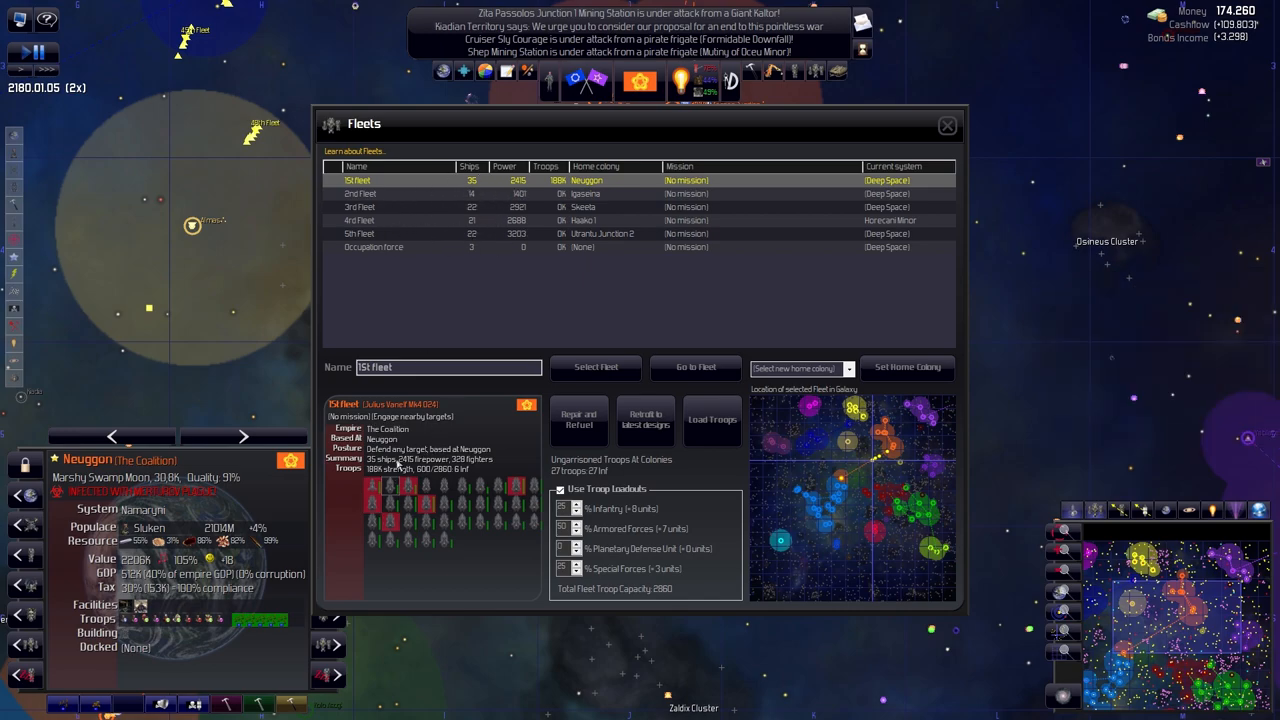
pyautogui.moveTo(373, 230)
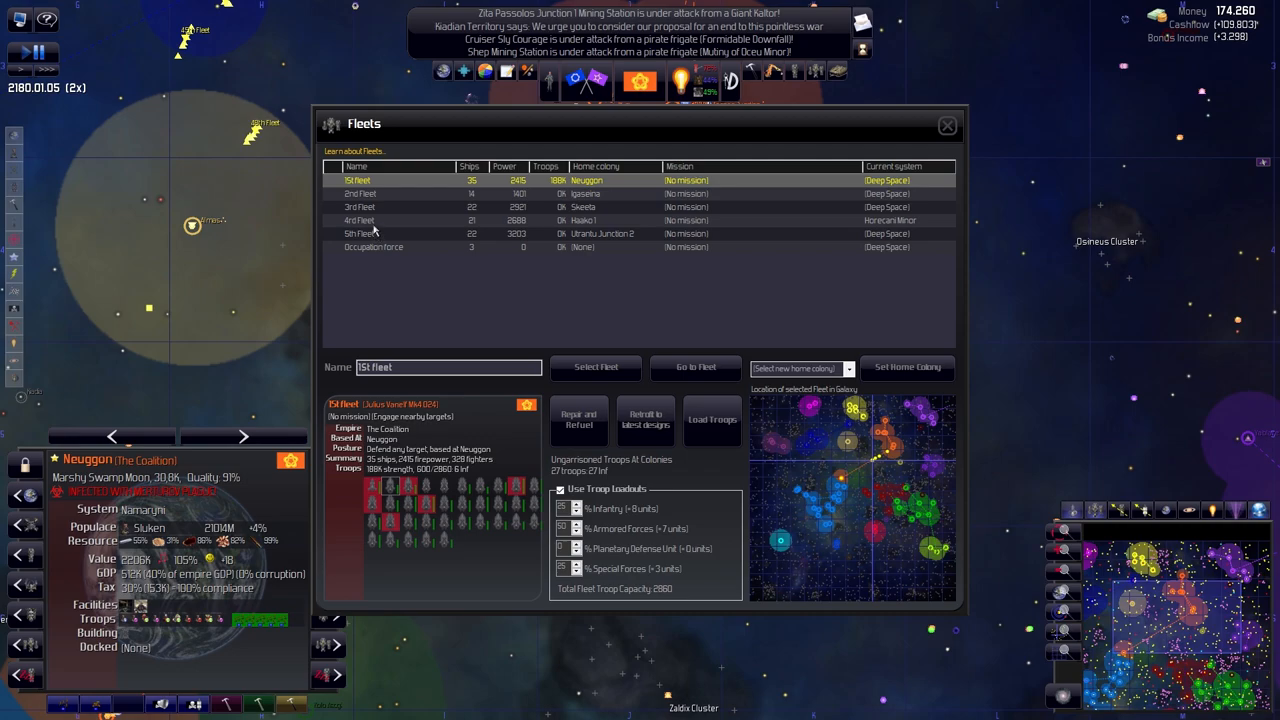
pyautogui.moveTo(465, 238)
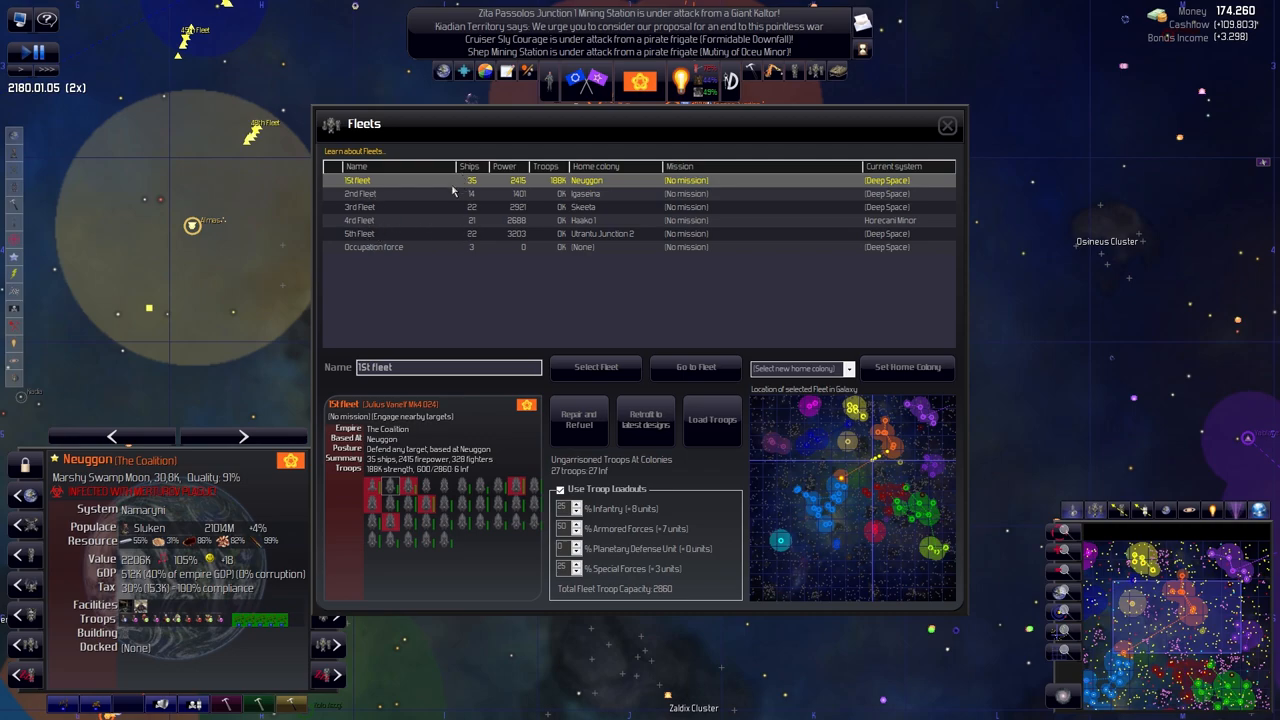
pyautogui.moveTo(472, 210)
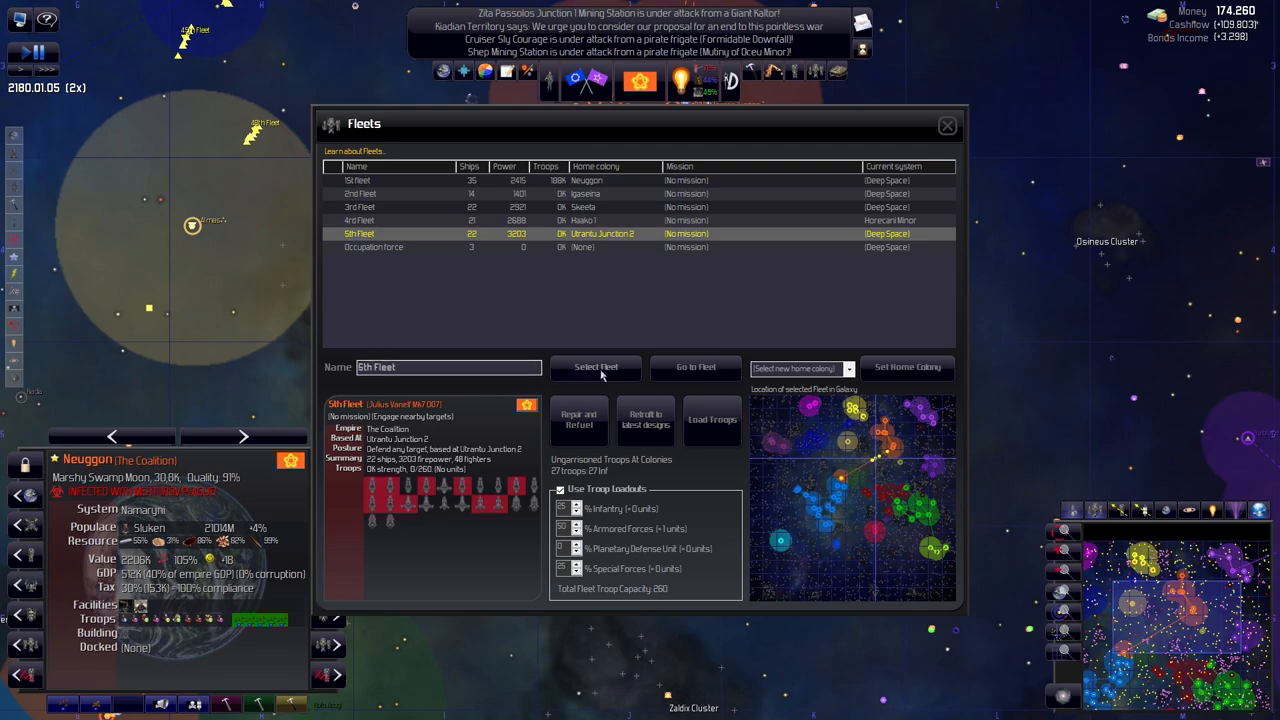
# Select the 5th Fleet, showing its 22 ships and 3203 firepower
pyautogui.click(595, 367)
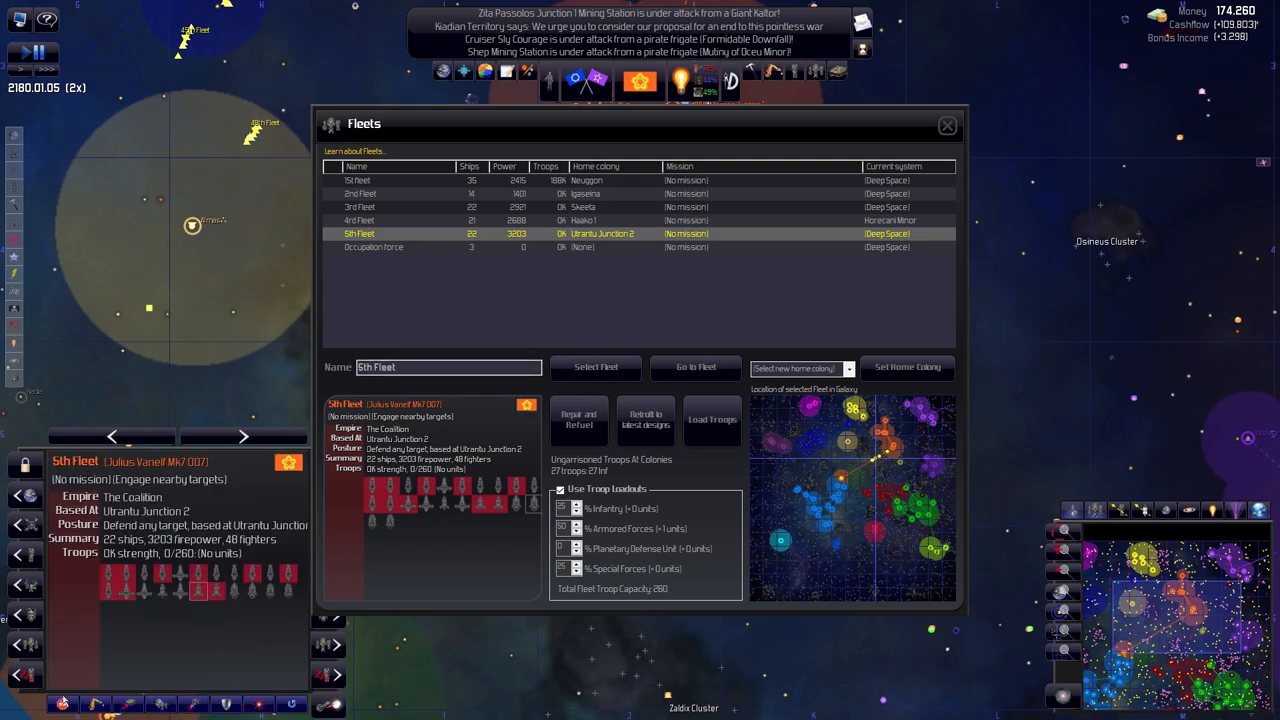
pyautogui.moveTo(925, 178)
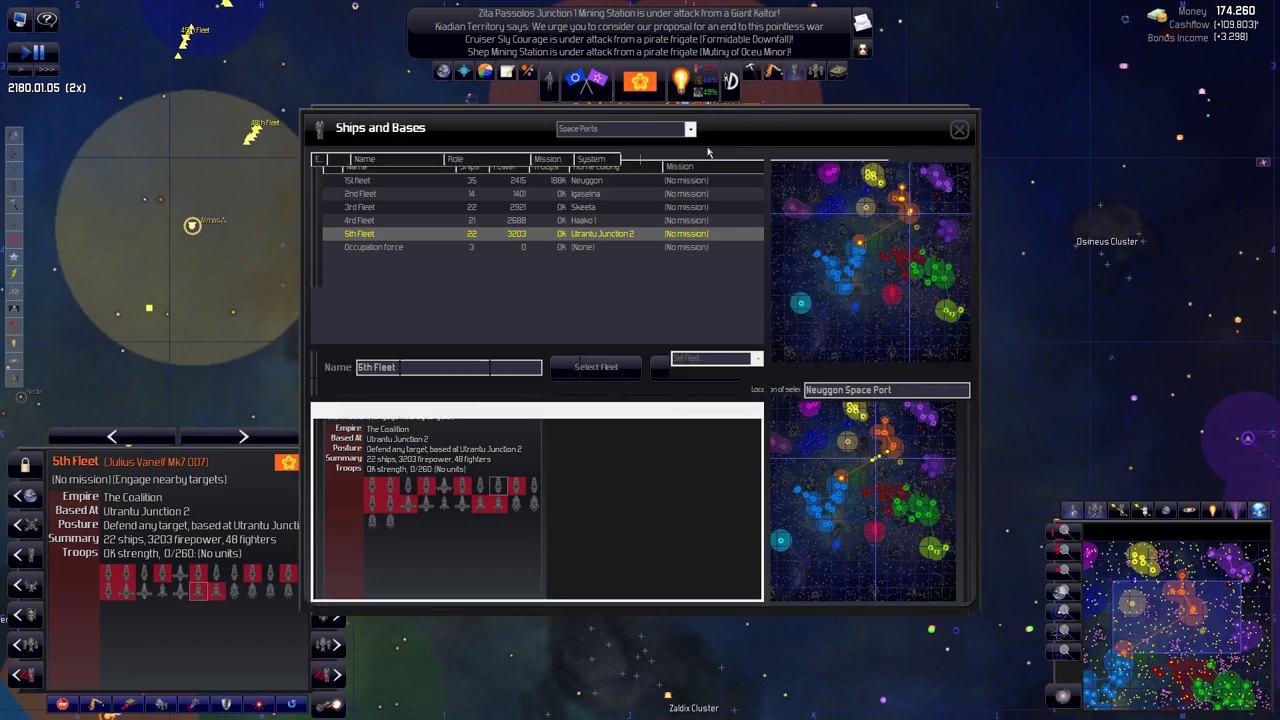
# Filter to Military Ships and assign the selected 4th Fleet warships to one fleet
pyautogui.click(625, 128)
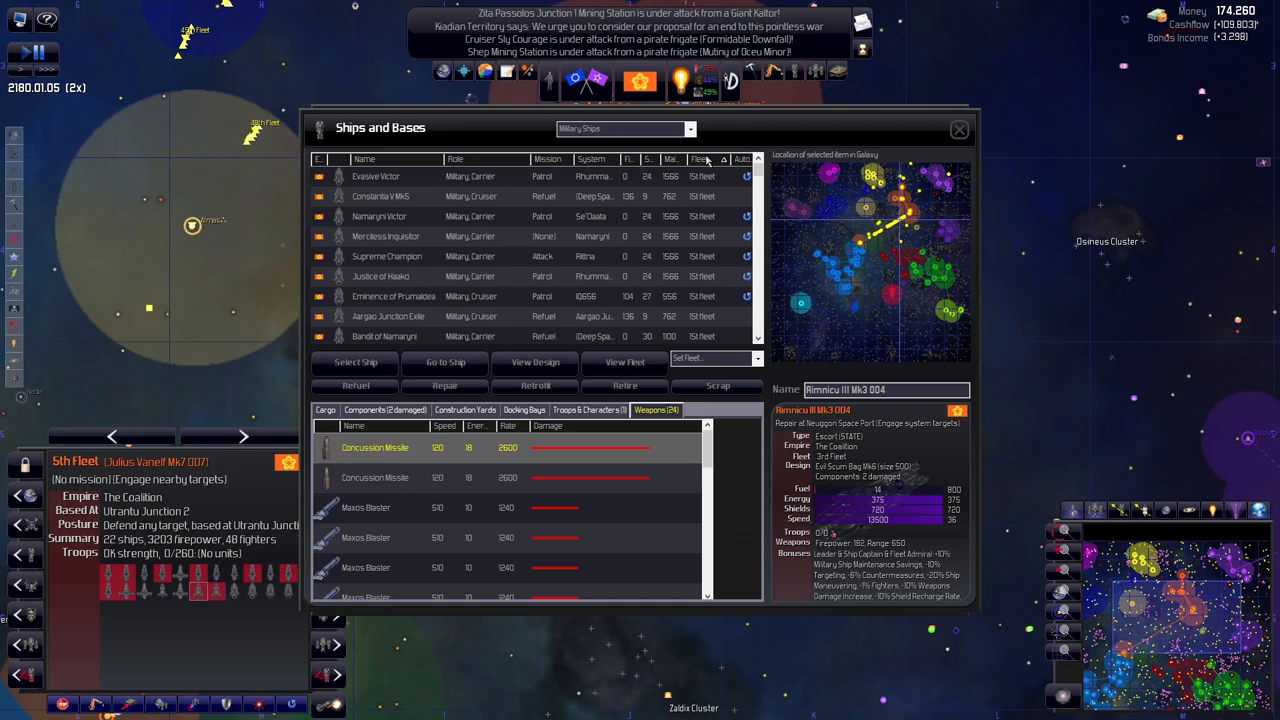
pyautogui.click(700, 159)
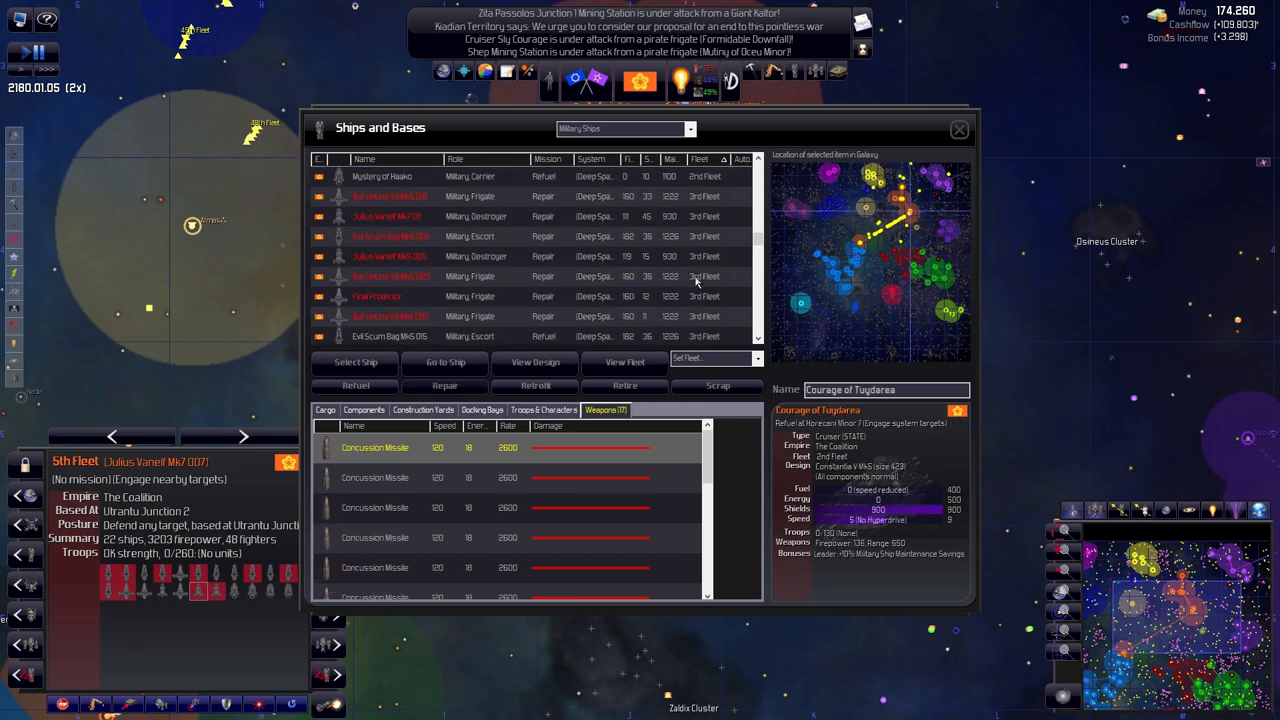
pyautogui.scroll(-3)
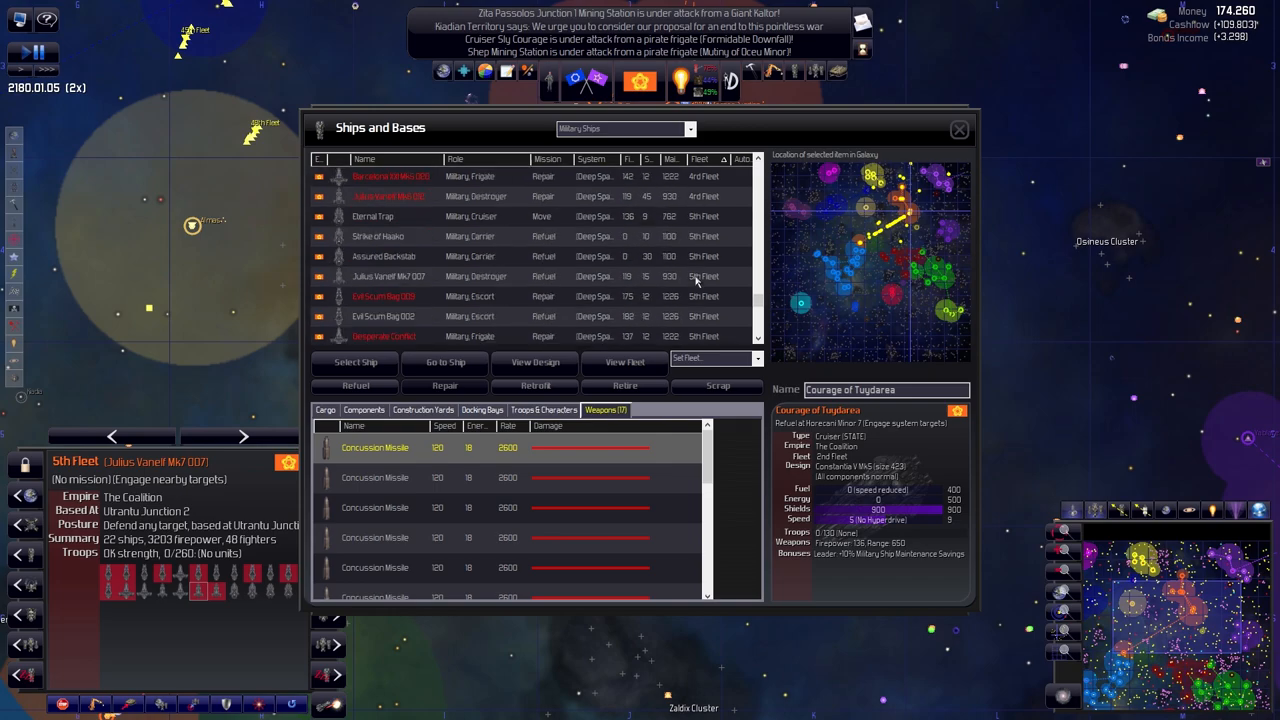
pyautogui.scroll(3)
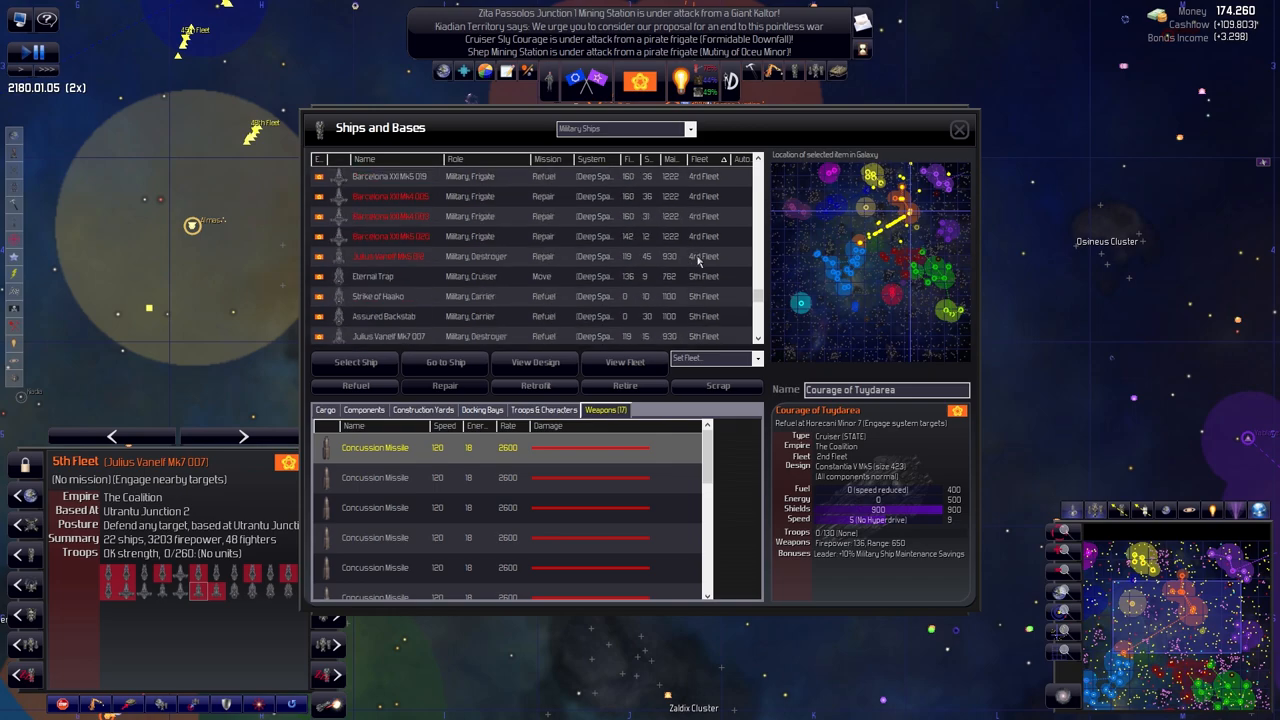
pyautogui.click(757, 358)
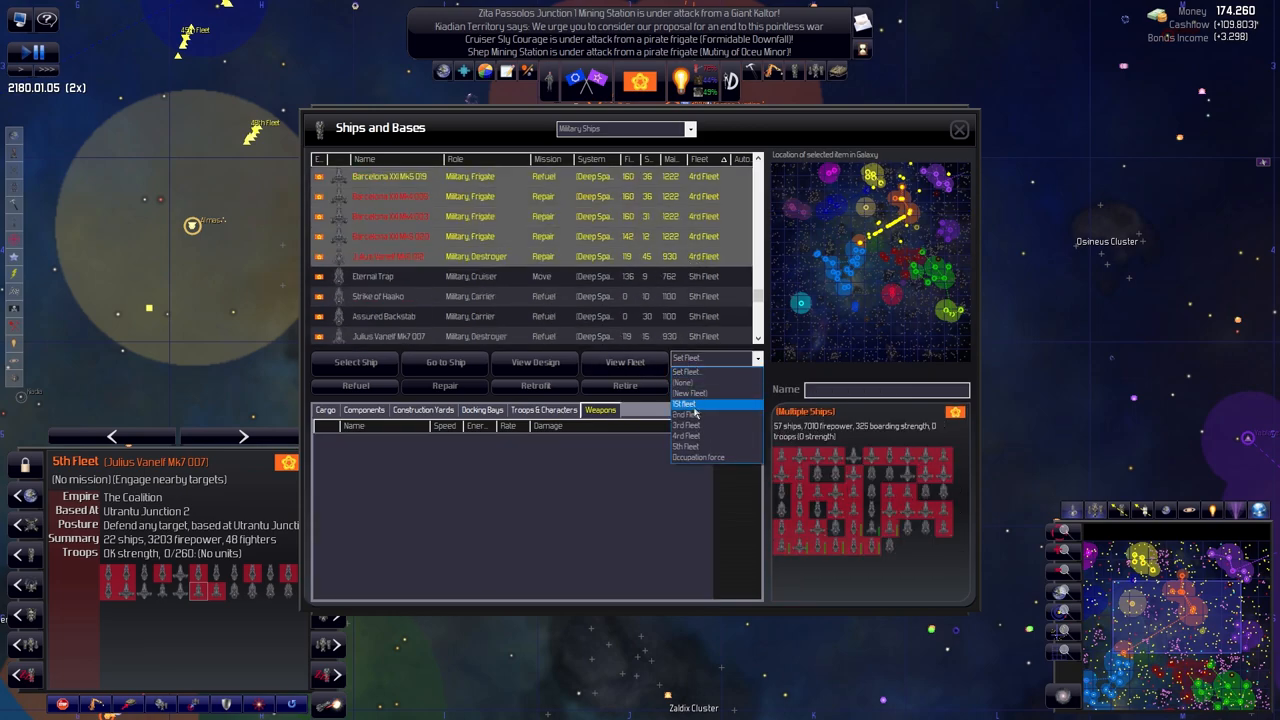
pyautogui.click(685, 415)
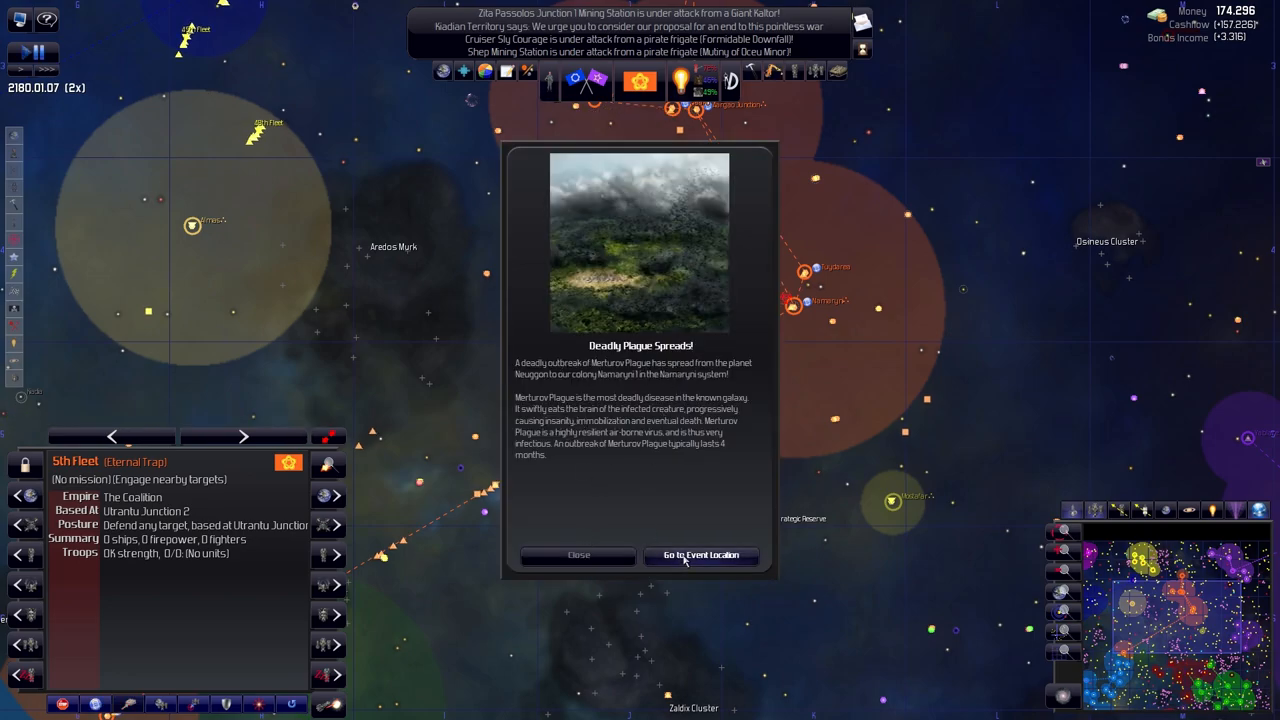
# Jump from the Deadly Plague Spreads popup to Namaryni 1 in the Namaryni system
pyautogui.click(701, 555)
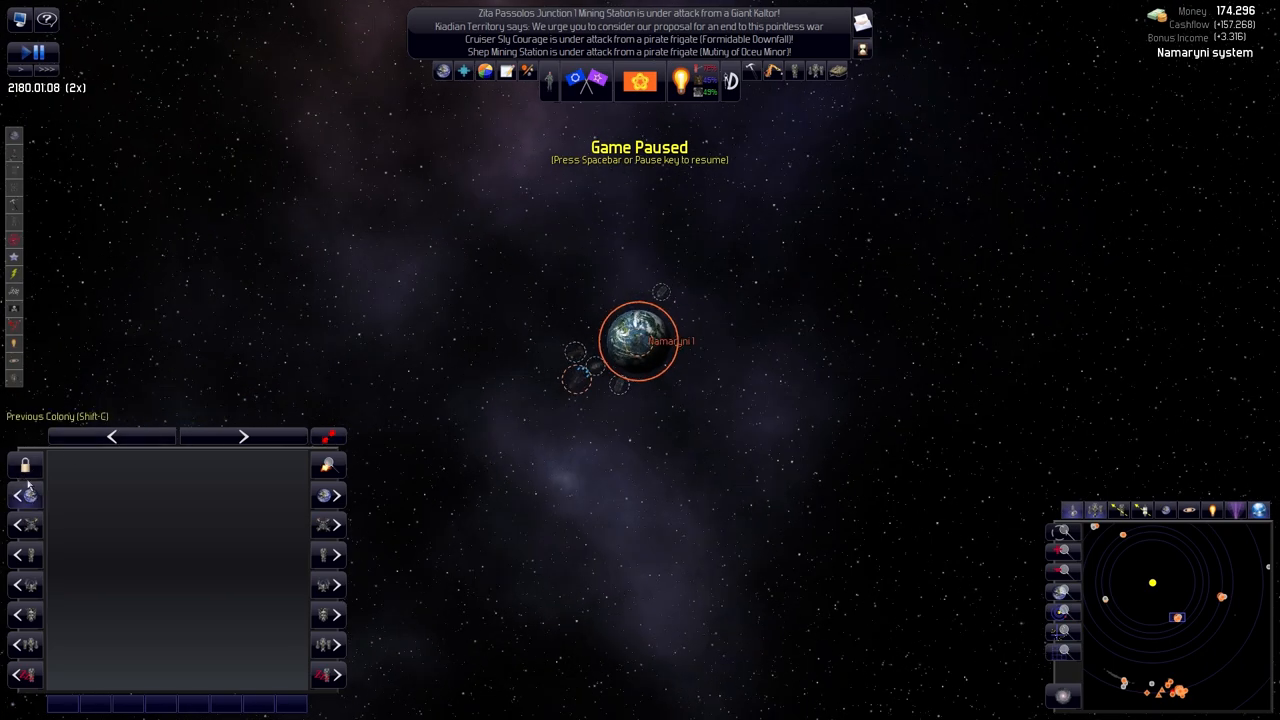
# Show the empire's fleets and bring up the 2nd Fleet's details (57 ships, 7010 firepower)
pyautogui.click(14, 260)
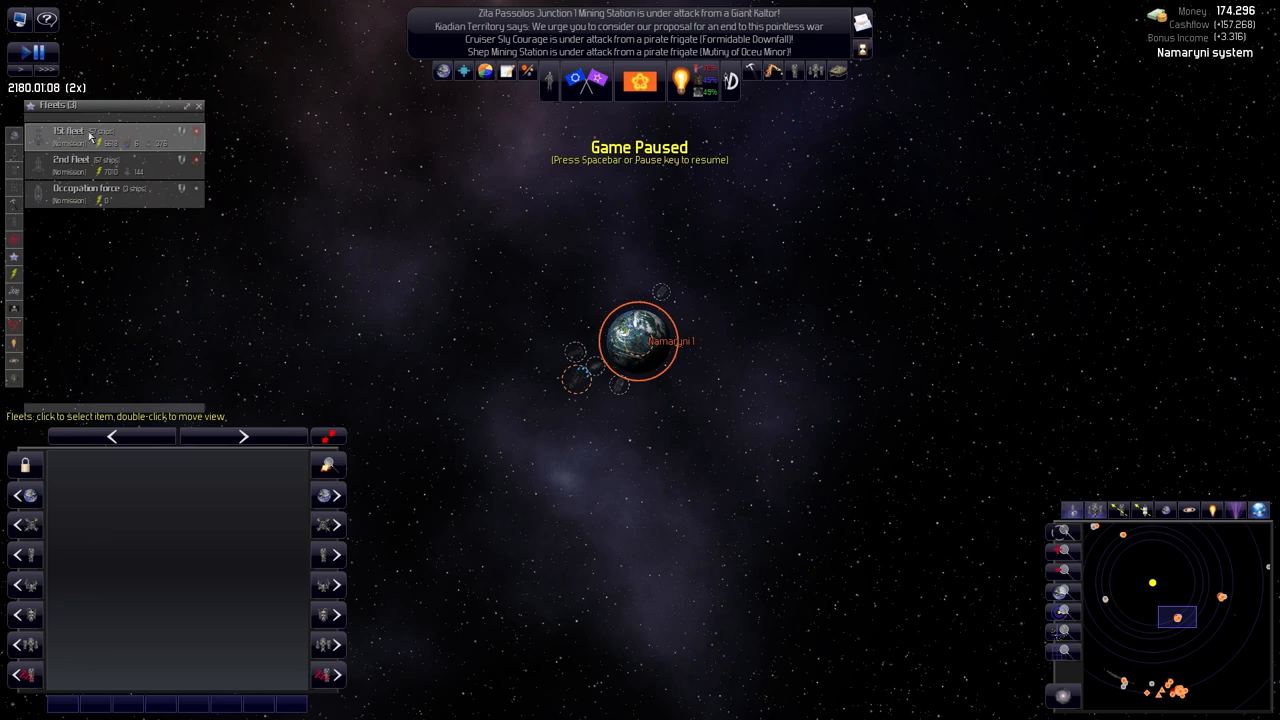
pyautogui.click(70, 131)
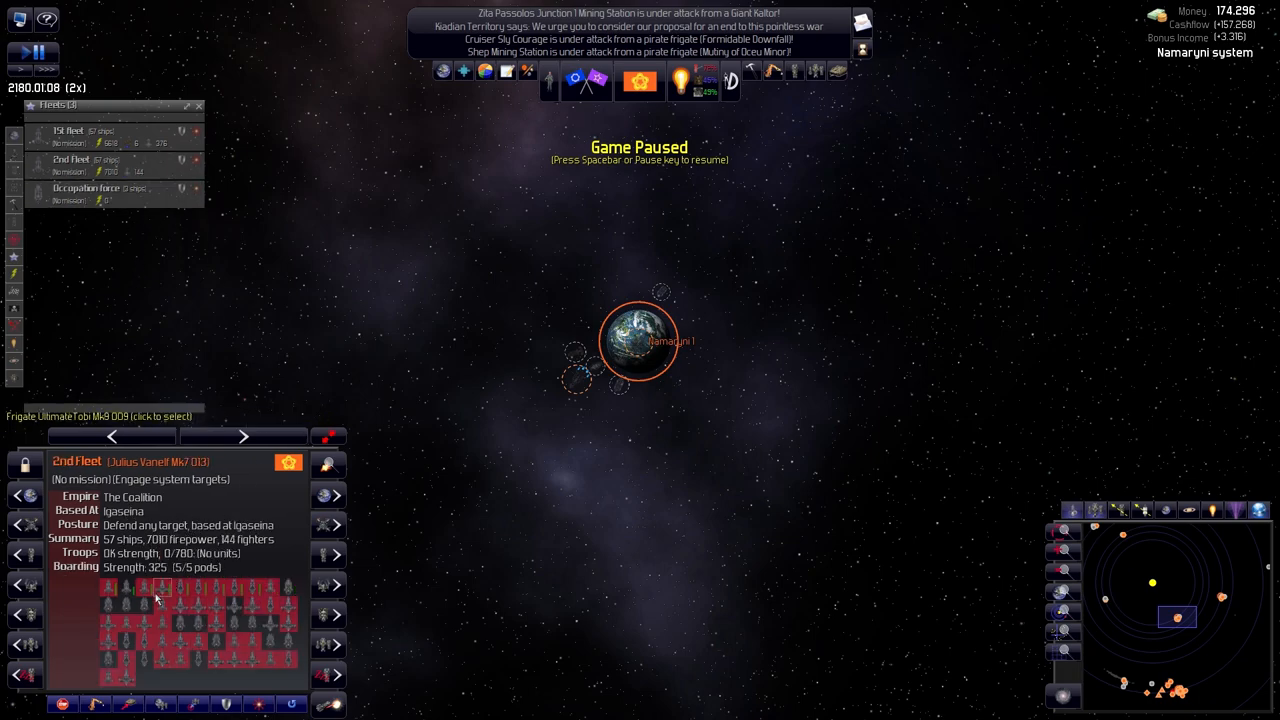
pyautogui.moveTo(96, 705)
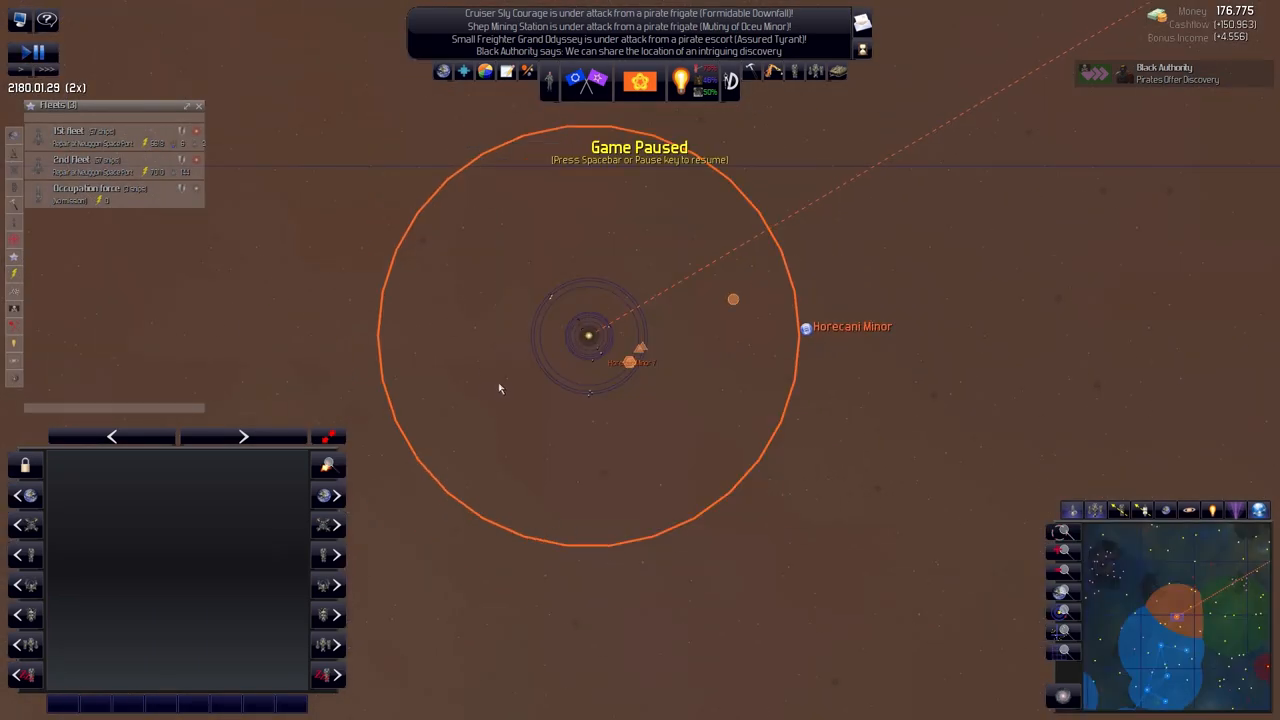
# Zoom the galaxy map in on the Horecani Minor system
pyautogui.click(80, 159)
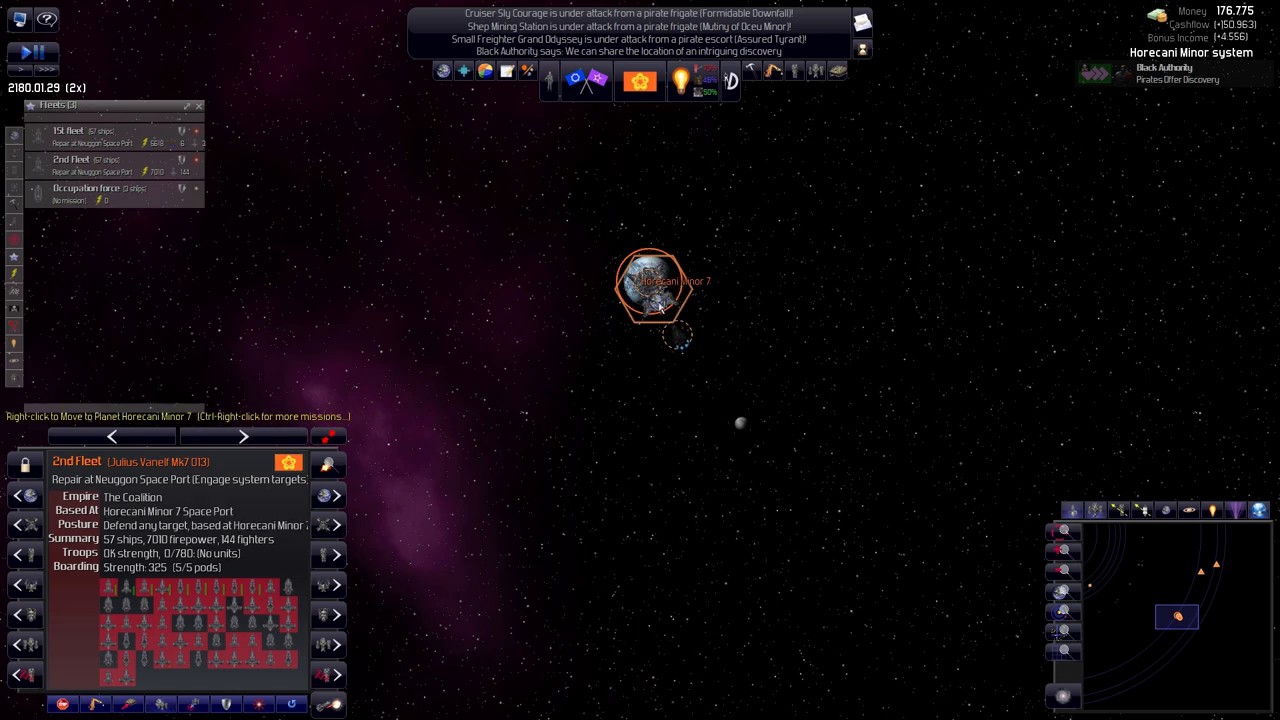
pyautogui.moveTo(808, 336)
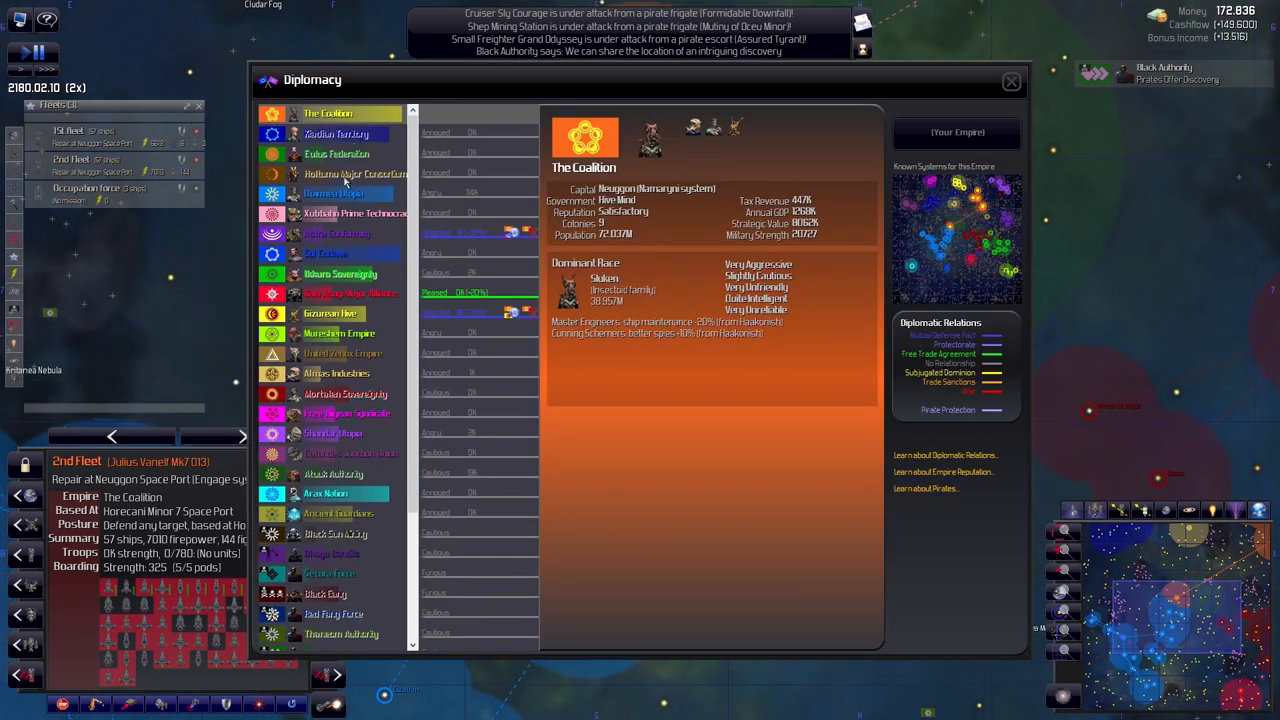
# Browse relations with Dairmea Utopia, Kiadian, Astra, Ikkuro, Gizurean, Mortalen and Atuuk, then close Diplomacy
pyautogui.click(335, 193)
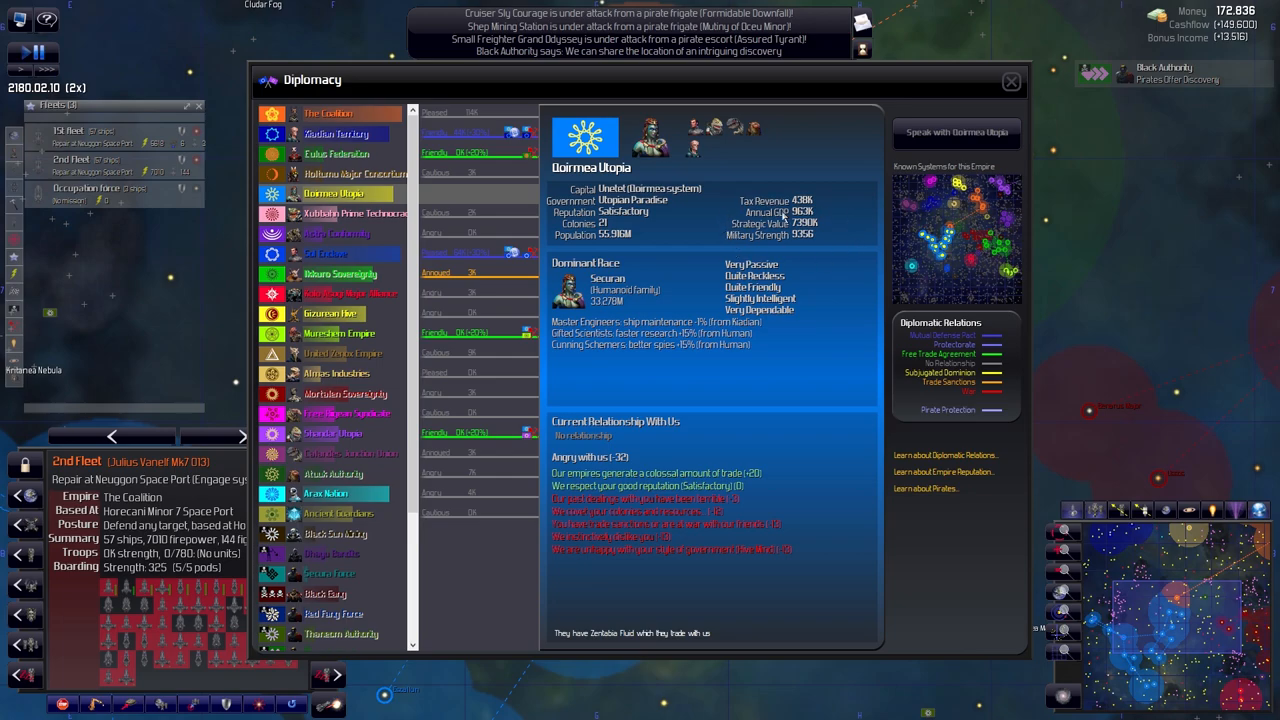
pyautogui.moveTo(293, 146)
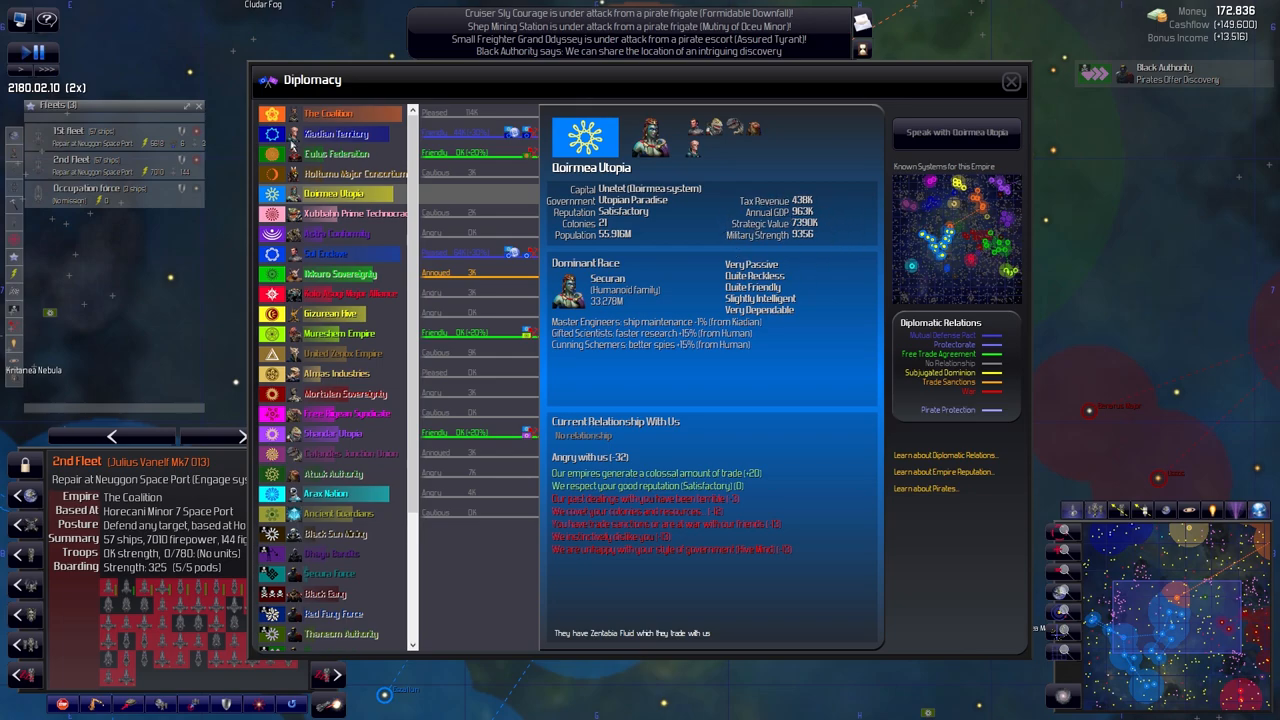
pyautogui.click(337, 133)
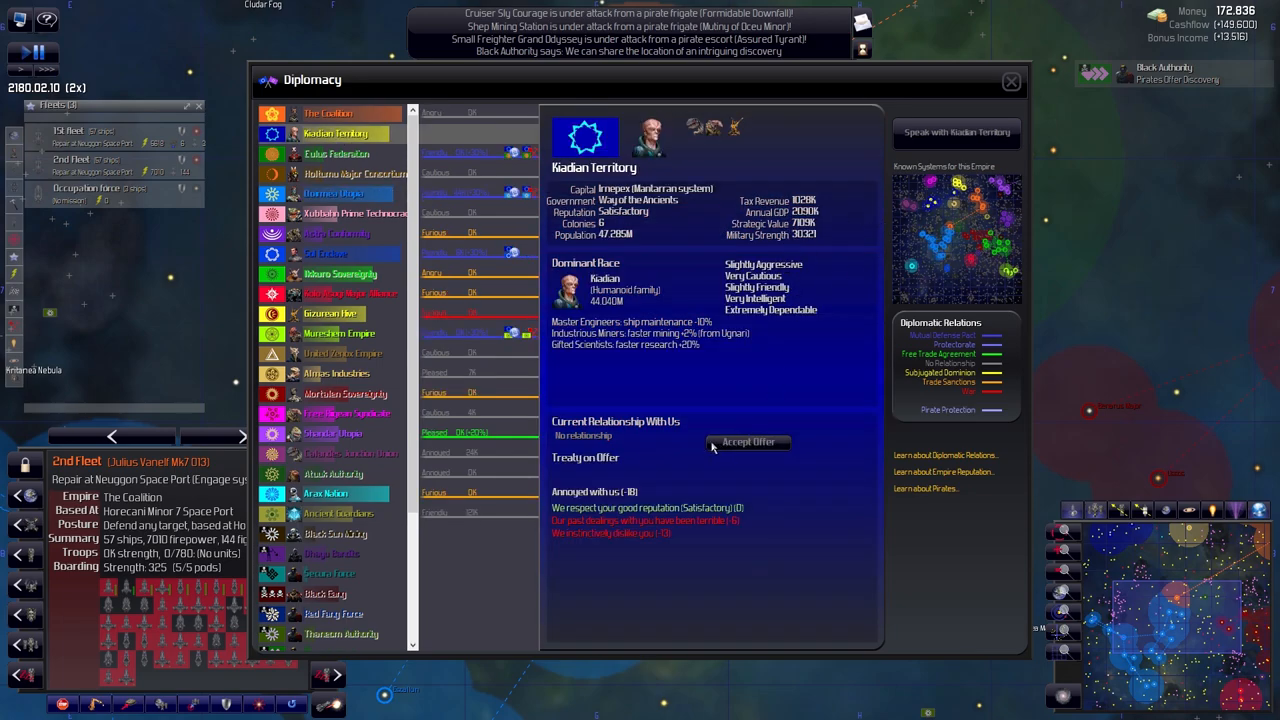
pyautogui.moveTo(765, 453)
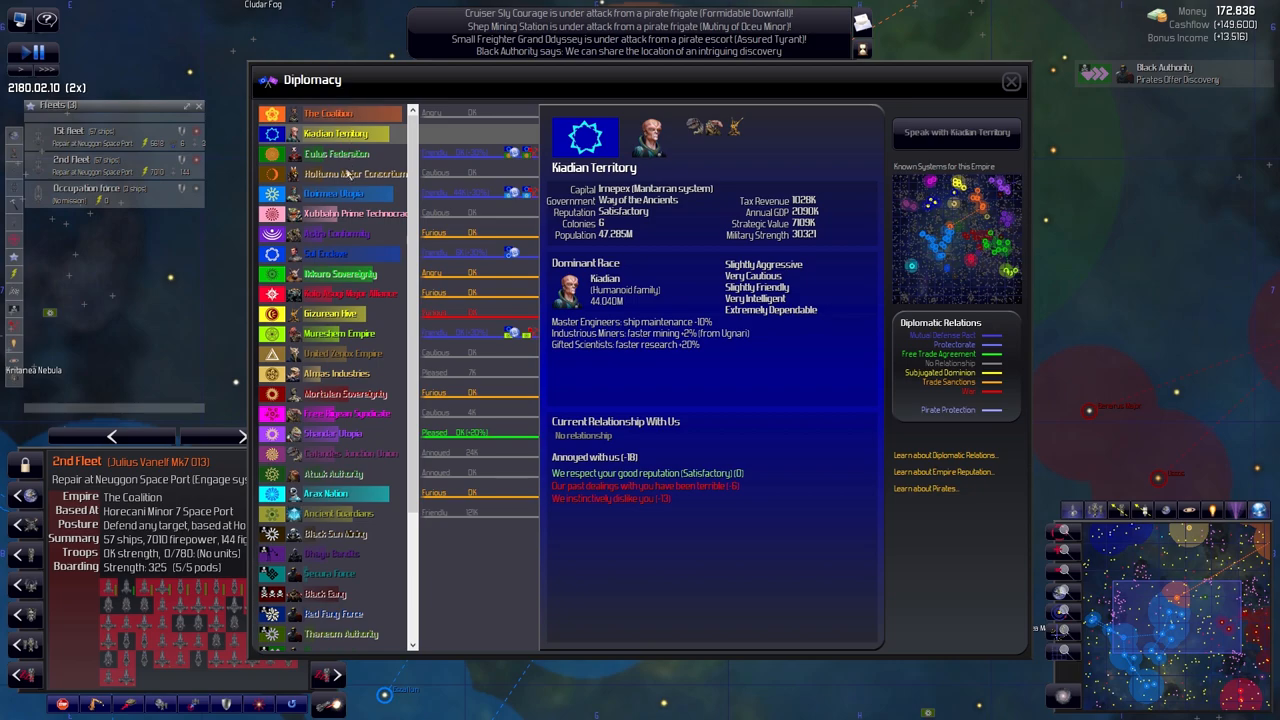
pyautogui.click(334, 193)
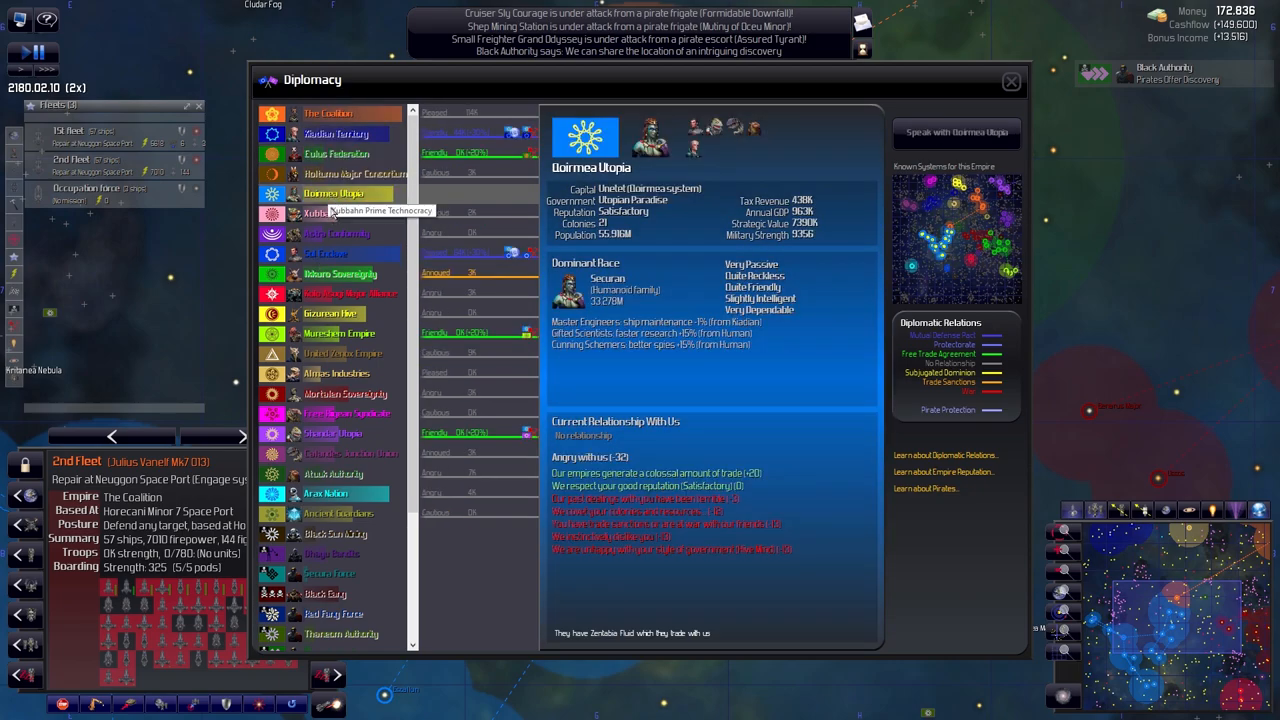
pyautogui.click(337, 233)
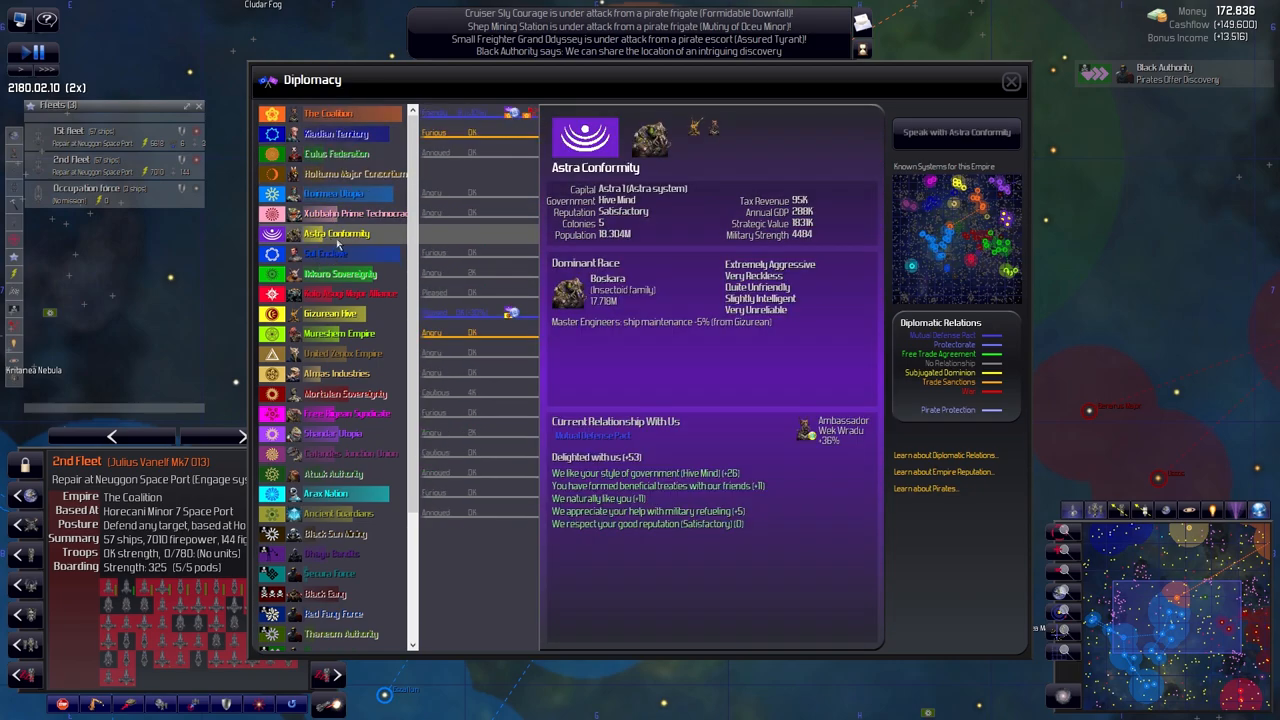
pyautogui.moveTo(755, 413)
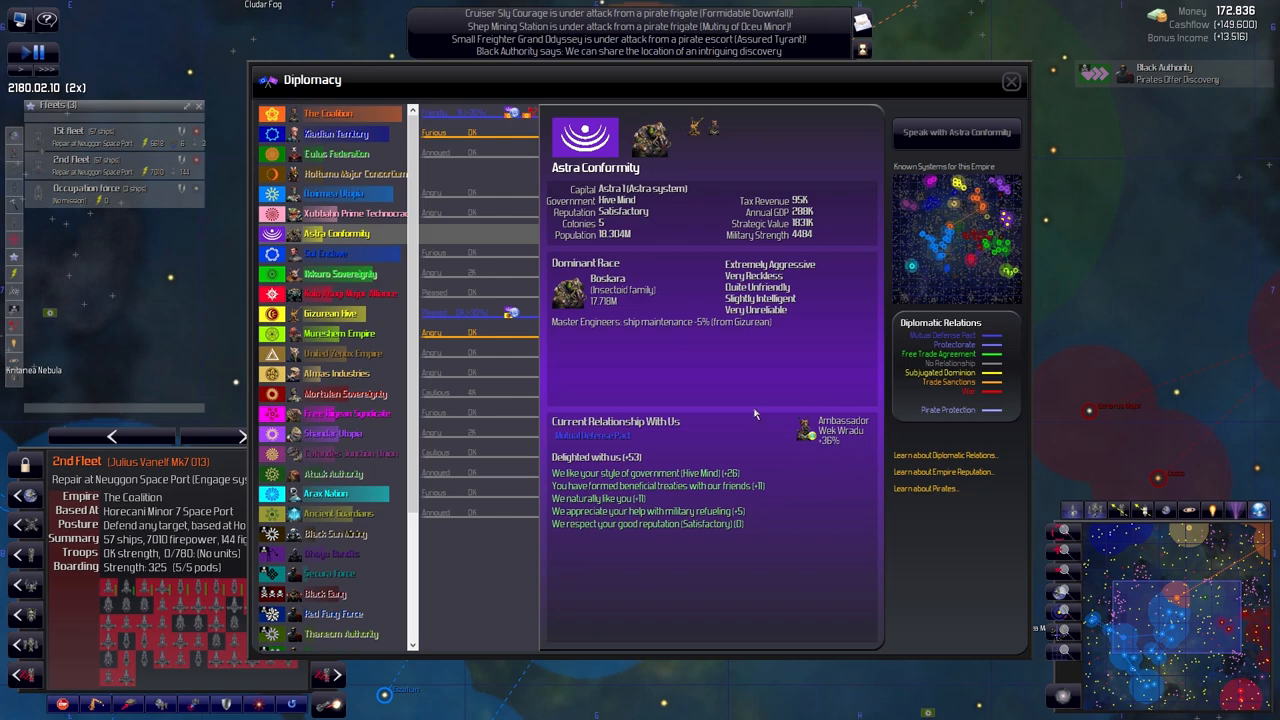
pyautogui.click(340, 273)
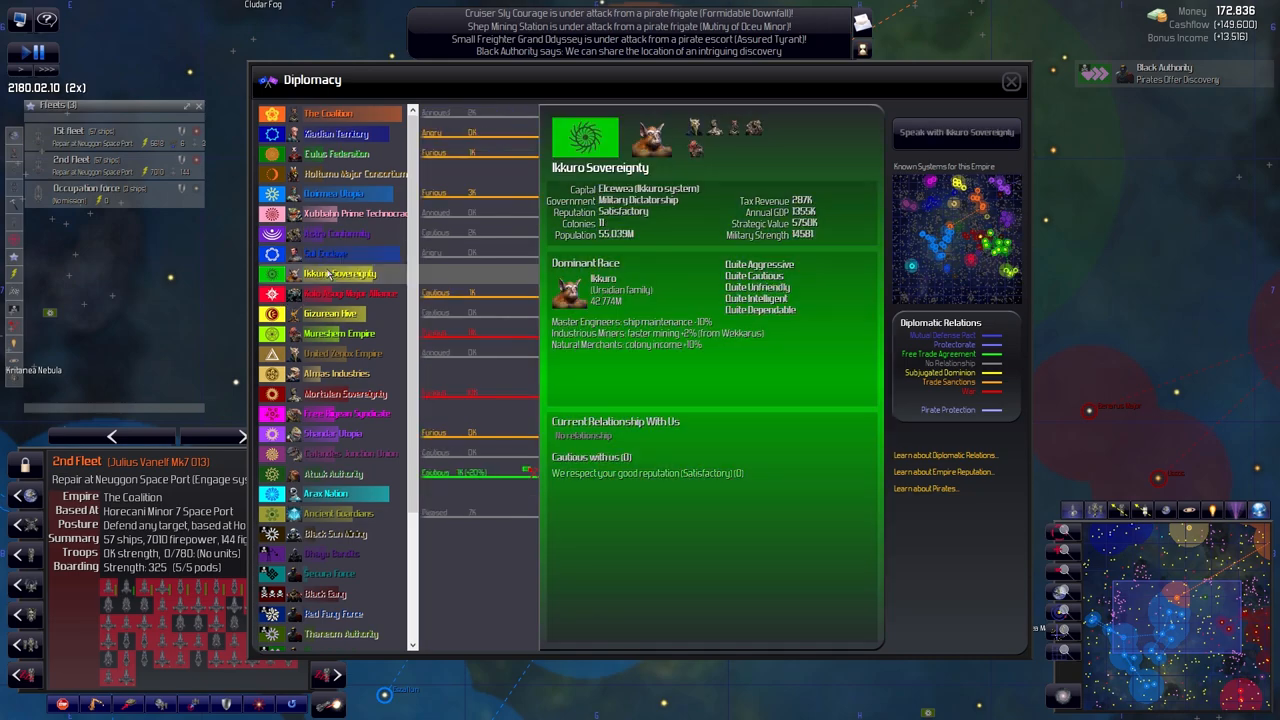
pyautogui.click(331, 313)
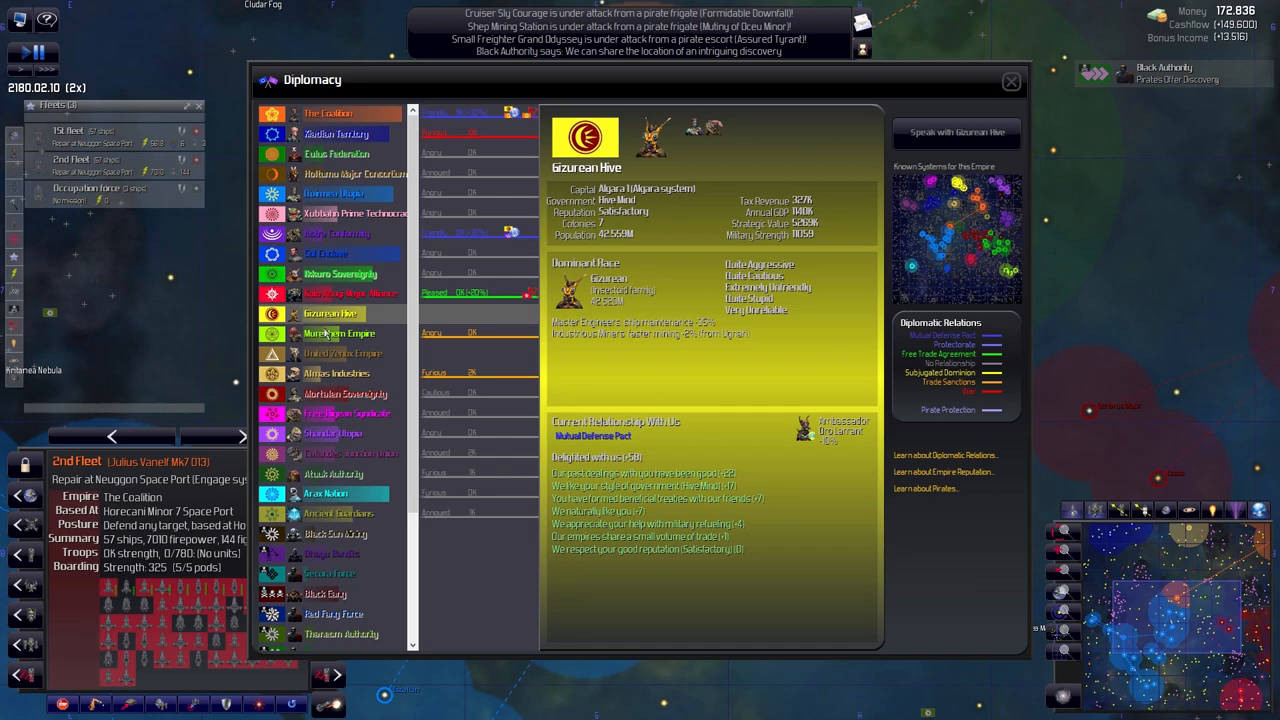
pyautogui.click(345, 393)
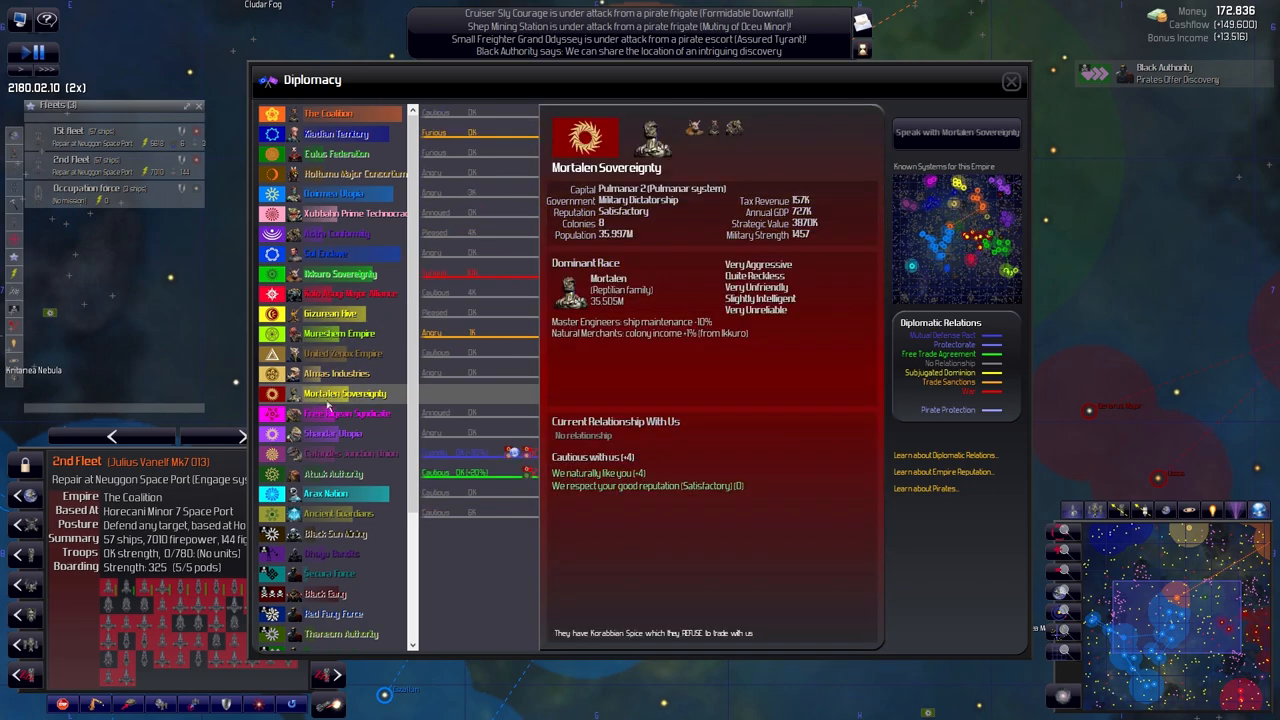
pyautogui.click(332, 473)
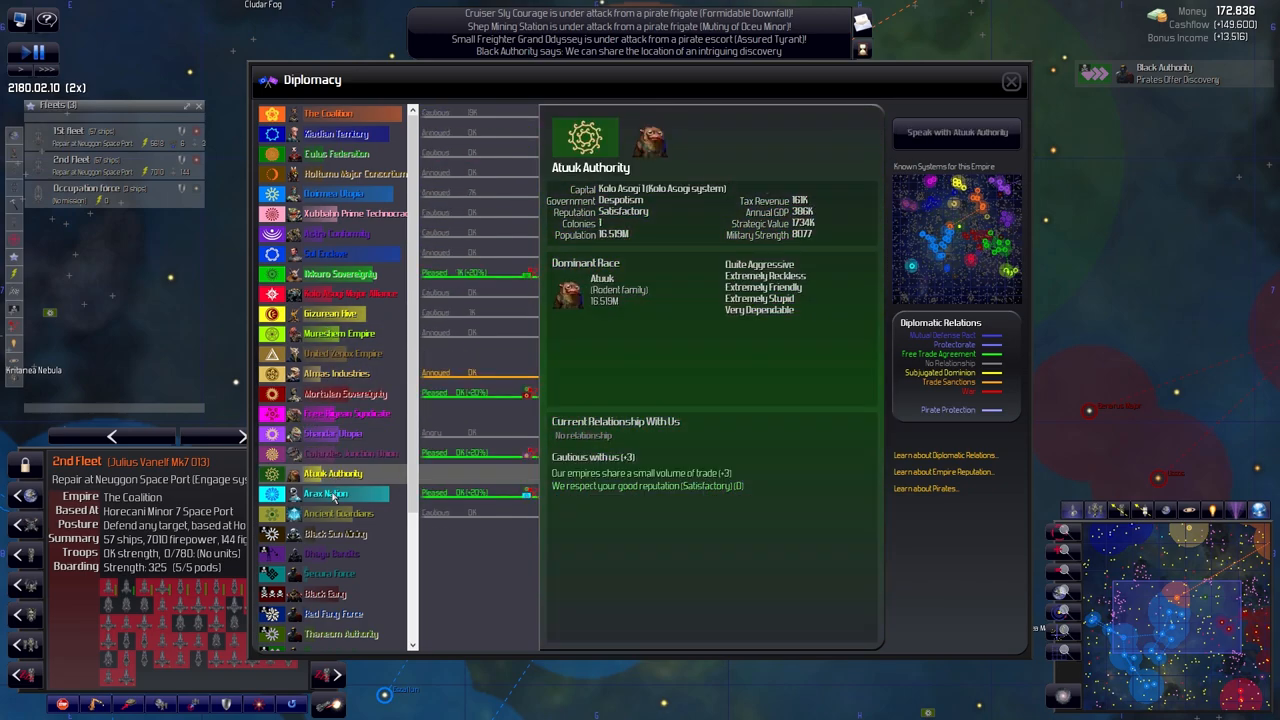
pyautogui.click(1010, 81)
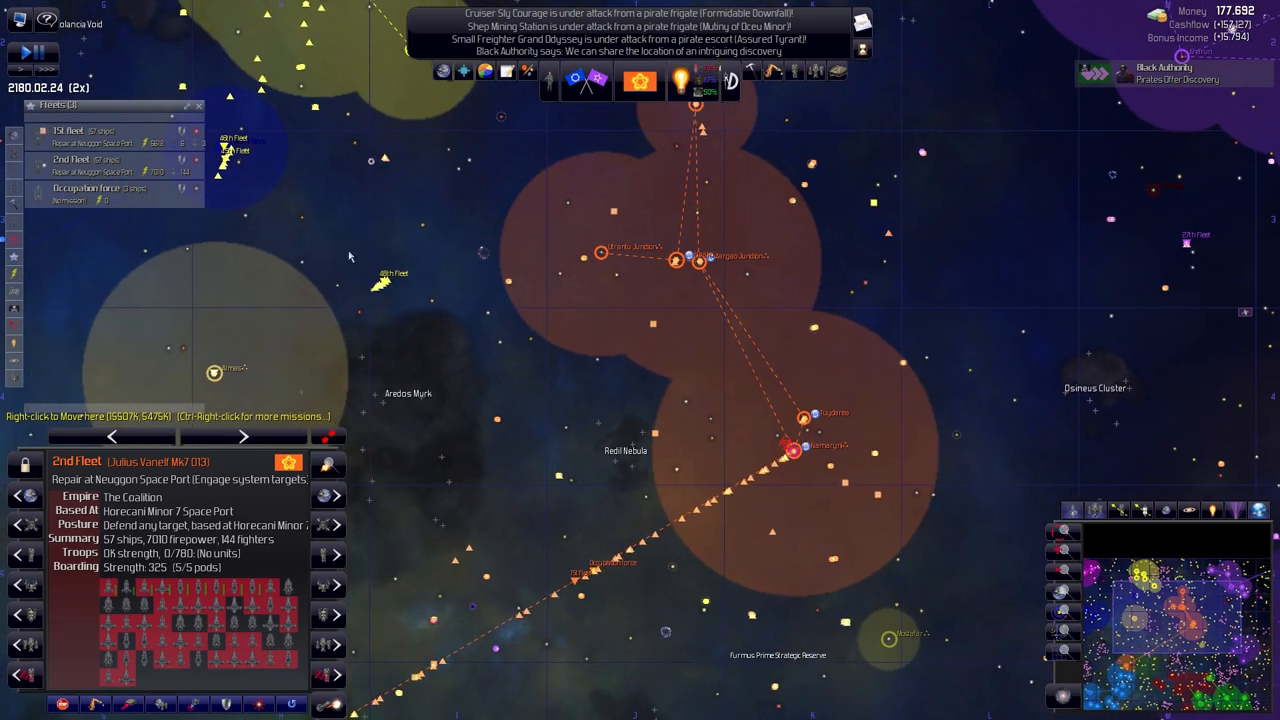
# Locate the 2nd Fleet on the map, then bring up the Colonies overview
pyautogui.click(70, 165)
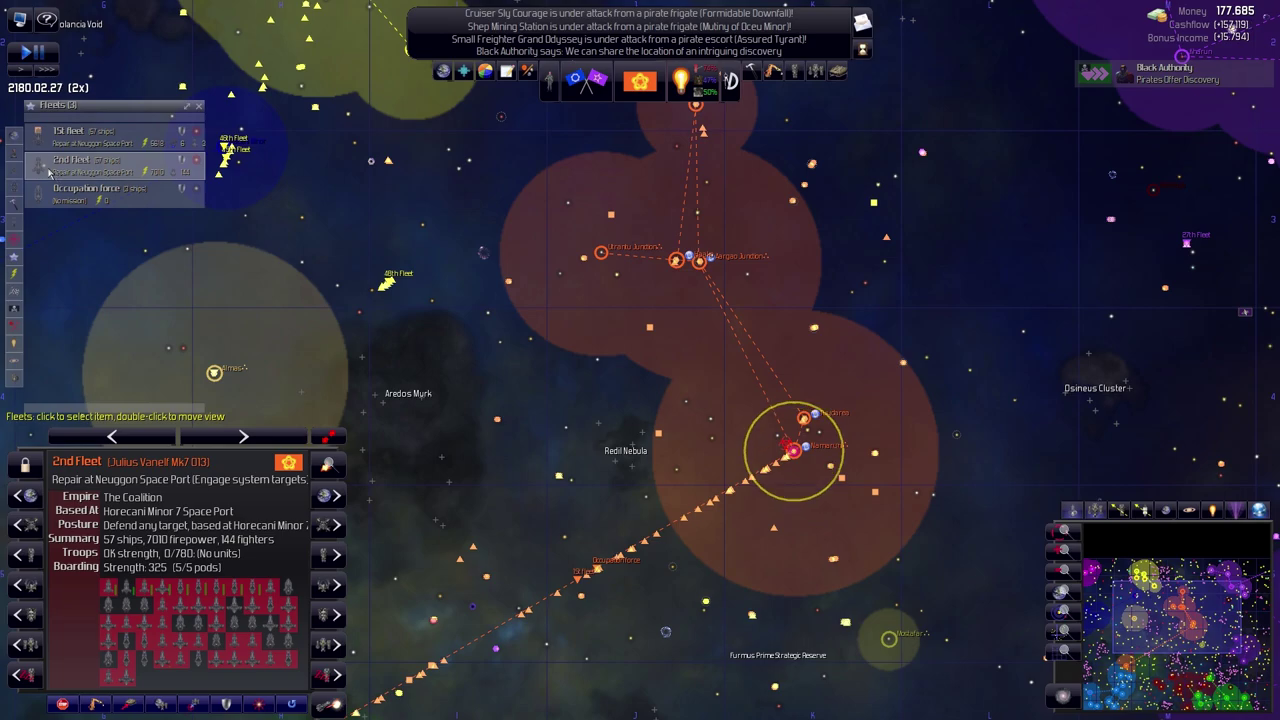
pyautogui.click(97, 193)
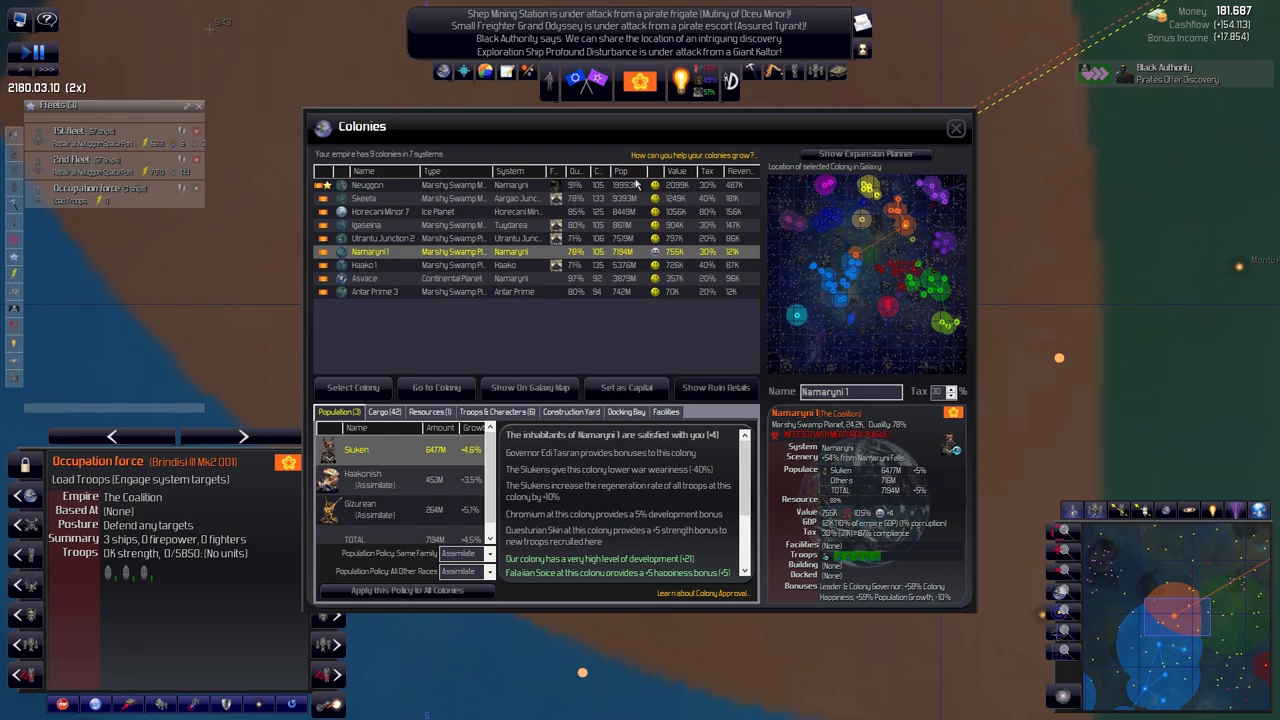
# Check the Horecani Minor 7 and Namaryni I colonies, then read the Colony Approval help
pyautogui.click(380, 211)
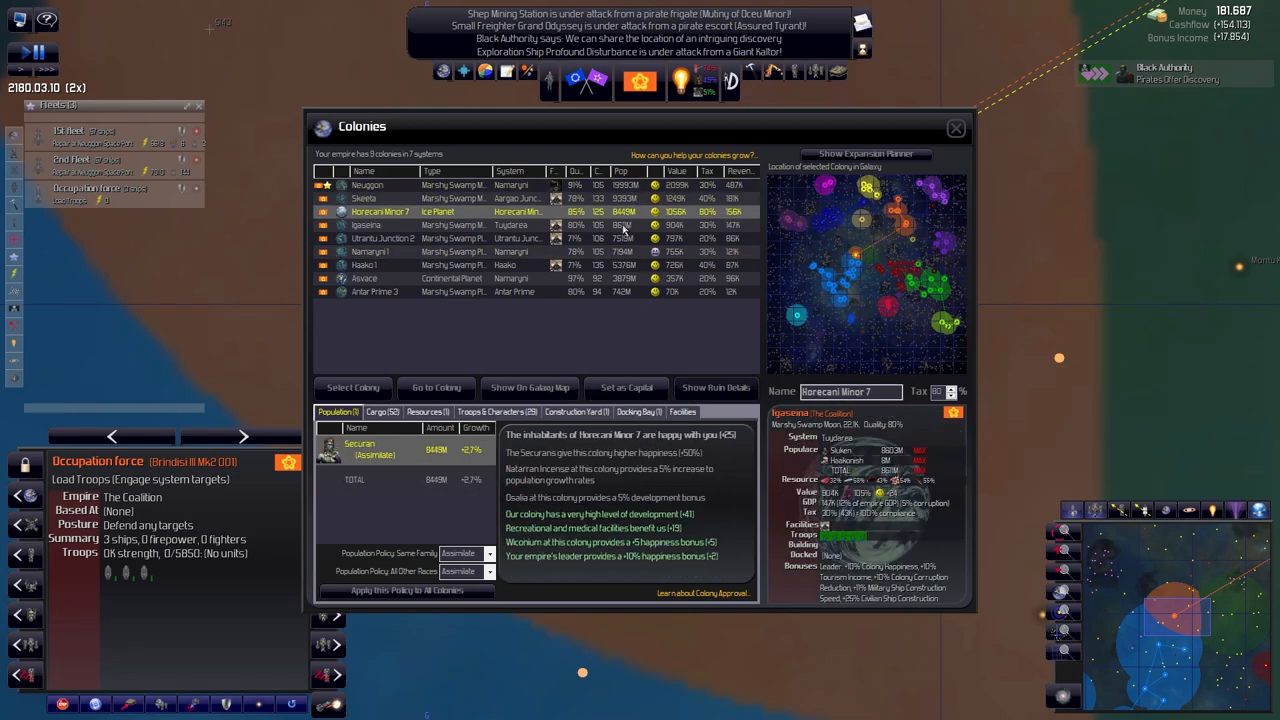
pyautogui.click(370, 251)
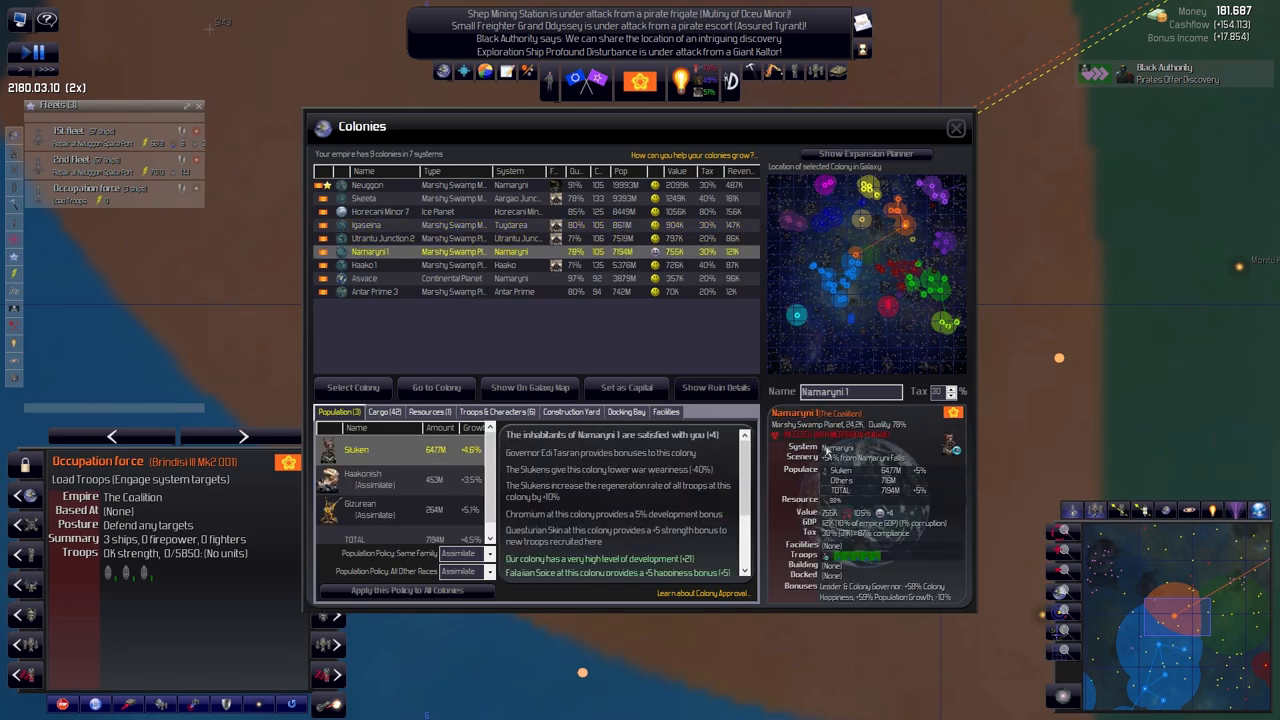
pyautogui.moveTo(985, 131)
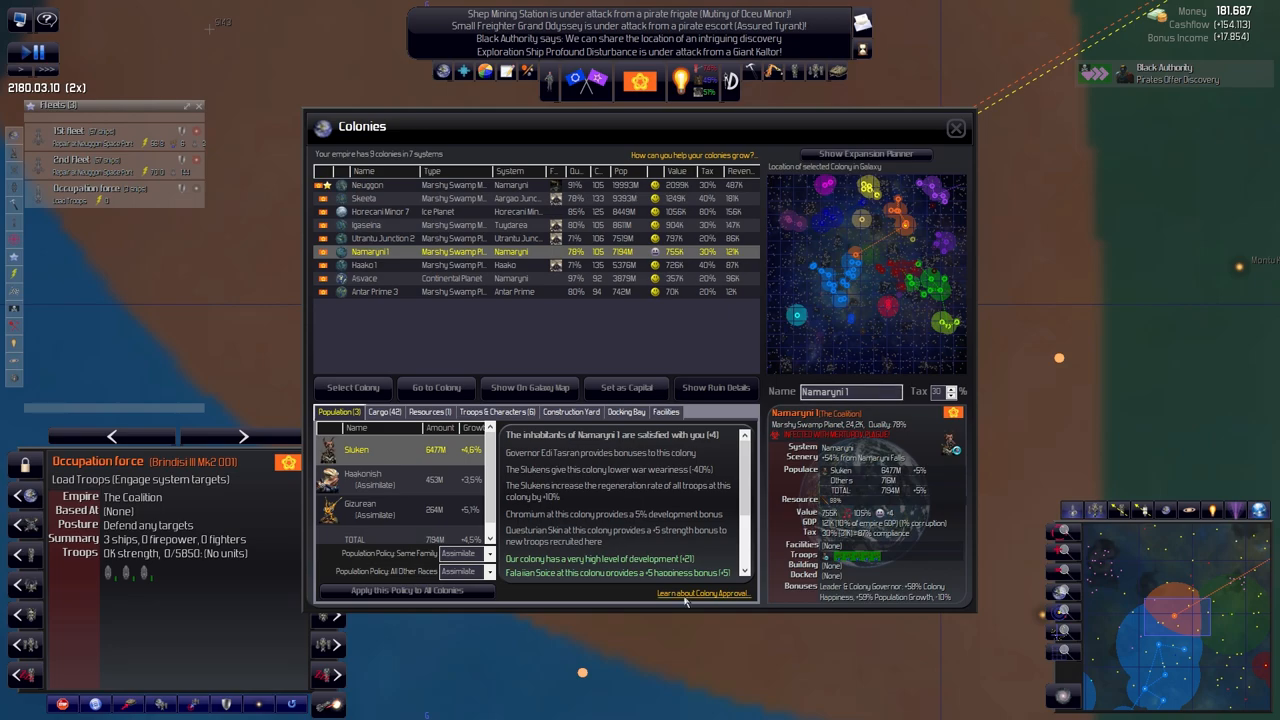
pyautogui.click(703, 593)
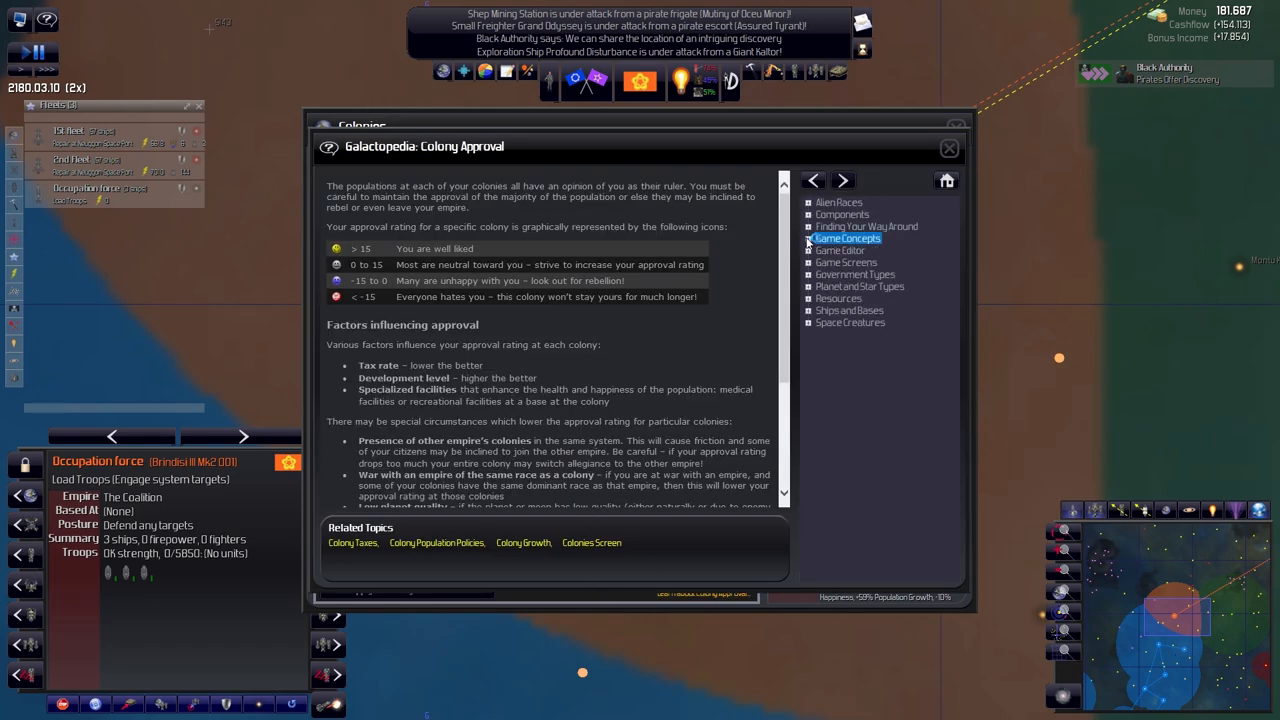
# Browse the Game Concepts, Planet and Star Types, and Alien Races articles, then close the Galactopedia
pyautogui.click(847, 238)
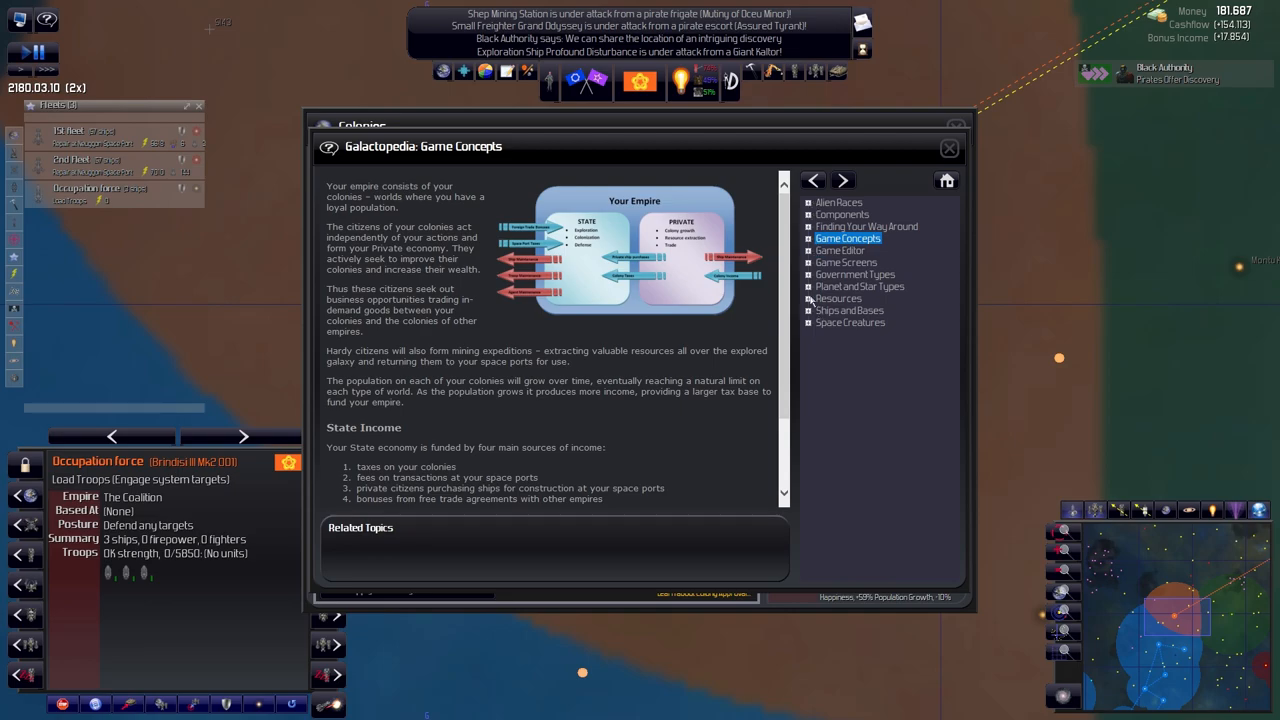
pyautogui.click(859, 286)
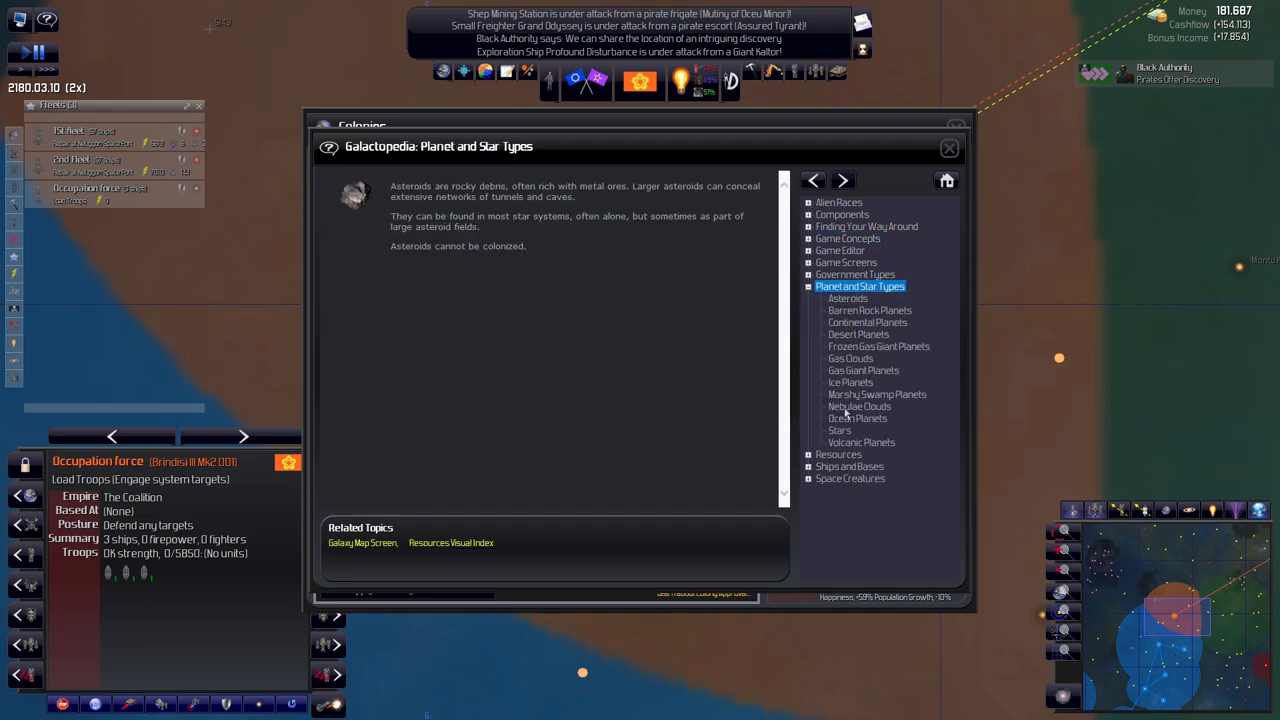
pyautogui.moveTo(830, 265)
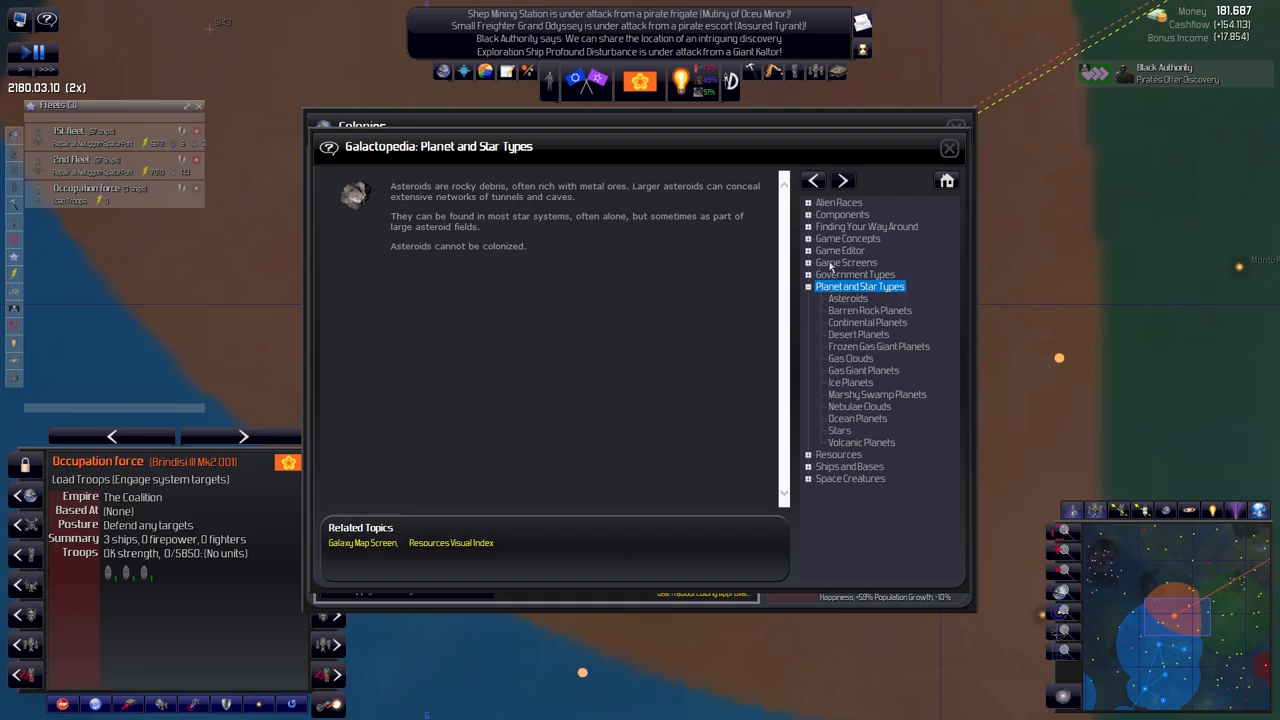
pyautogui.moveTo(850, 314)
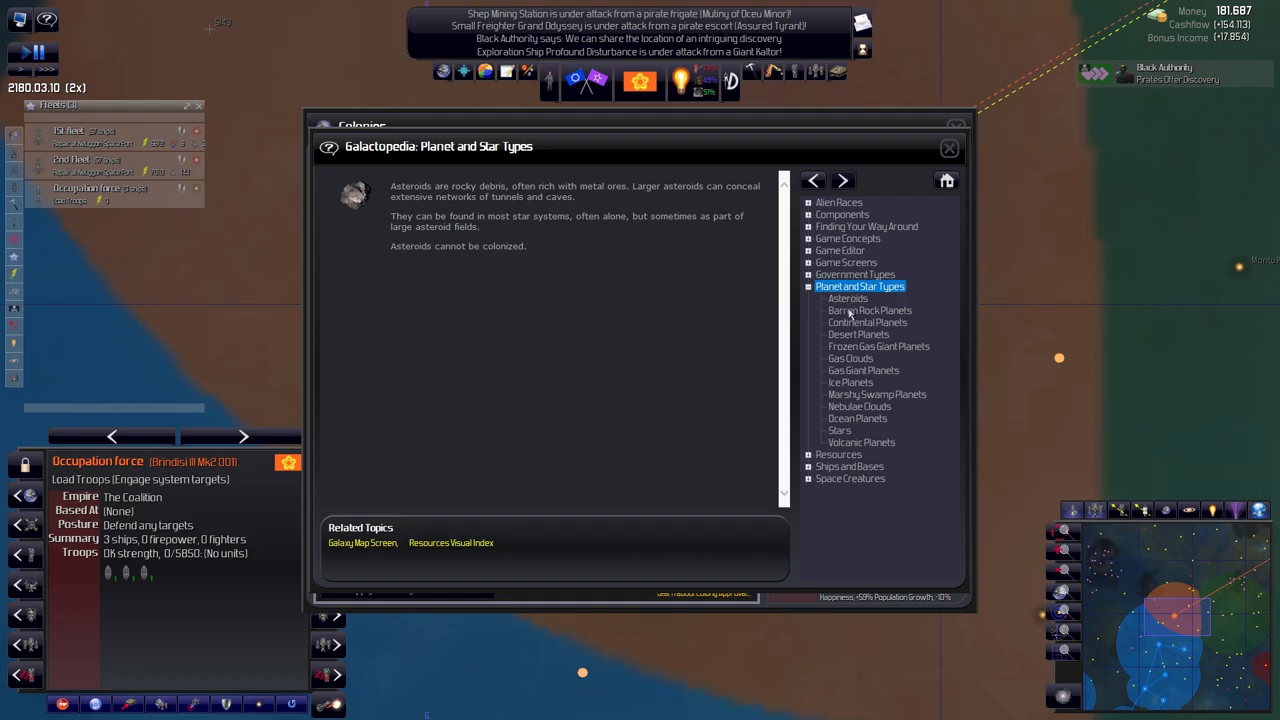
pyautogui.moveTo(827, 457)
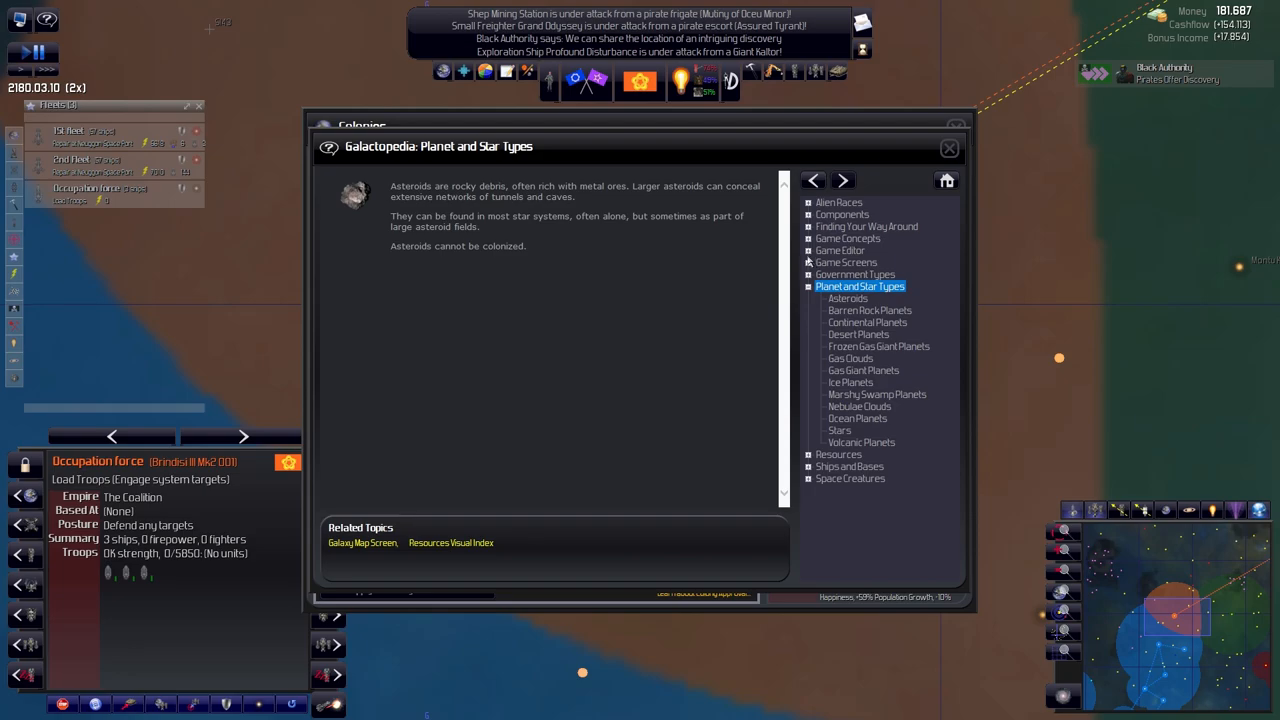
pyautogui.click(809, 202)
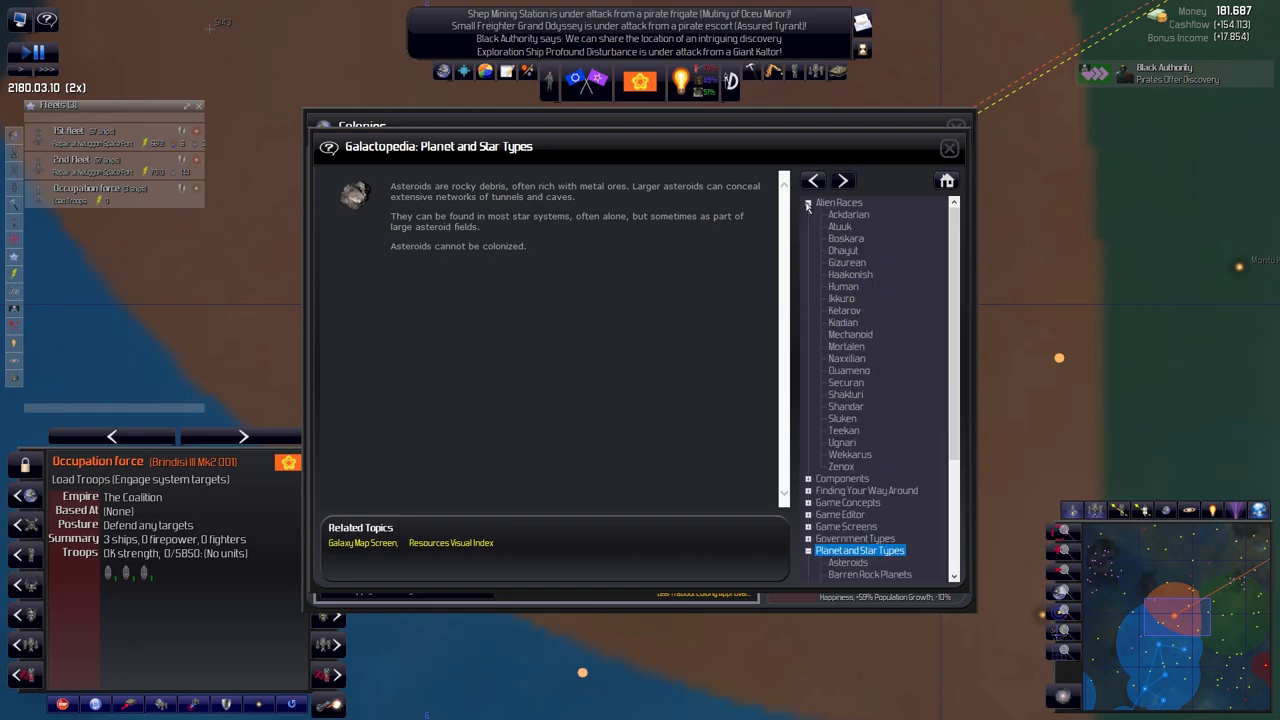
pyautogui.click(838, 202)
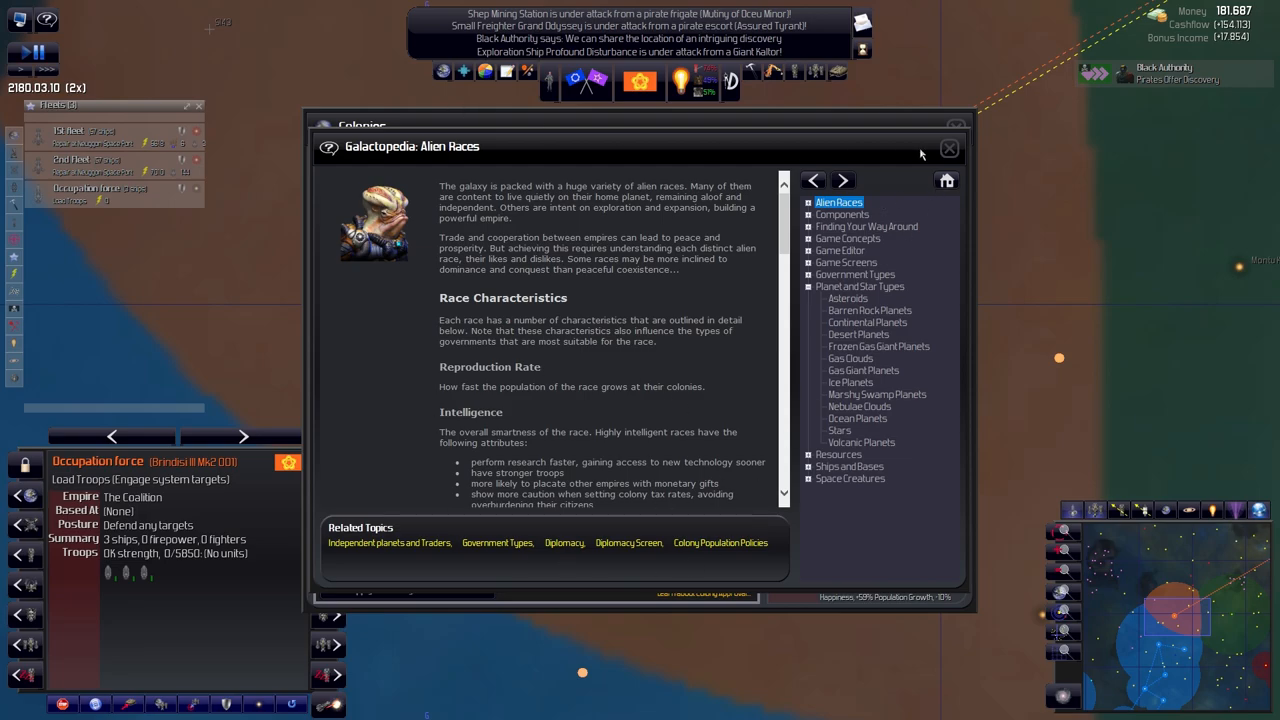
pyautogui.click(949, 148)
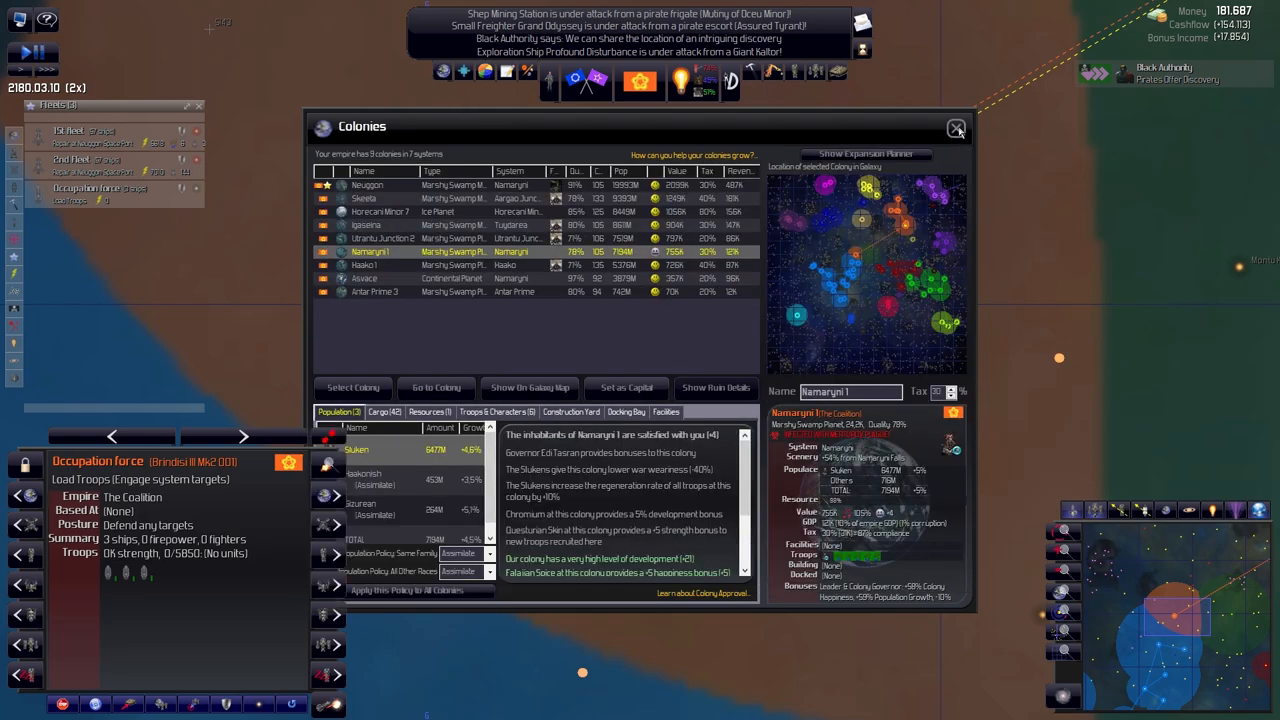
# Close the Colonies window and dismiss the Independent Colony Discovered notice
pyautogui.click(955, 129)
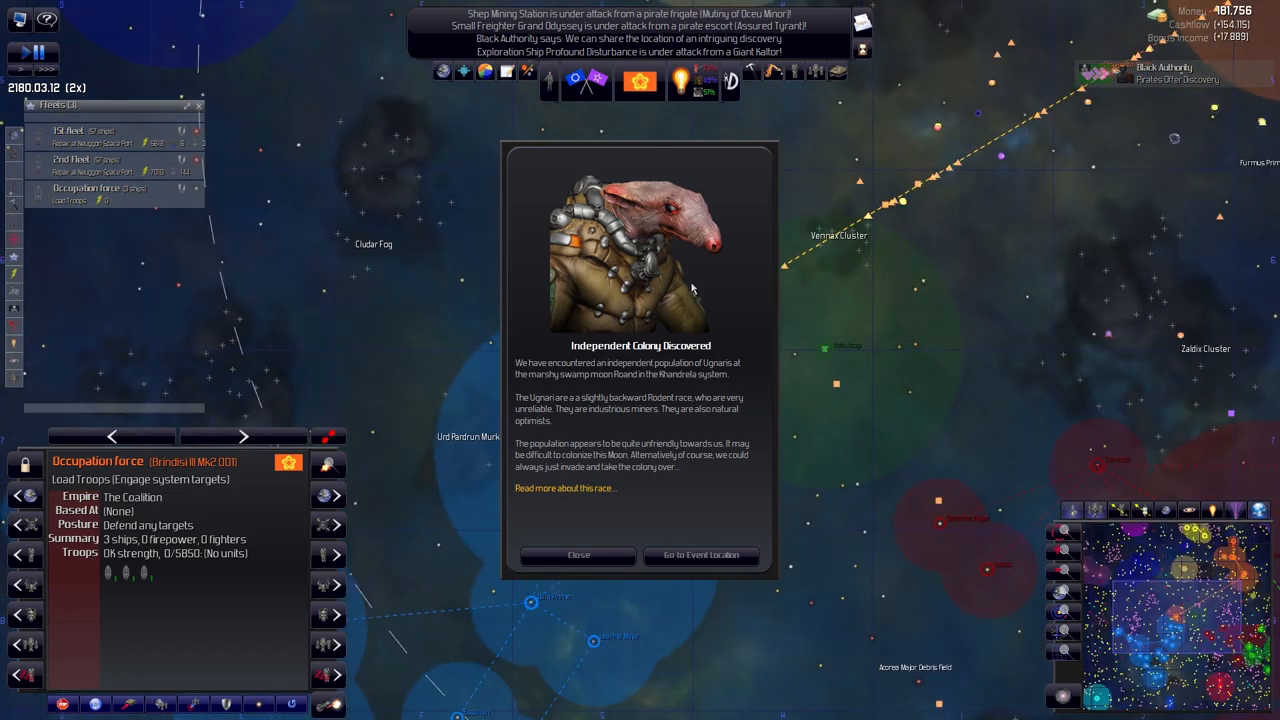
pyautogui.click(578, 555)
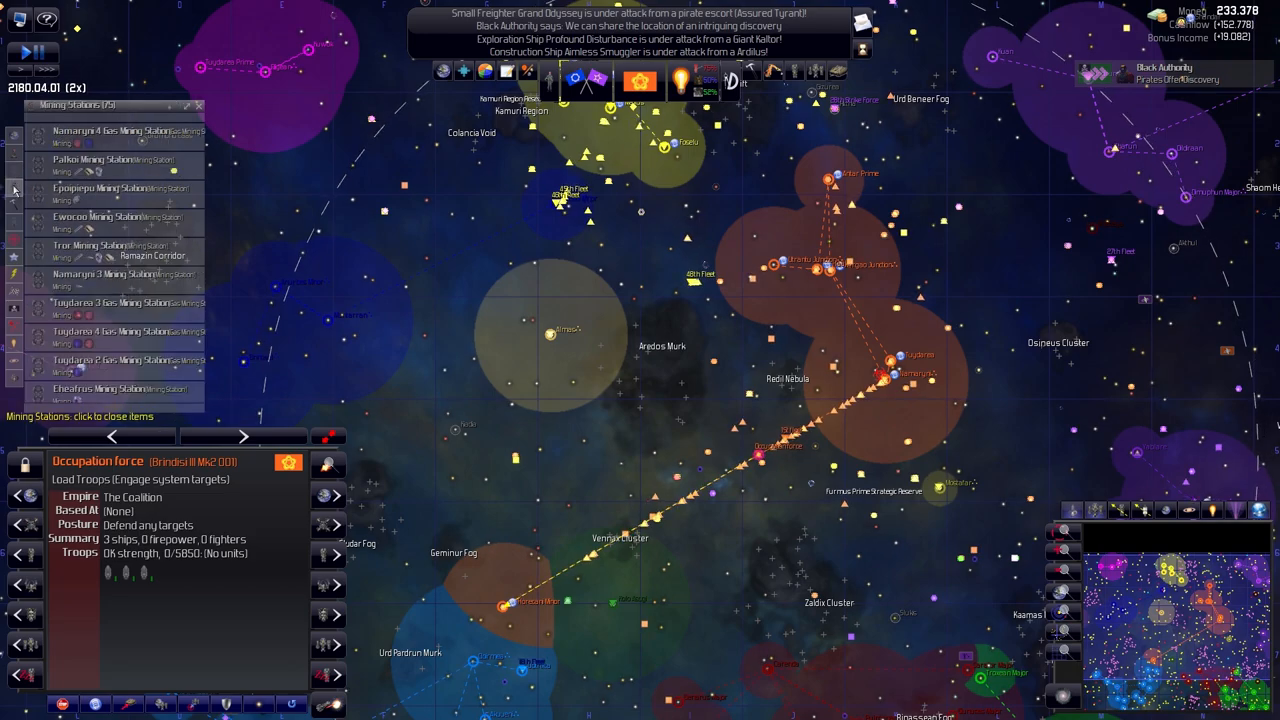
# View military ships and potential colonies, inspect Gizurea 1, and dismiss the Vodkol notice
pyautogui.click(15, 218)
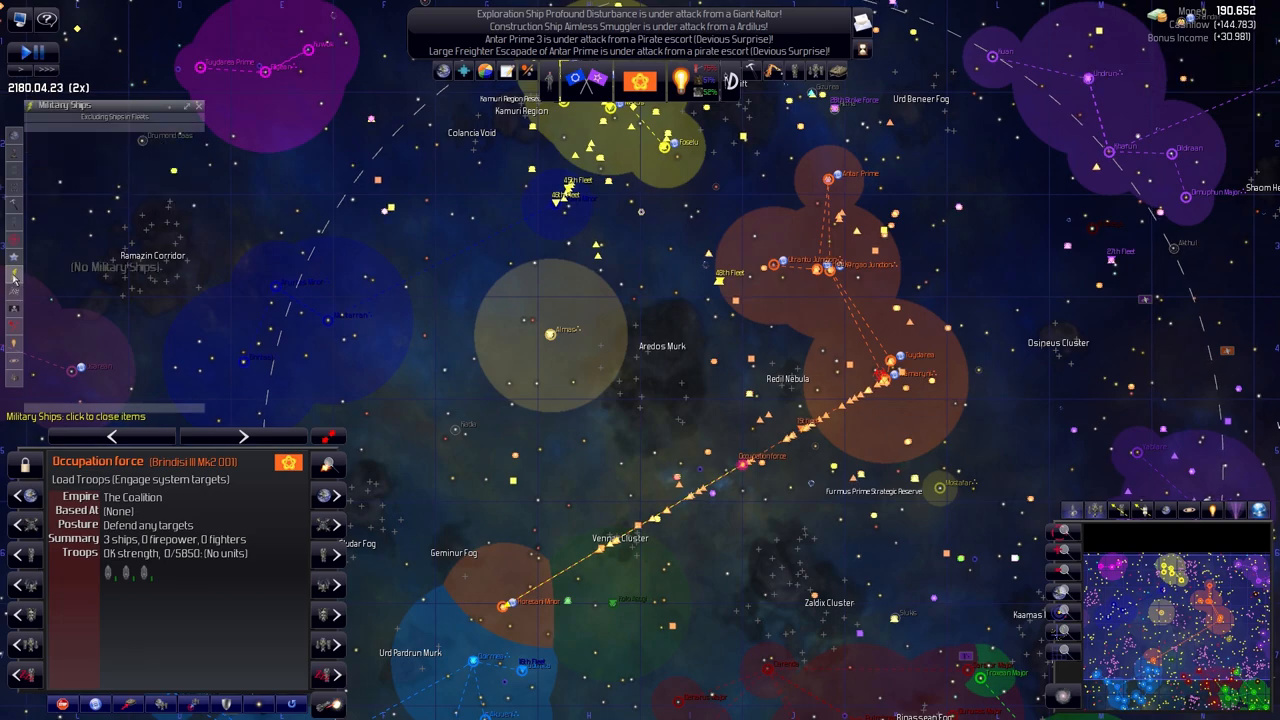
pyautogui.click(14, 276)
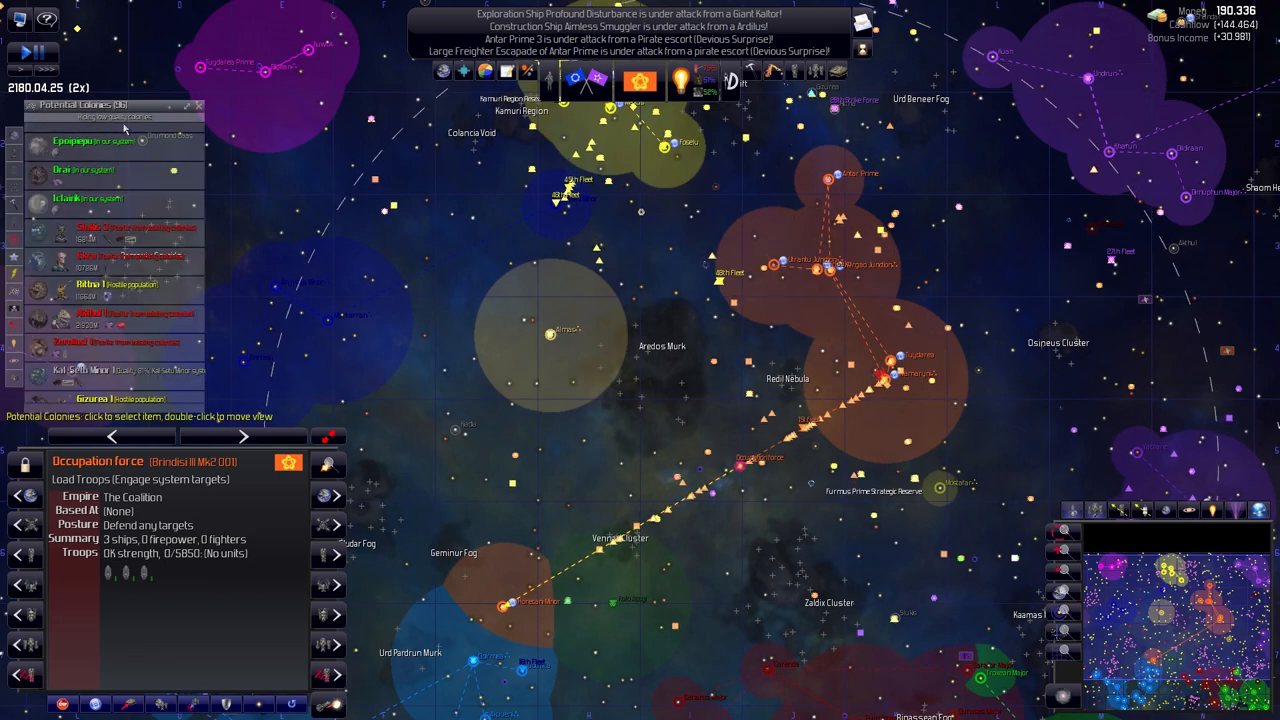
pyautogui.click(90, 289)
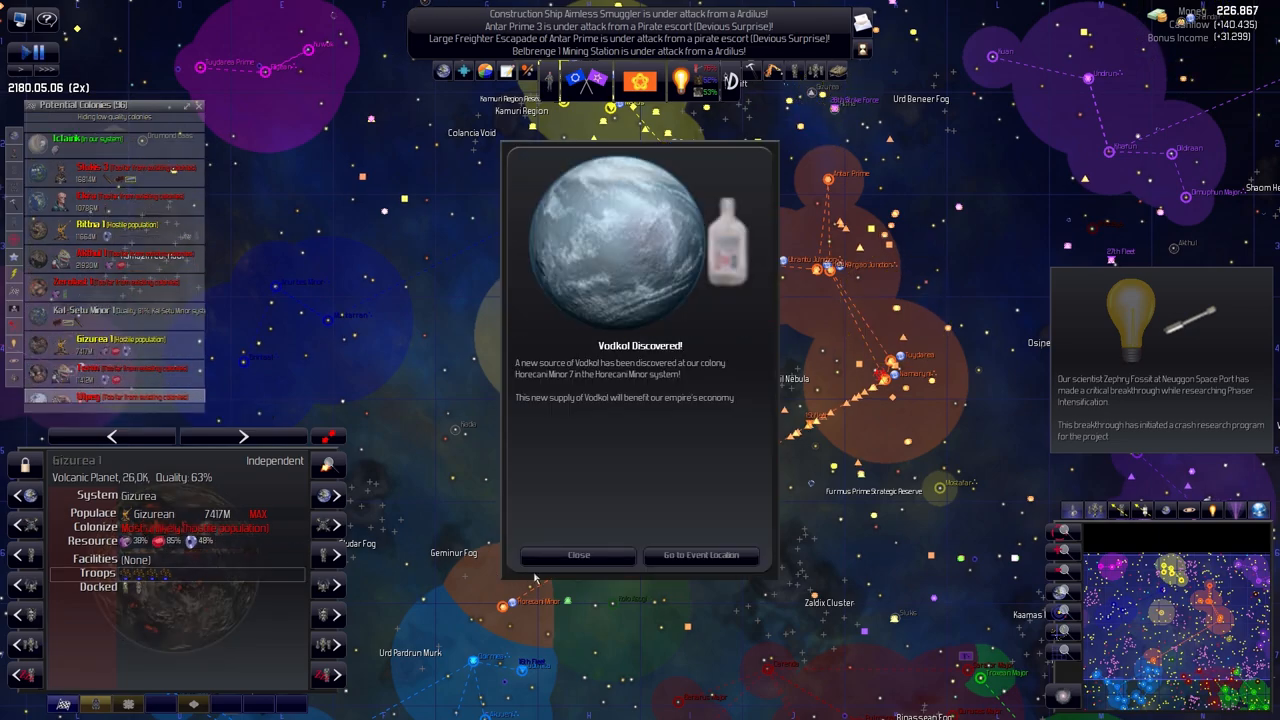
pyautogui.click(578, 555)
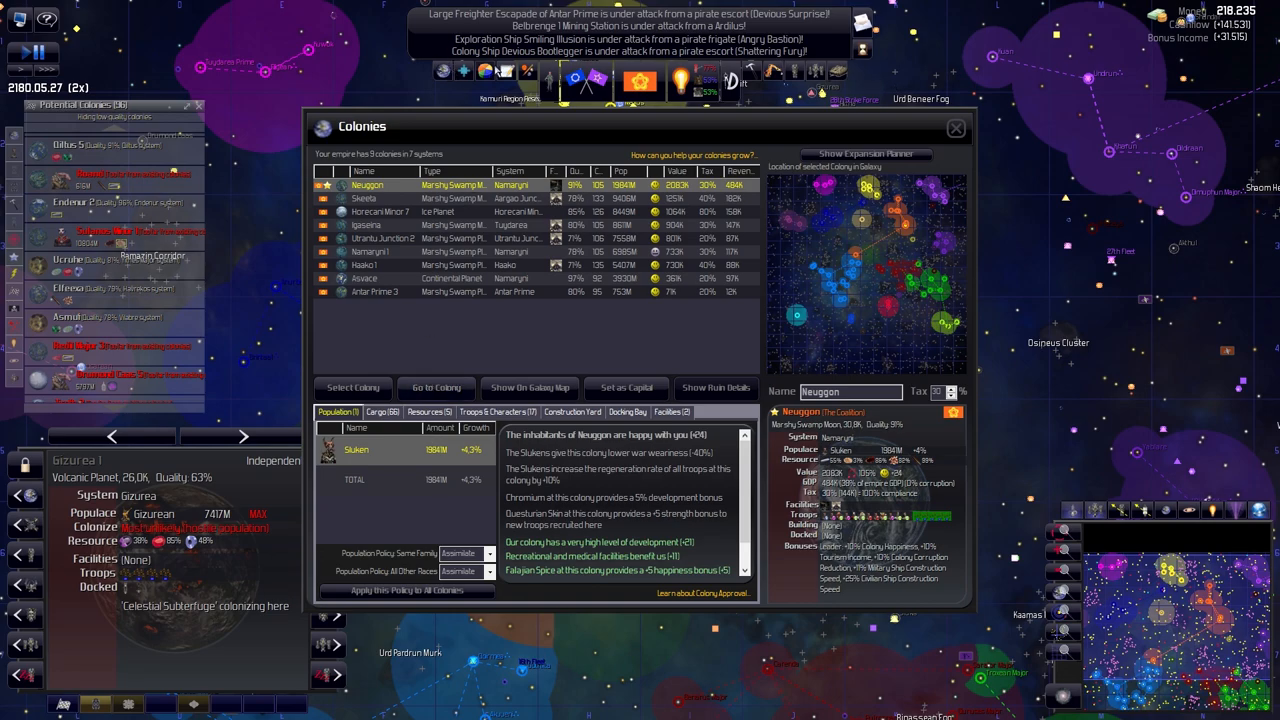
# Show the Expansion Planner with its resources and potential colonies
pyautogui.click(955, 128)
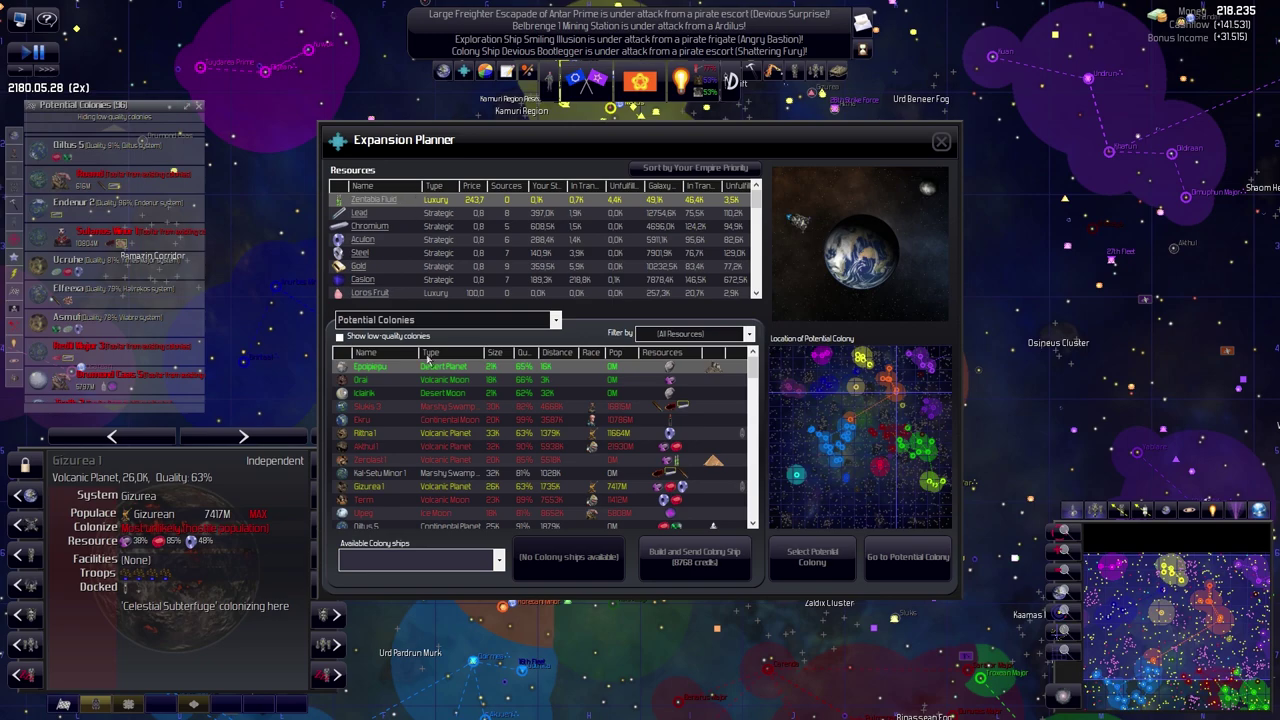
# Compare volcanic and desert candidates, then send Namaryni Interlude to colonize continental Ollus 5
pyautogui.click(445, 319)
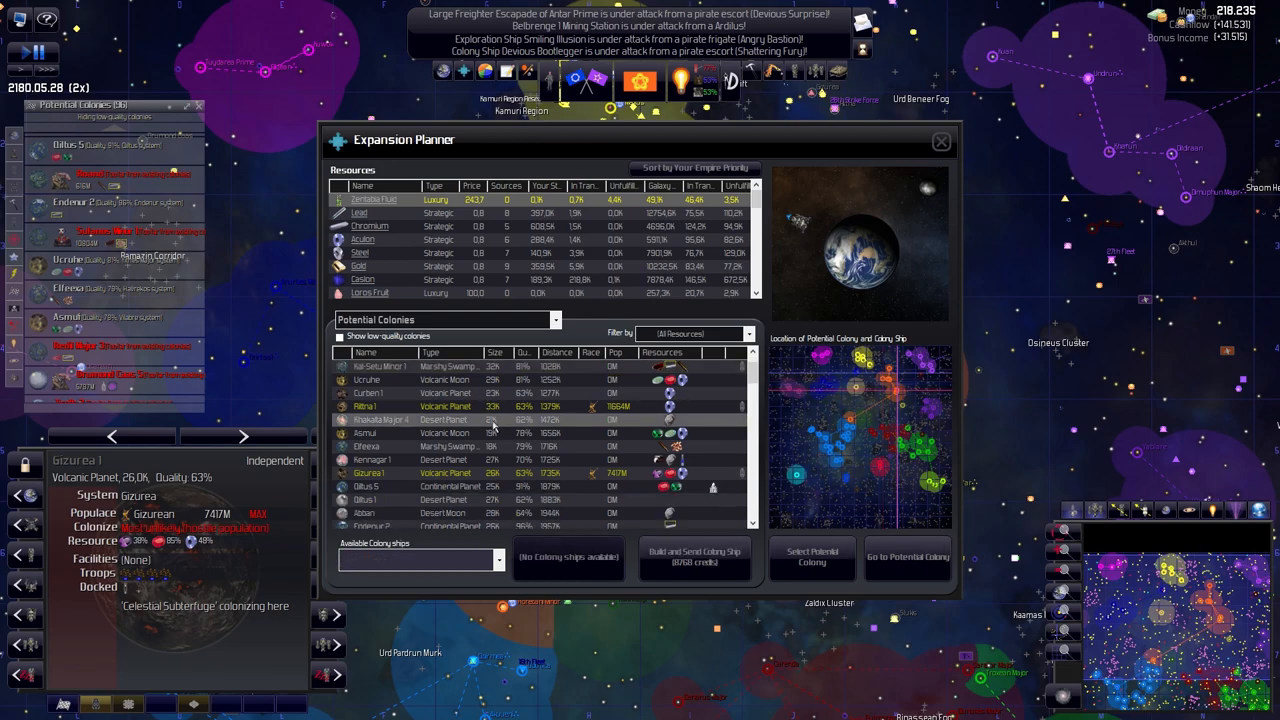
pyautogui.scroll(3)
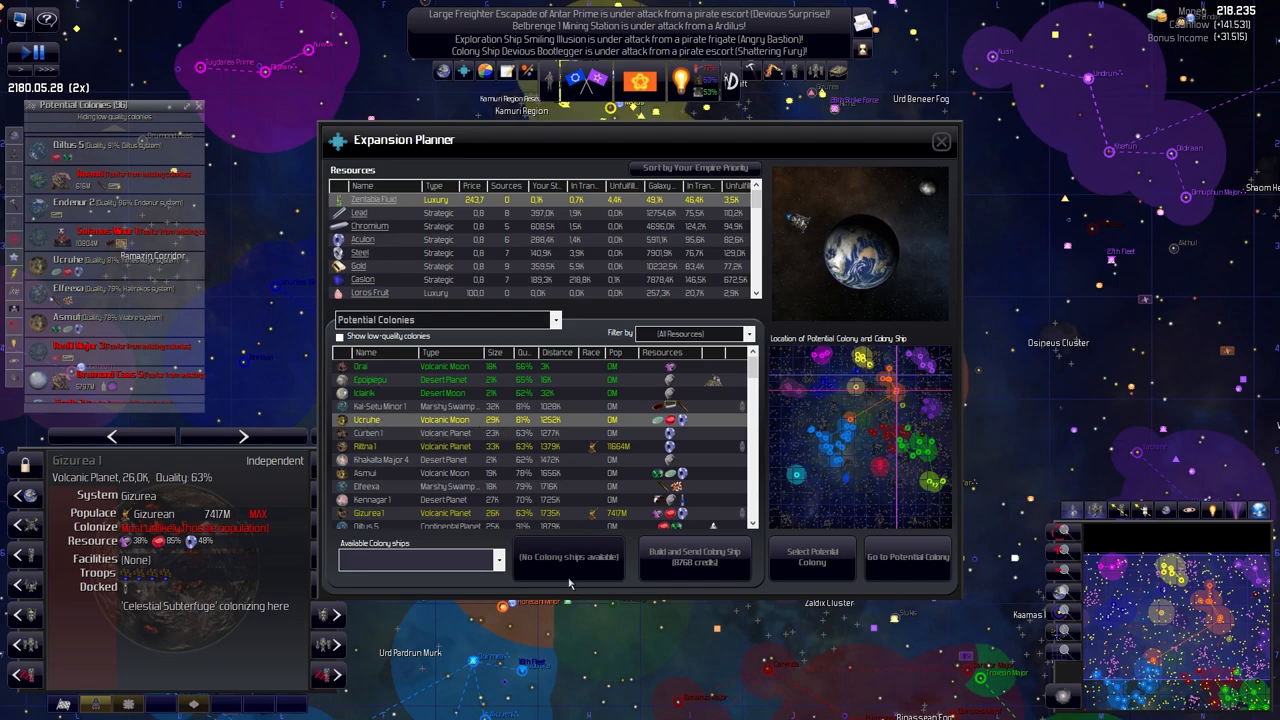
pyautogui.moveTo(568, 437)
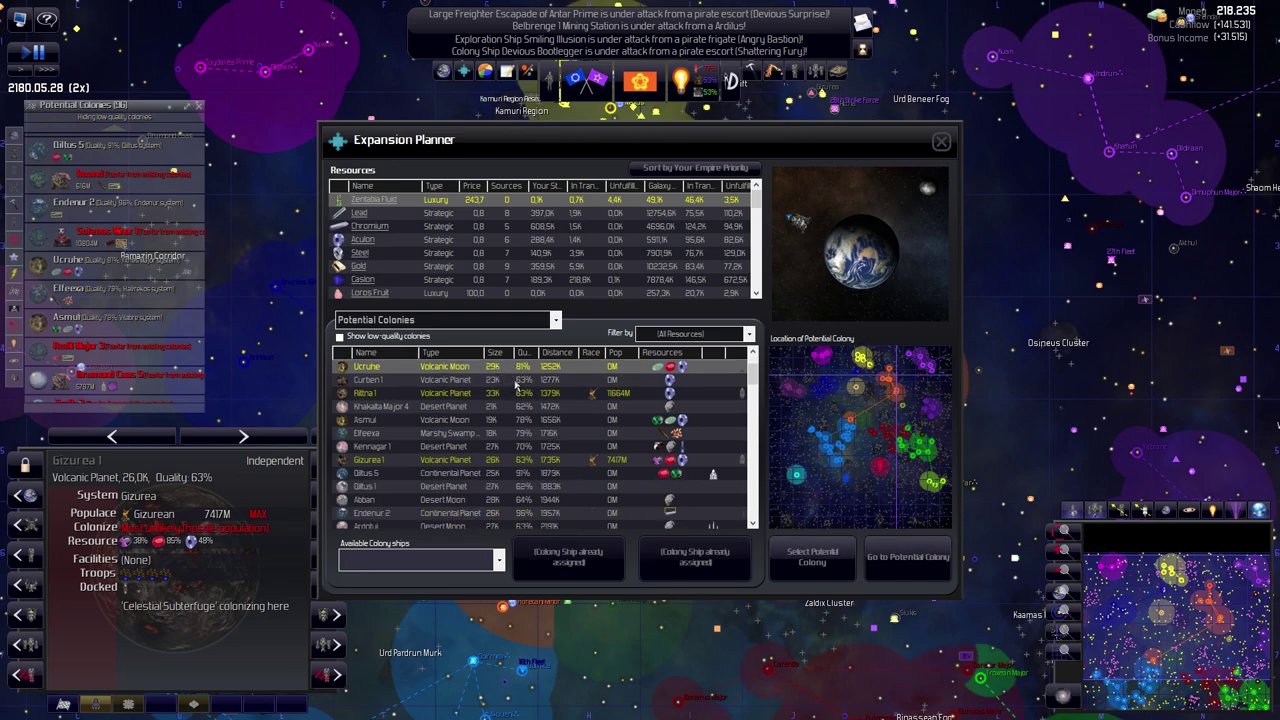
pyautogui.click(400, 379)
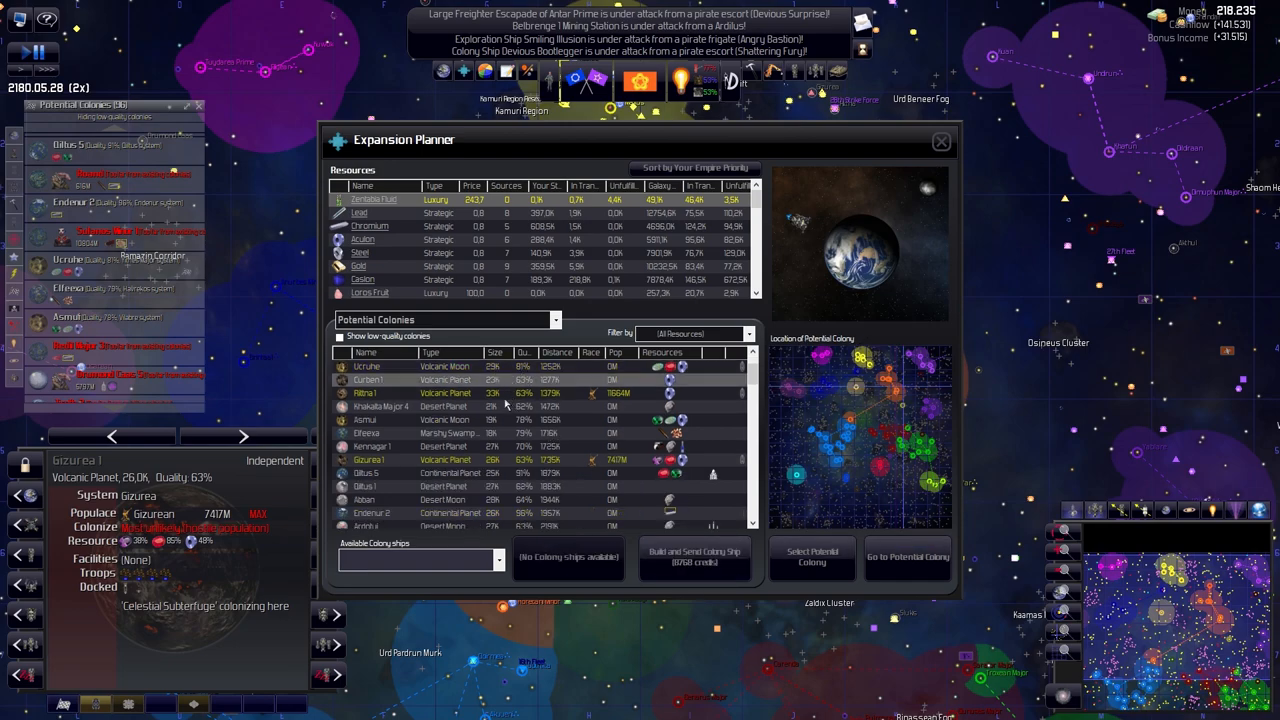
pyautogui.click(400, 392)
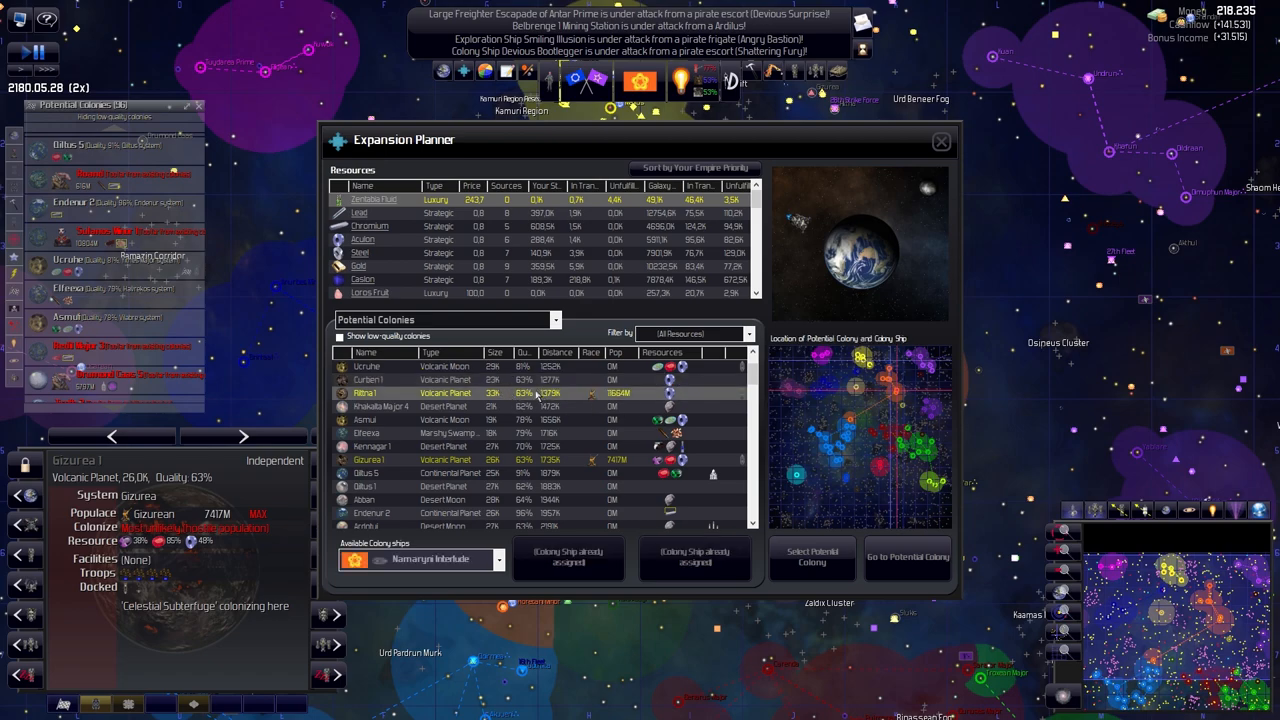
pyautogui.click(405, 406)
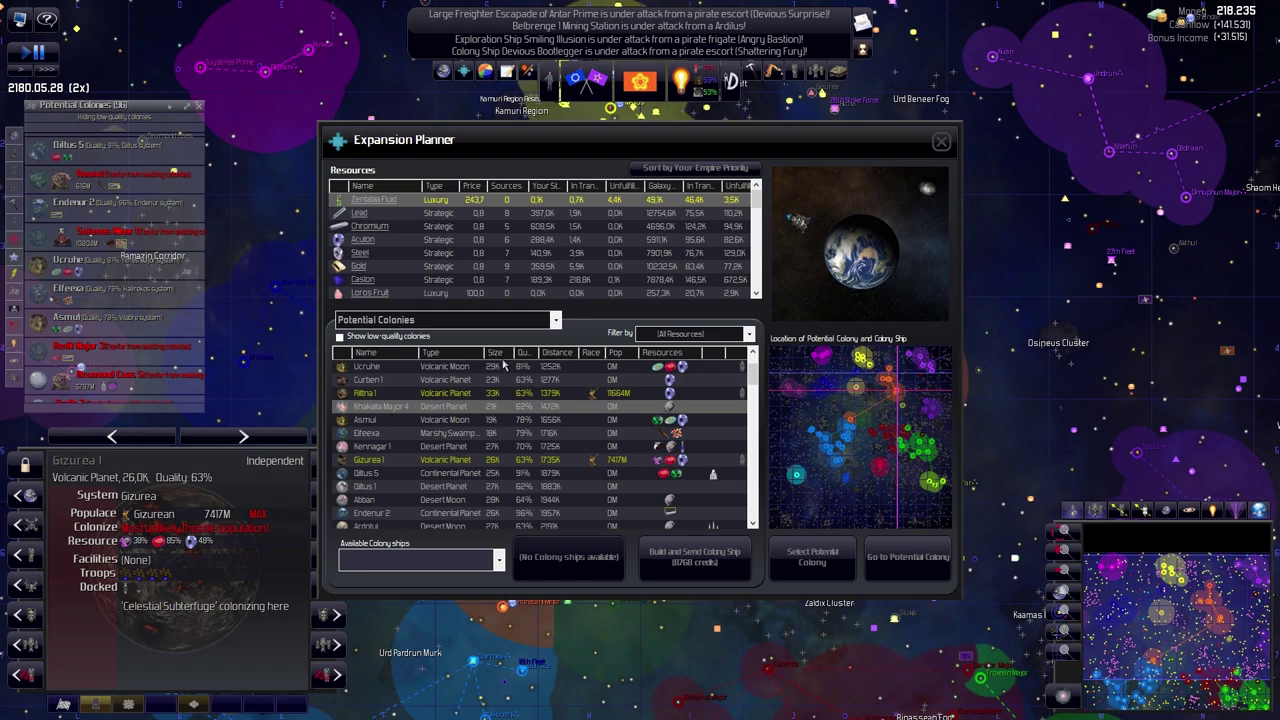
pyautogui.scroll(-3)
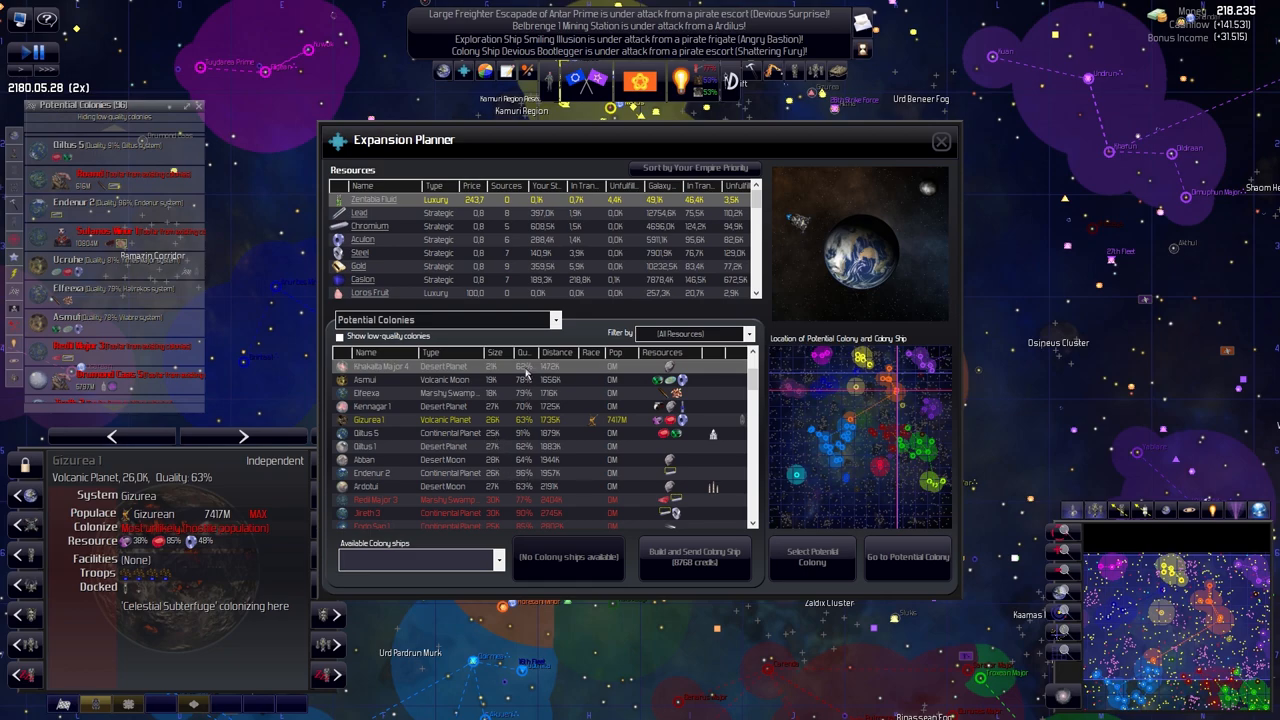
pyautogui.moveTo(491, 439)
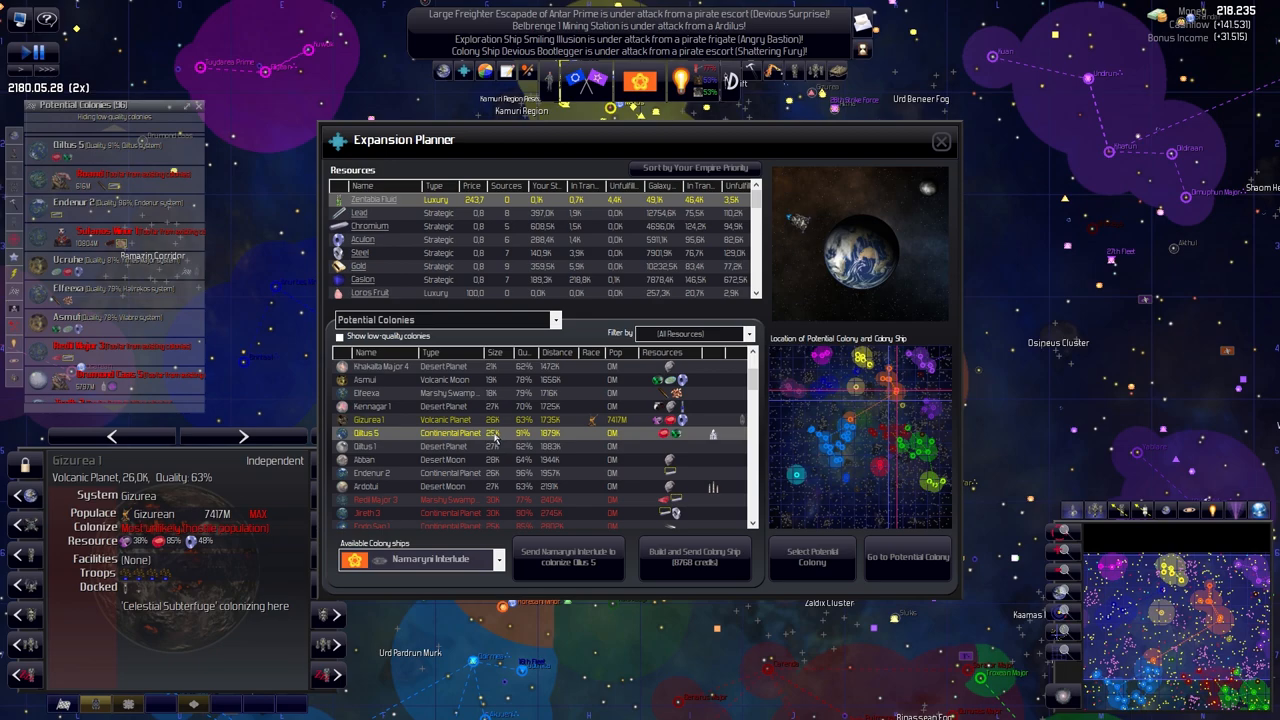
pyautogui.scroll(3)
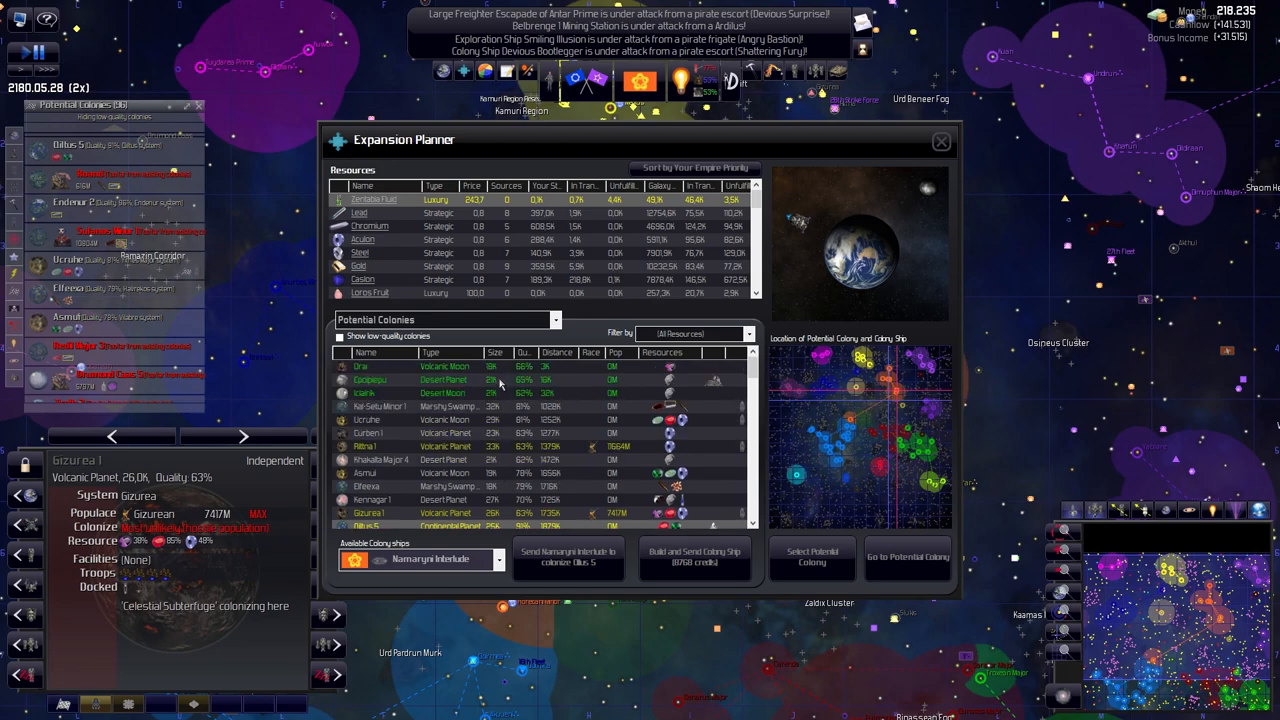
pyautogui.moveTo(490, 393)
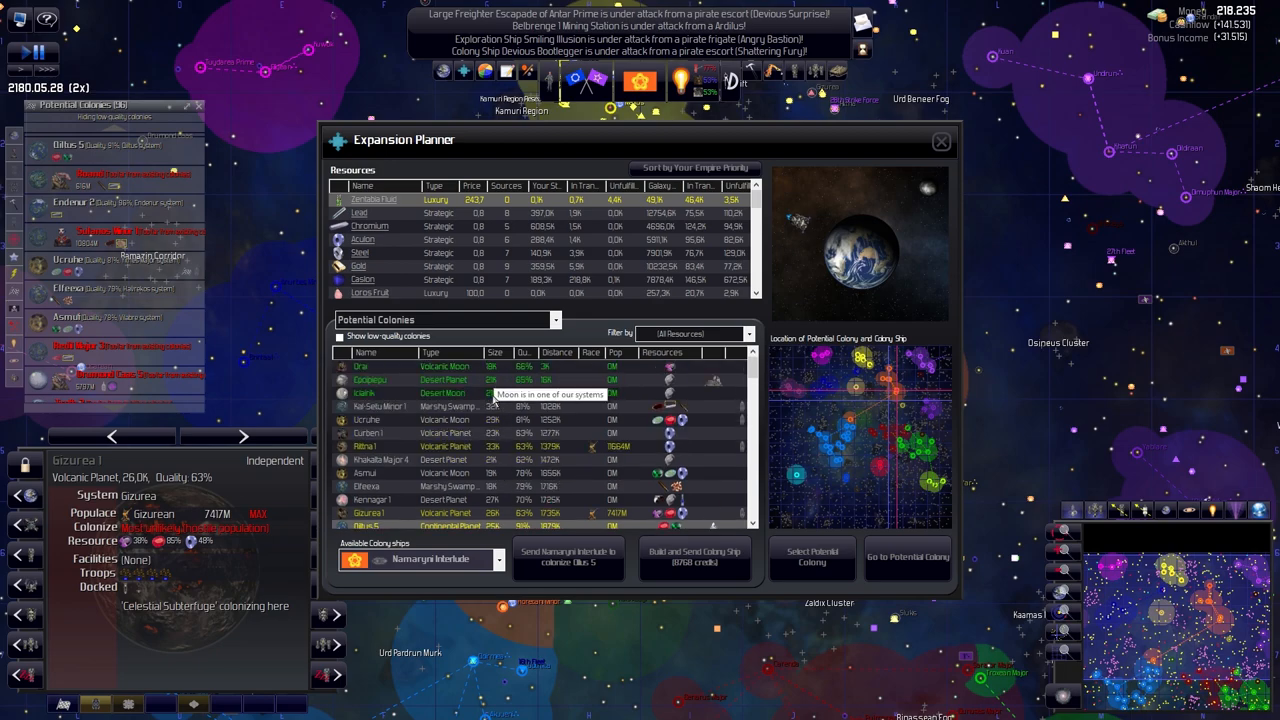
pyautogui.scroll(-3)
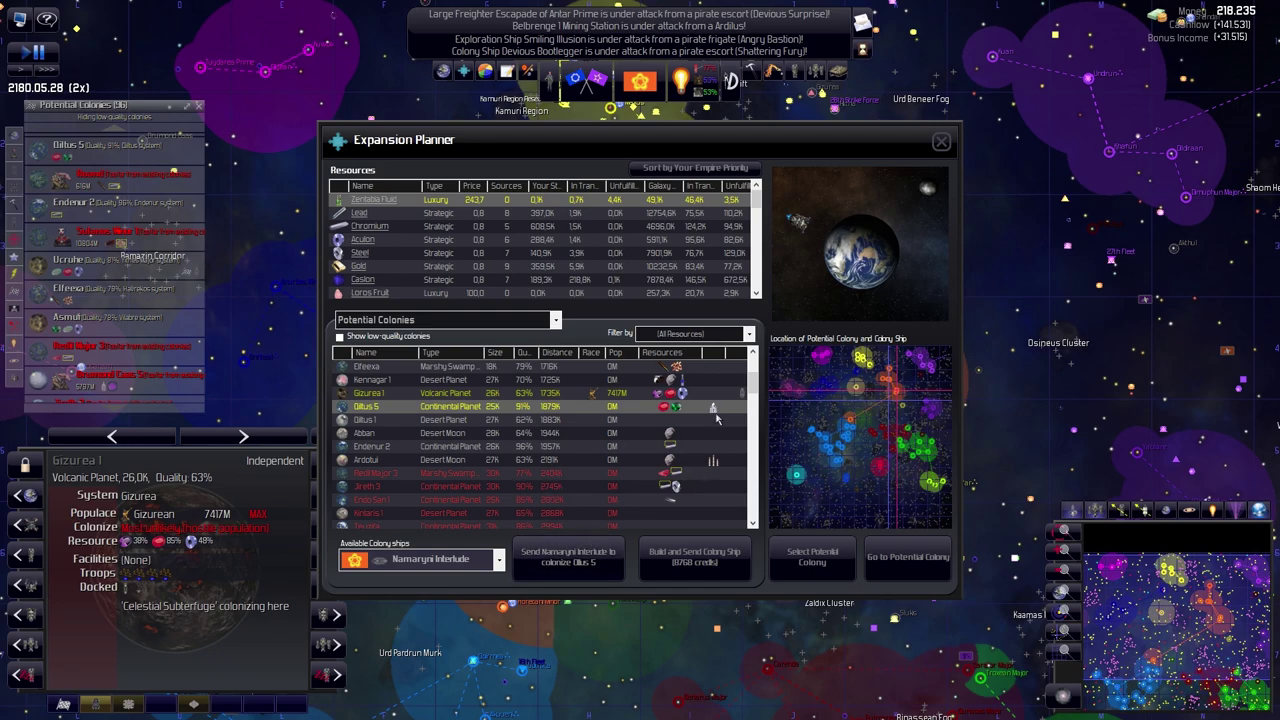
pyautogui.moveTo(712, 412)
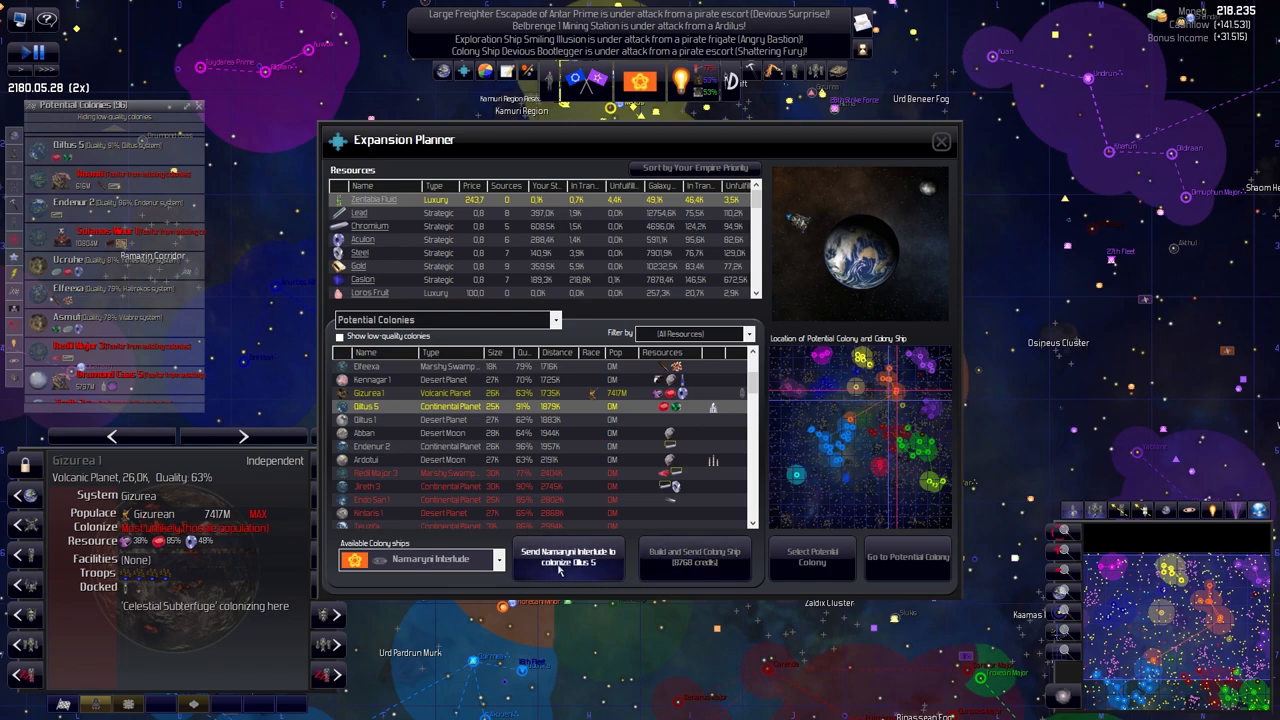
pyautogui.click(568, 556)
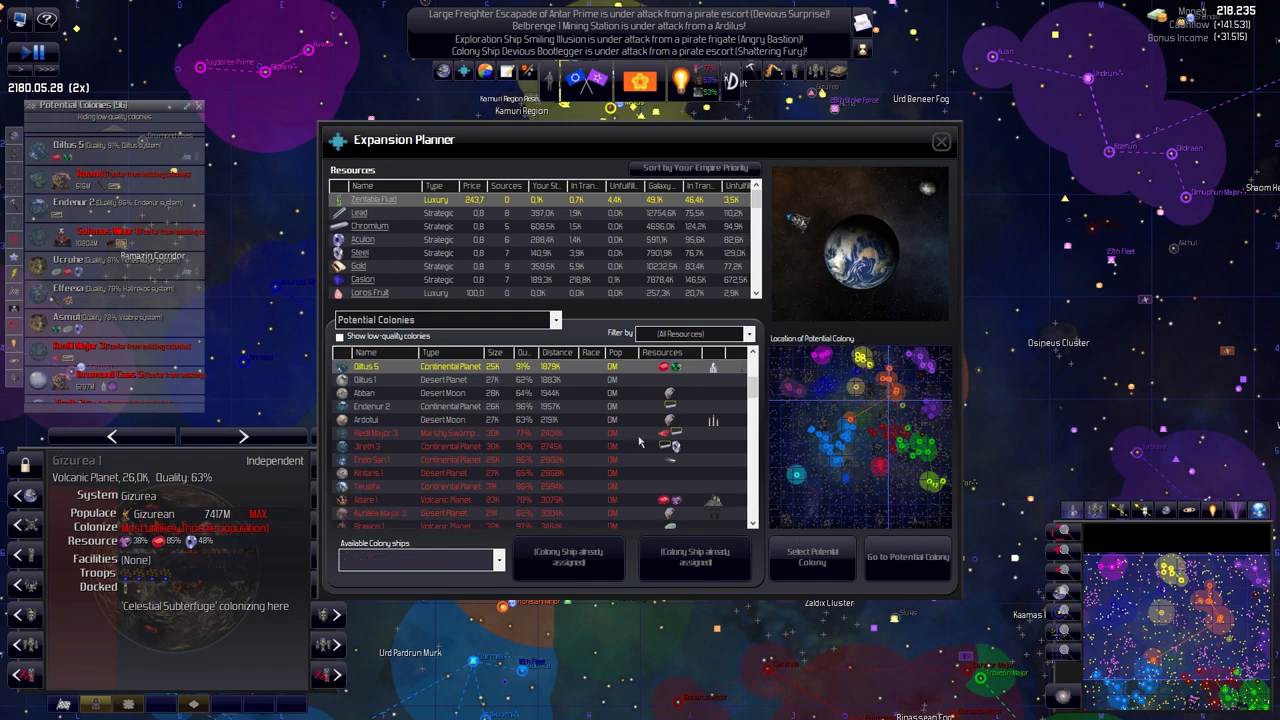
pyautogui.scroll(-3)
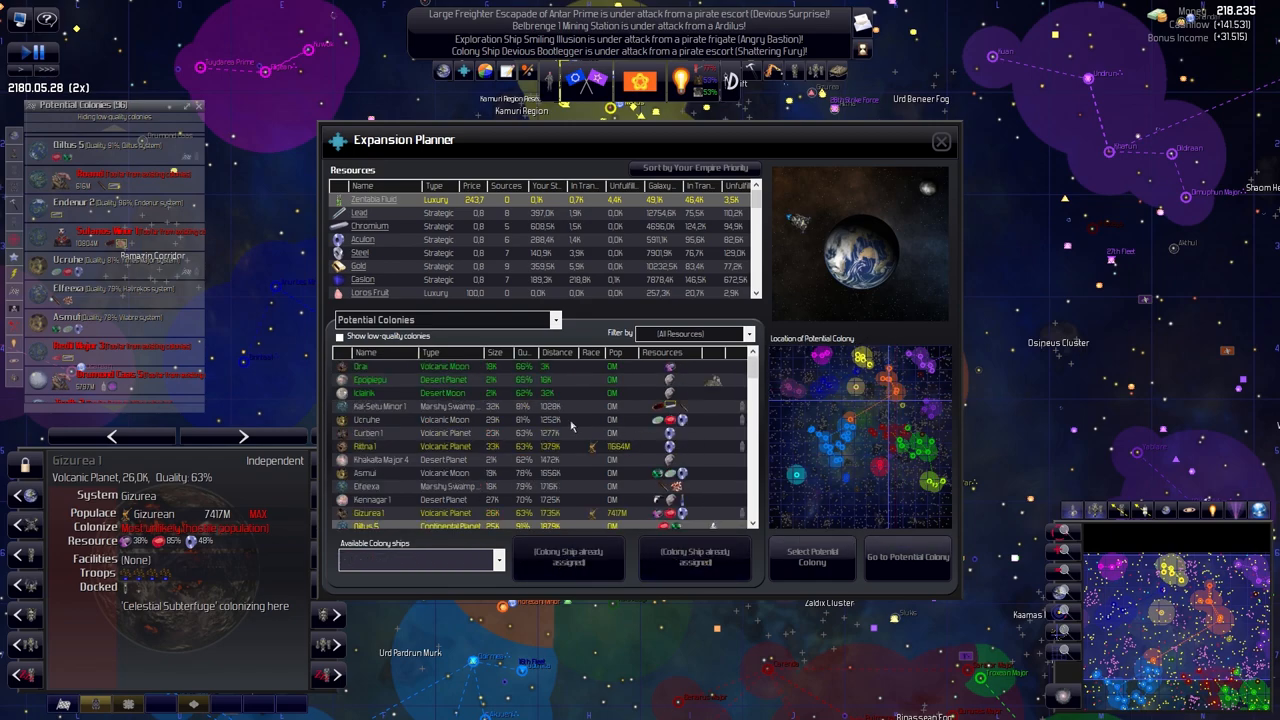
pyautogui.click(939, 141)
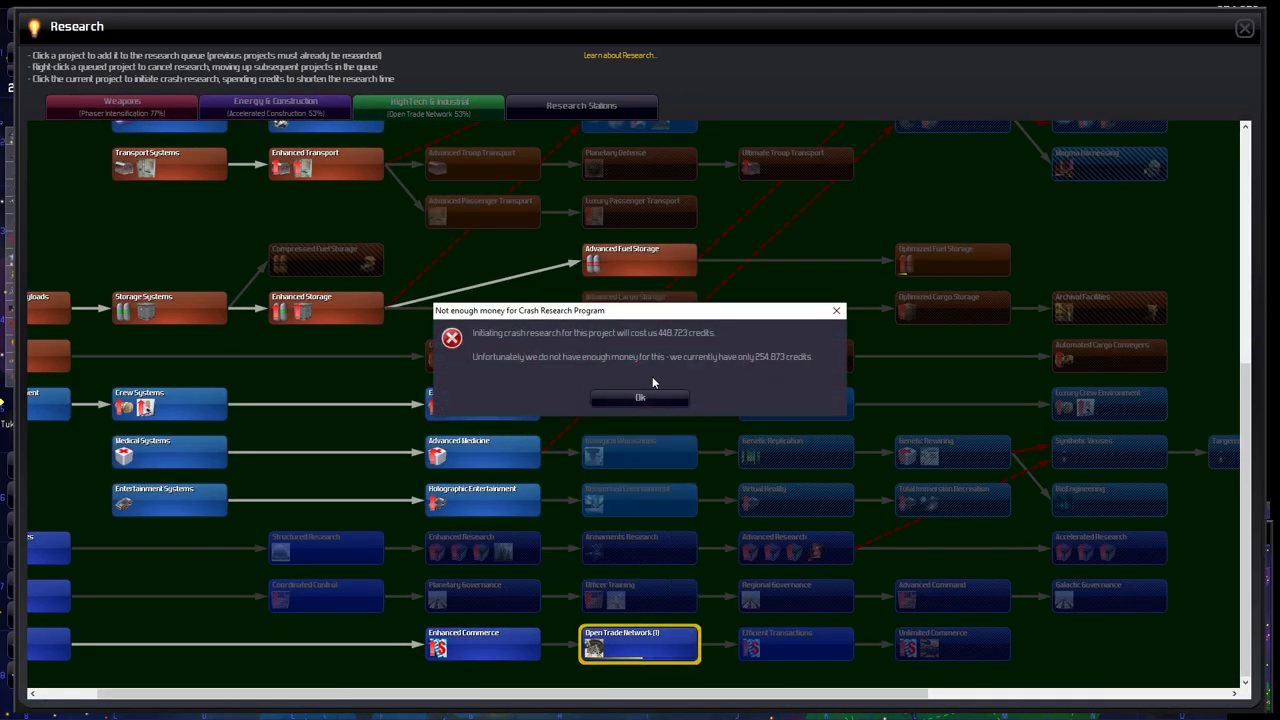
# Dismiss the insufficient-credits warning and pay for a crash program on Accelerated Construction
pyautogui.click(639, 397)
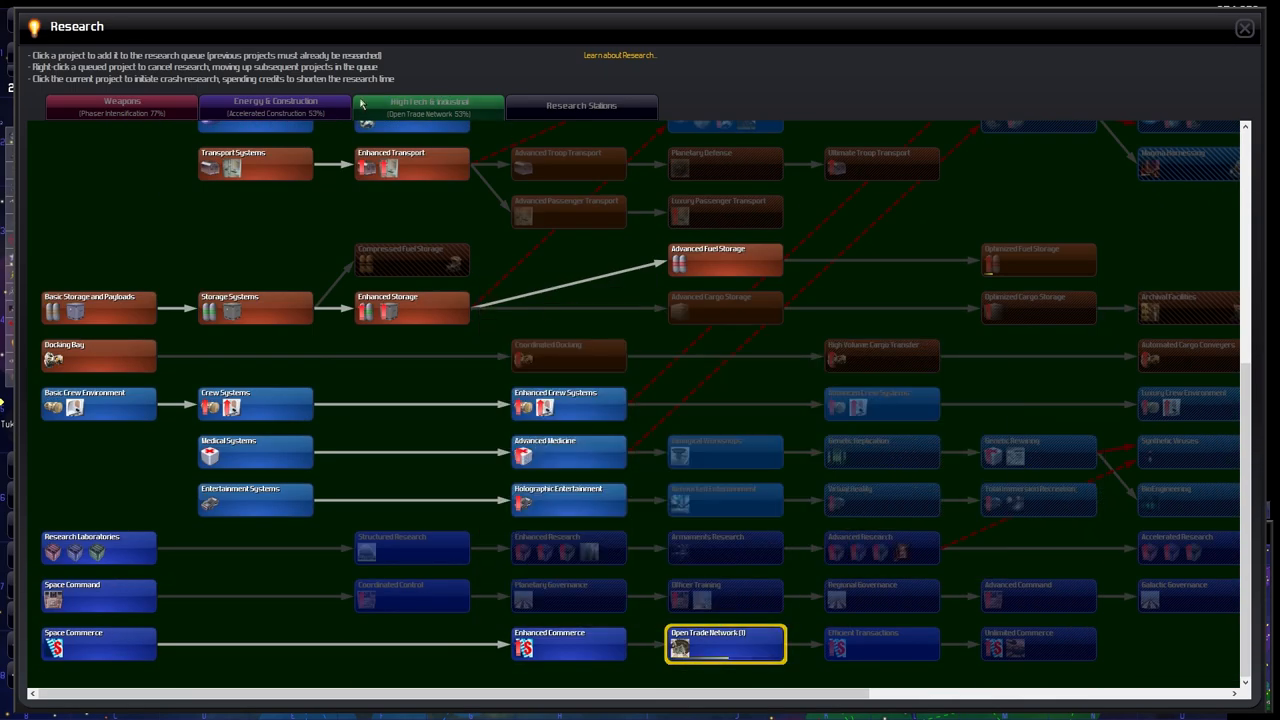
pyautogui.click(276, 106)
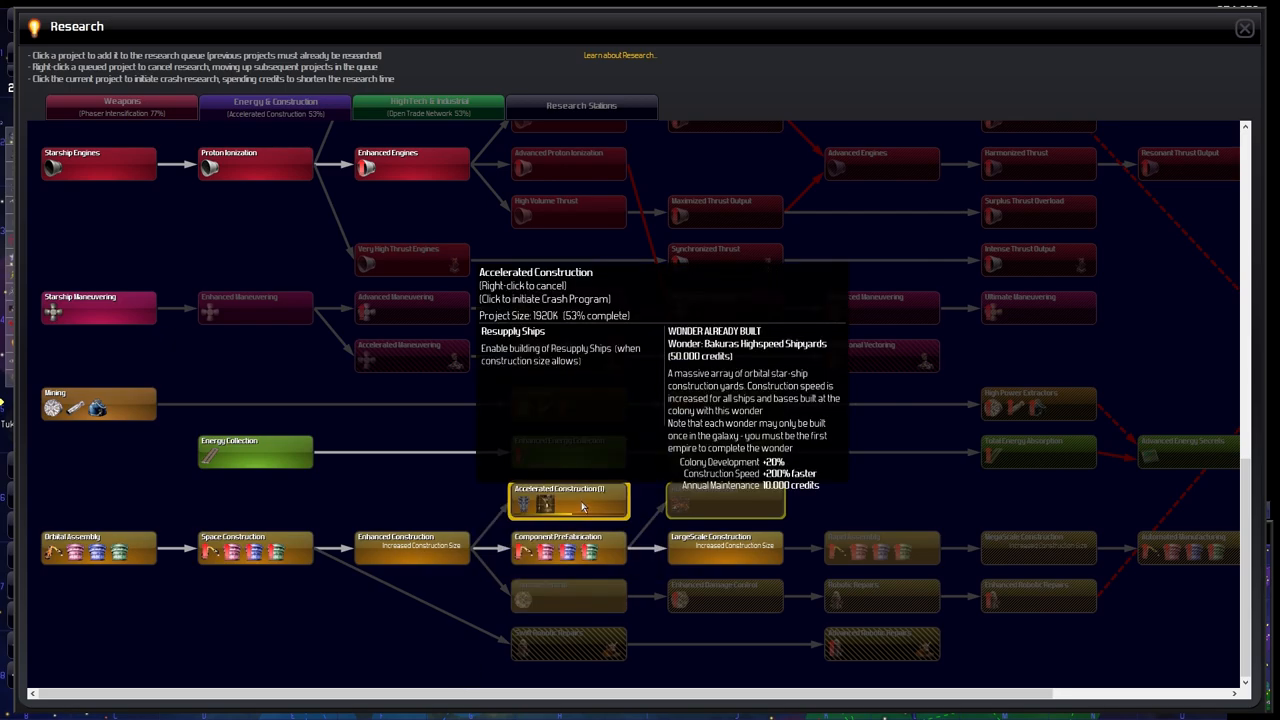
pyautogui.click(568, 500)
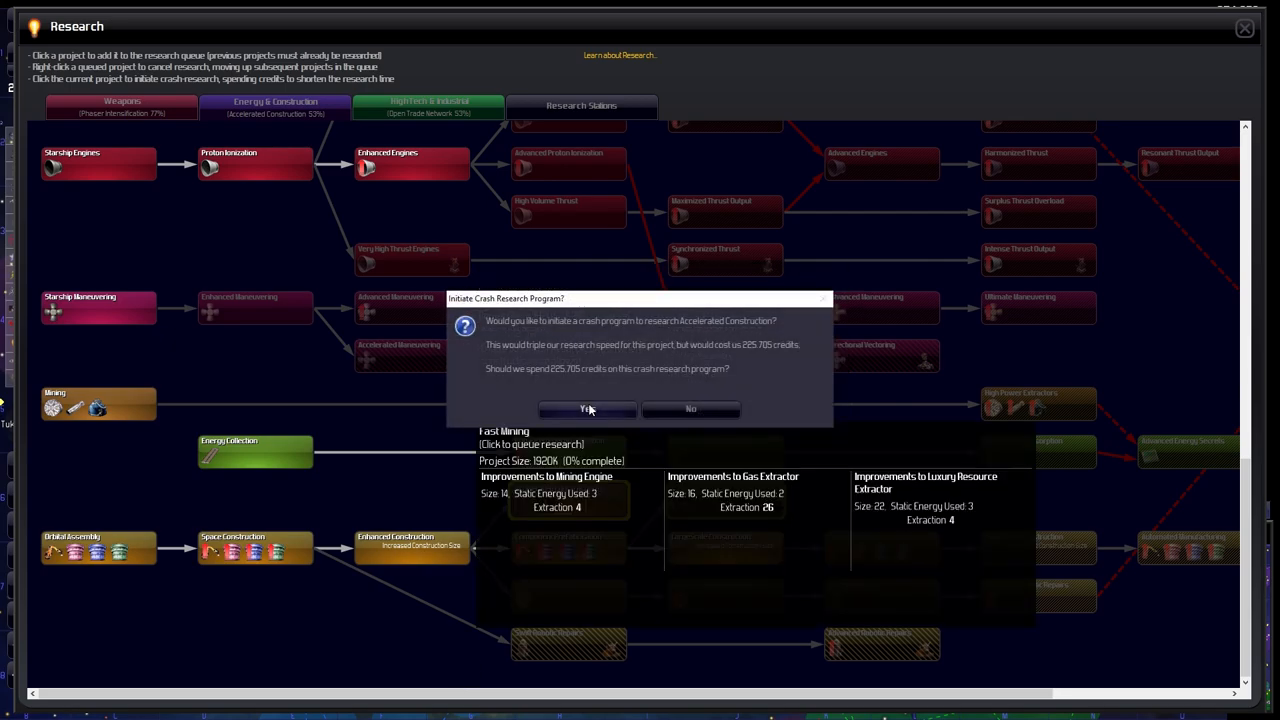
pyautogui.click(588, 409)
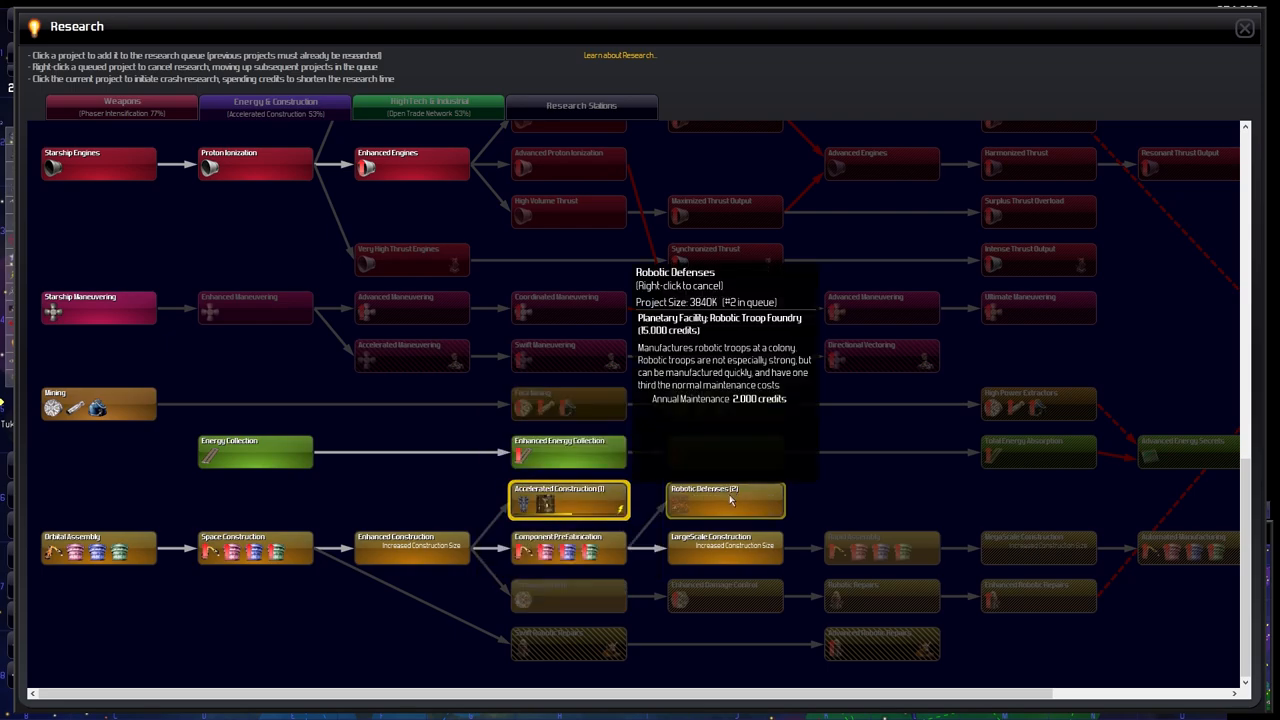
pyautogui.moveTo(708, 498)
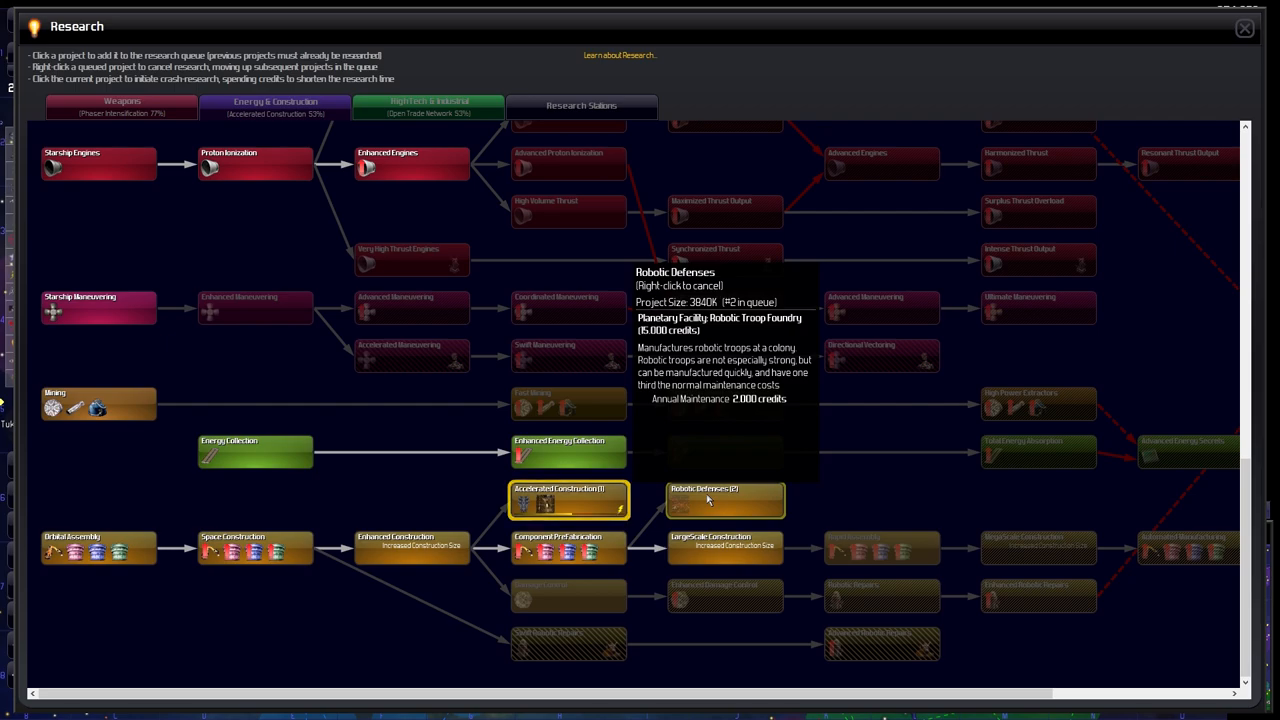
pyautogui.moveTo(568, 595)
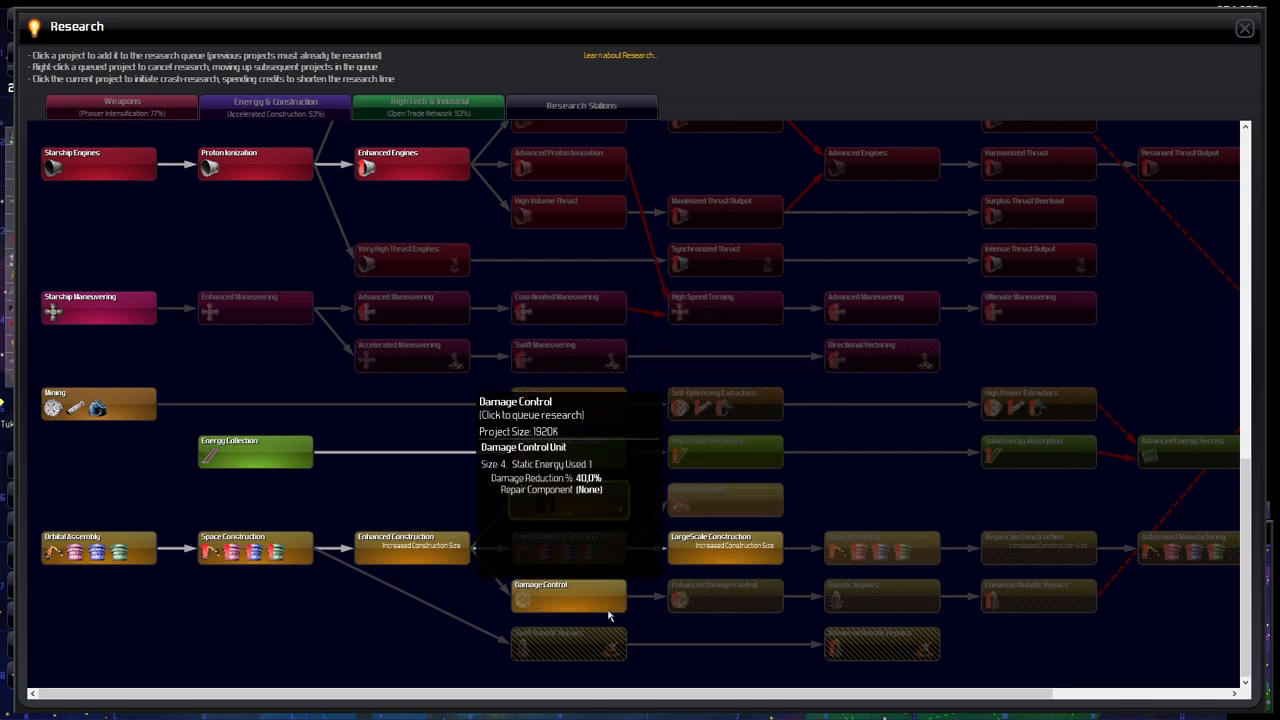
pyautogui.moveTo(725, 546)
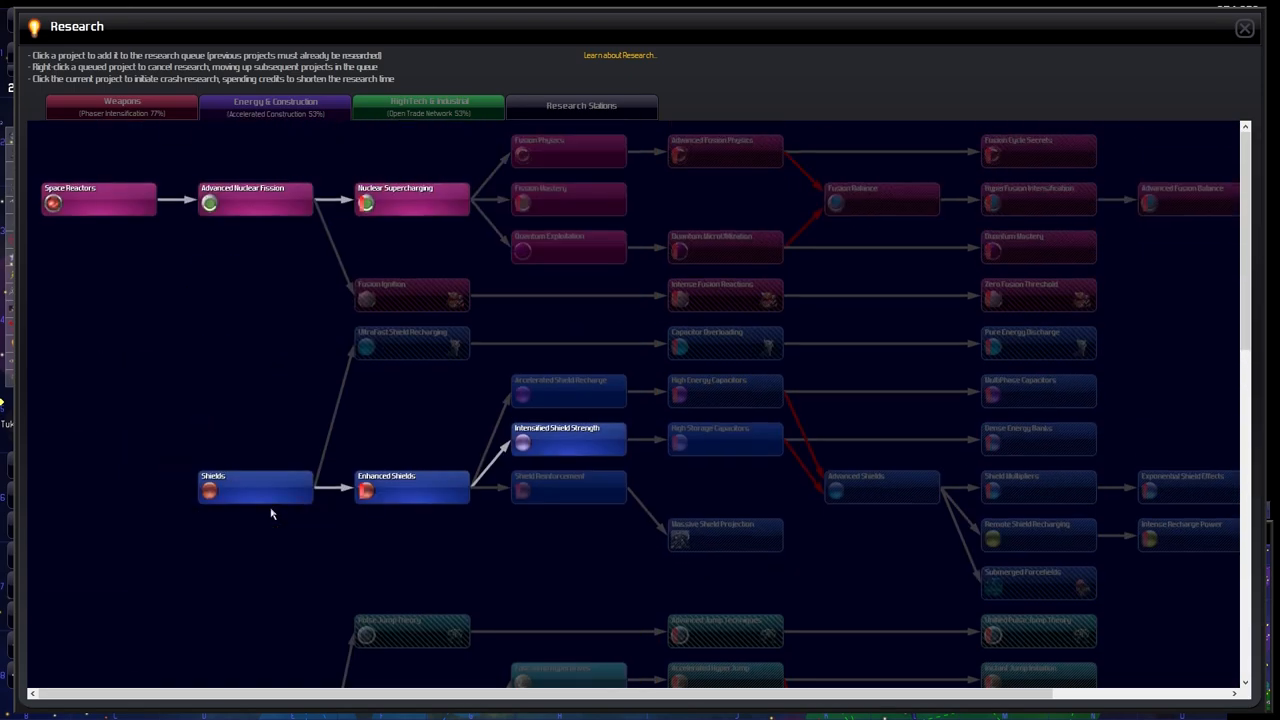
pyautogui.moveTo(508, 346)
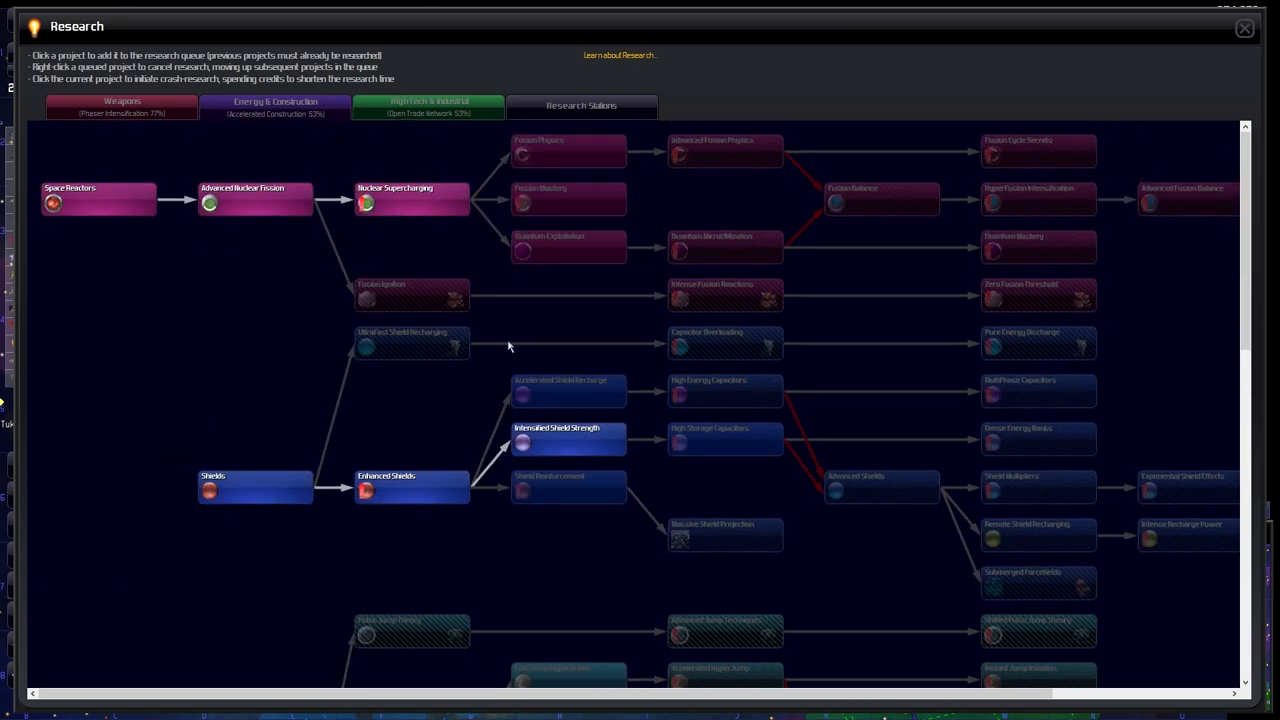
pyautogui.moveTo(672, 287)
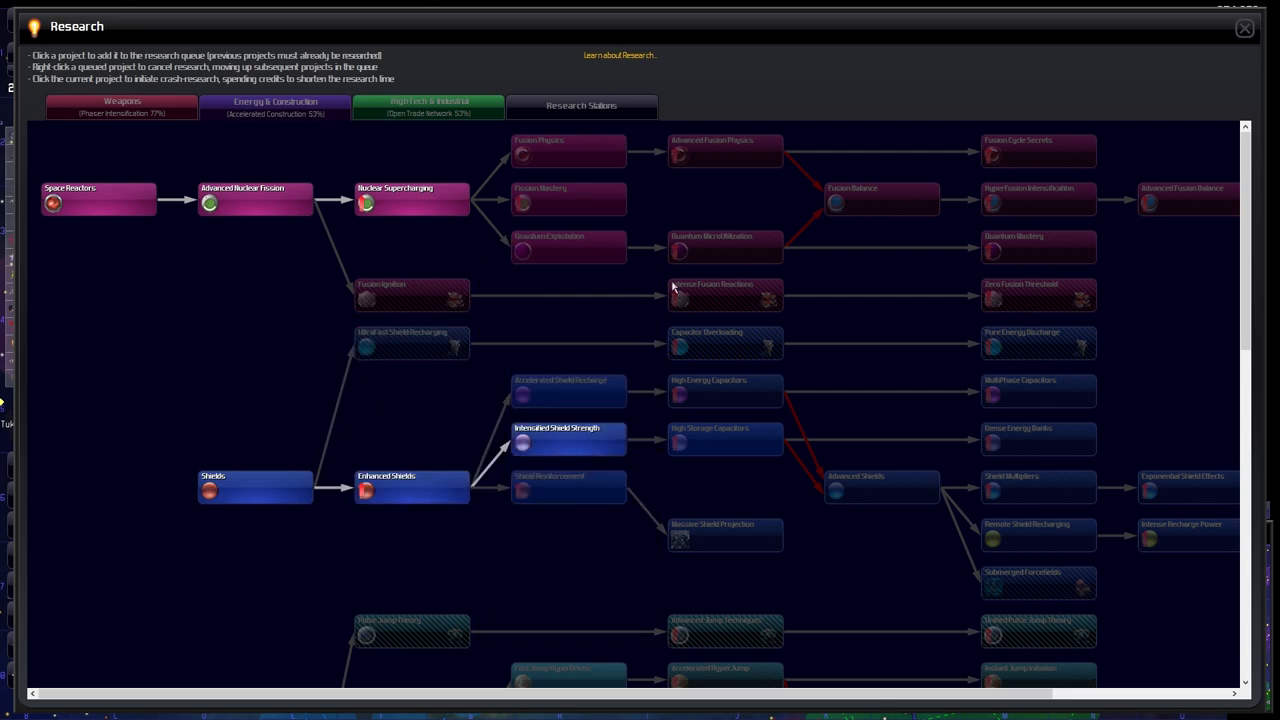
pyautogui.moveTo(558, 247)
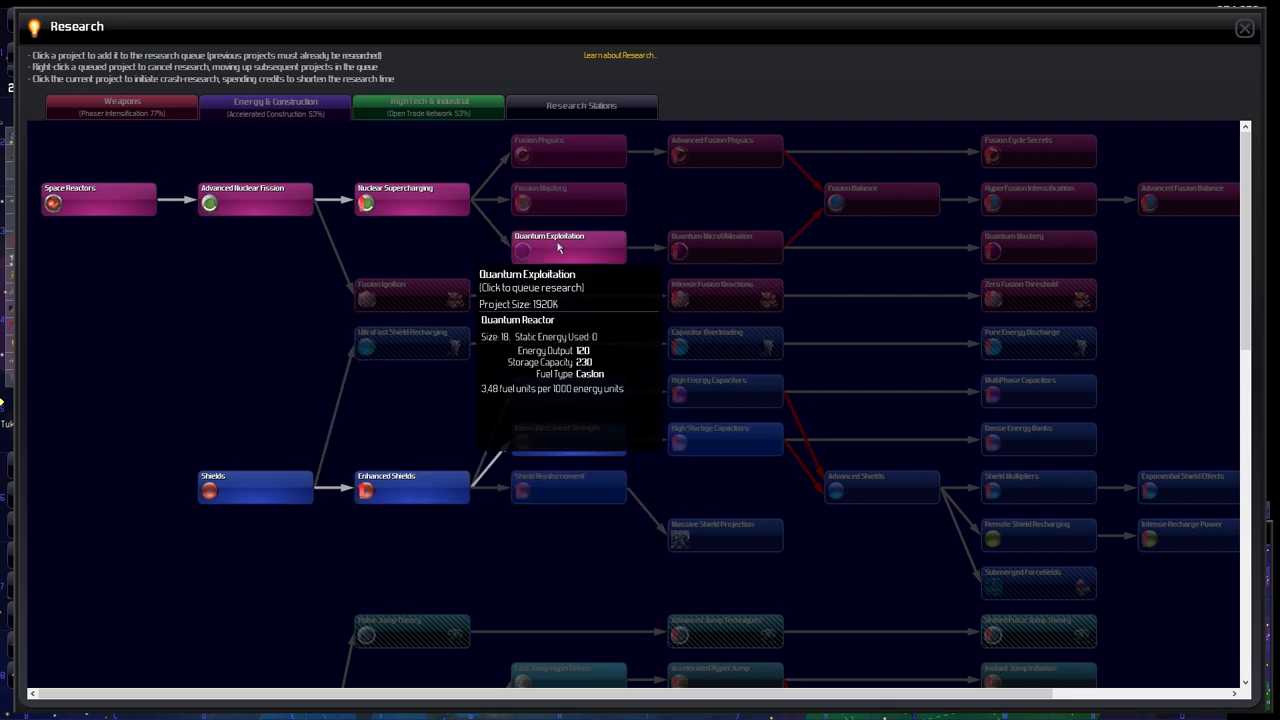
pyautogui.moveTo(540, 200)
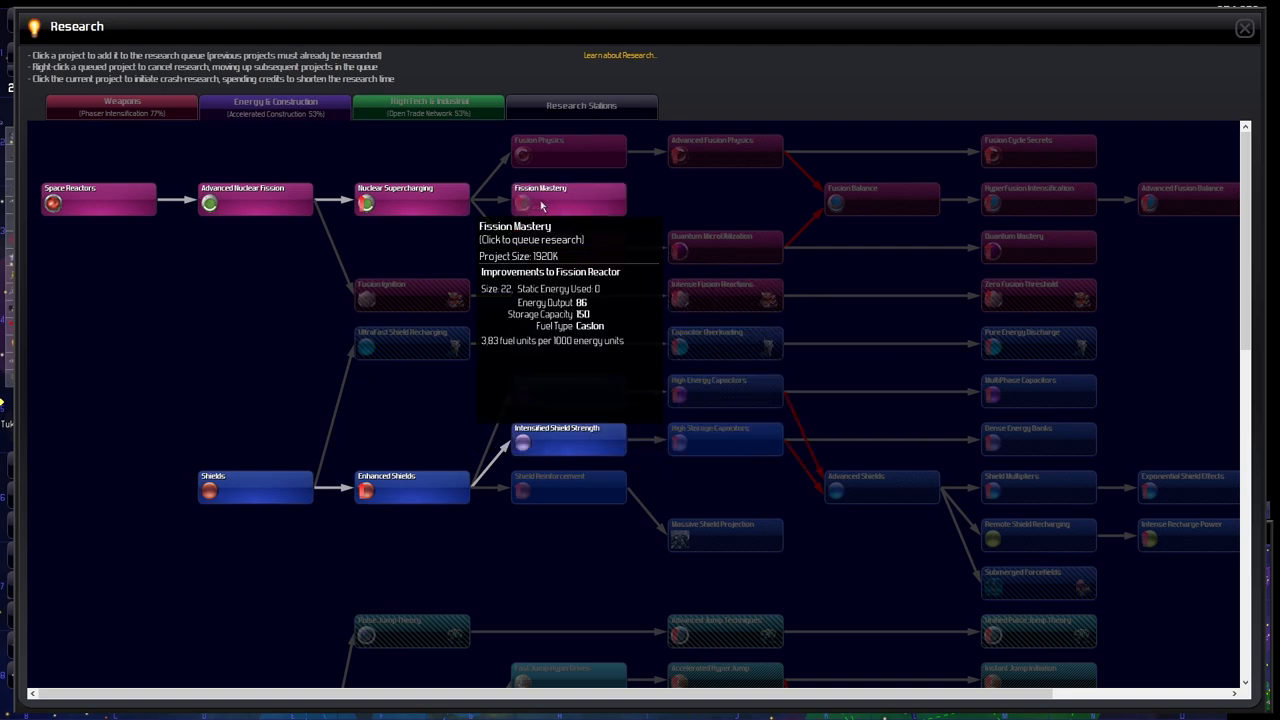
pyautogui.moveTo(543, 248)
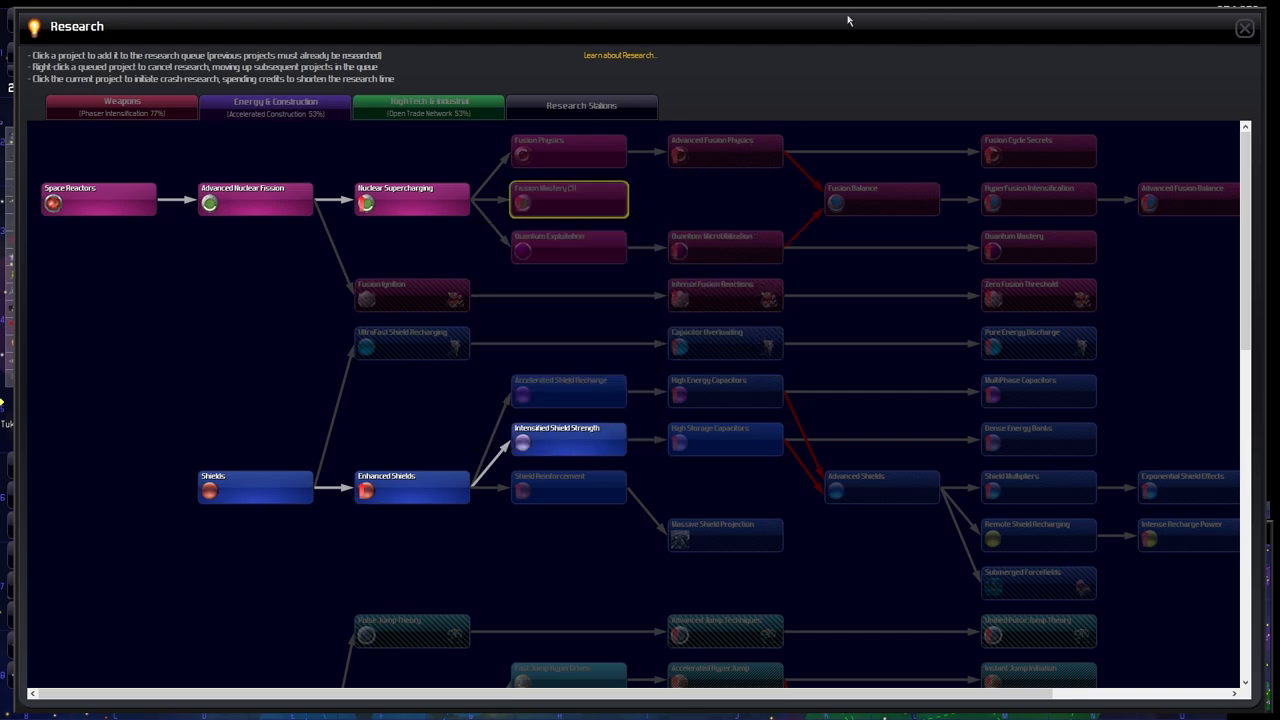
# Close the research tree with Fission Mastery queued third, back to the galaxy map
pyautogui.click(1244, 28)
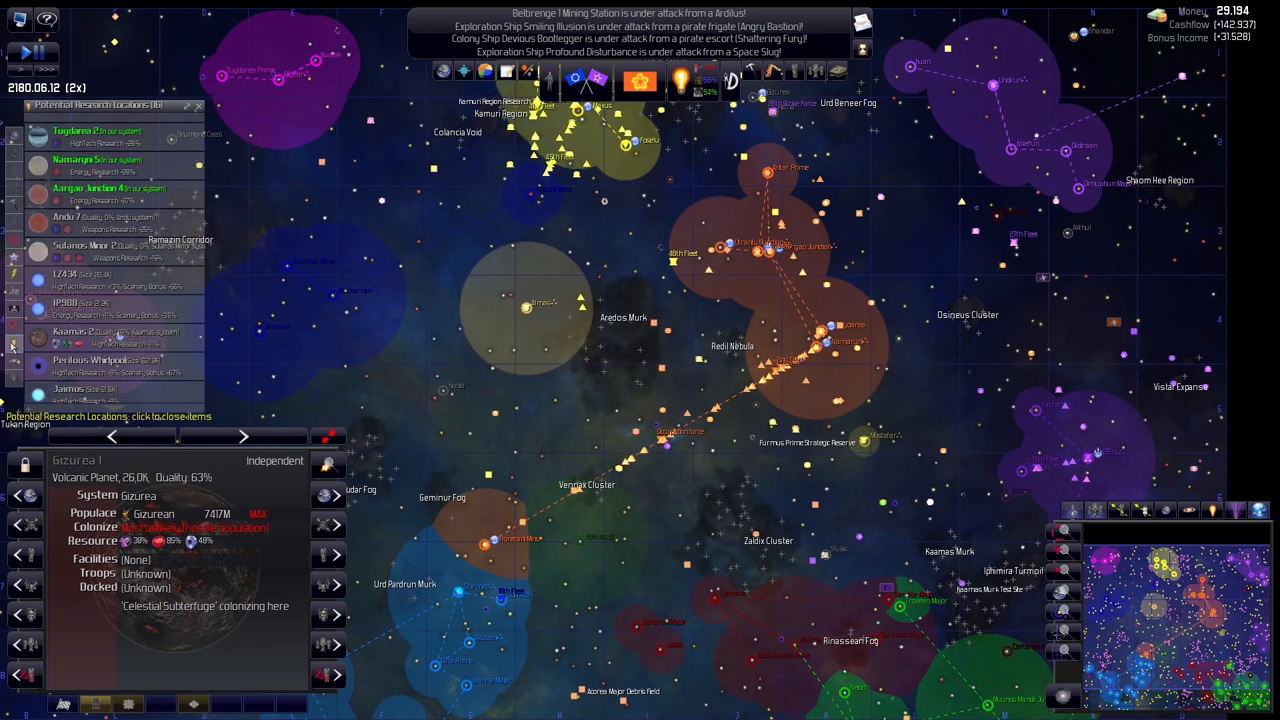
# Jump the map to gas giant Tuydarea 2, then select research location Aargao Junction 4
pyautogui.click(97, 135)
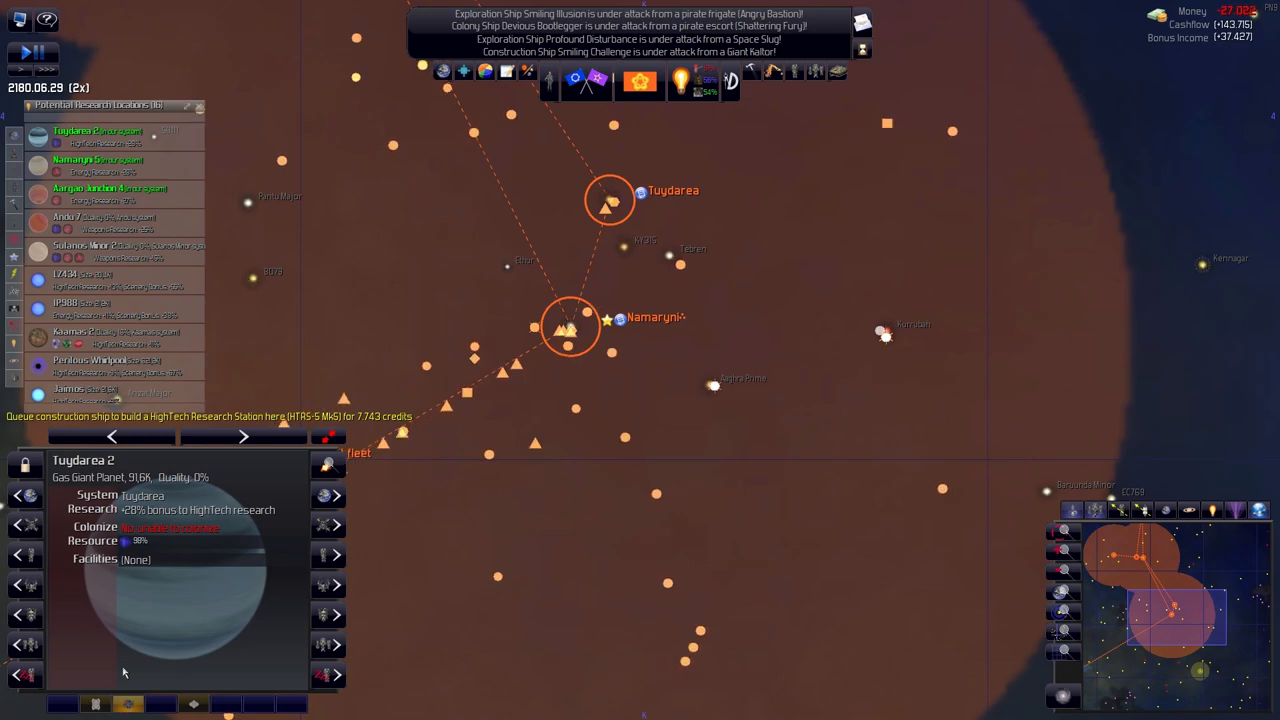
pyautogui.click(98, 165)
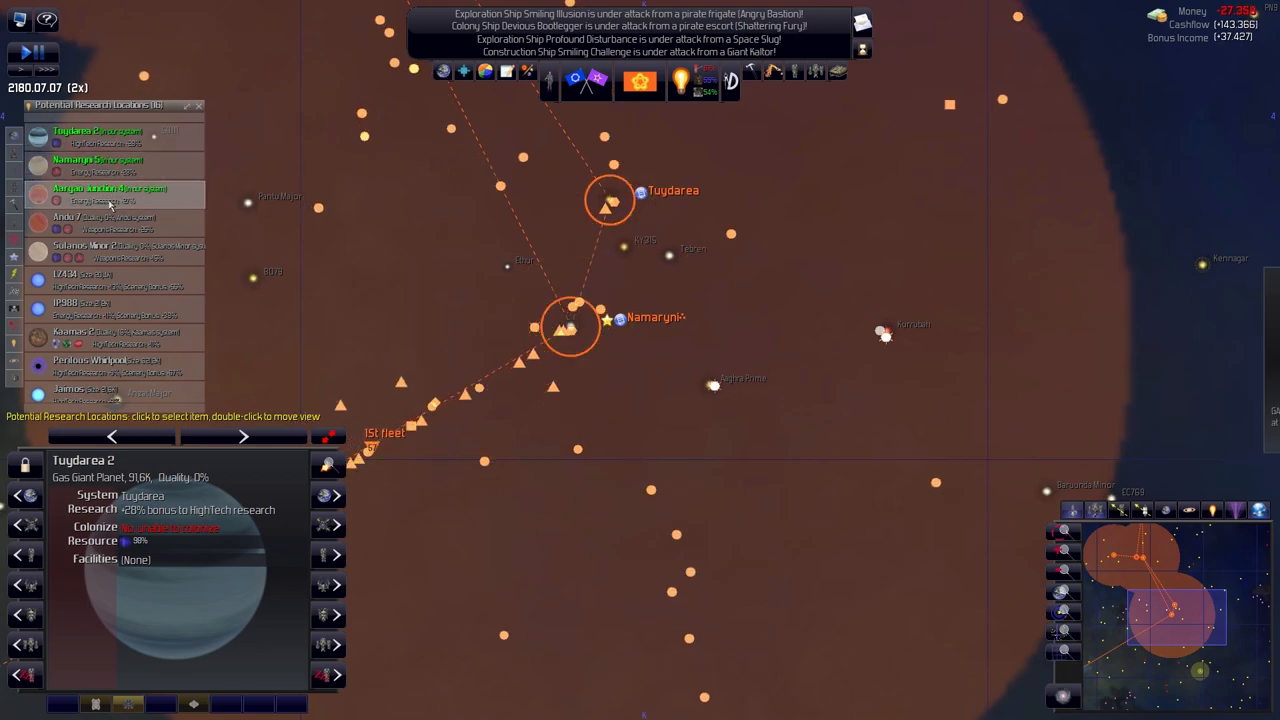
pyautogui.click(98, 165)
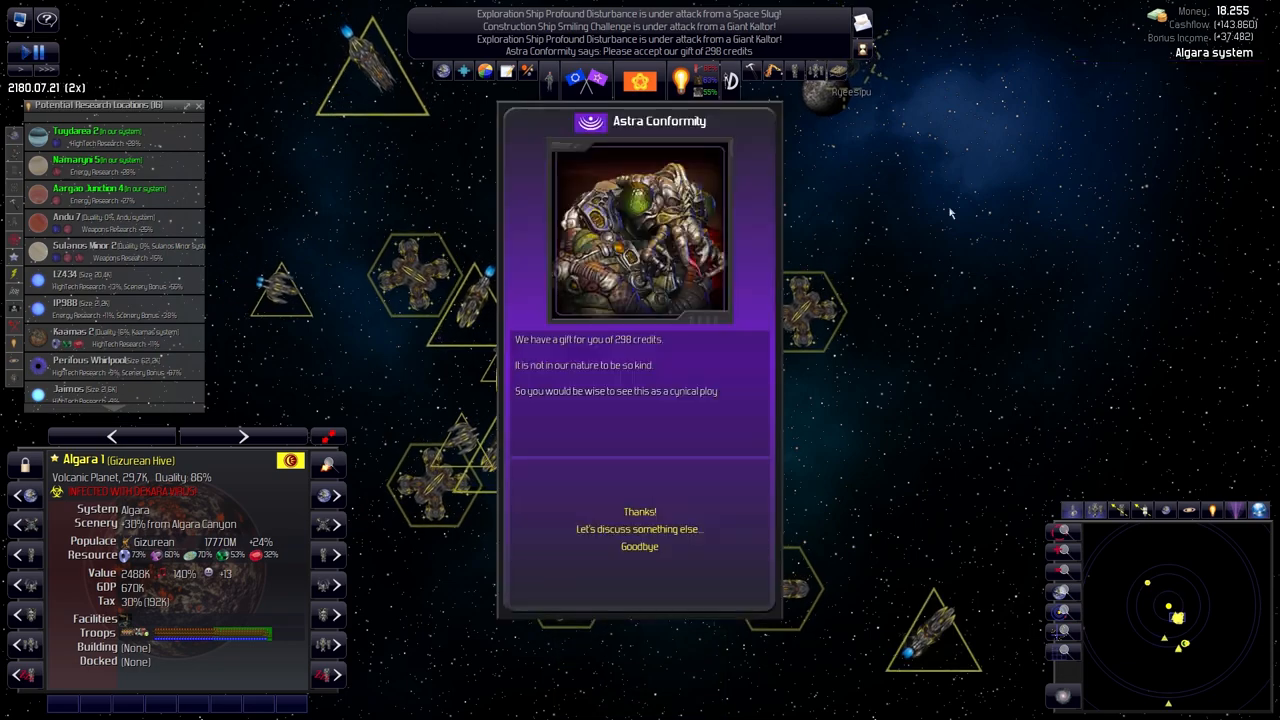
# Accept Astra Conformity's 298-credit gift, then review Gizurean Hive, Coalition and Kiadian relations
pyautogui.click(639, 528)
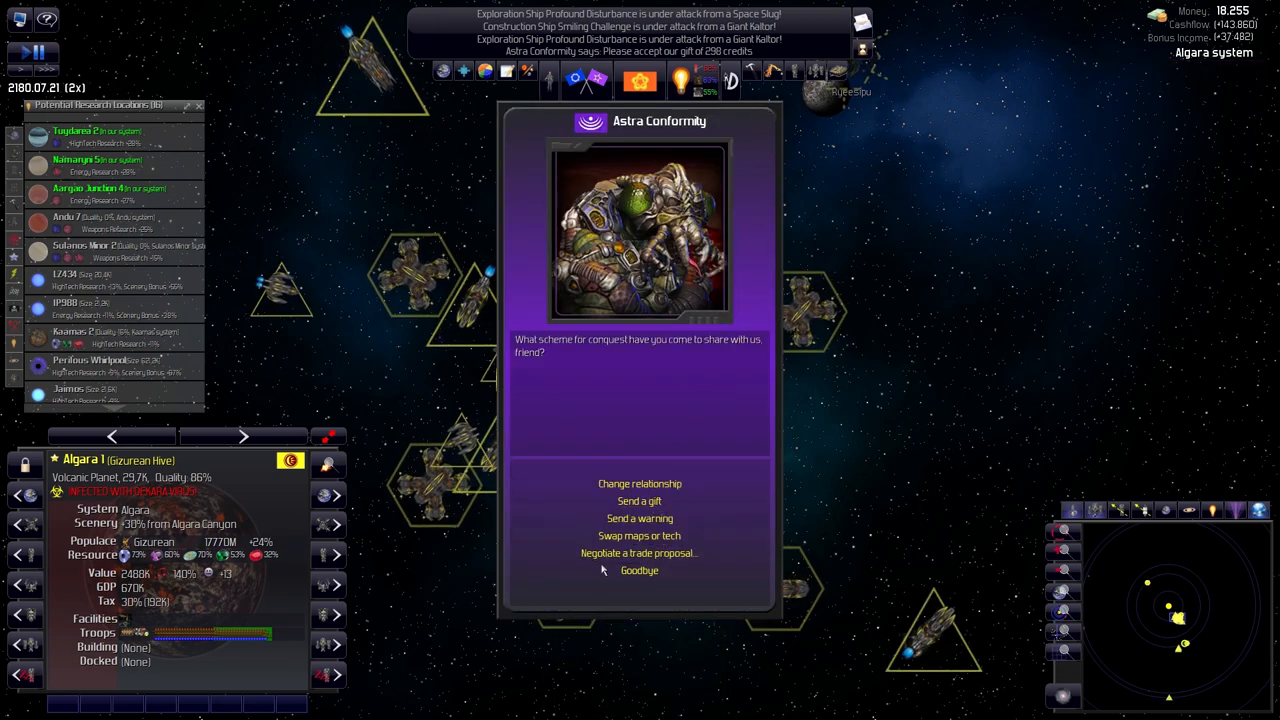
pyautogui.click(639, 570)
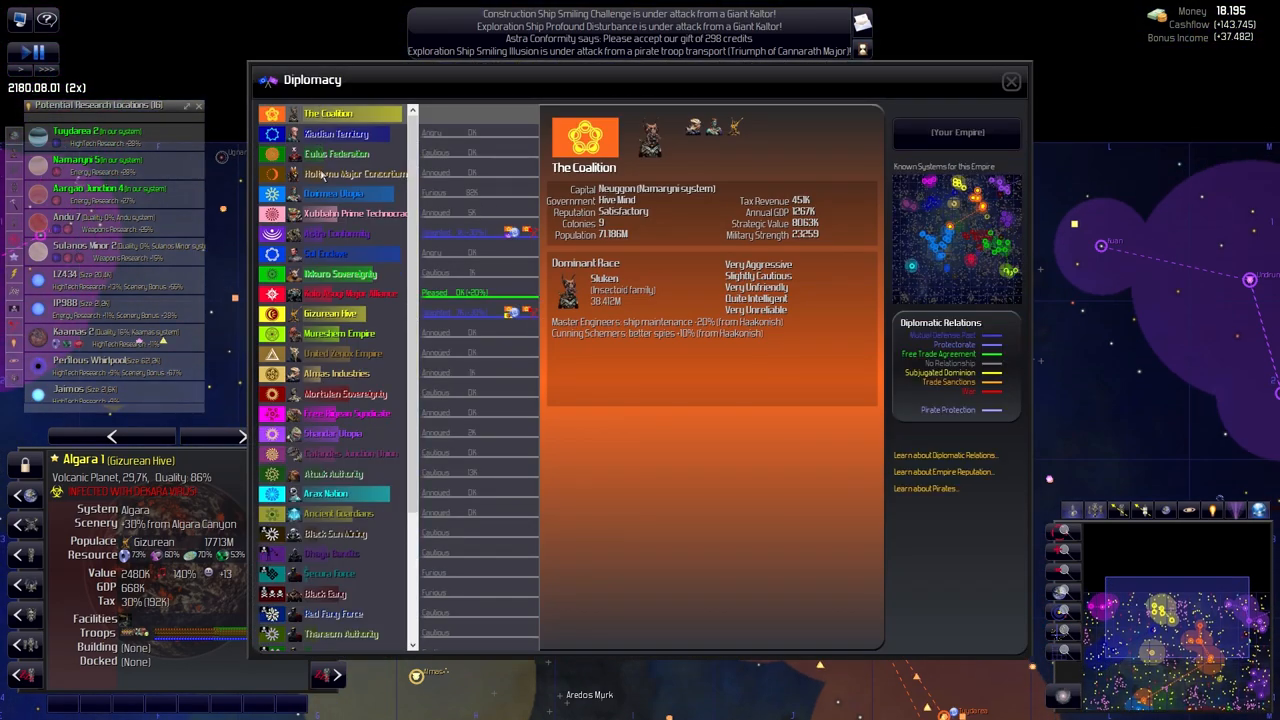
pyautogui.click(331, 313)
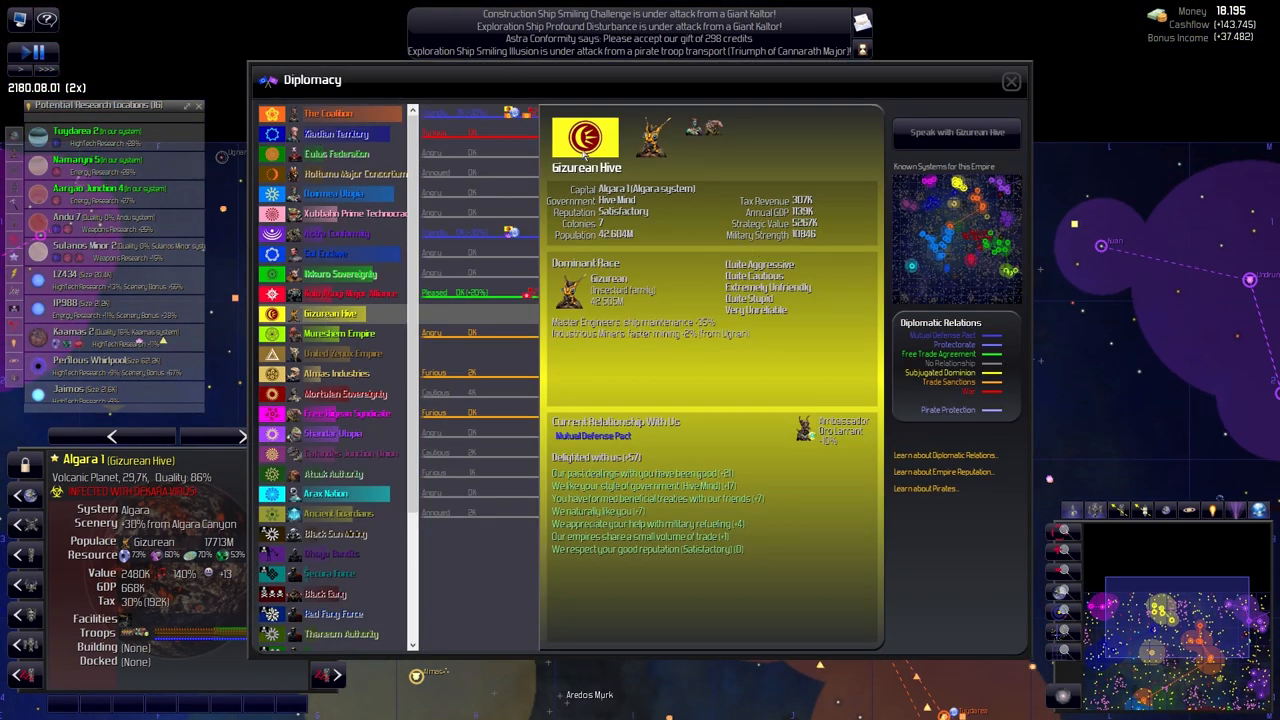
pyautogui.click(328, 113)
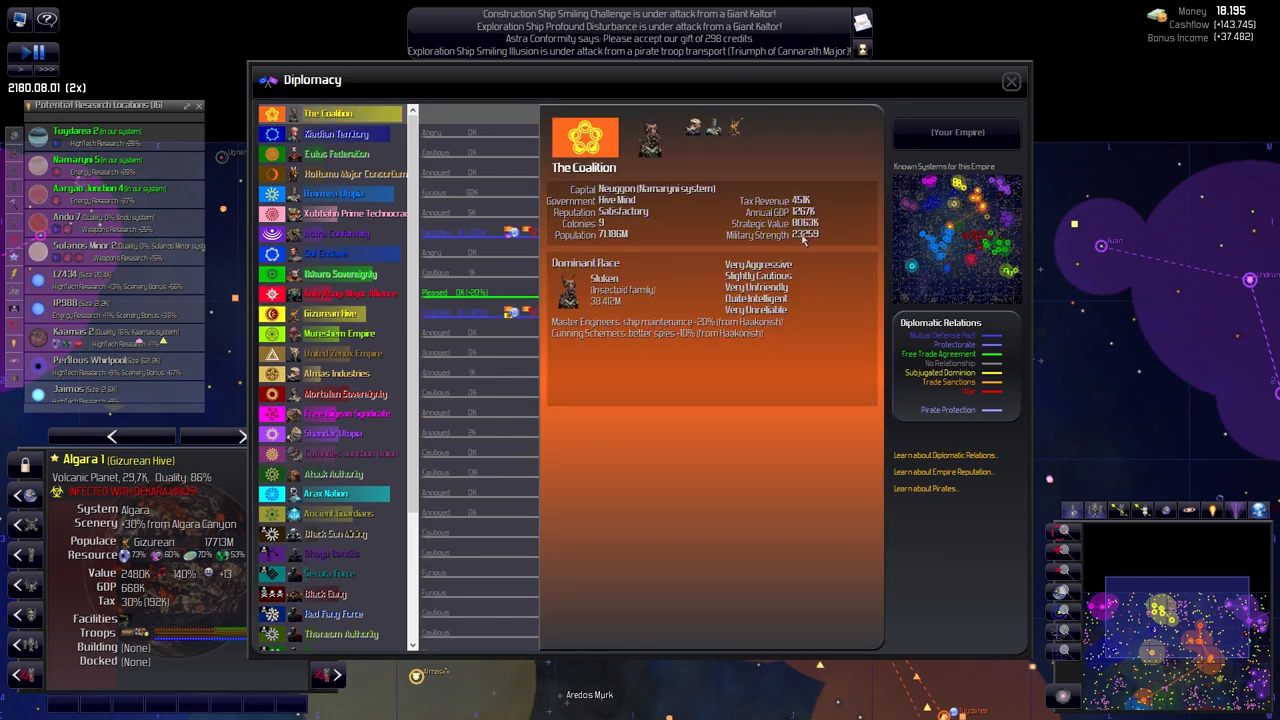
pyautogui.click(336, 133)
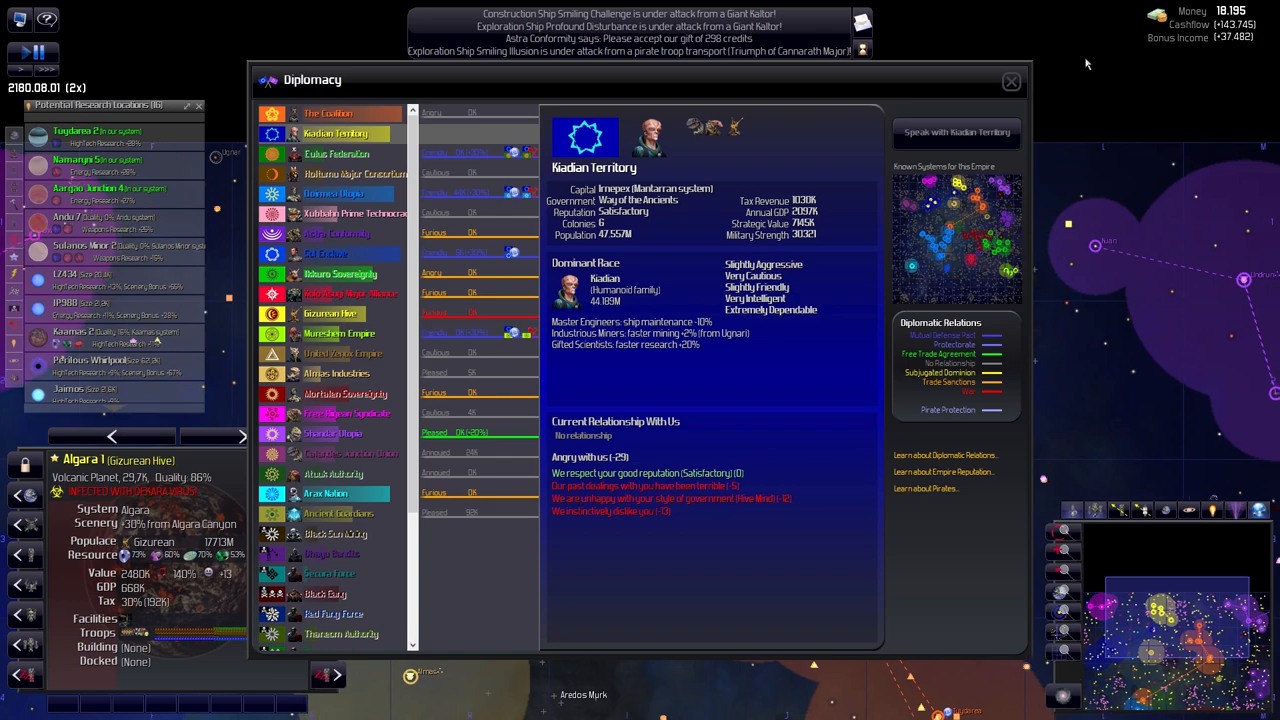
pyautogui.click(1010, 81)
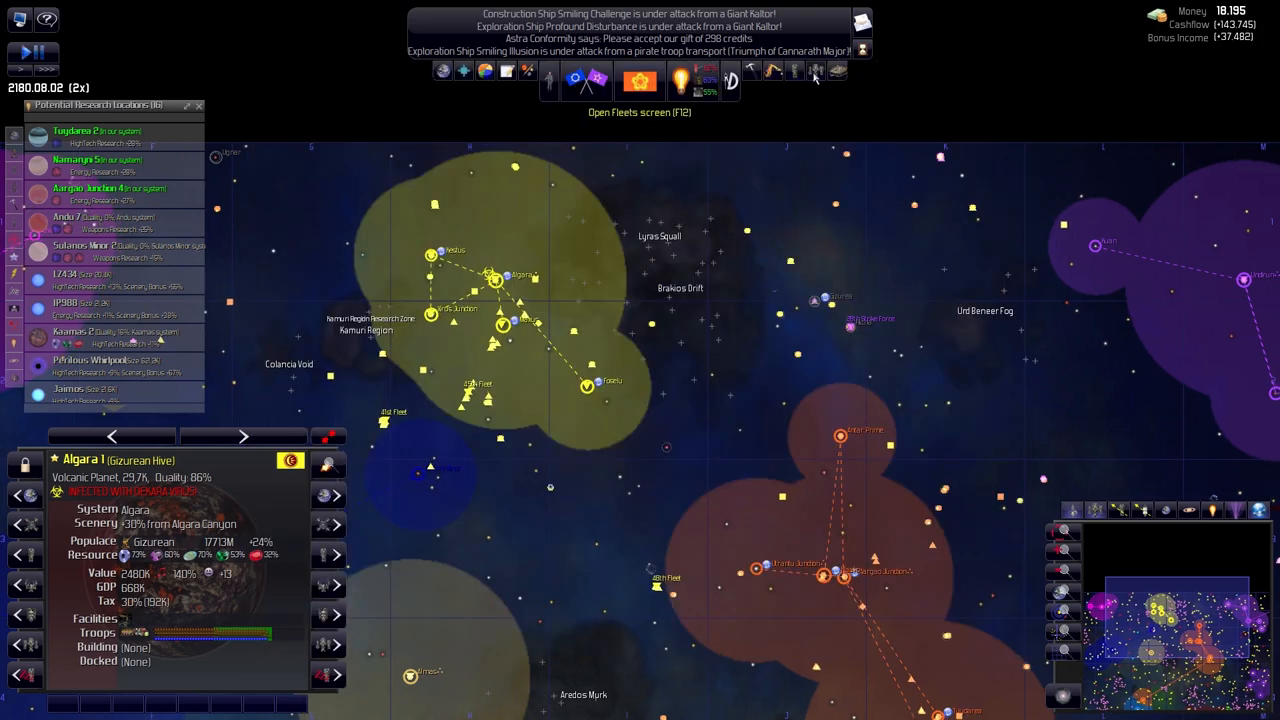
# Check 1st and 2nd Fleet repairing at Neuggon Space Port, then end Gizurean Hive's gift dialog
pyautogui.click(816, 70)
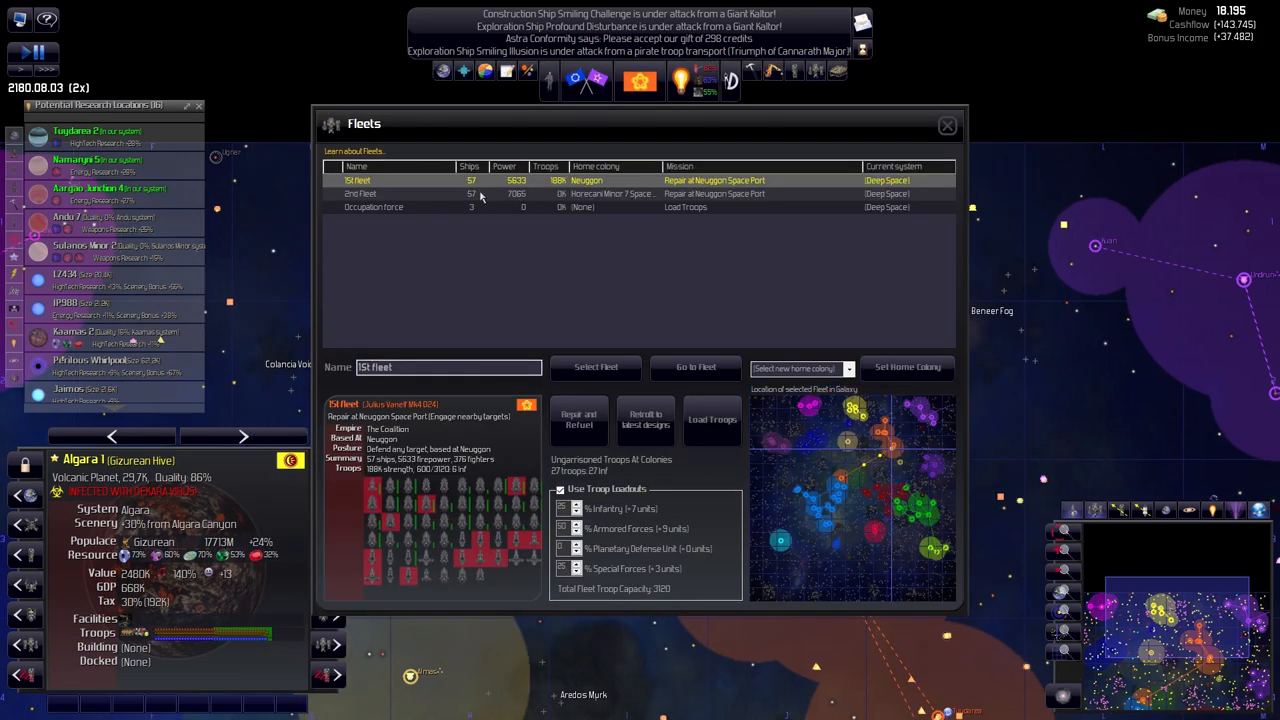
pyautogui.moveTo(505, 184)
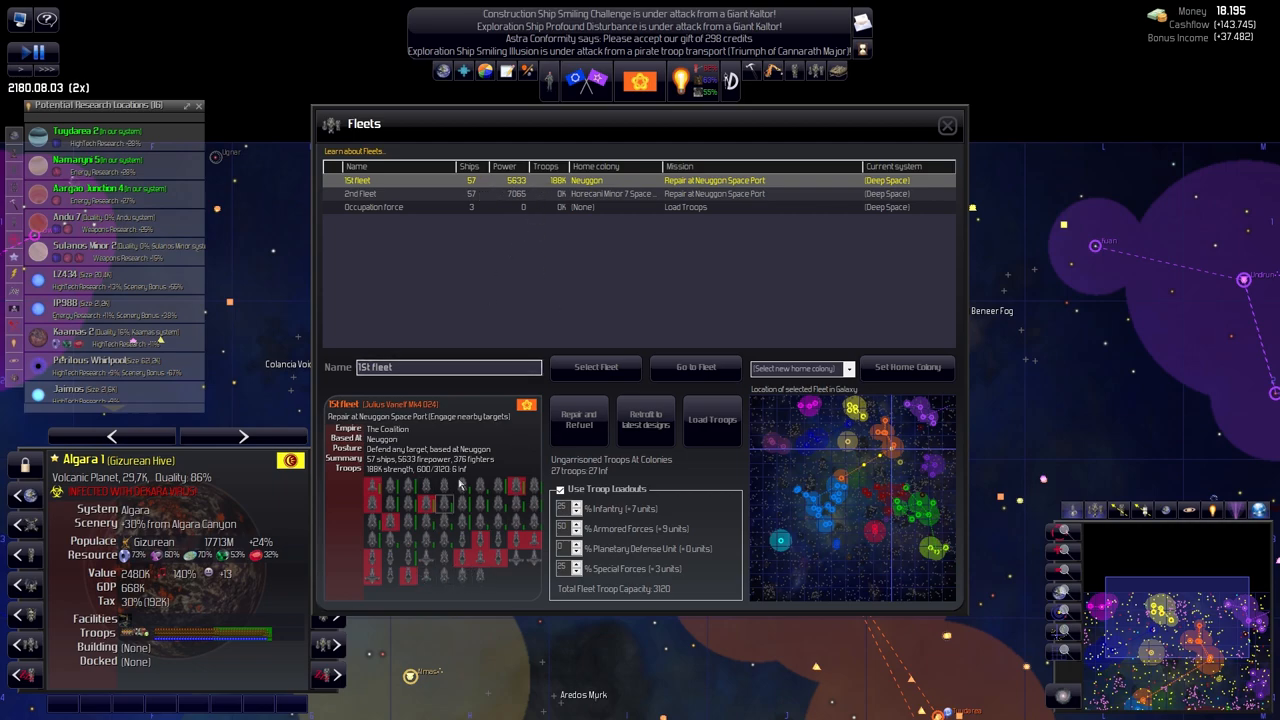
pyautogui.moveTo(520, 221)
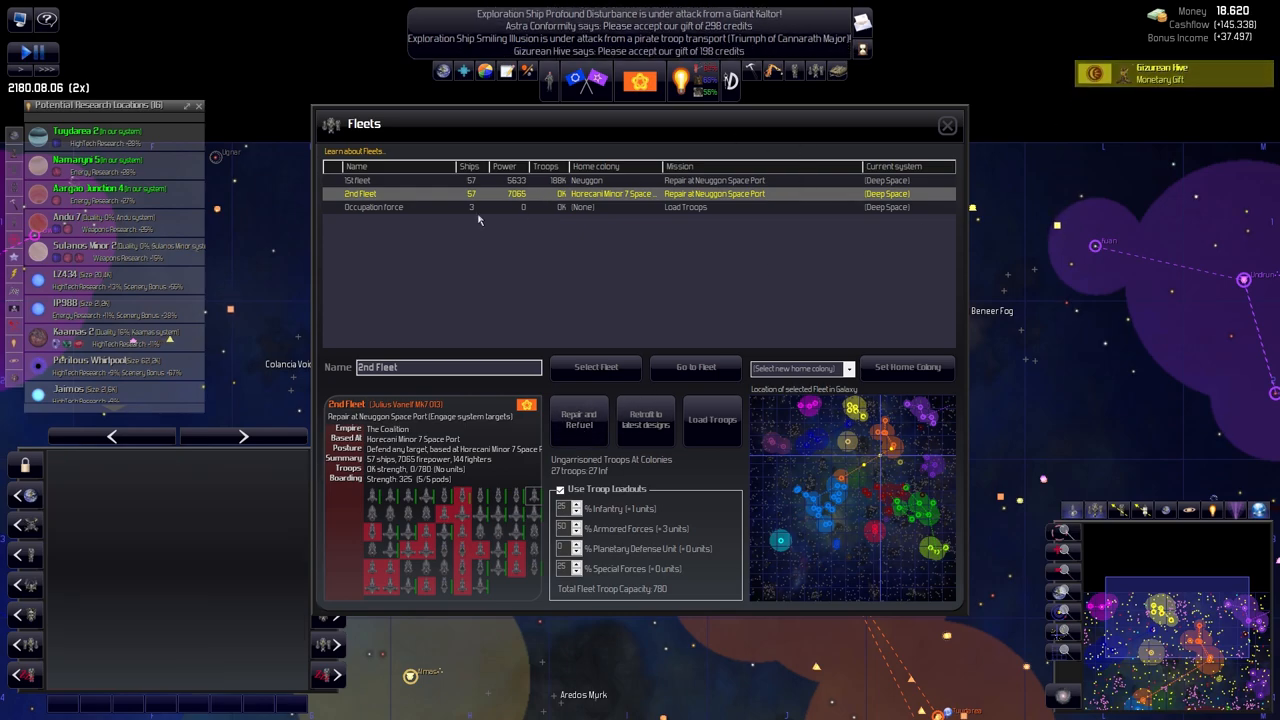
pyautogui.click(946, 124)
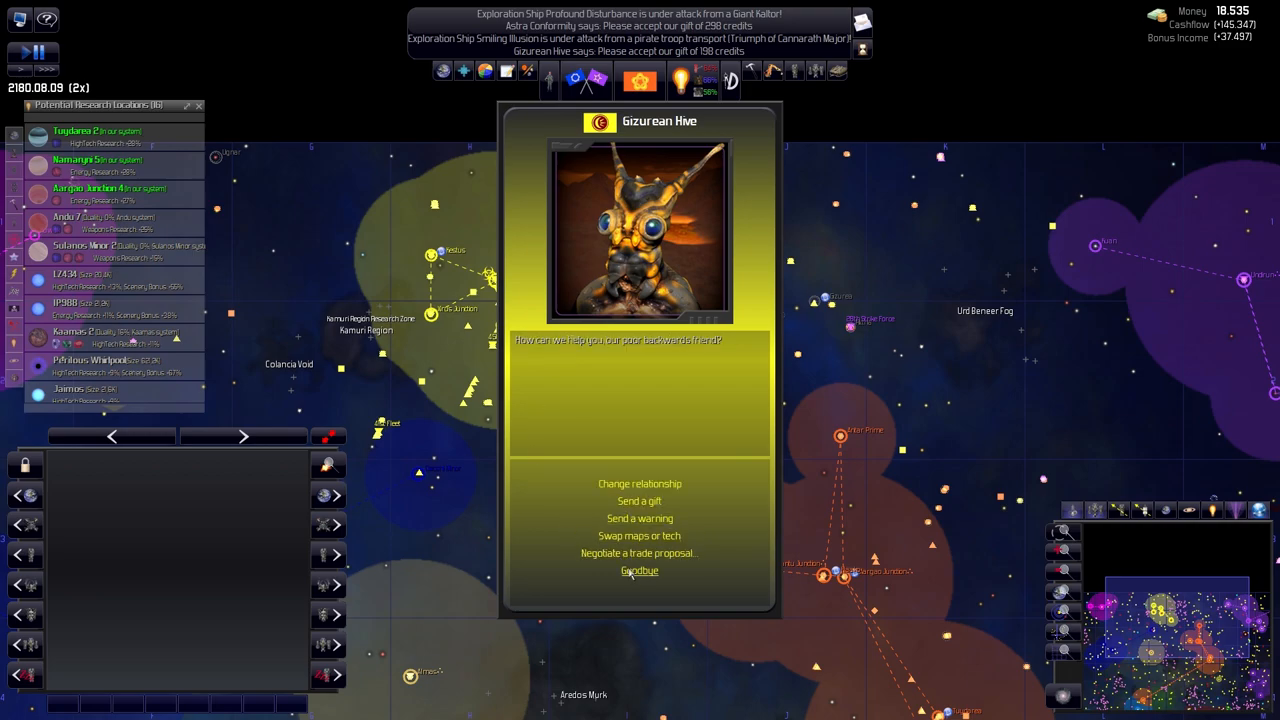
pyautogui.click(639, 570)
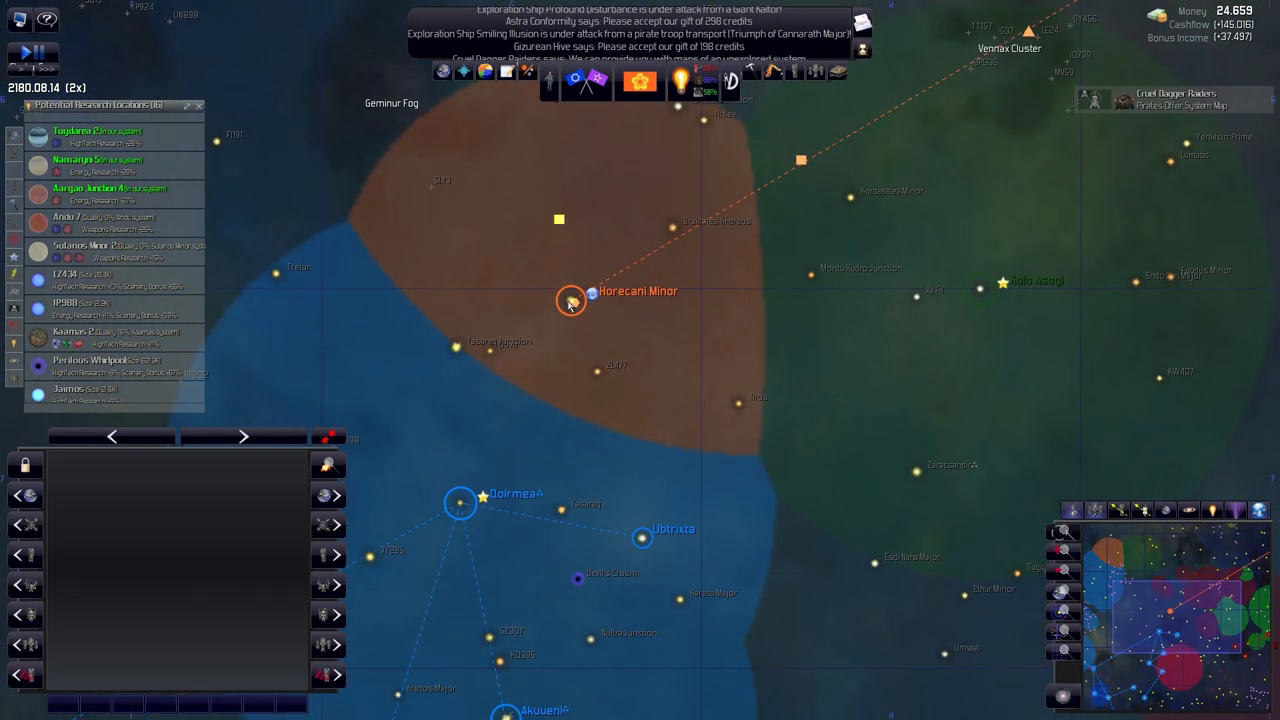
# Centre on Horecani Minor, inspect the Ubtrixta system, then open a recent message
pyautogui.doubleClick(572, 301)
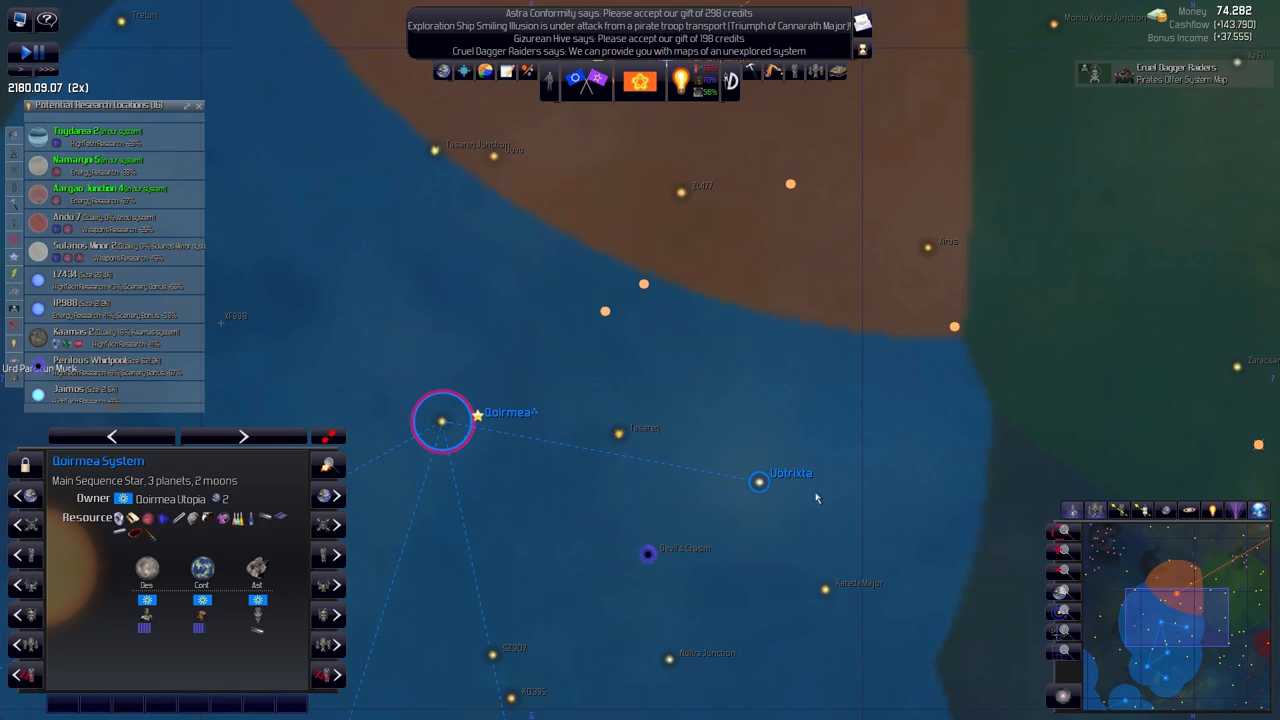
pyautogui.click(759, 482)
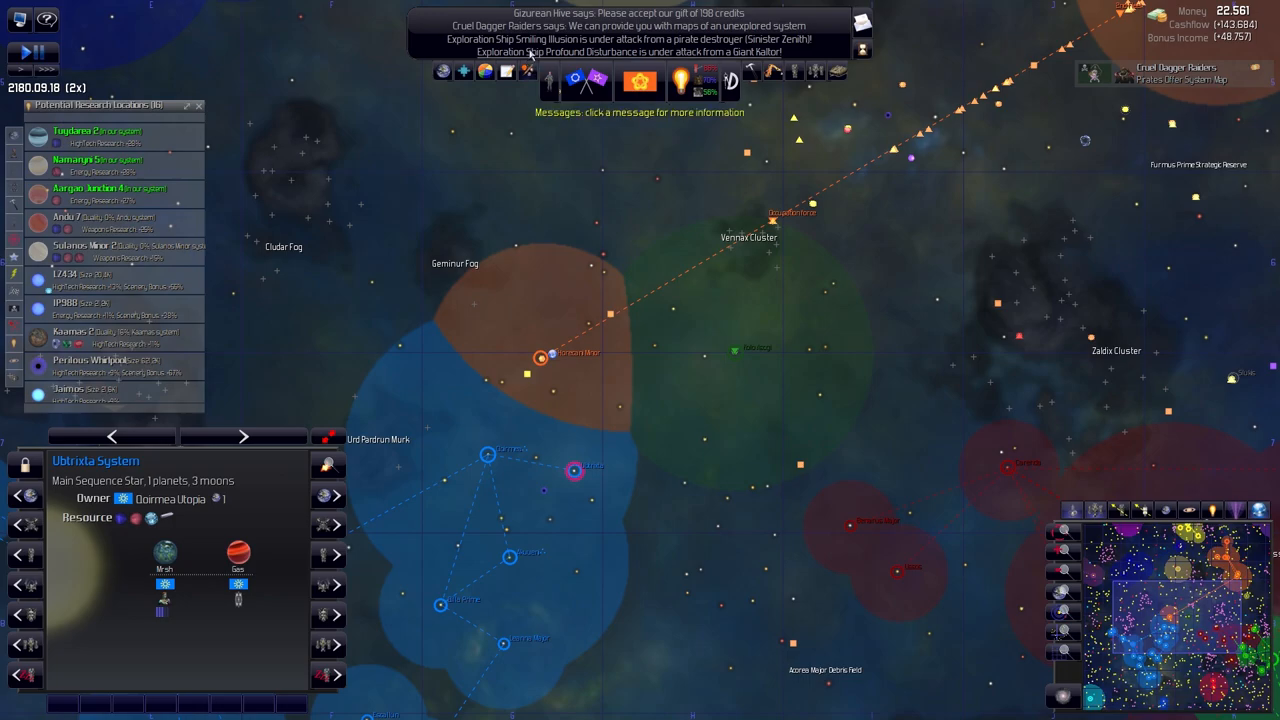
pyautogui.click(575, 81)
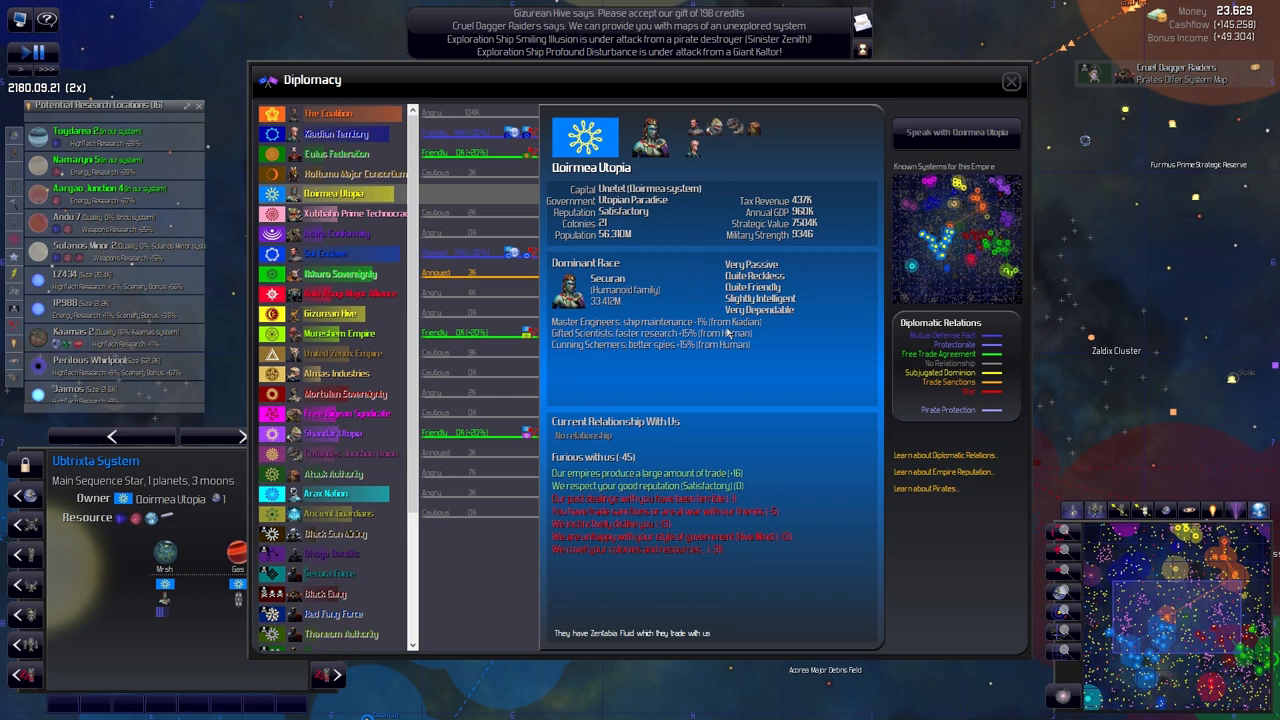
pyautogui.moveTo(576, 508)
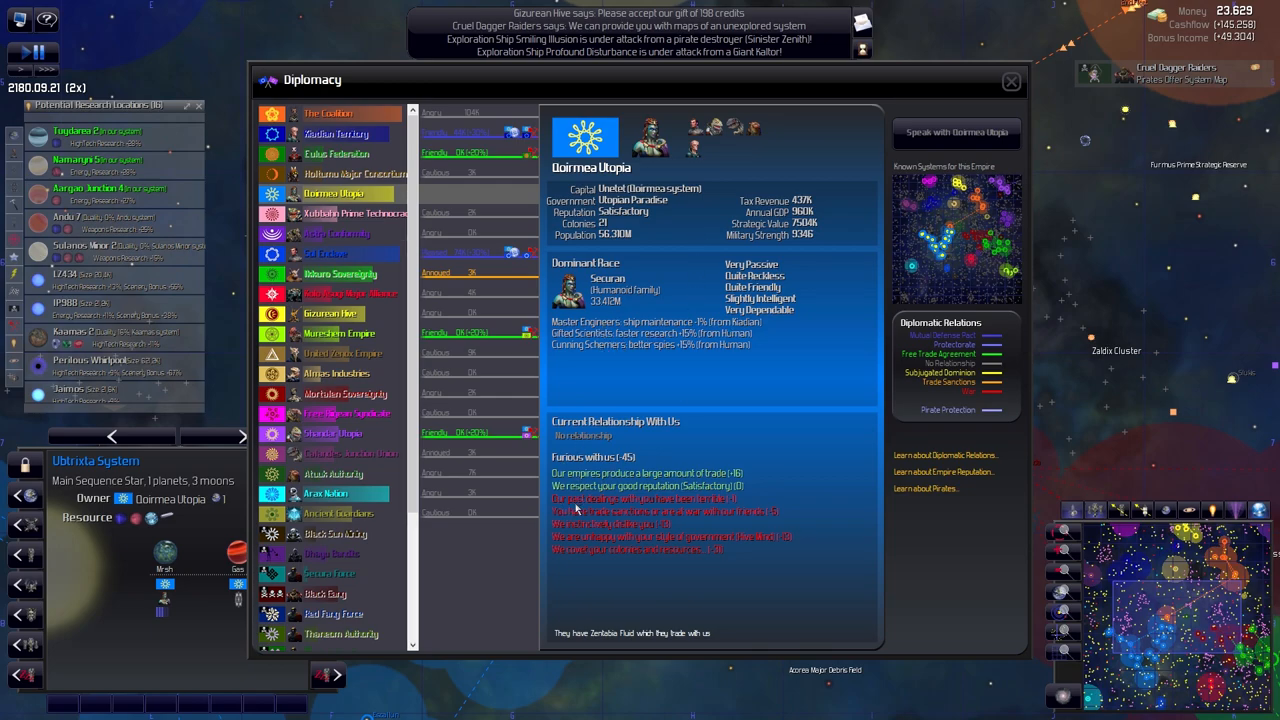
pyautogui.moveTo(662, 643)
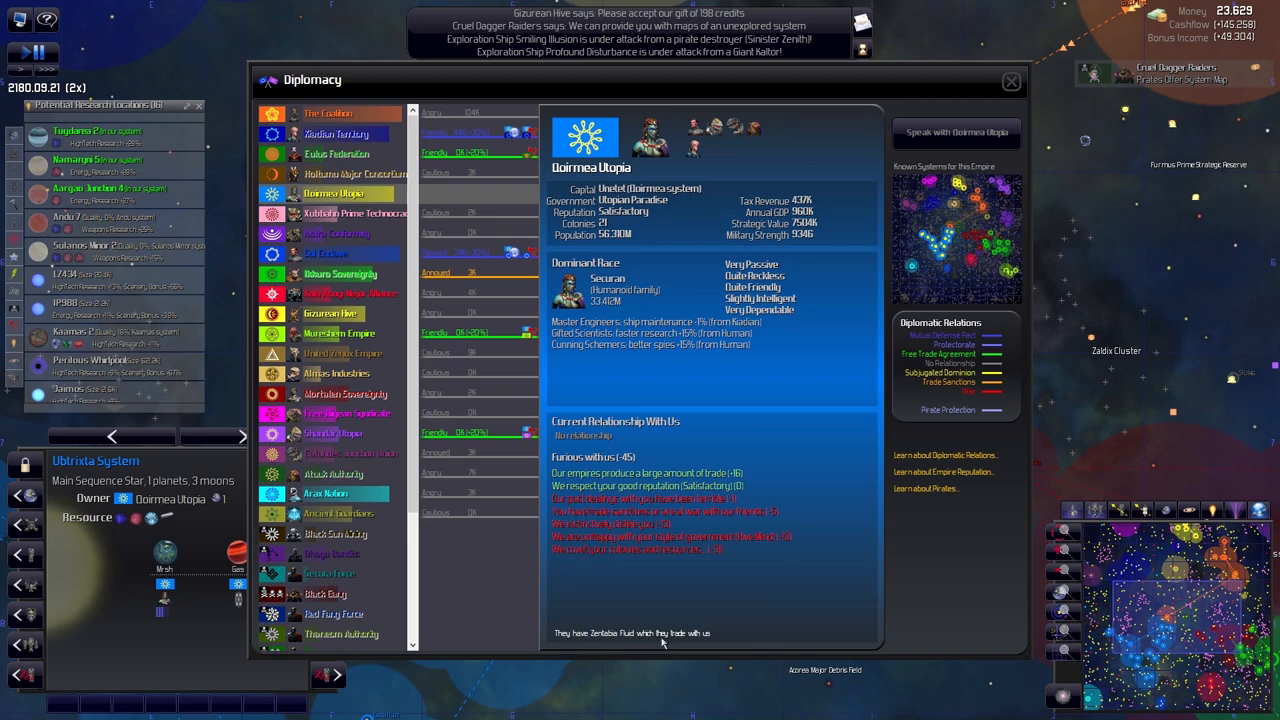
pyautogui.moveTo(772, 657)
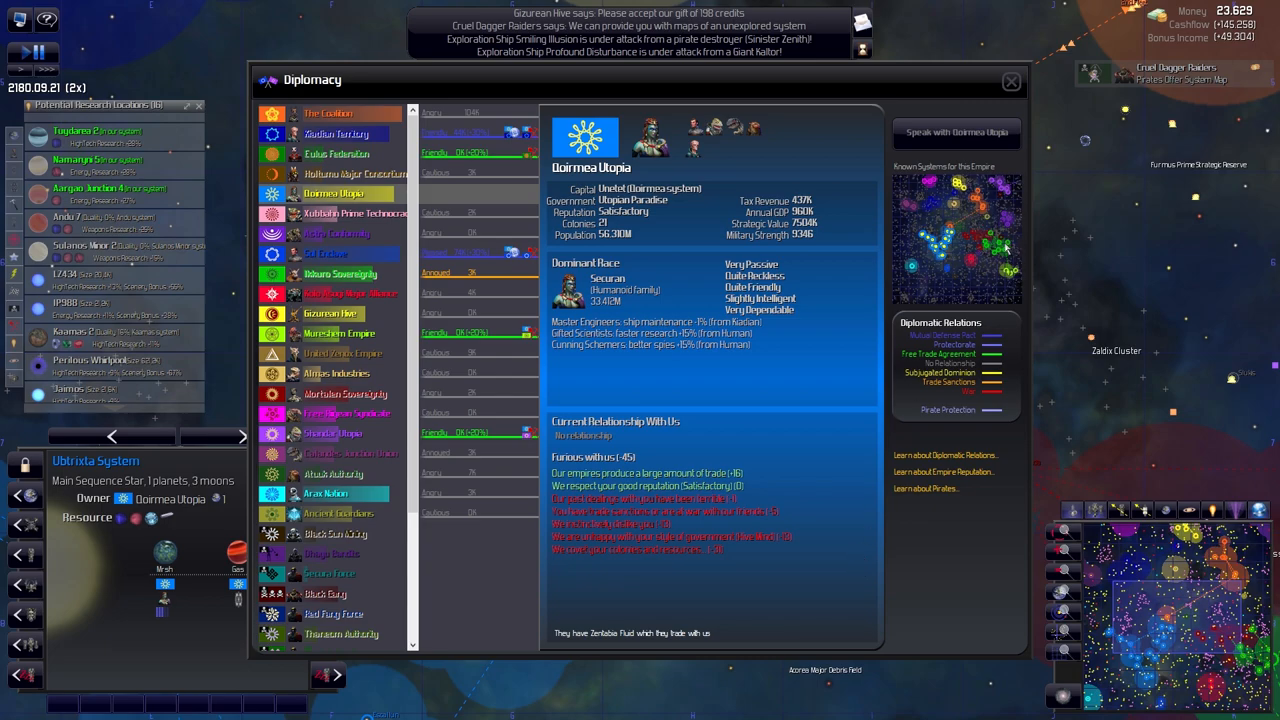
pyautogui.moveTo(922, 187)
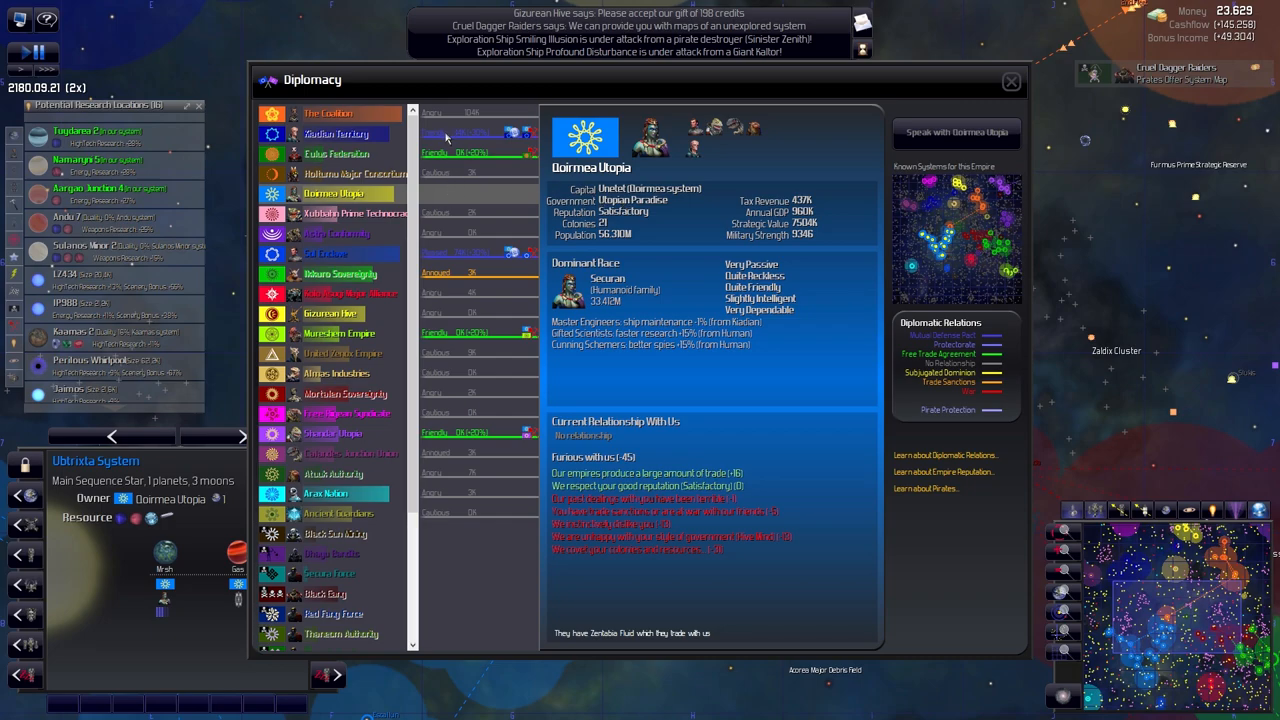
pyautogui.moveTo(452, 140)
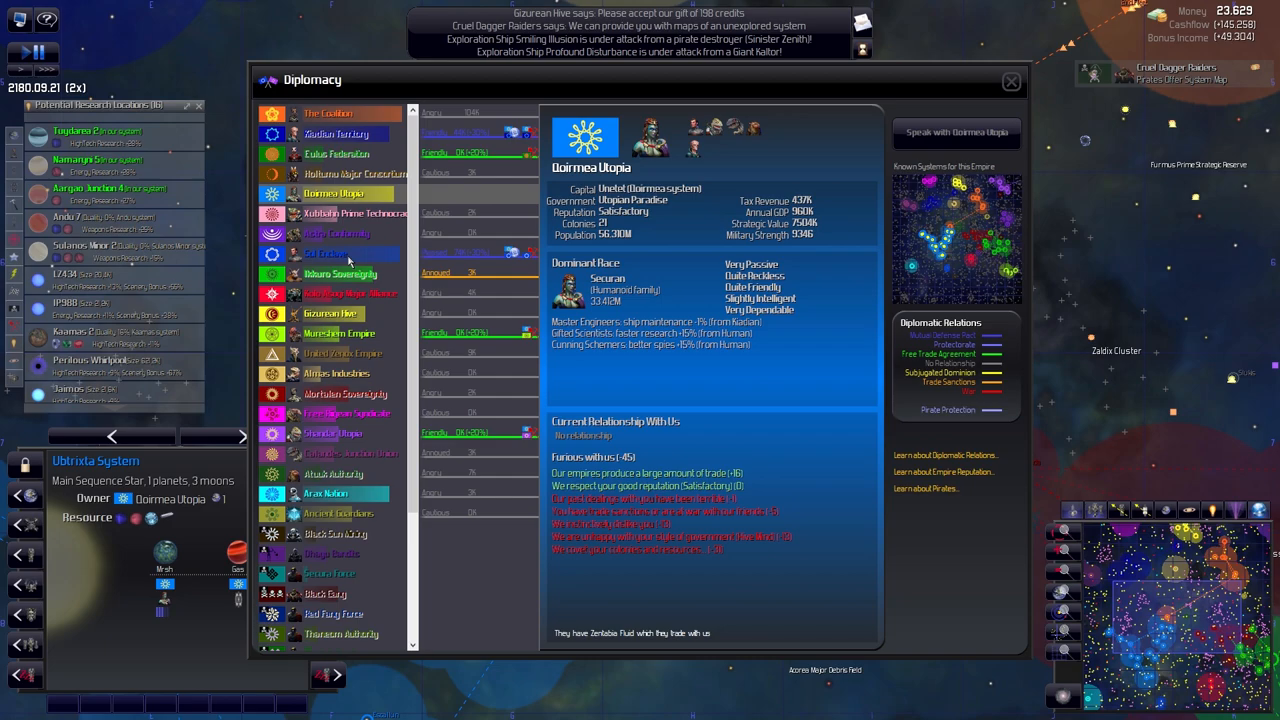
# View Sol Enclave's angry (-29) relations, then close the diplomacy overview
pyautogui.click(325, 253)
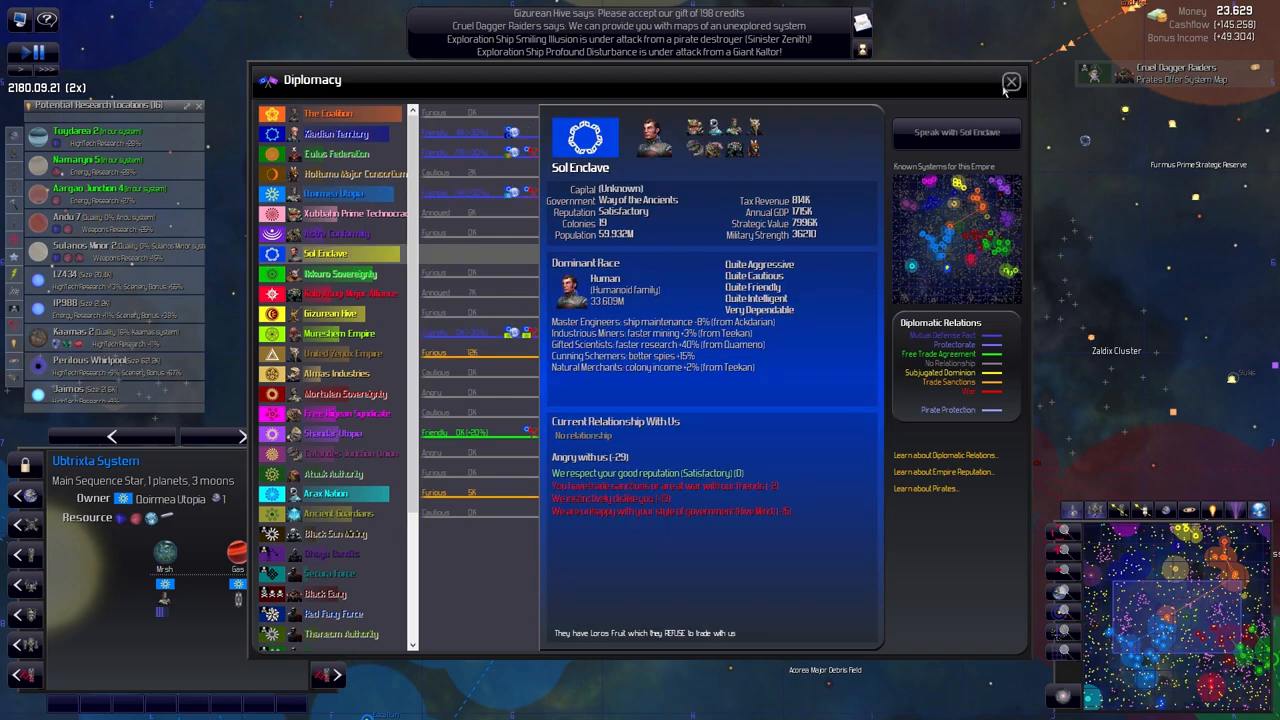
pyautogui.click(1010, 81)
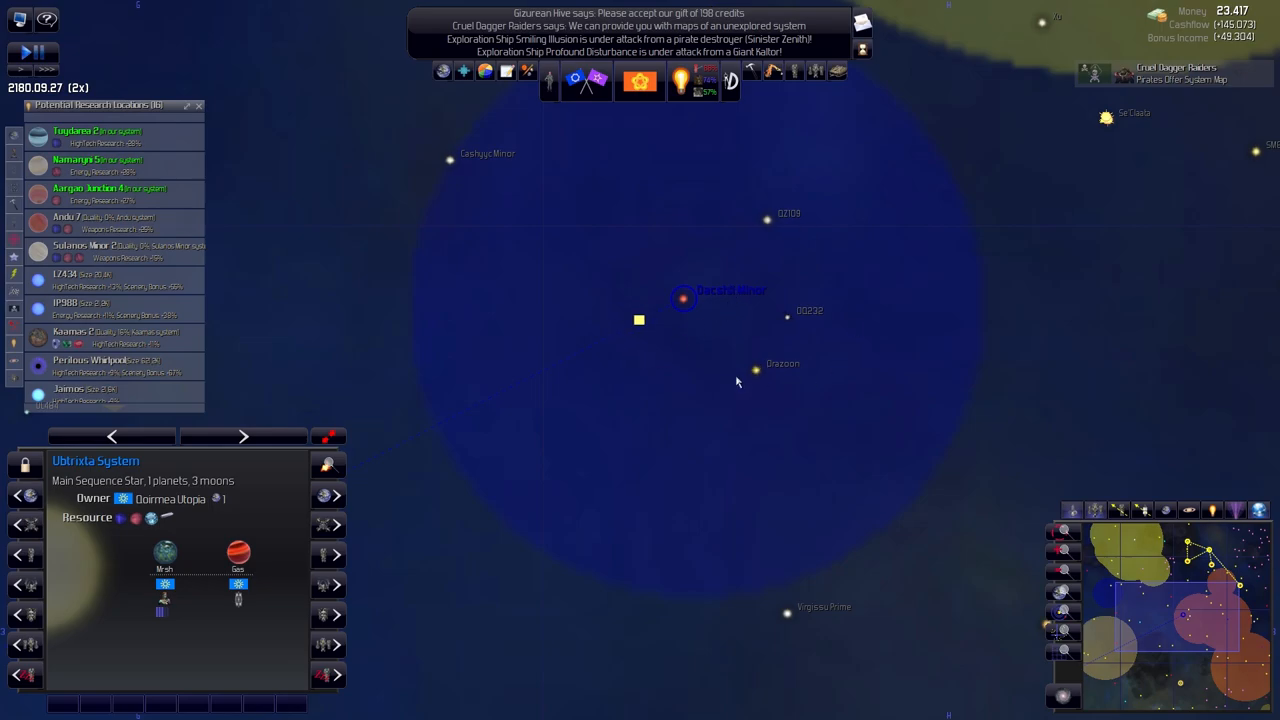
# Select the Dacshil Minor red giant system on the galaxy map
pyautogui.click(683, 298)
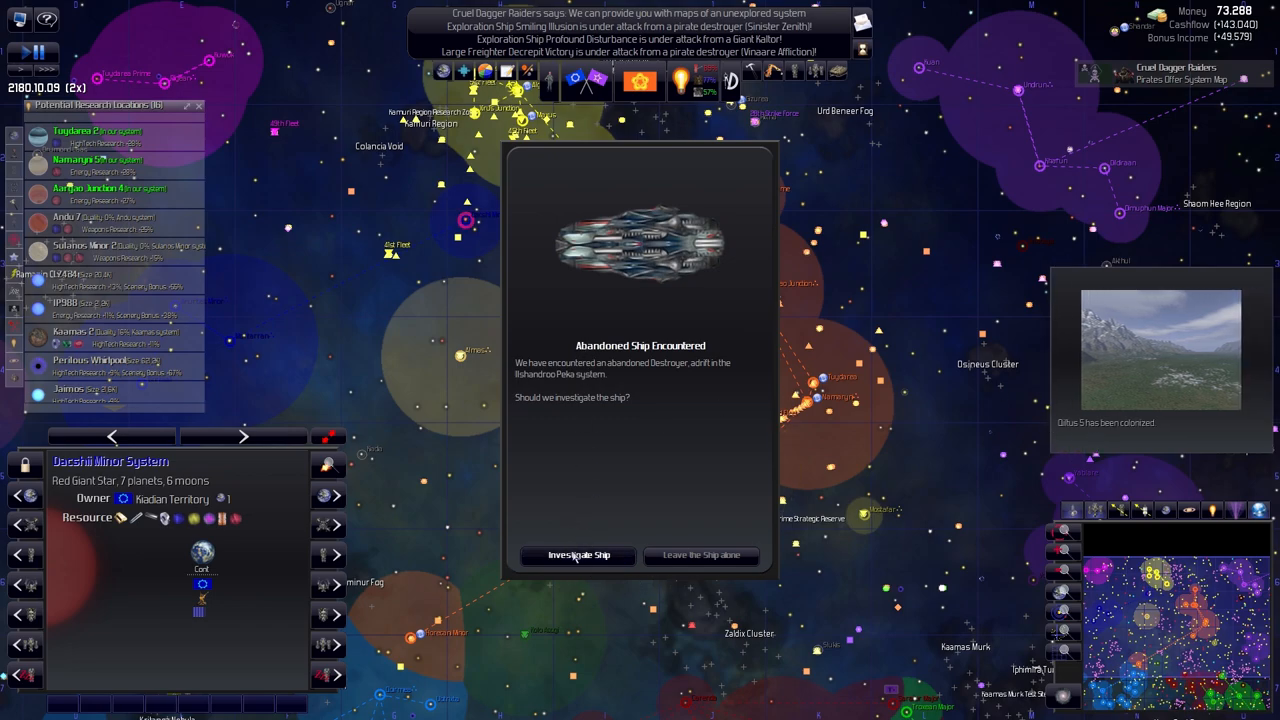
# Investigate the derelict destroyer and close the resulting Pirate Ambush notice
pyautogui.click(578, 555)
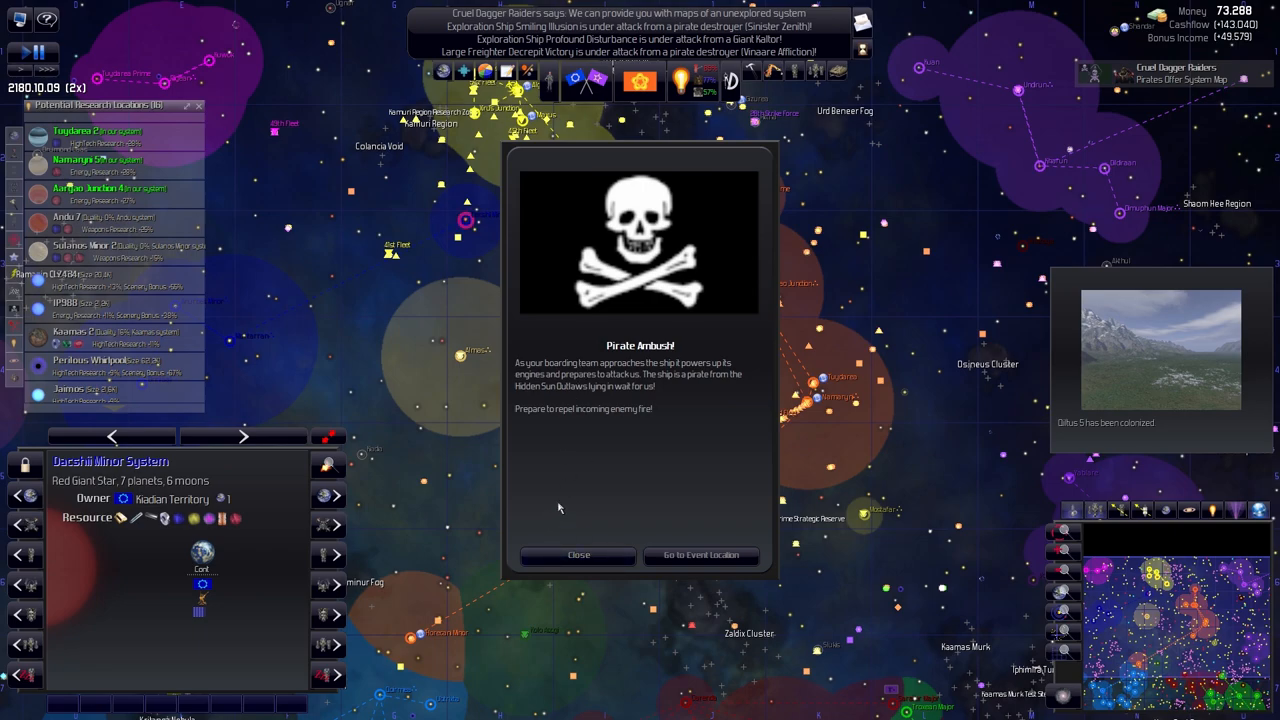
pyautogui.moveTo(528, 414)
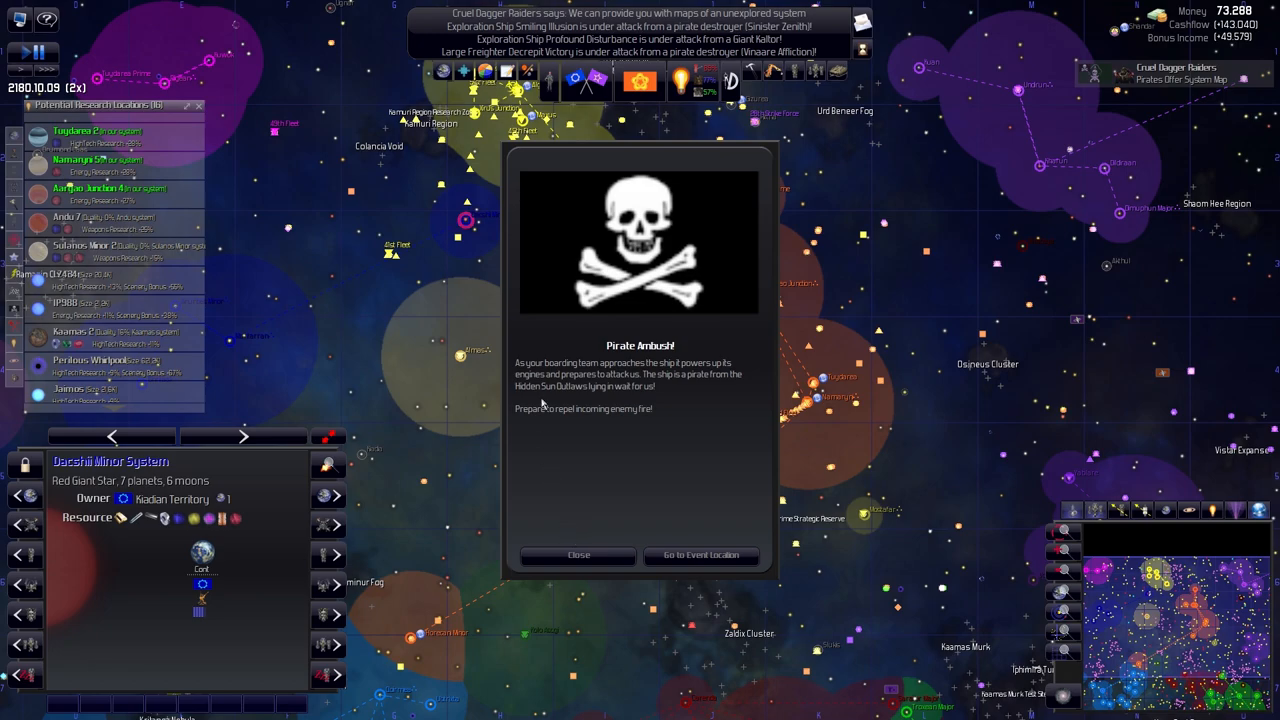
pyautogui.moveTo(578, 555)
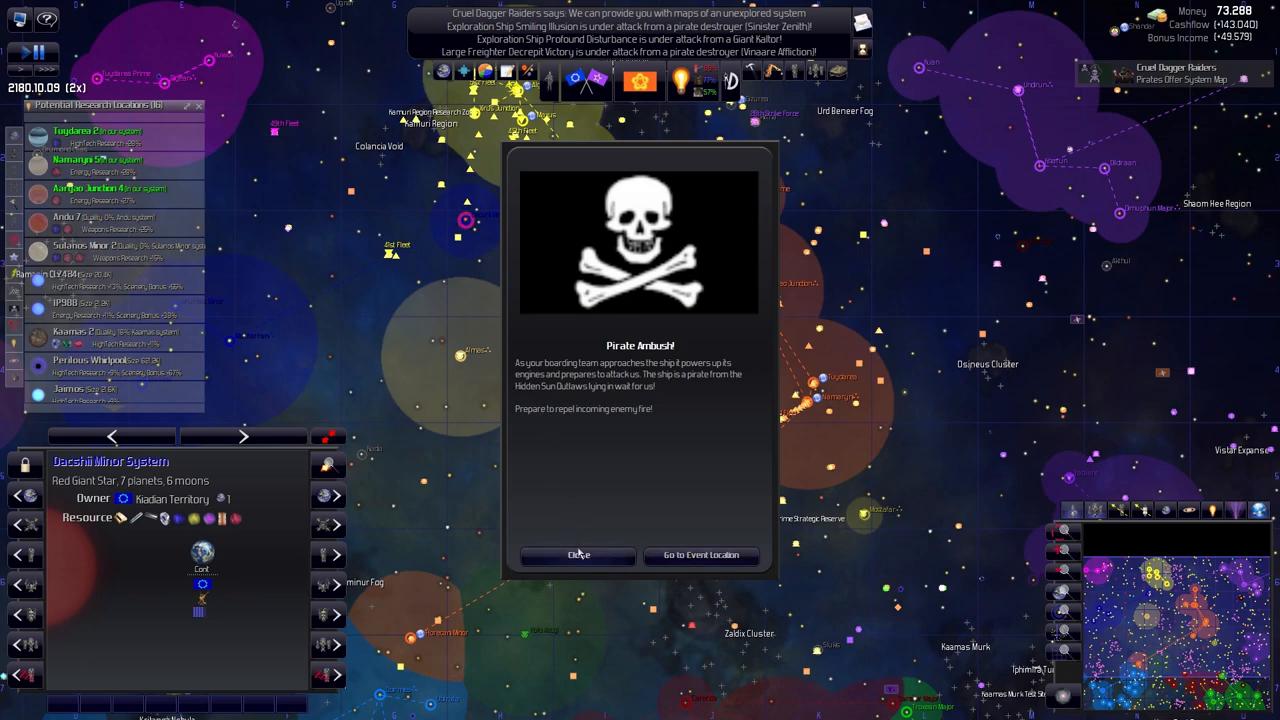
pyautogui.click(578, 555)
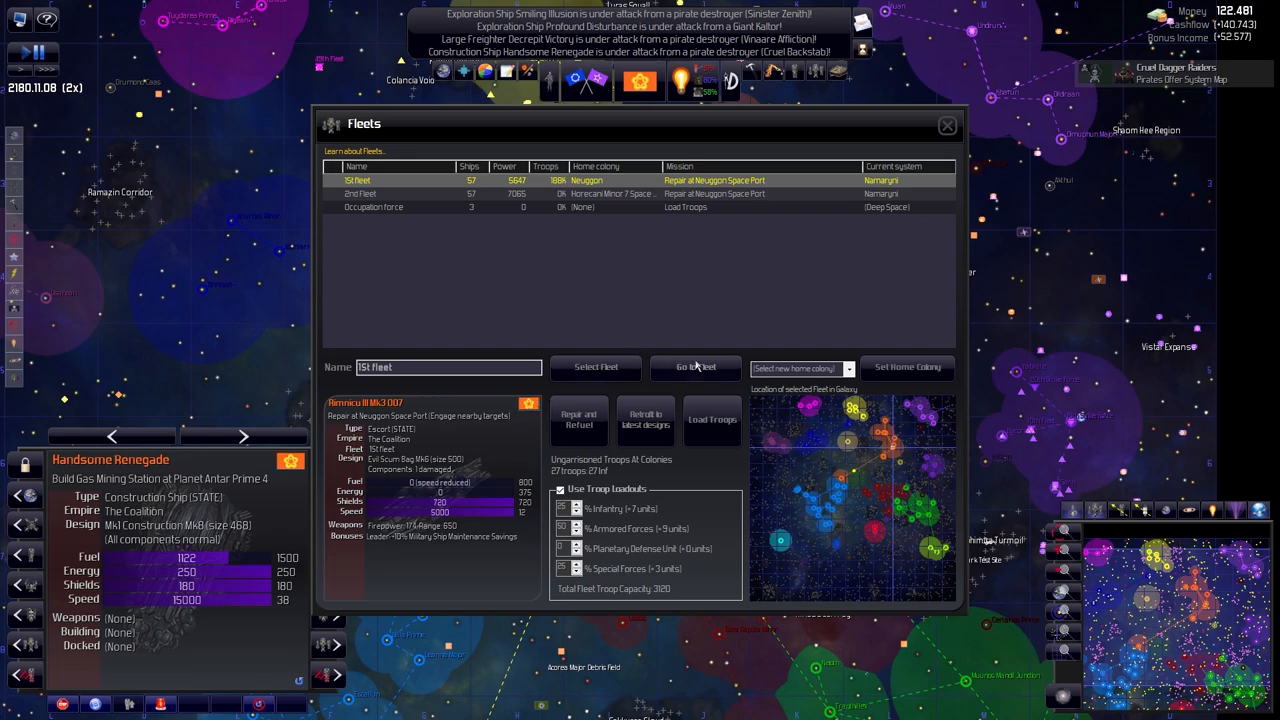
# Jump to the 1st fleet on the map and inspect 2nd Fleet's damaged frigate Barcelona XXI
pyautogui.click(695, 367)
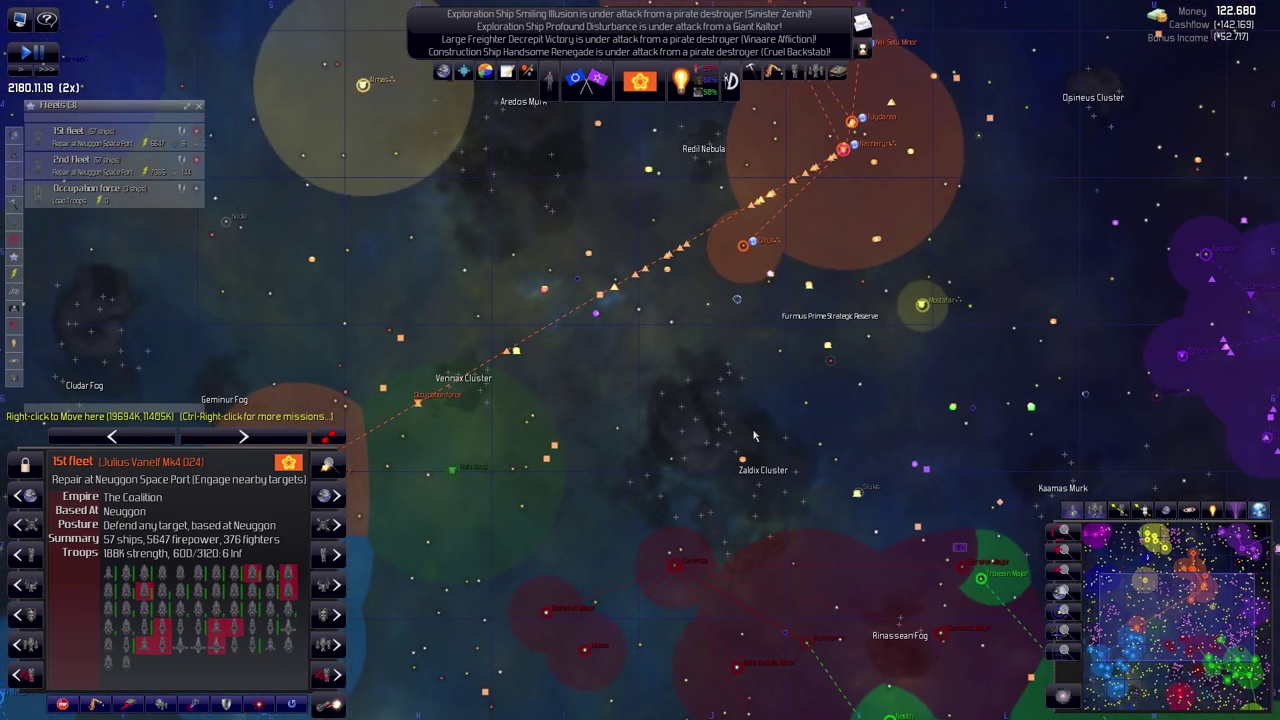
pyautogui.click(75, 160)
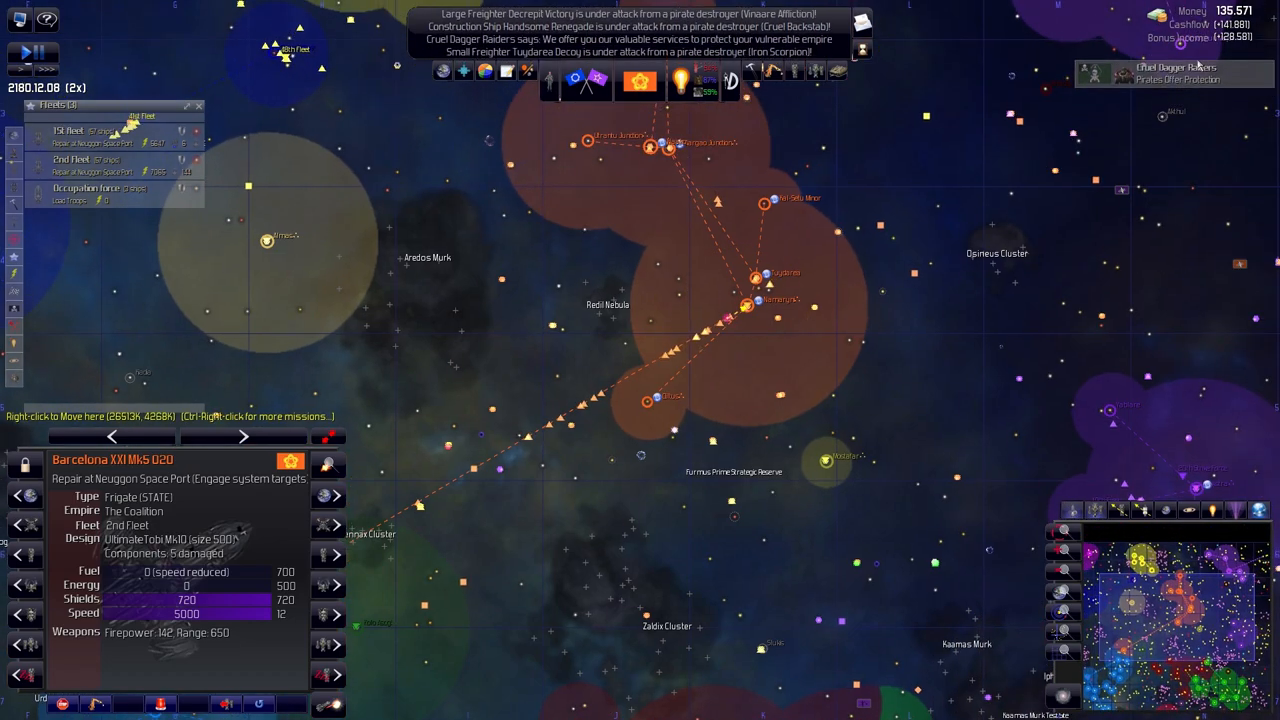
pyautogui.moveTo(681, 85)
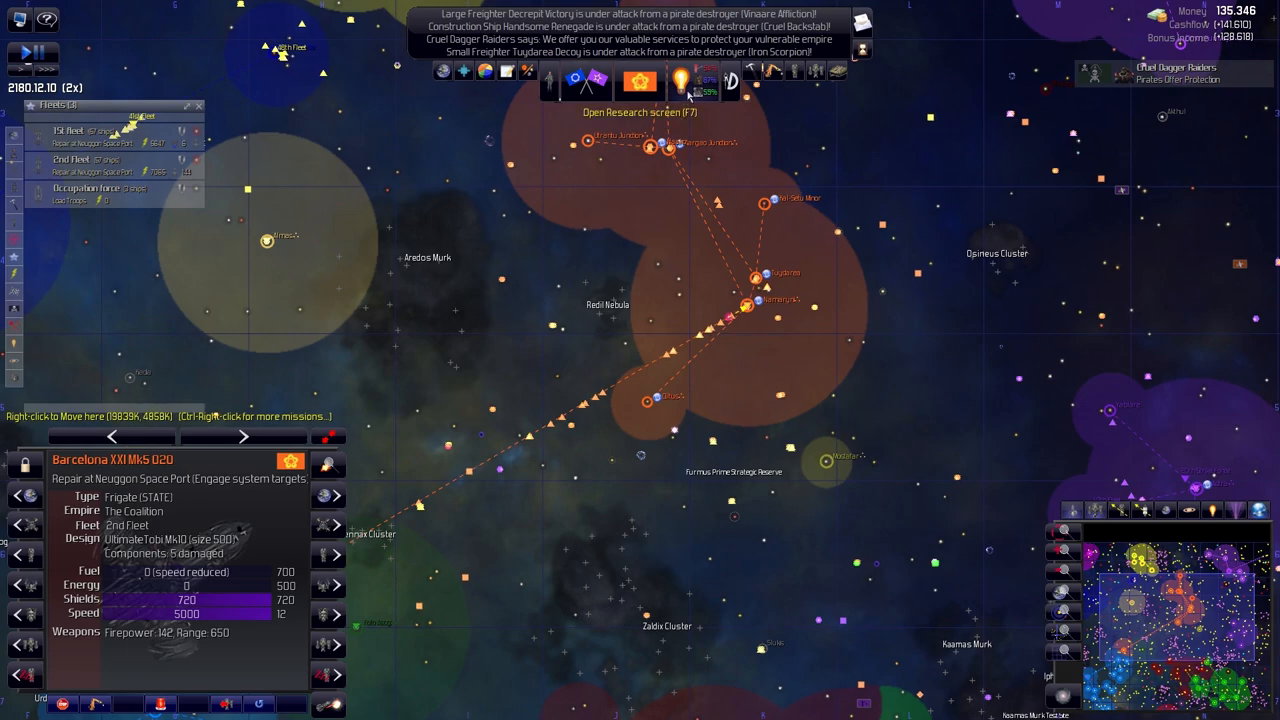
pyautogui.moveTo(528, 71)
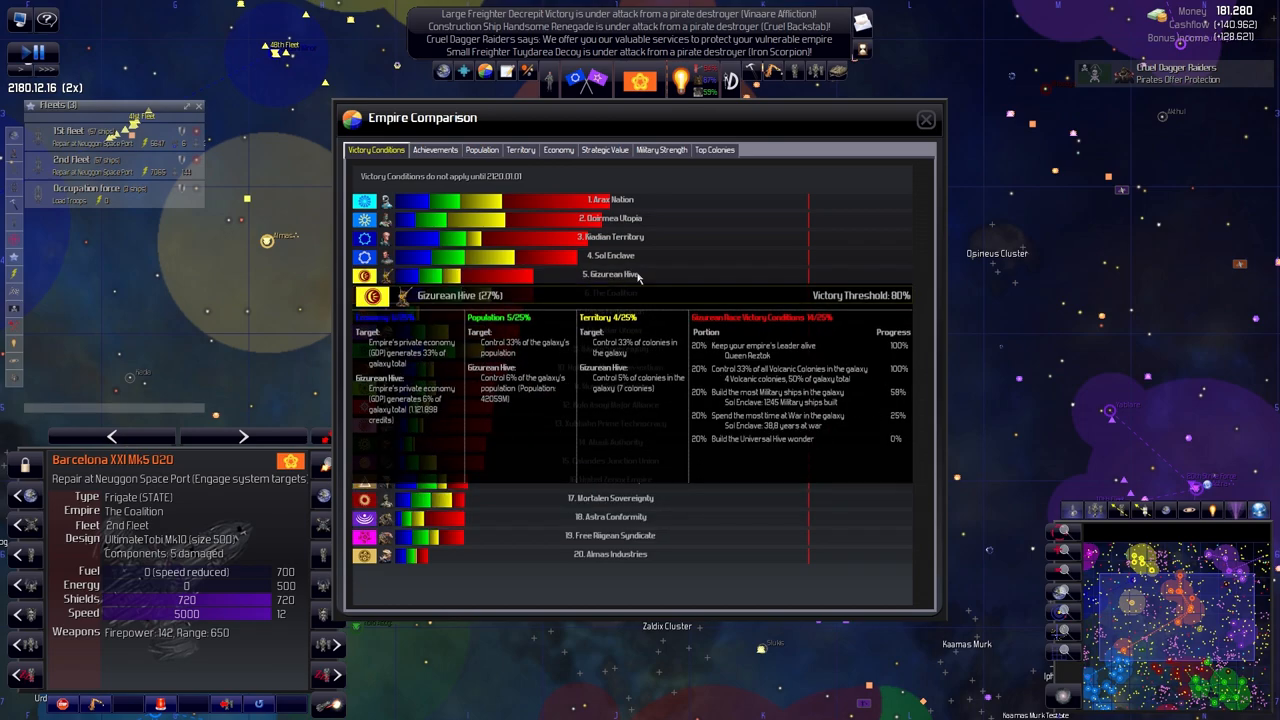
pyautogui.click(610, 292)
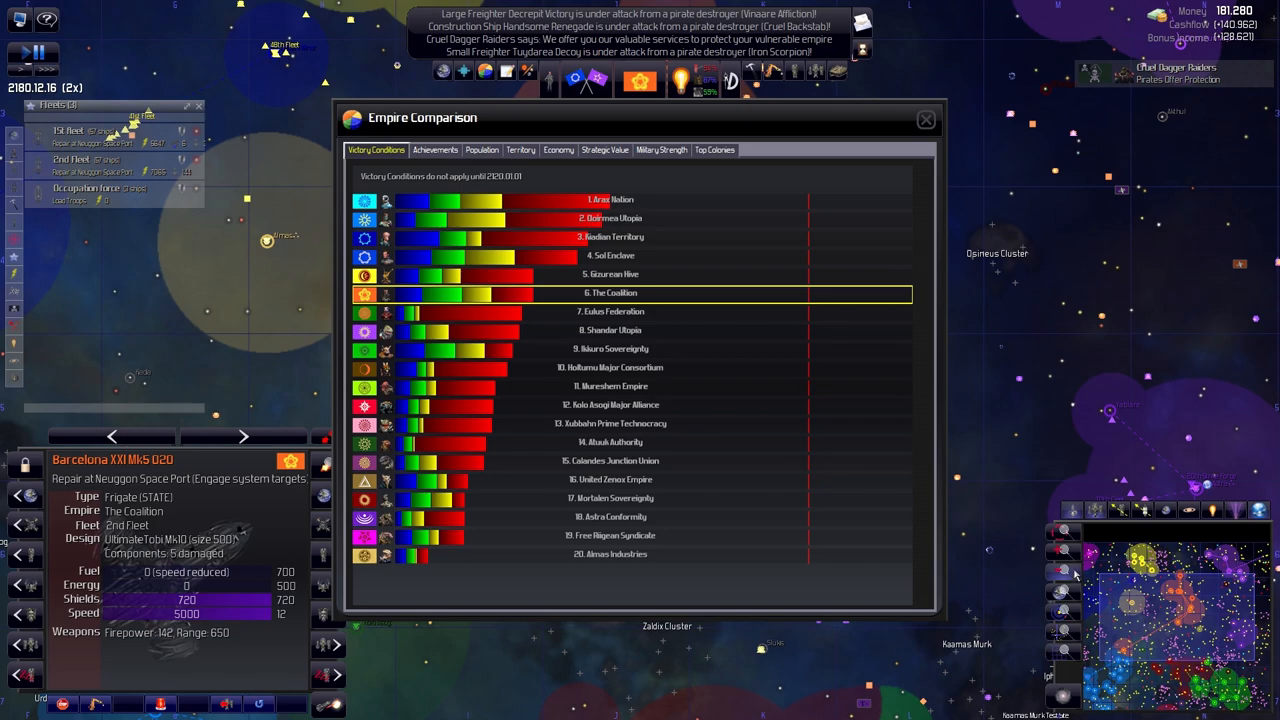
pyautogui.click(435, 149)
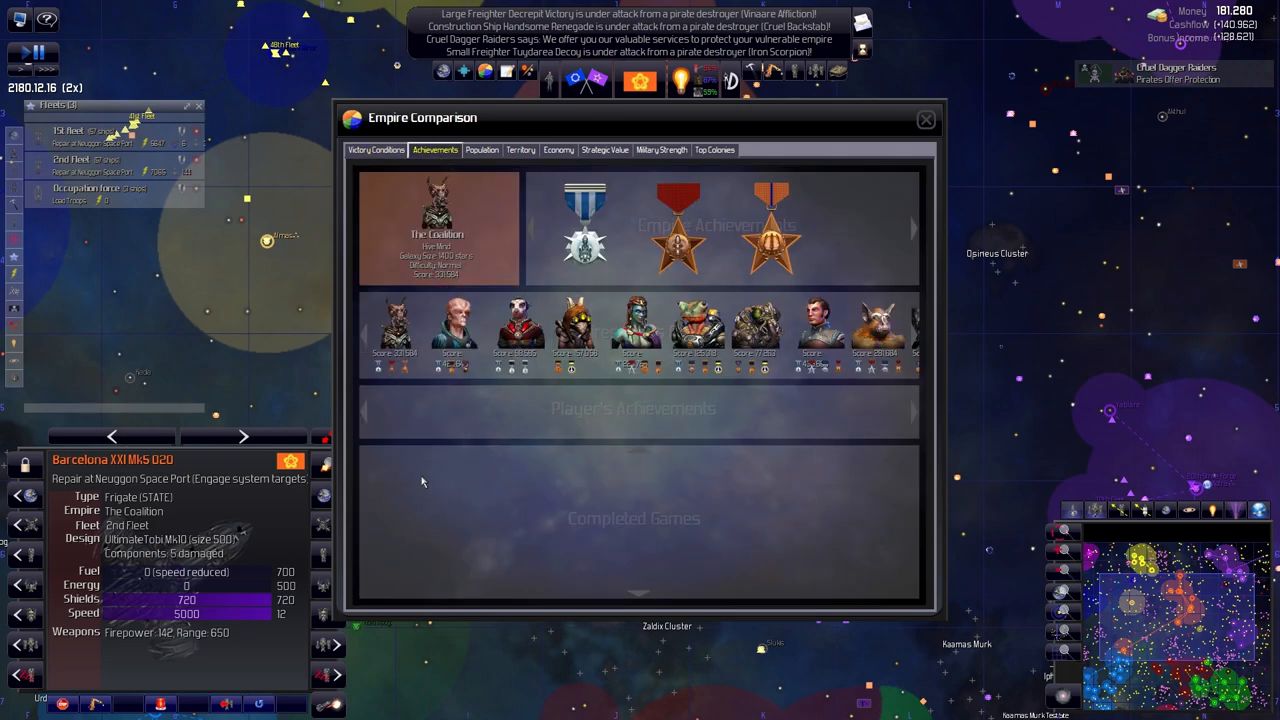
pyautogui.moveTo(446, 404)
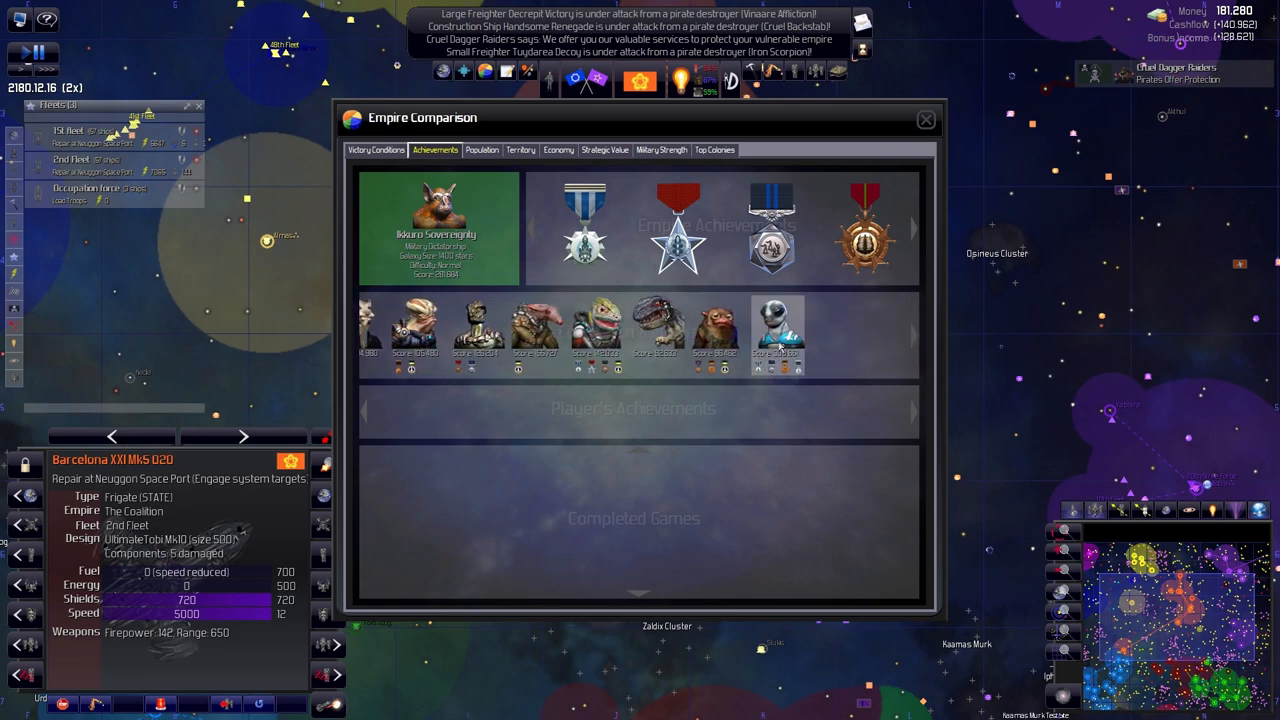
pyautogui.moveTo(431, 162)
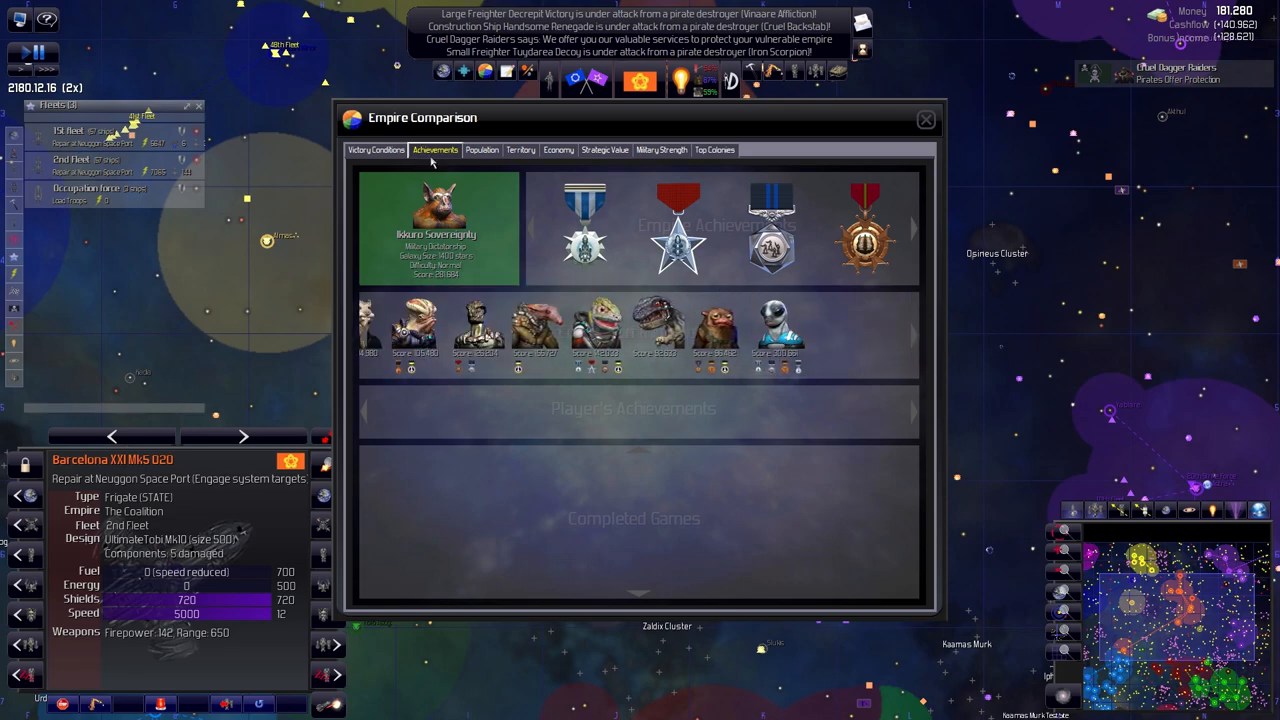
pyautogui.moveTo(480, 158)
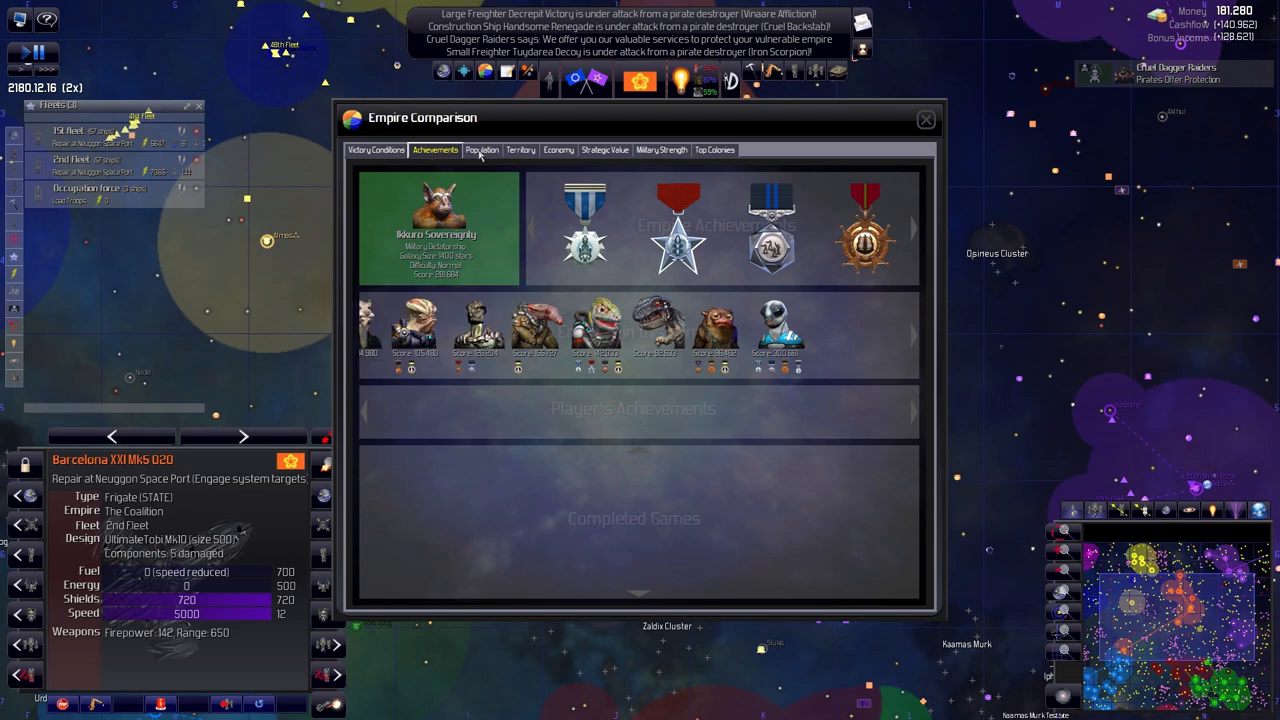
pyautogui.click(482, 149)
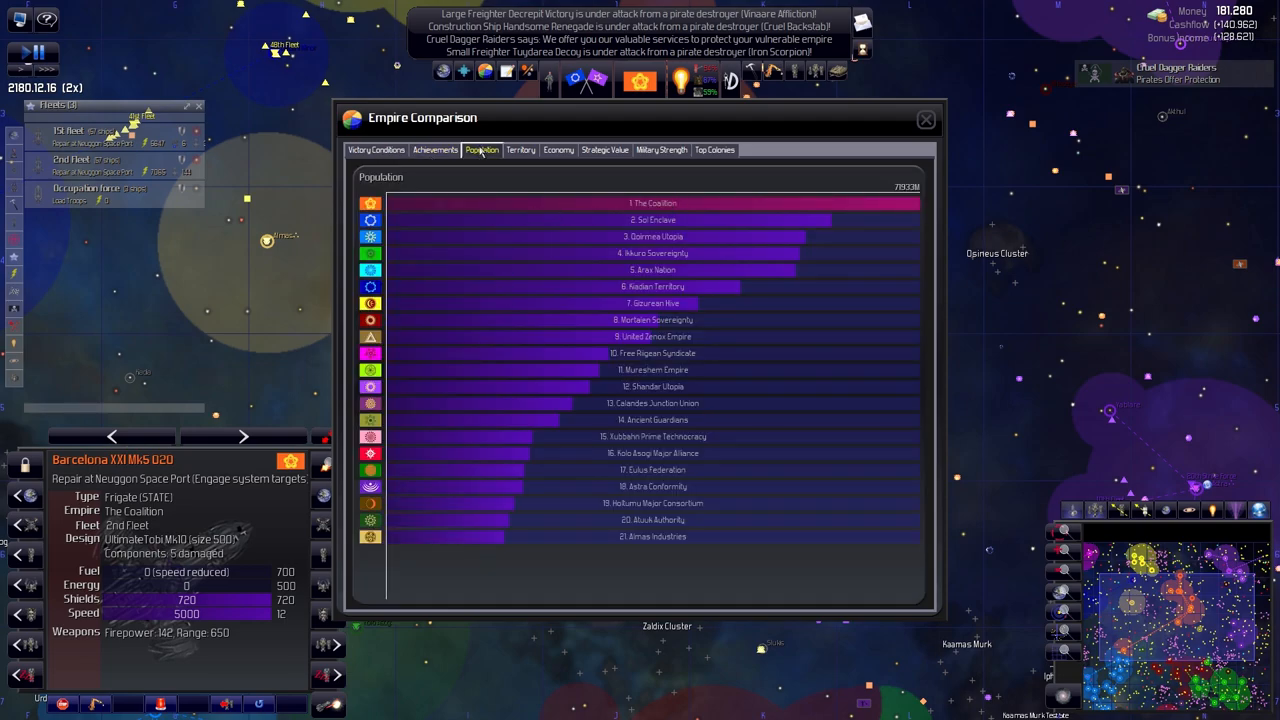
pyautogui.click(520, 149)
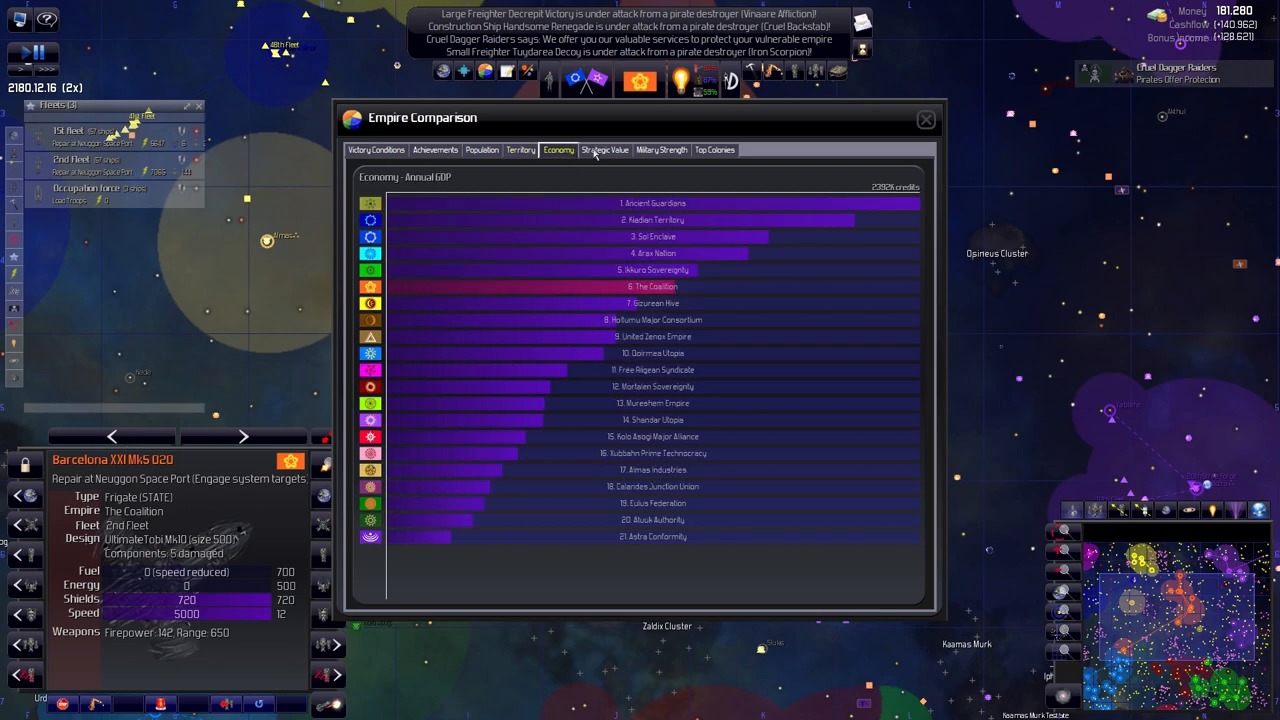
pyautogui.moveTo(648, 253)
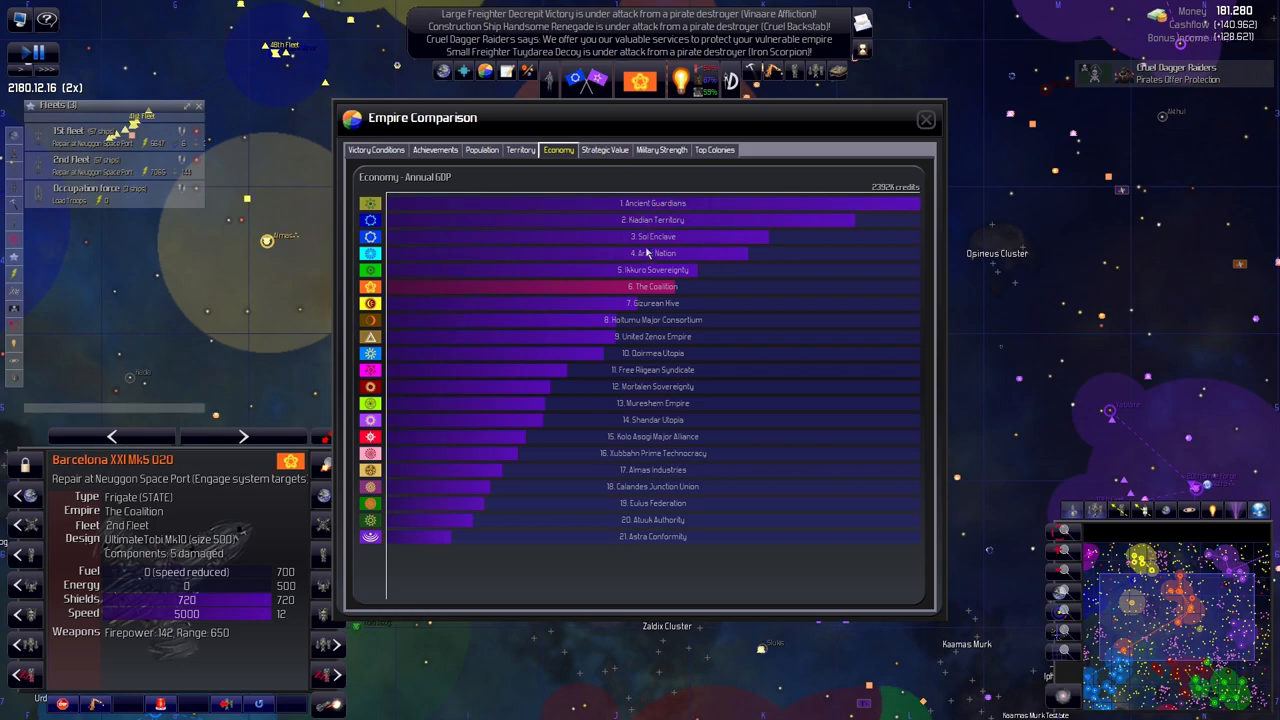
pyautogui.moveTo(607, 296)
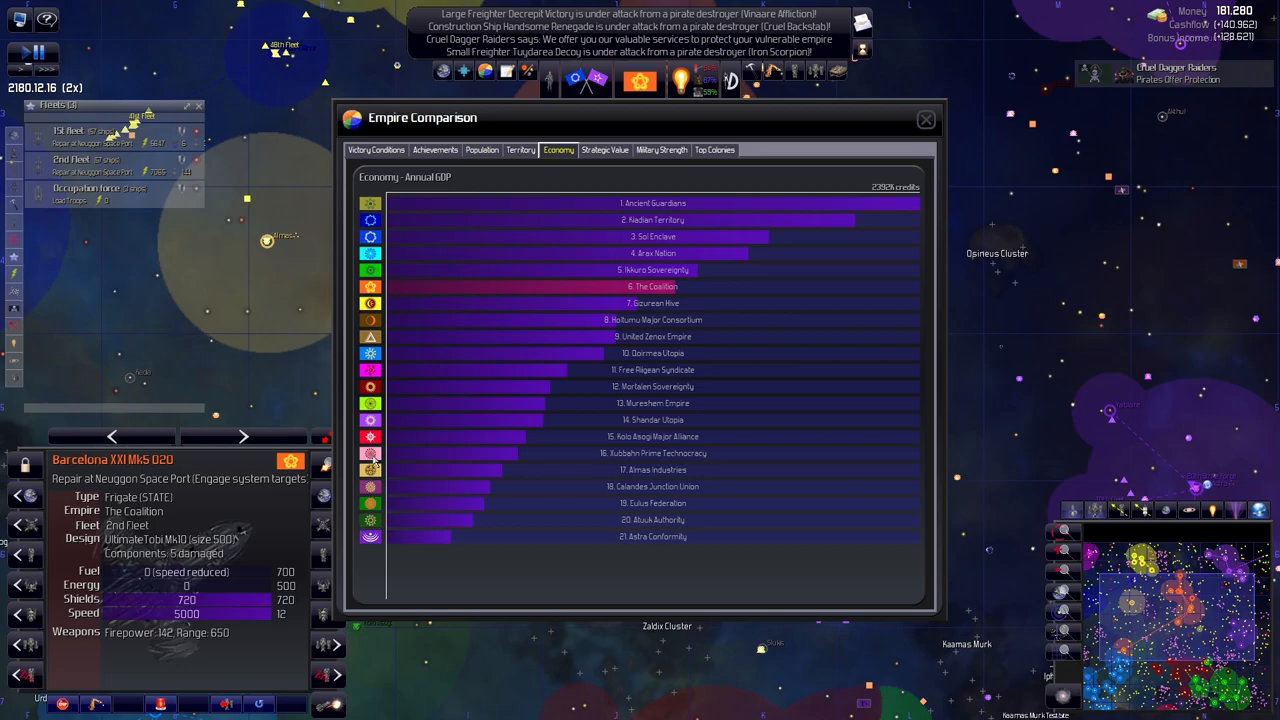
pyautogui.click(924, 119)
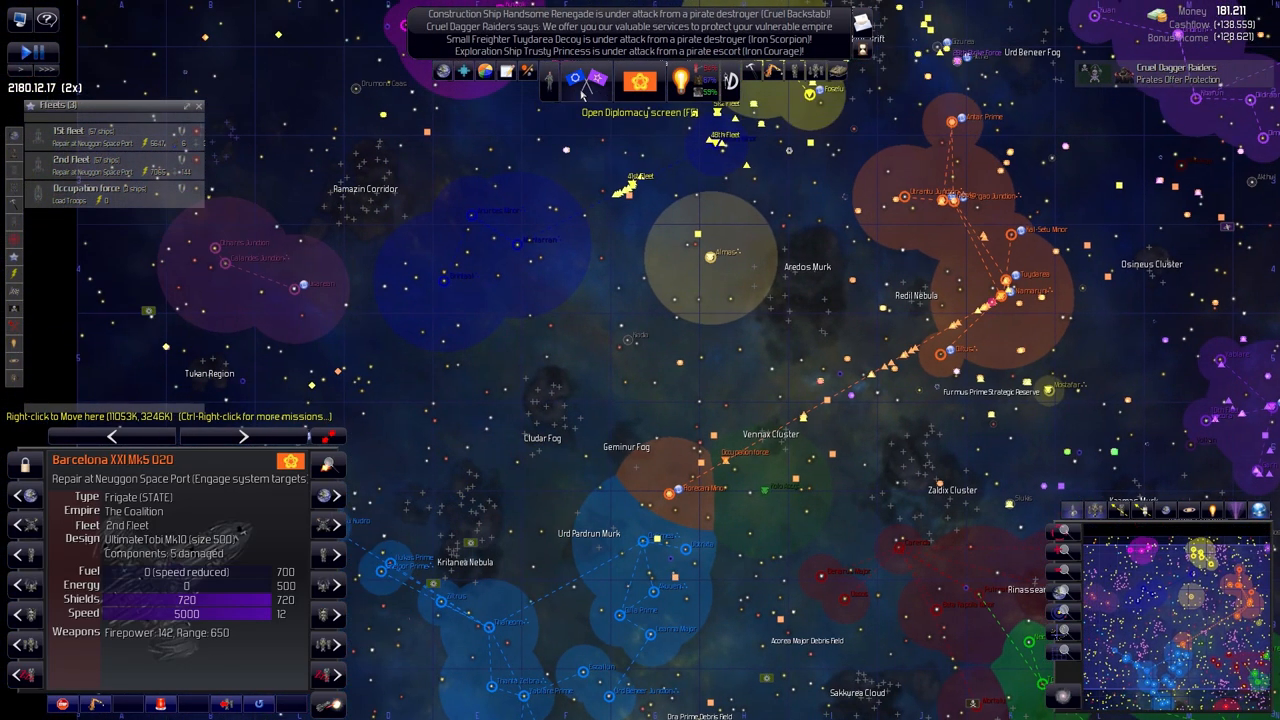
# Select Astra Conformity in Diplomacy, start talks and review relationship proposal options
pyautogui.click(575, 80)
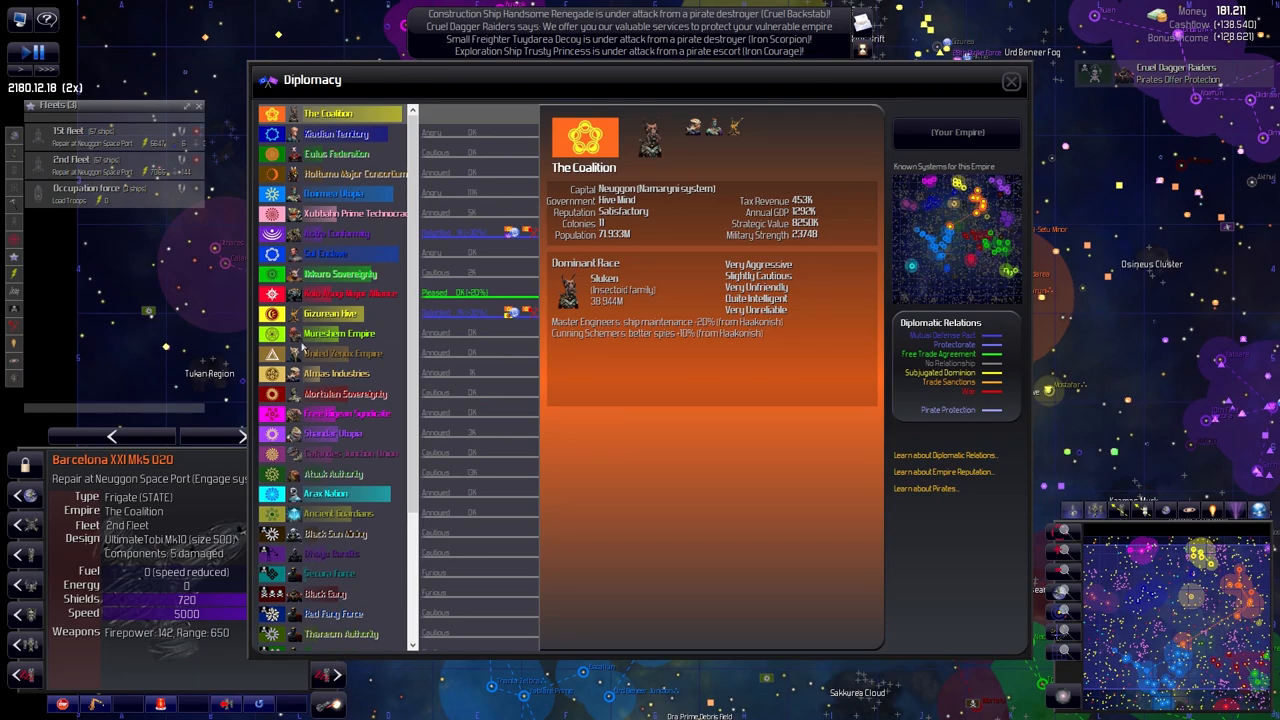
pyautogui.click(337, 233)
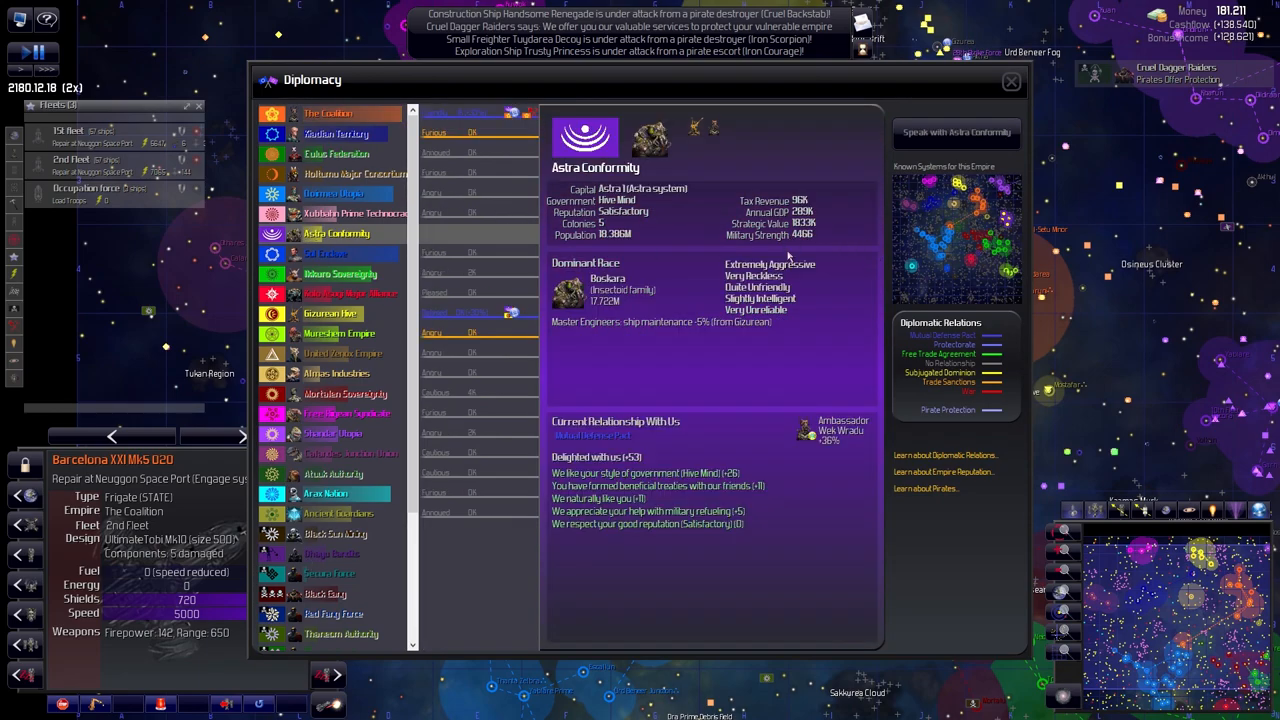
pyautogui.moveTo(957, 132)
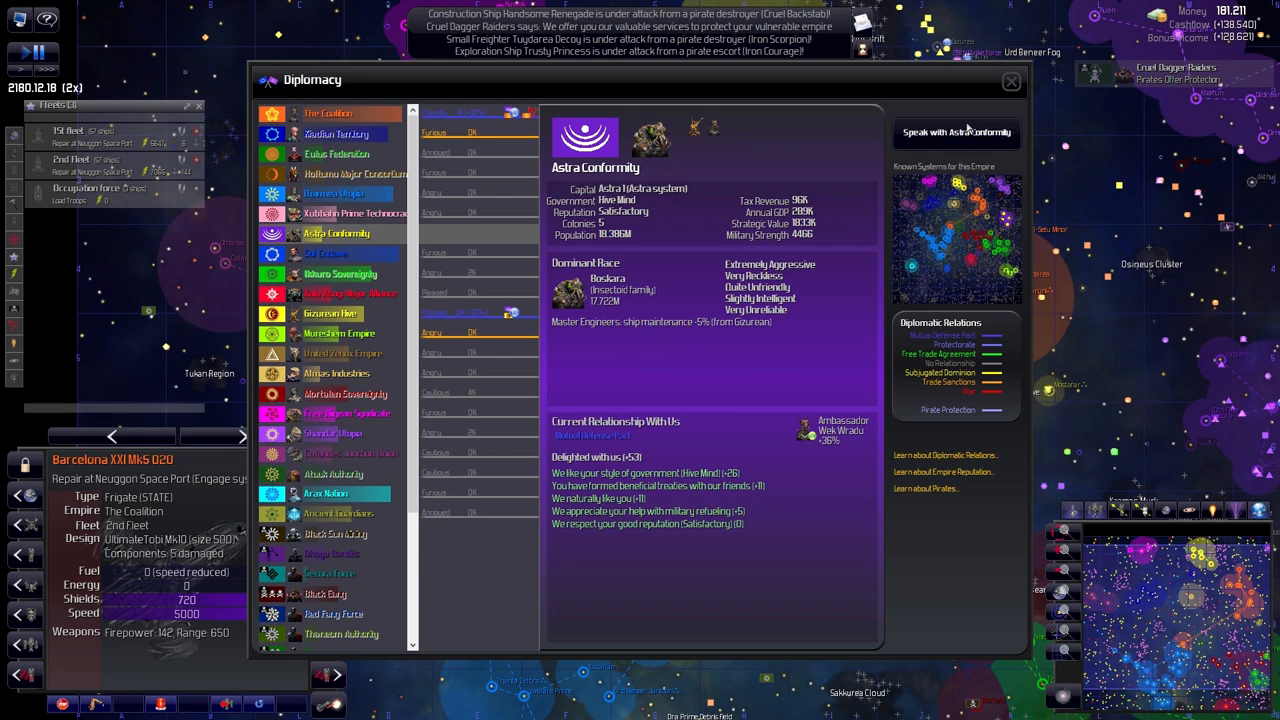
pyautogui.click(955, 132)
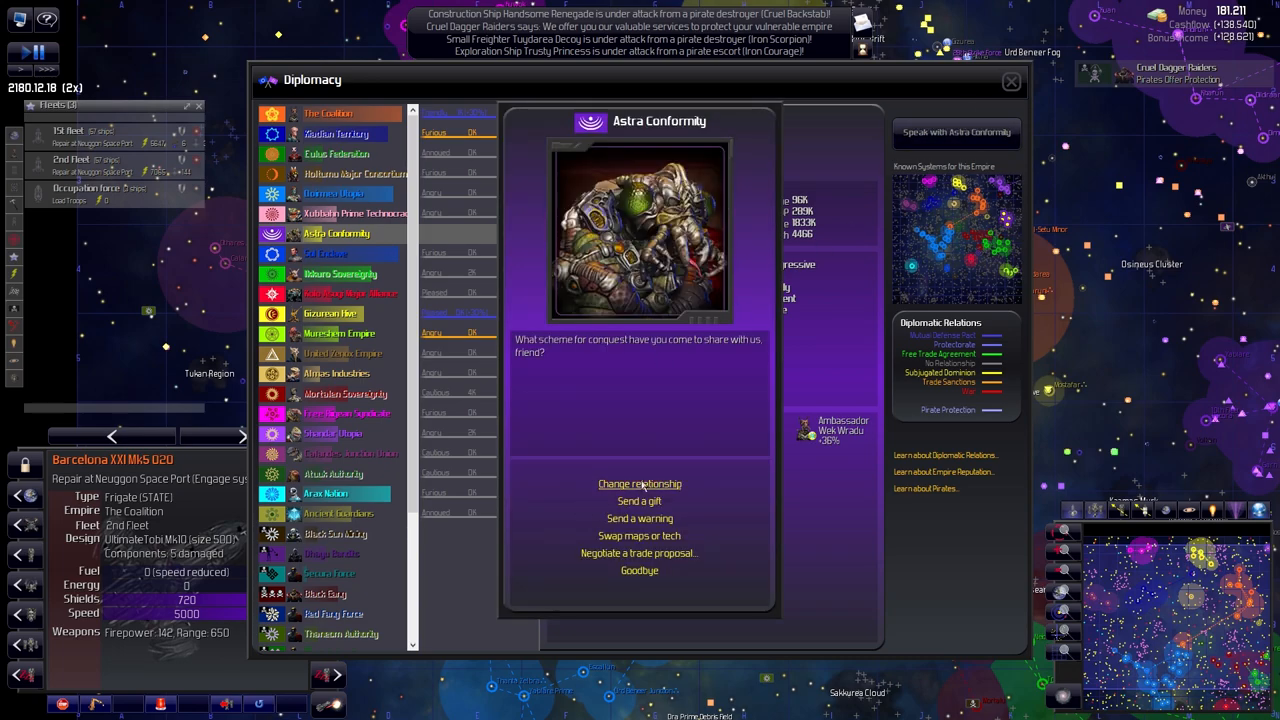
pyautogui.click(639, 483)
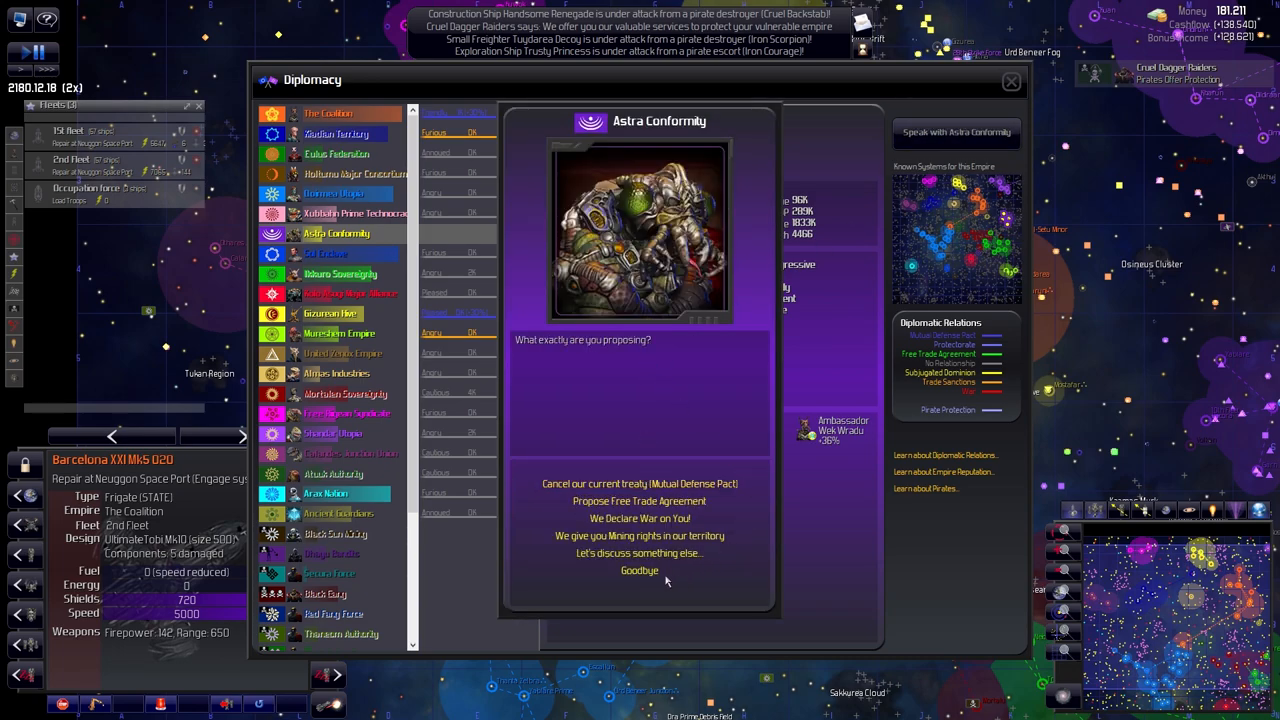
pyautogui.moveTo(639, 553)
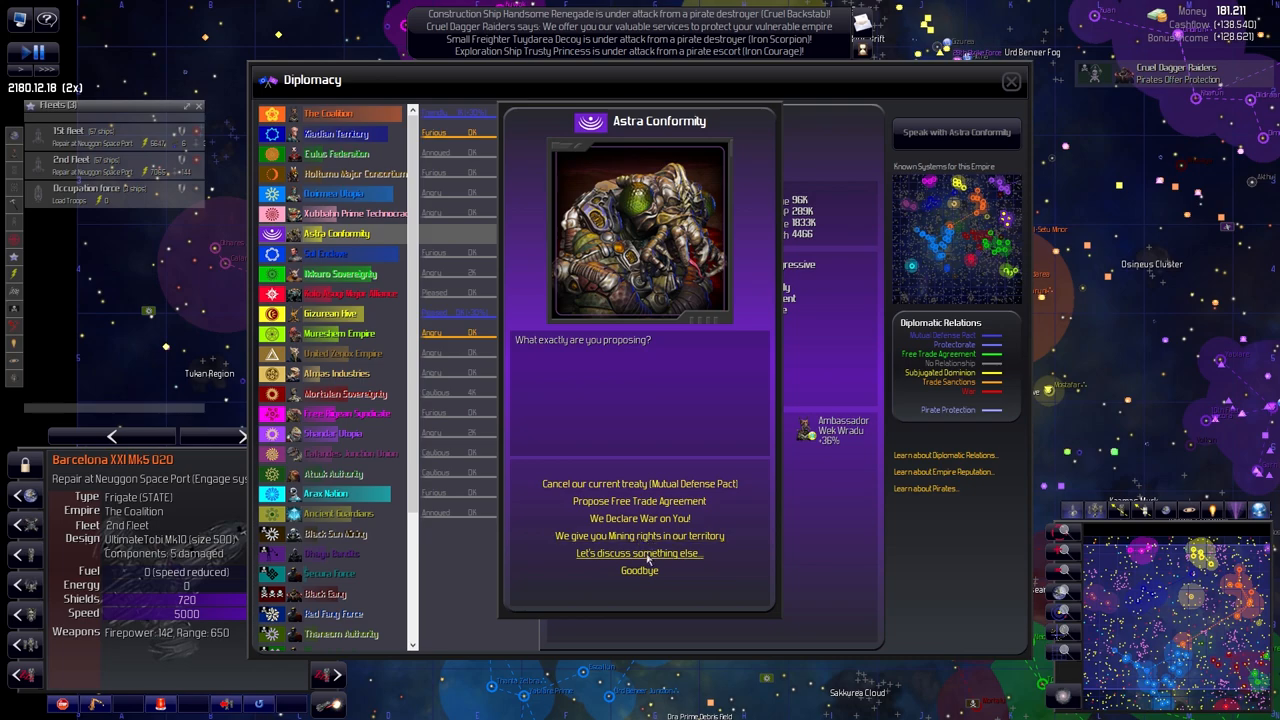
pyautogui.moveTo(639, 513)
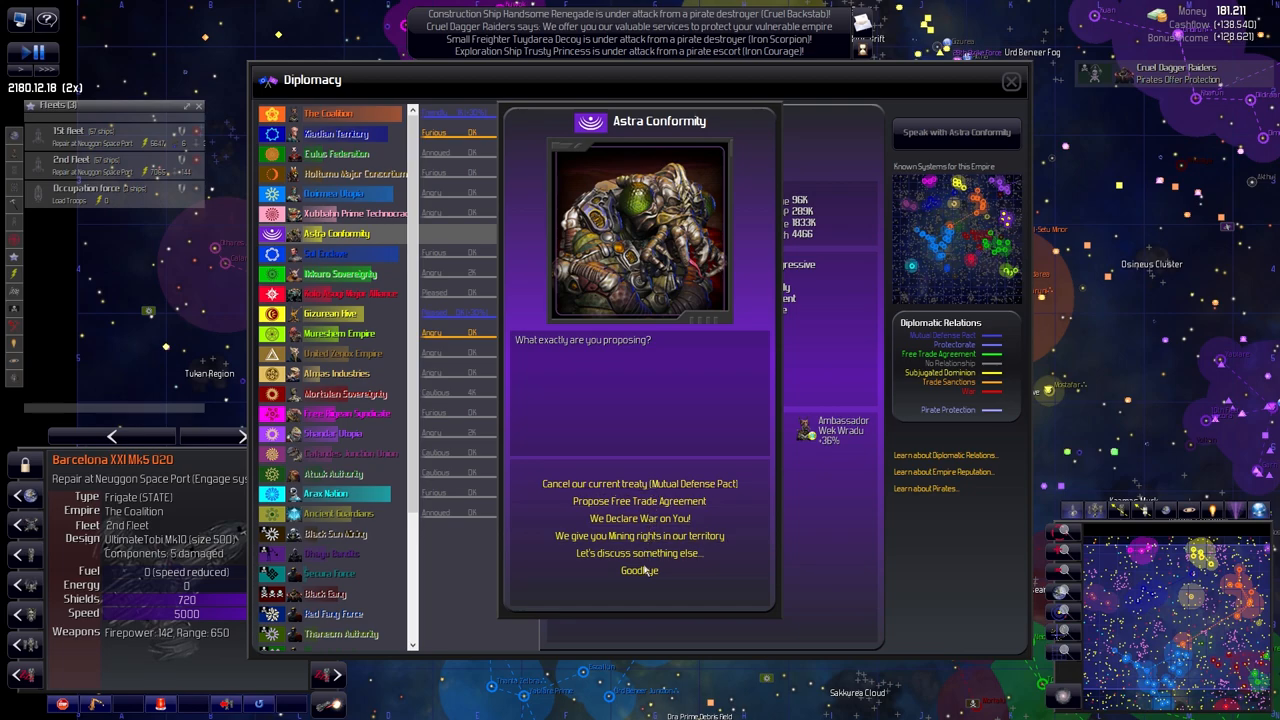
pyautogui.click(955, 132)
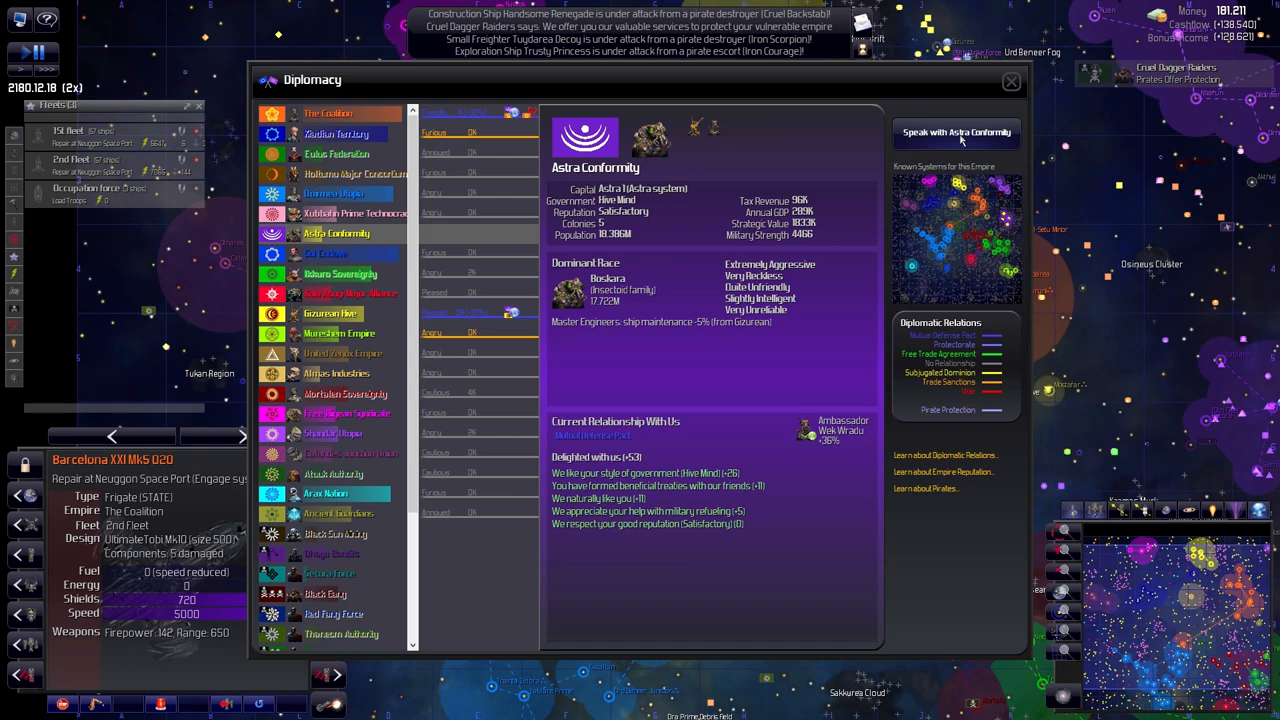
pyautogui.click(957, 132)
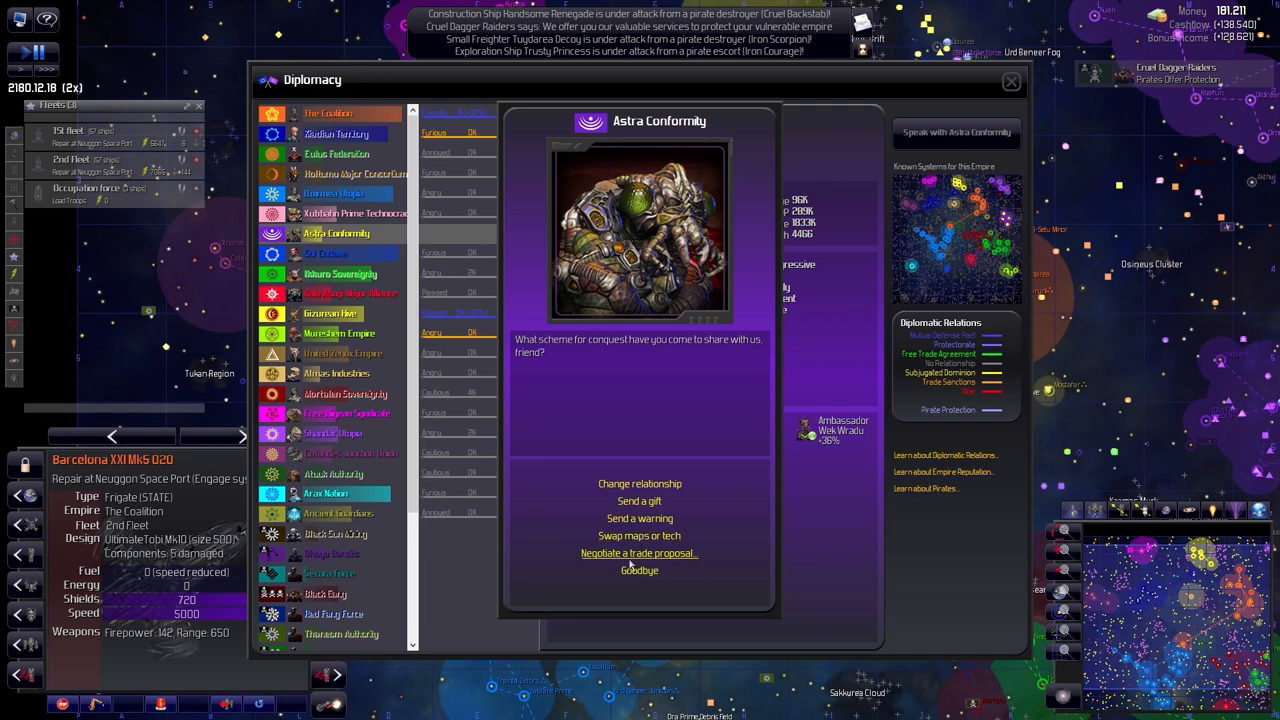
pyautogui.click(637, 553)
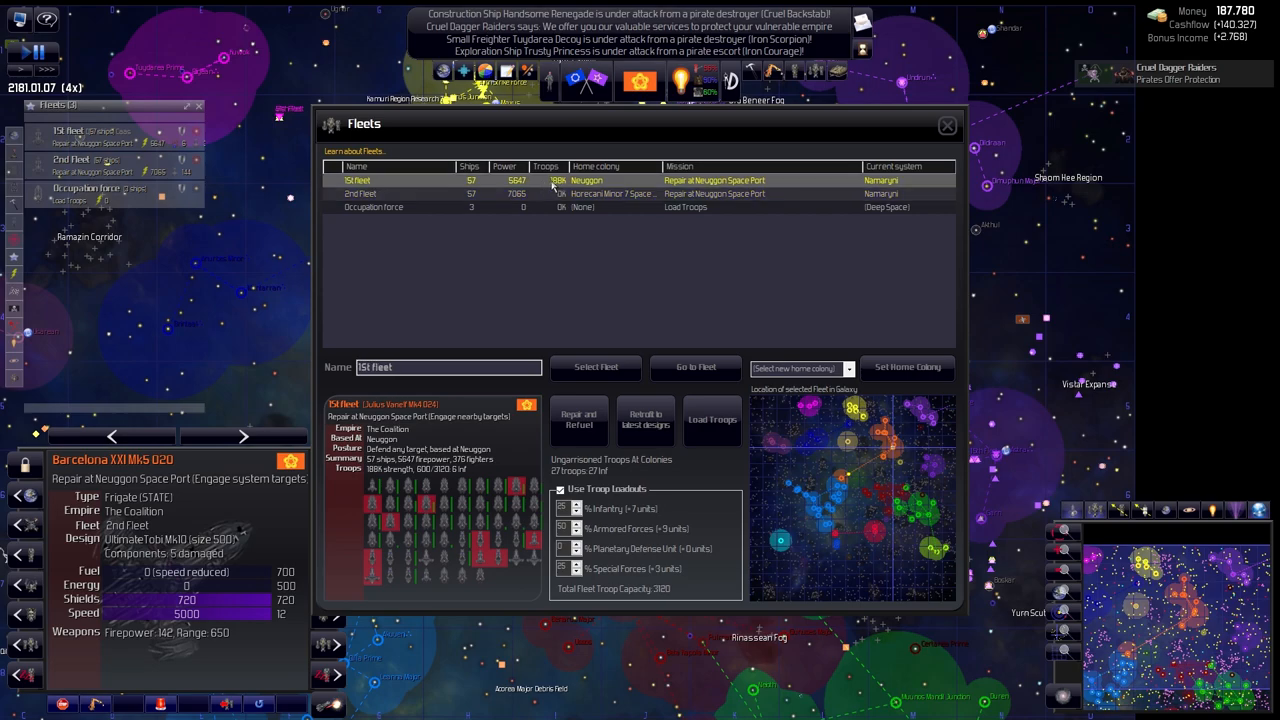
pyautogui.moveTo(555, 210)
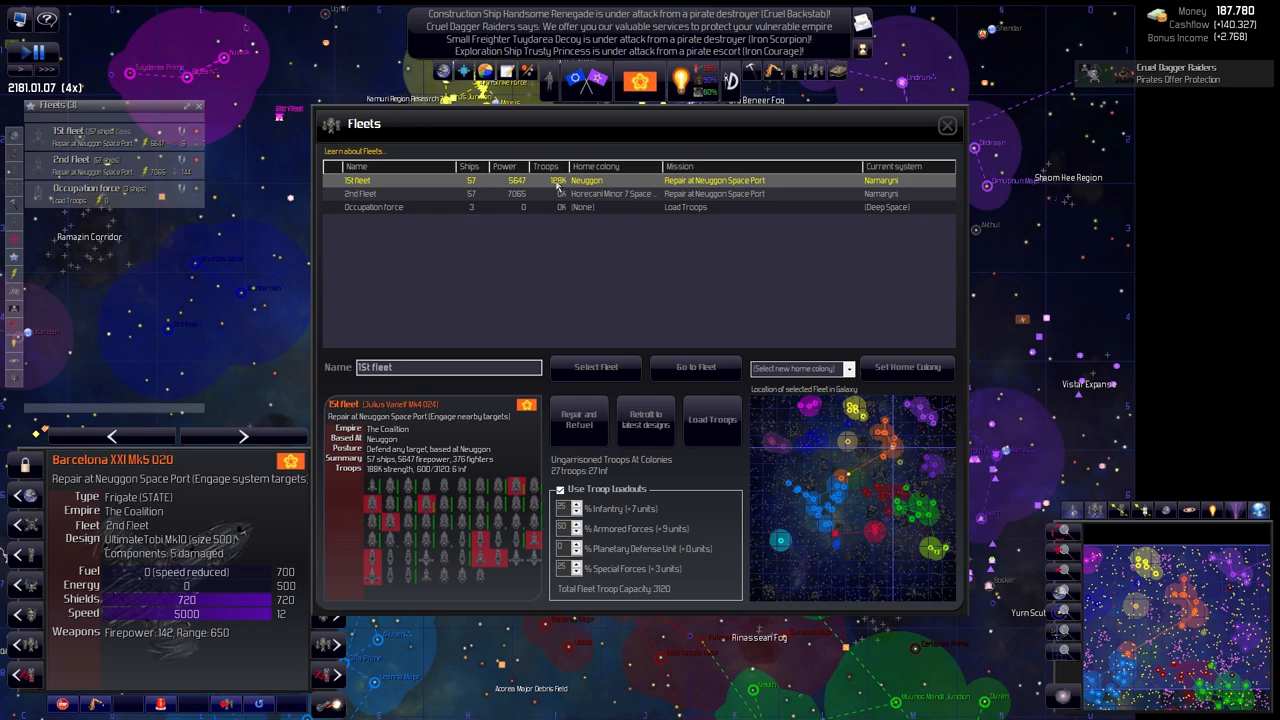
# Check the Occupation force's troop loadout, then bring up the ship Designs list
pyautogui.click(373, 207)
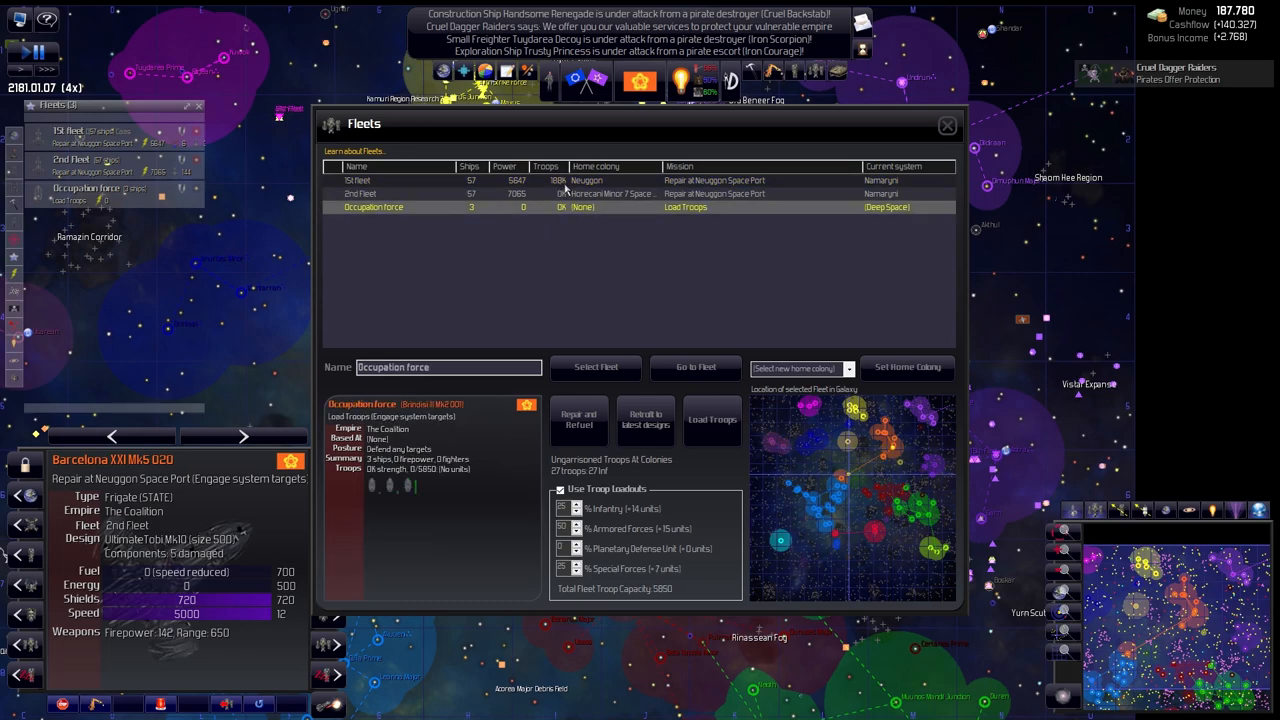
pyautogui.click(946, 124)
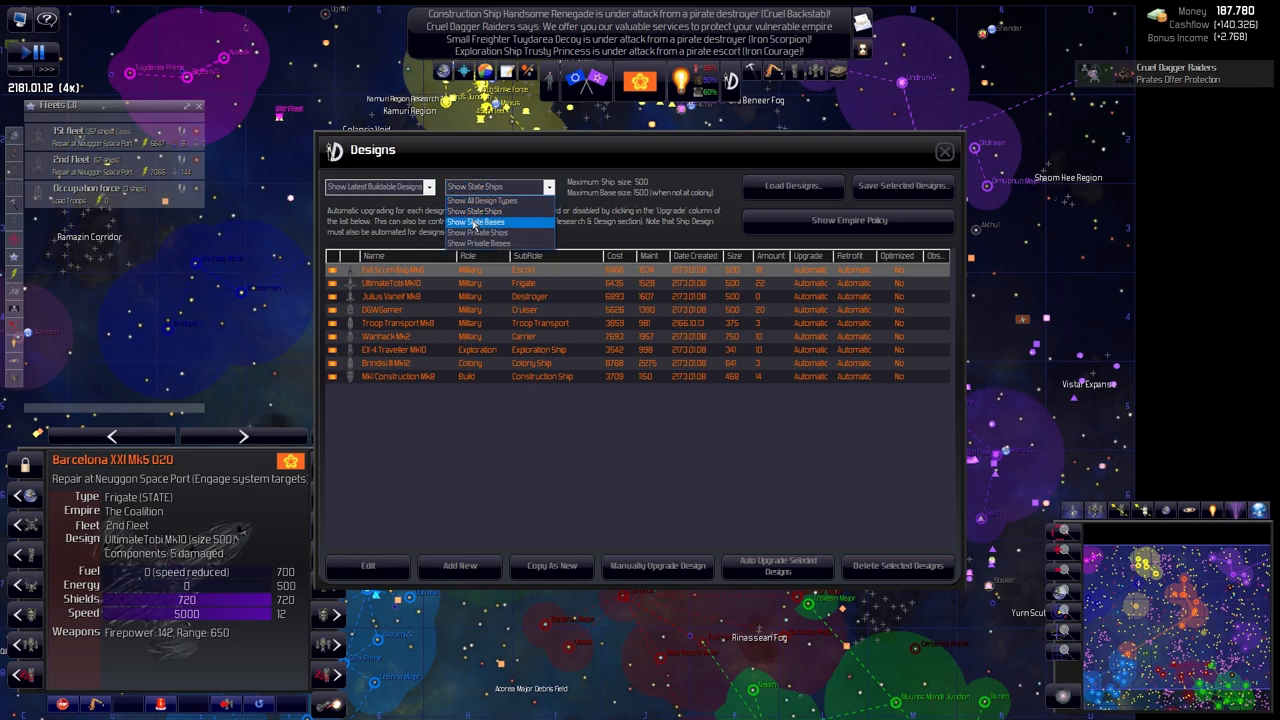
# Filter to state ships and view the UltimateTobi Mk10 and Julius Vanelf Mk8 designs
pyautogui.click(478, 221)
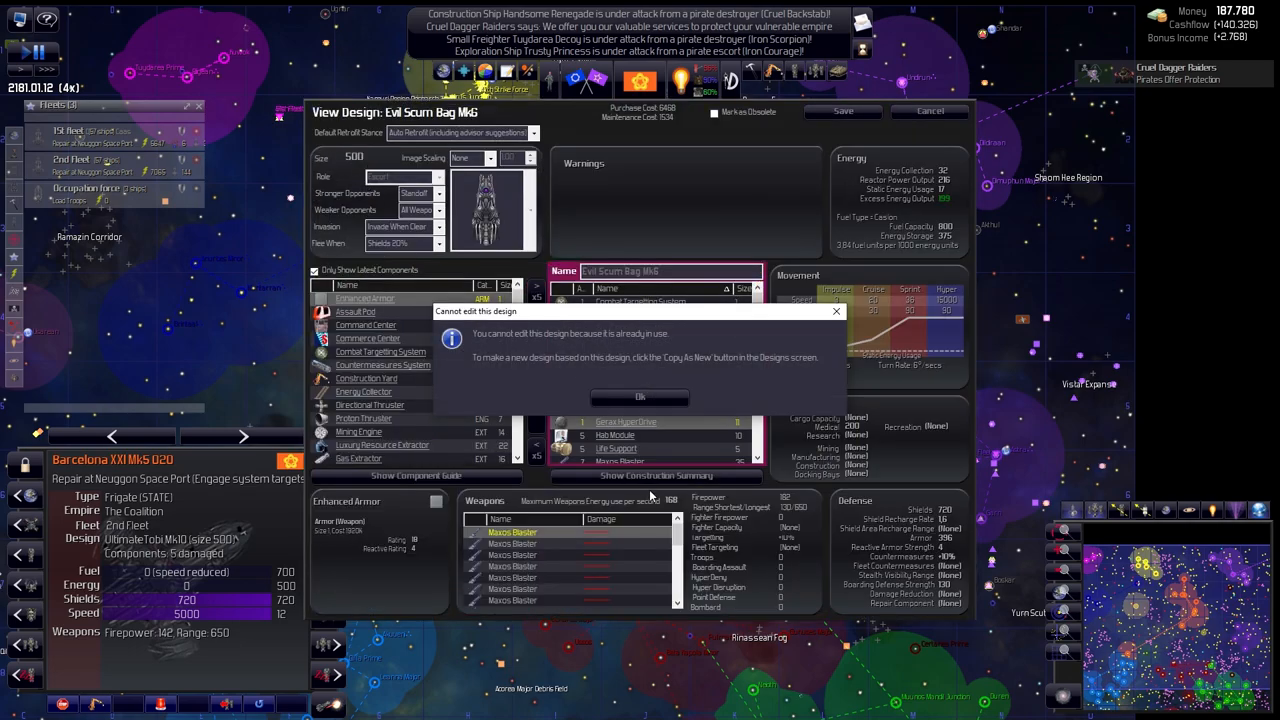
pyautogui.click(639, 396)
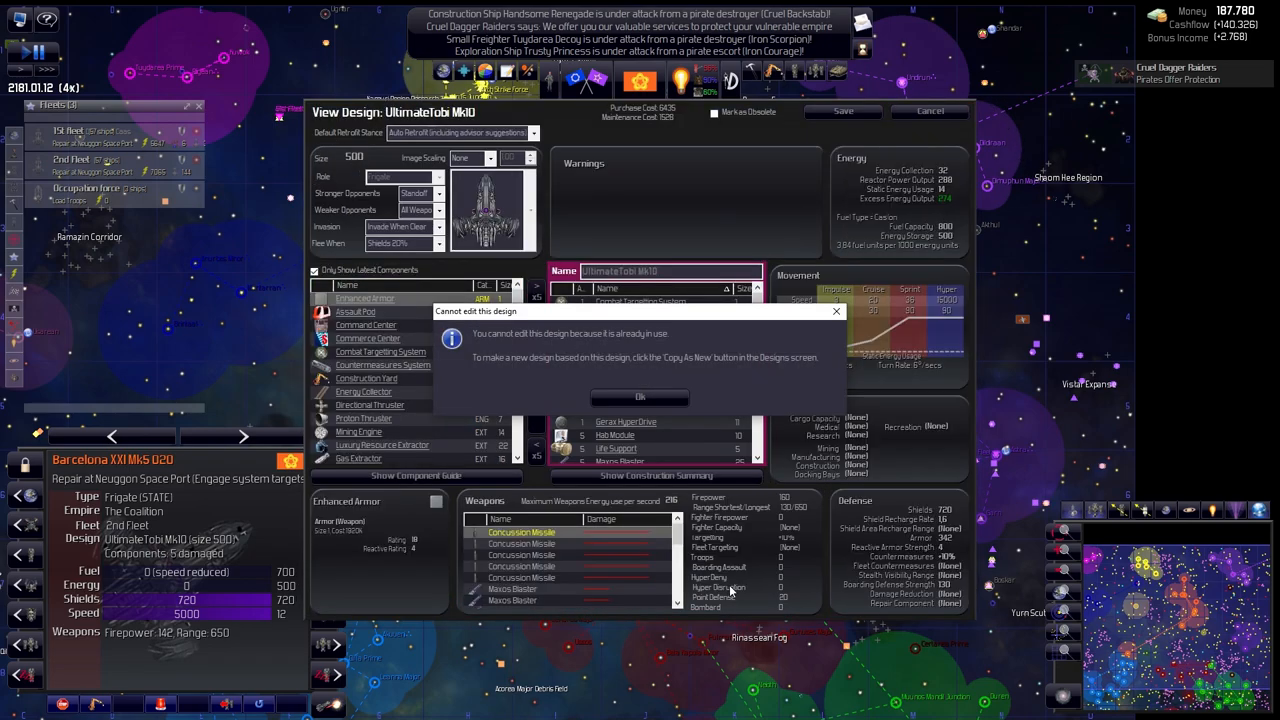
pyautogui.click(639, 397)
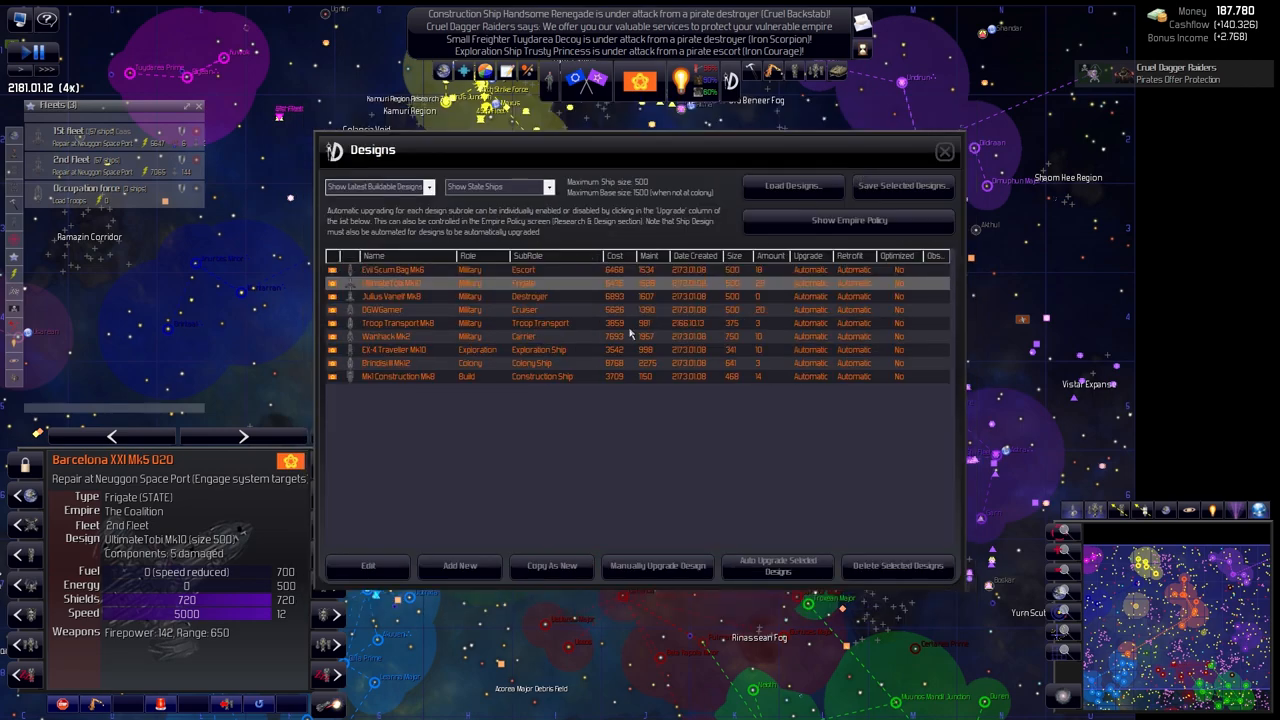
pyautogui.click(367, 565)
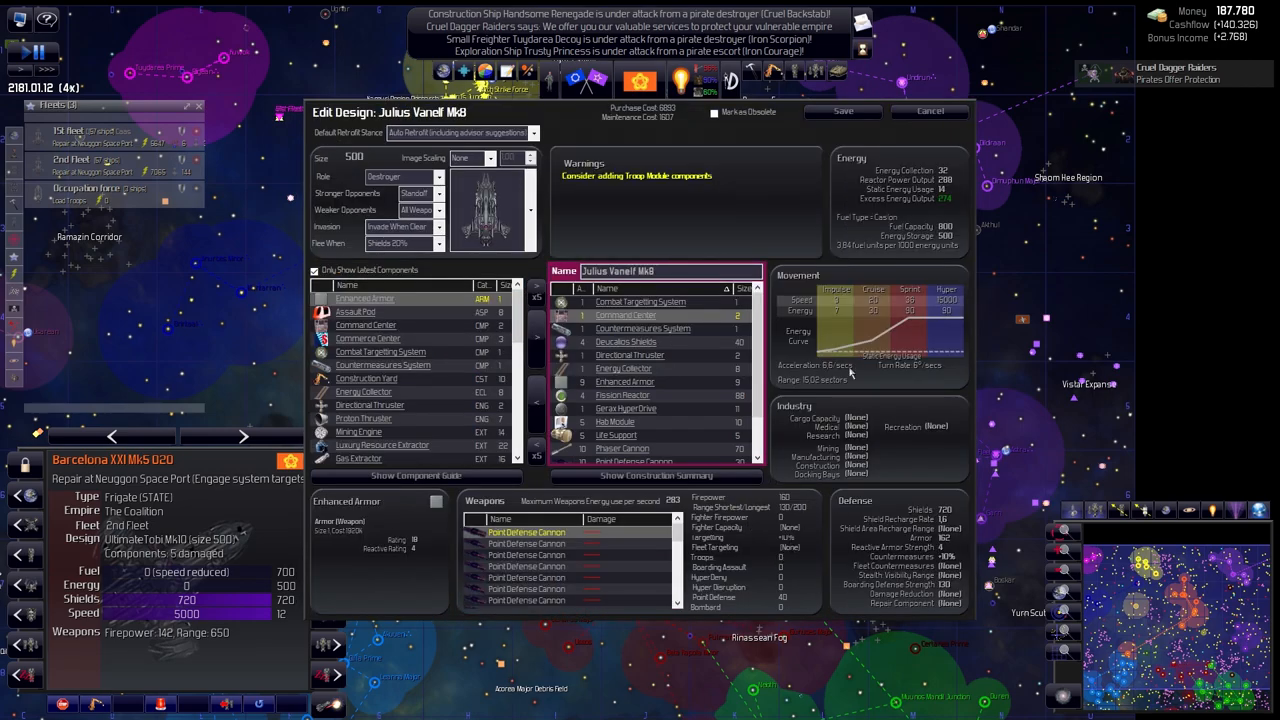
pyautogui.click(928, 111)
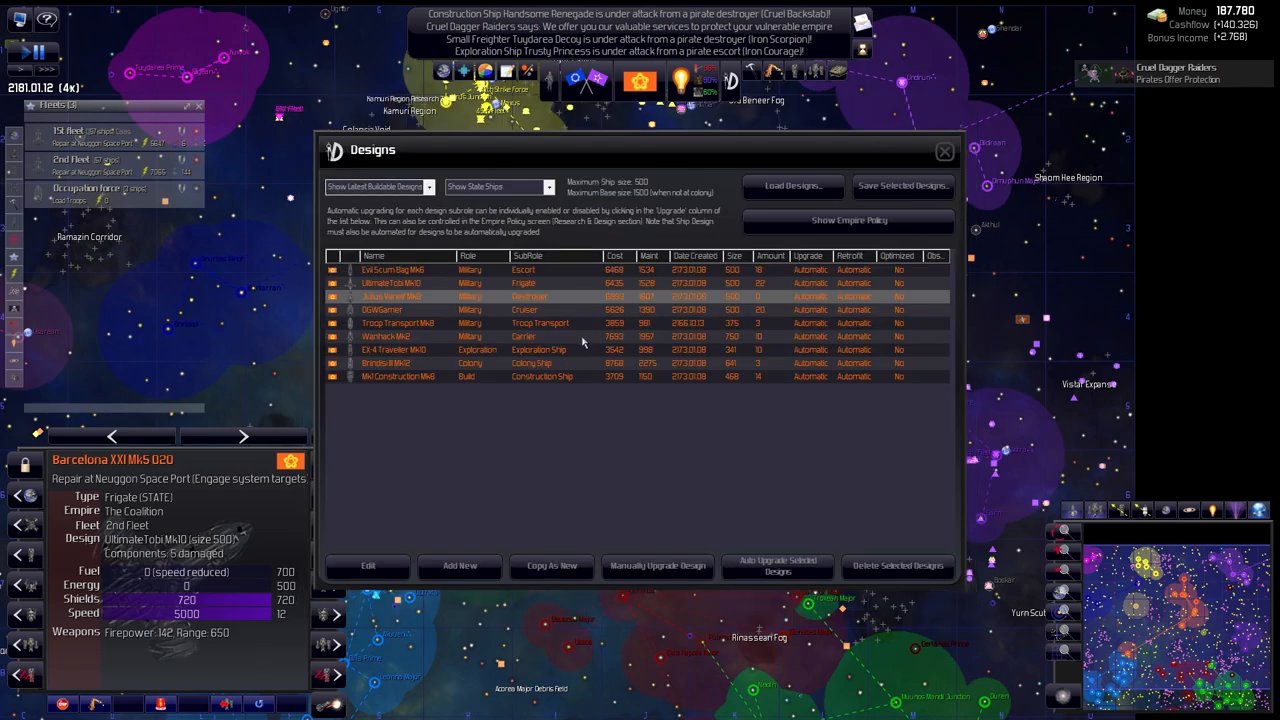
# View the in-use DGWGamer cruiser design's component list after dismissing the cannot-edit notice
pyautogui.click(367, 565)
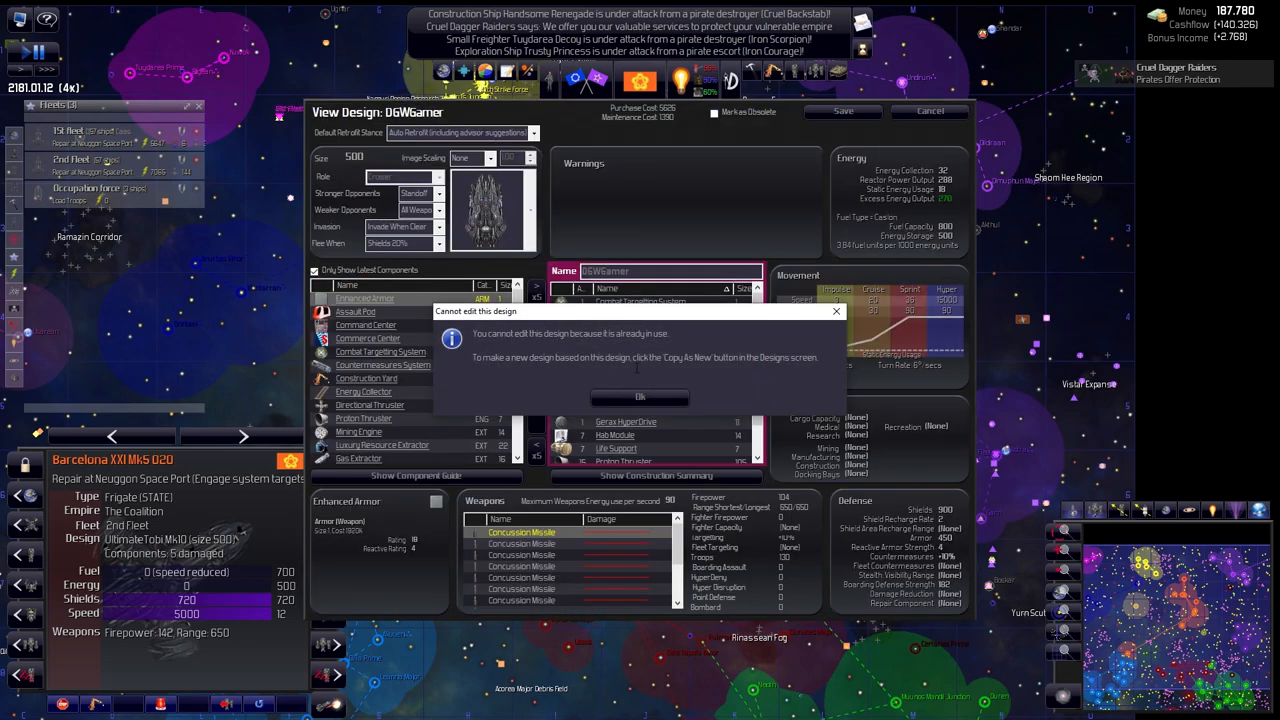
pyautogui.click(640, 396)
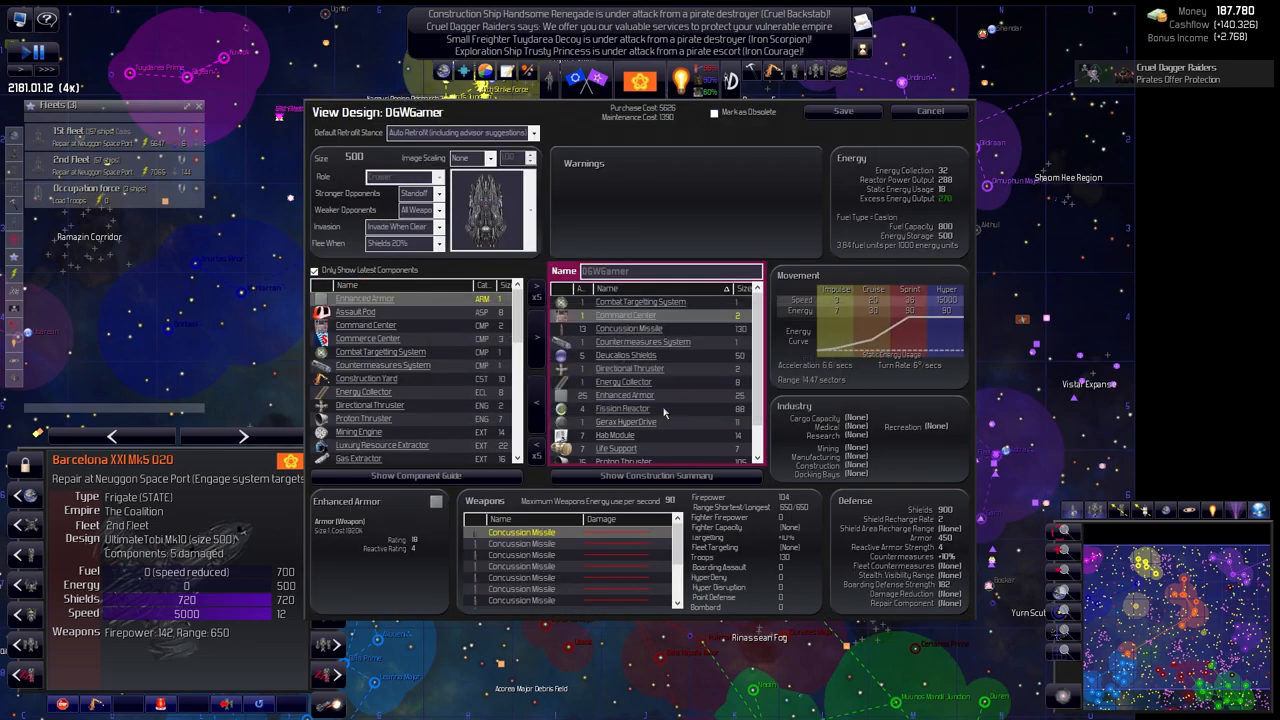
pyautogui.scroll(-3)
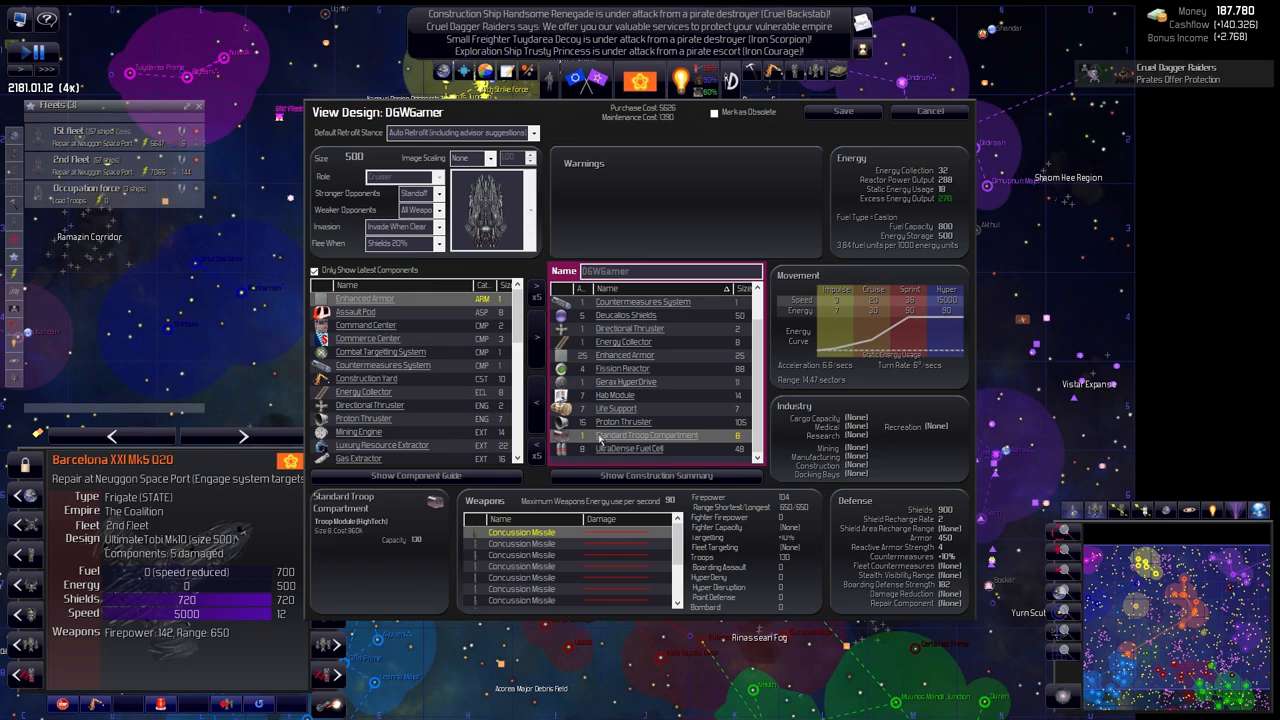
pyautogui.moveTo(537, 410)
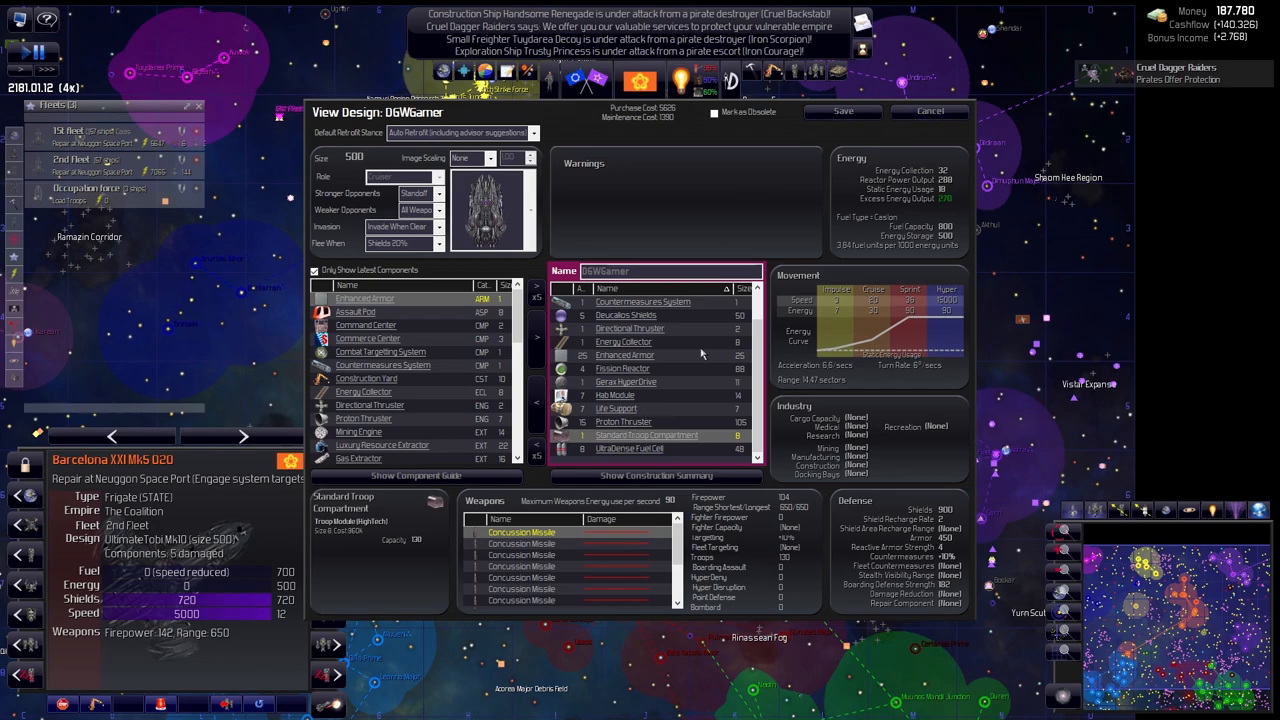
pyautogui.click(929, 111)
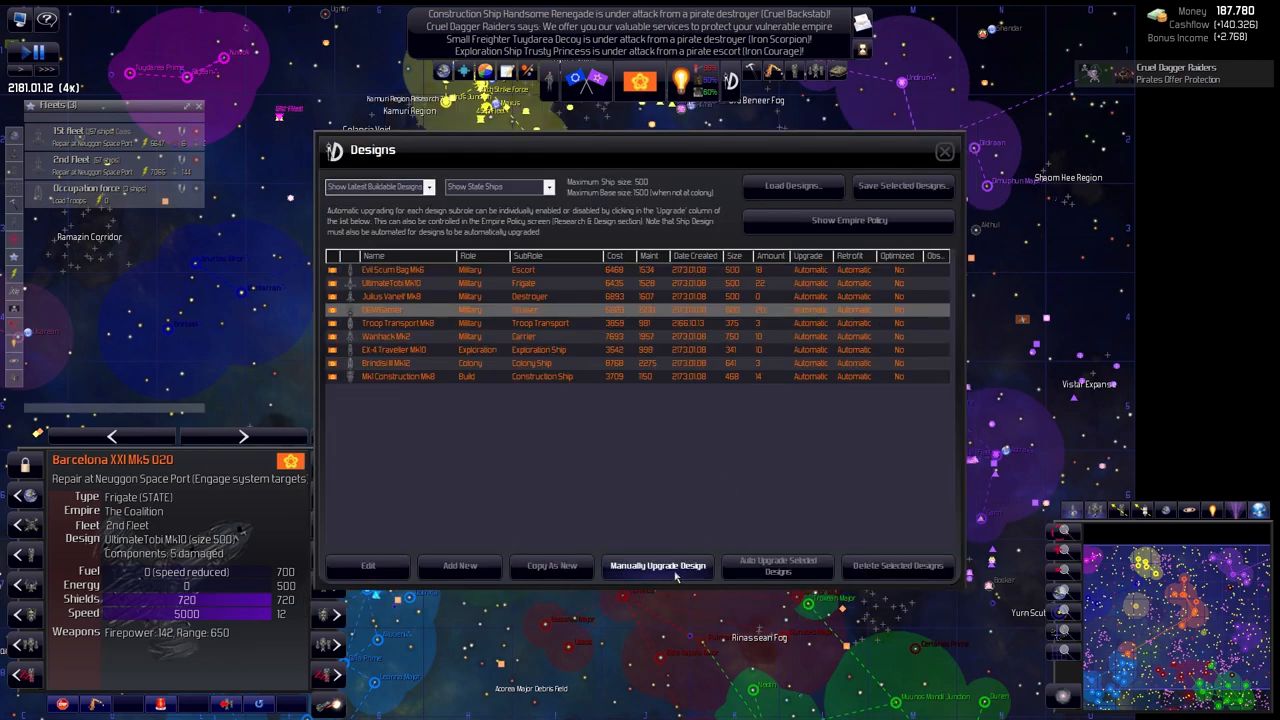
# Upgrade DGWGamer to Mk2, adding Enhanced Armor, and save the design
pyautogui.click(367, 565)
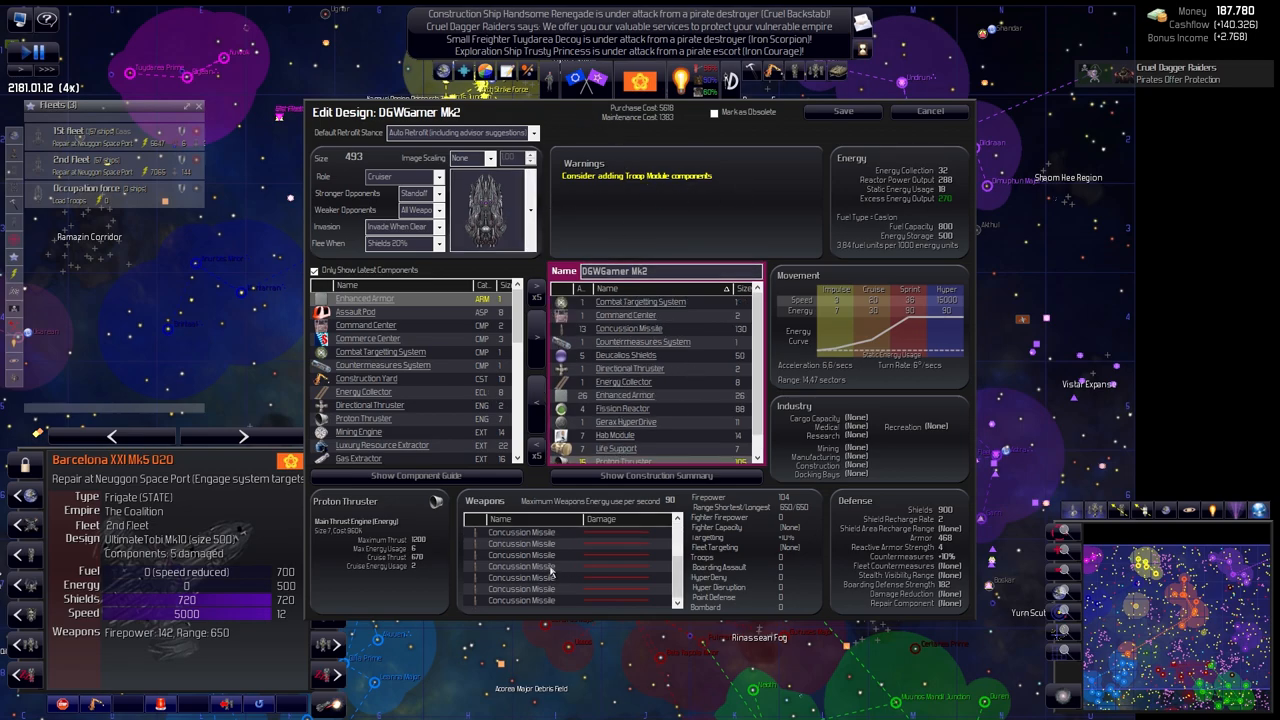
pyautogui.click(521, 531)
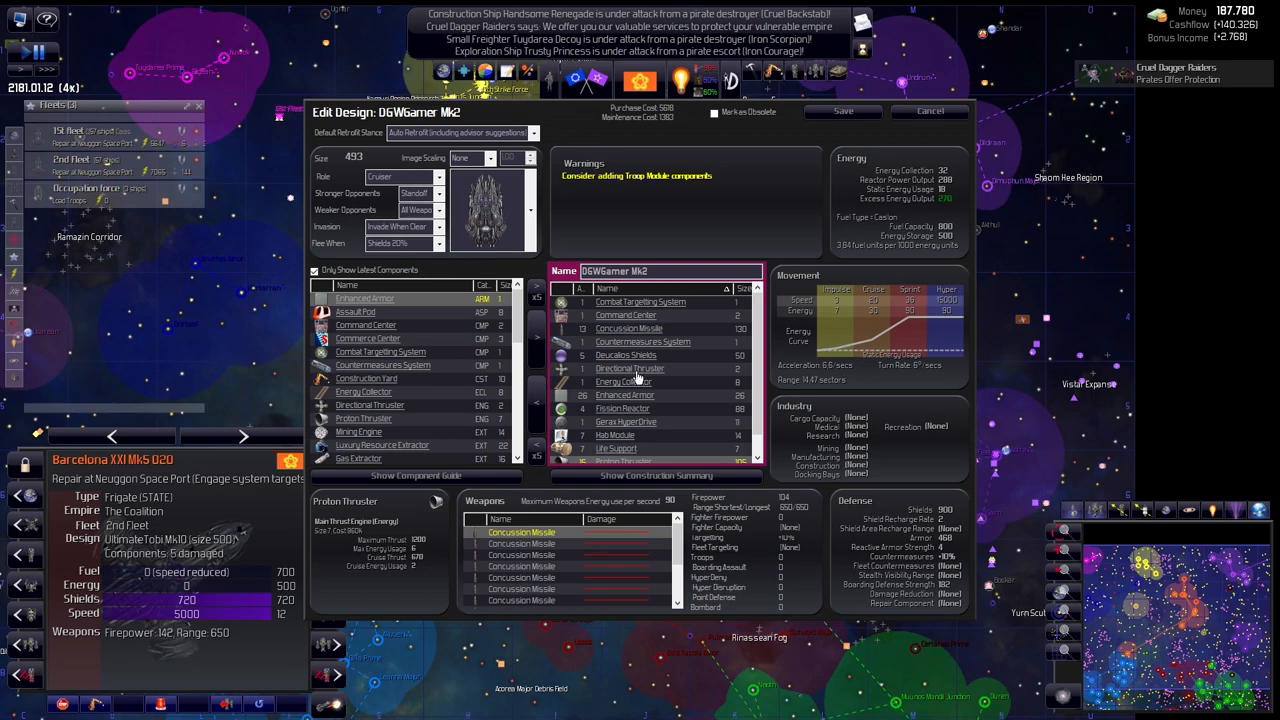
pyautogui.moveTo(638, 413)
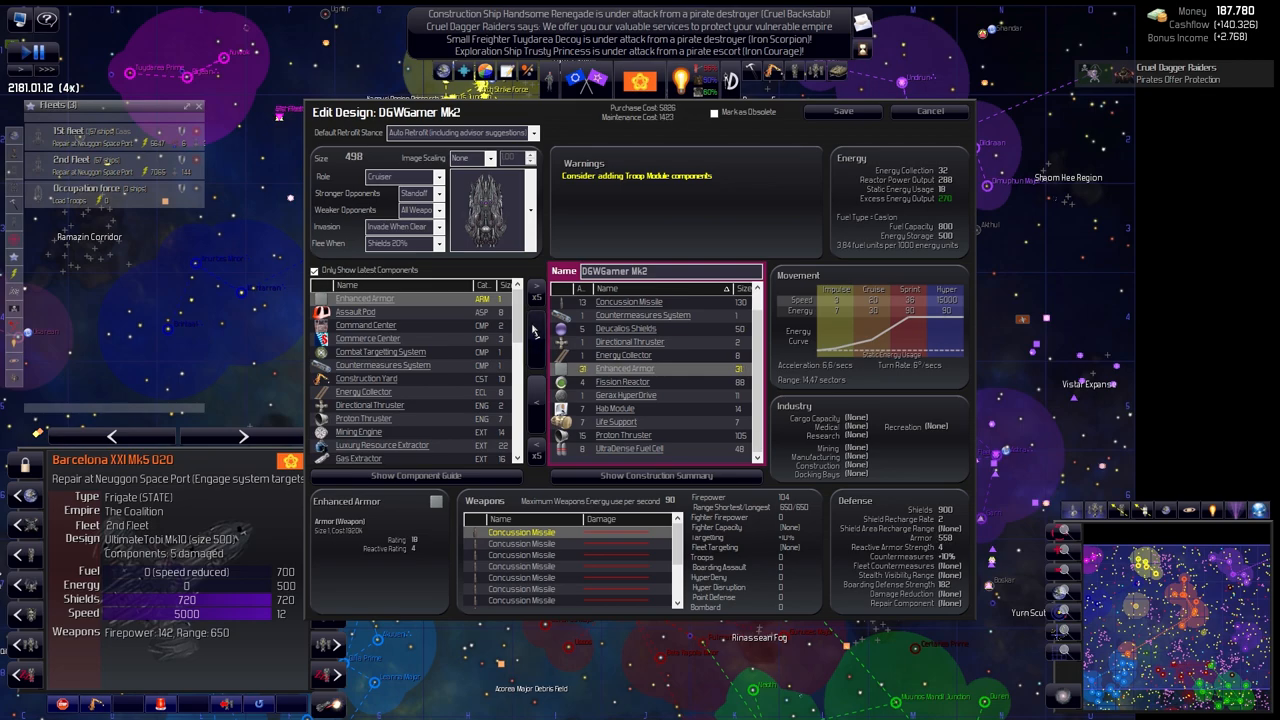
pyautogui.click(928, 110)
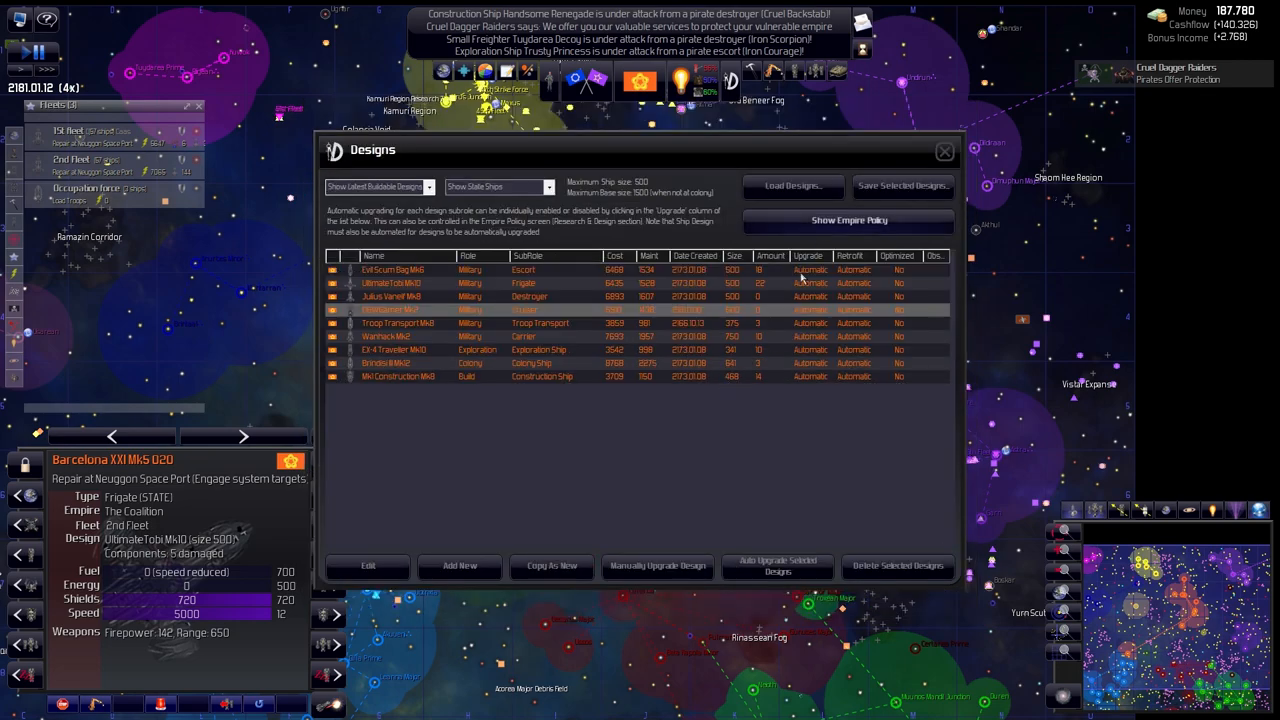
pyautogui.moveTo(407, 303)
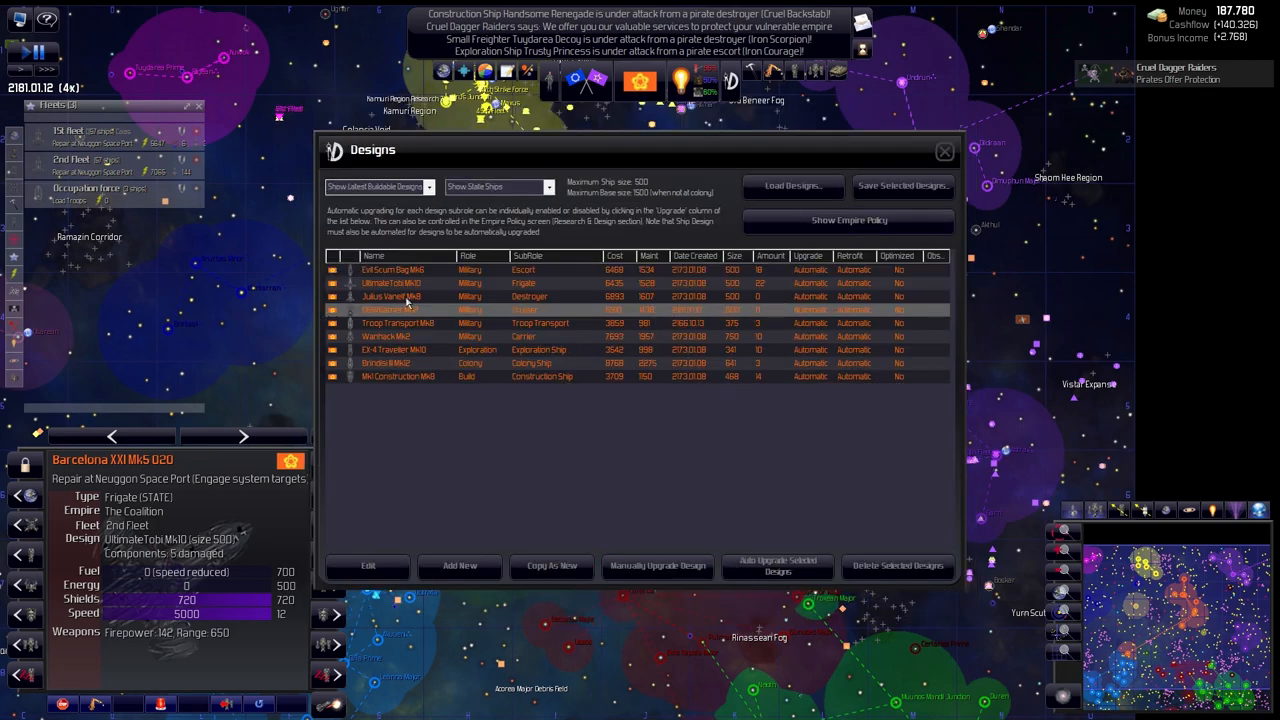
pyautogui.moveTo(778, 273)
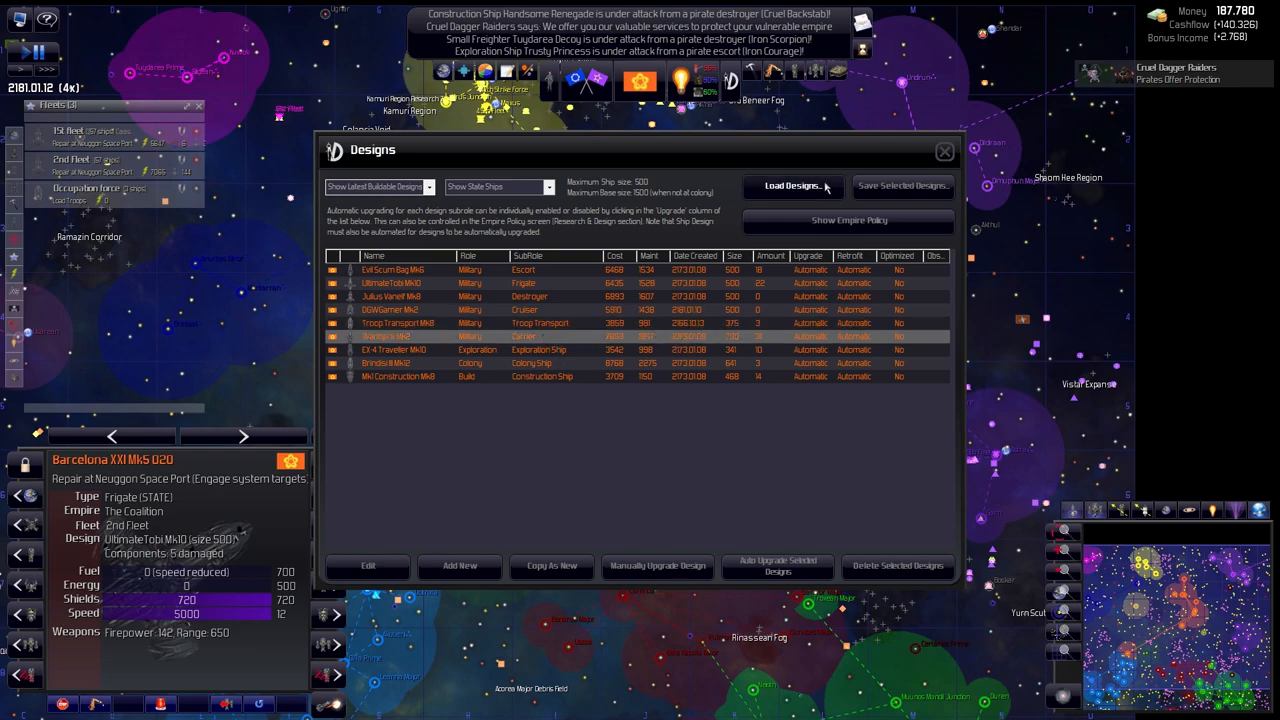
# Draft a Wanhack Mk3 carrier upgrade, cancel it unsaved, and close Designs
pyautogui.click(367, 565)
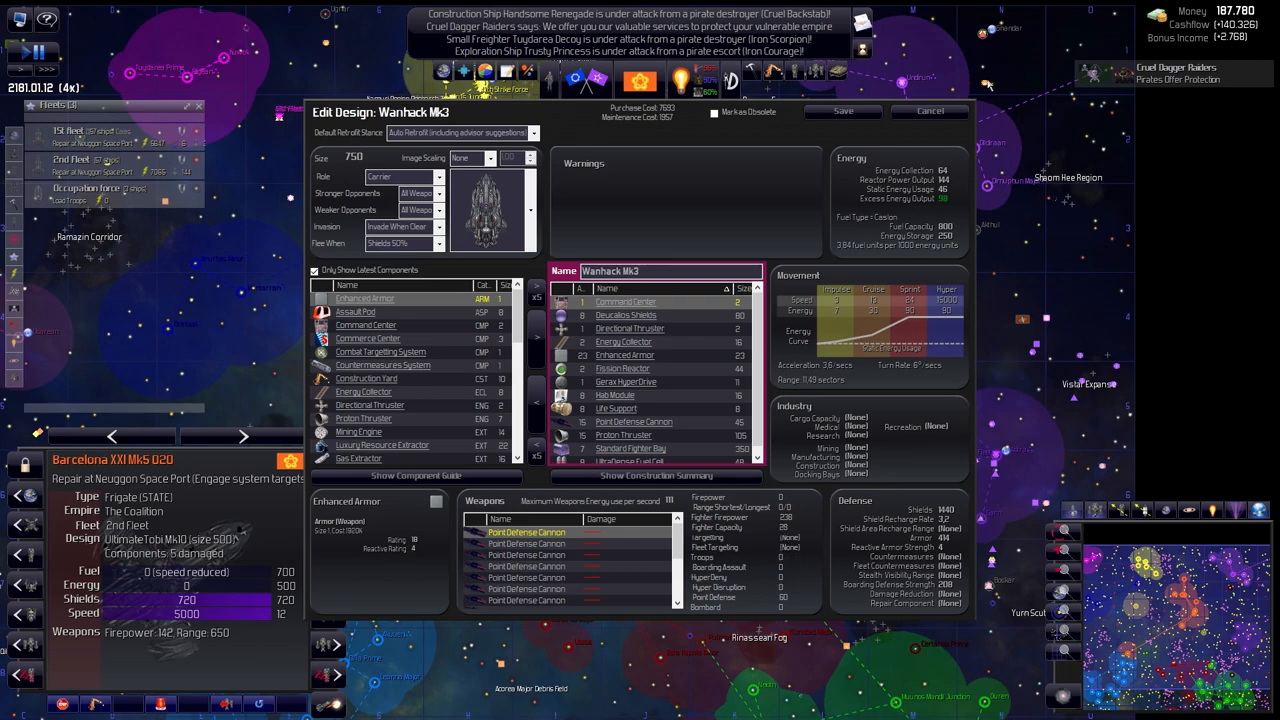
pyautogui.click(929, 111)
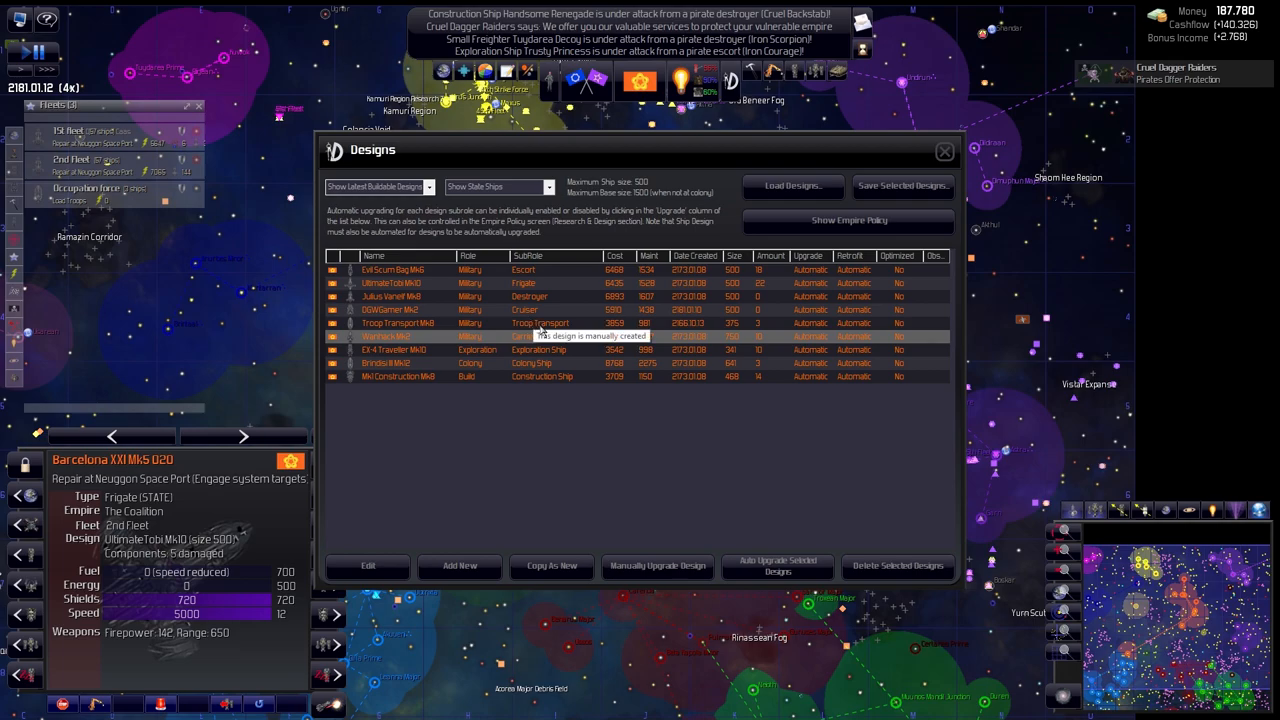
pyautogui.click(367, 565)
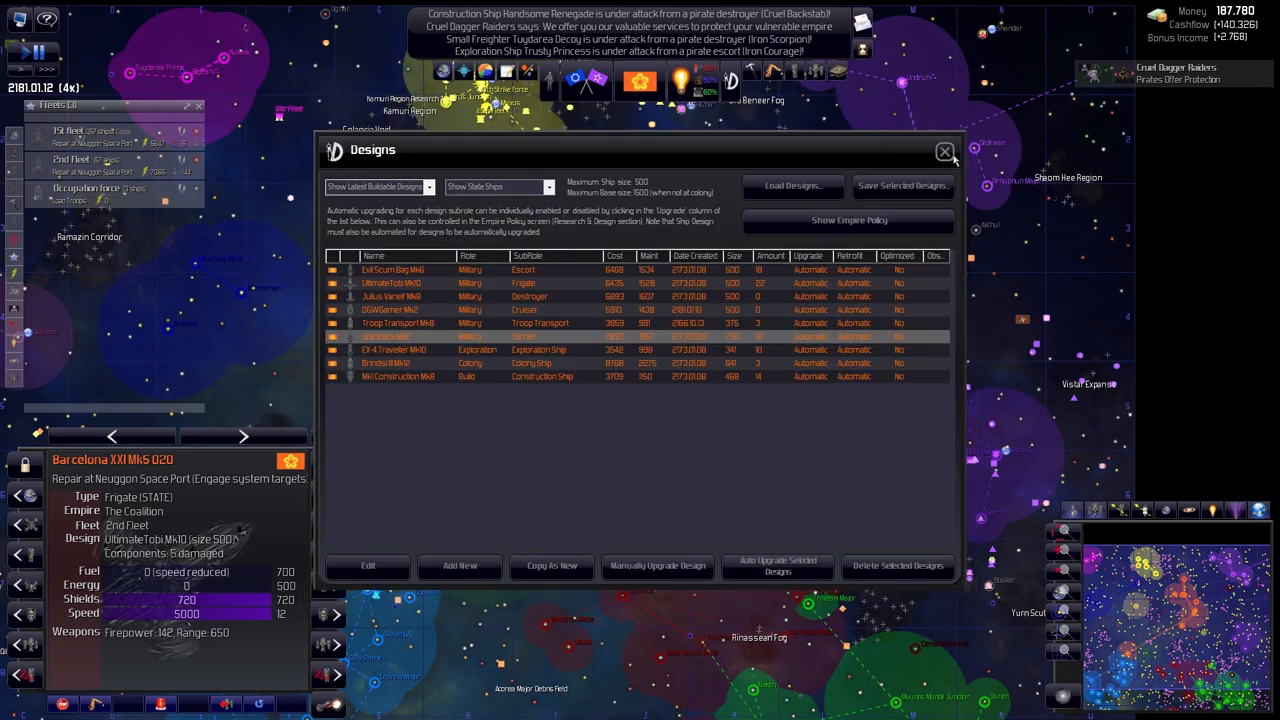
pyautogui.click(944, 151)
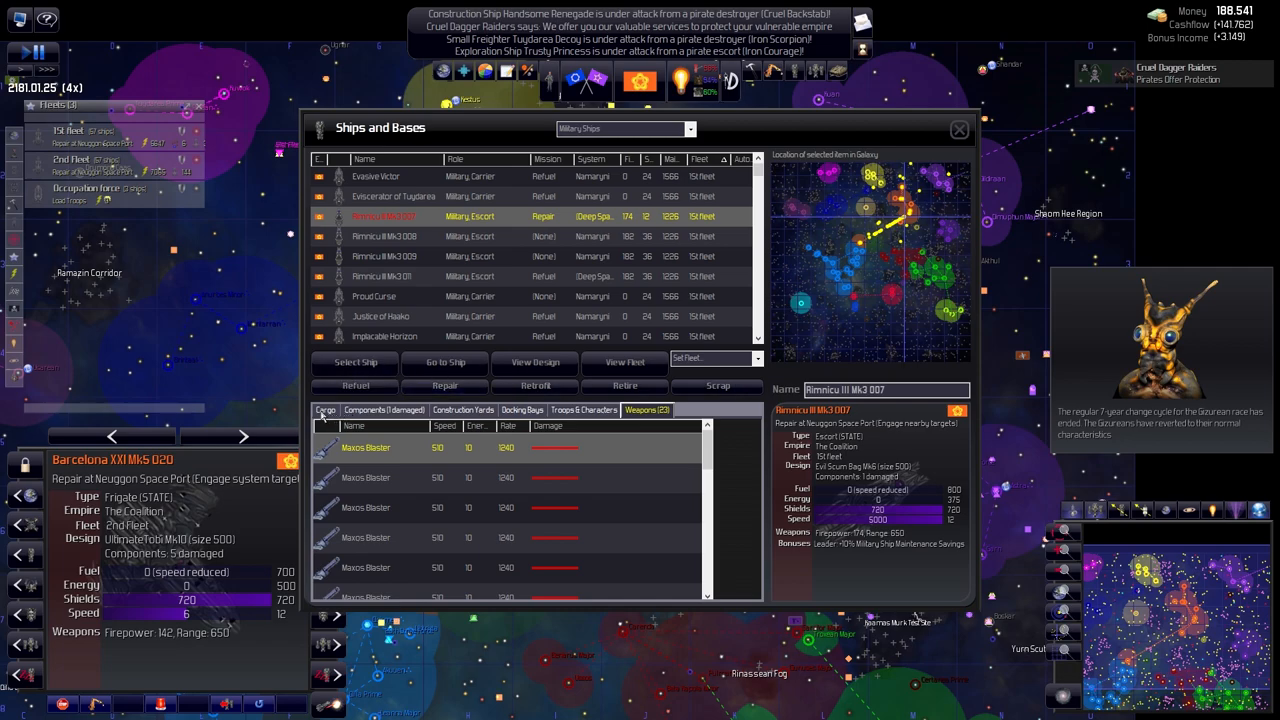
# Check Rimnicu III Mk3 007's damaged components, docking bays and weapons, then view Scarlet Dagger's design
pyautogui.click(383, 409)
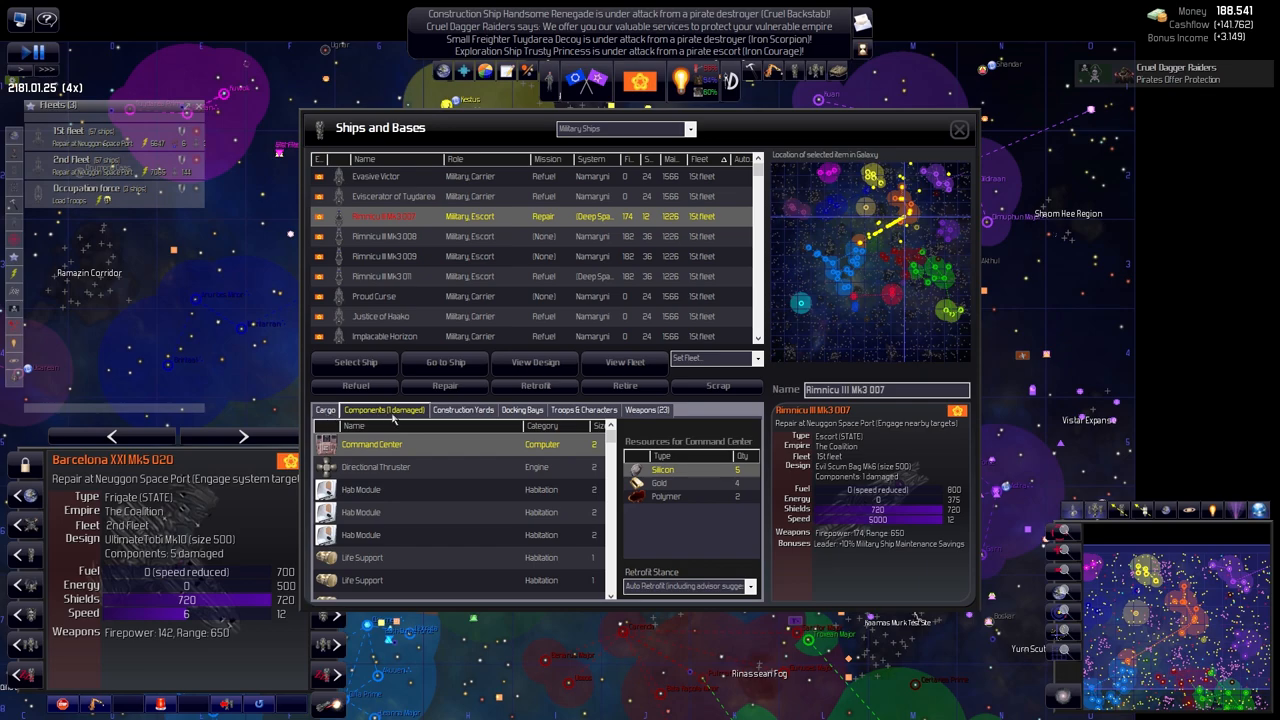
pyautogui.moveTo(475, 527)
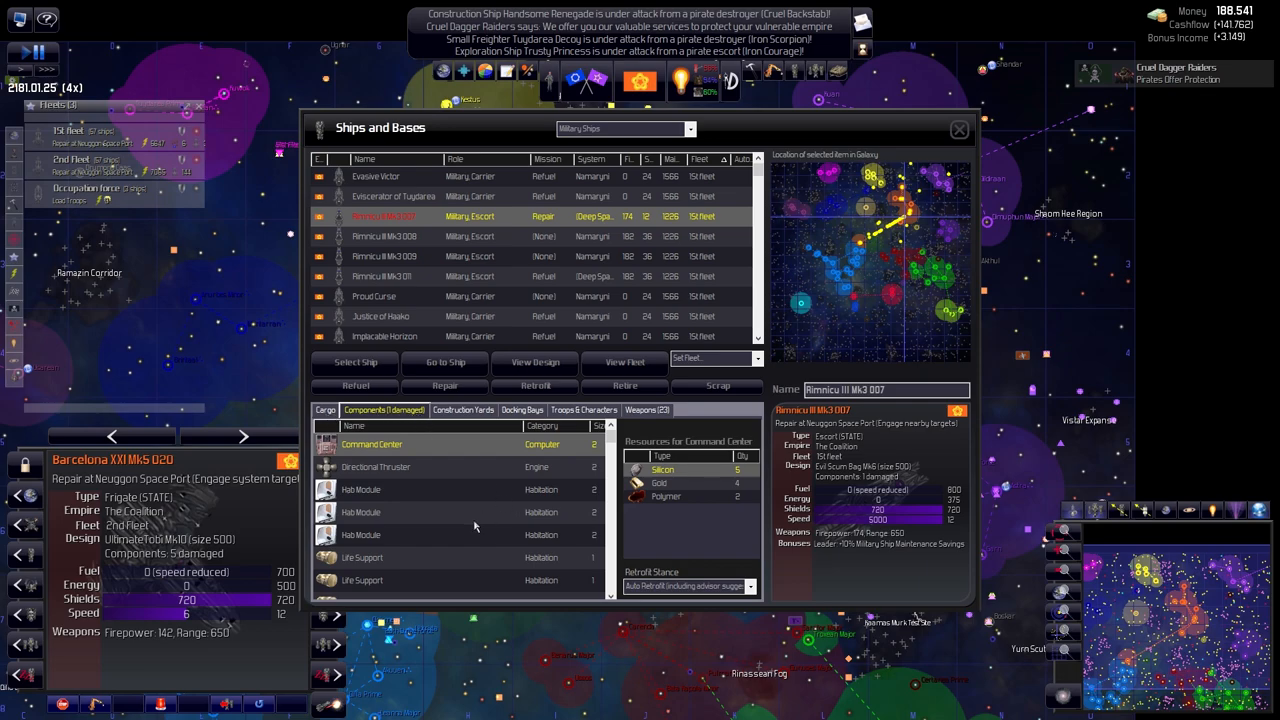
pyautogui.scroll(-3)
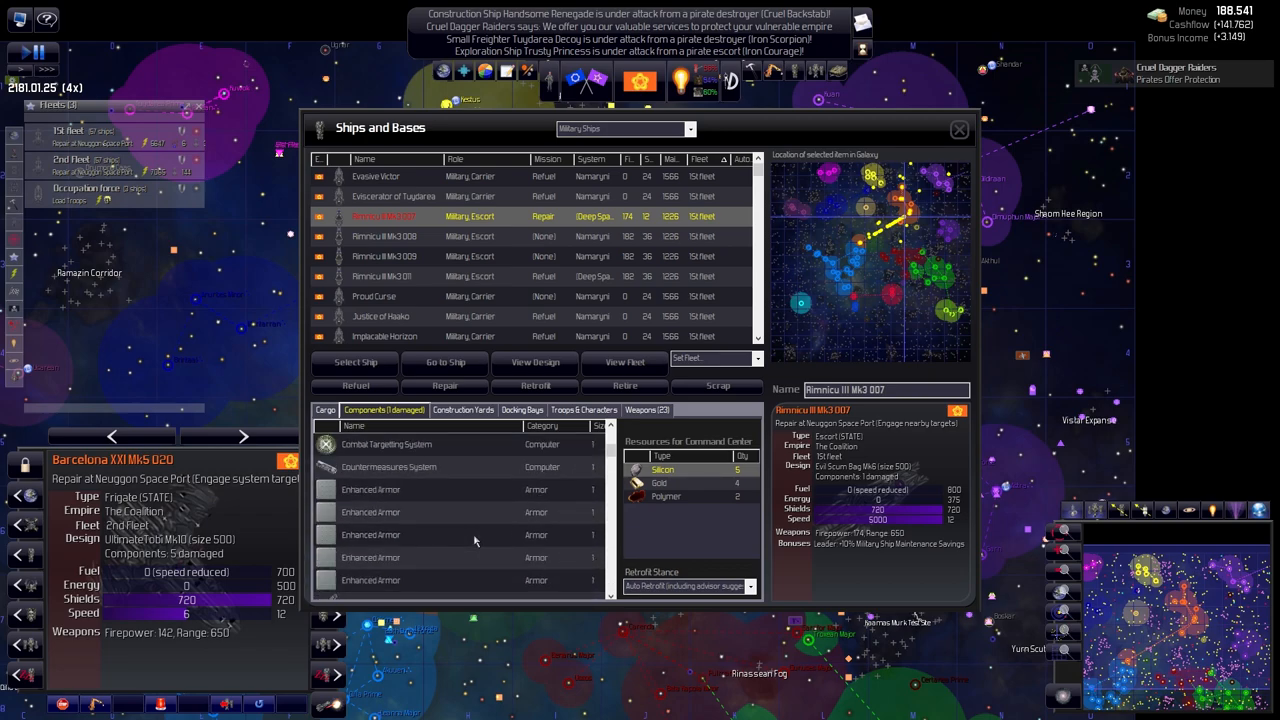
pyautogui.click(522, 410)
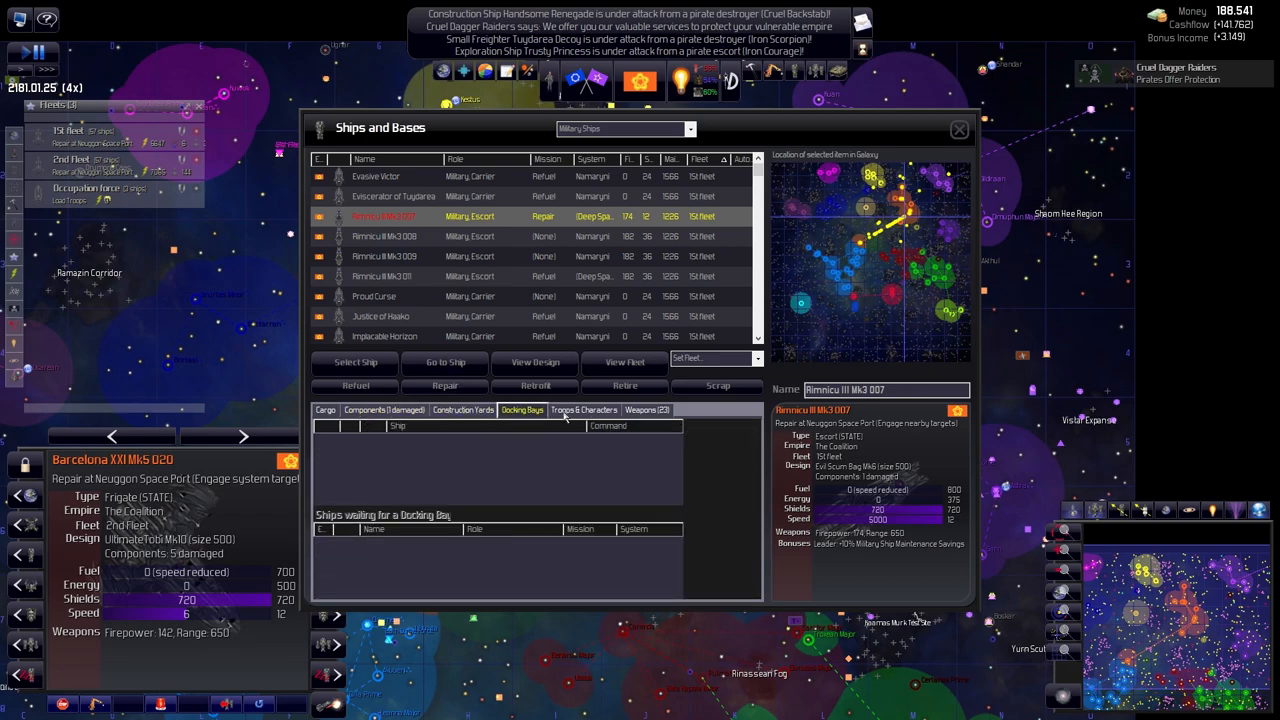
pyautogui.click(647, 410)
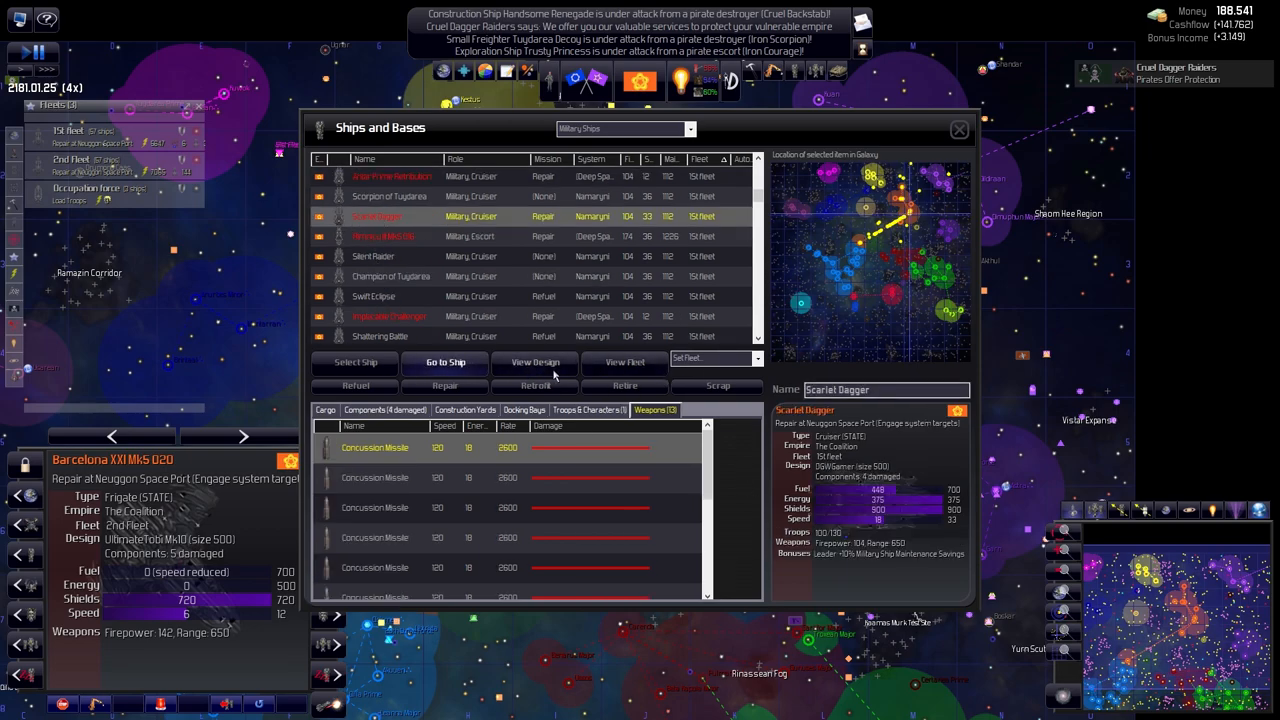
pyautogui.click(957, 129)
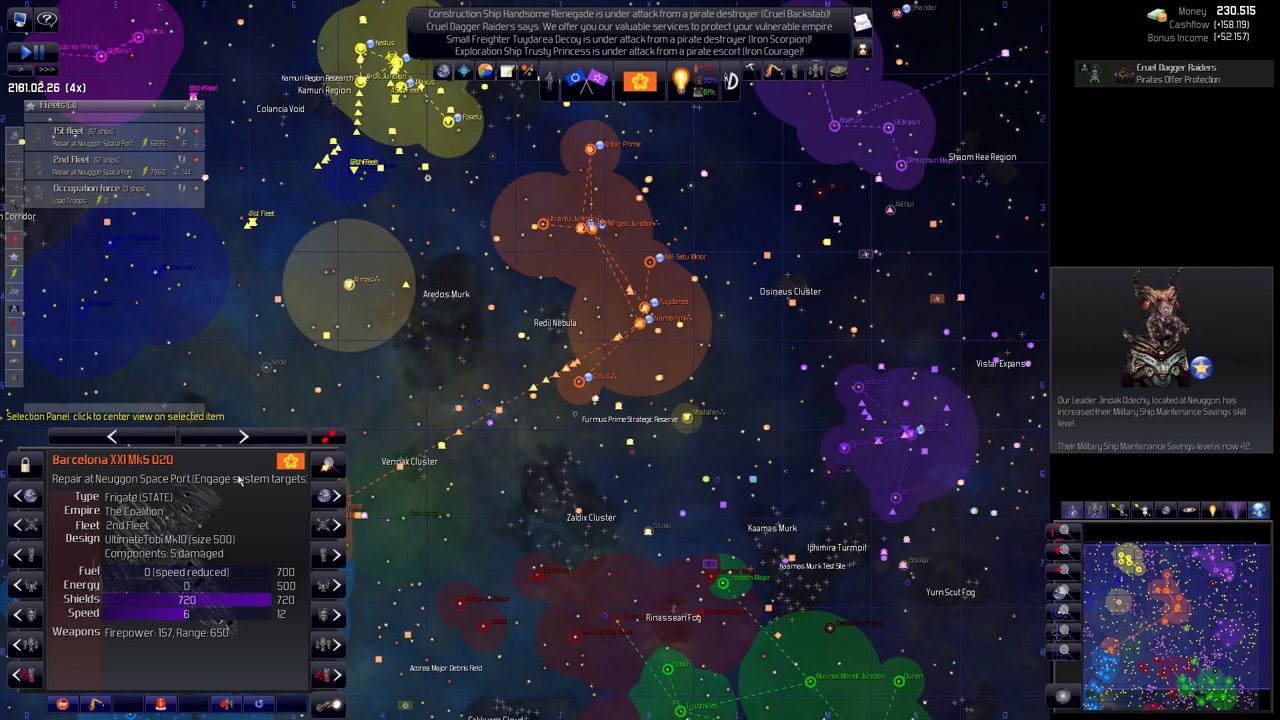
pyautogui.moveTo(663, 90)
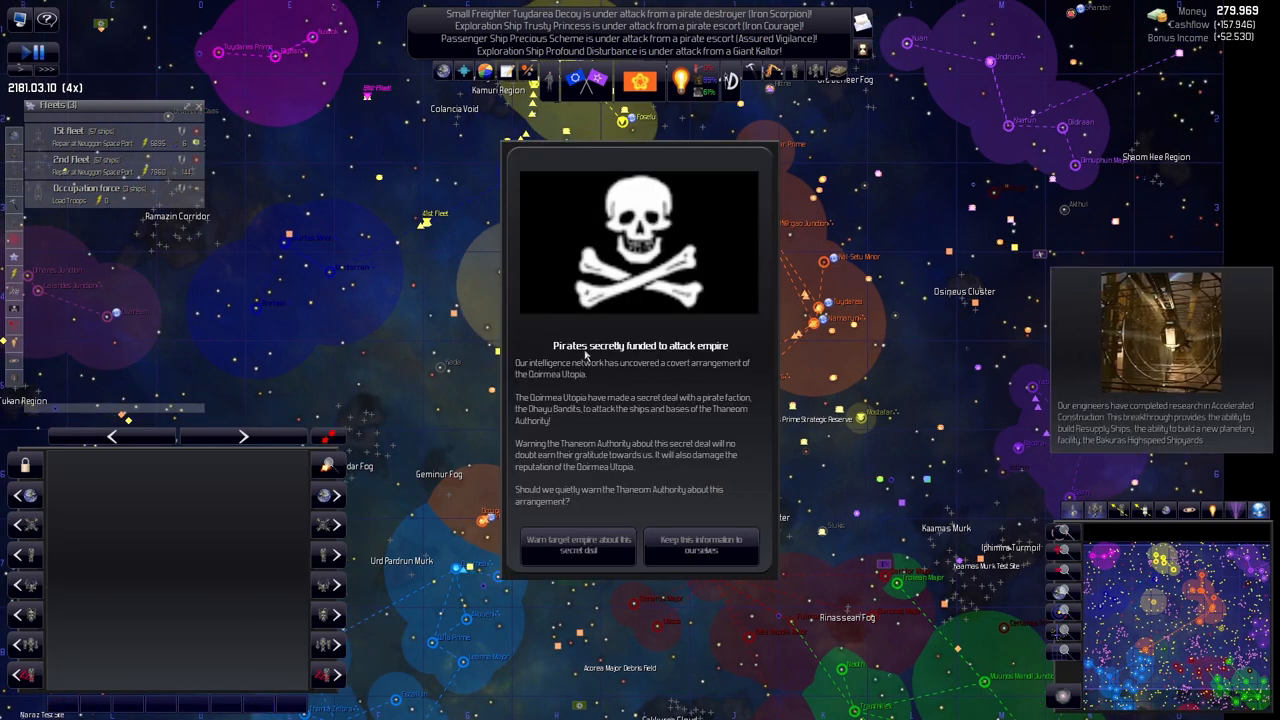
pyautogui.moveTo(530, 408)
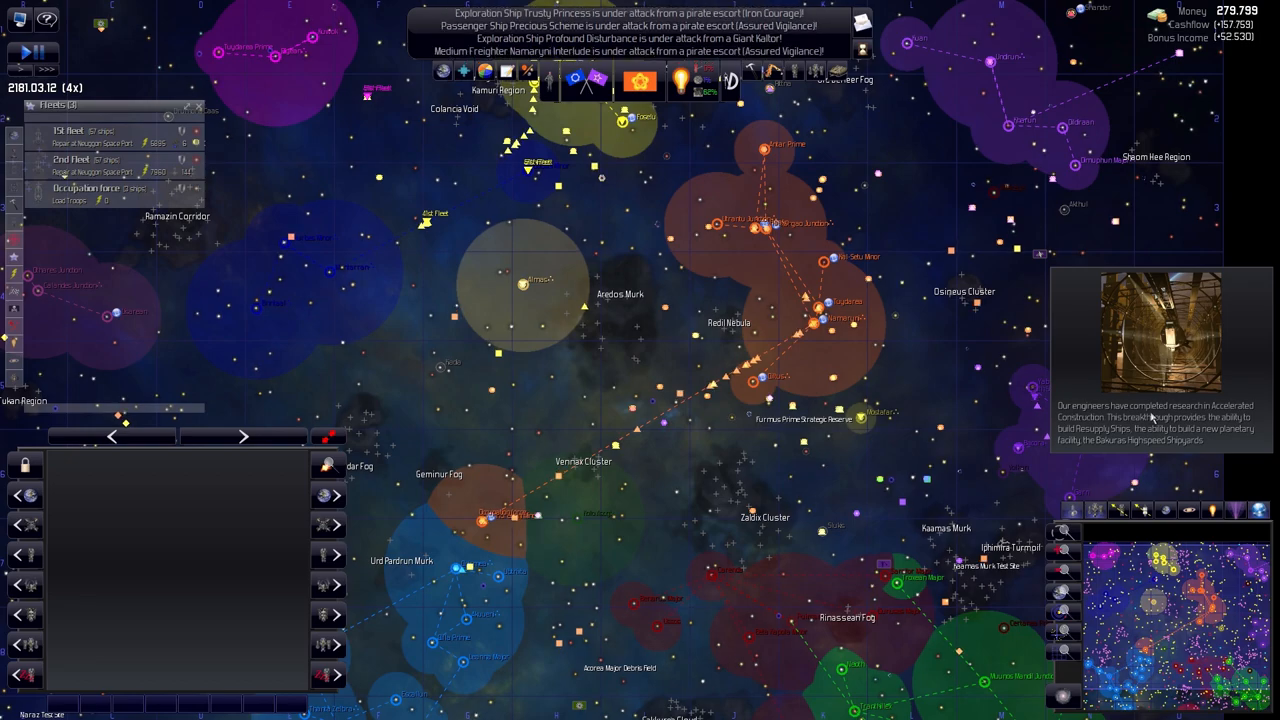
# Dismiss the pirates-funded intelligence report and bring up the research overview
pyautogui.press('space')
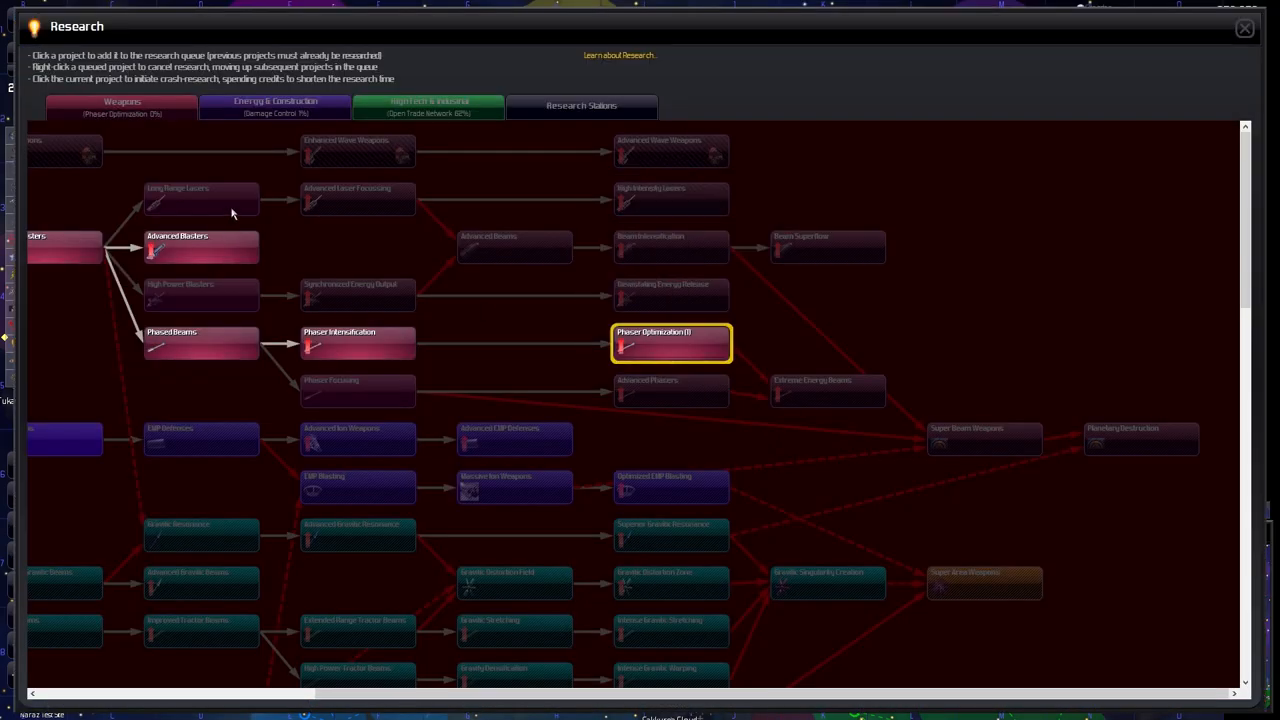
pyautogui.moveTo(670, 344)
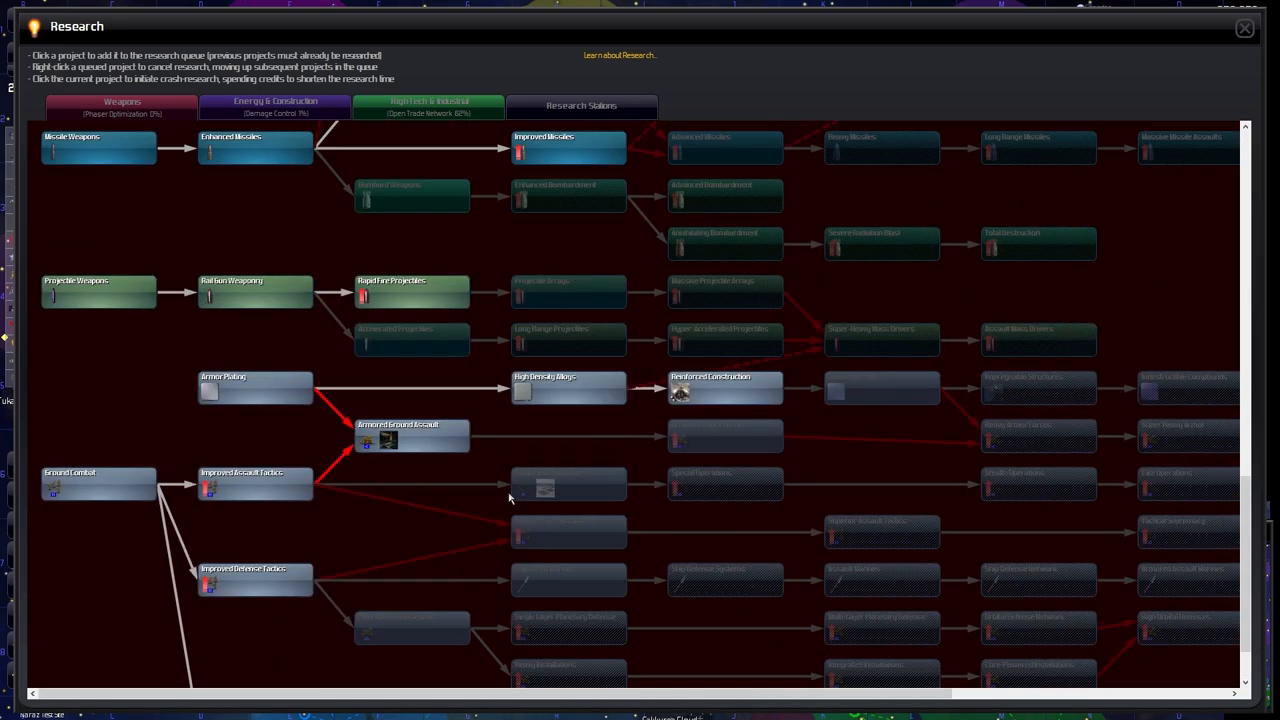
# Browse the Weapons research tree, then the Energy & Construction tree, and close Research
pyautogui.scroll(3)
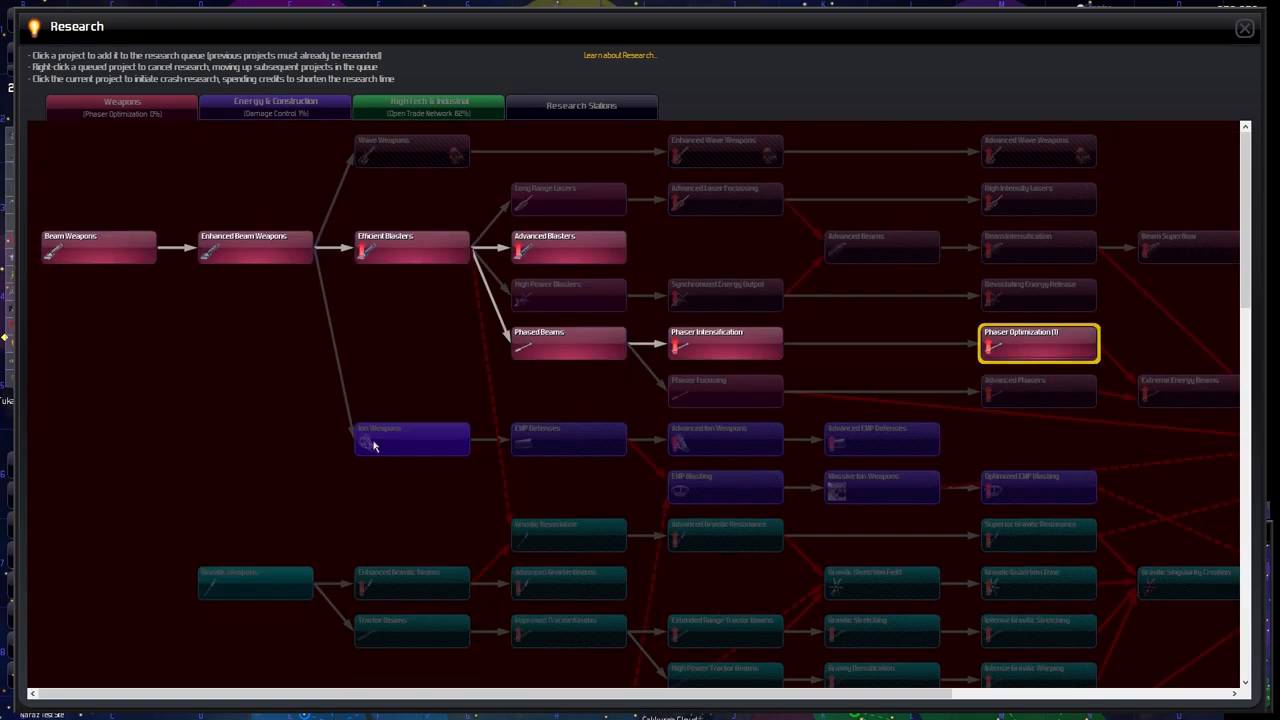
pyautogui.moveTo(1037, 343)
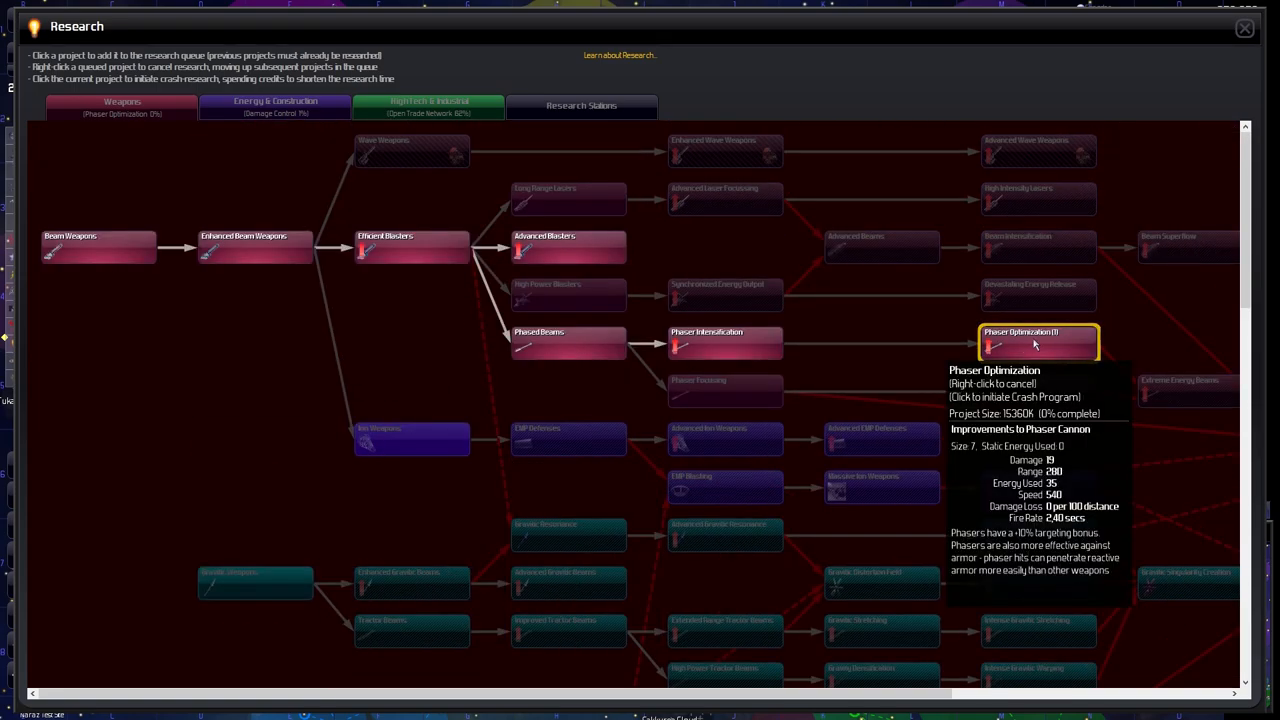
pyautogui.moveTo(725, 343)
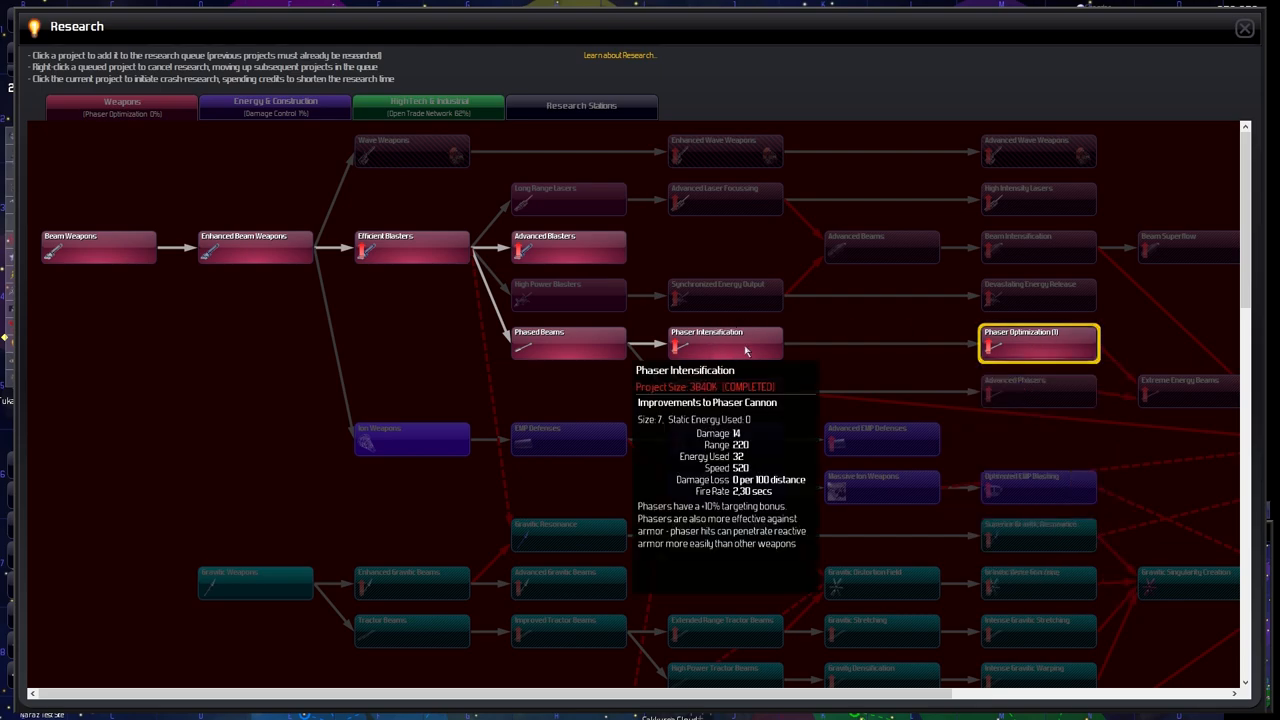
pyautogui.moveTo(713, 342)
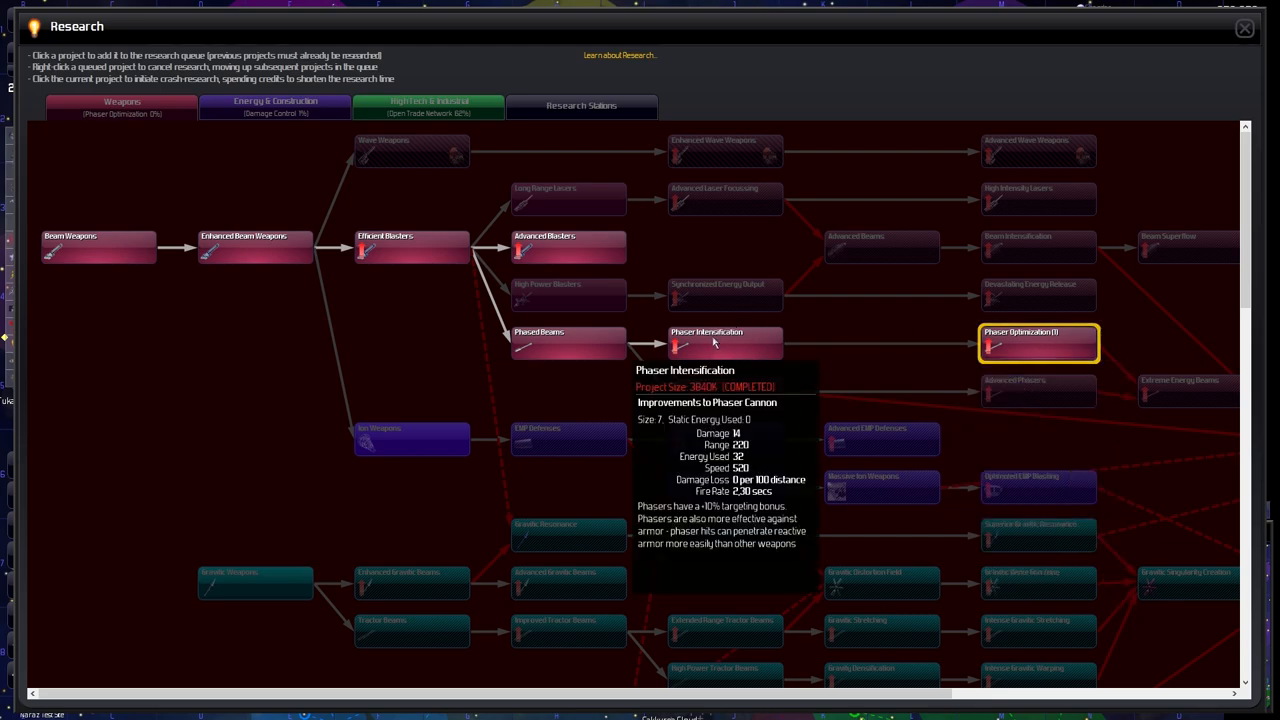
pyautogui.click(275, 105)
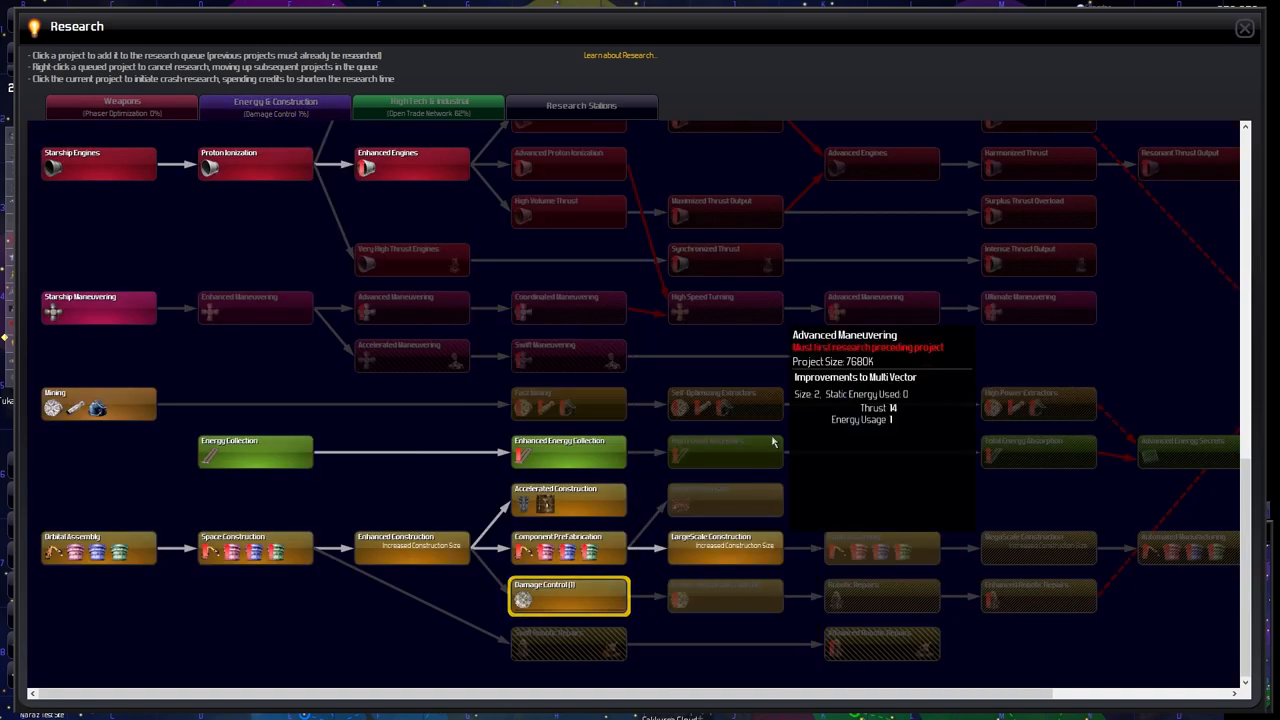
pyautogui.moveTo(556, 505)
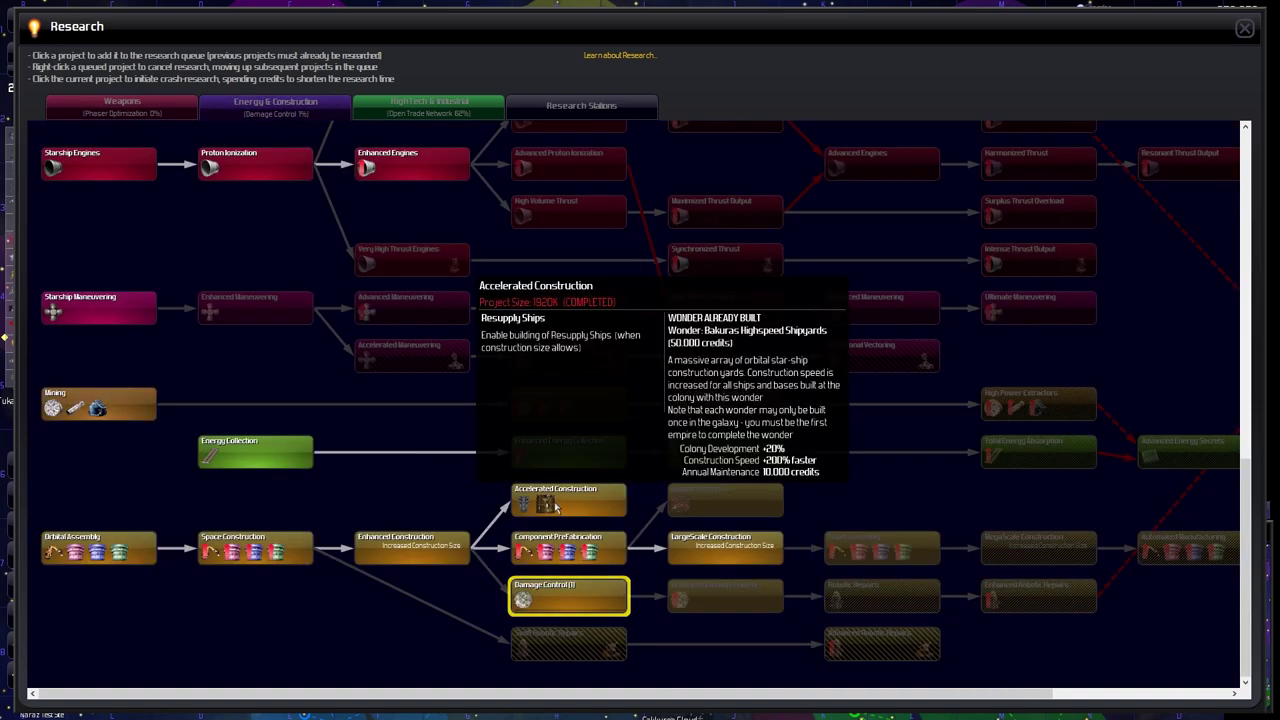
pyautogui.moveTo(553, 503)
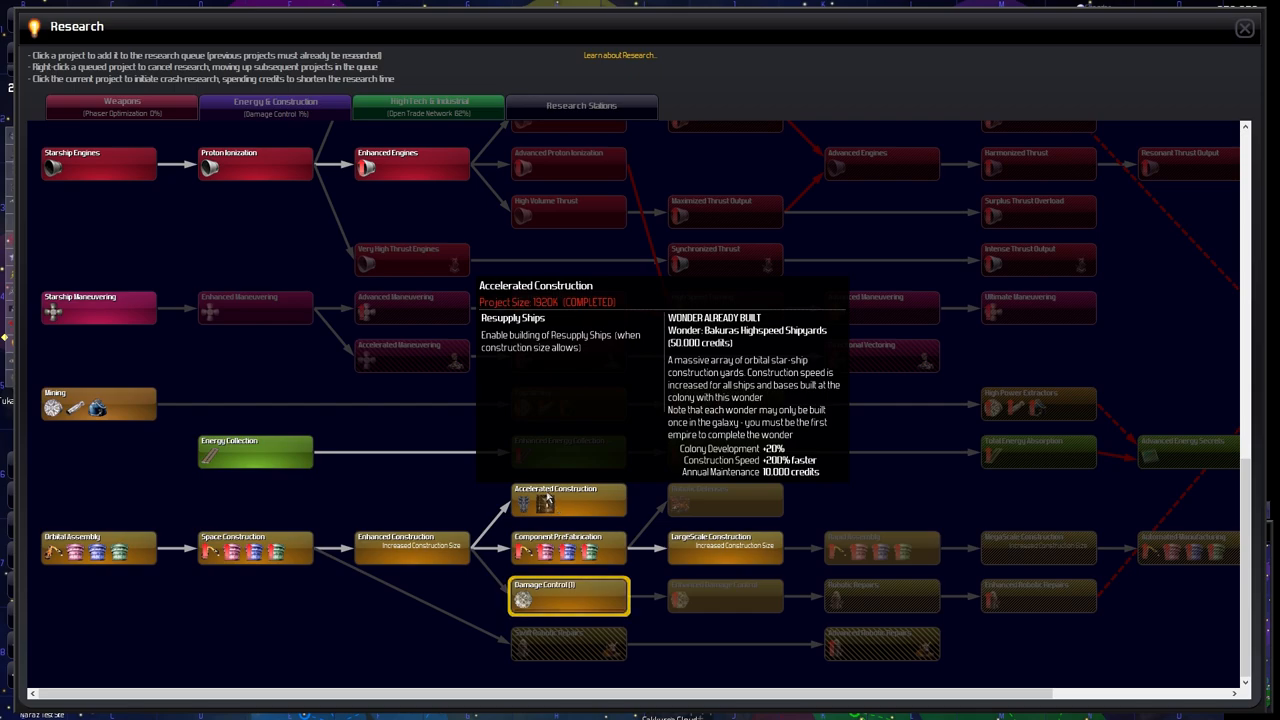
pyautogui.click(1244, 28)
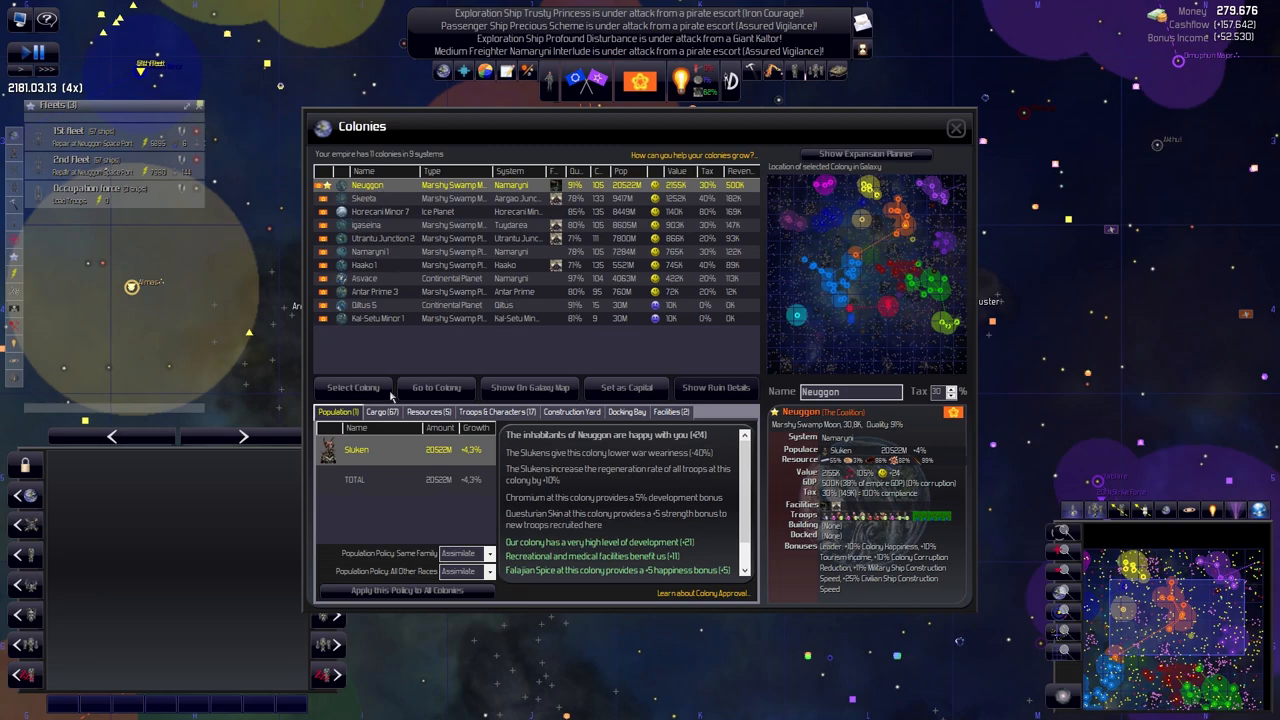
# Check Neuggon's construction yard and buildable base list, then close the Colonies overview
pyautogui.click(353, 387)
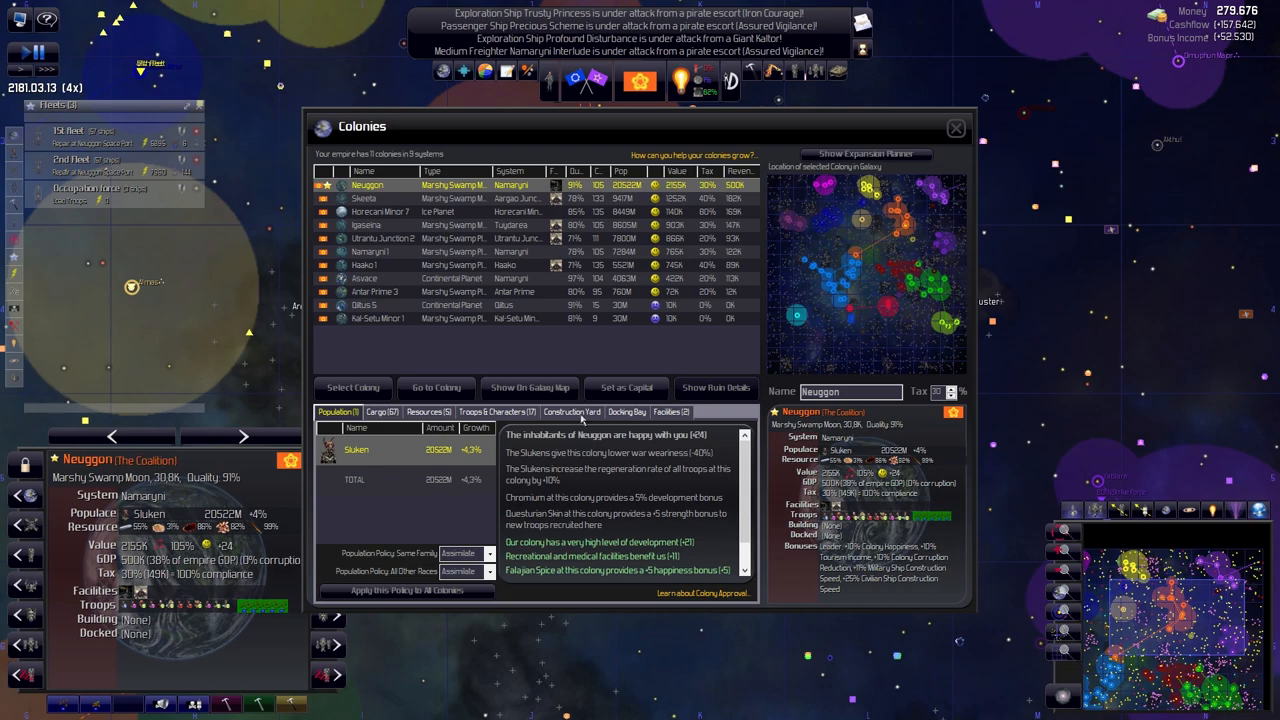
pyautogui.click(572, 412)
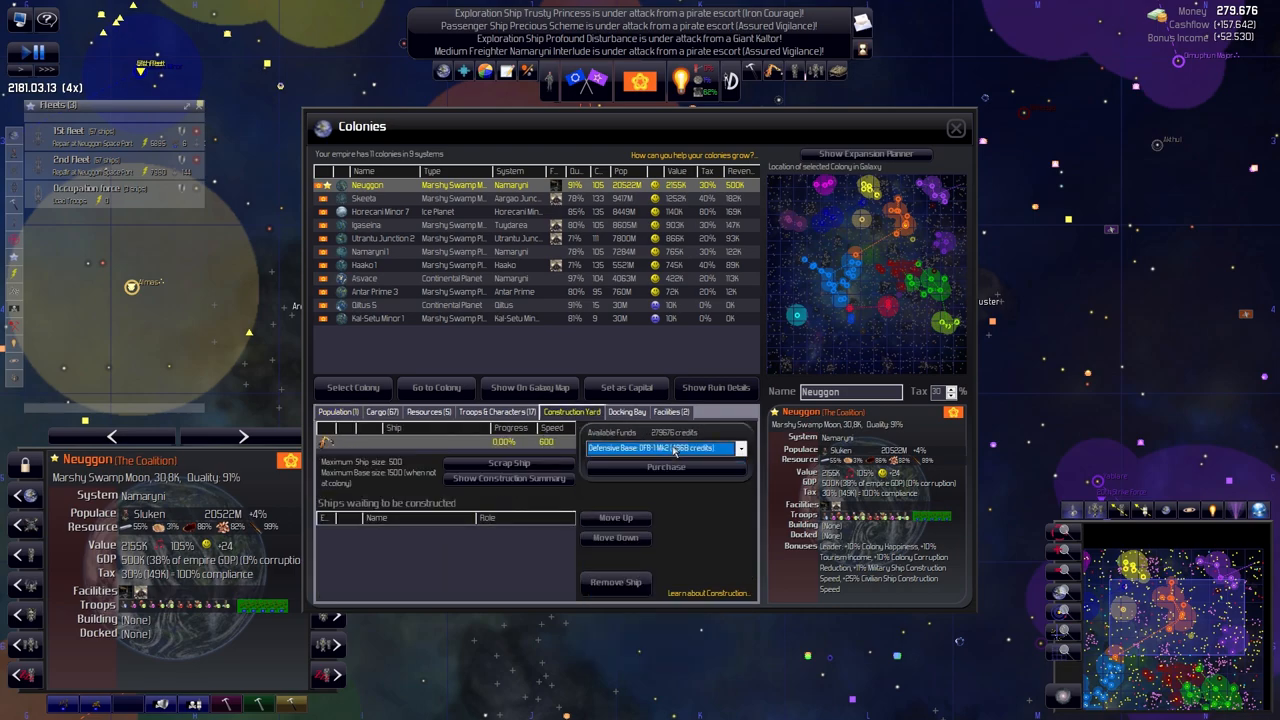
pyautogui.click(740, 448)
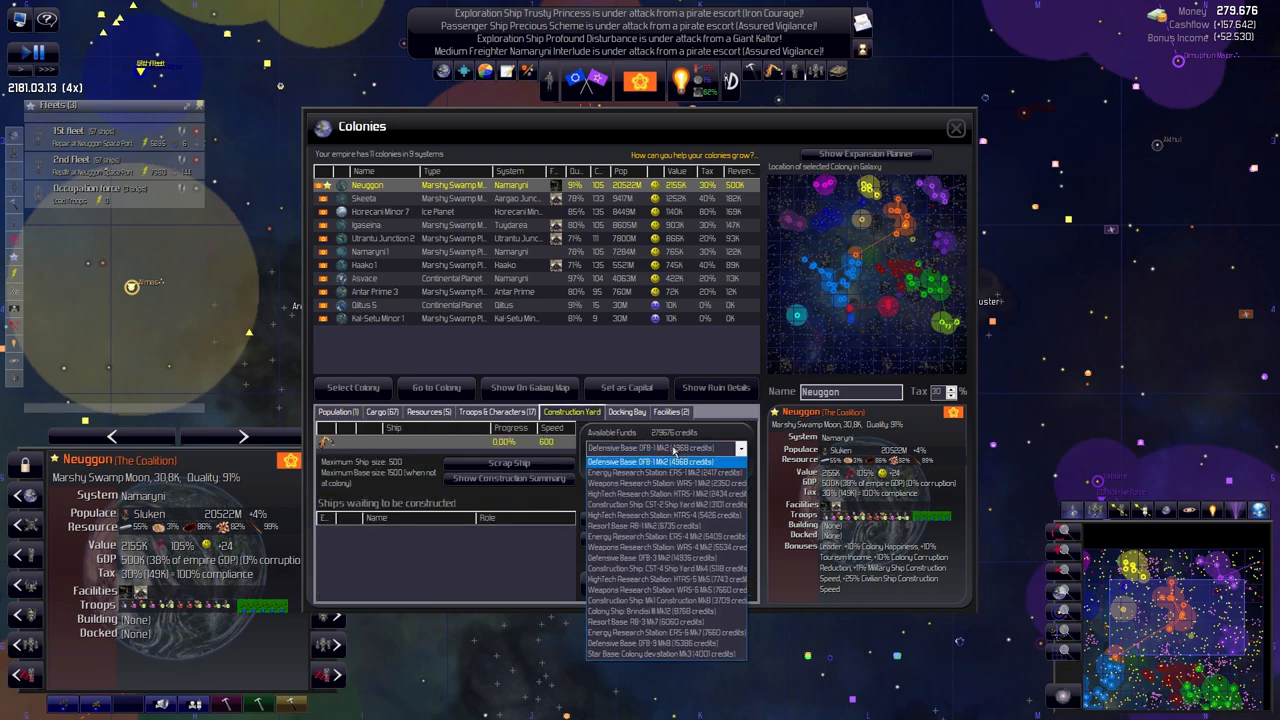
pyautogui.click(665, 448)
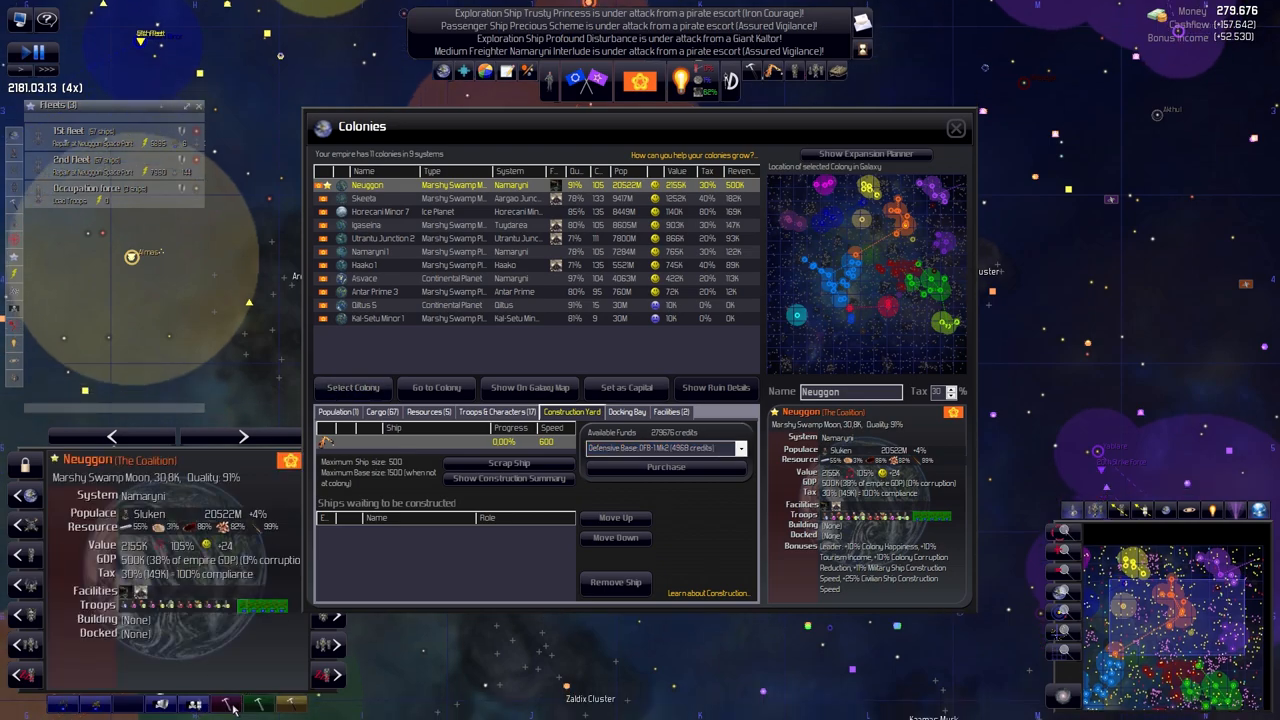
pyautogui.click(955, 128)
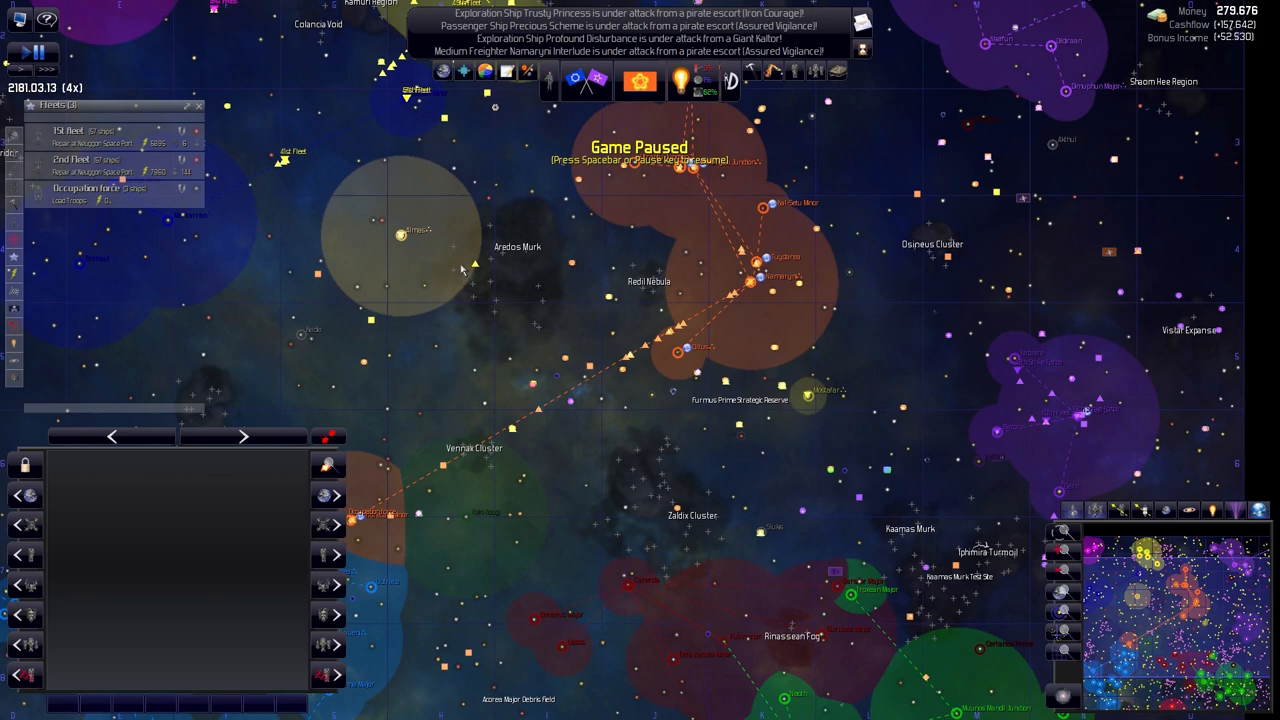
pyautogui.moveTo(451, 261)
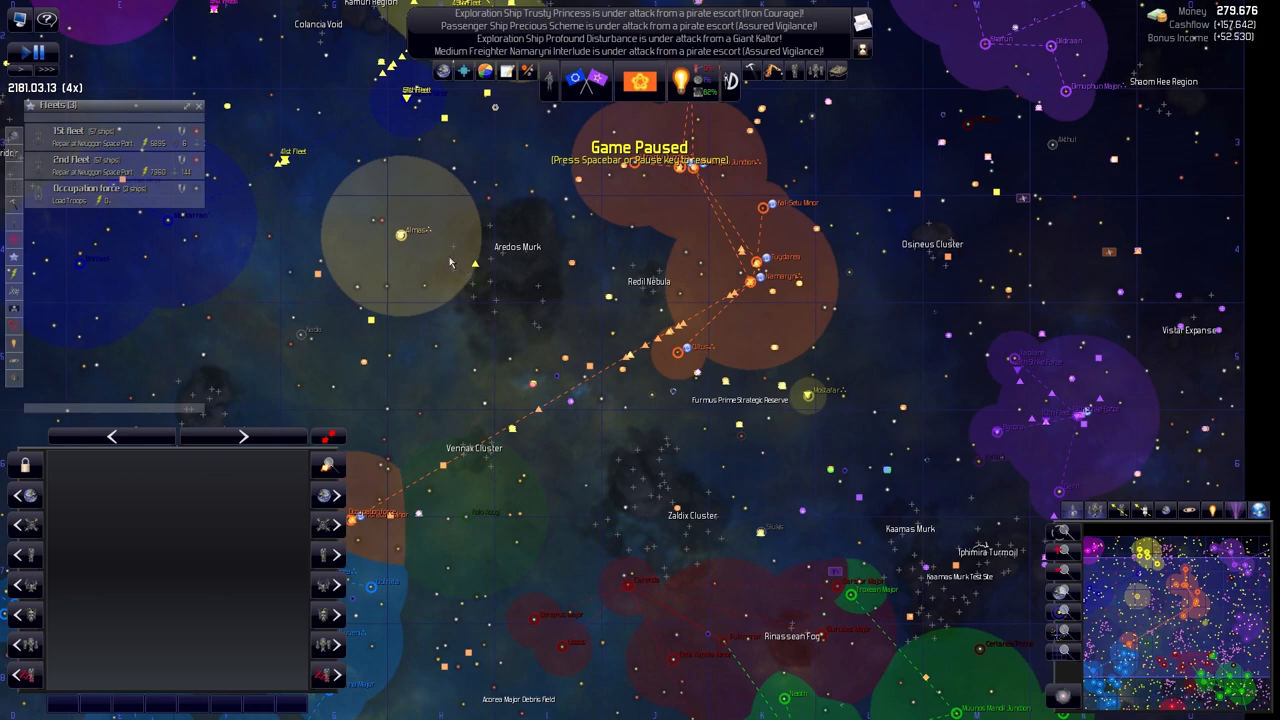
pyautogui.moveTo(457, 267)
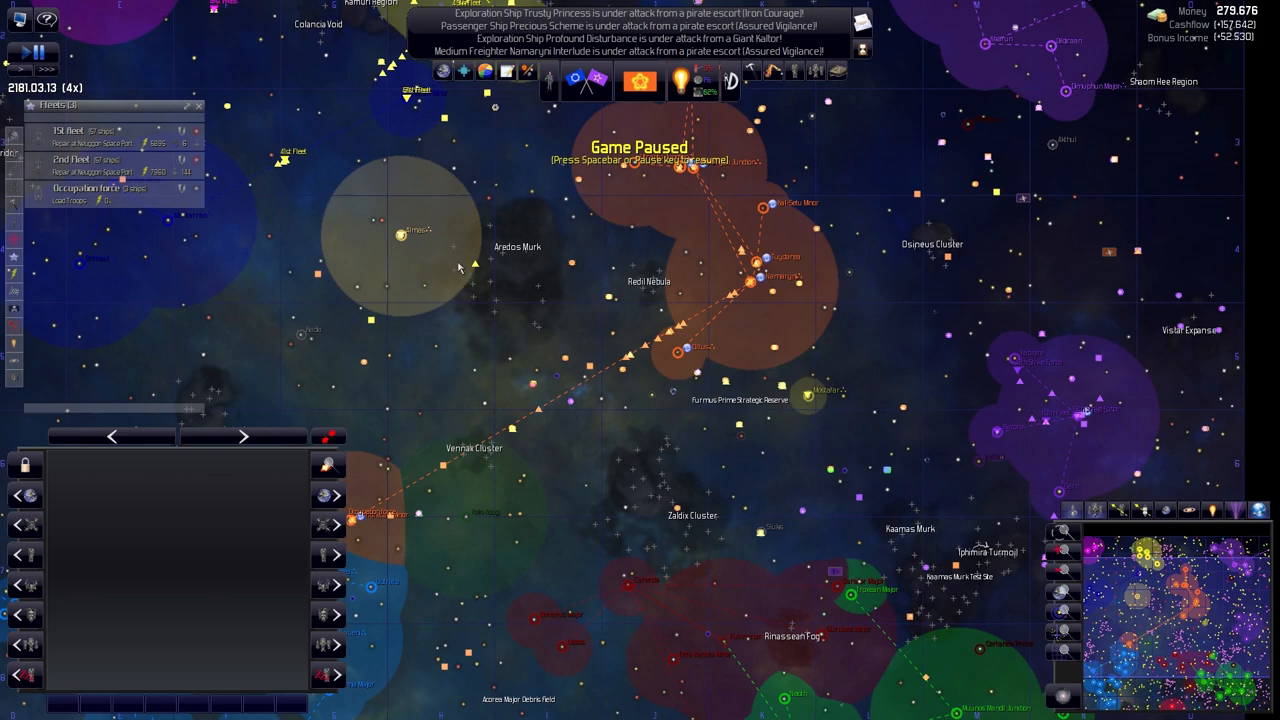